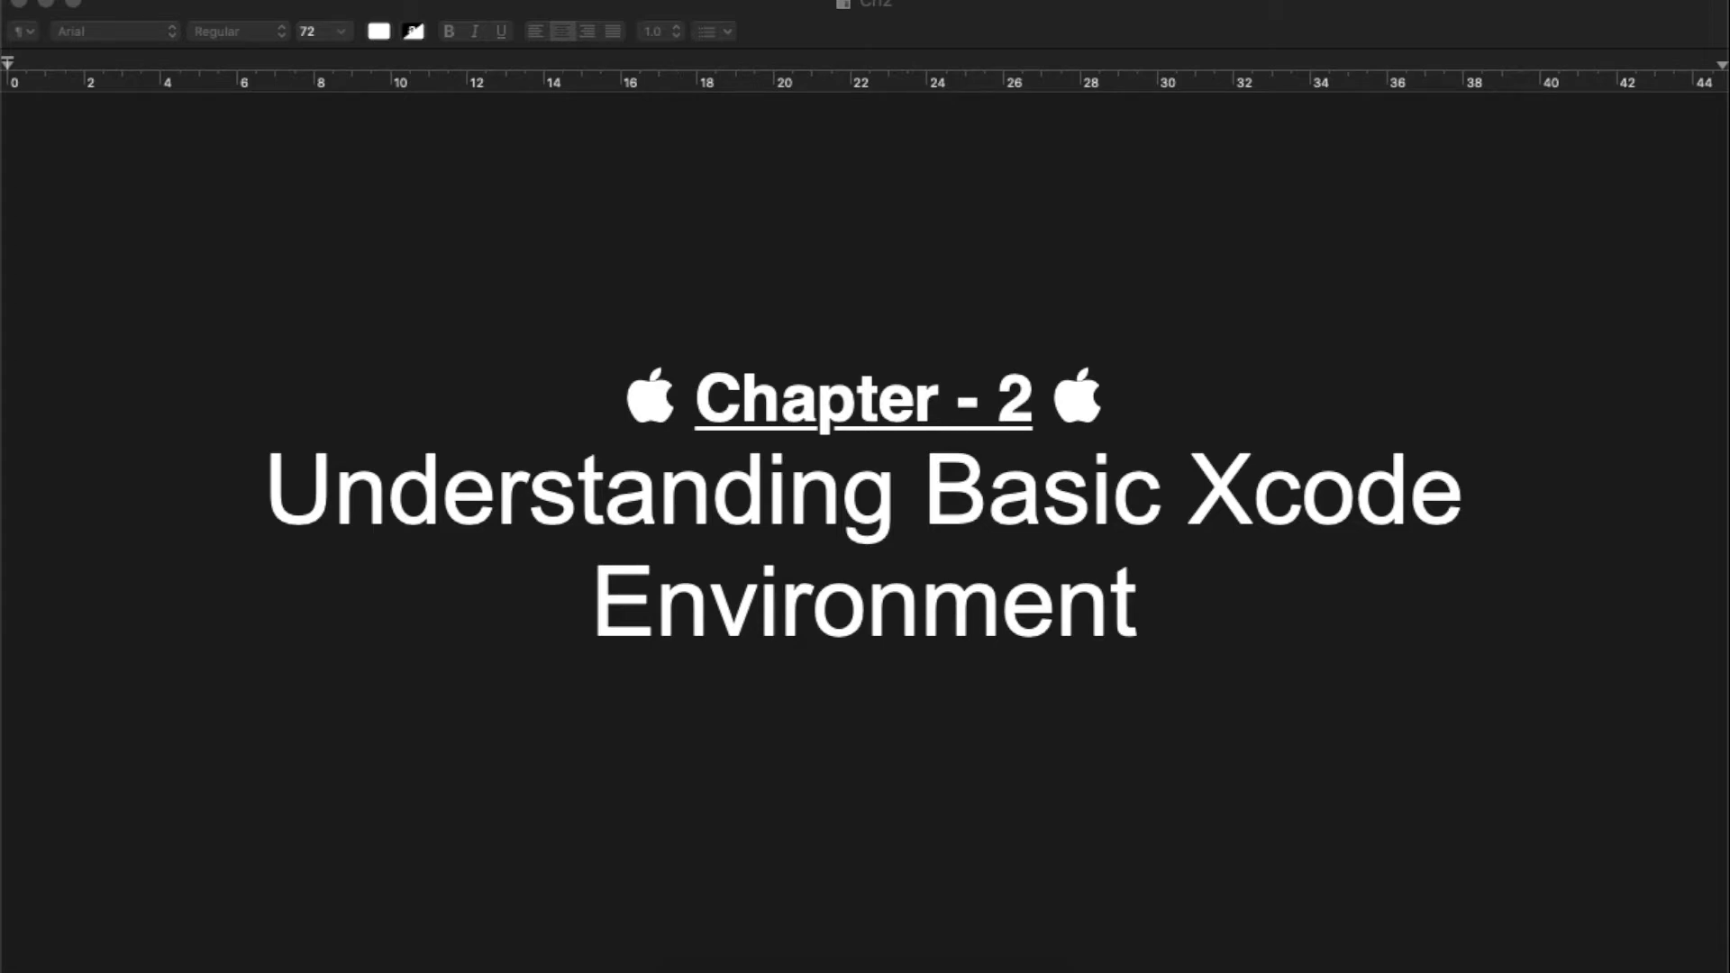
mouse_move(1252, 650)
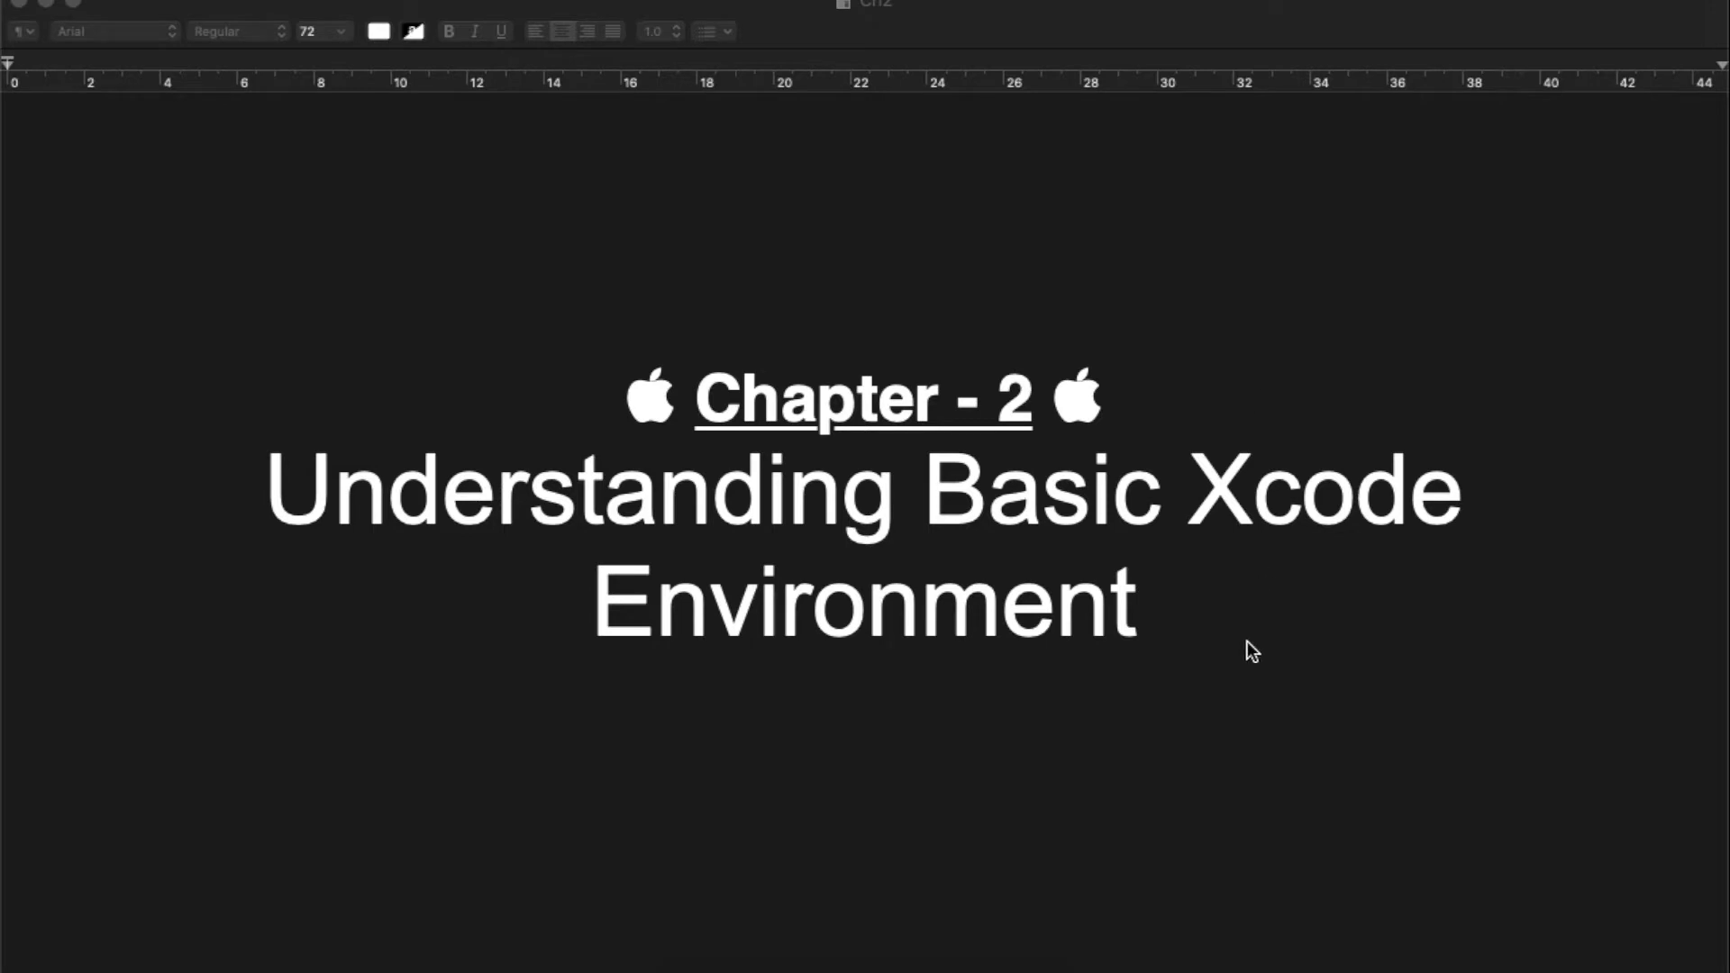
mouse_move(1184, 586)
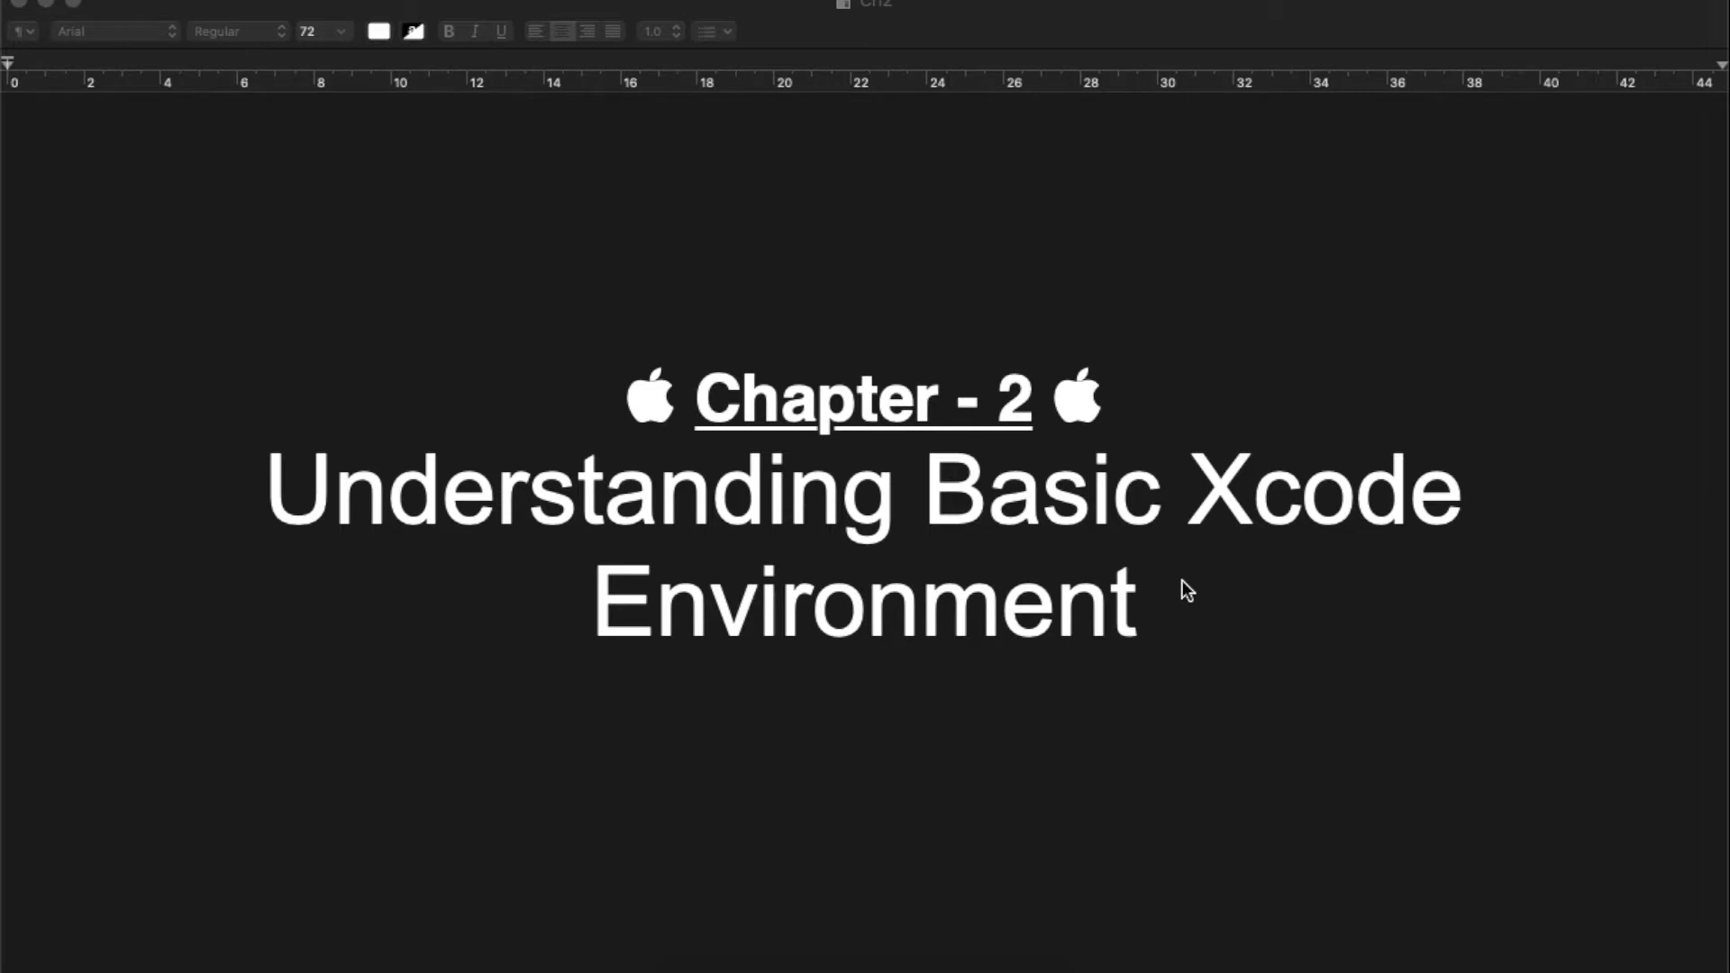
mouse_move(1018, 681)
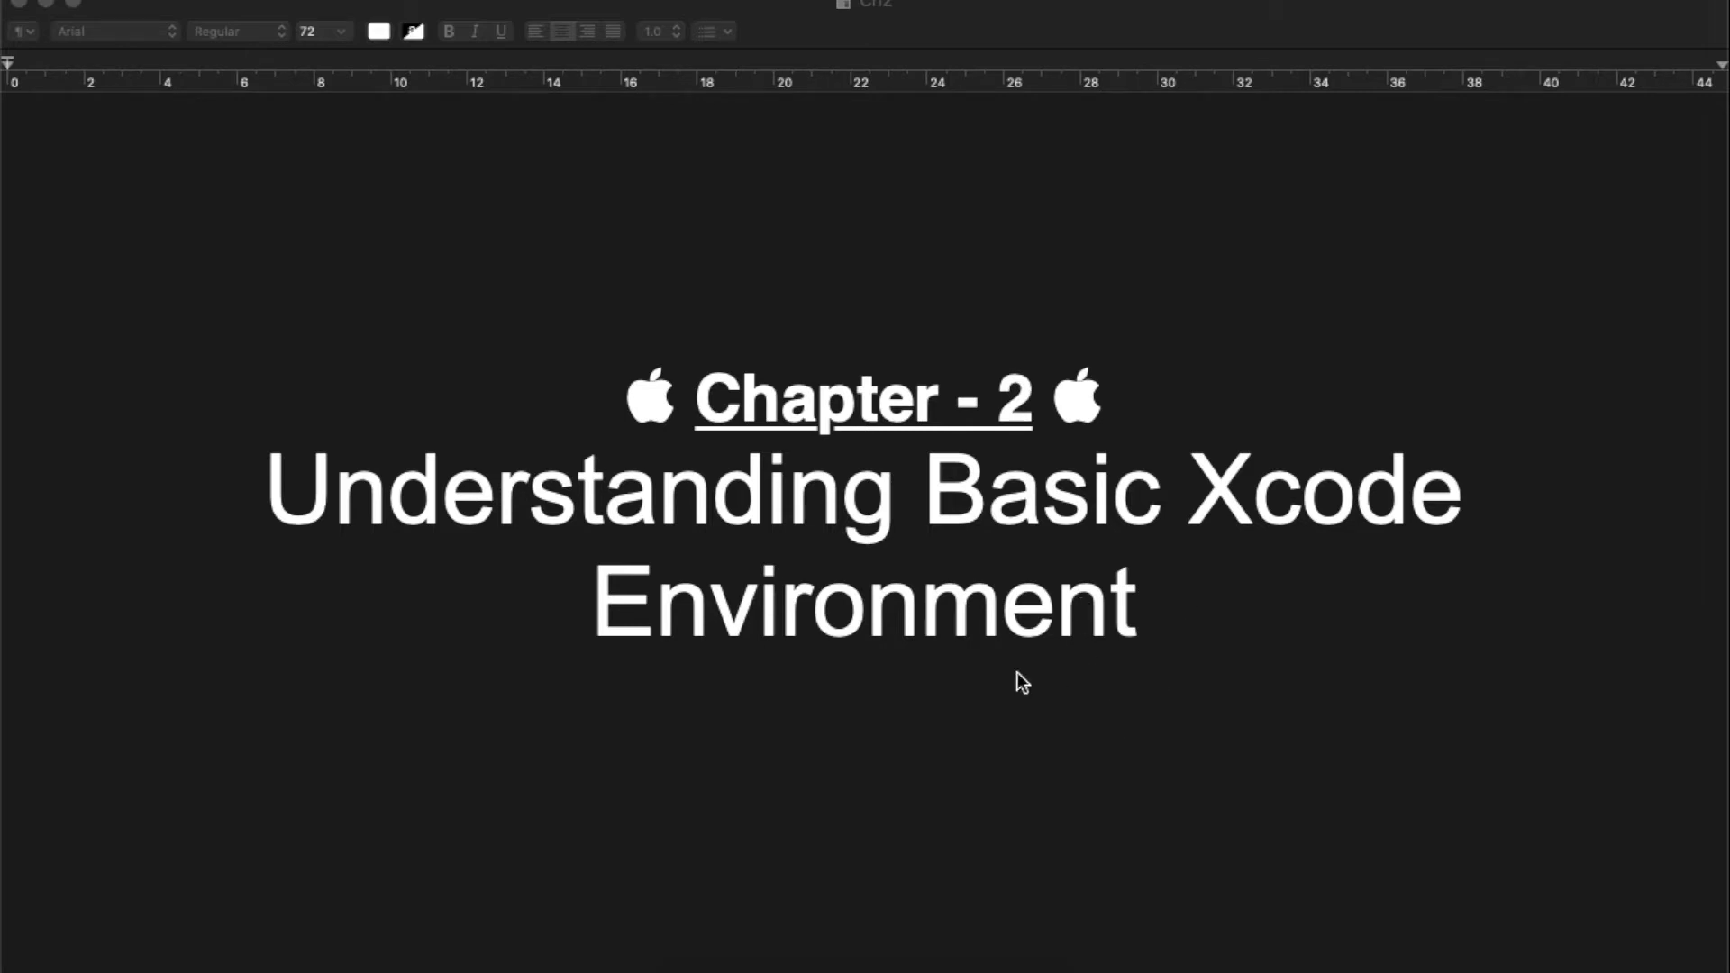
mouse_move(879, 968)
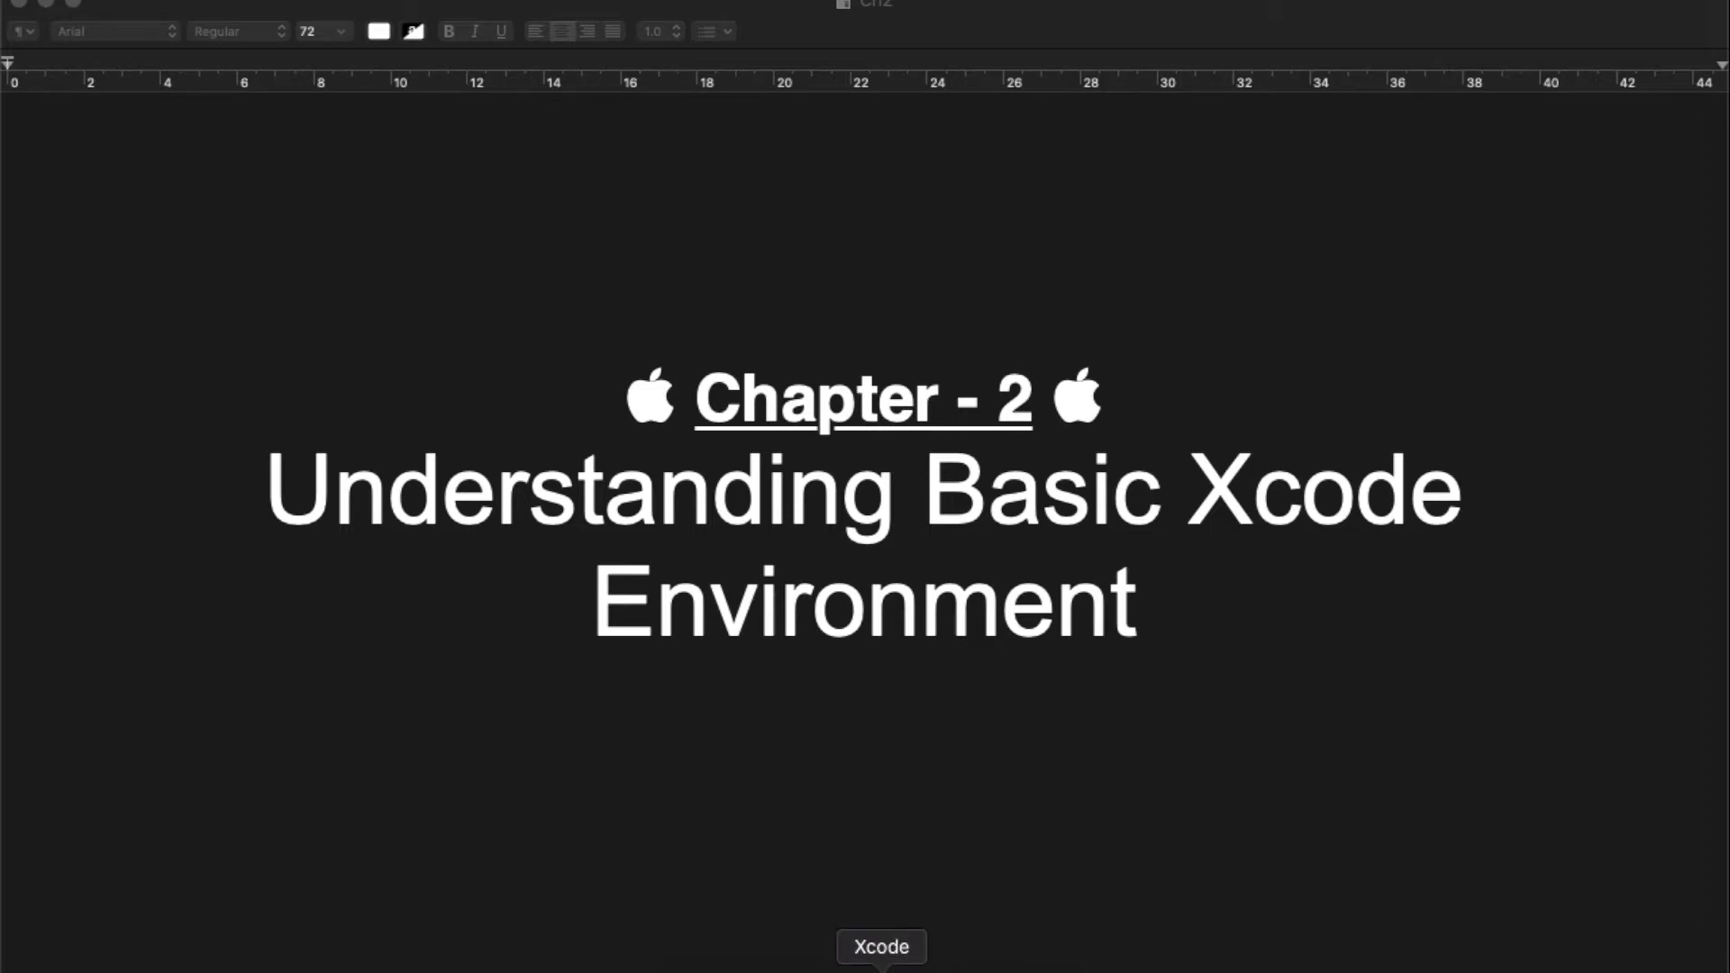
Launch Xcode from the Dock to show the Welcome to Xcode window.
left_click(880, 945)
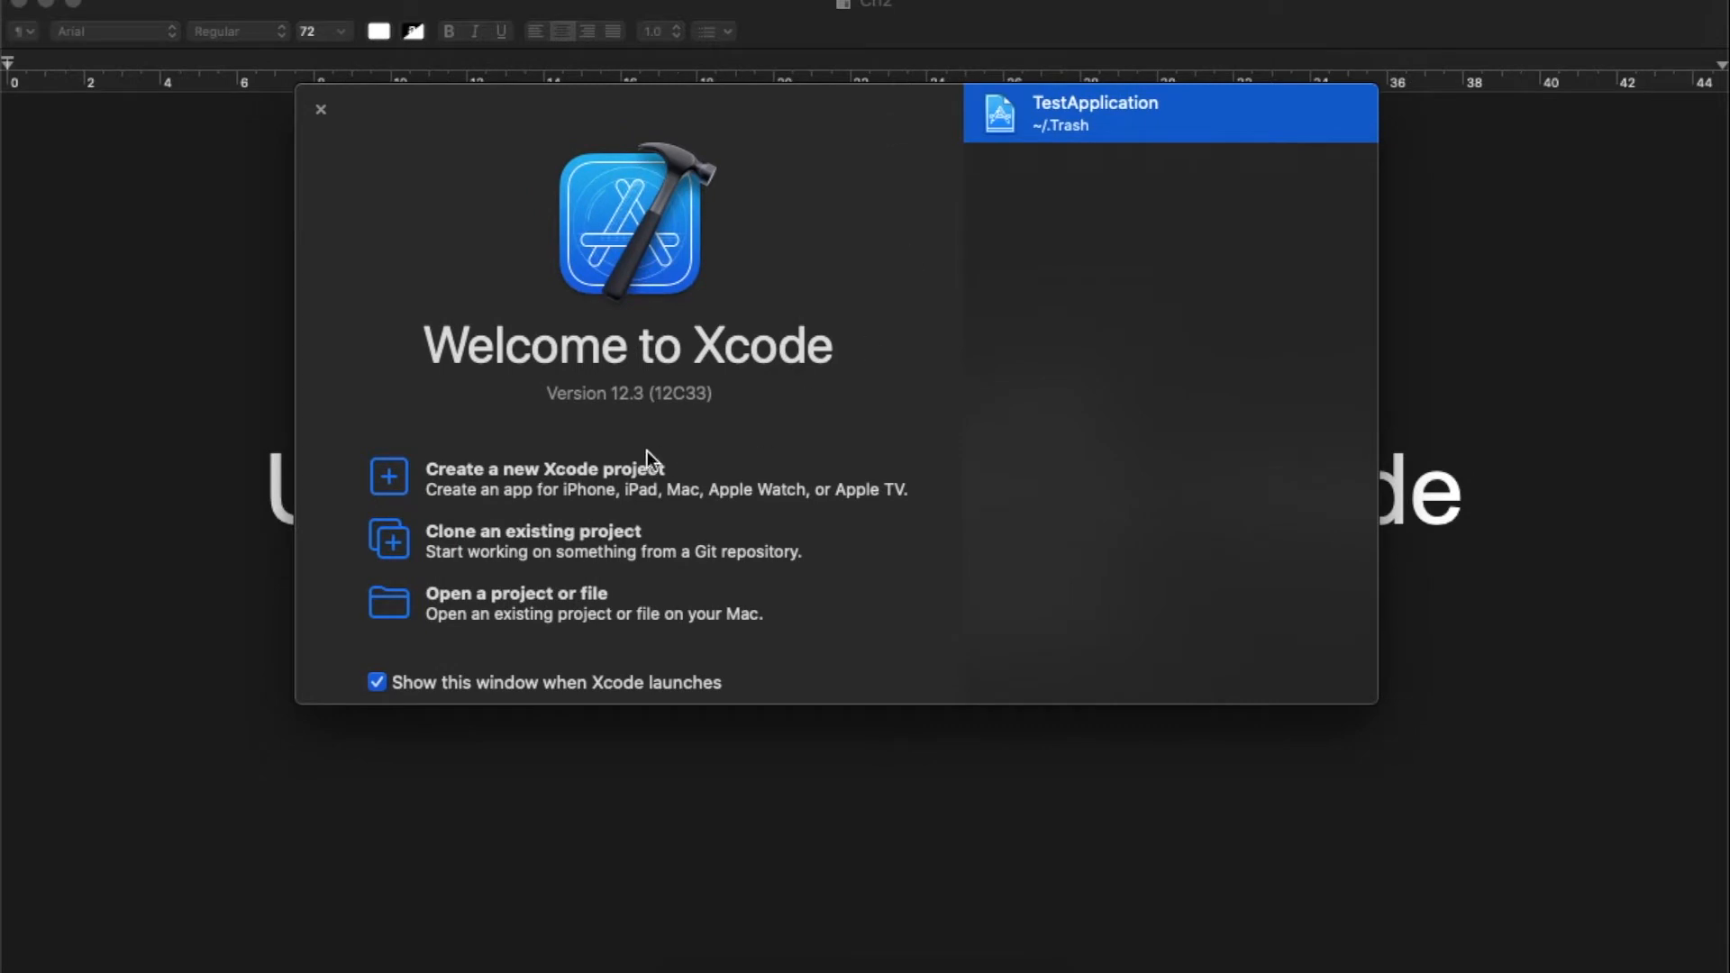
mouse_move(687, 378)
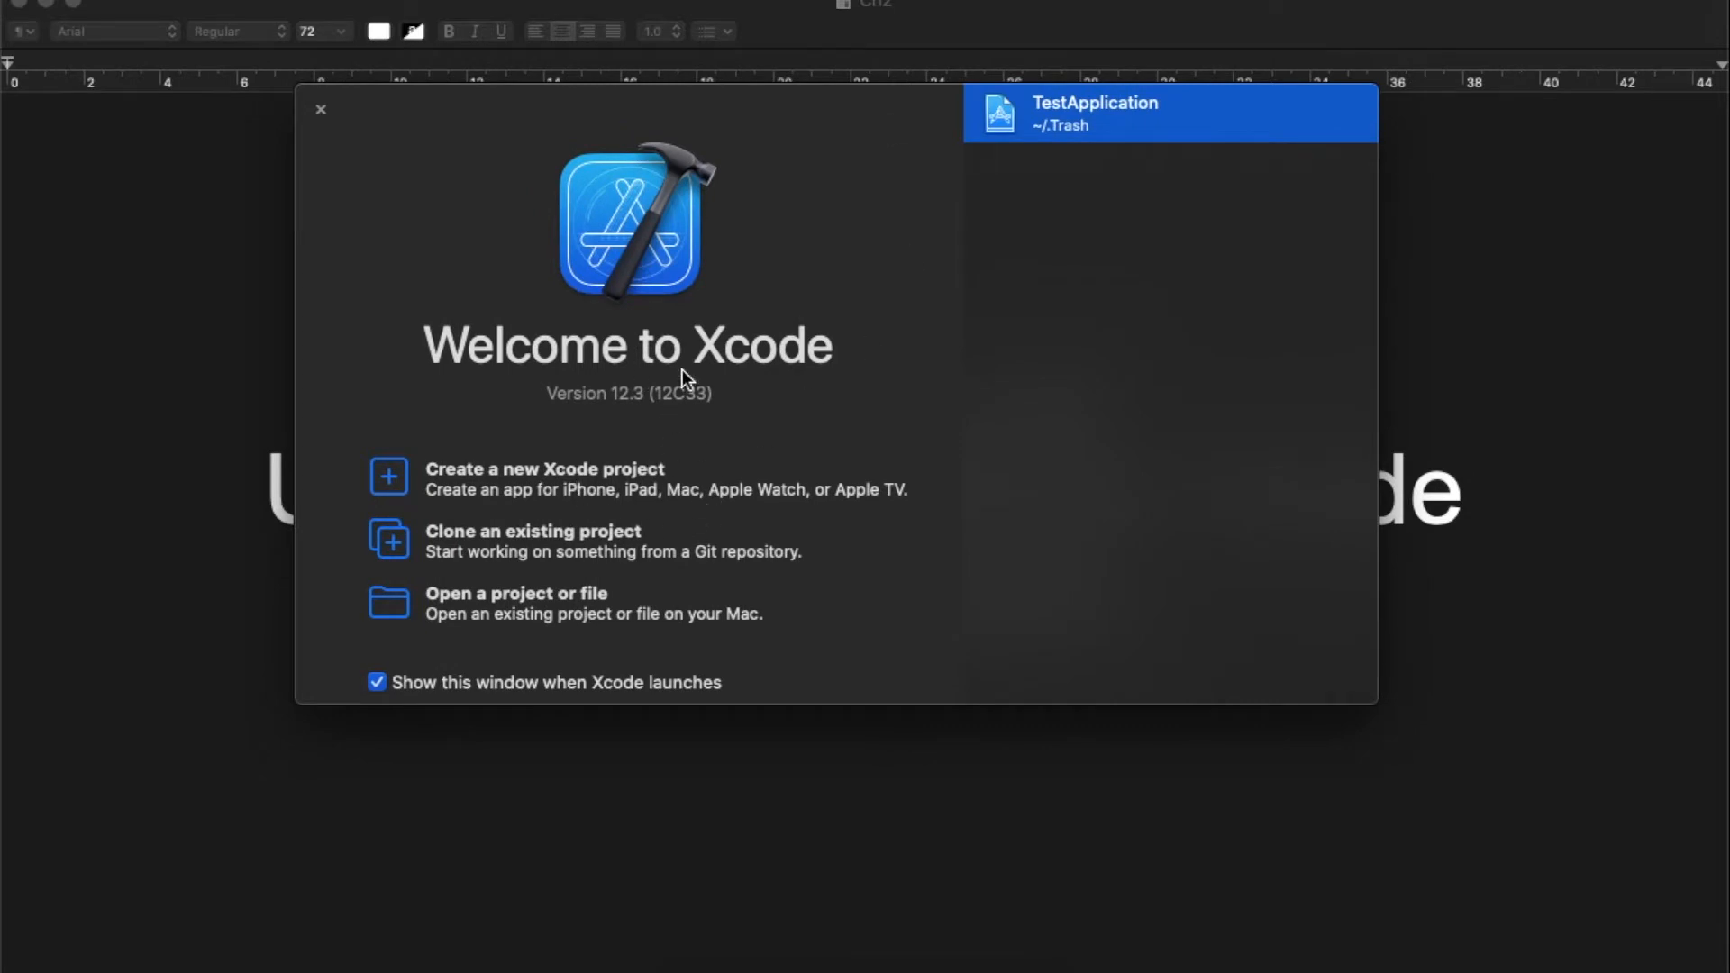
mouse_move(718, 540)
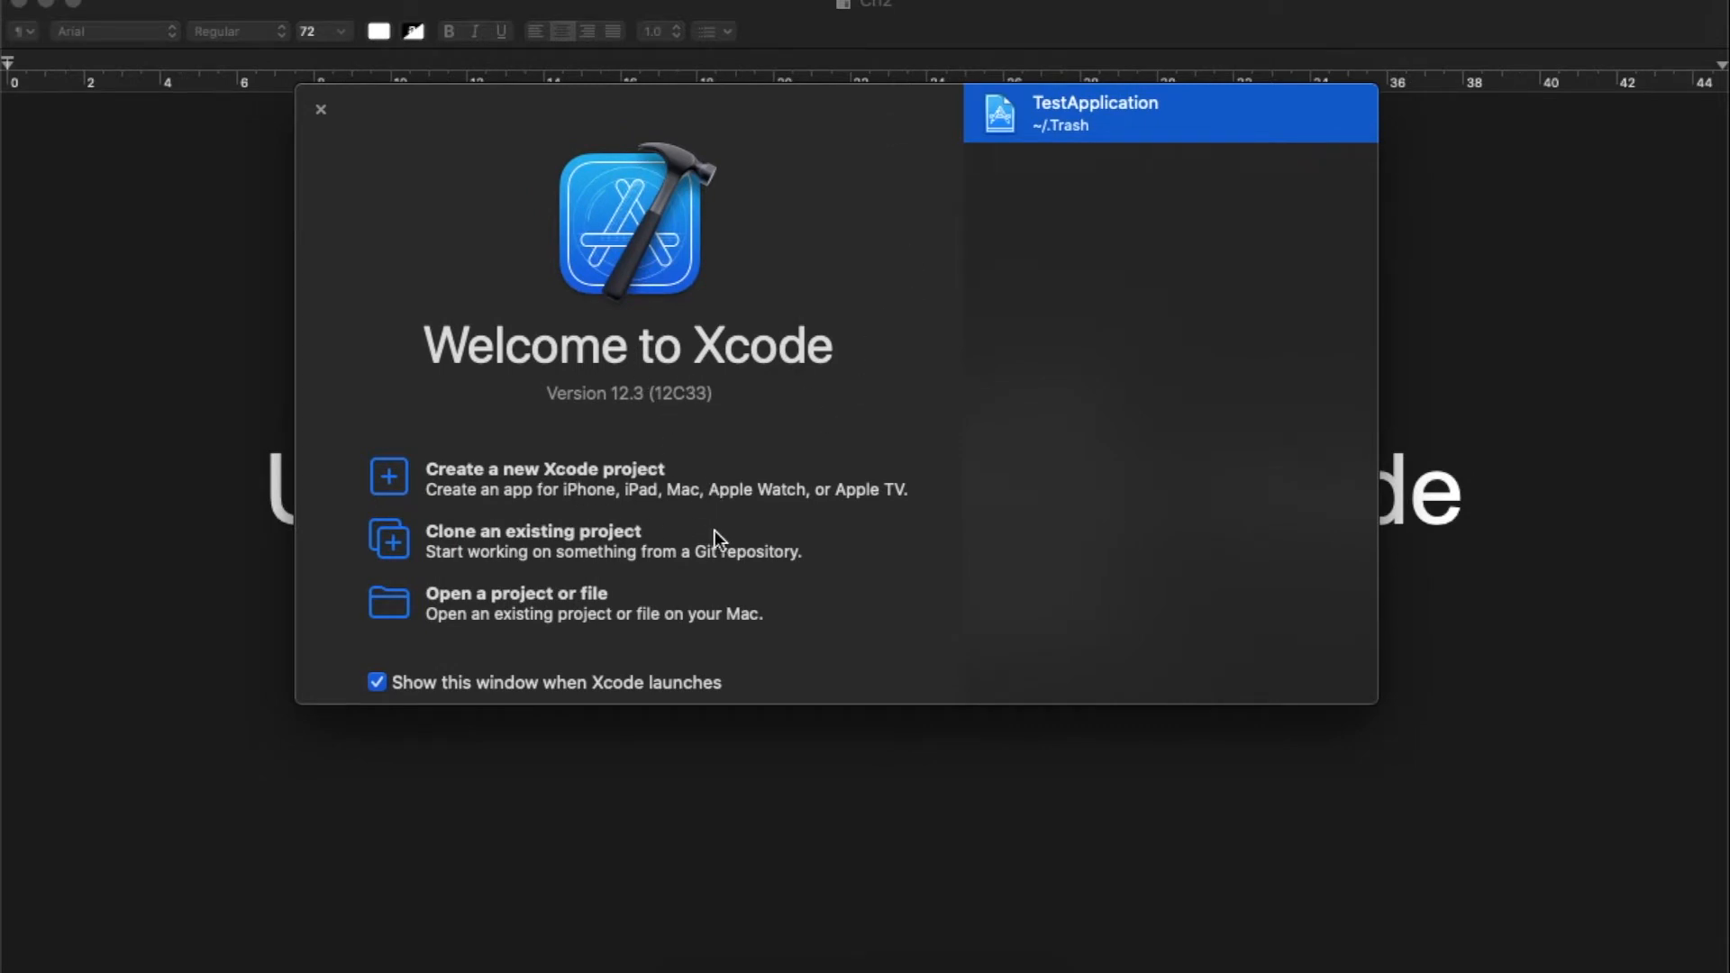
mouse_move(681, 400)
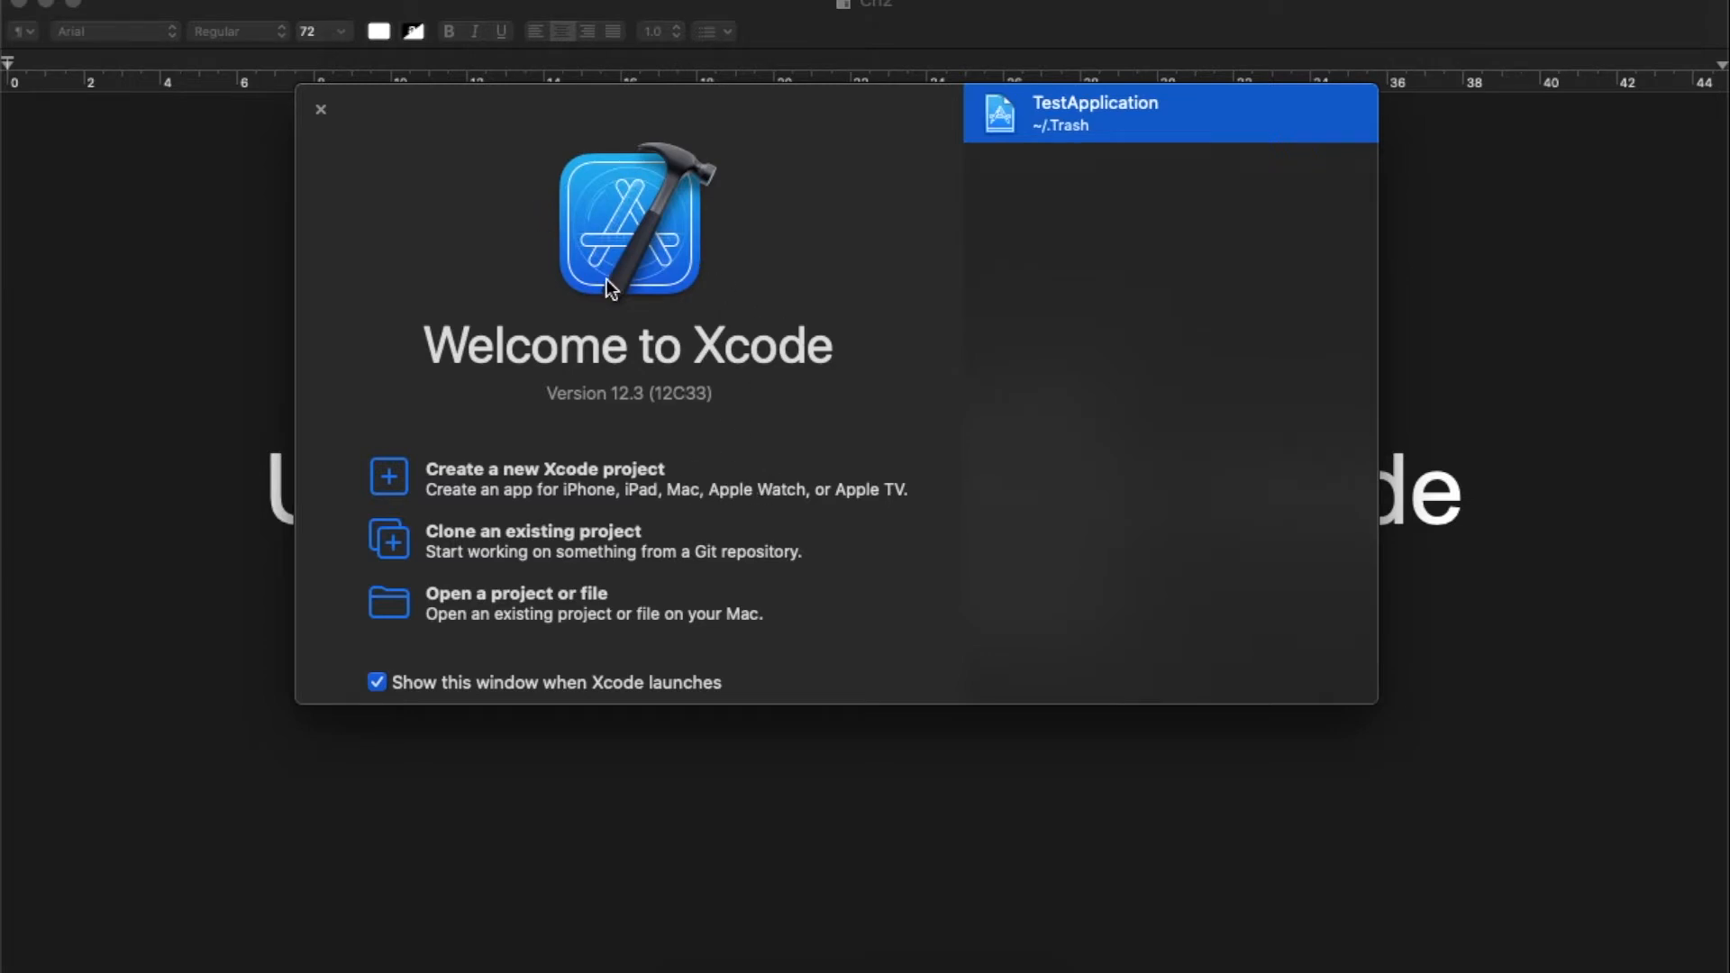
mouse_move(737, 351)
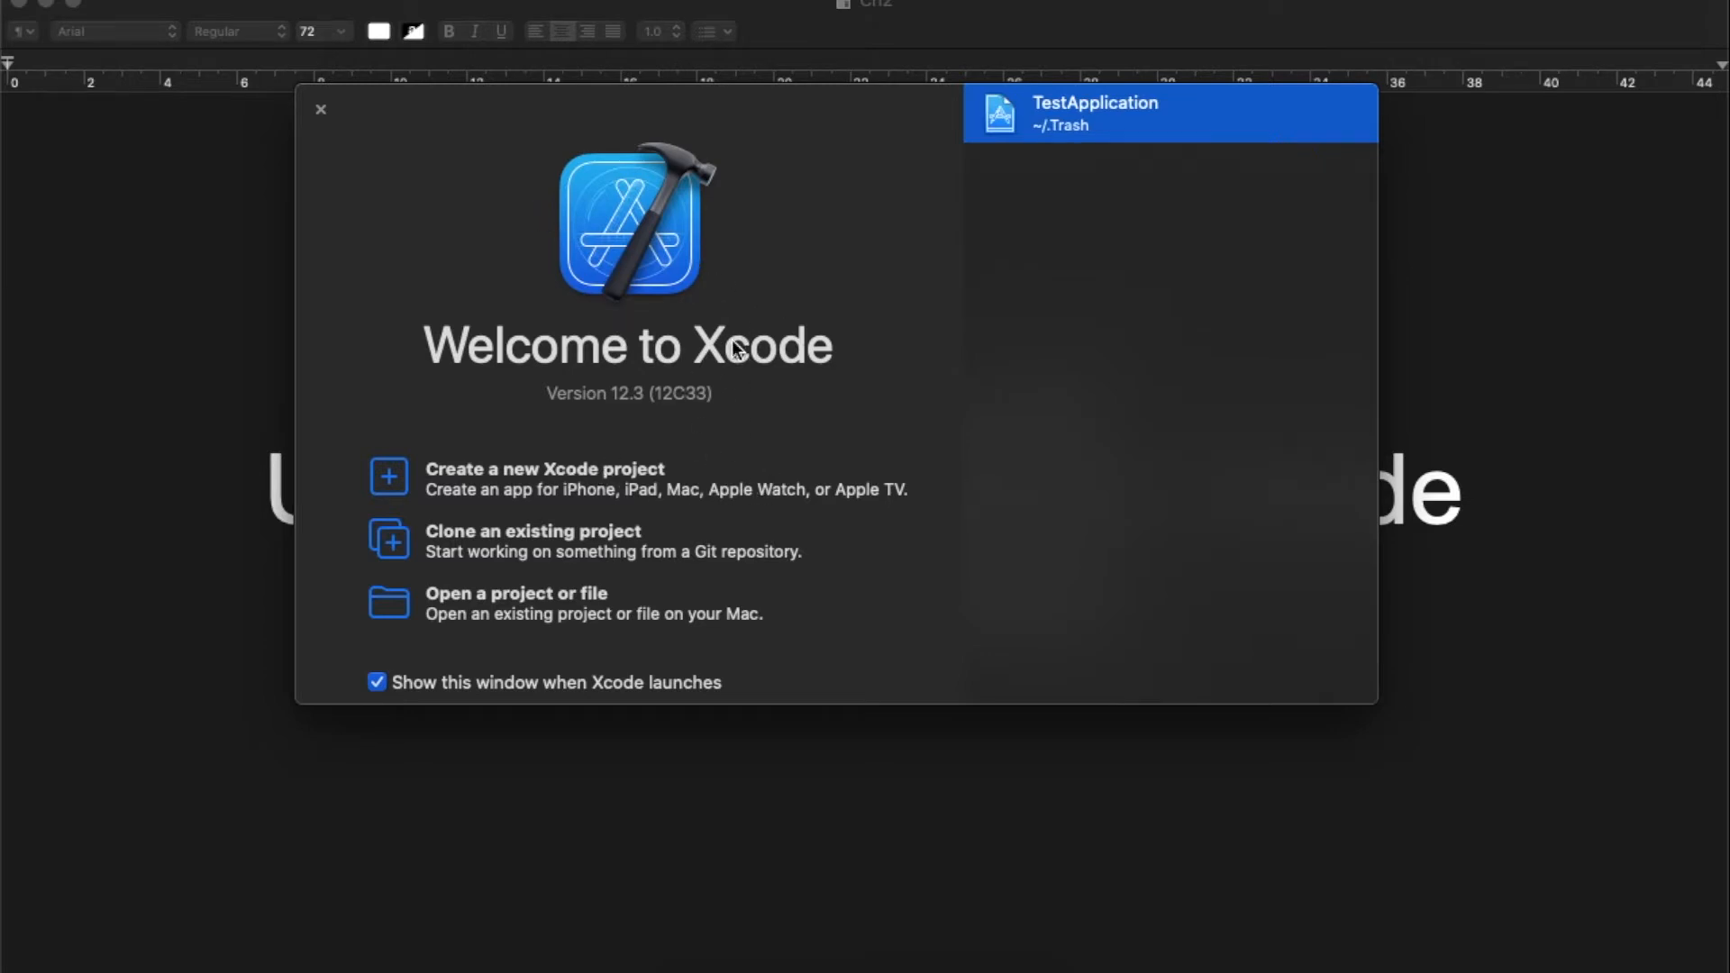
mouse_move(651, 351)
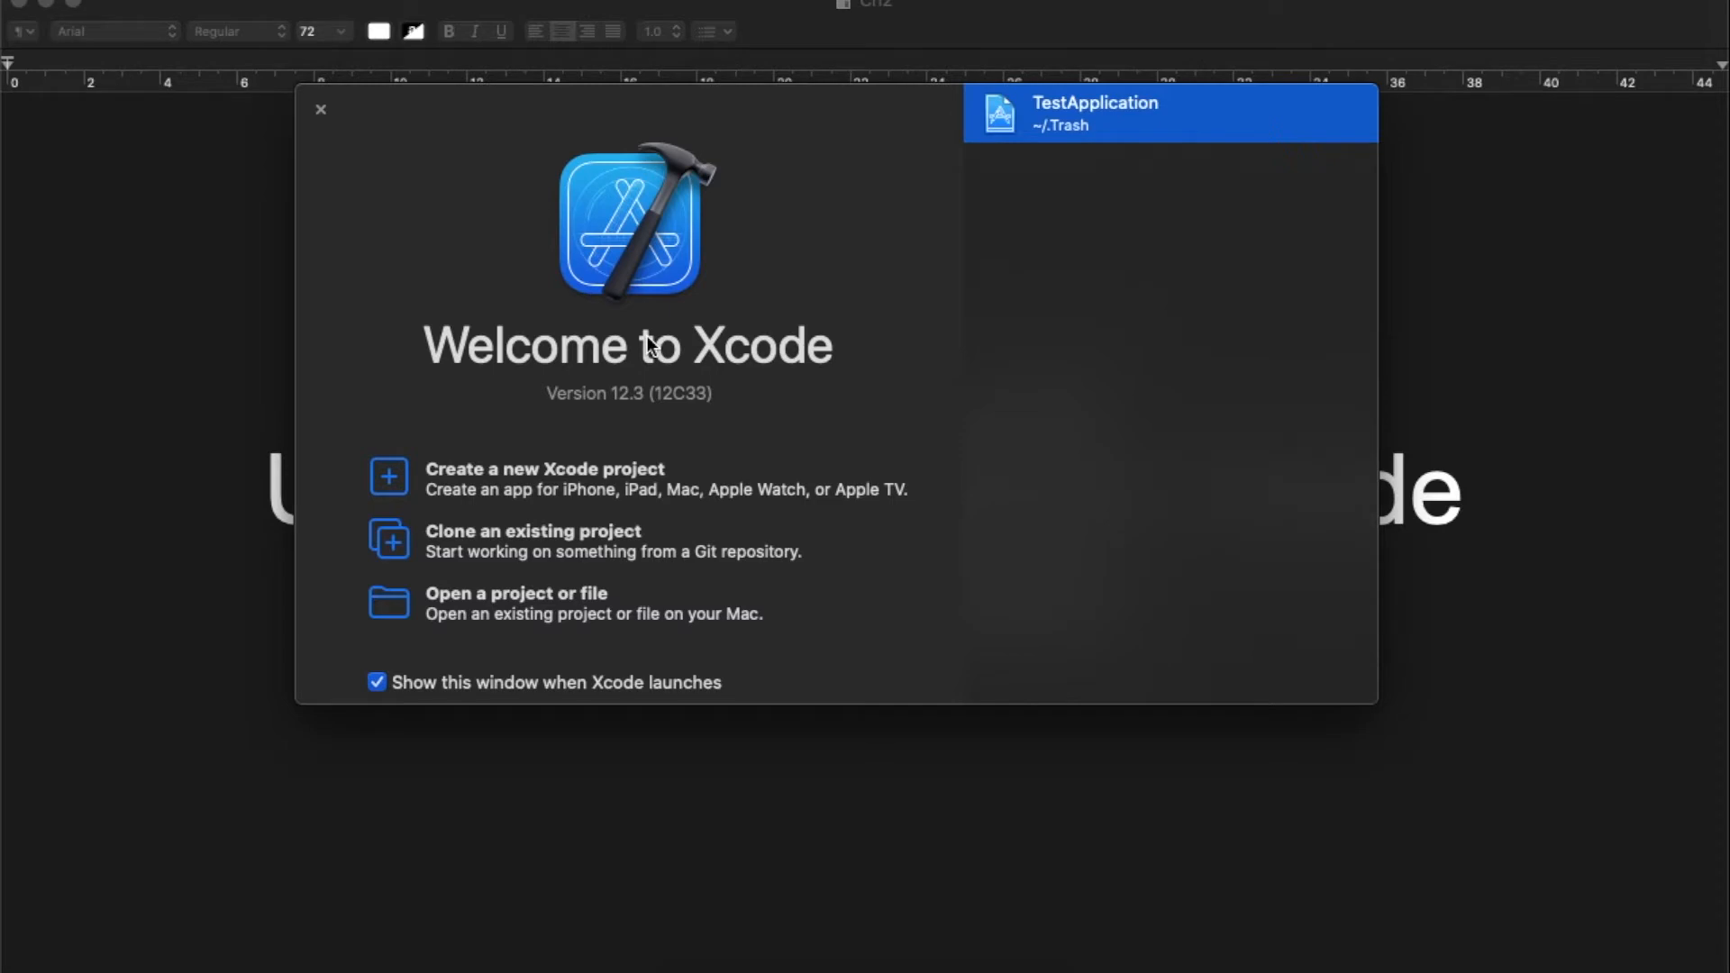
mouse_move(718, 424)
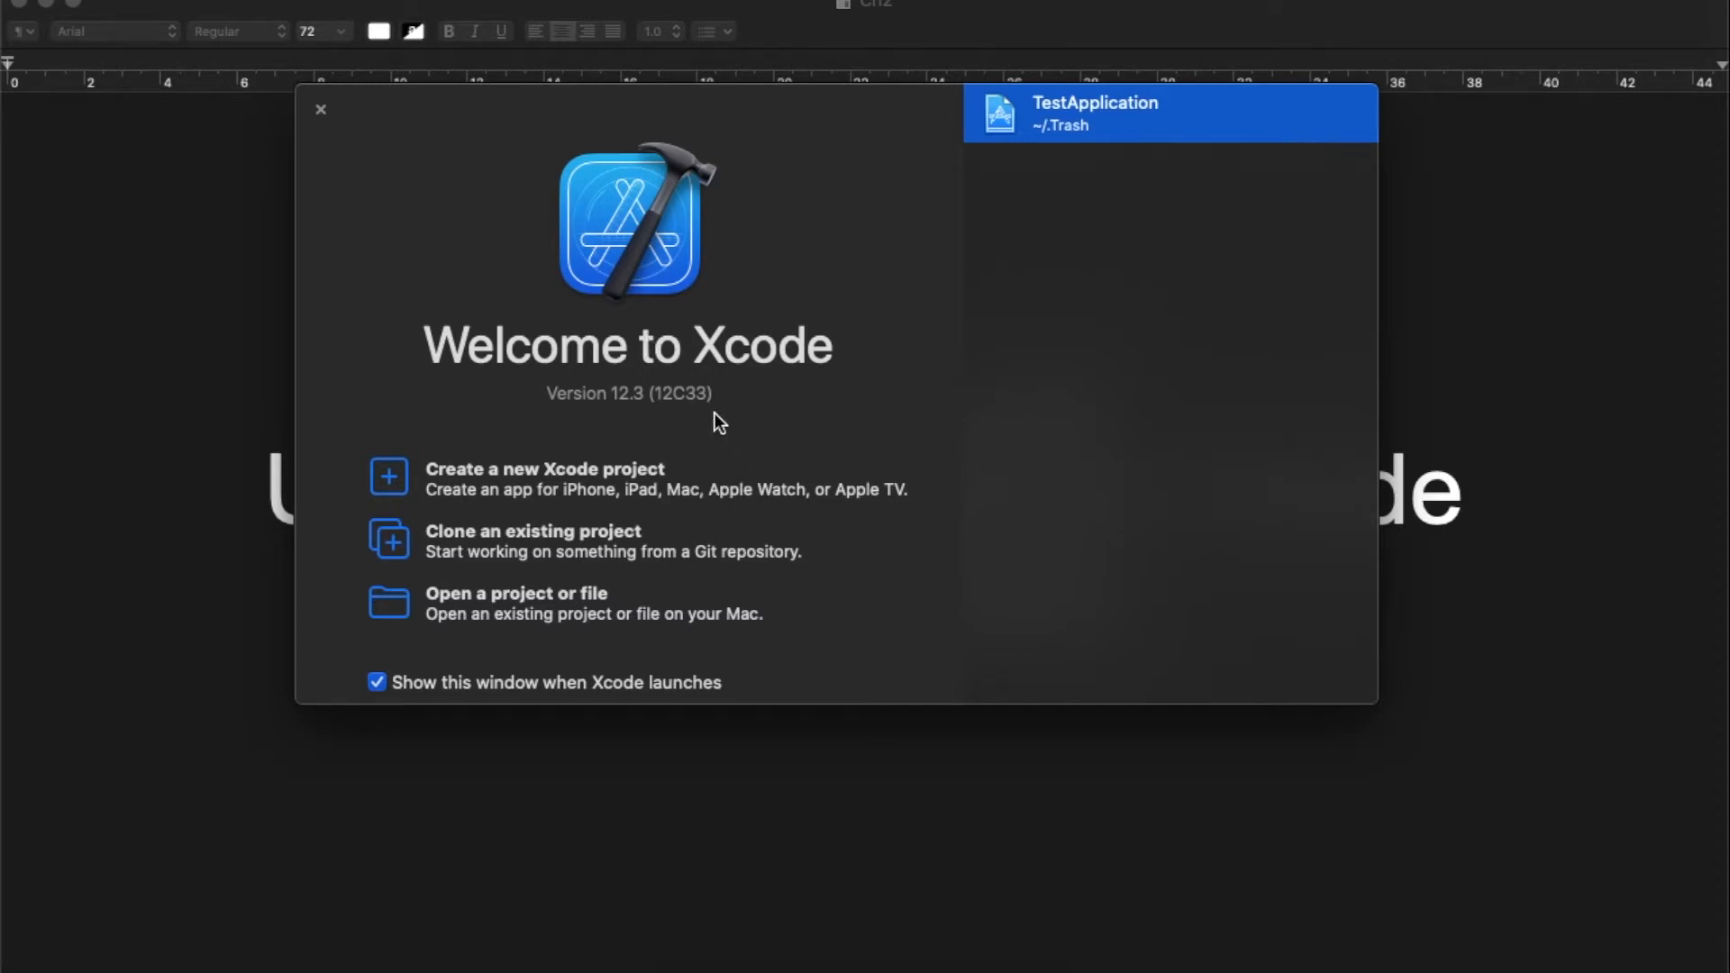
mouse_move(662, 476)
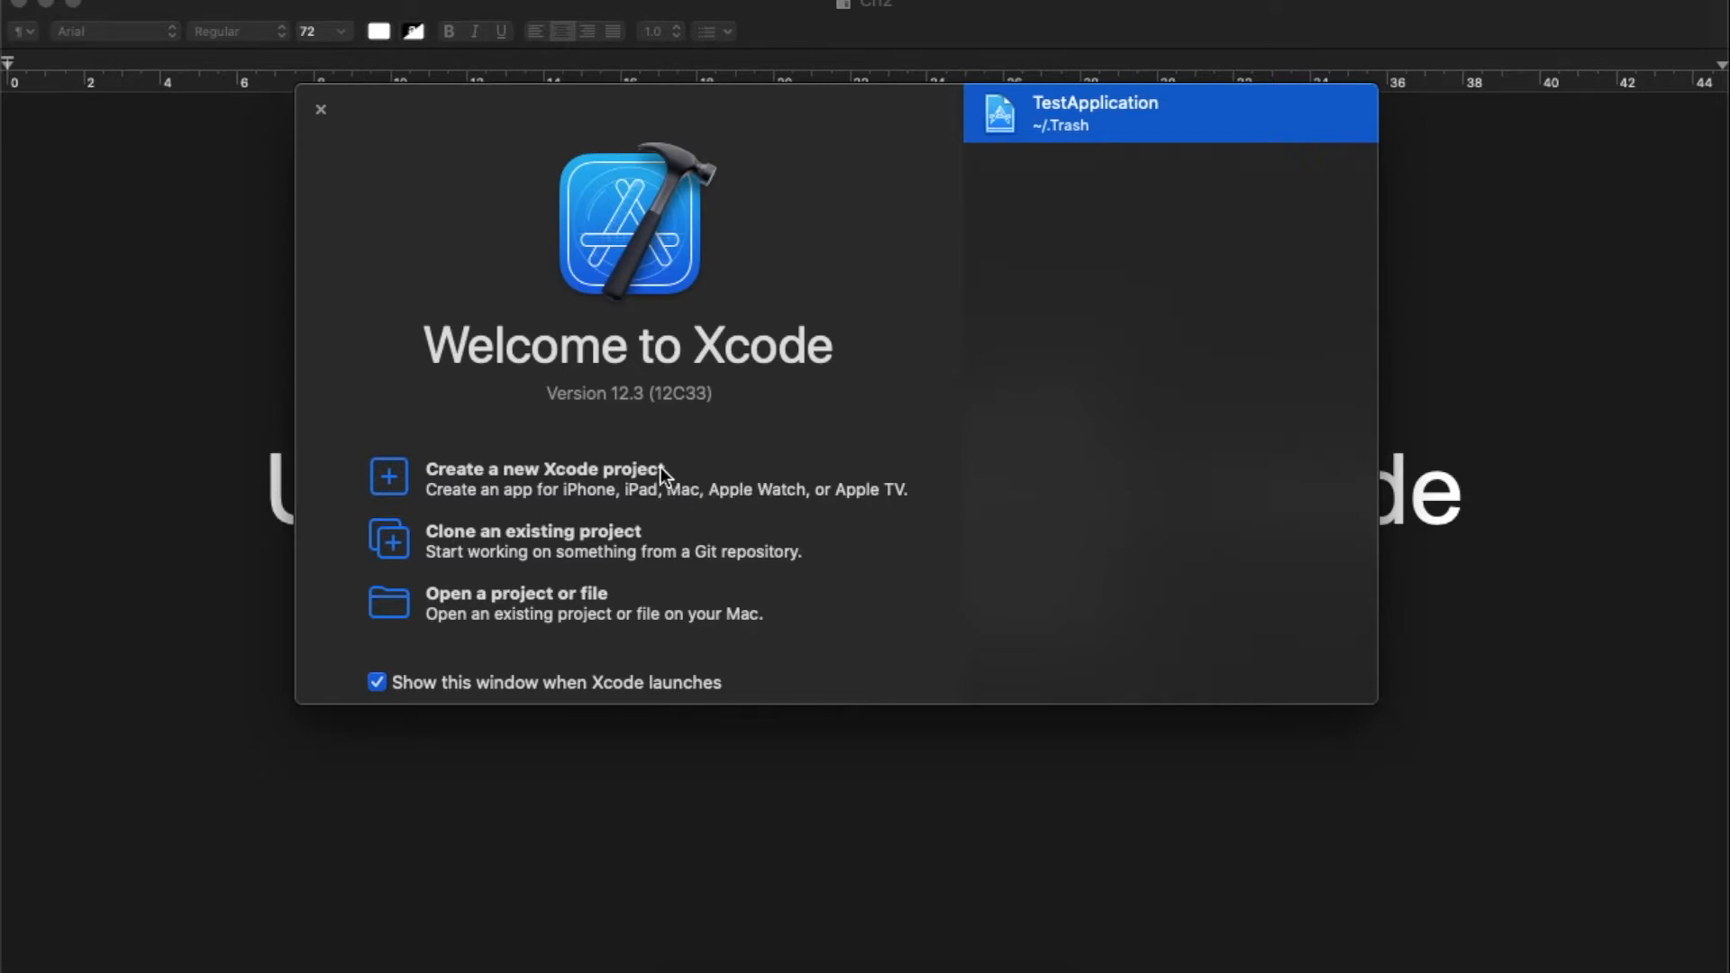
Start a new project and browse tvOS, iOS, Other and watchOS templates, selecting none.
left_click(542, 467)
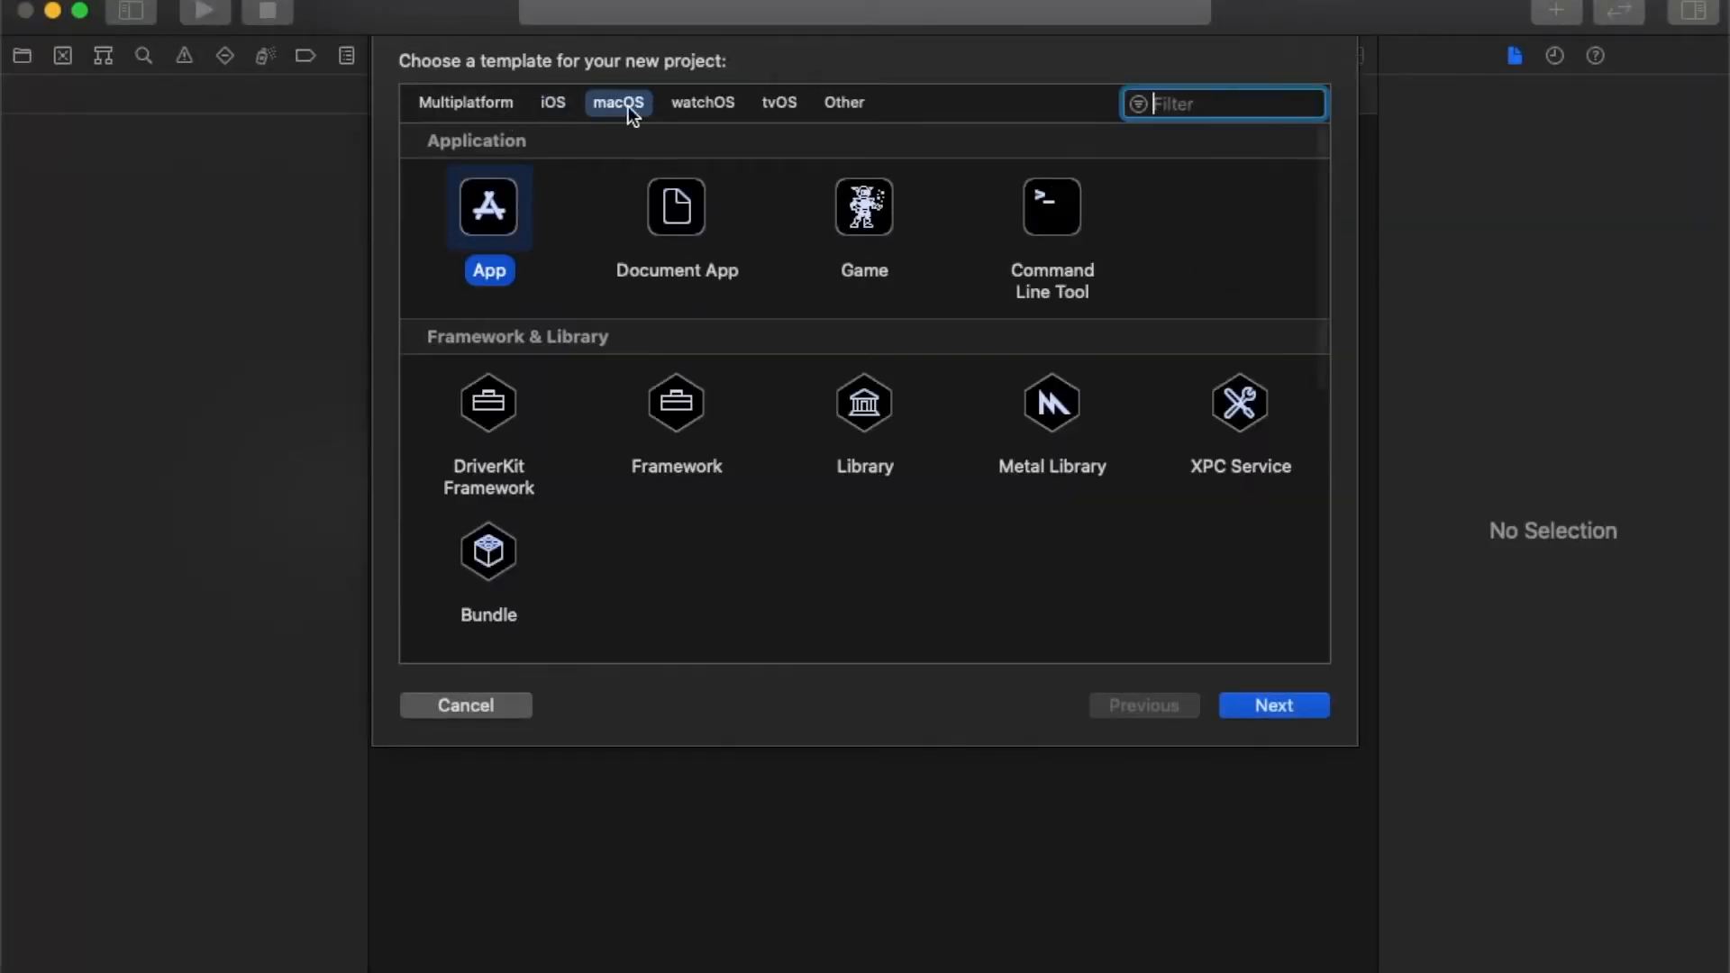
left_click(778, 102)
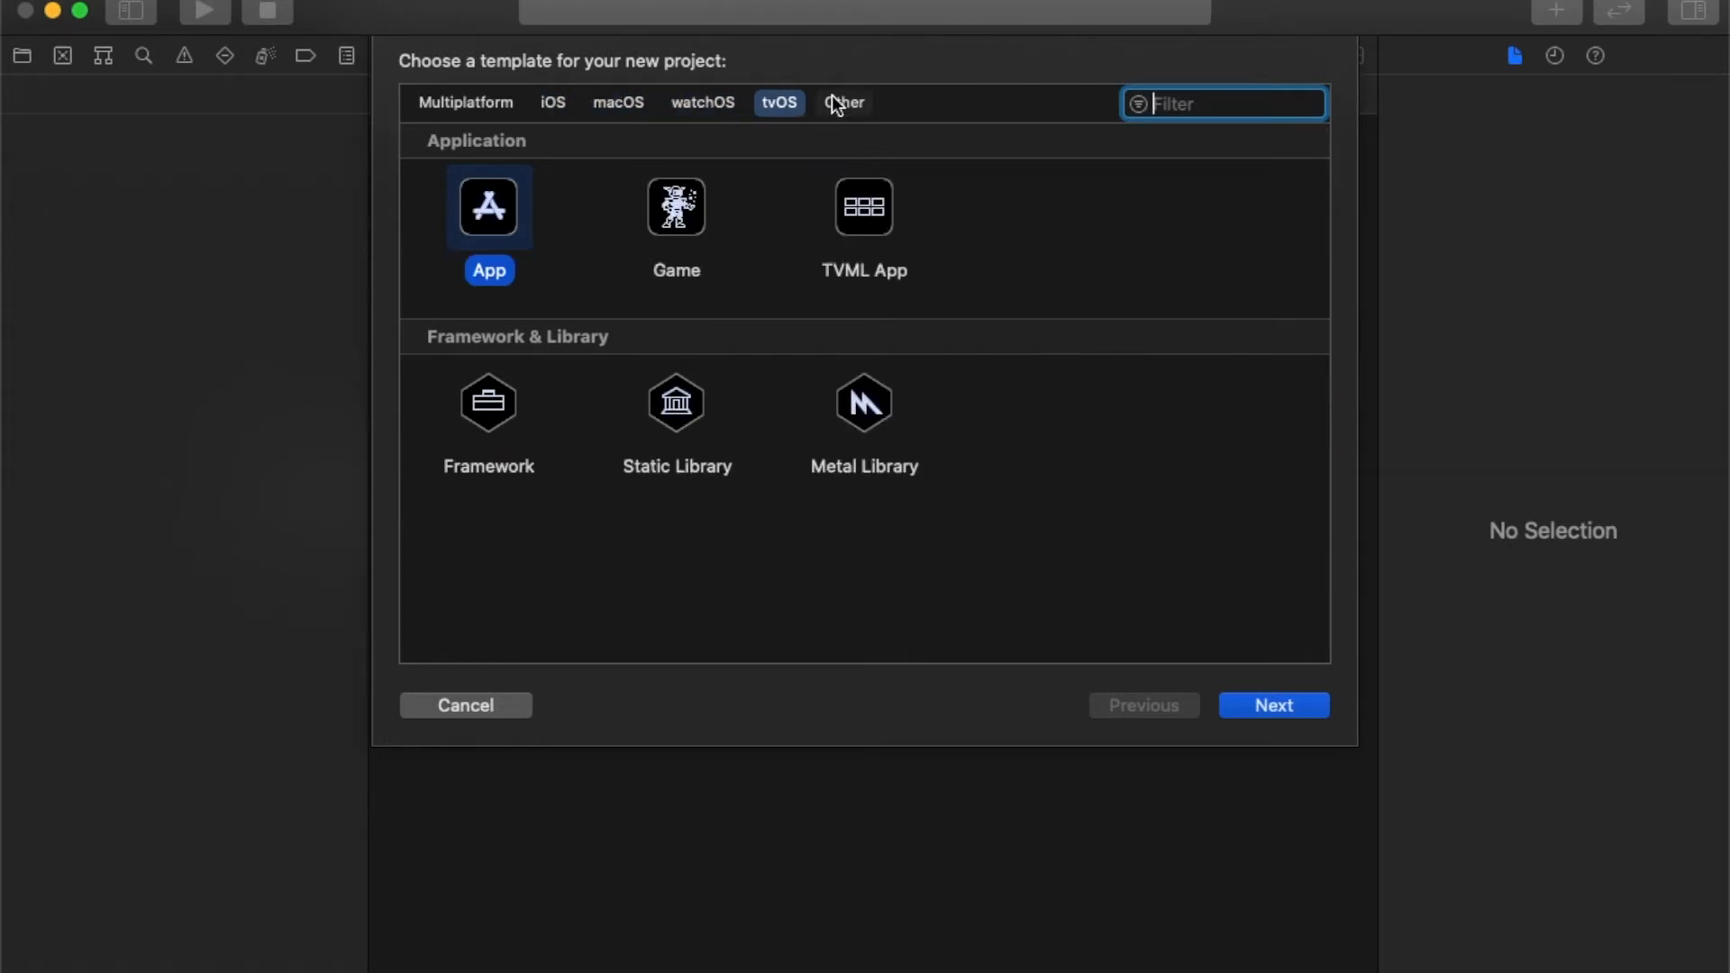
left_click(551, 103)
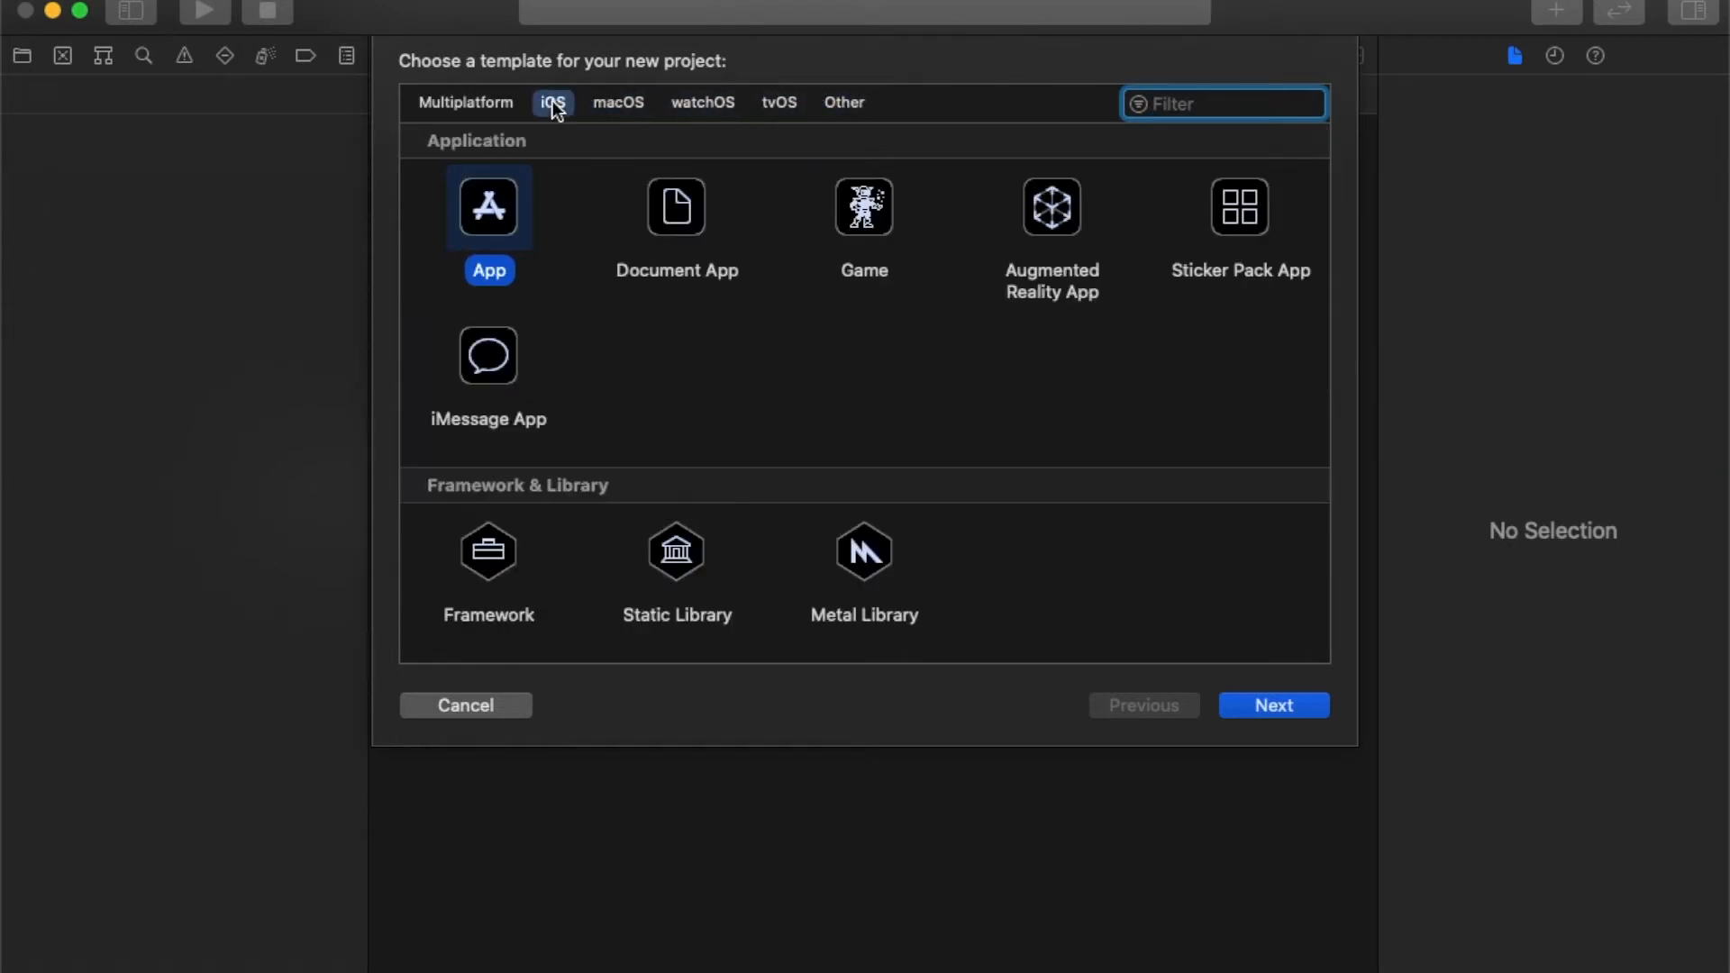
mouse_move(626, 116)
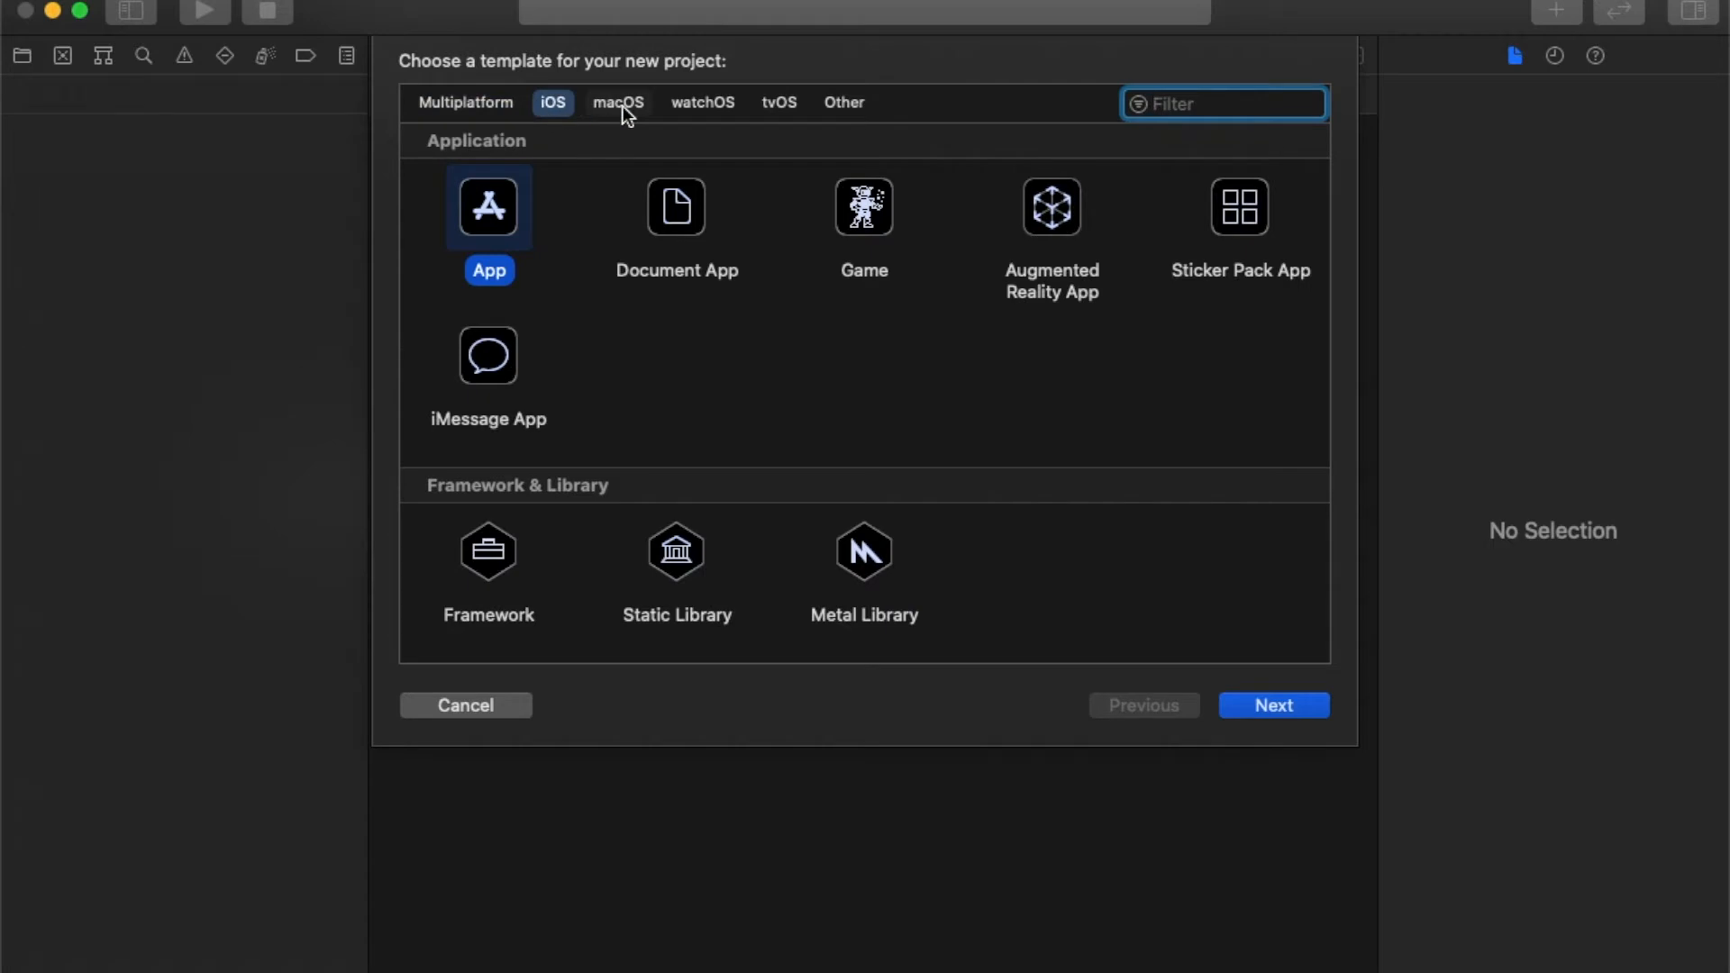
left_click(778, 103)
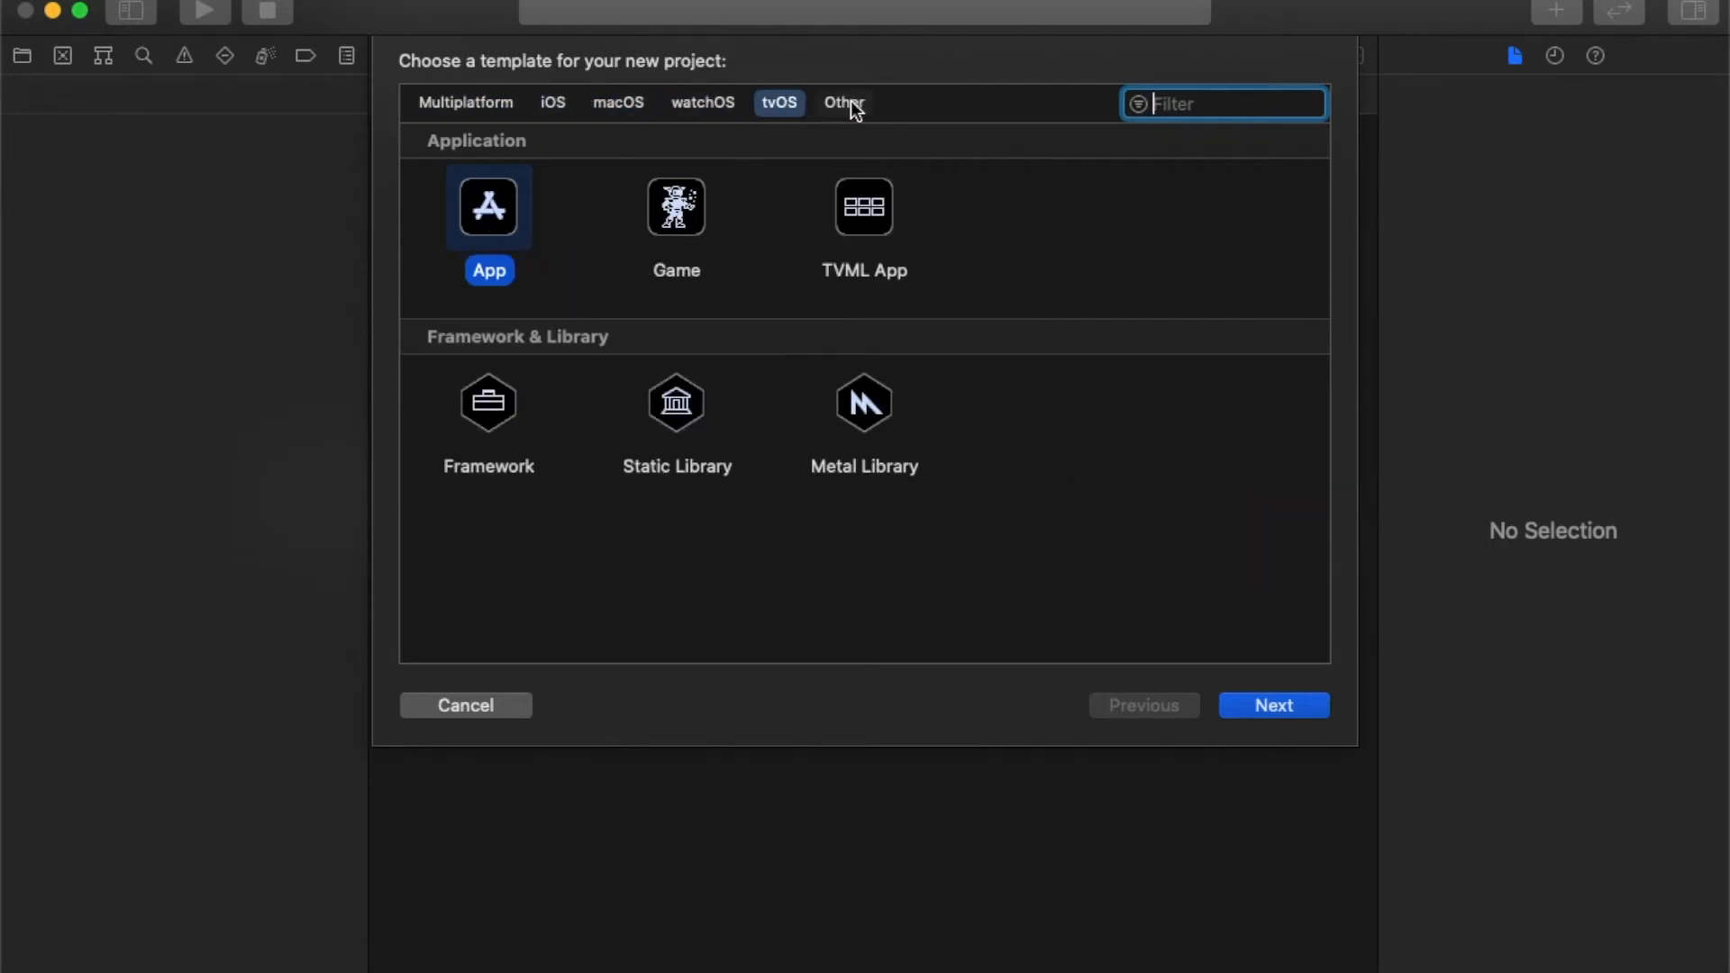
left_click(844, 103)
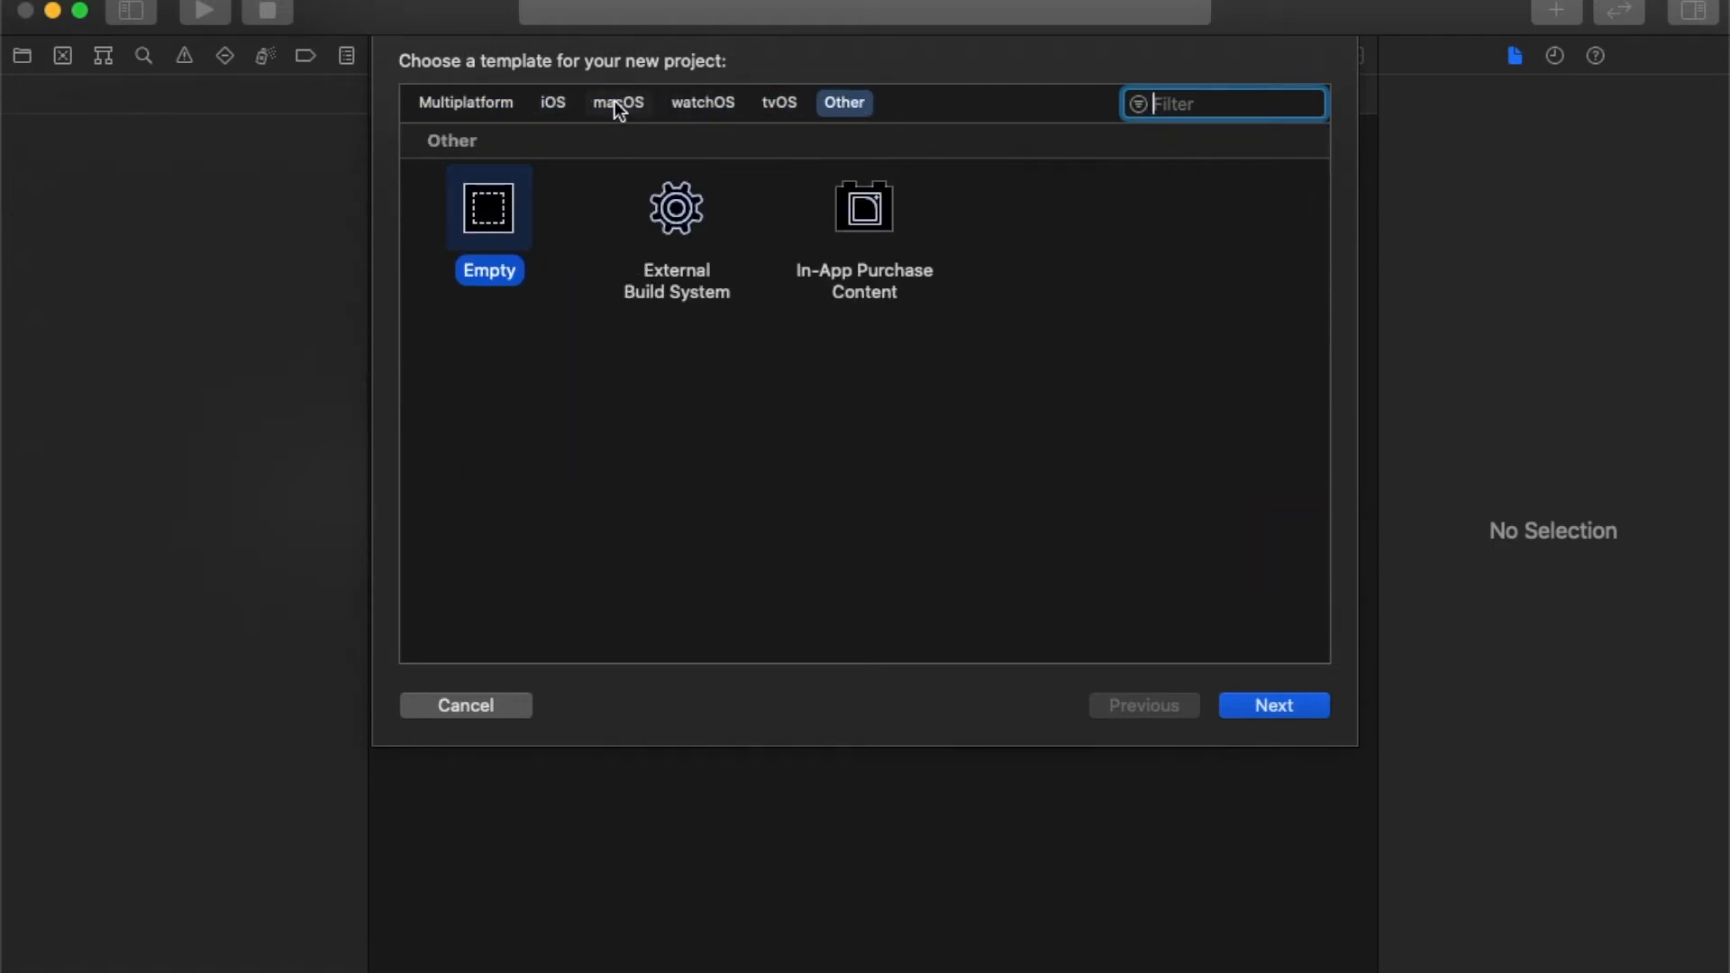
left_click(702, 102)
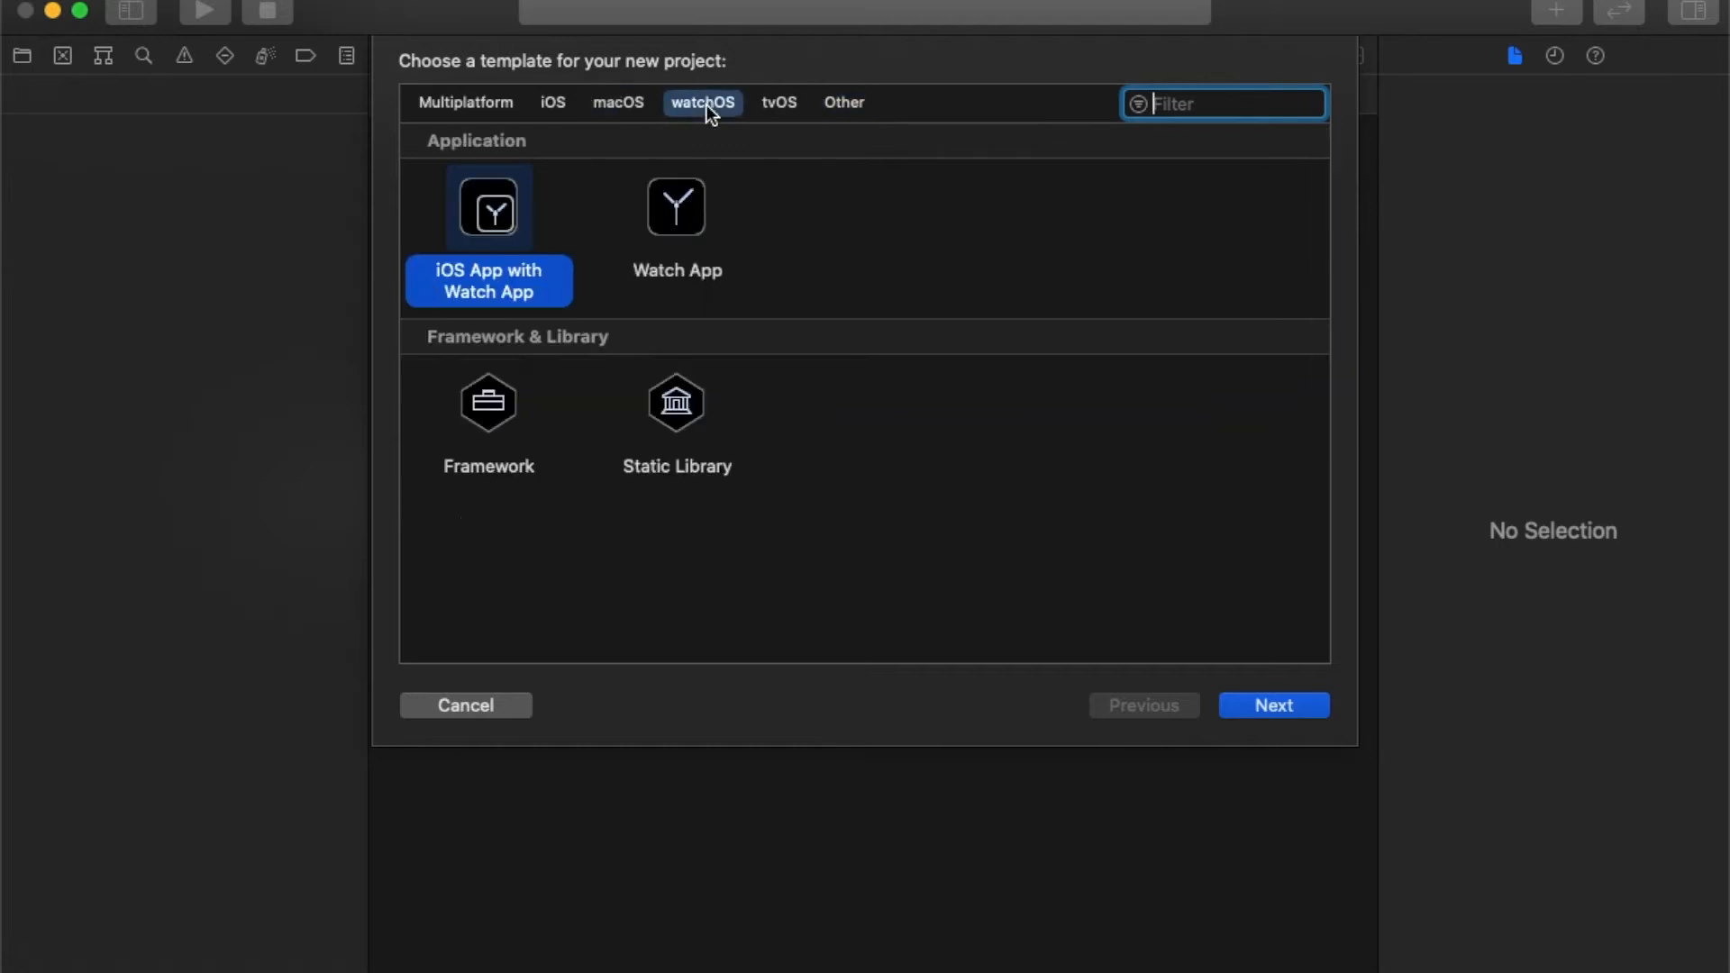
left_click(815, 271)
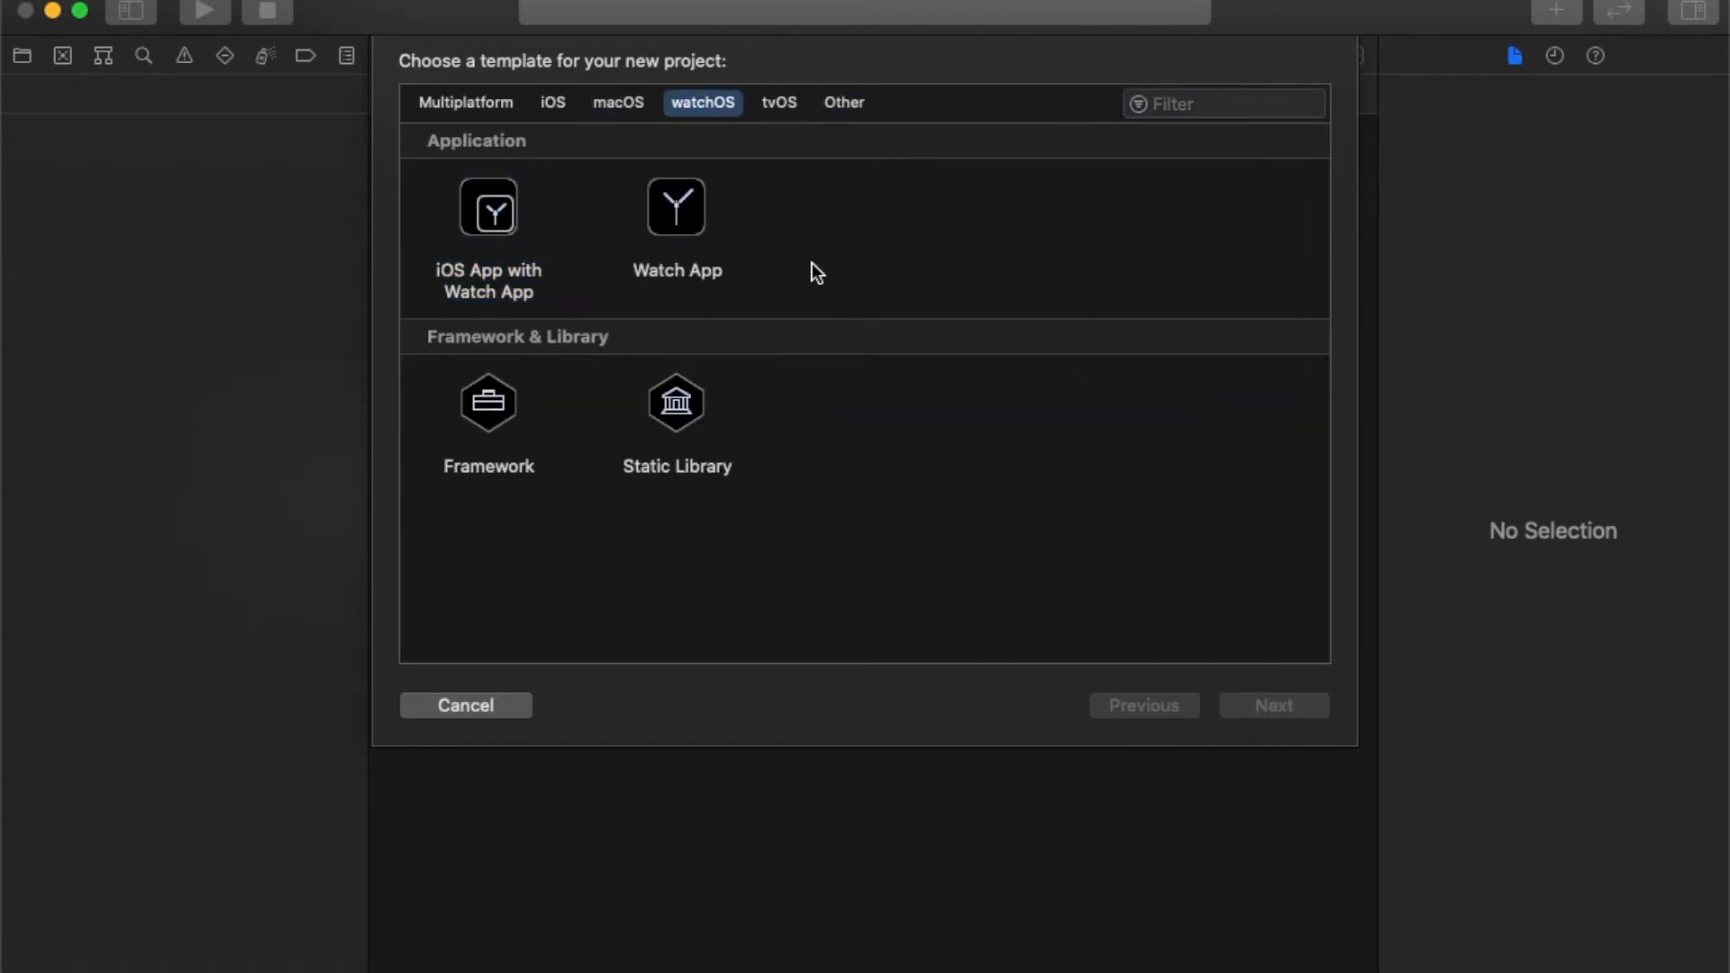
mouse_move(476, 188)
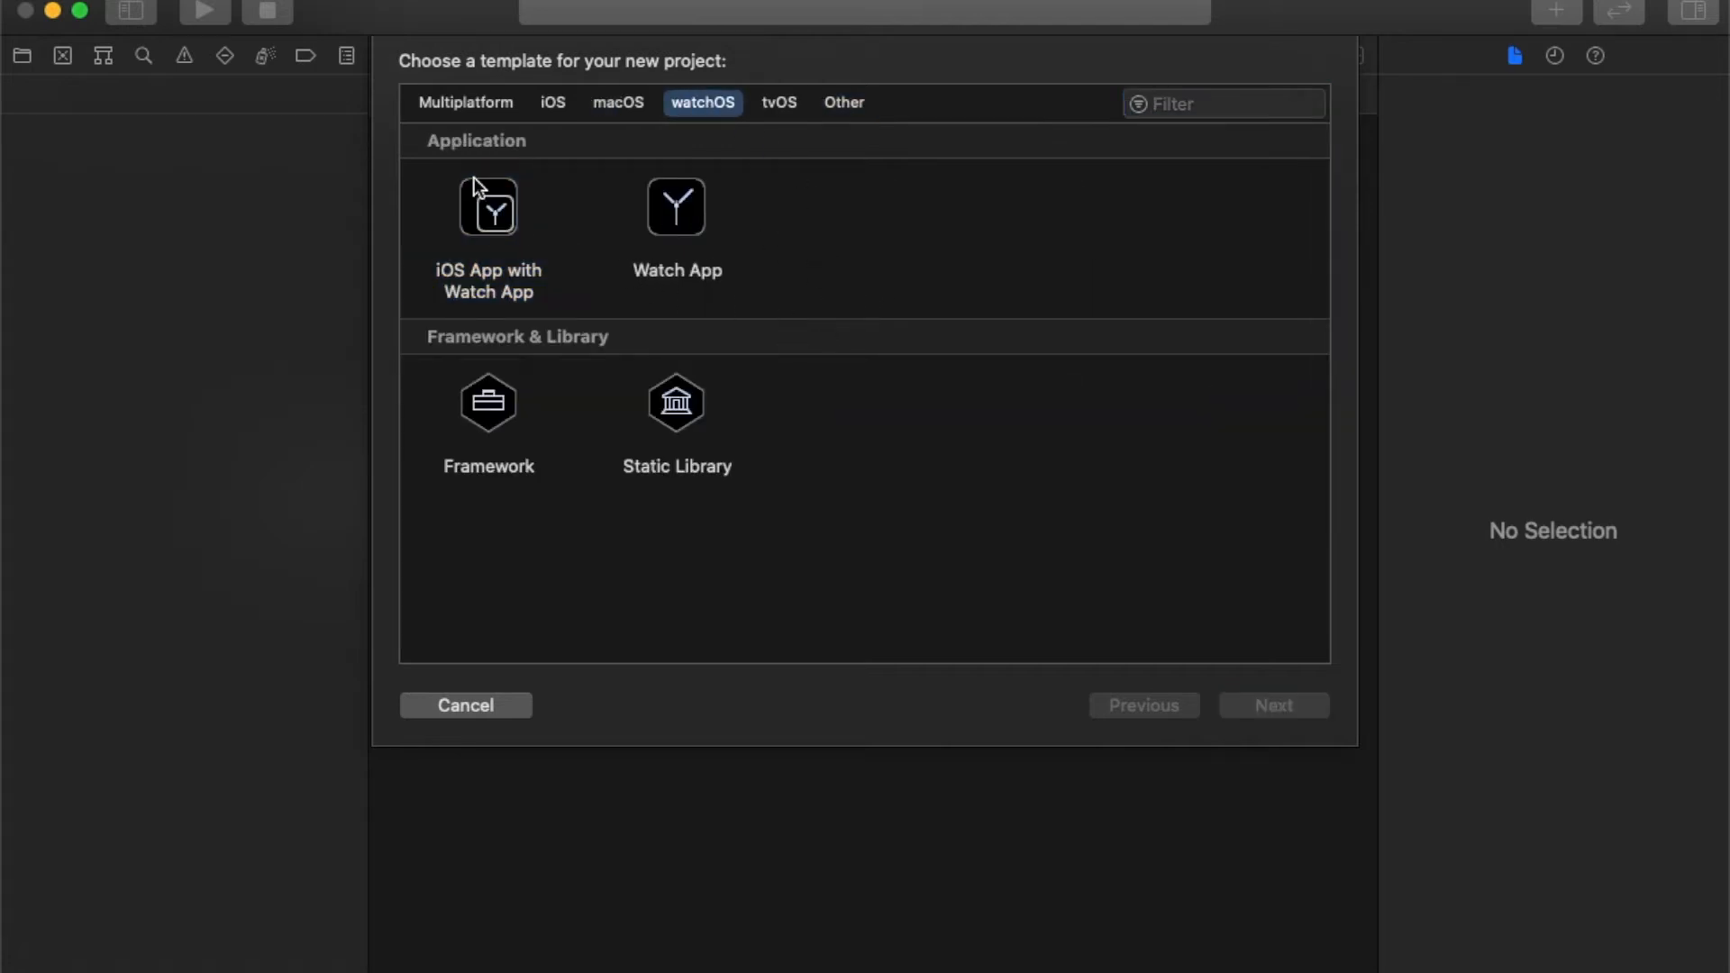
mouse_move(713, 203)
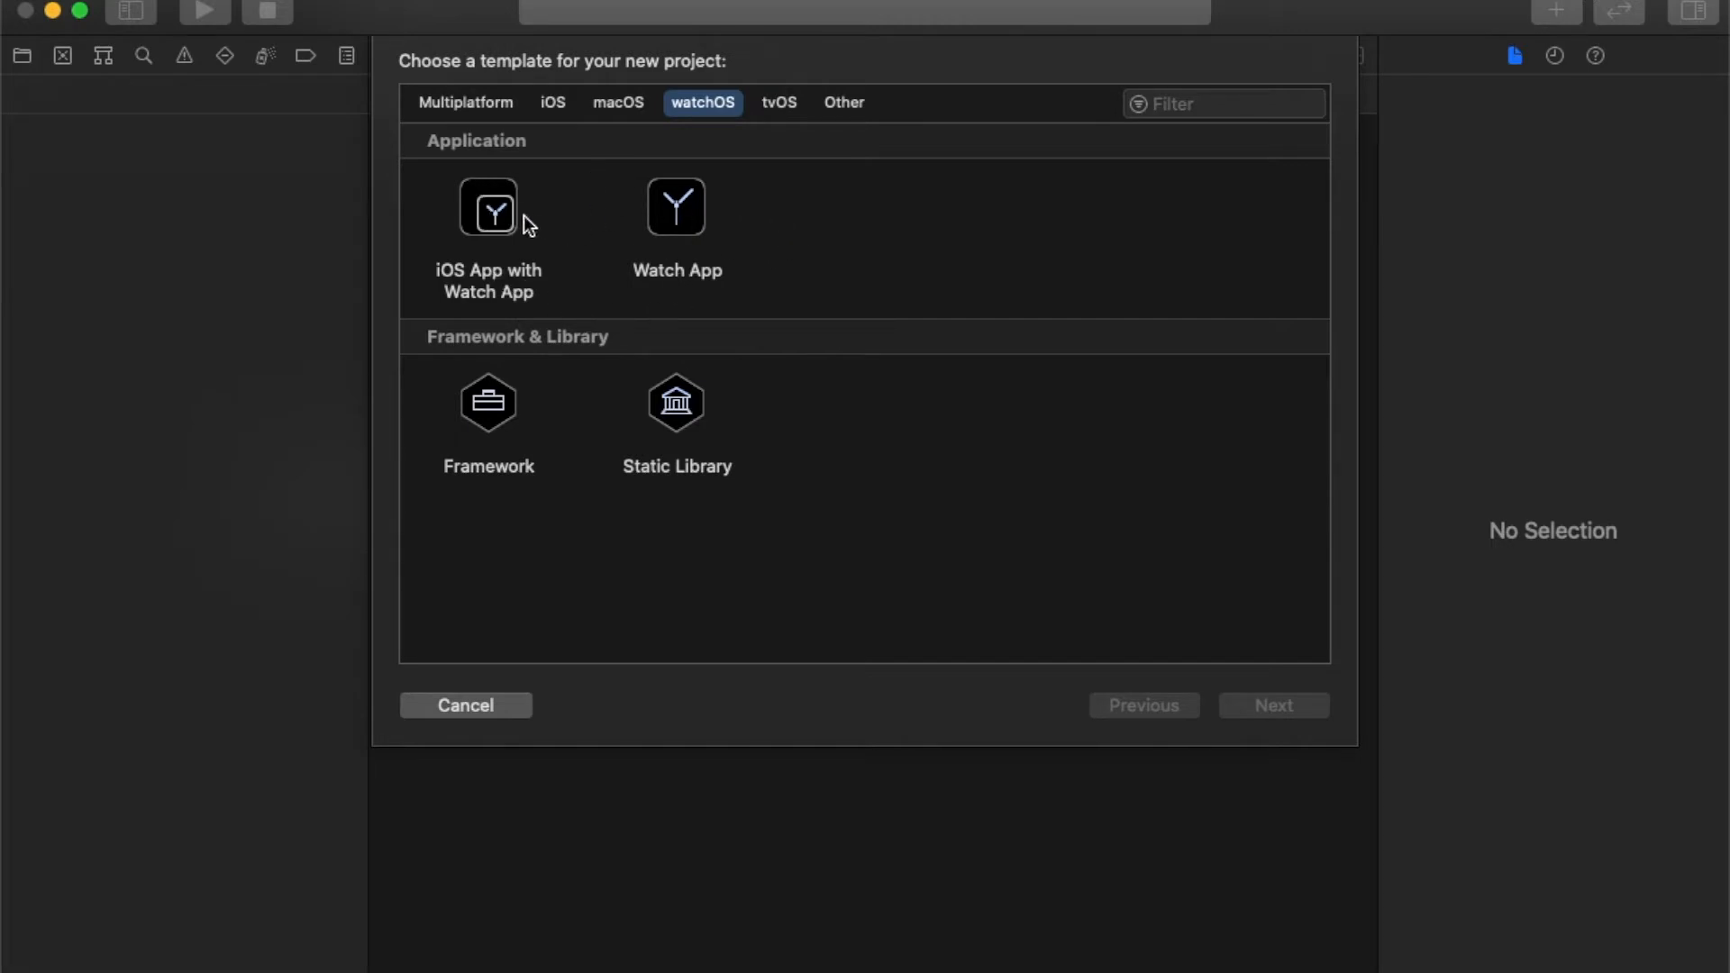
mouse_move(678, 207)
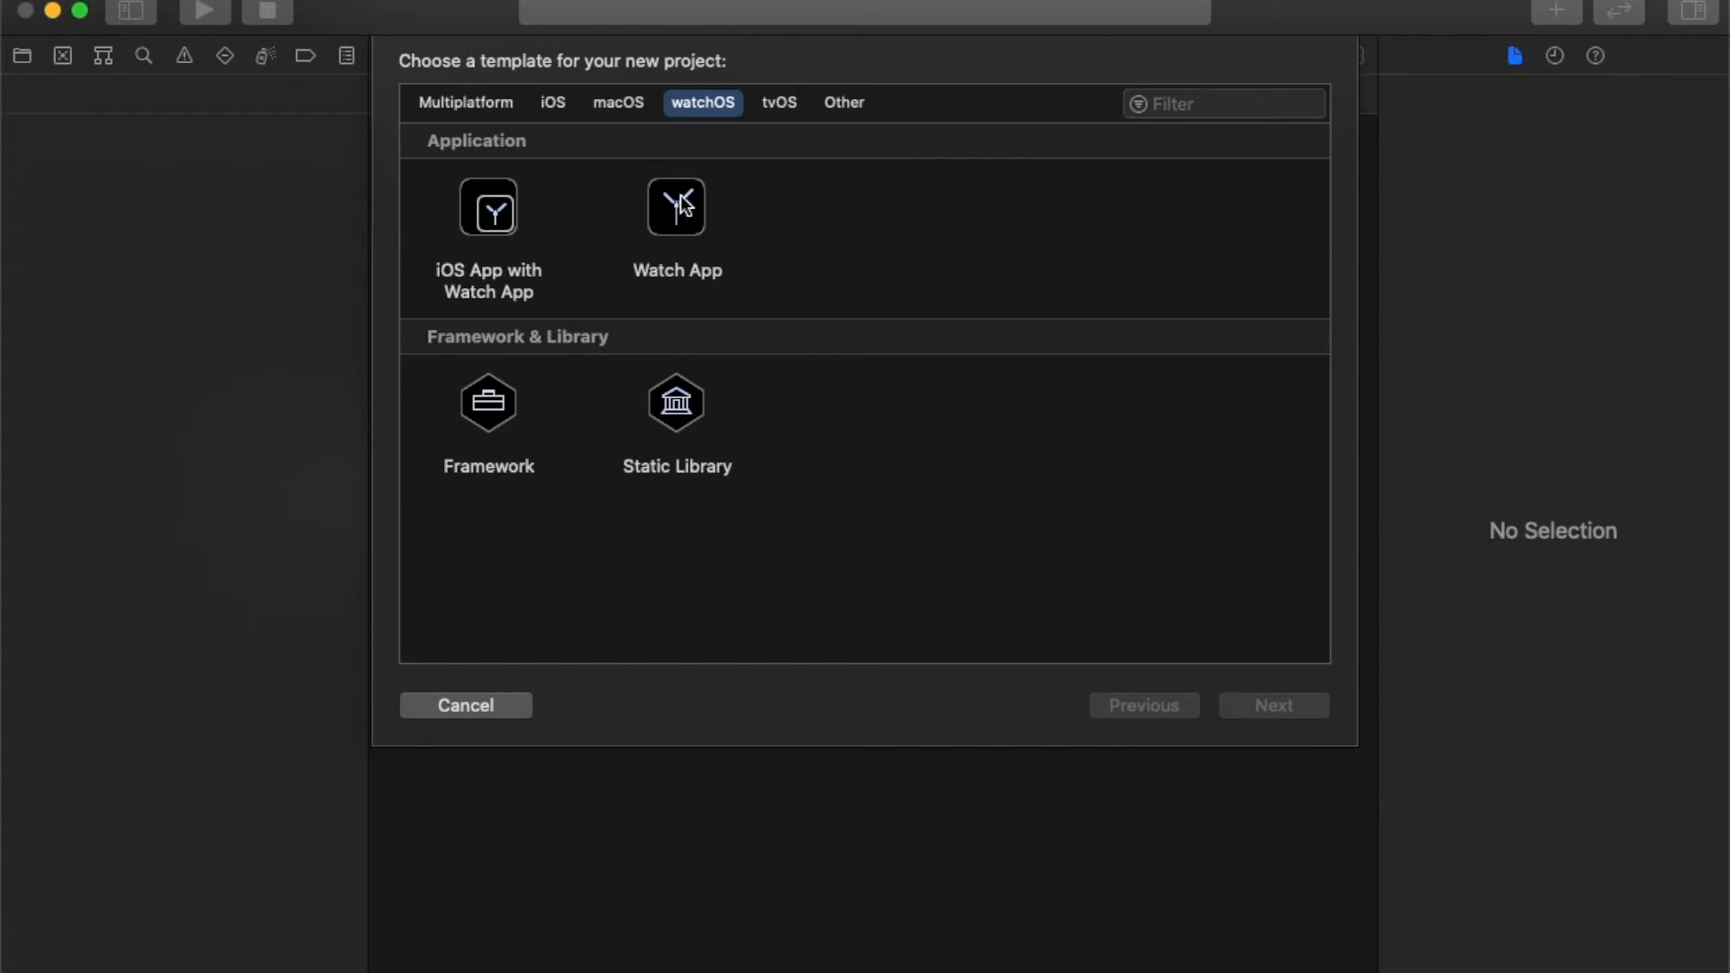
mouse_move(802, 259)
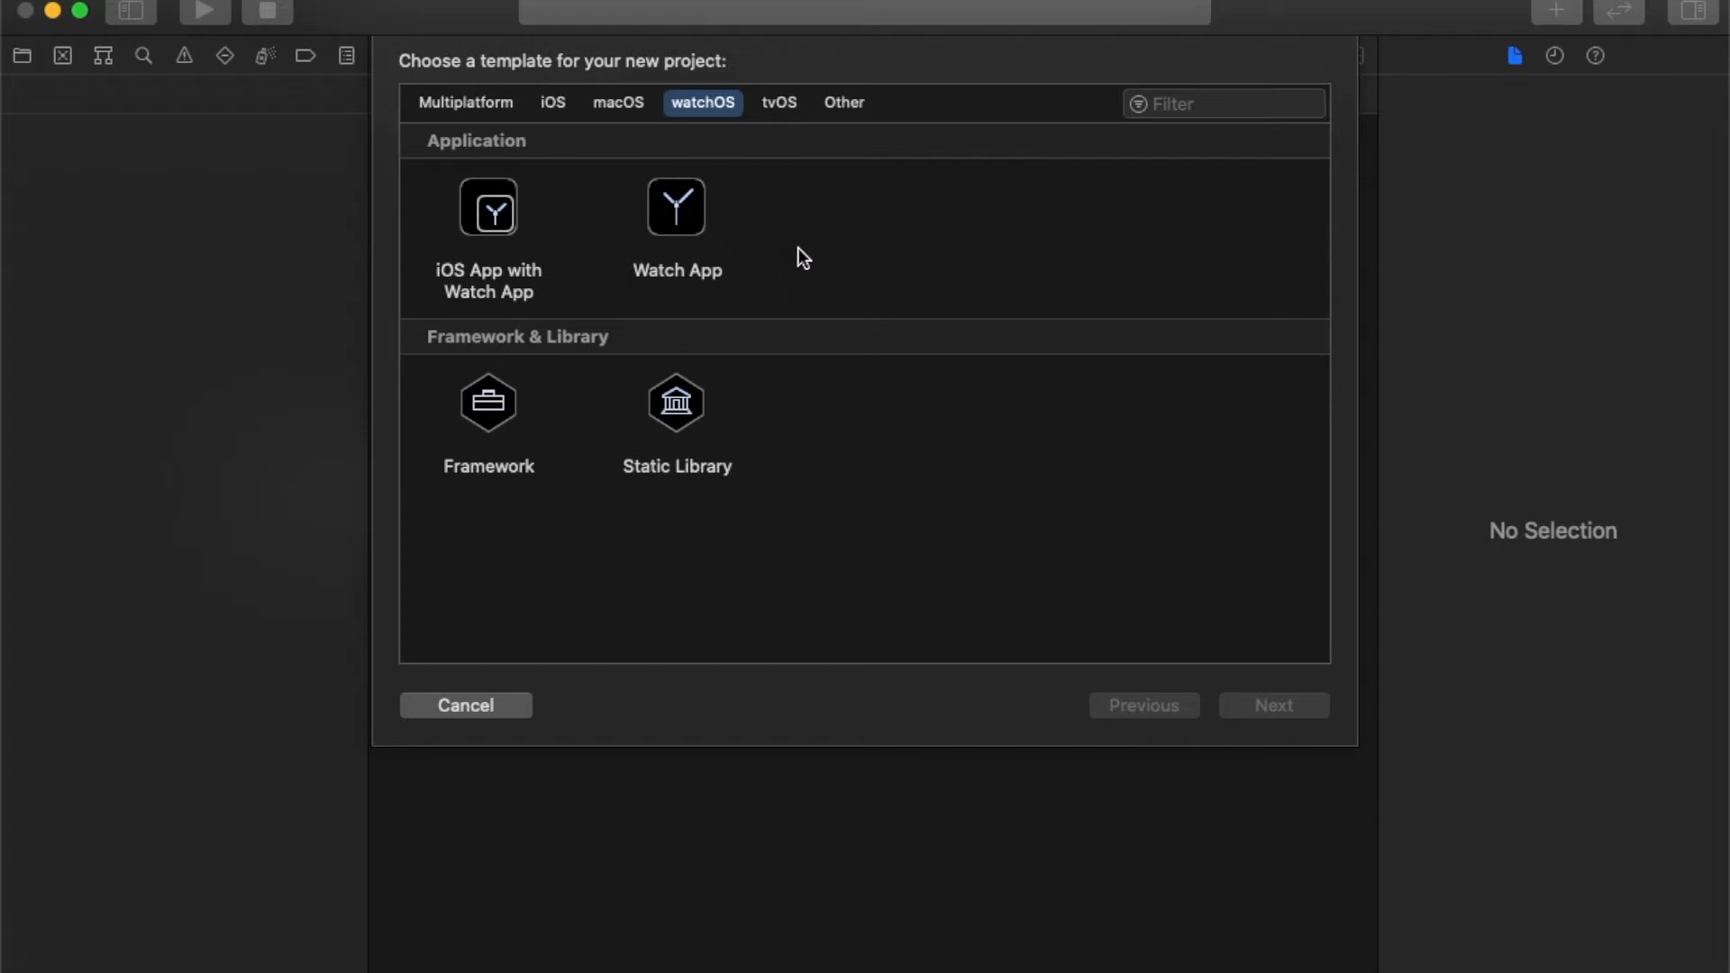
mouse_move(738, 232)
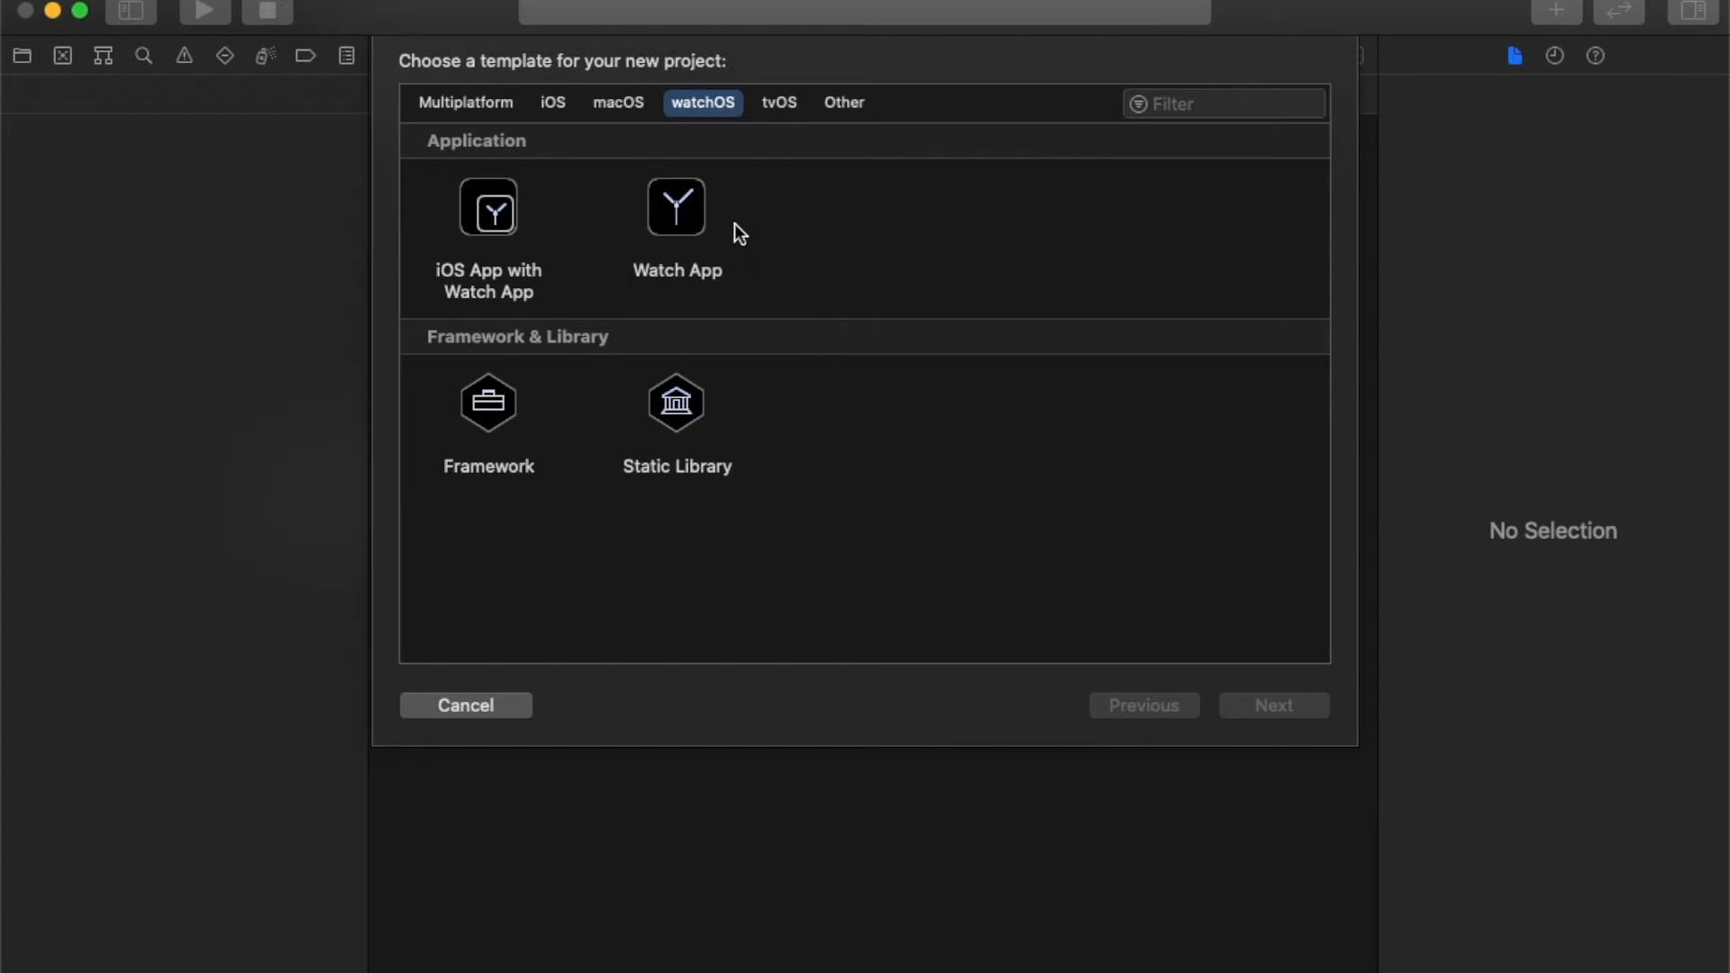
Look over the macOS templates, then choose the iOS App template.
left_click(618, 103)
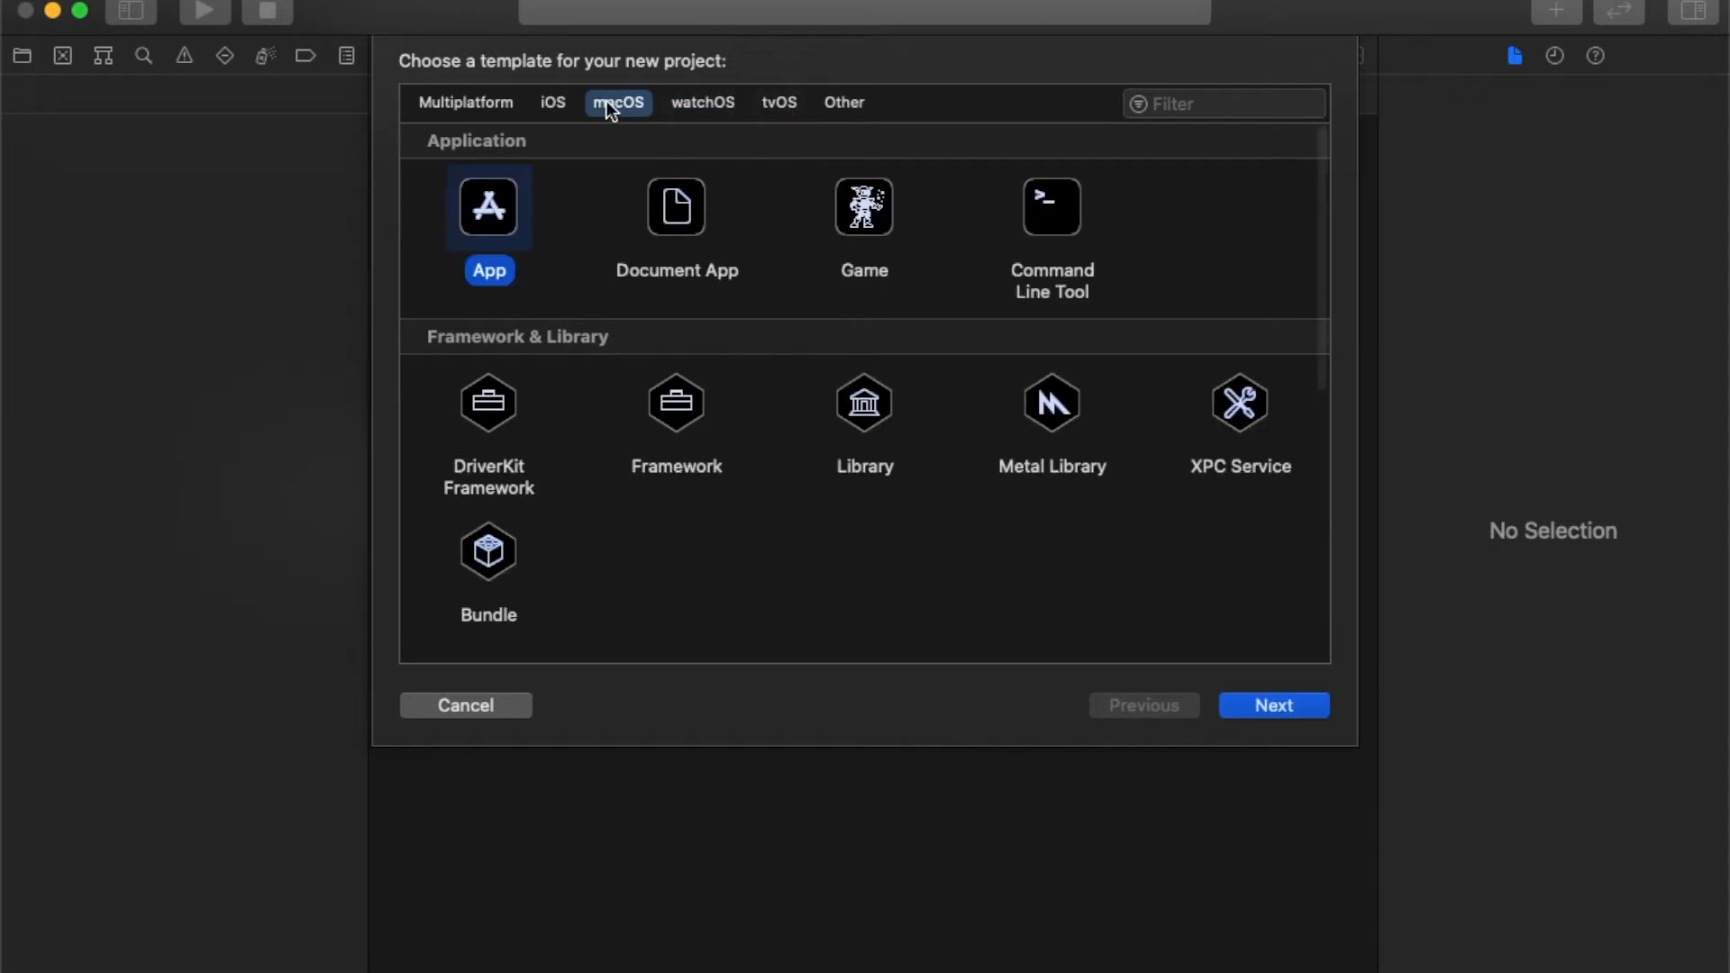
mouse_move(800, 325)
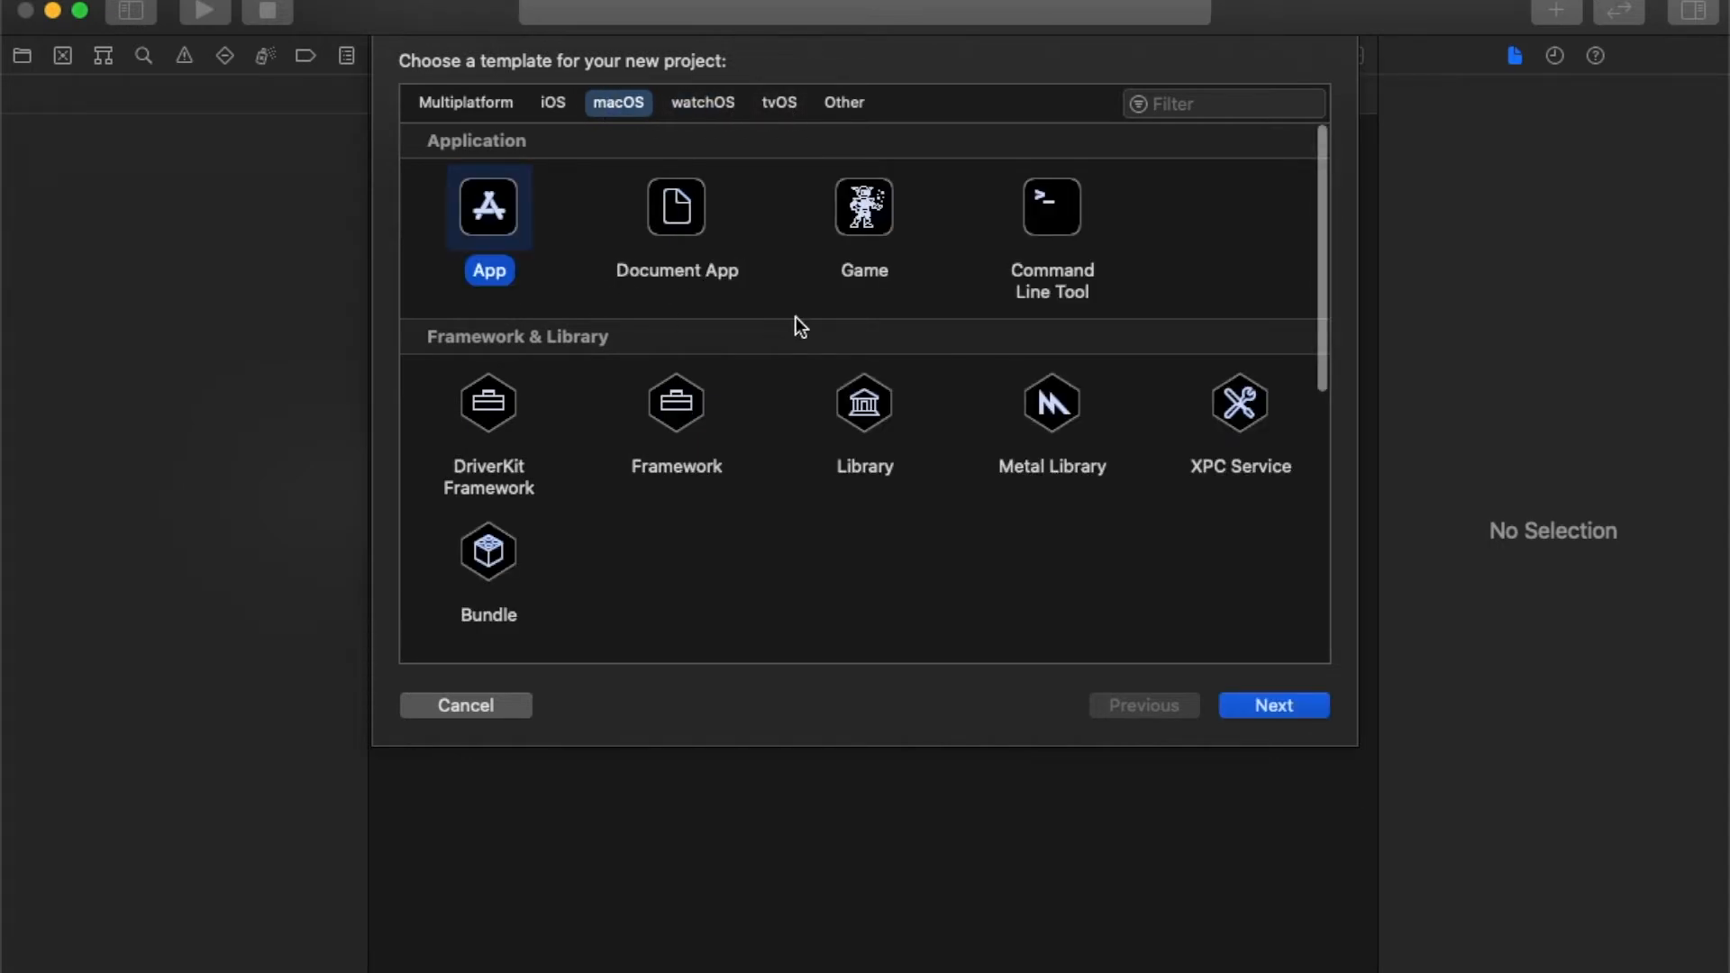
left_click(643, 245)
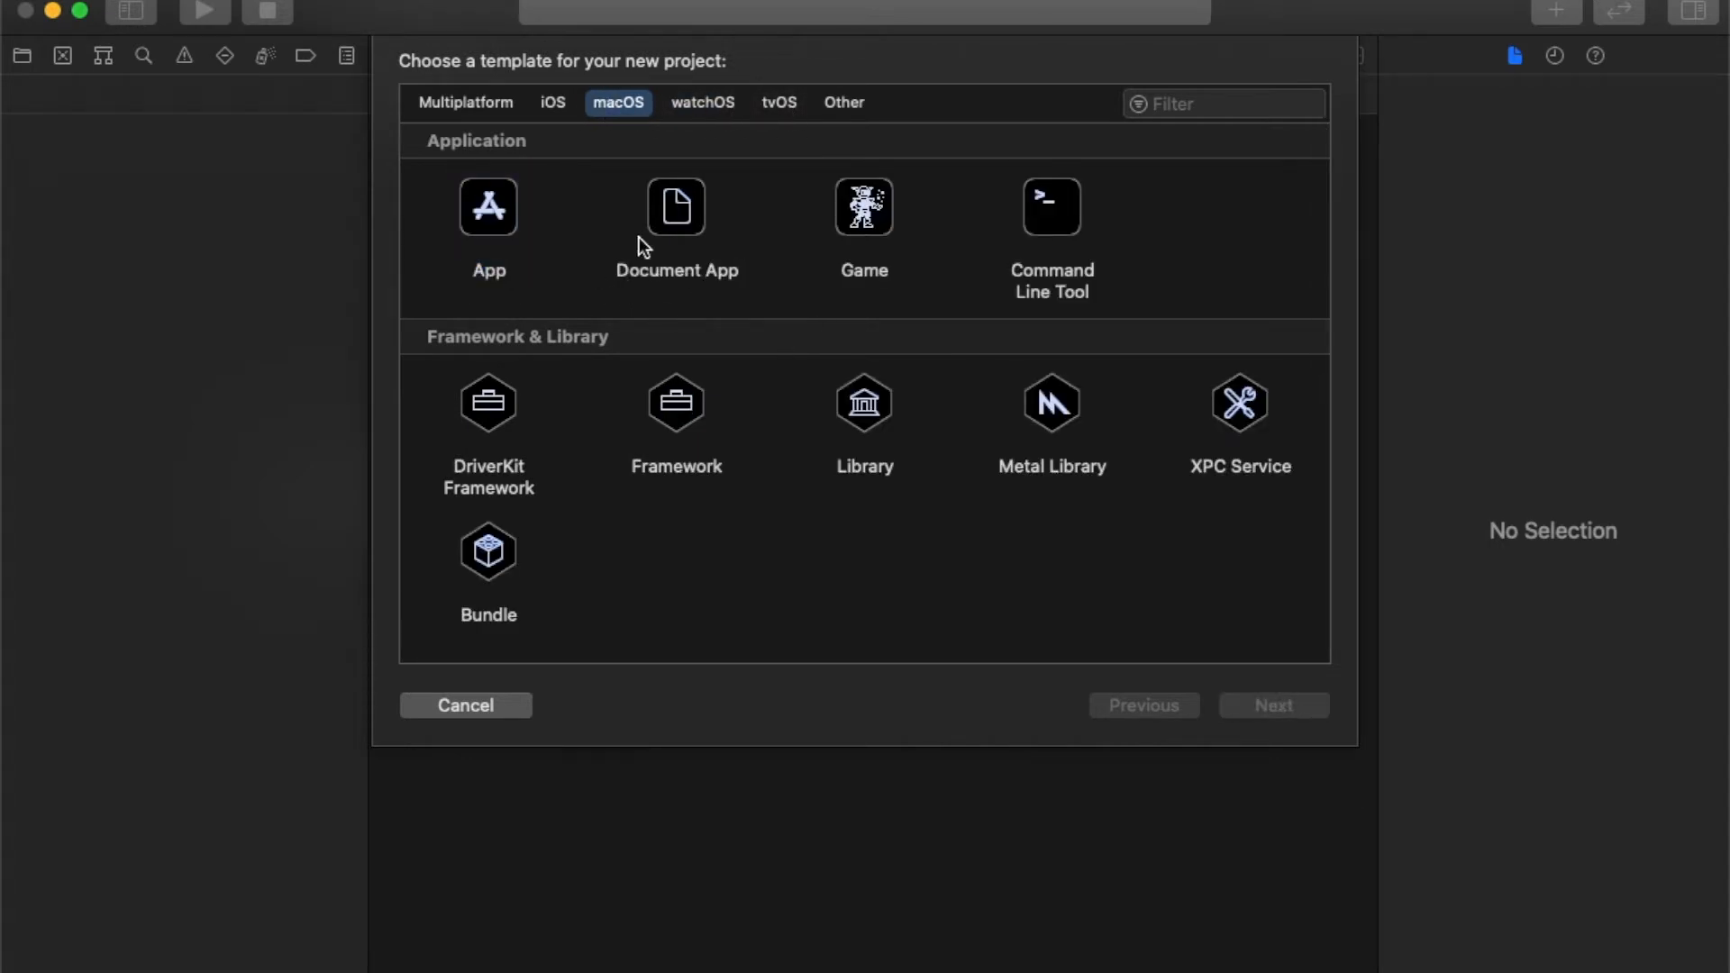
mouse_move(844, 262)
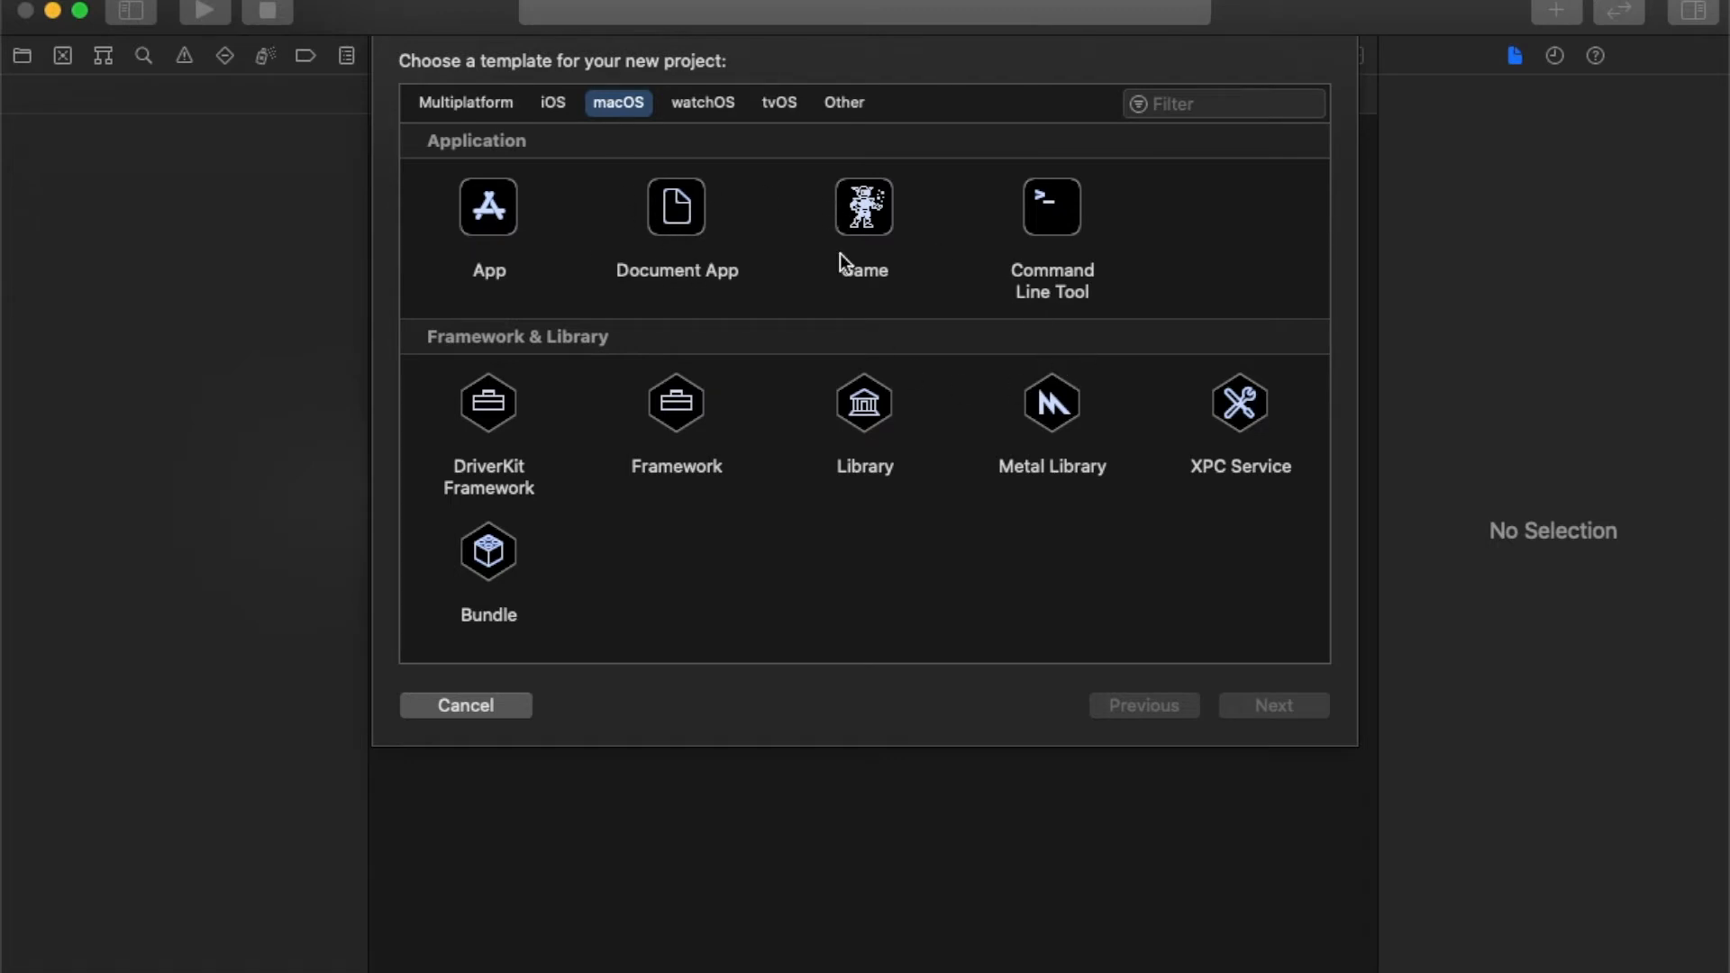
mouse_move(552, 114)
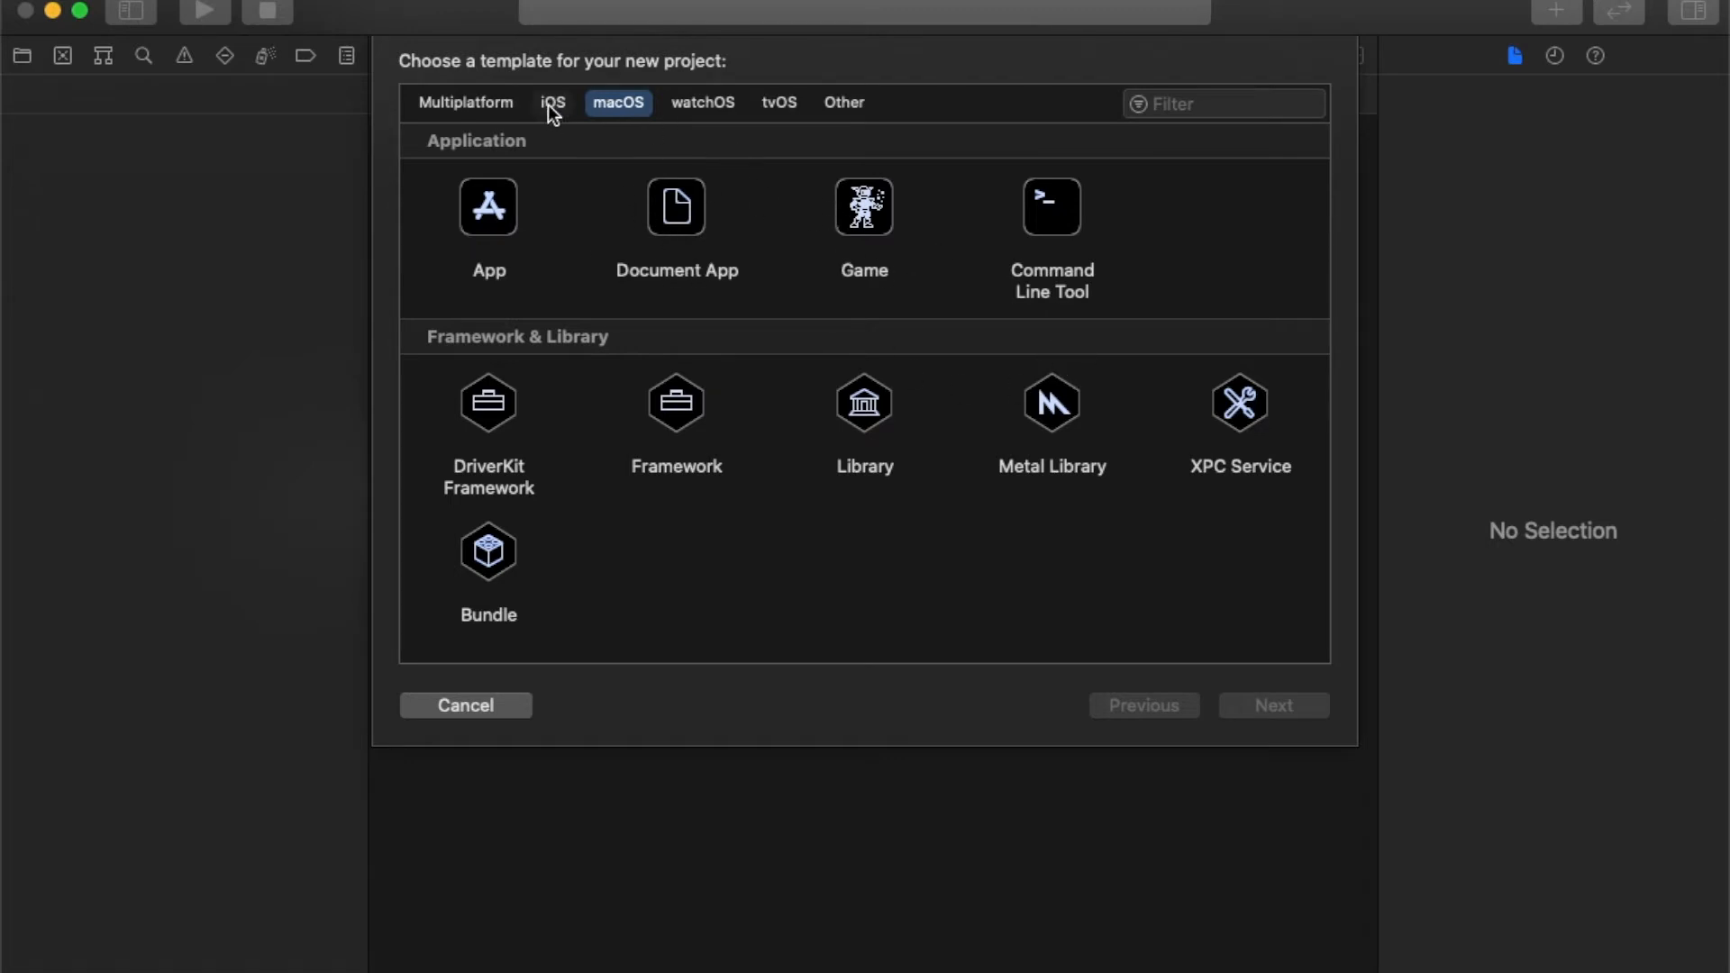
left_click(552, 103)
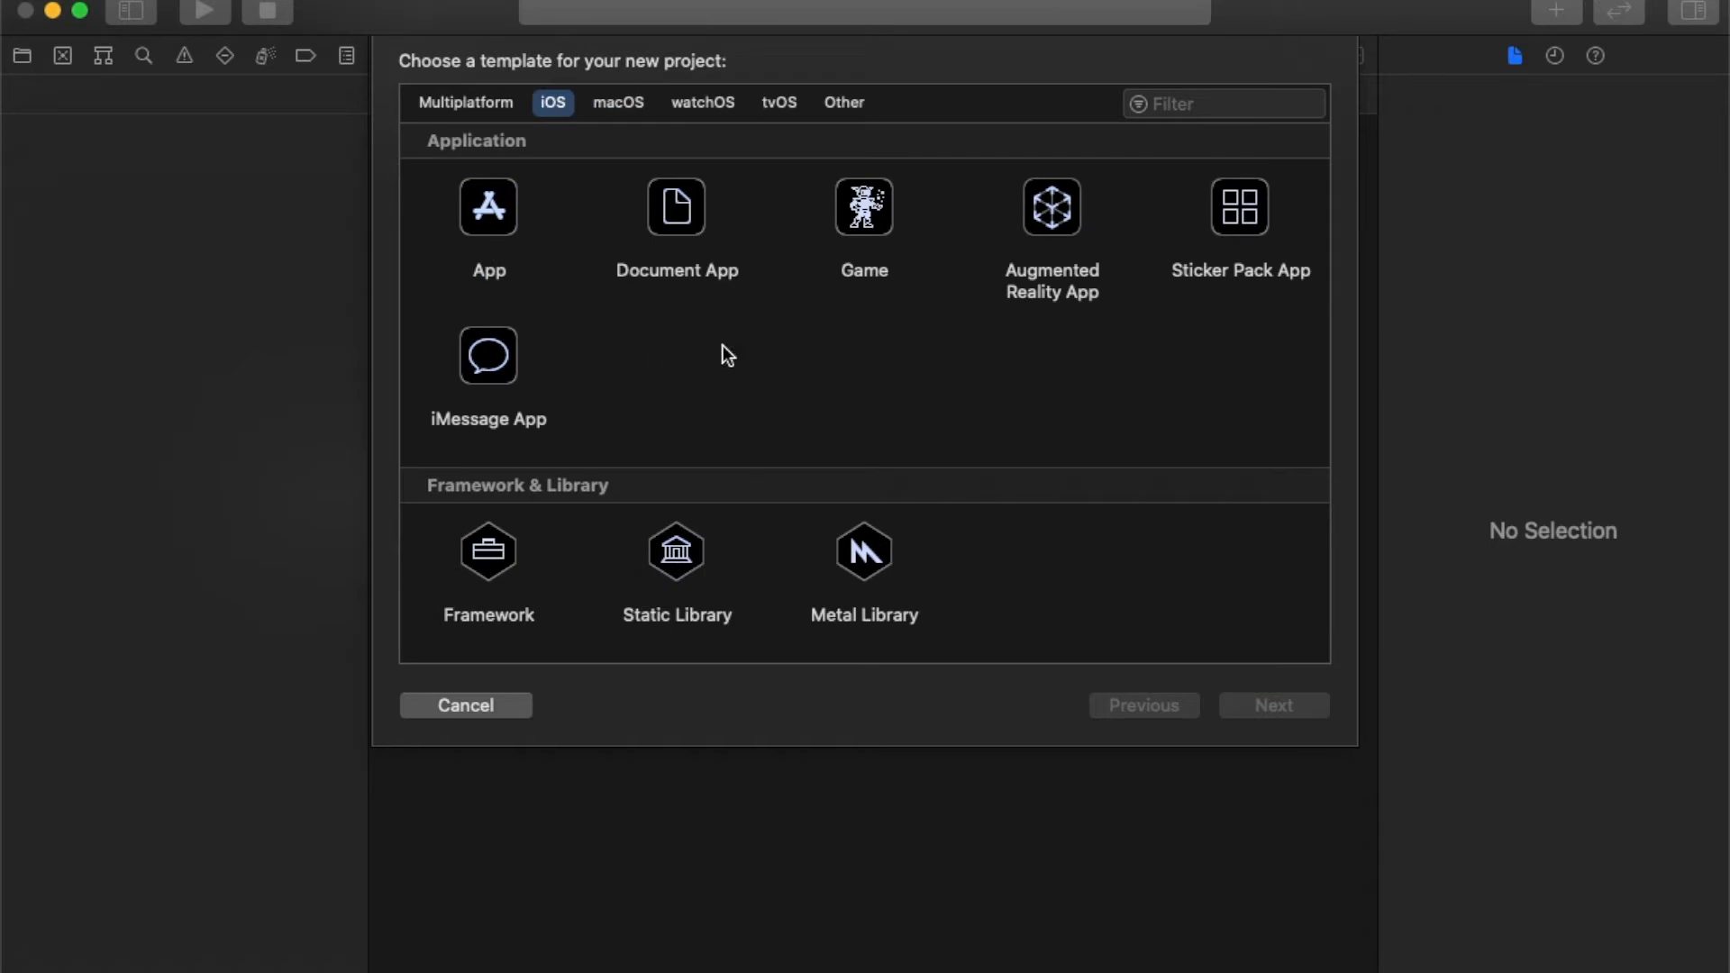
mouse_move(674, 339)
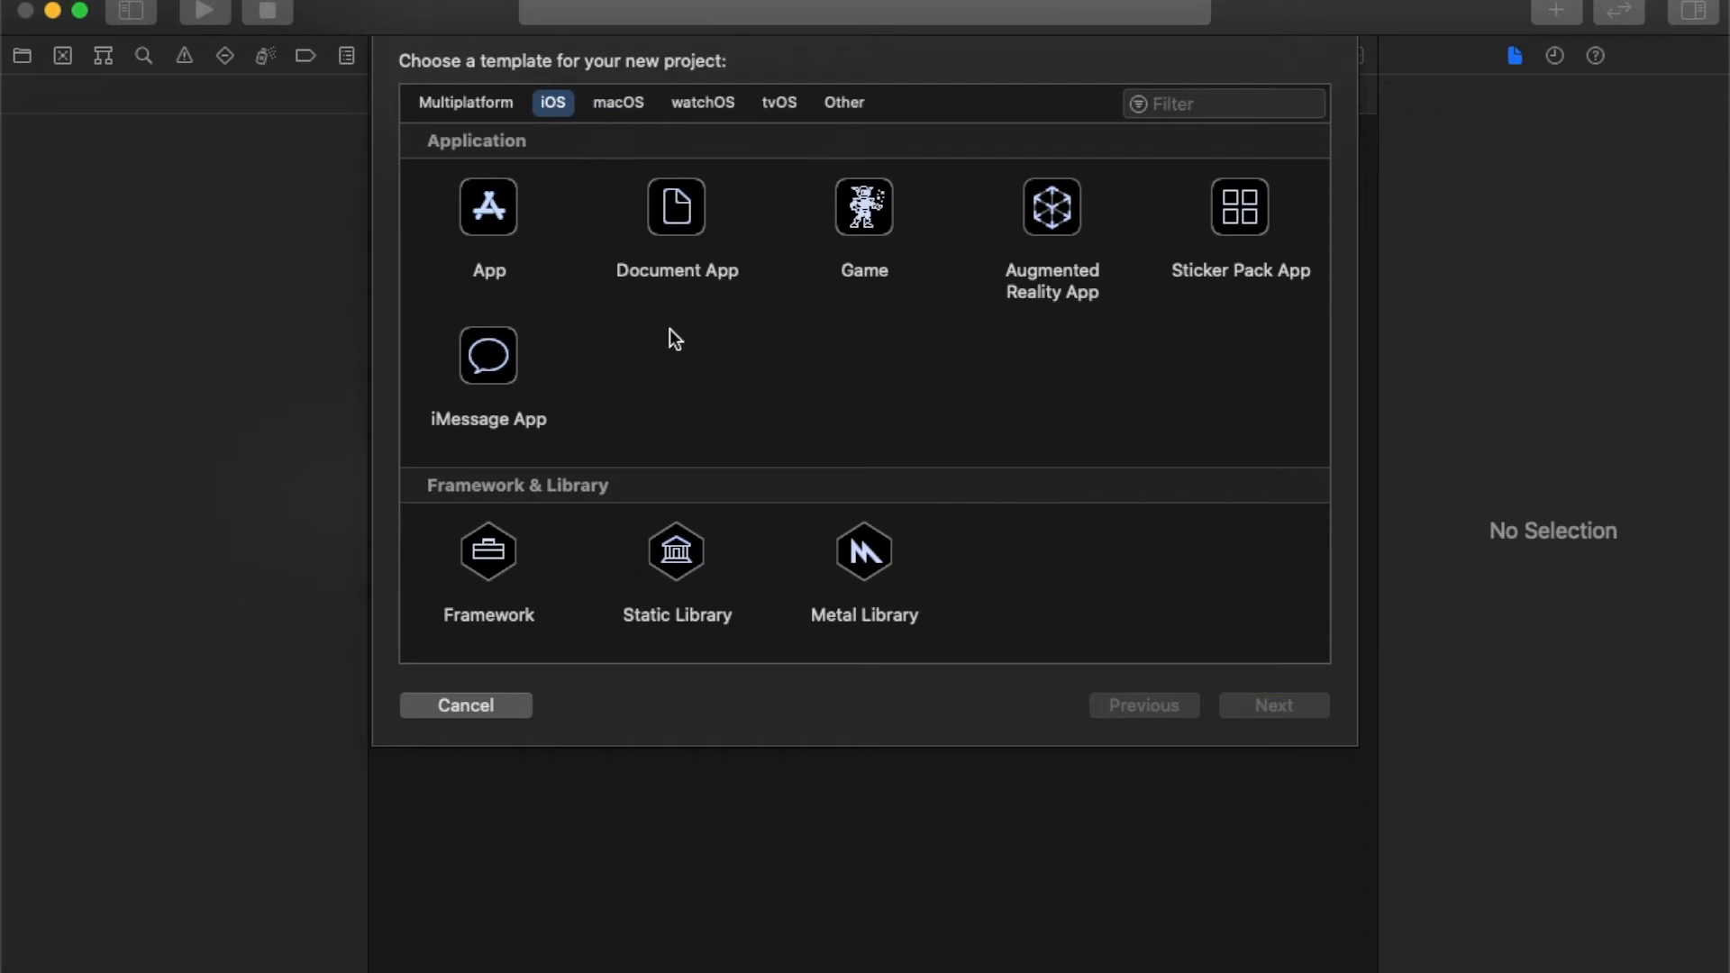
mouse_move(815, 275)
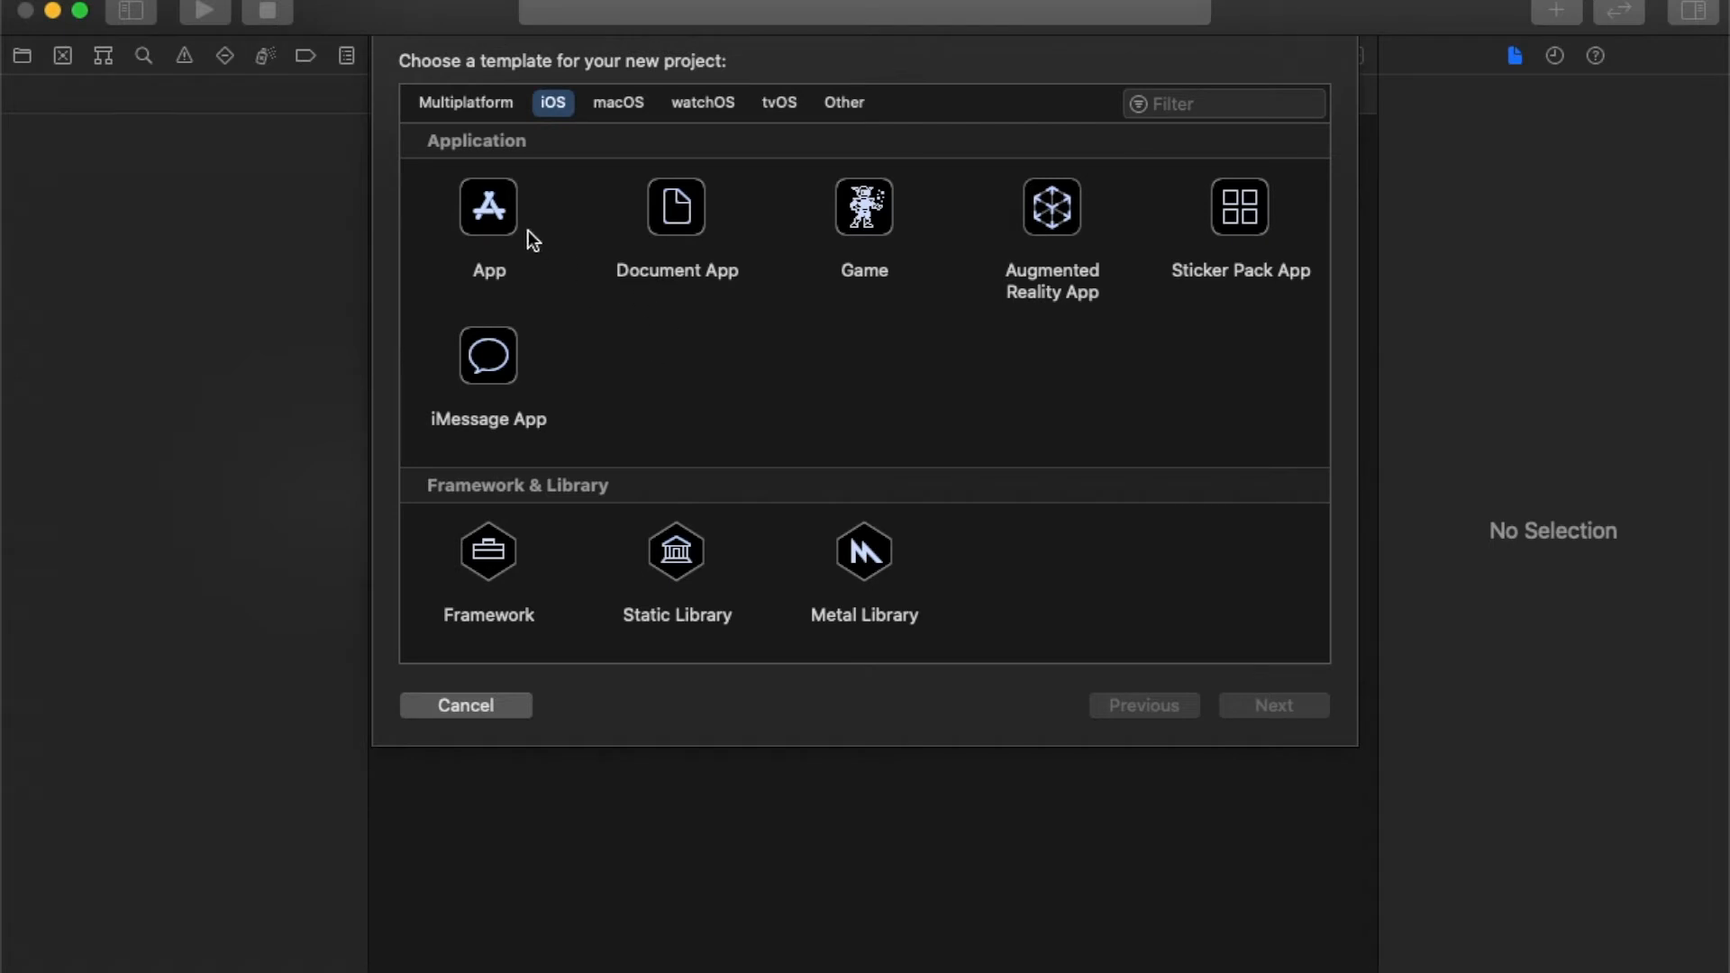
mouse_move(937, 175)
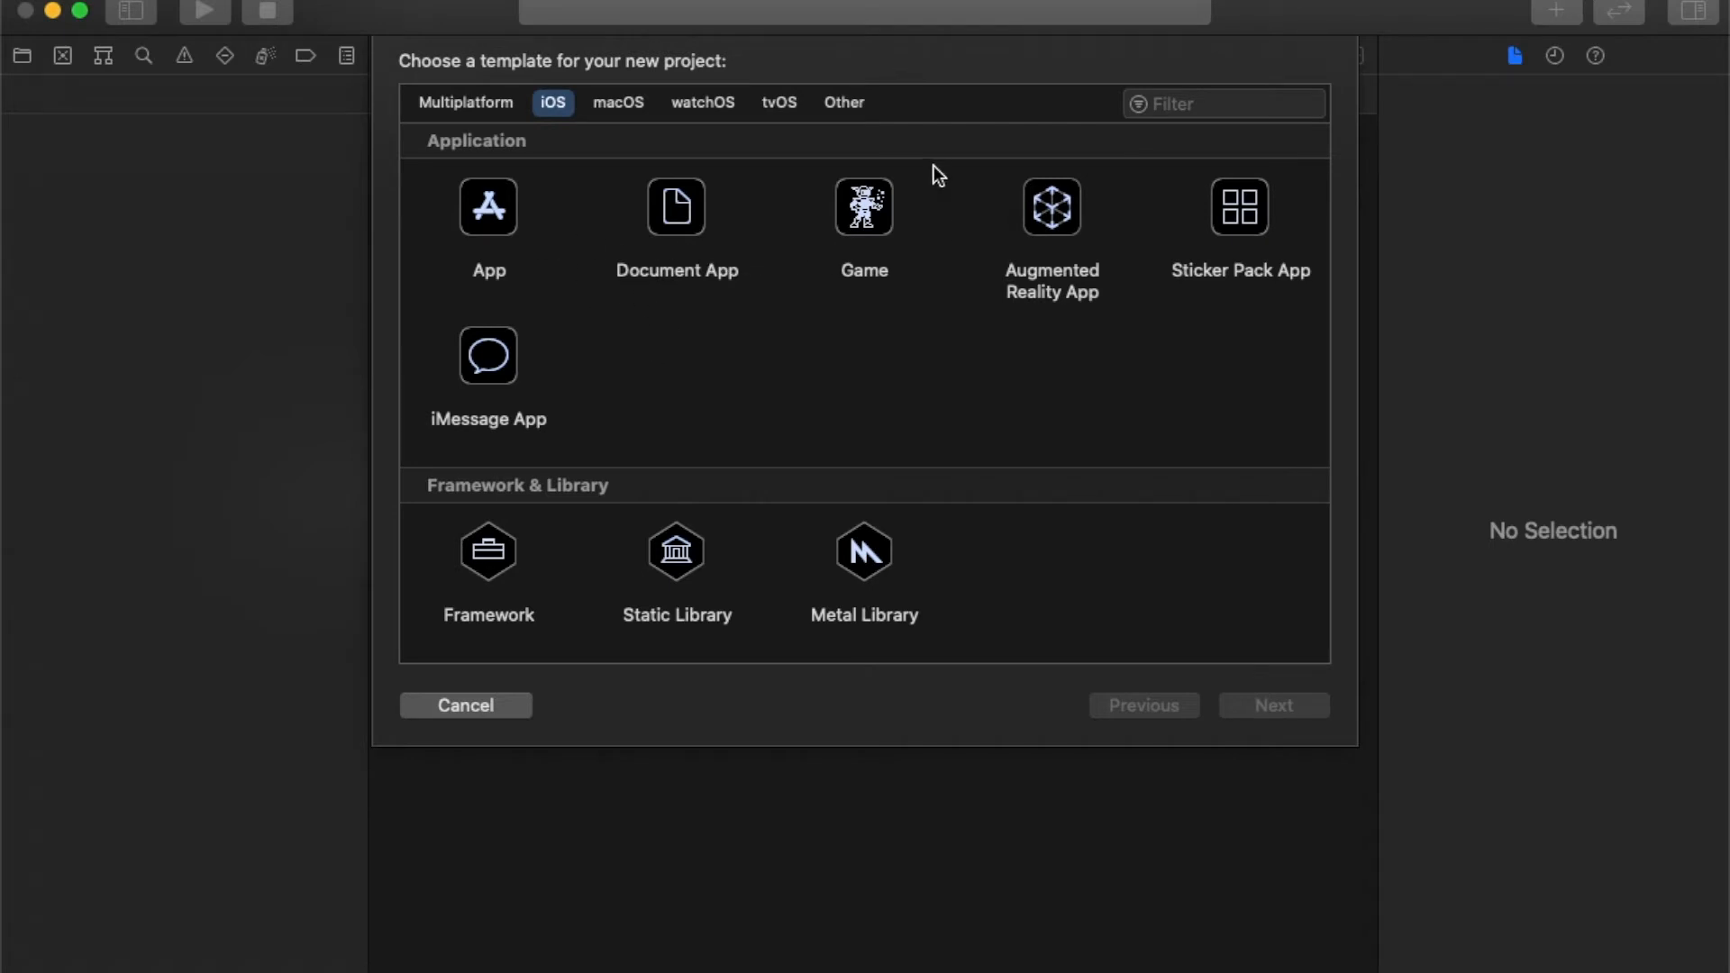
mouse_move(771, 315)
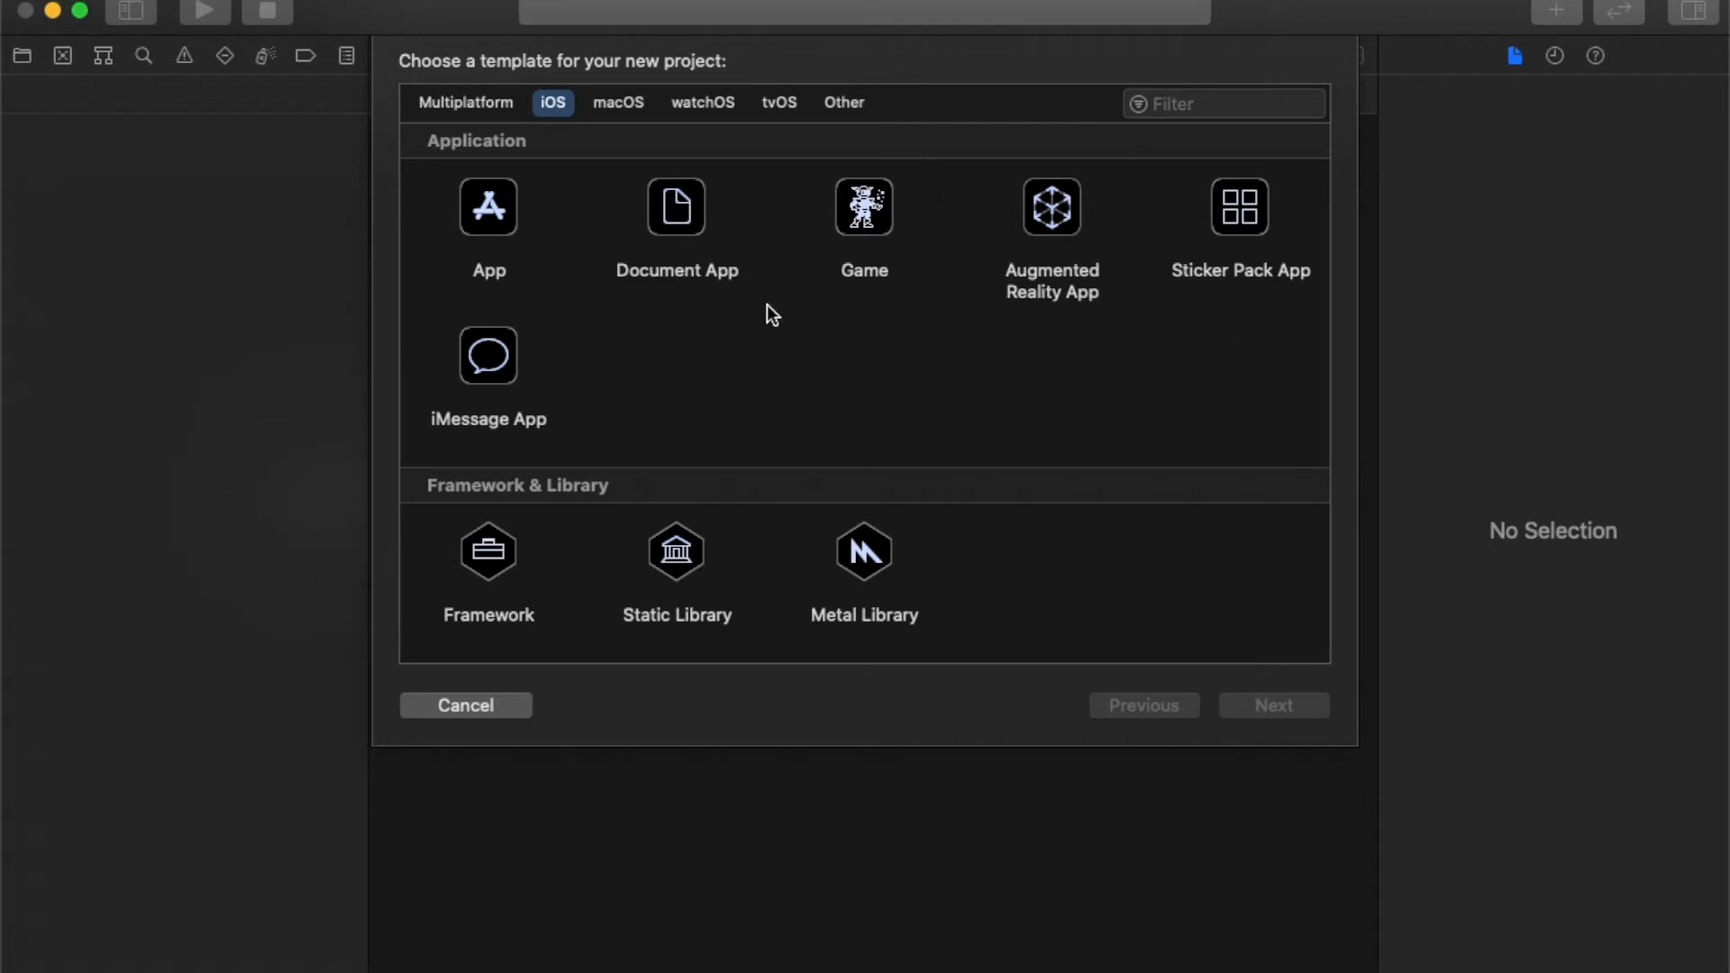
mouse_move(677, 416)
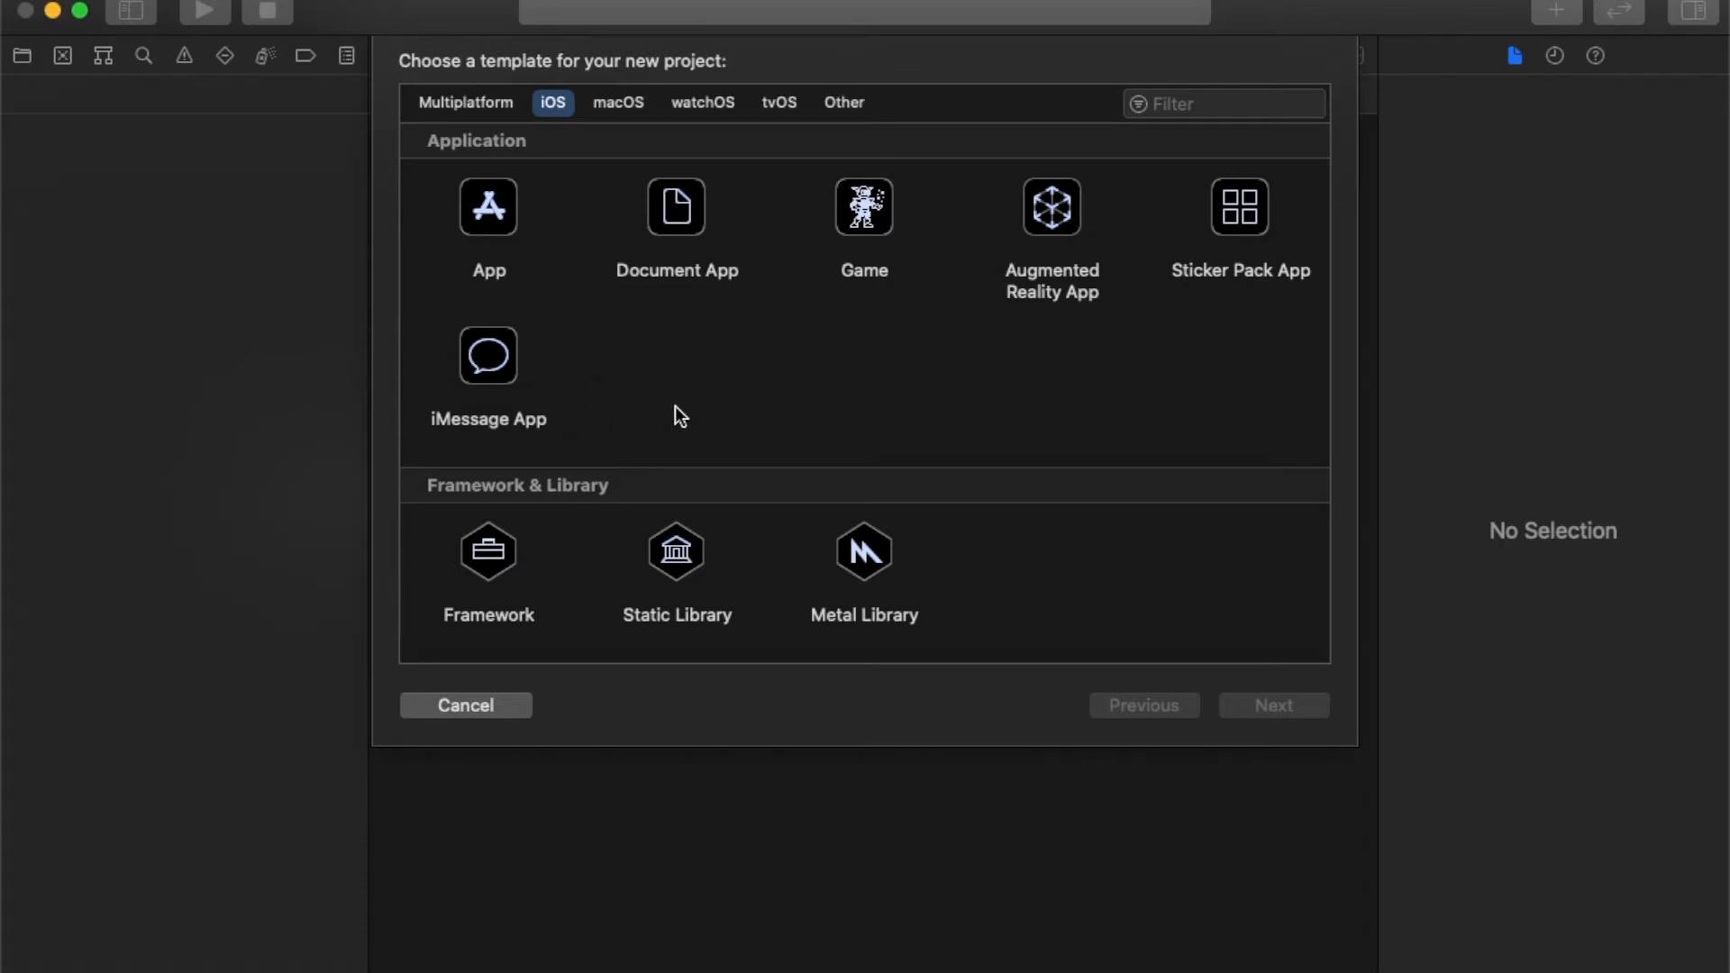
mouse_move(751, 430)
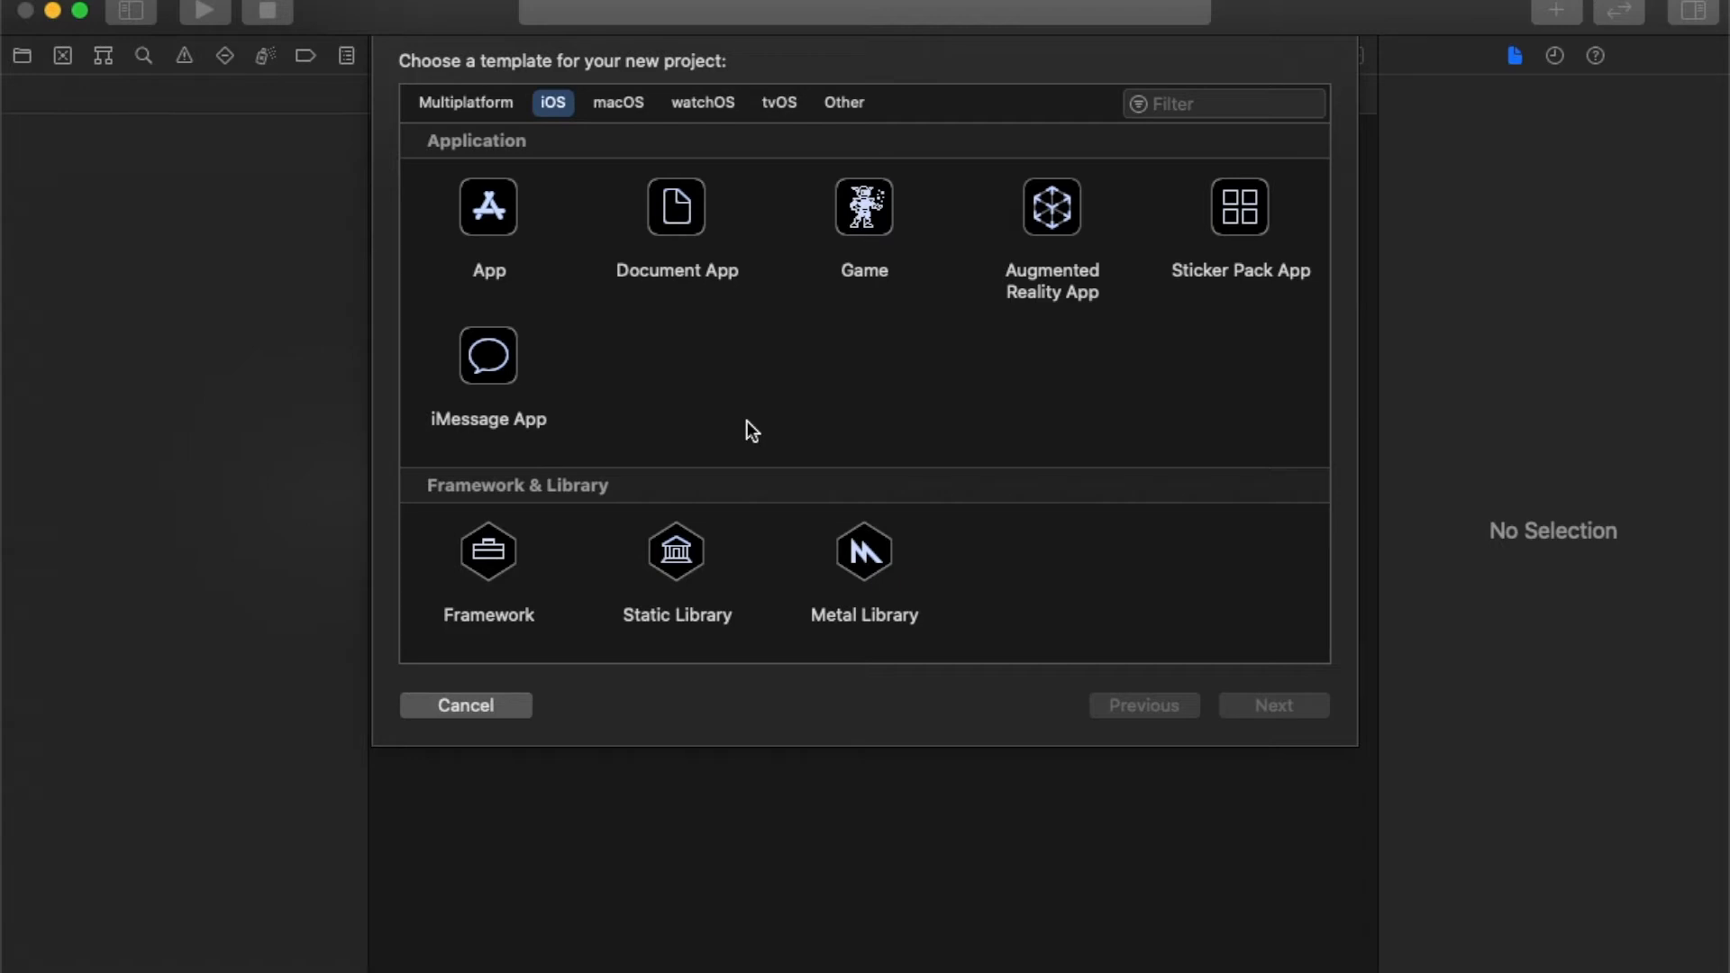
left_click(487, 208)
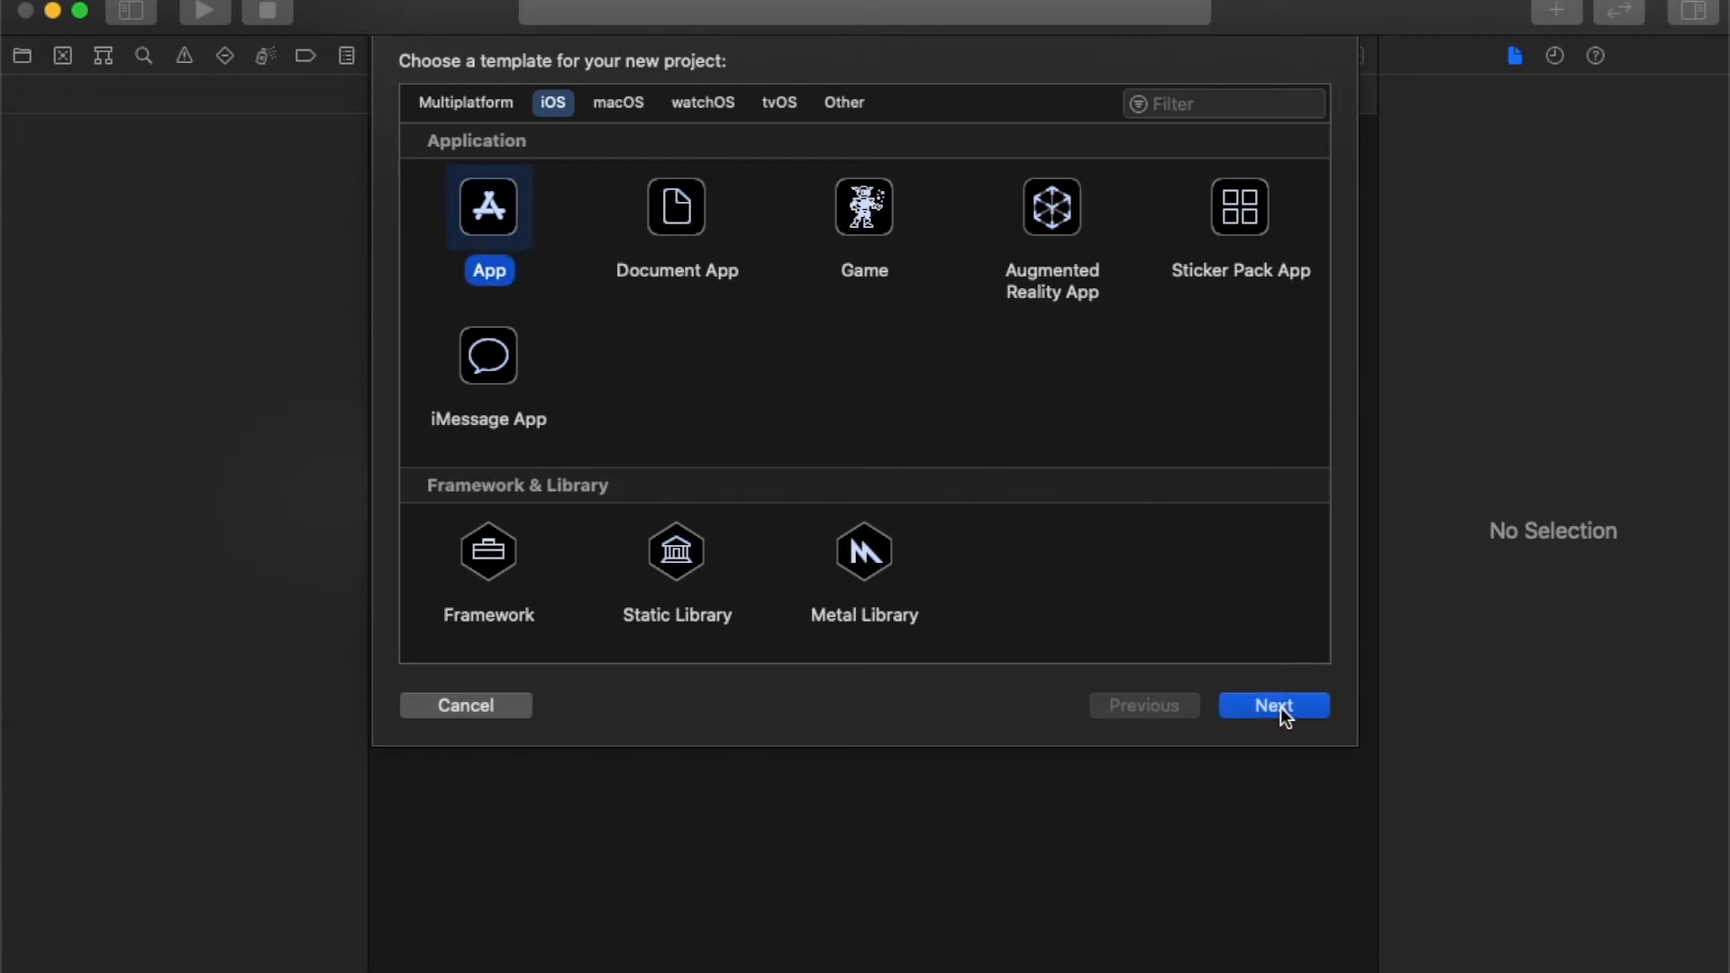
Advance to the project options and enter TestApplication as the product name.
left_click(1273, 704)
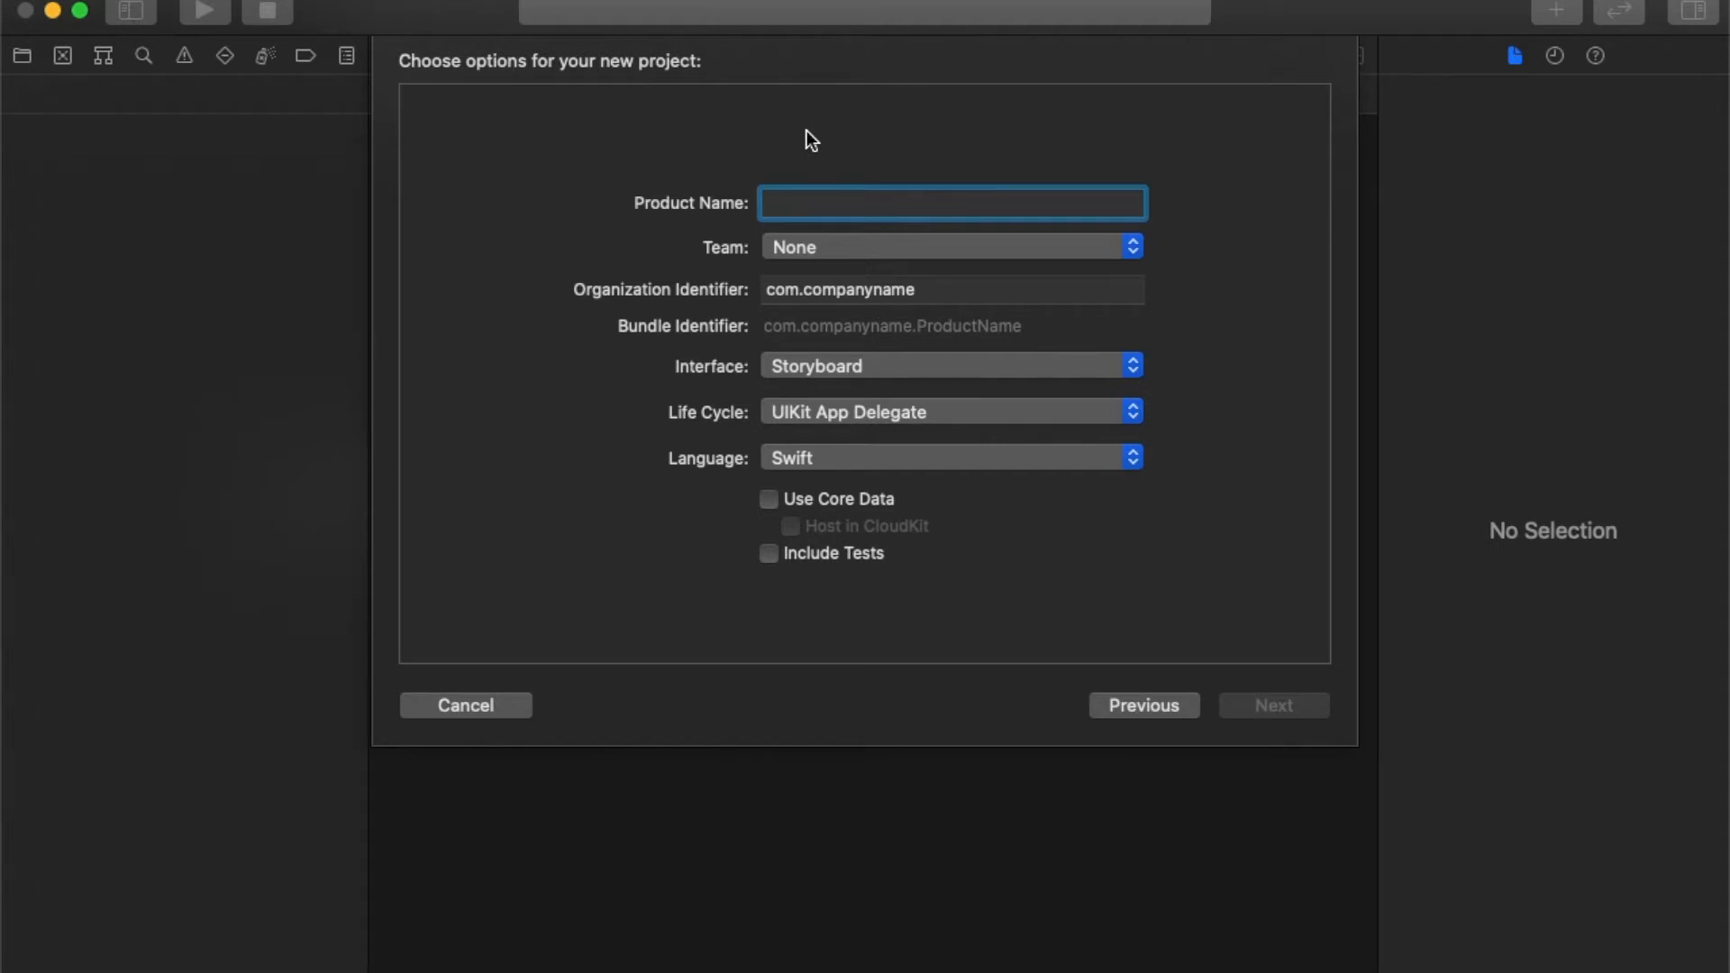
type("Y")
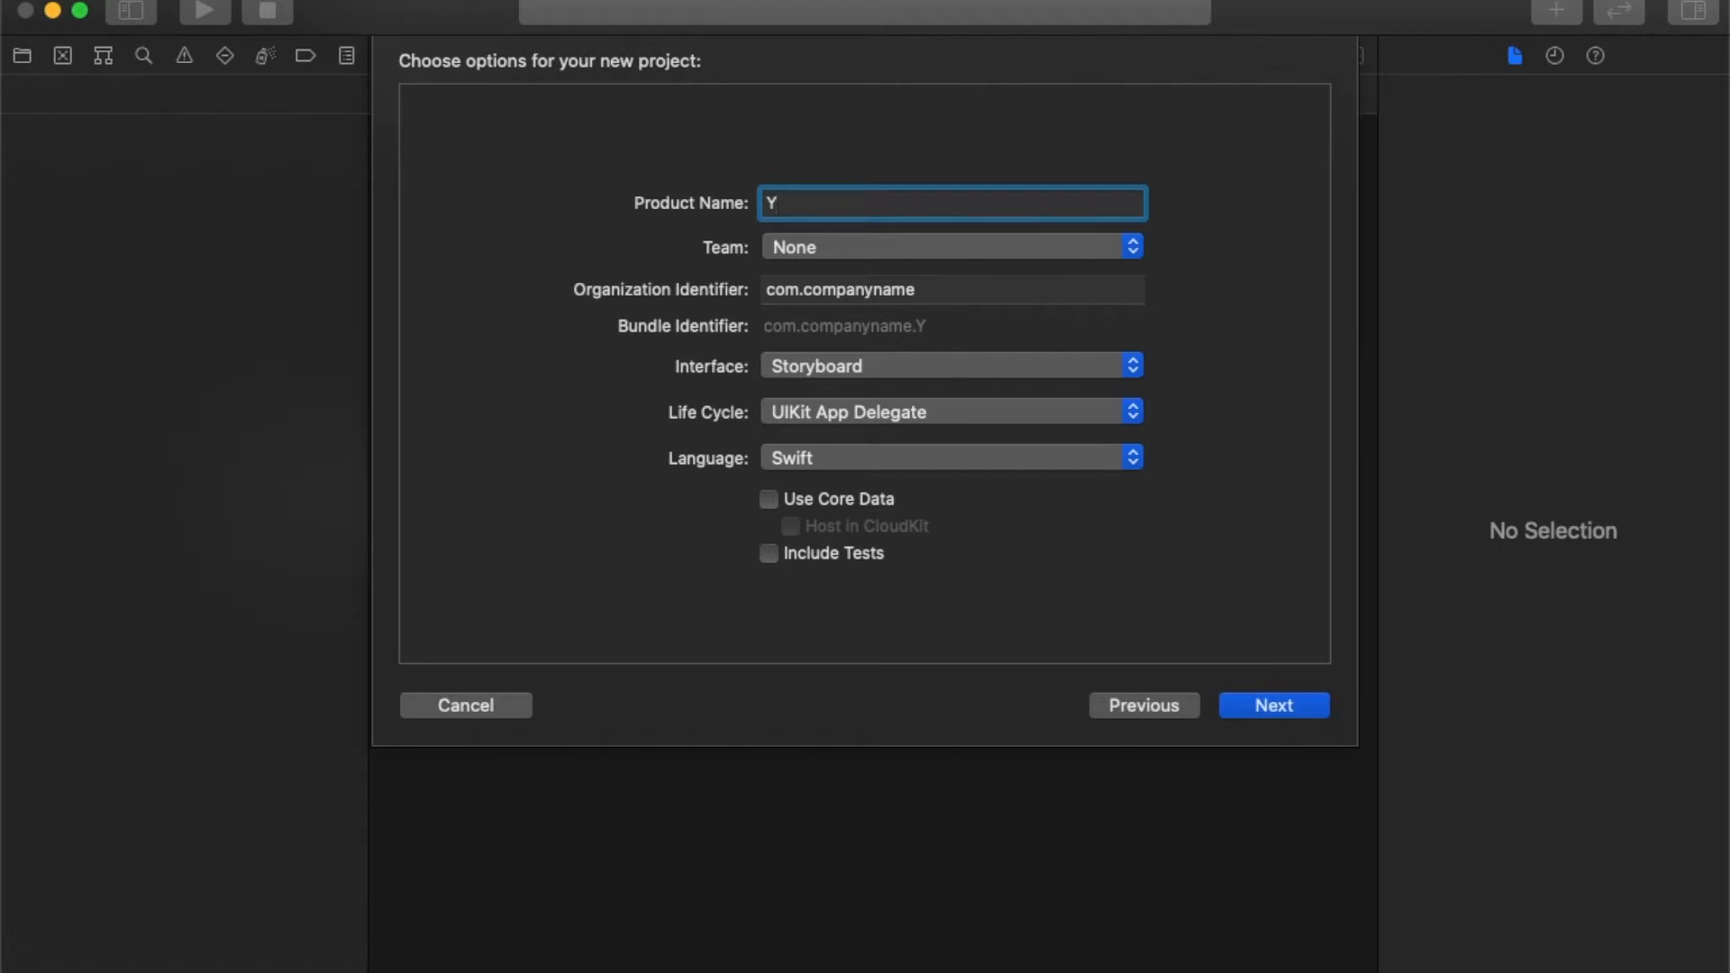
type("TestApplication")
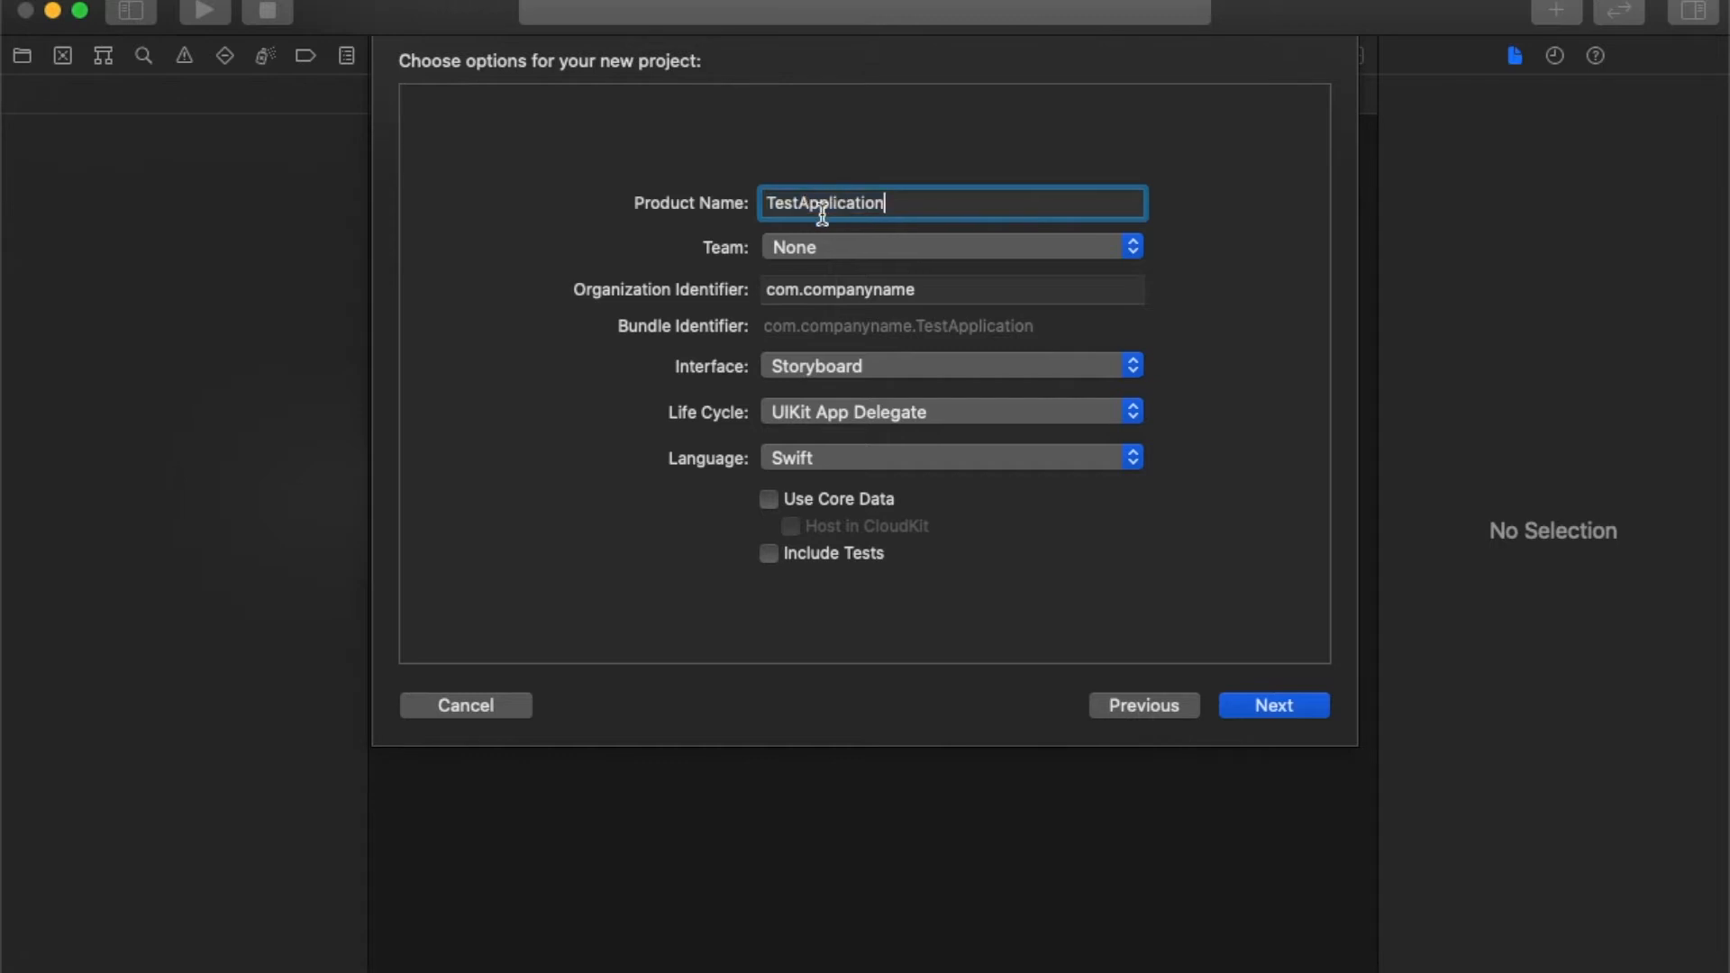
mouse_move(825, 334)
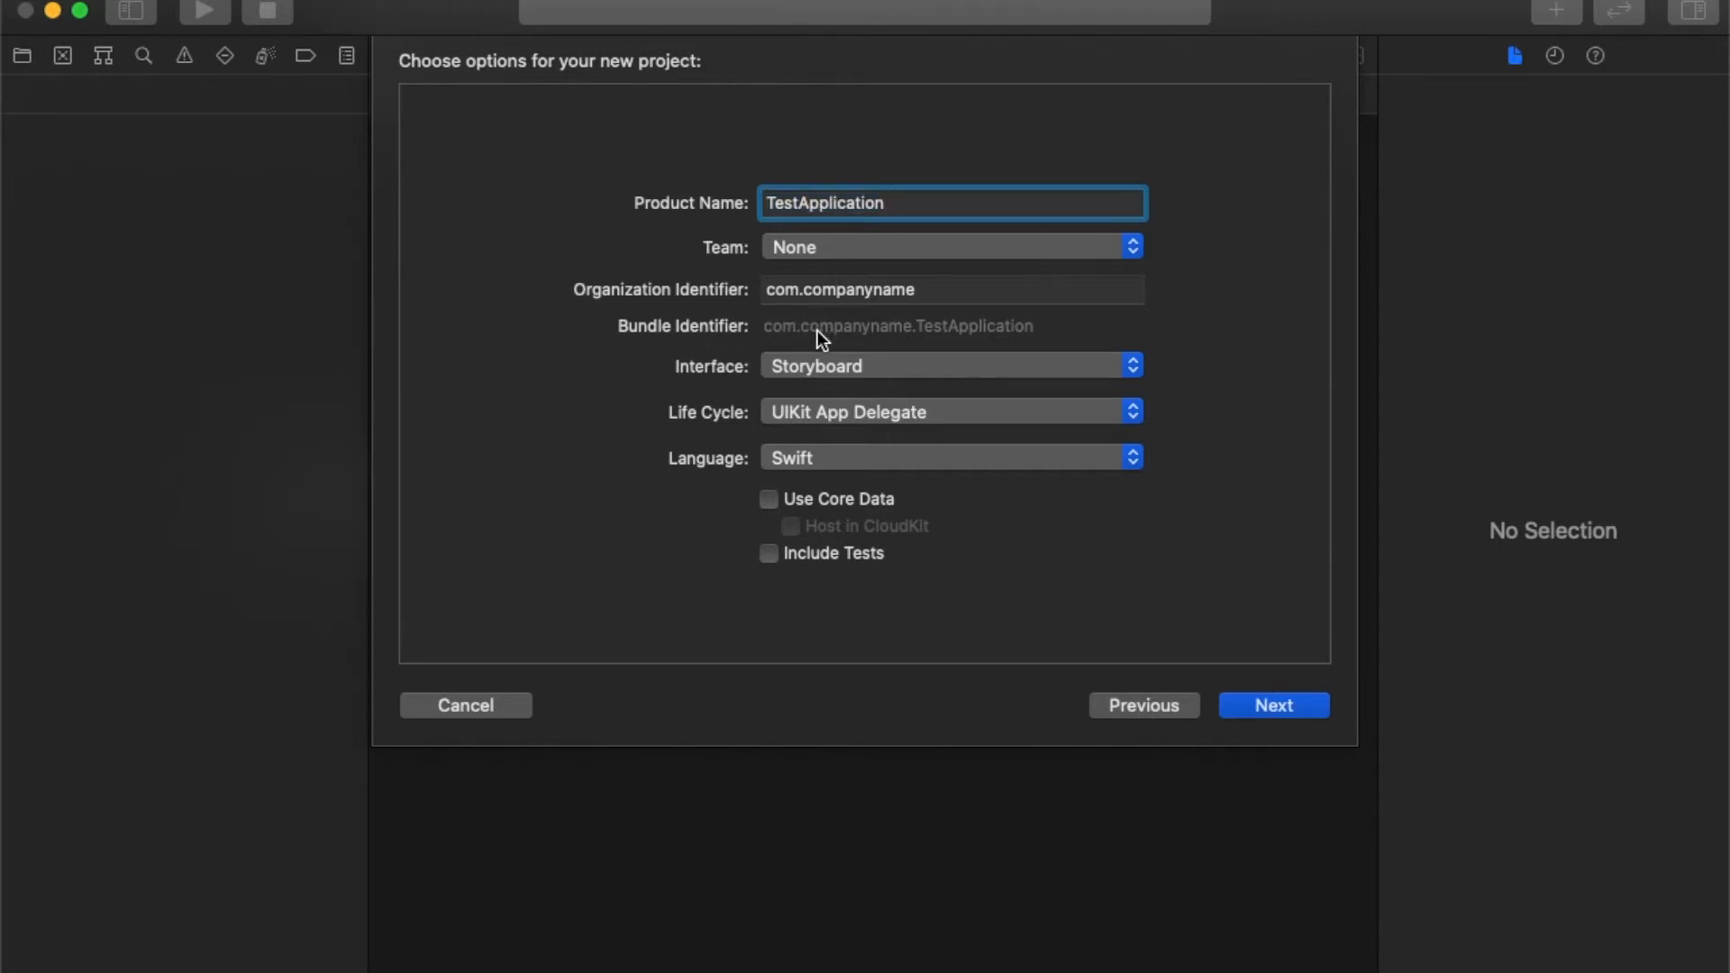
Edit the organization identifier, ending with com.companyname.
left_click(949, 290)
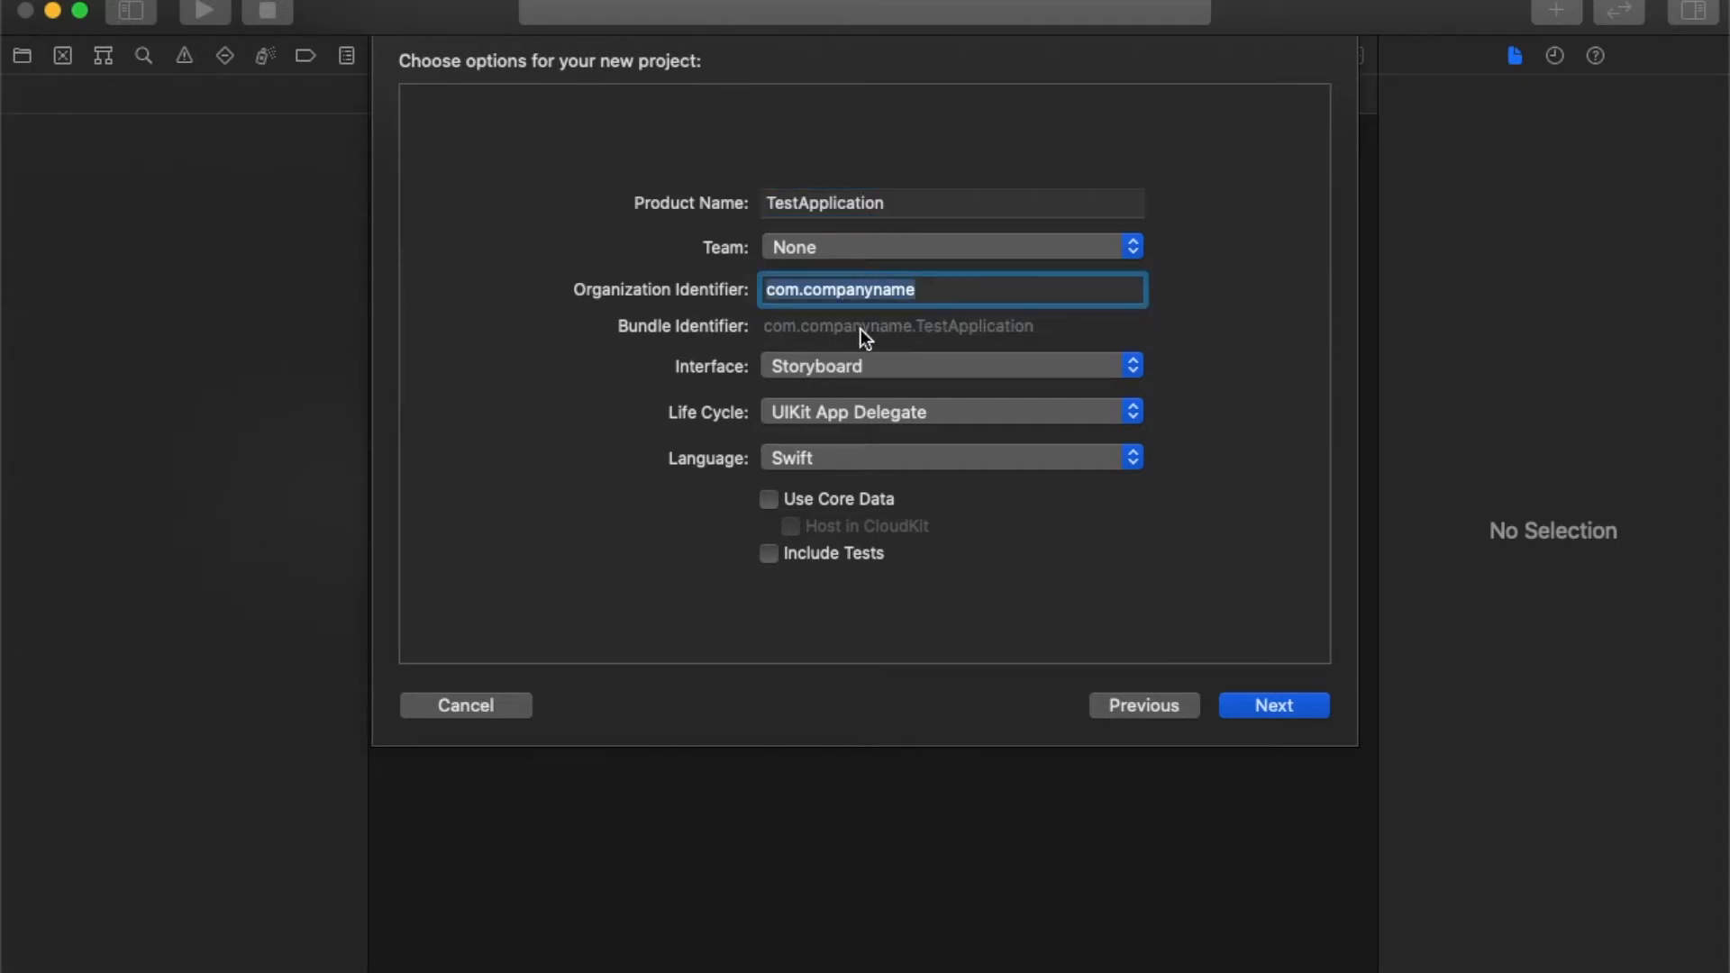
mouse_move(945, 338)
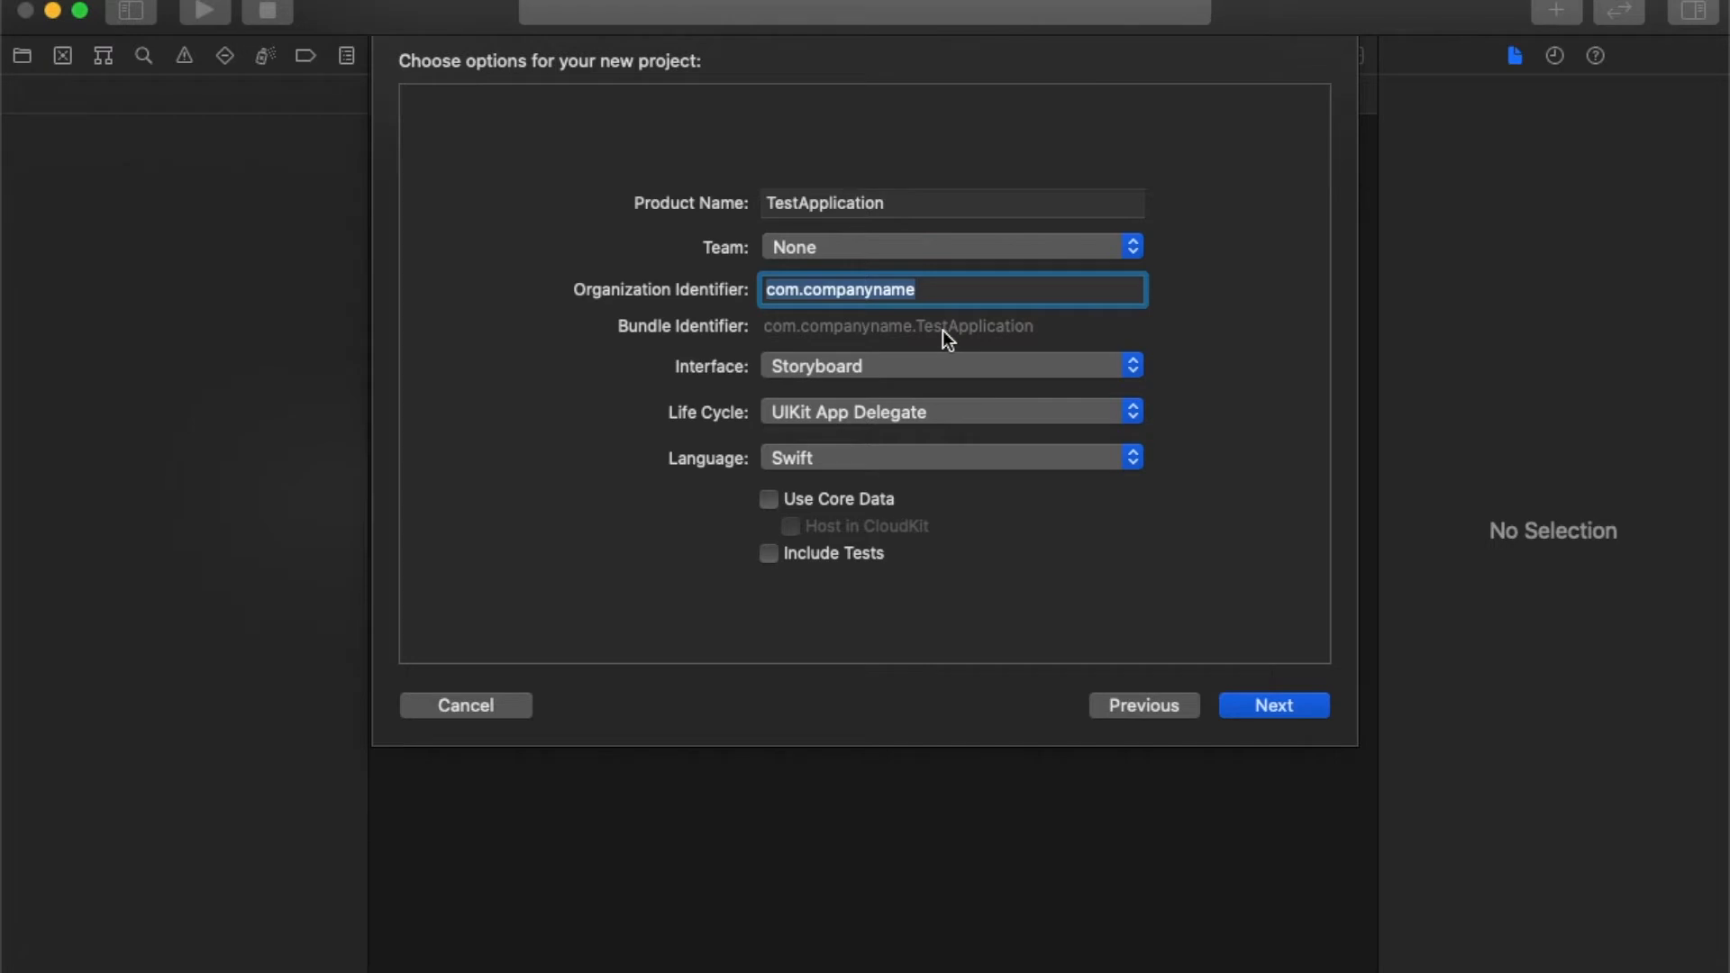
mouse_move(971, 400)
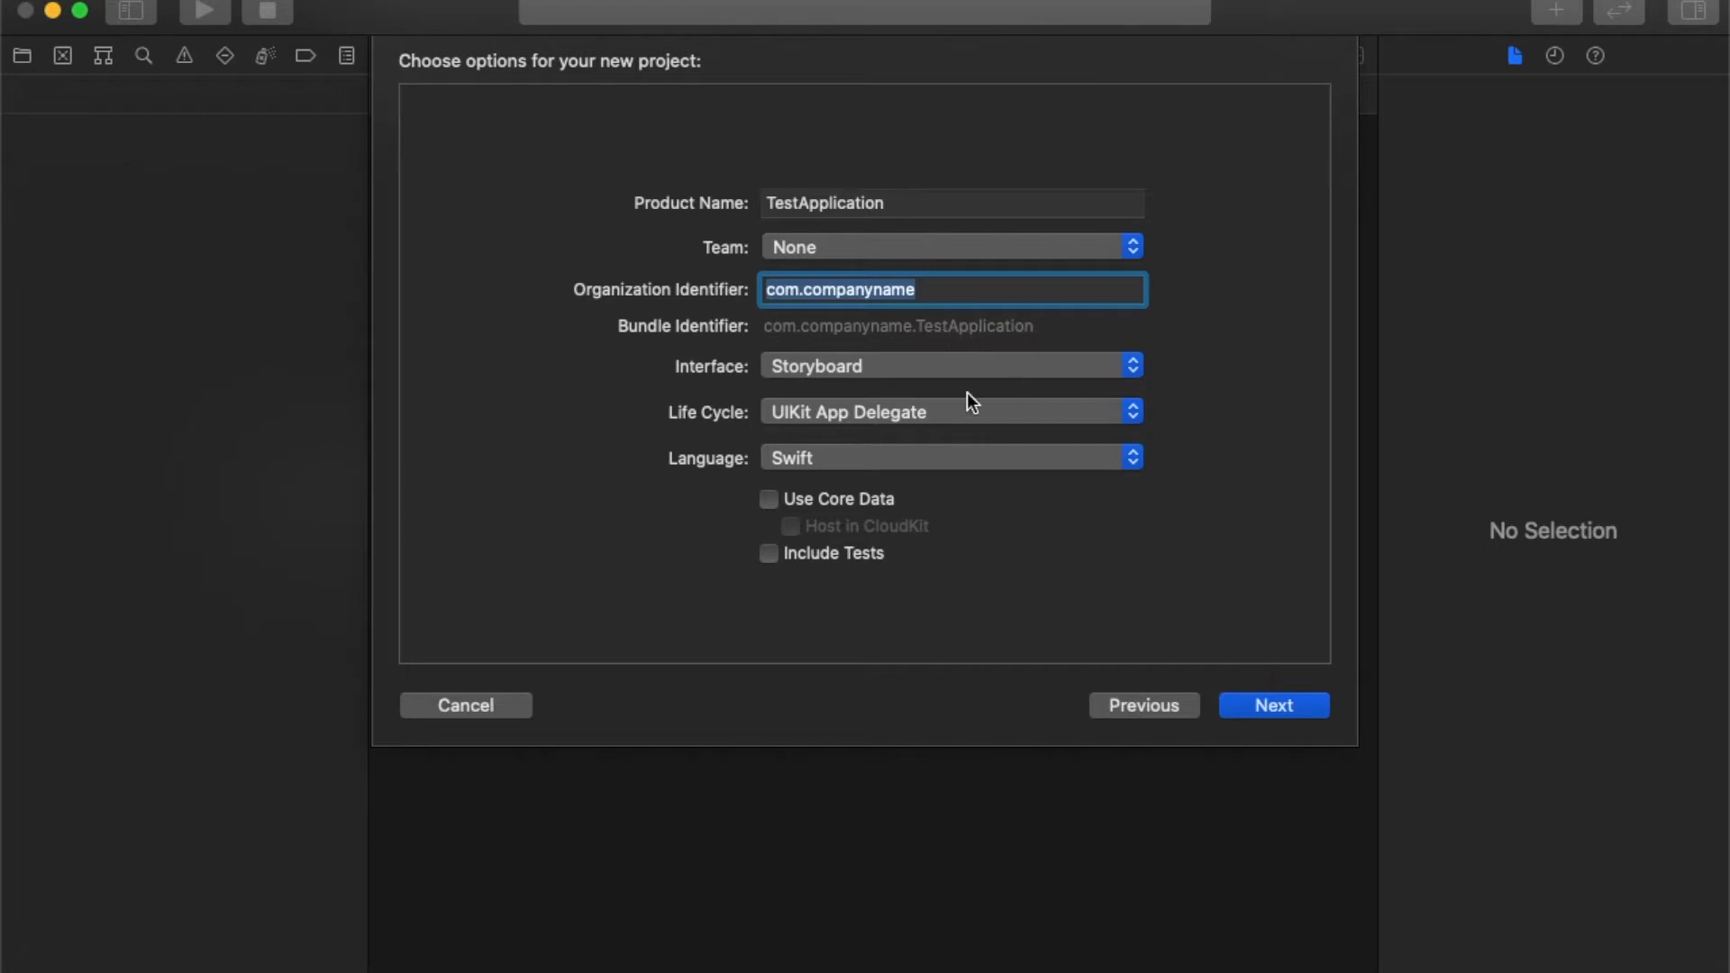
mouse_move(737, 353)
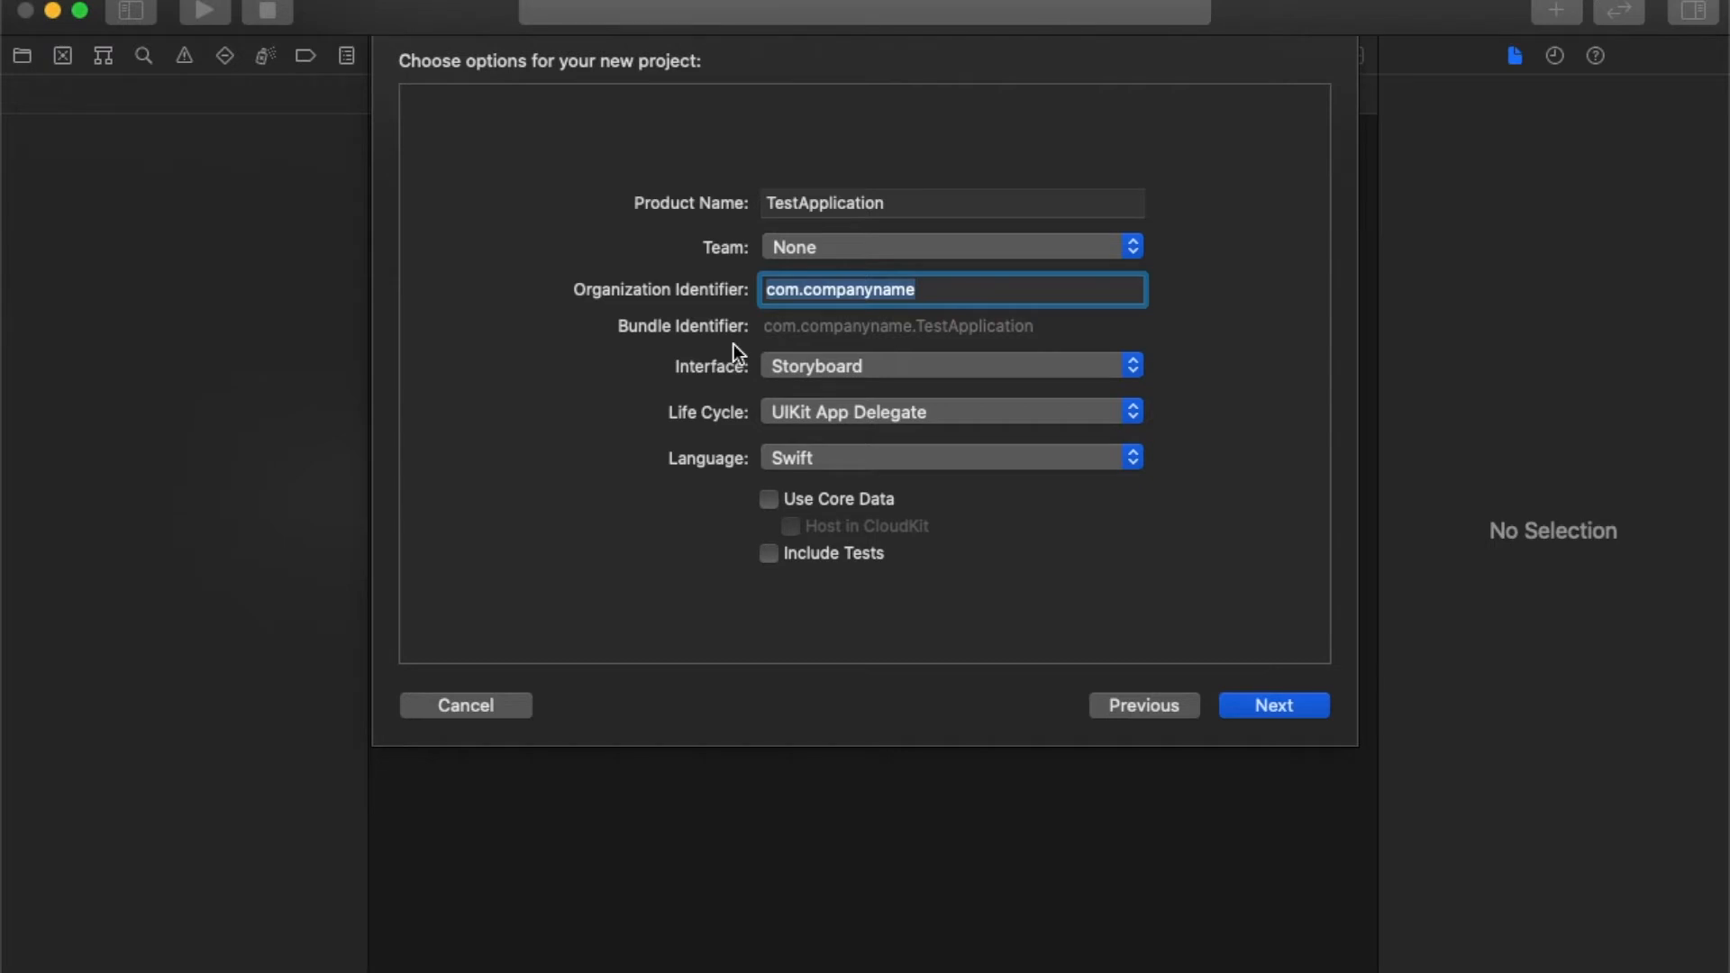
mouse_move(855, 298)
type("com.")
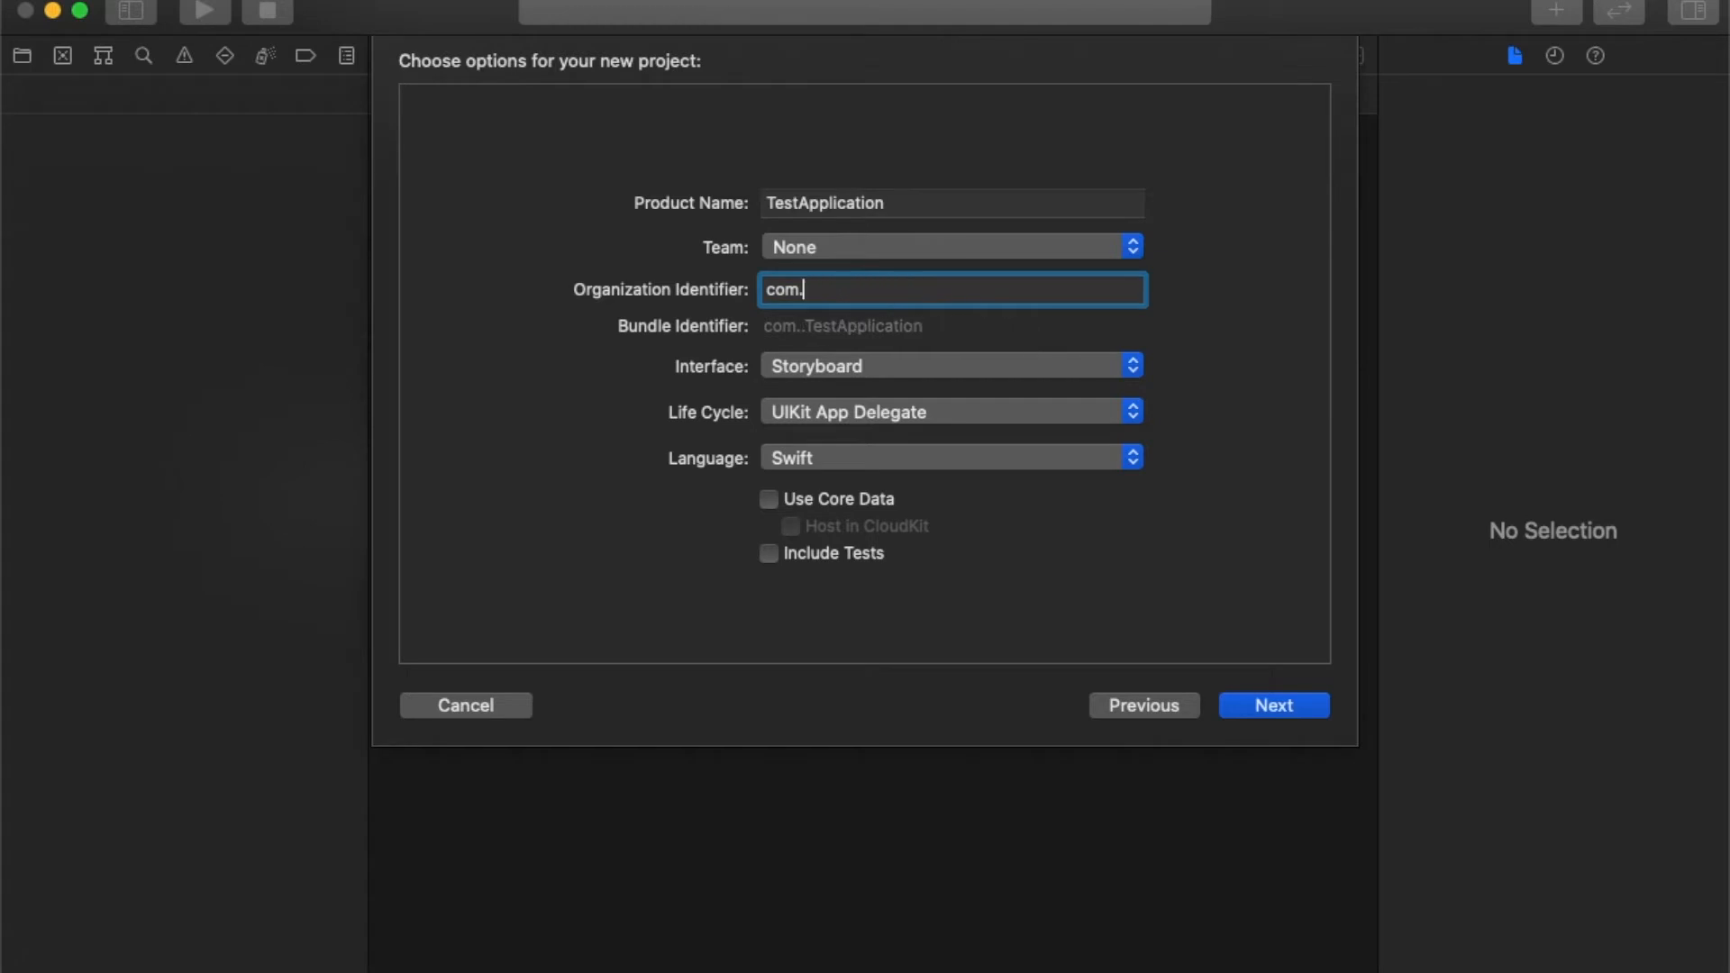
type("user")
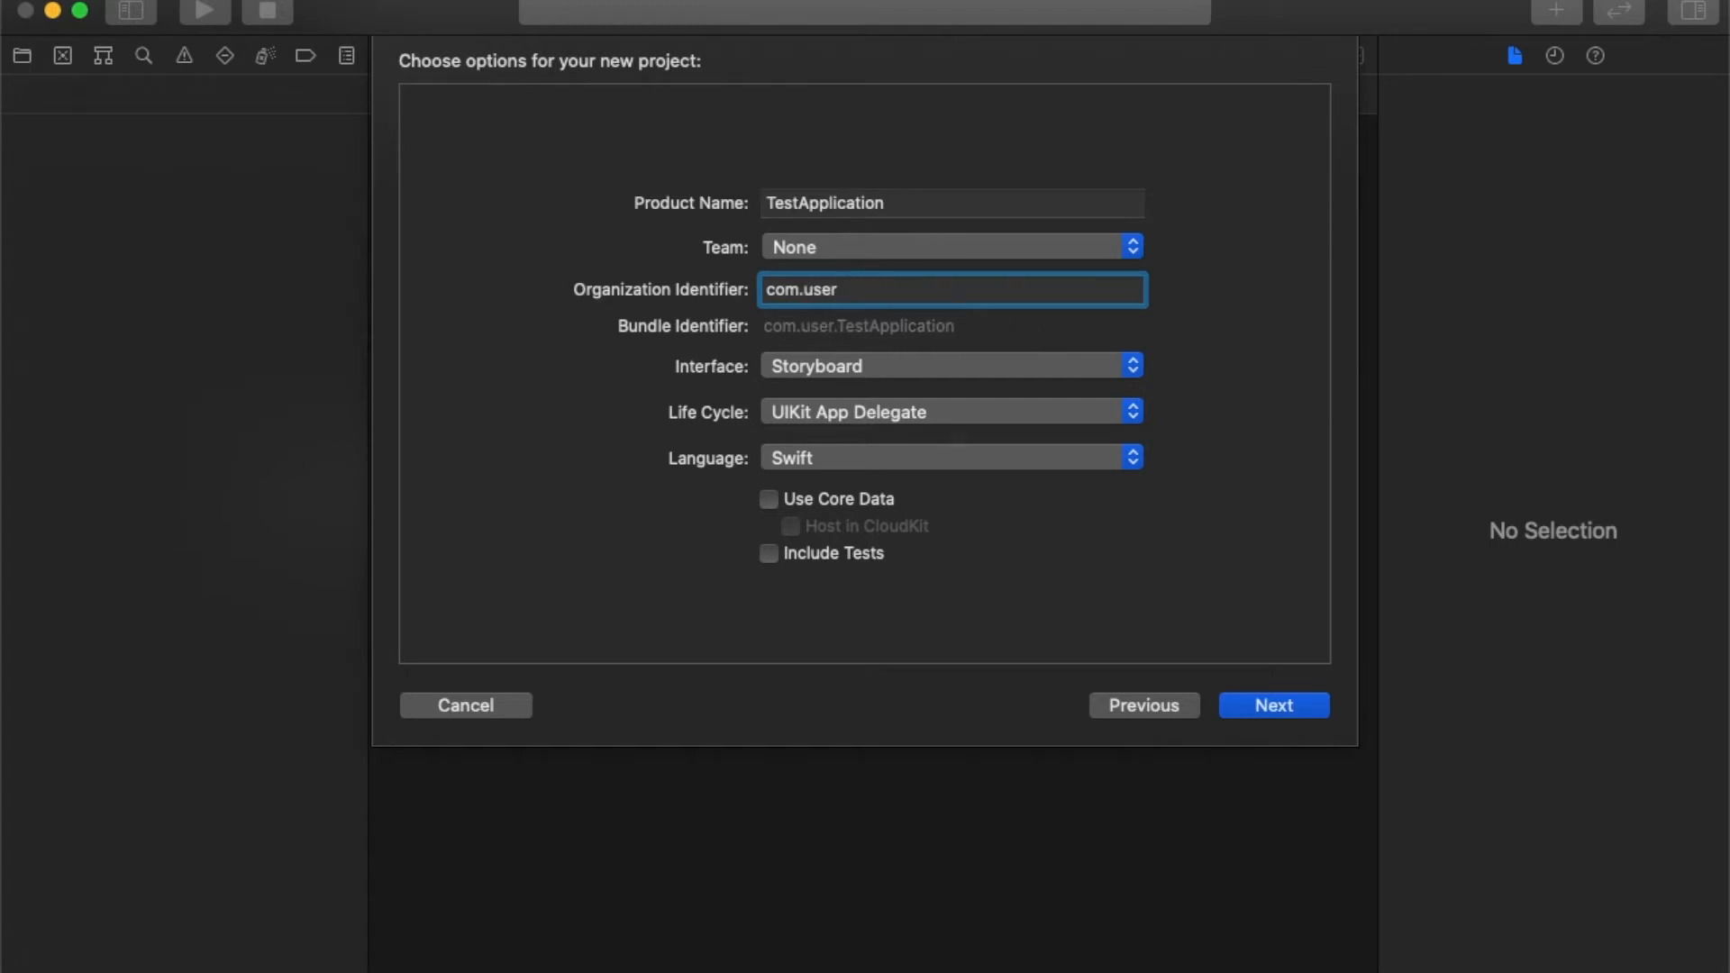
type("name")
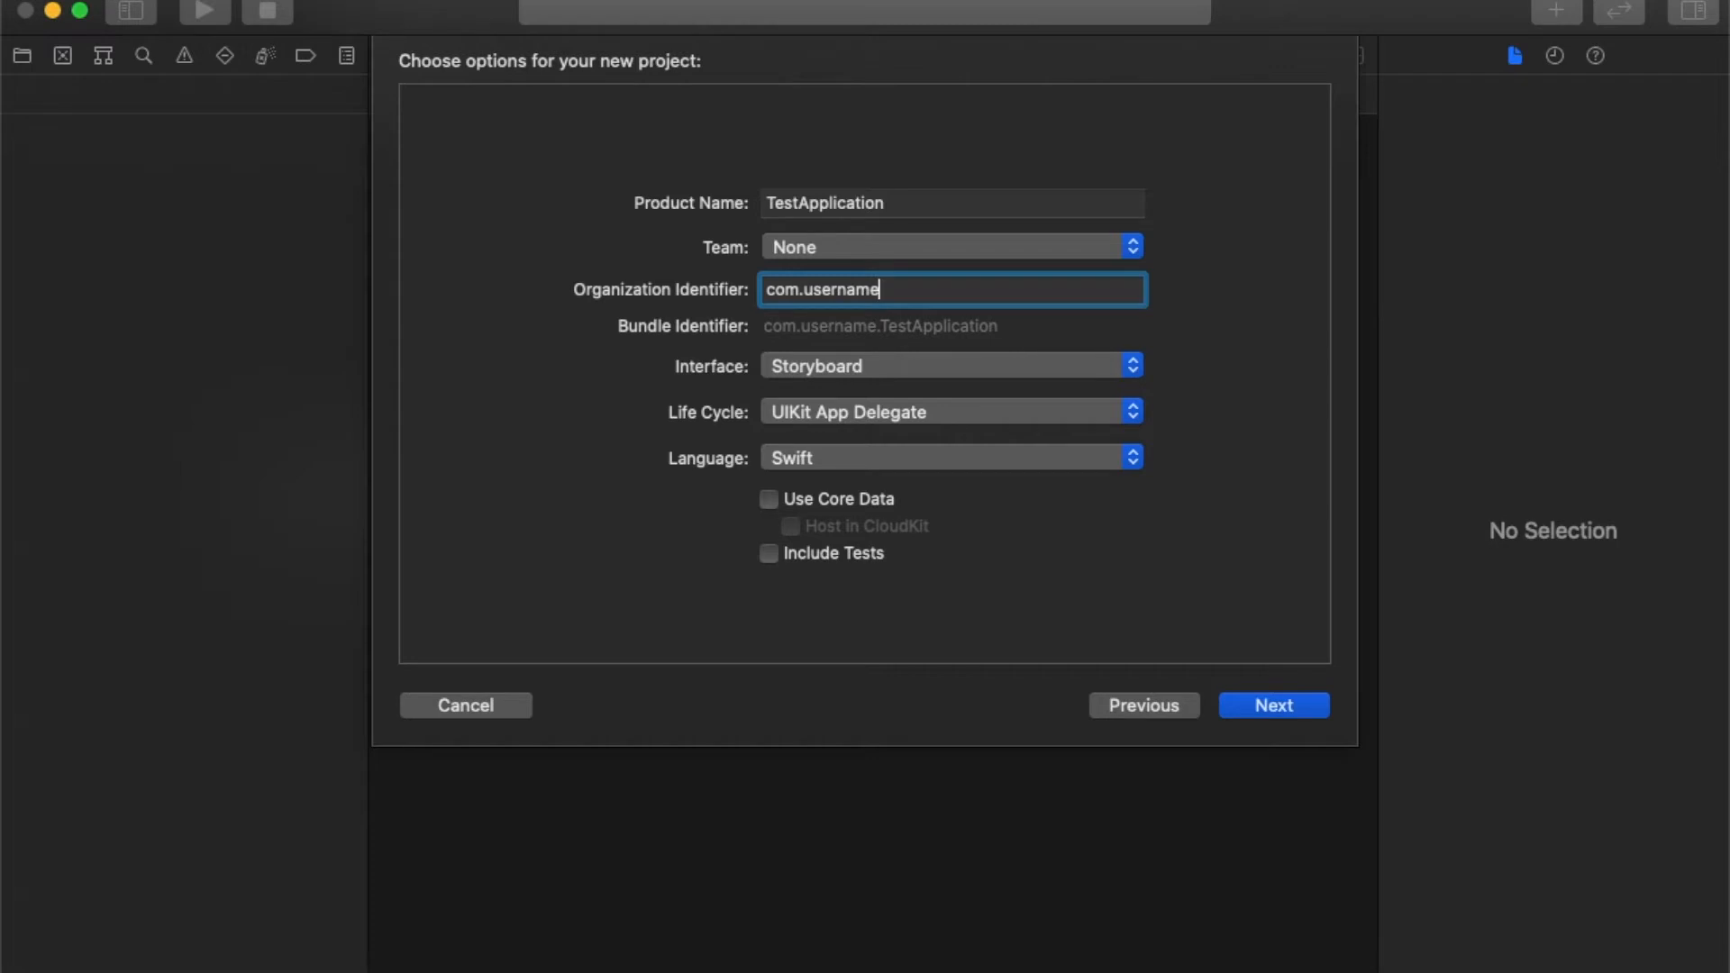
key("backspace")
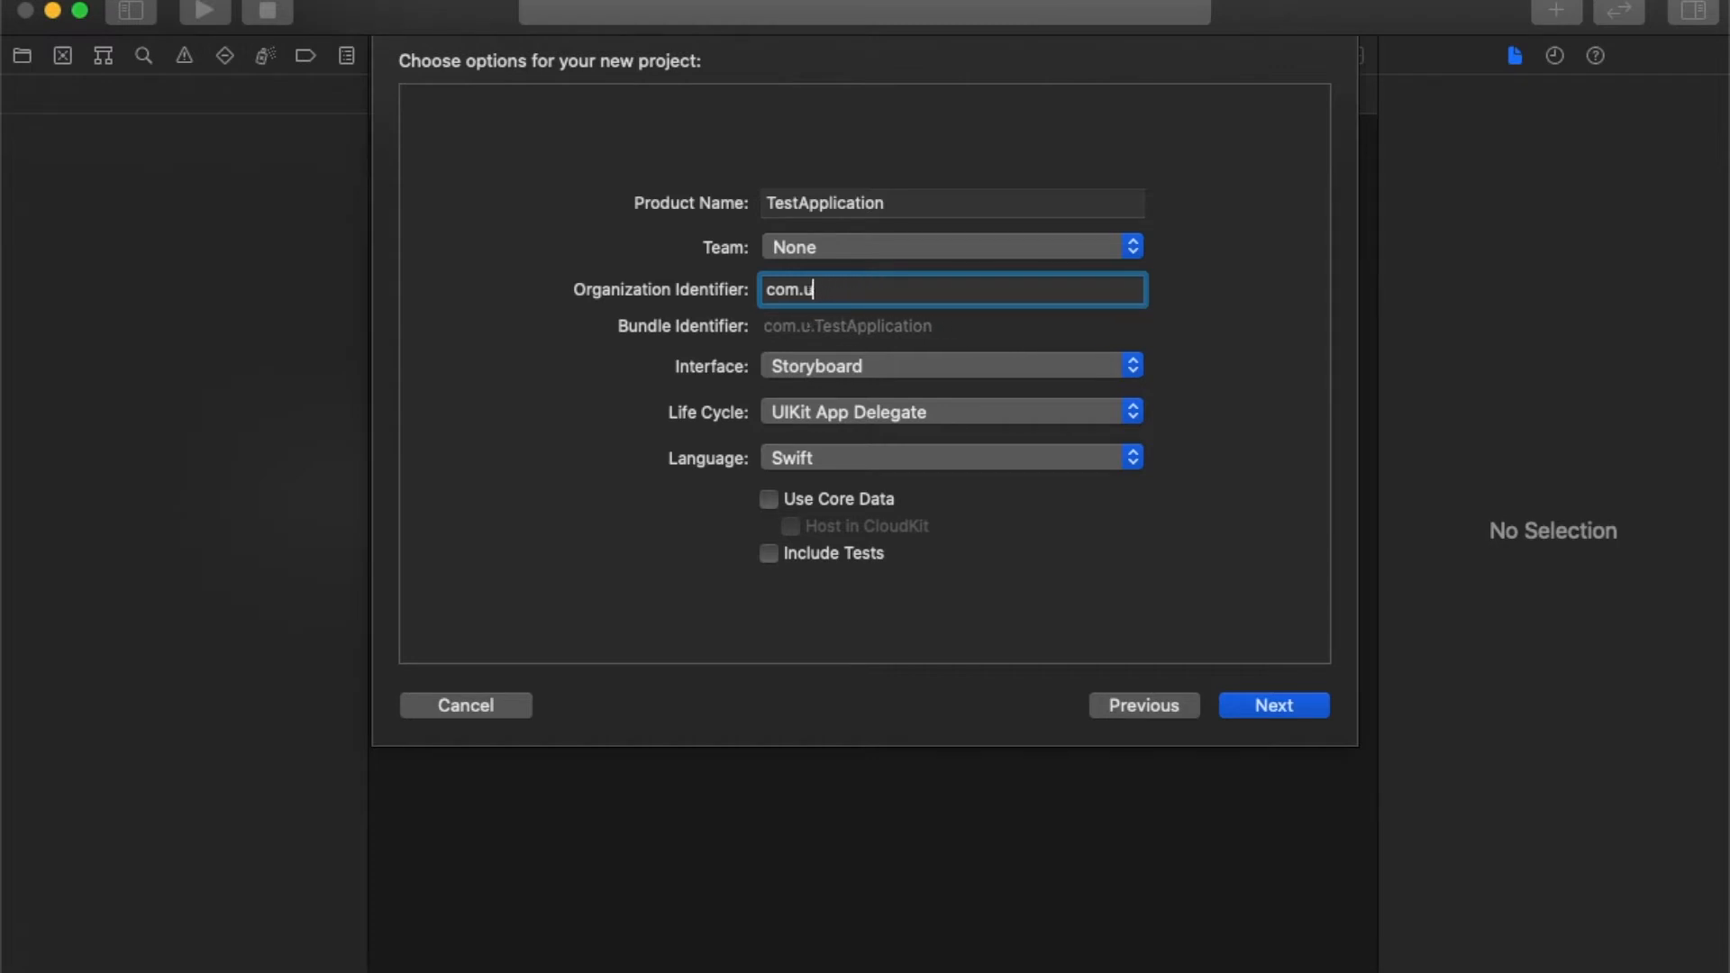
type("ompany")
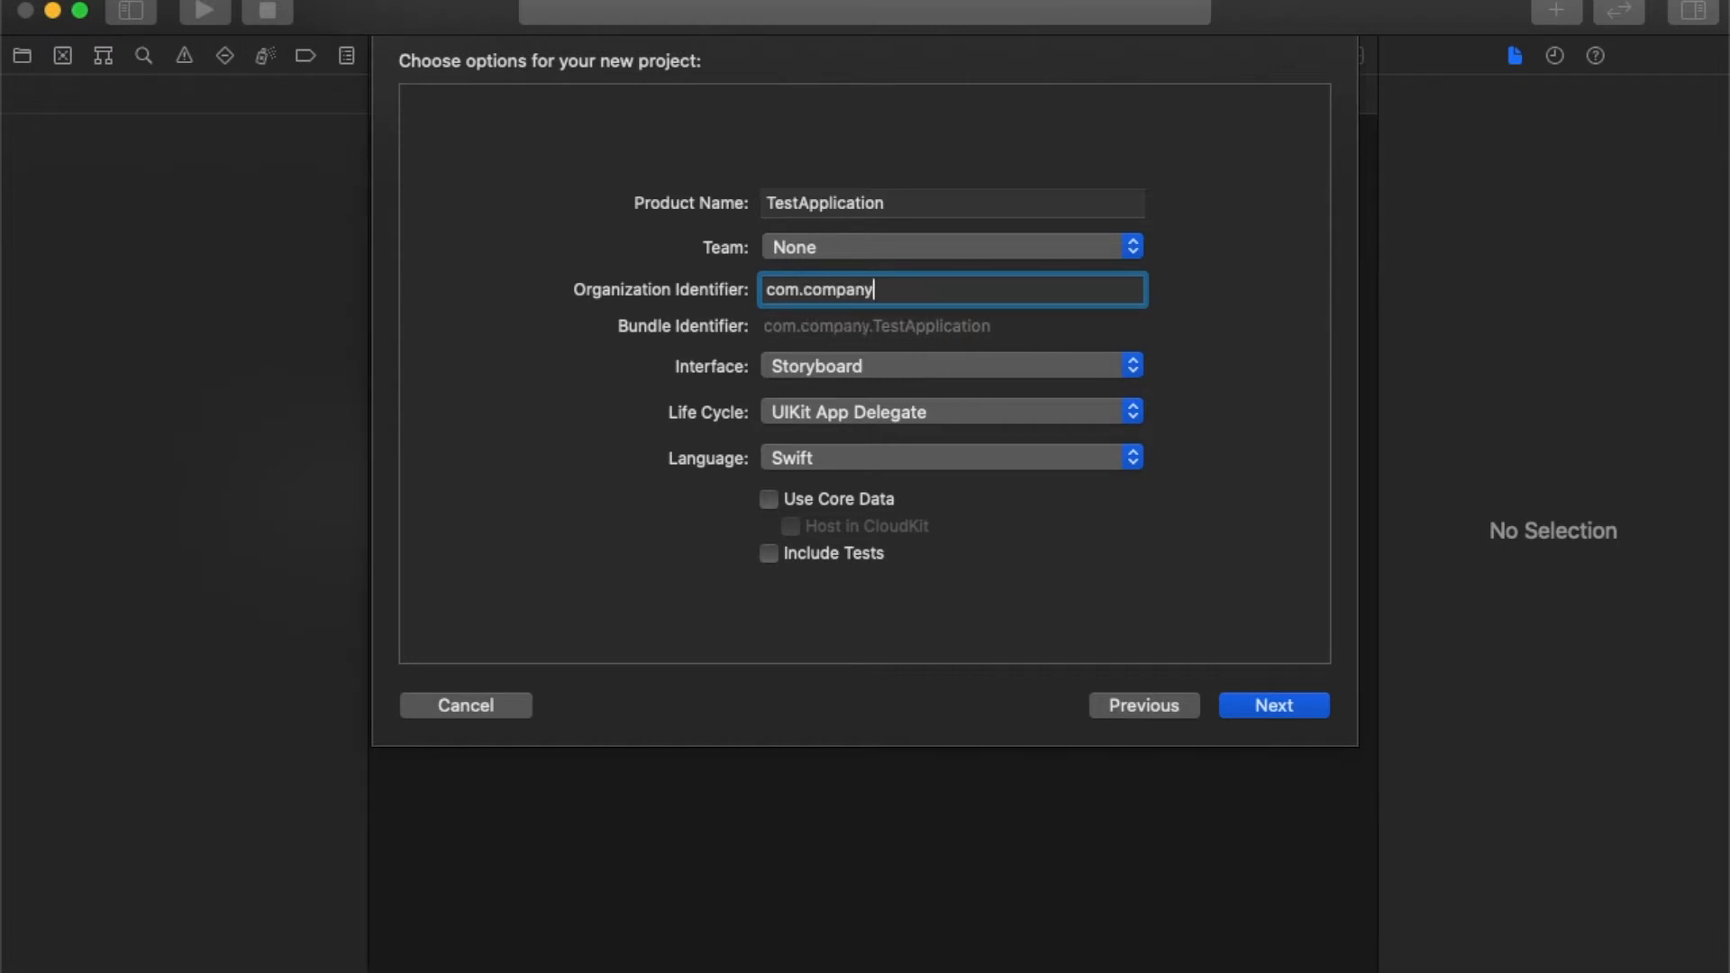
type("n")
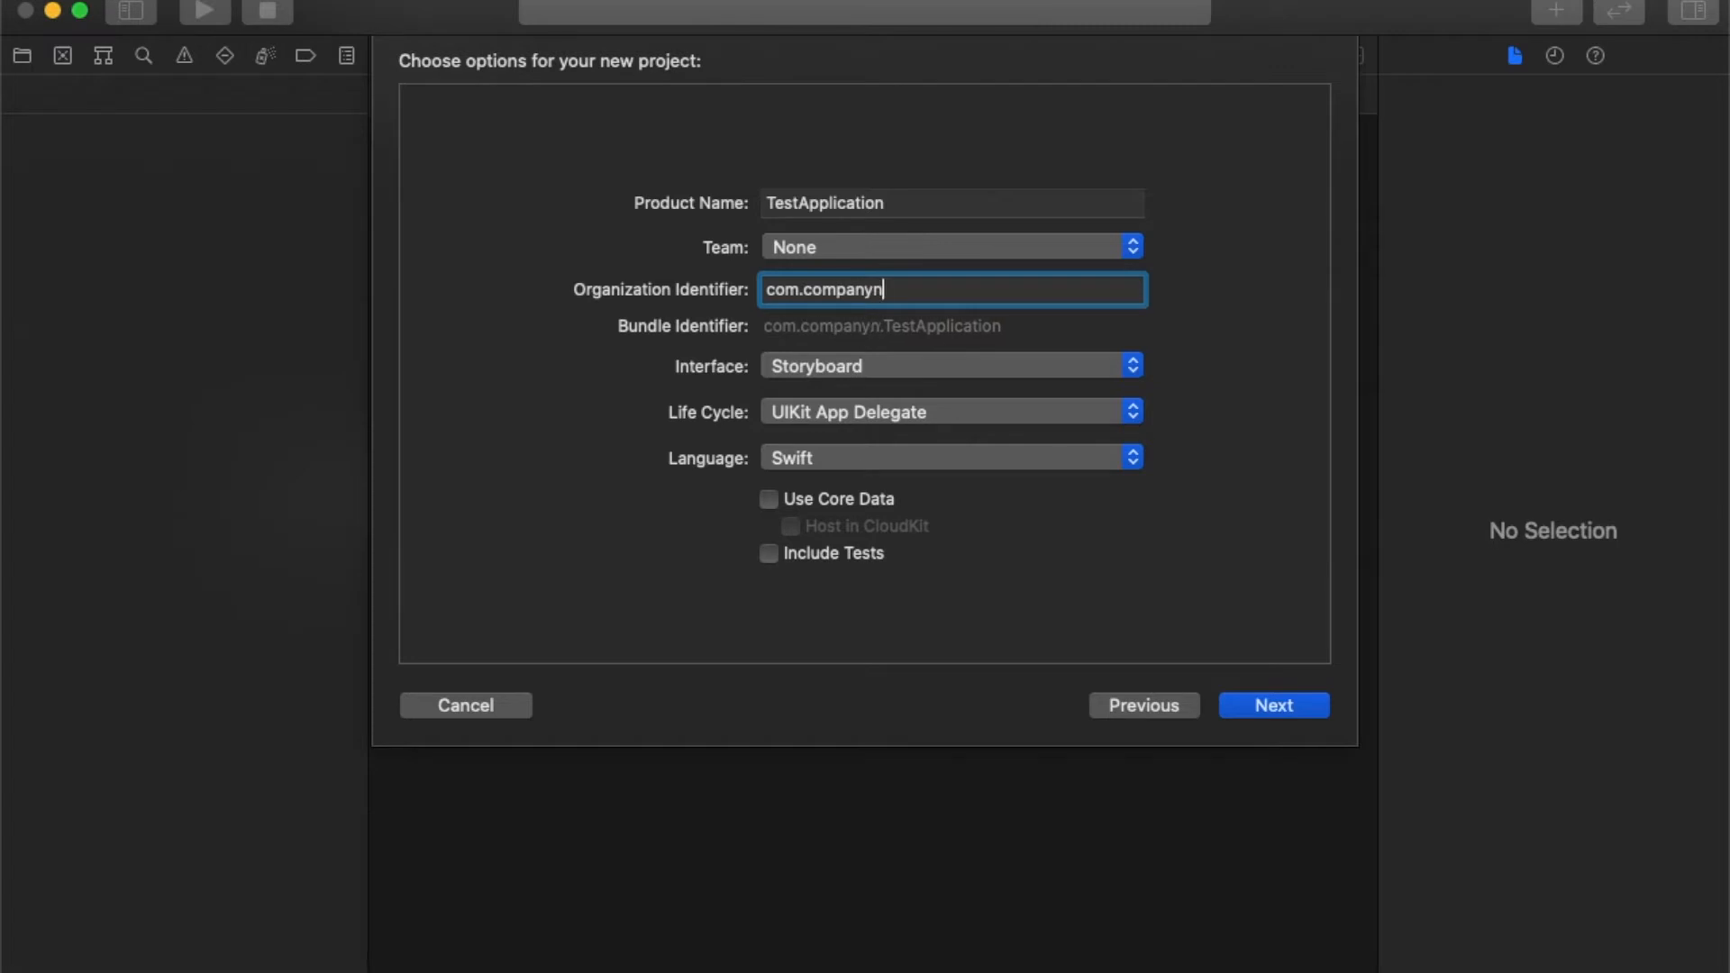
type("ame")
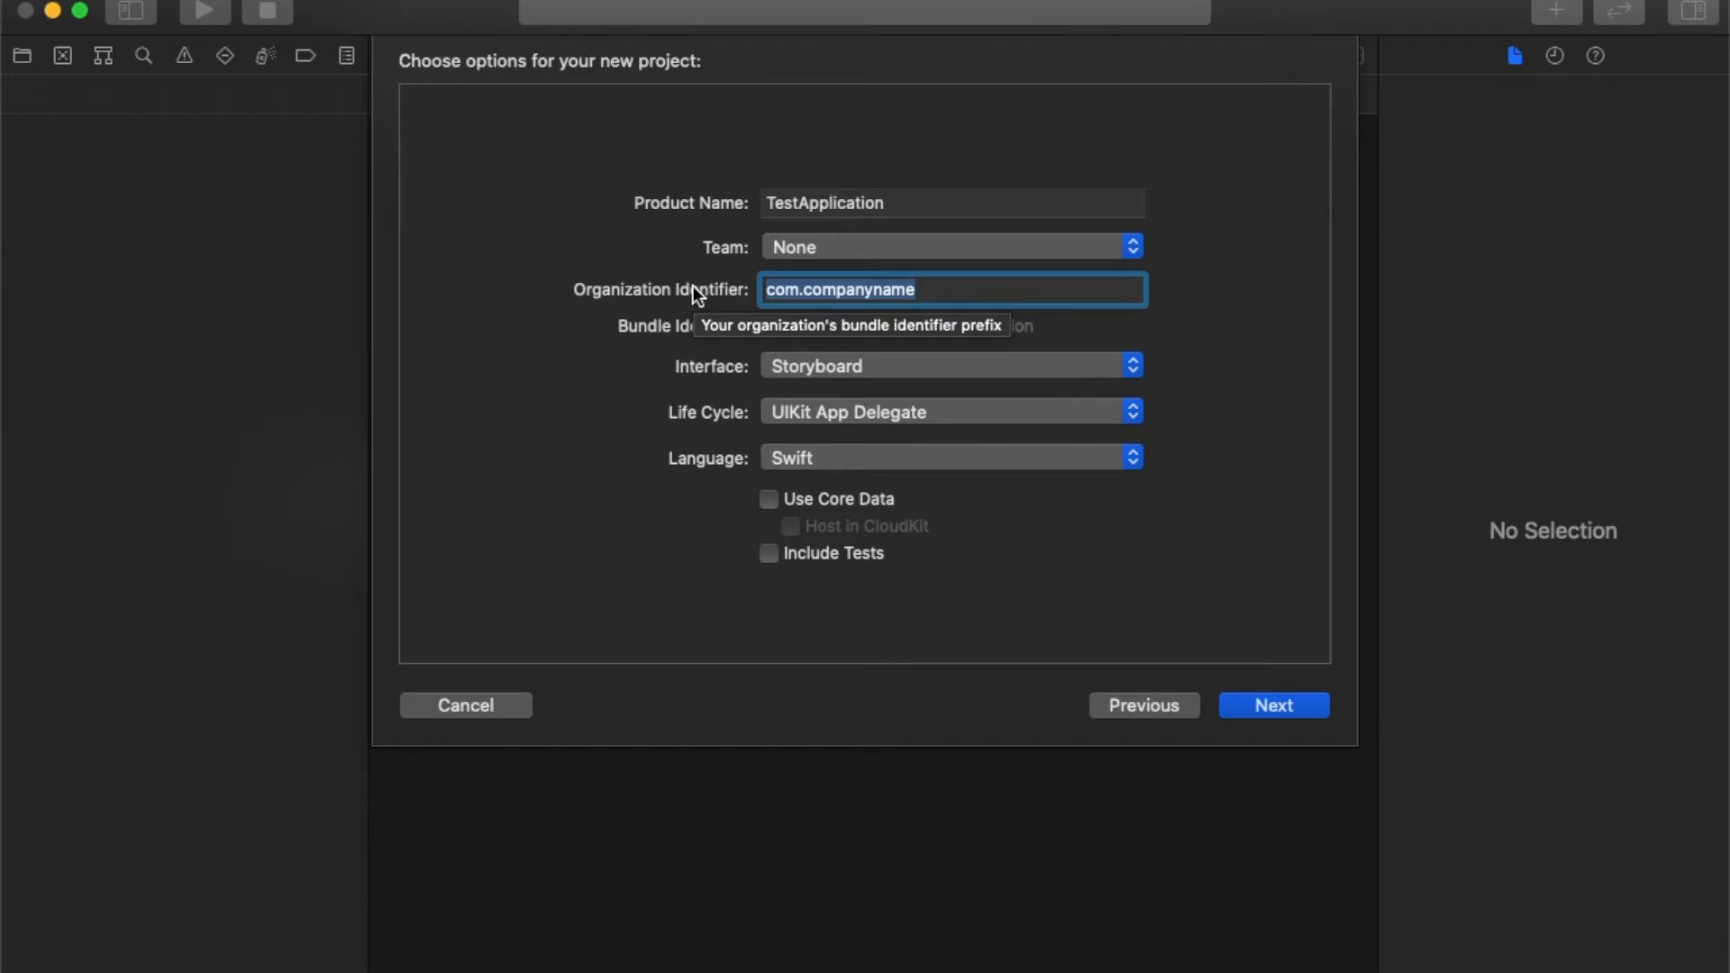
mouse_move(800, 260)
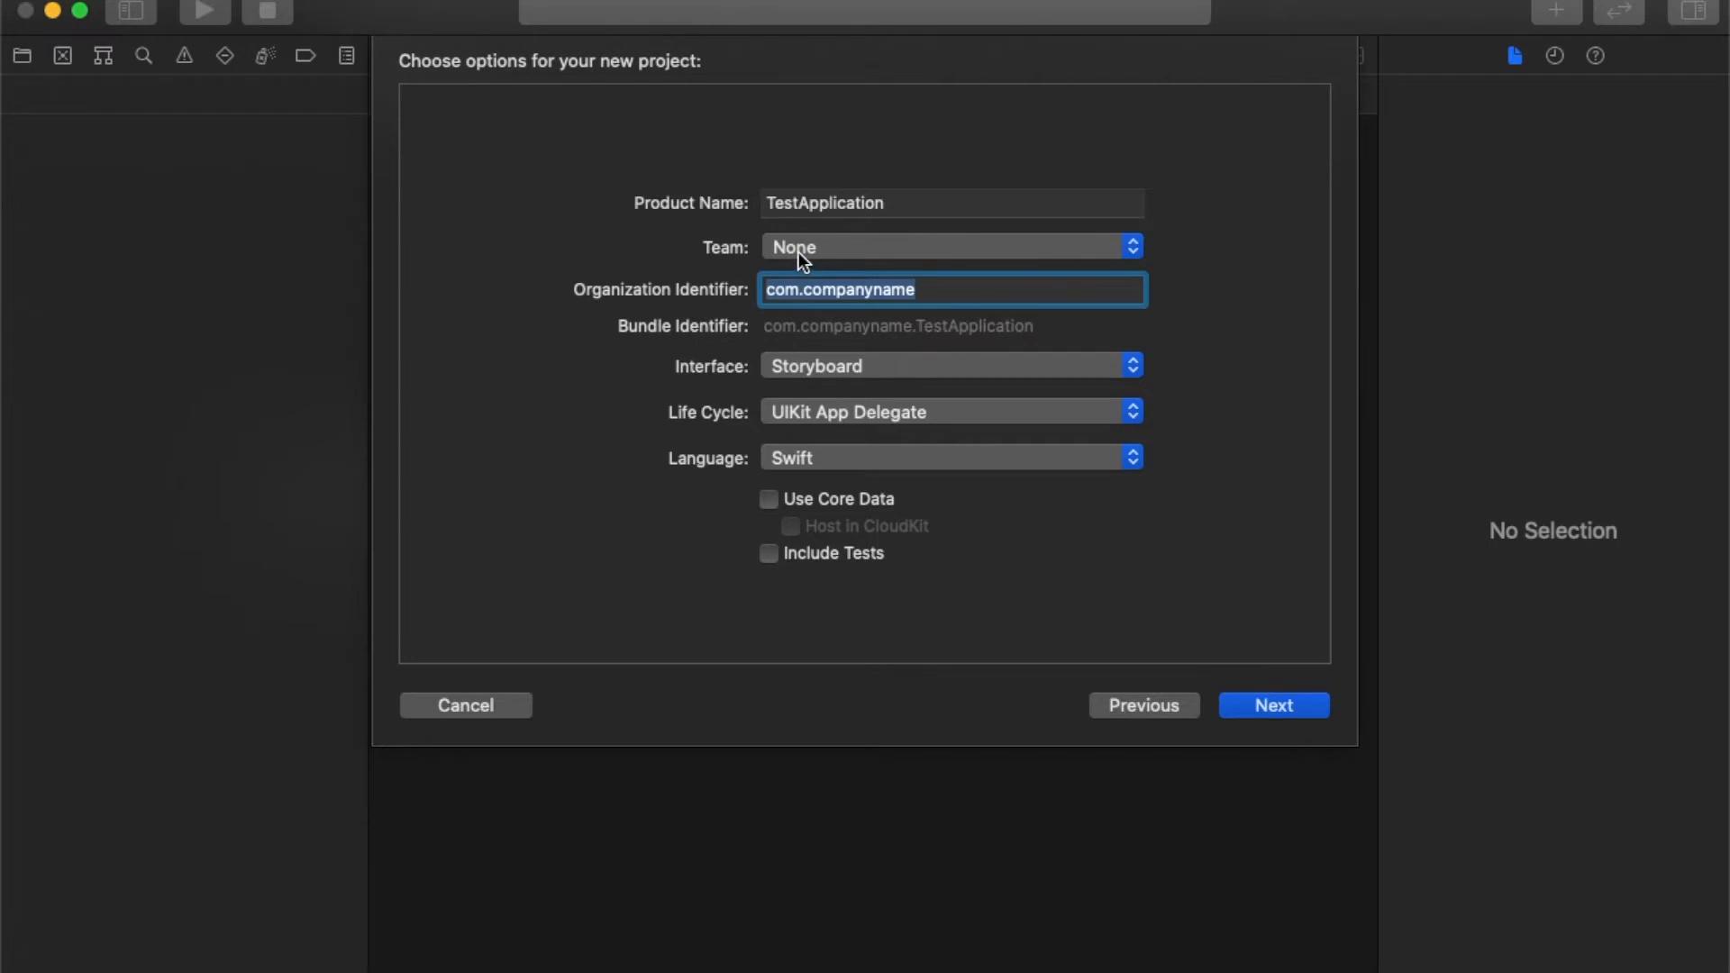
mouse_move(616, 360)
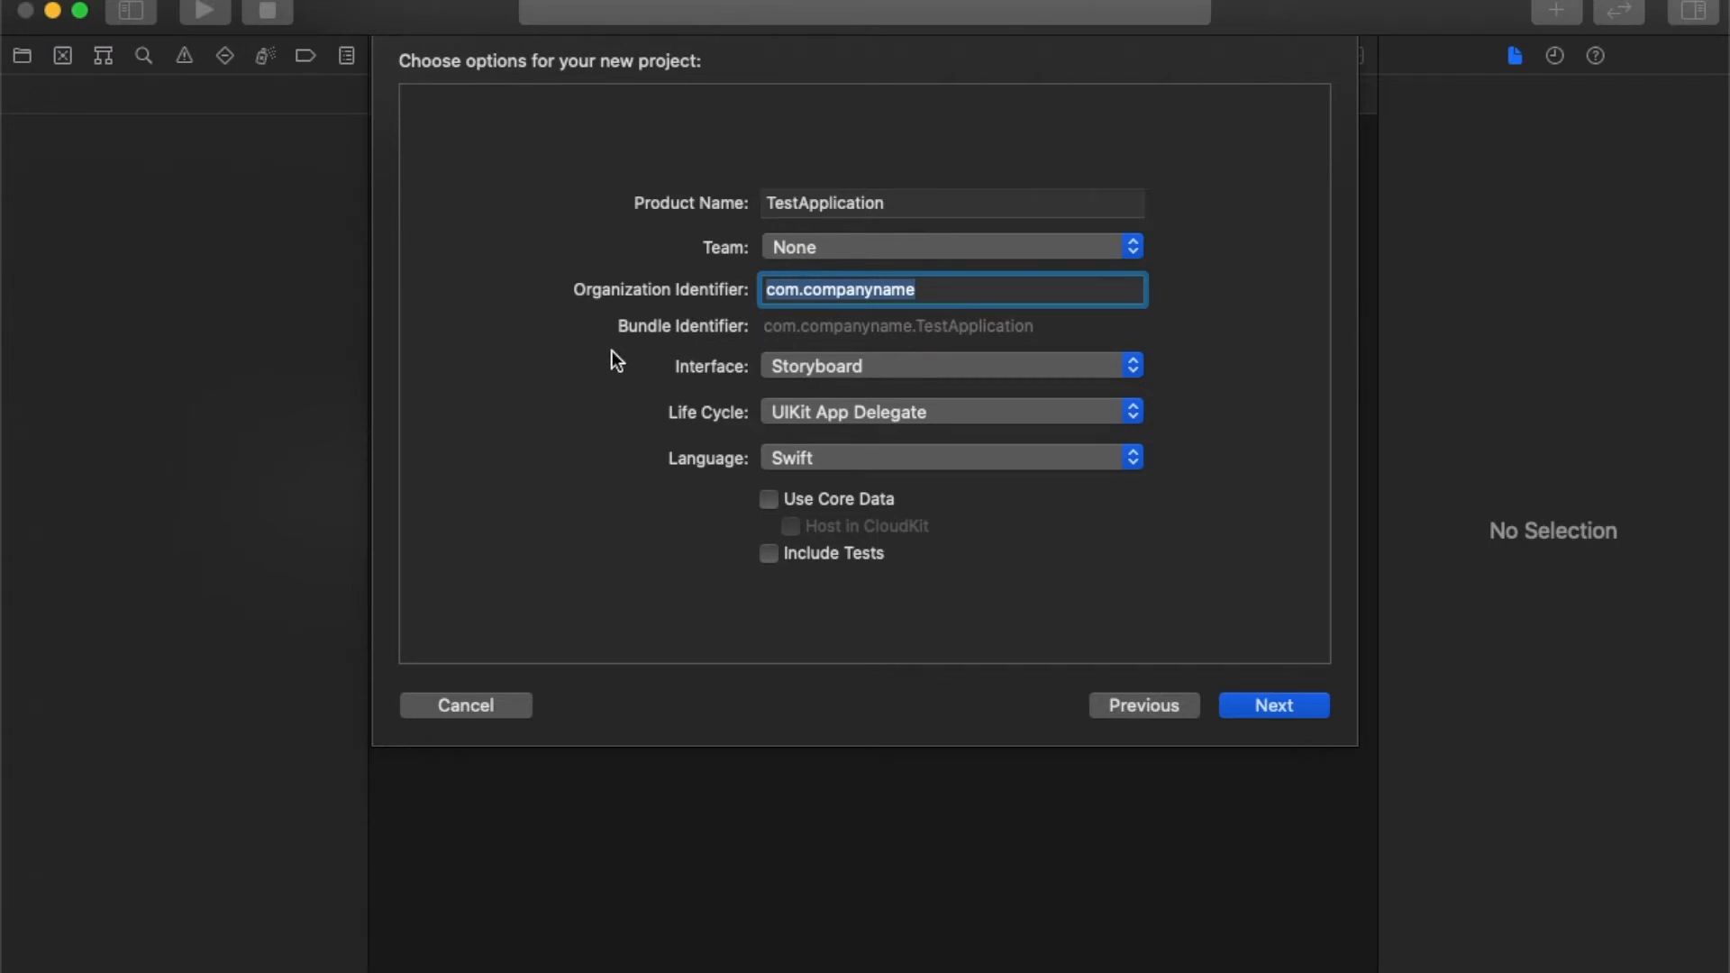
mouse_move(802, 375)
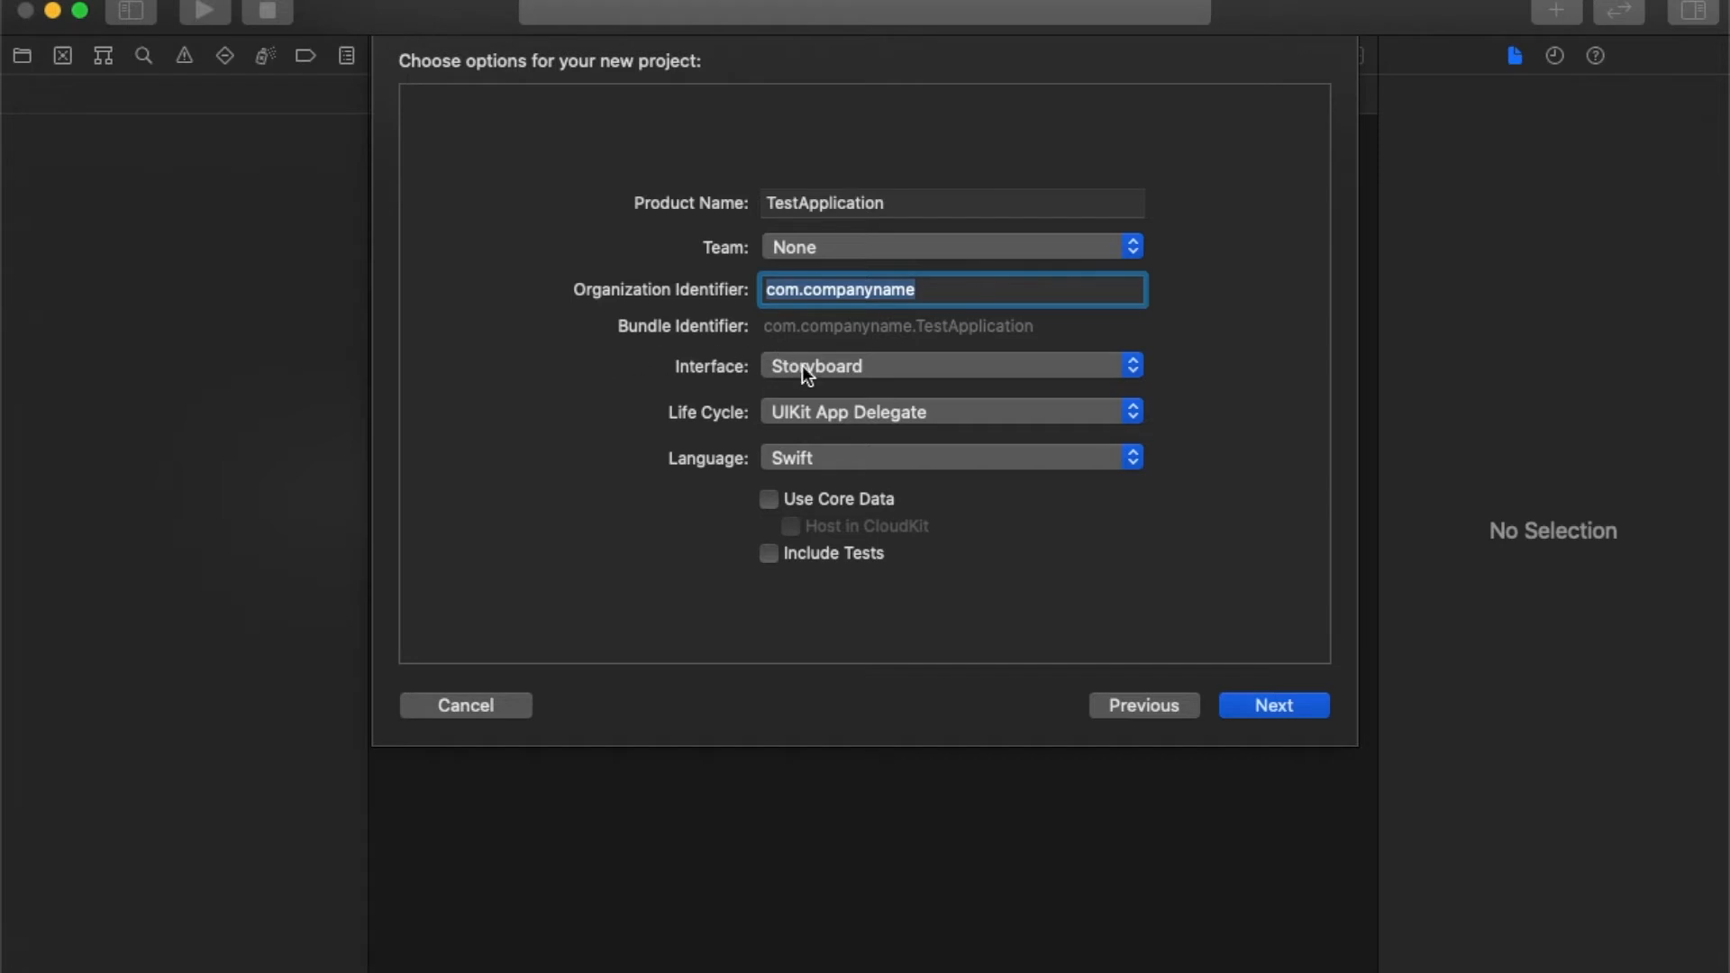
Keep Storyboard as the interface and UIKit App Delegate as the life cycle.
left_click(949, 365)
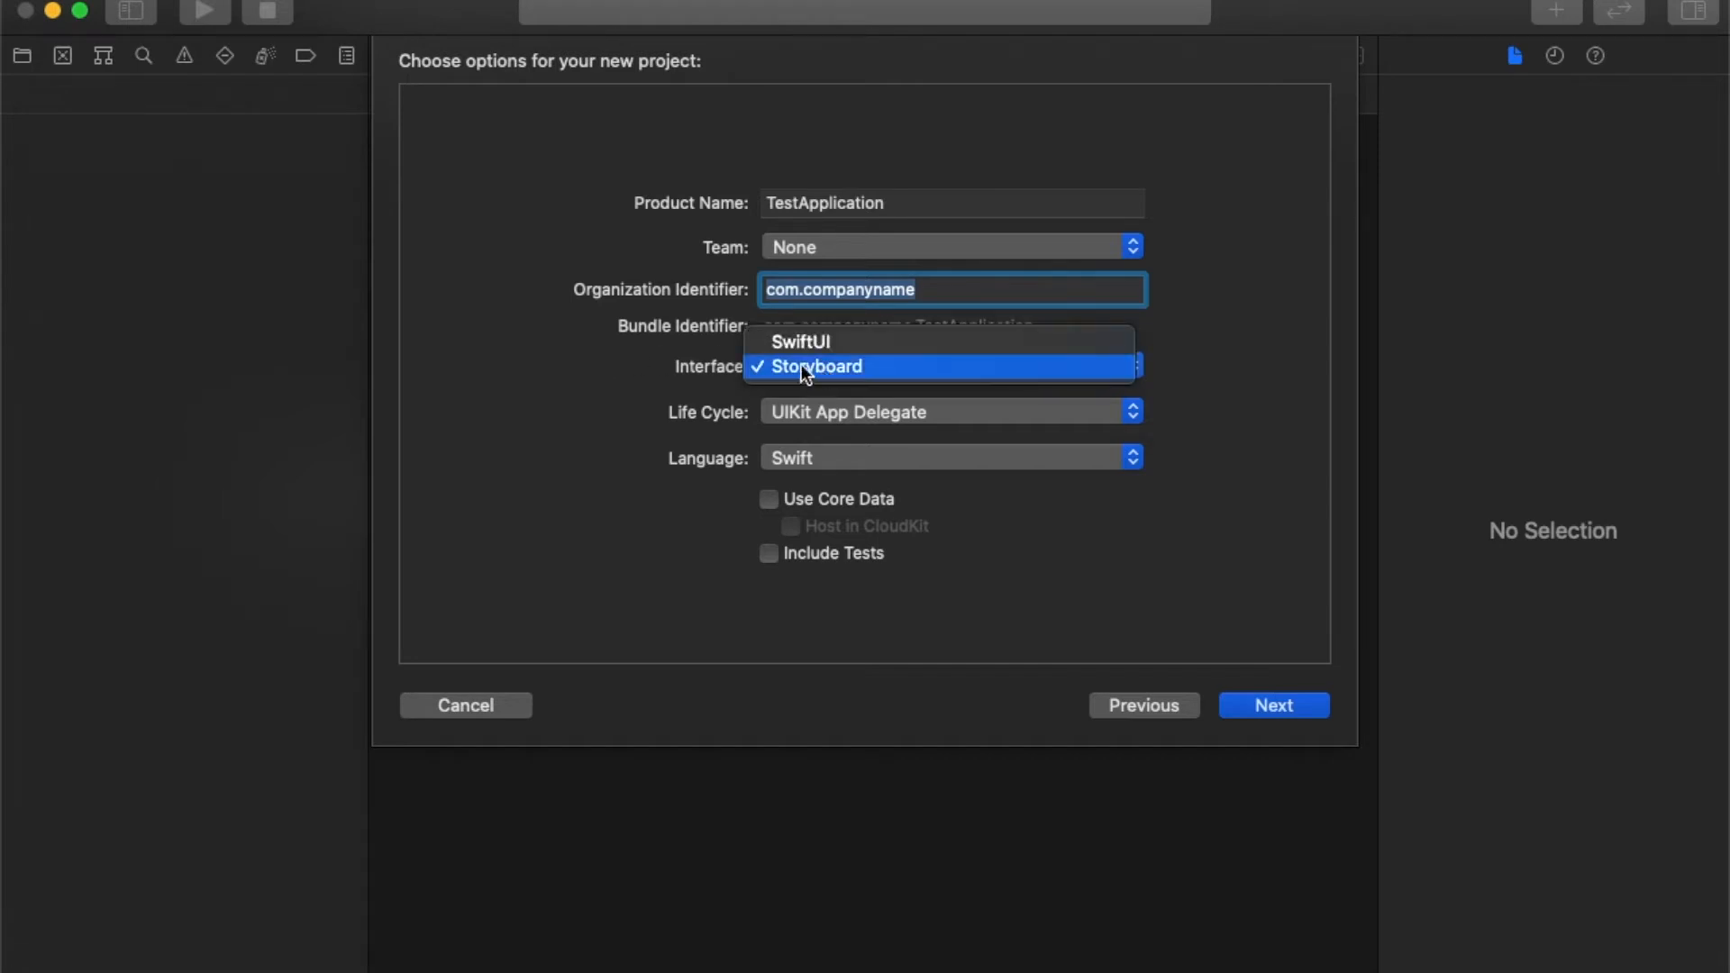
mouse_move(693, 359)
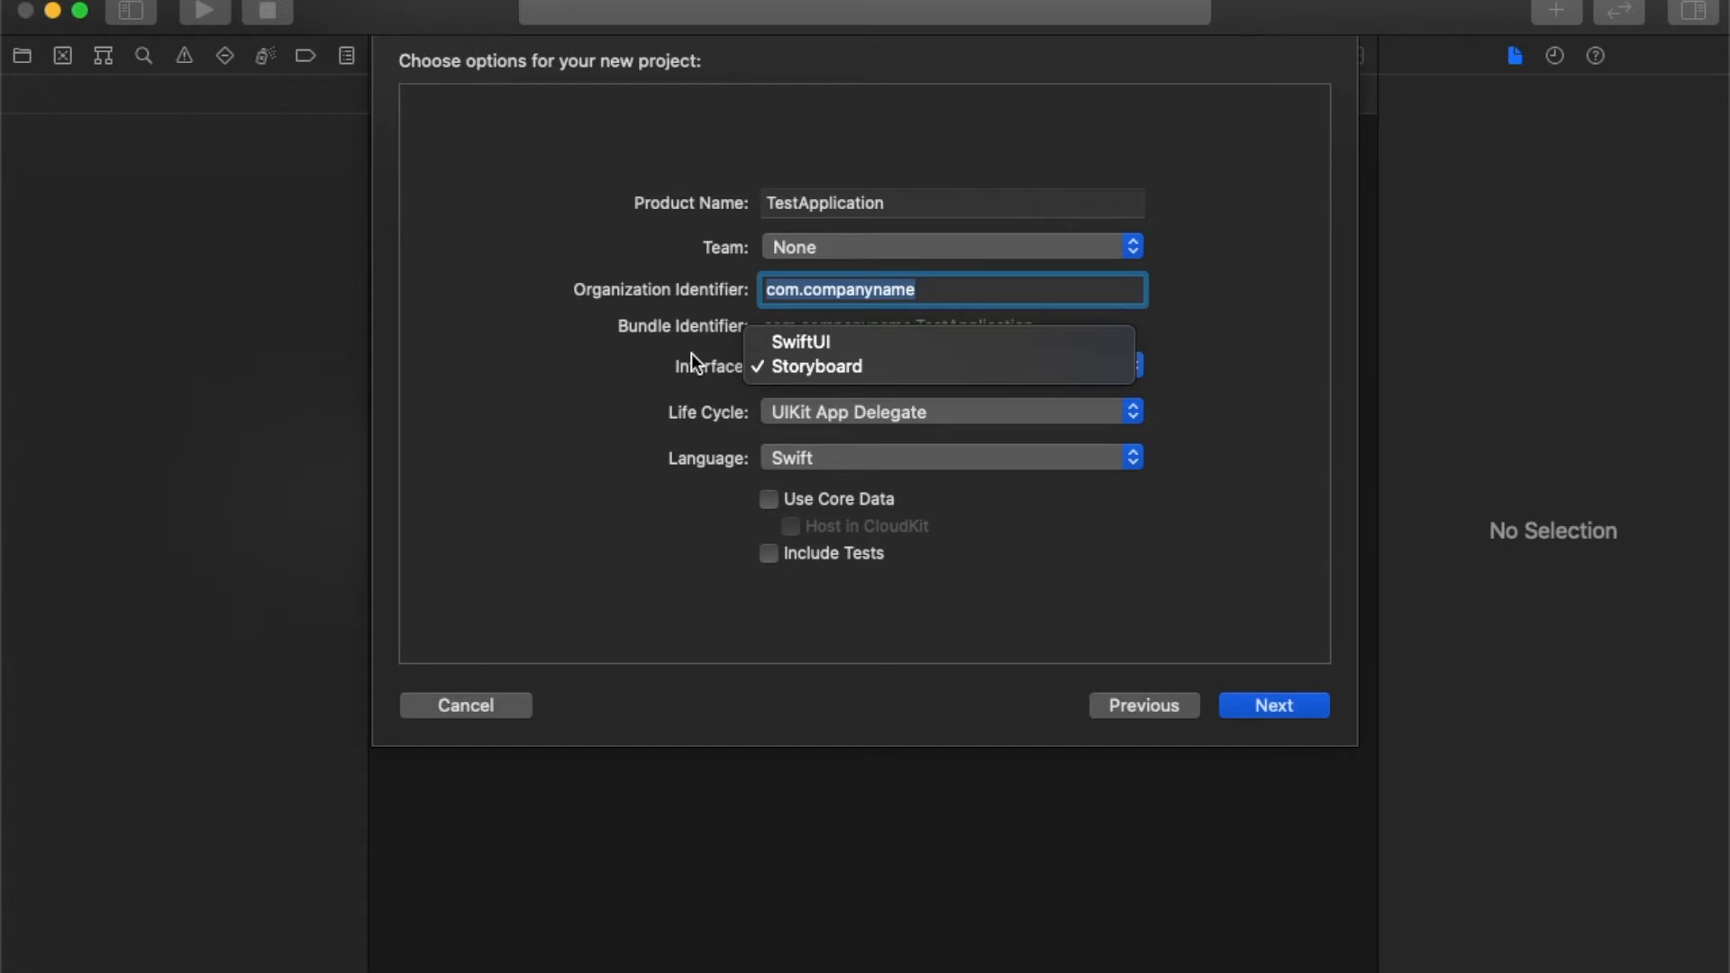
mouse_move(816, 366)
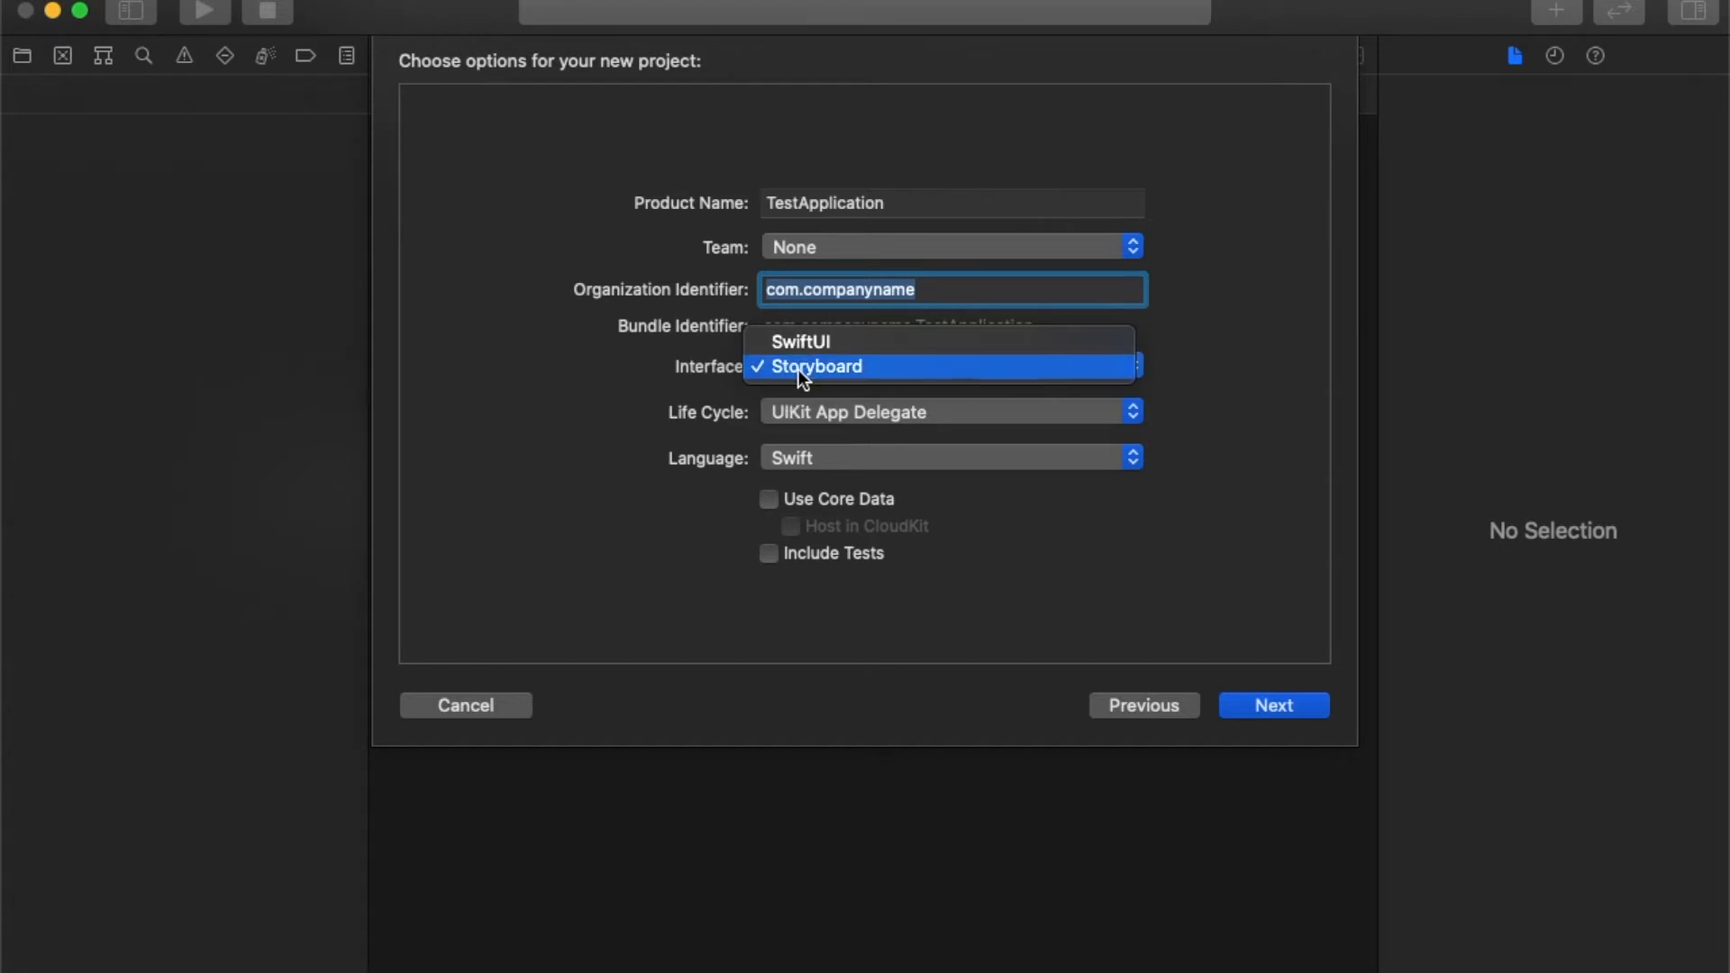
left_click(815, 367)
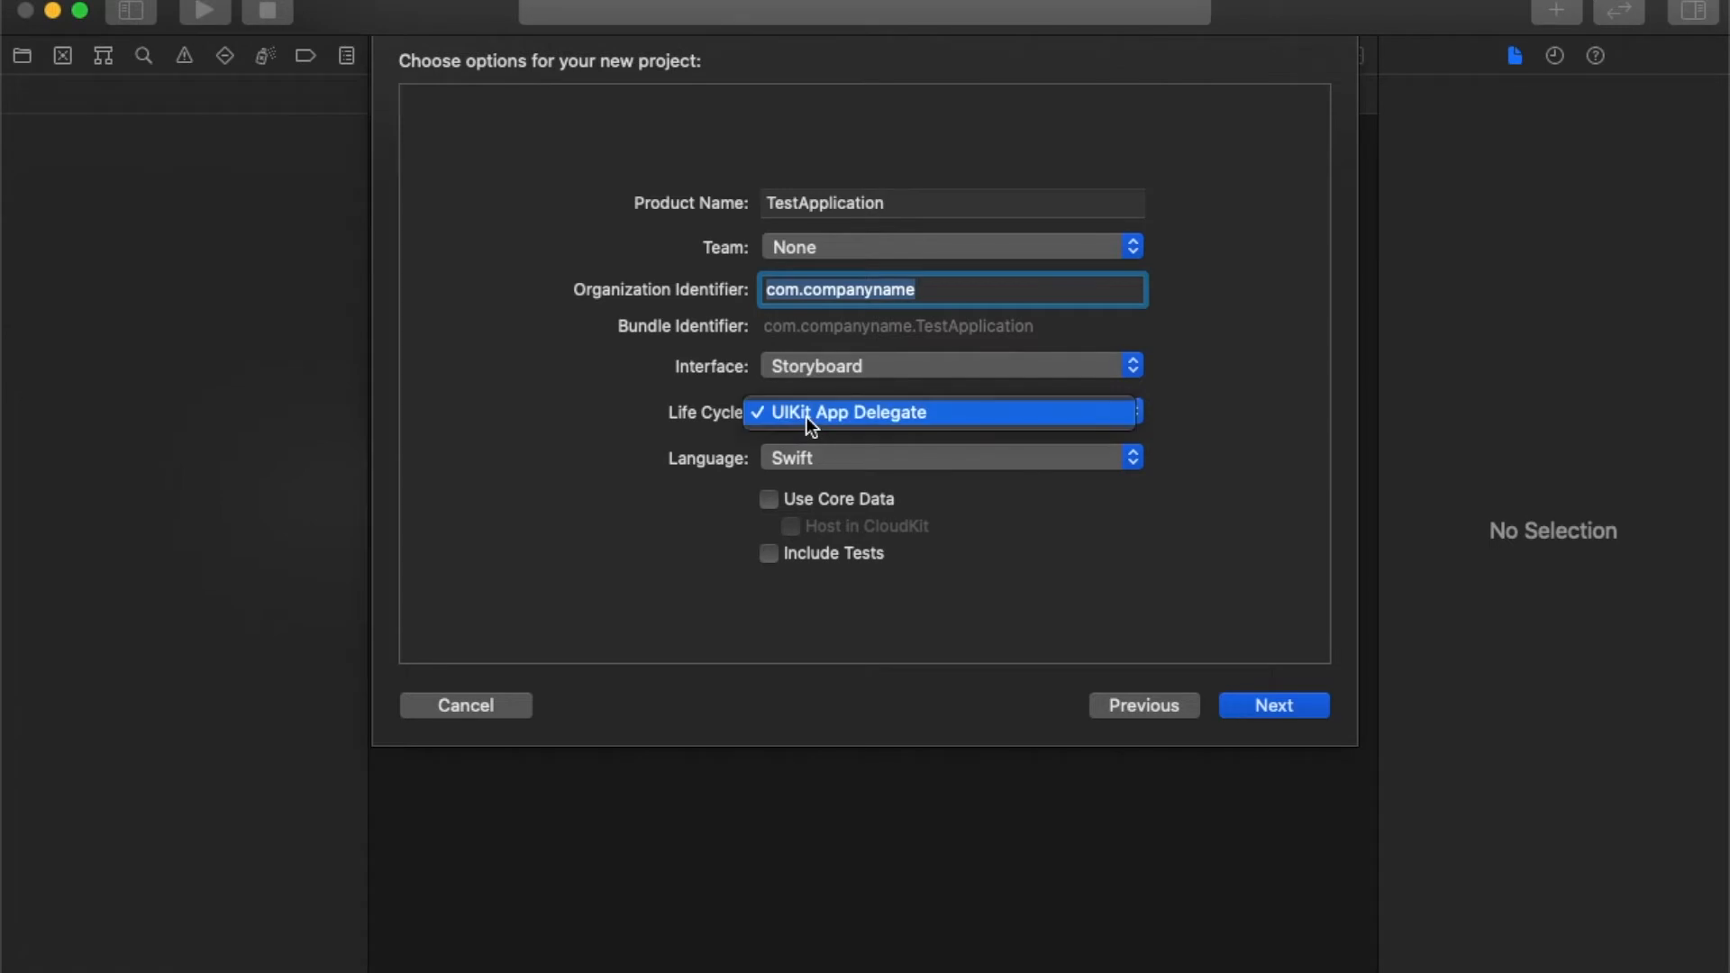
left_click(850, 412)
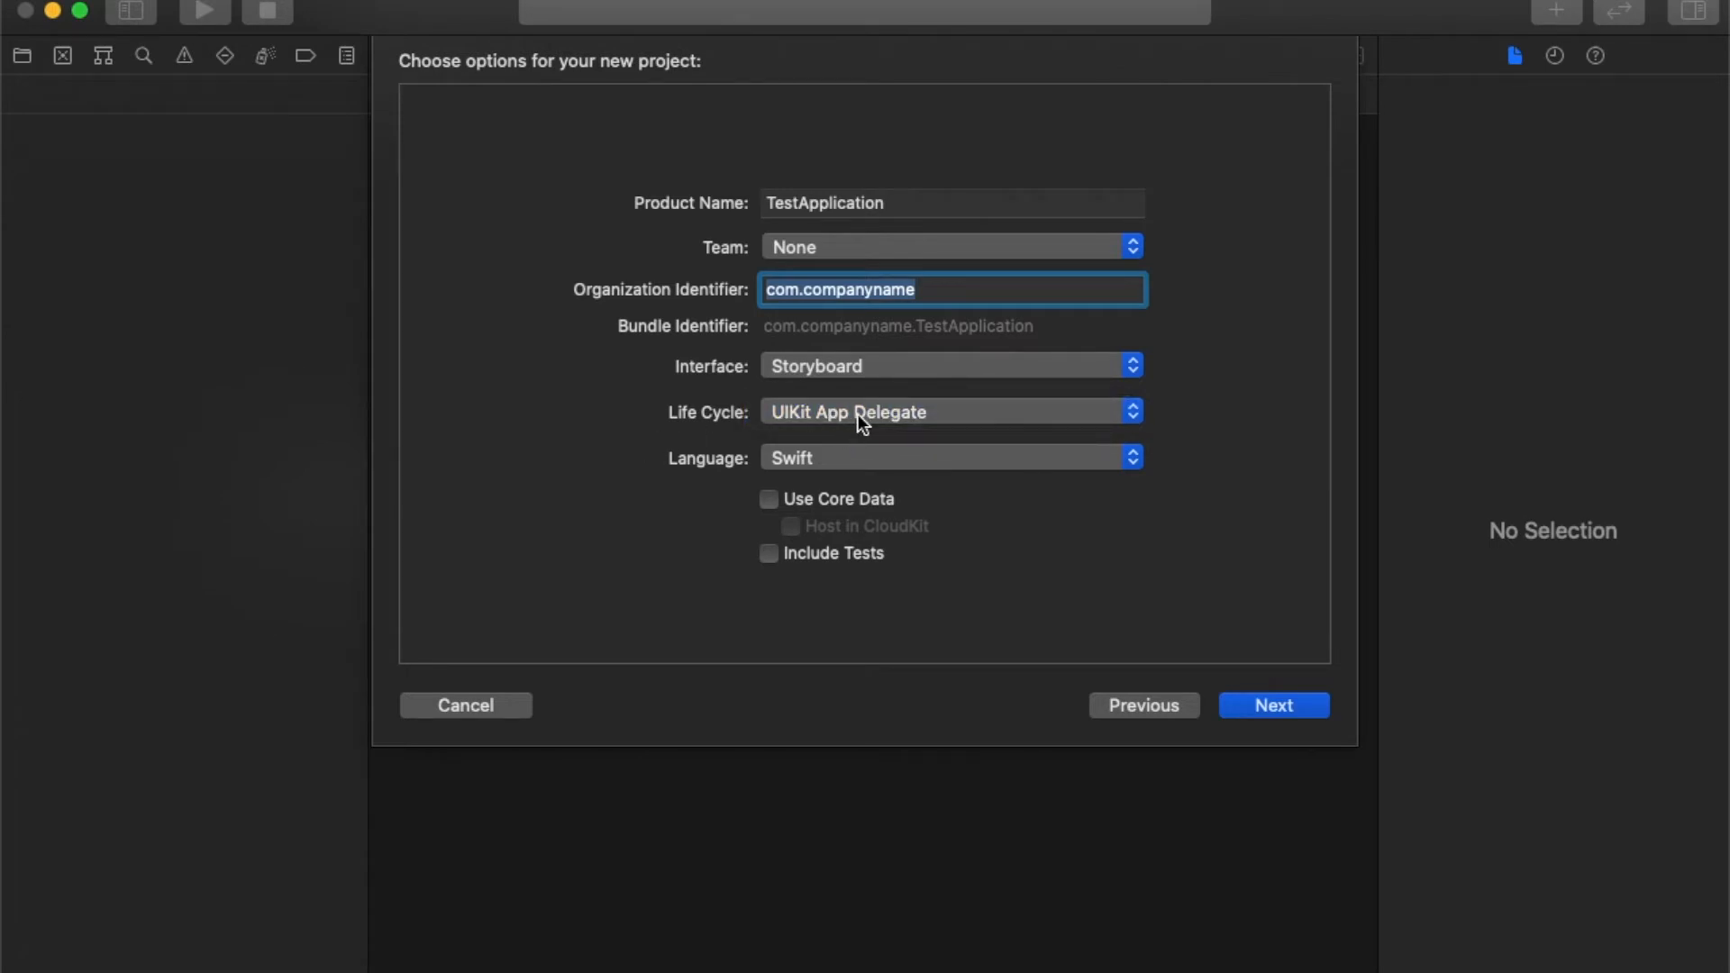
mouse_move(859, 412)
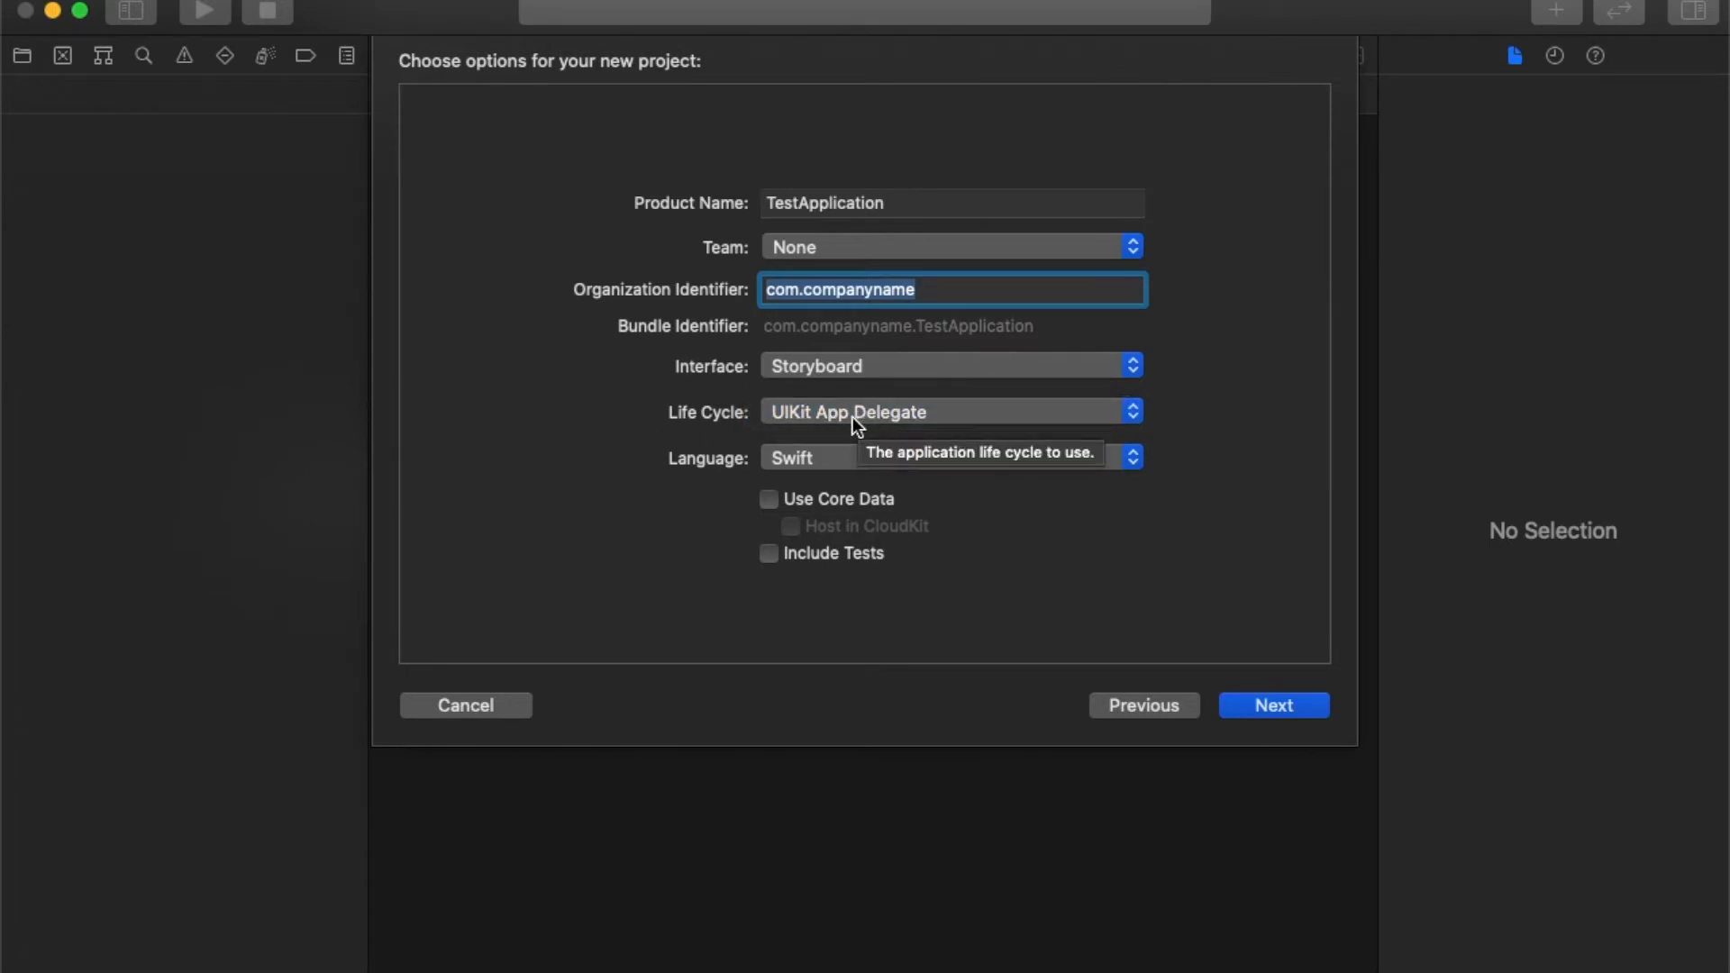
mouse_move(836, 463)
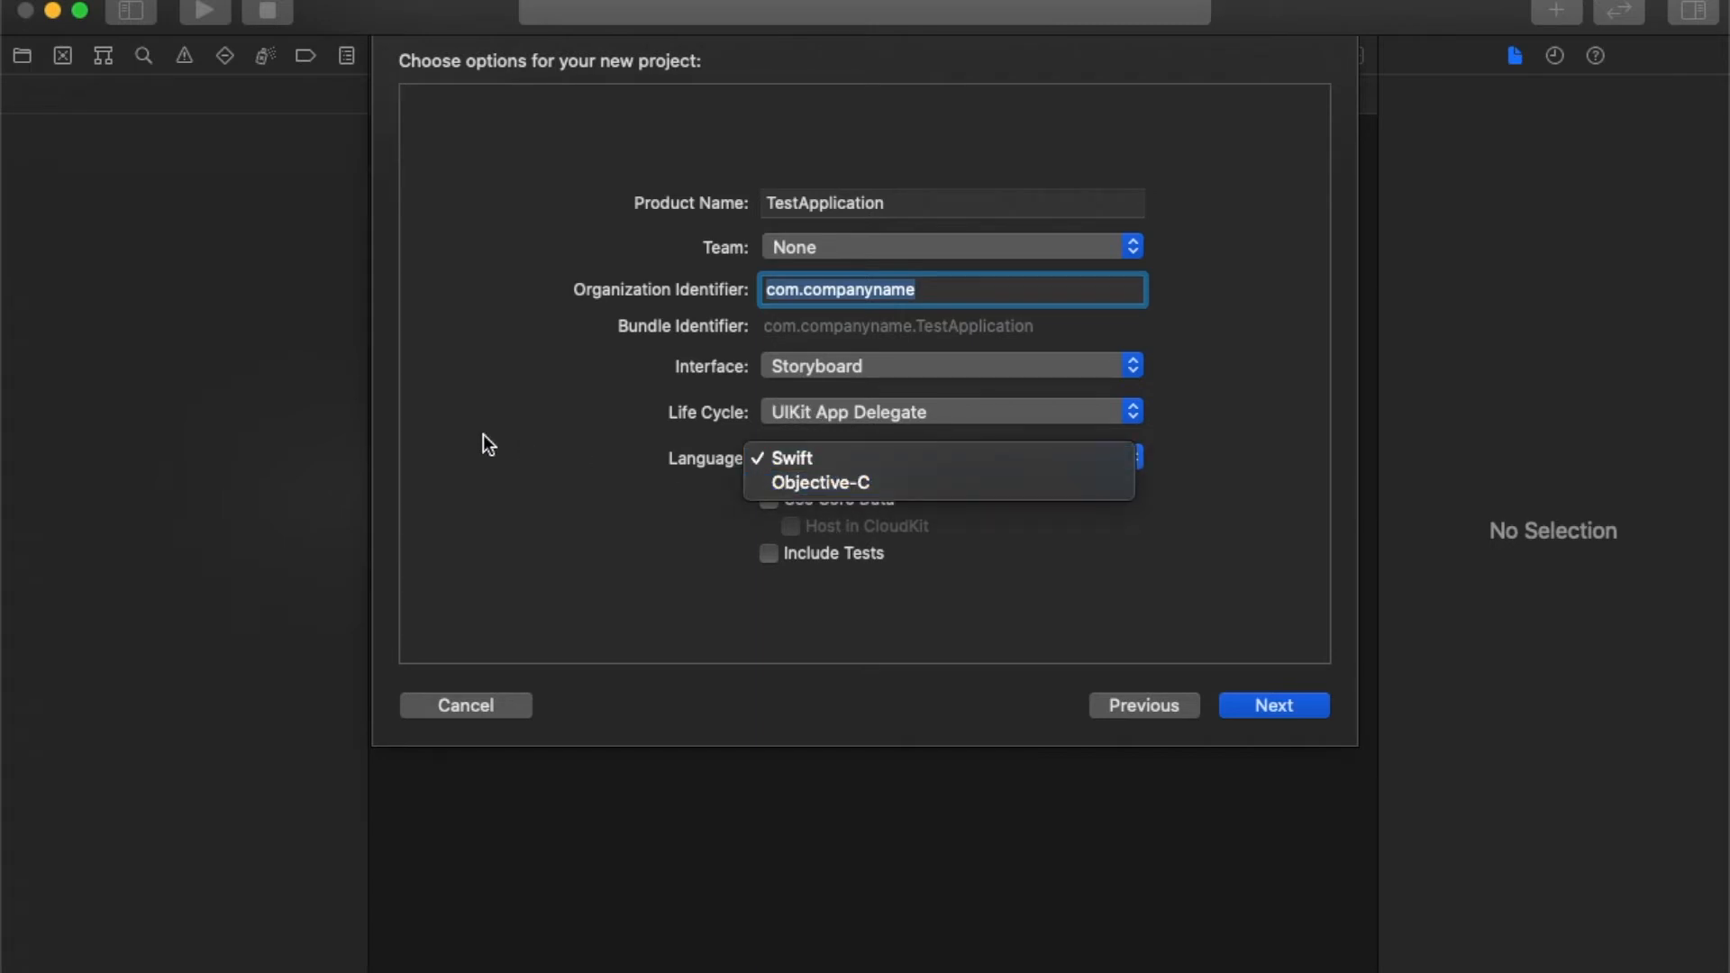
mouse_move(480, 471)
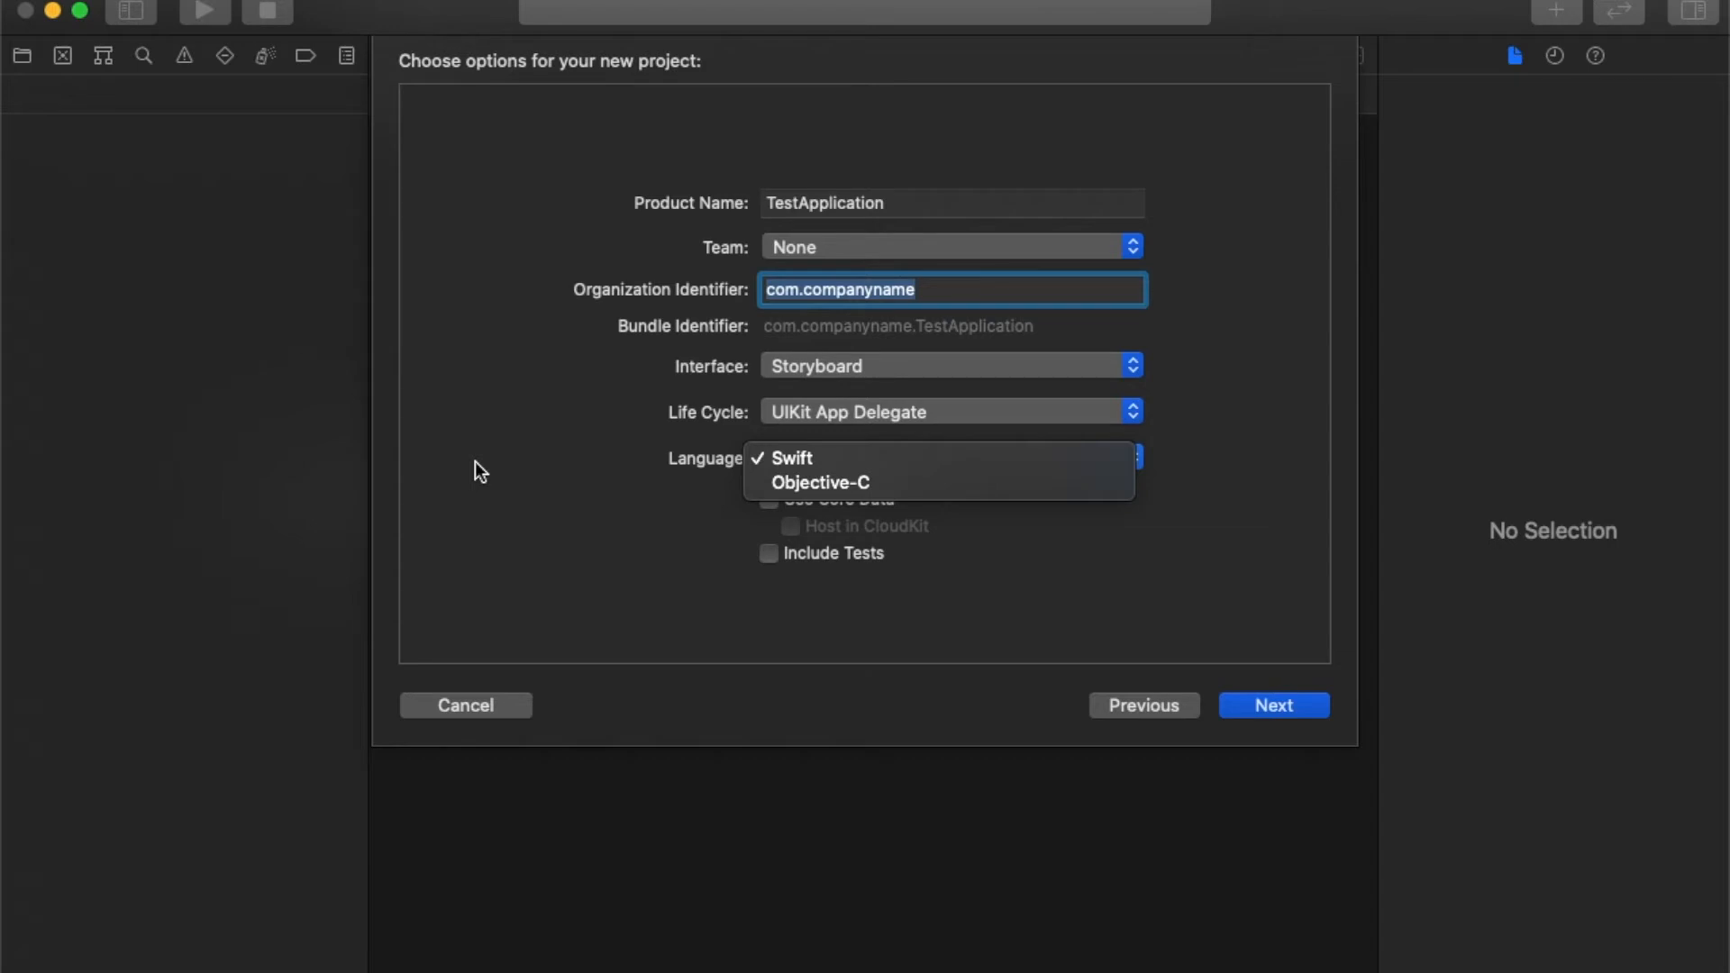
mouse_move(652, 570)
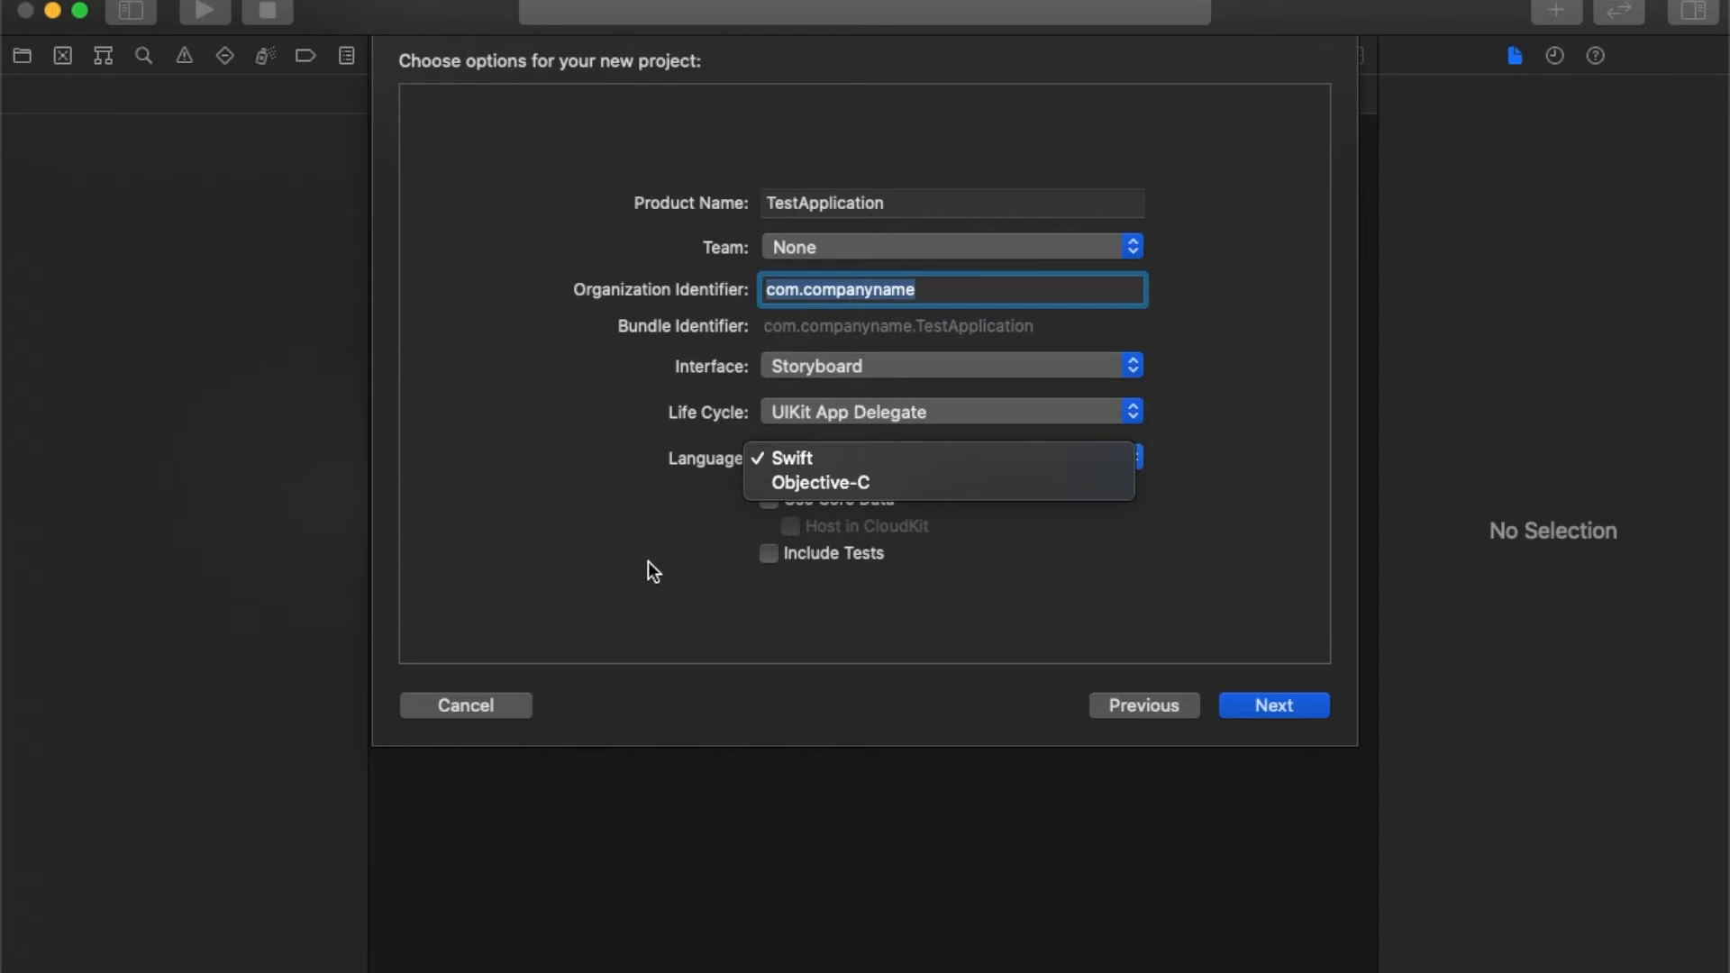
Keep Swift as the language, with Use Core Data and Include Tests unchecked.
left_click(791, 457)
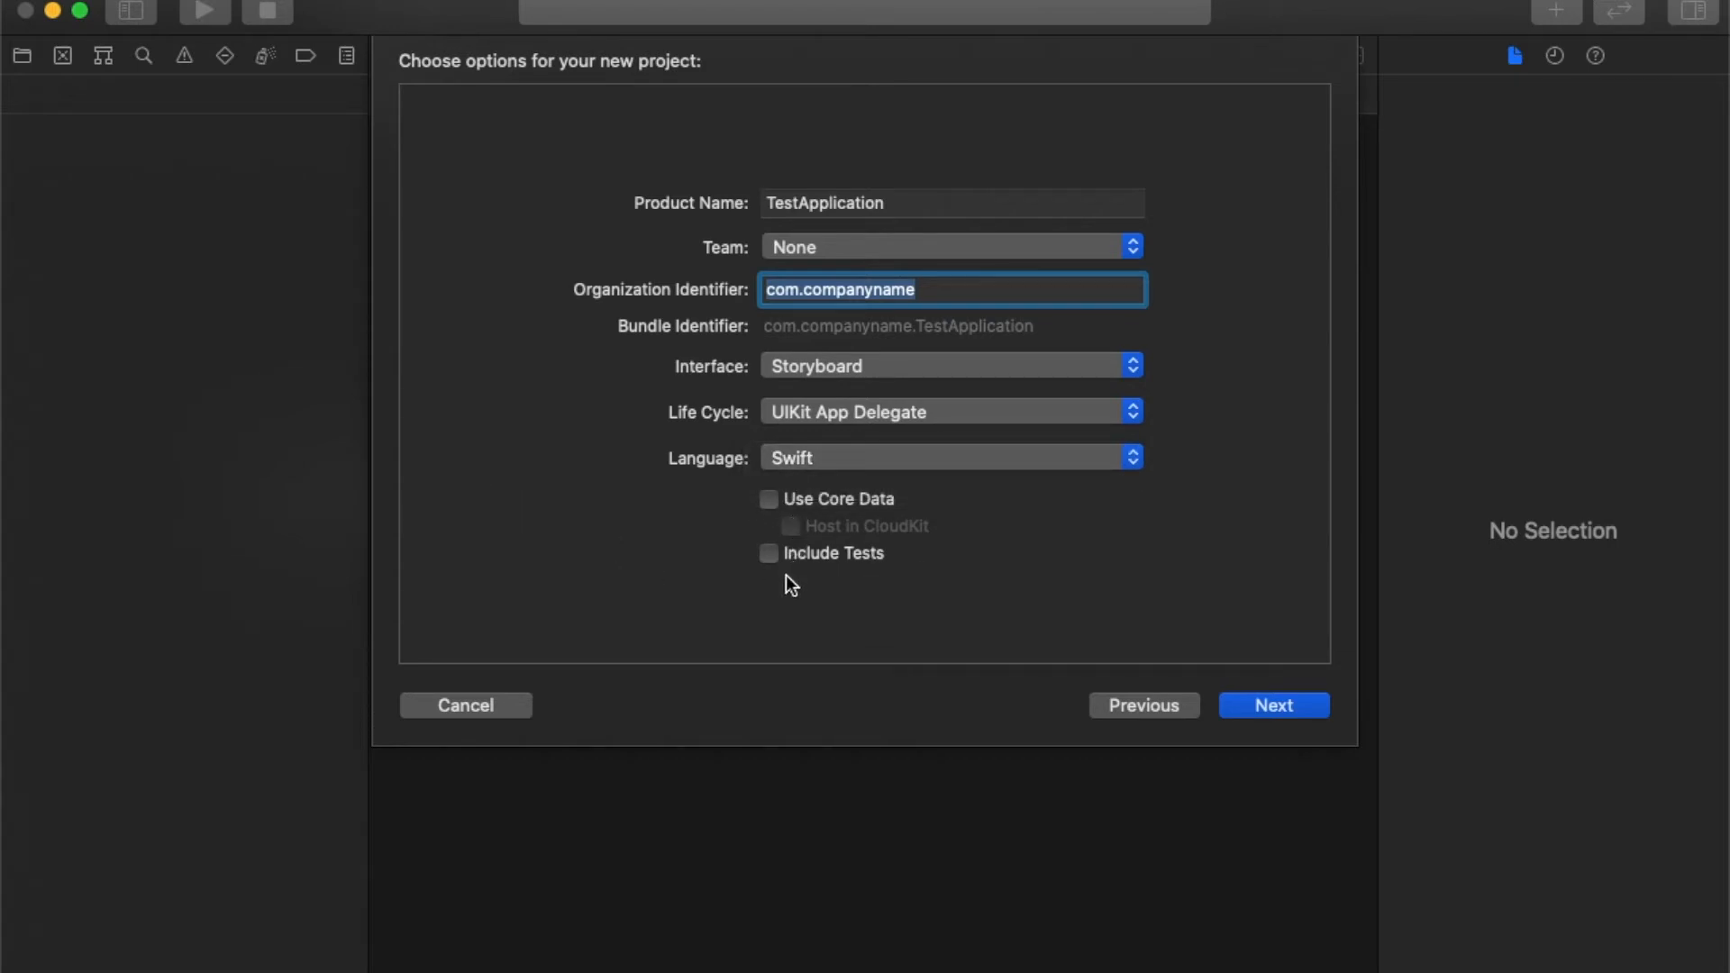
mouse_move(802, 584)
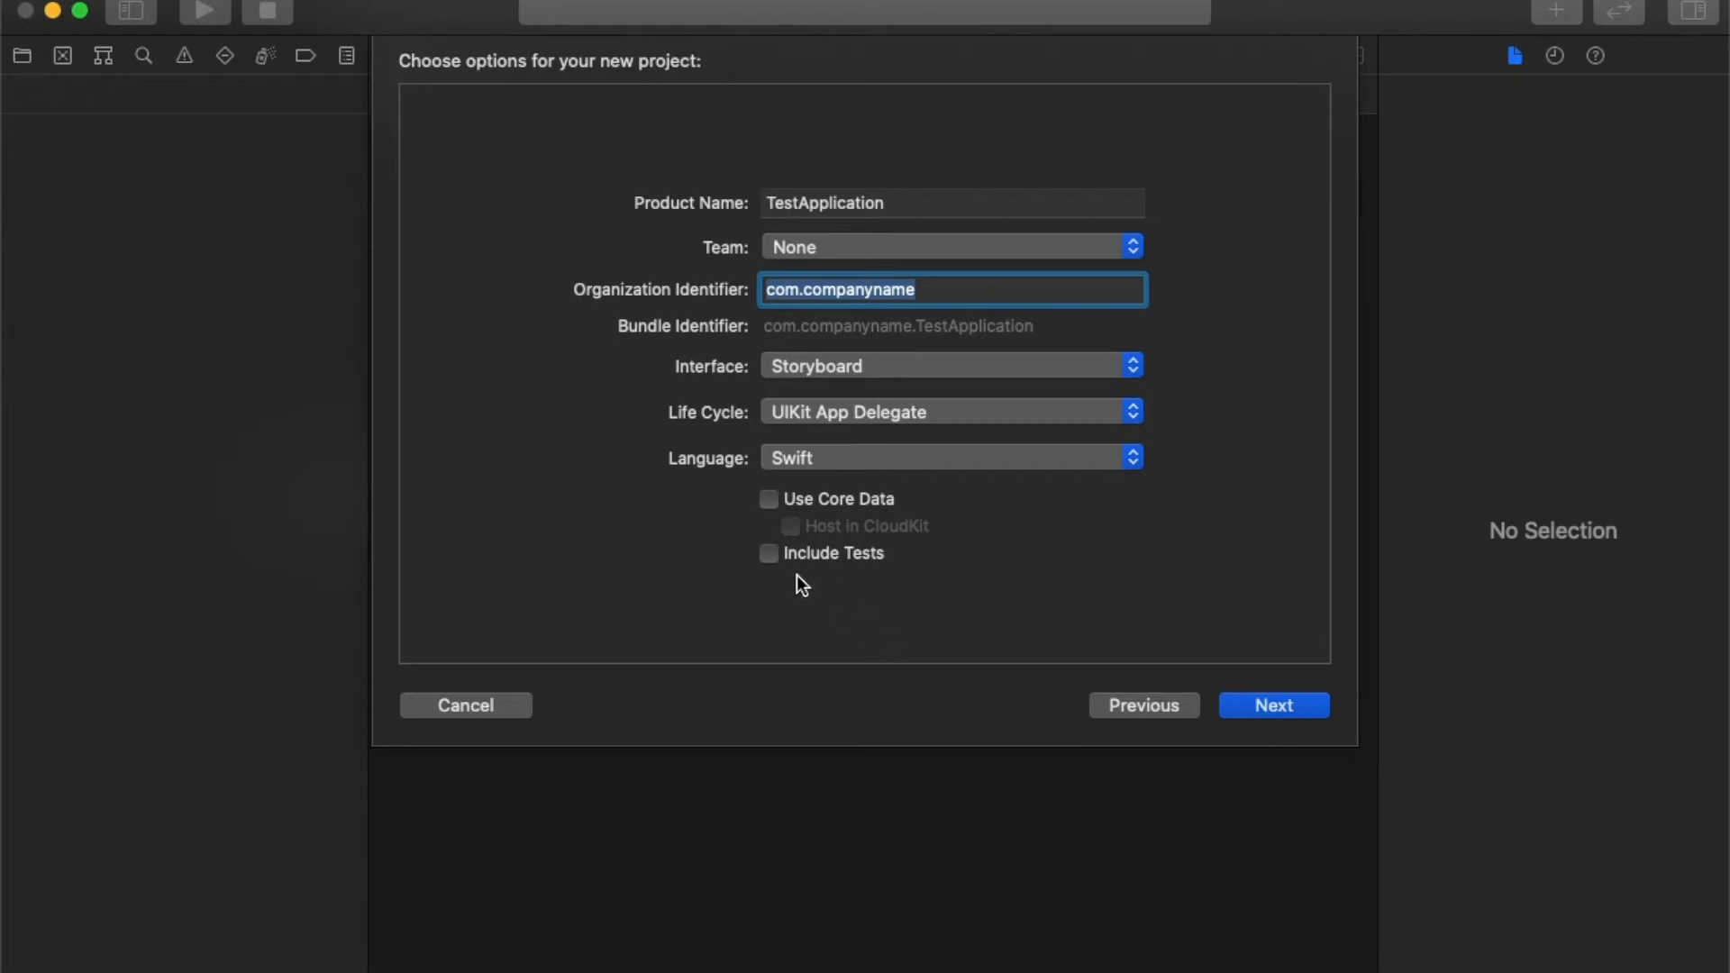
mouse_move(802, 519)
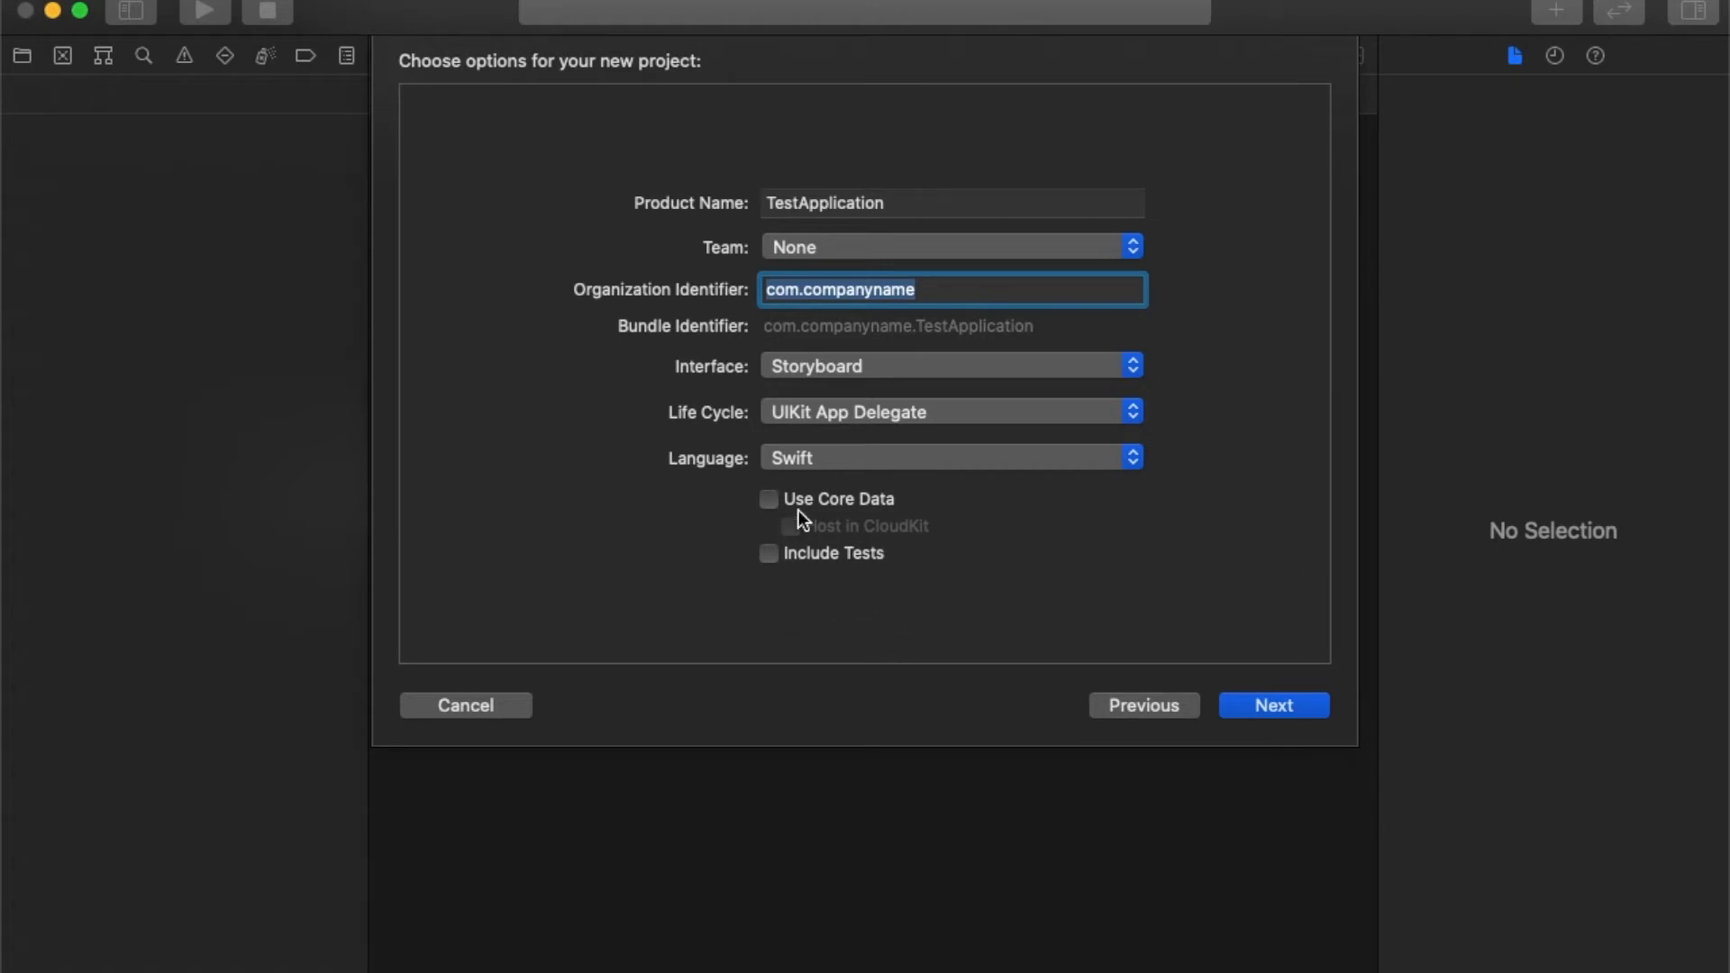
mouse_move(776, 512)
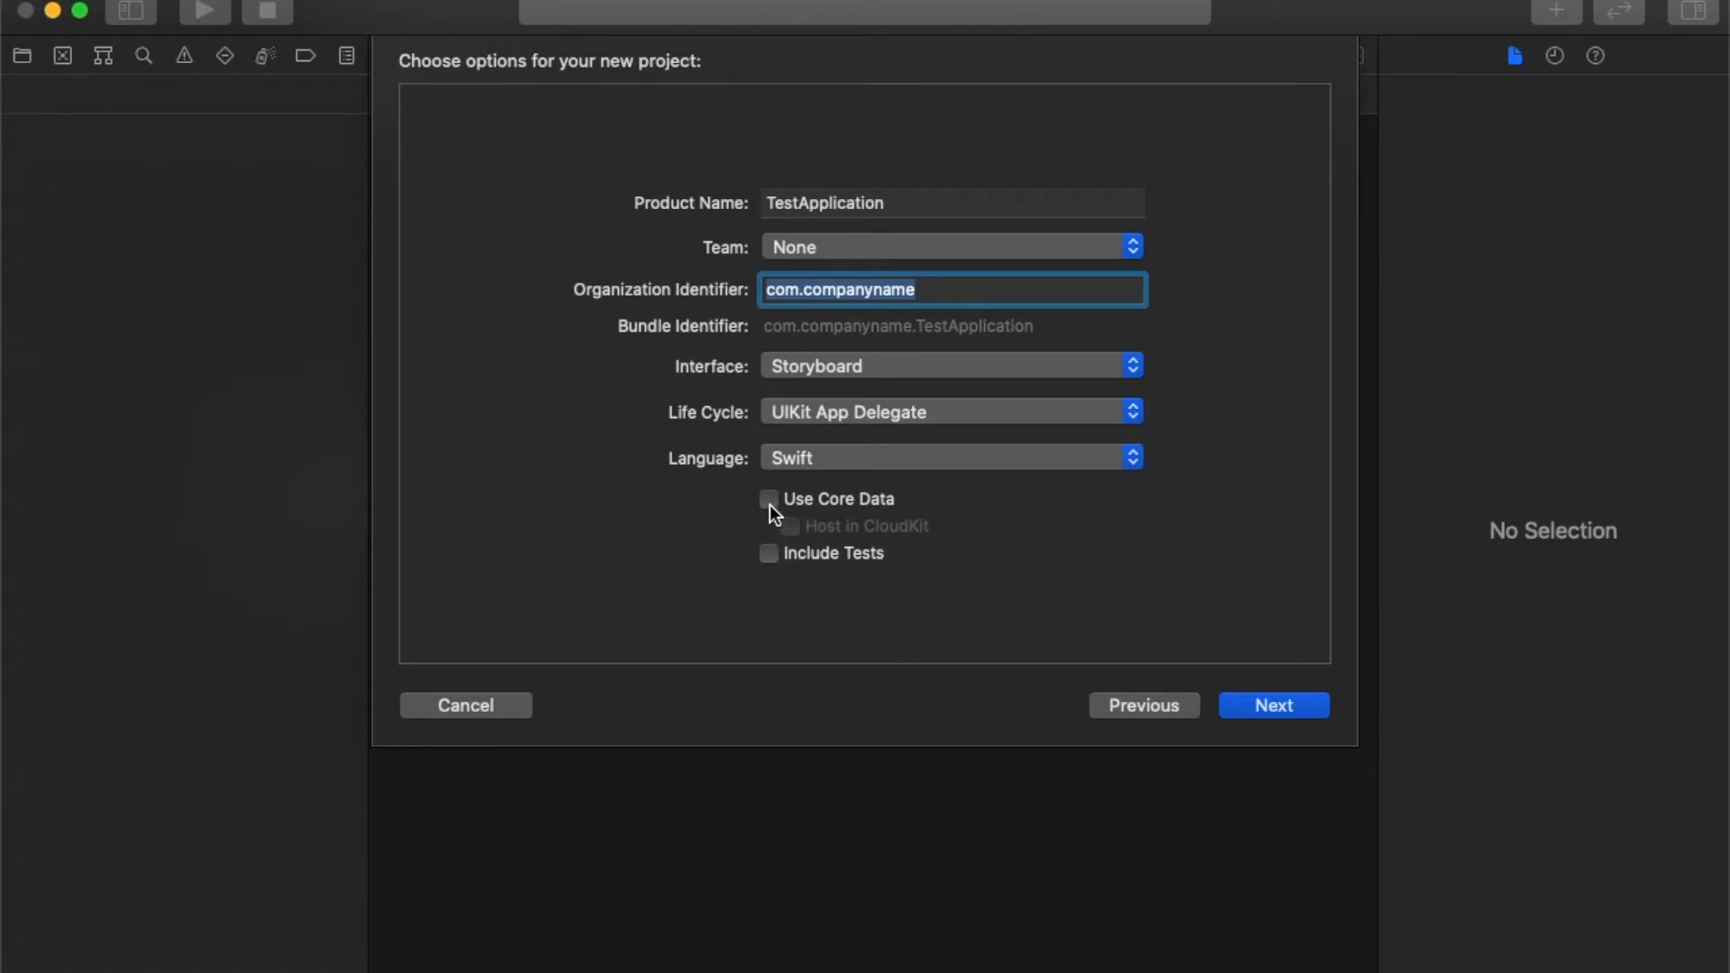
mouse_move(871, 594)
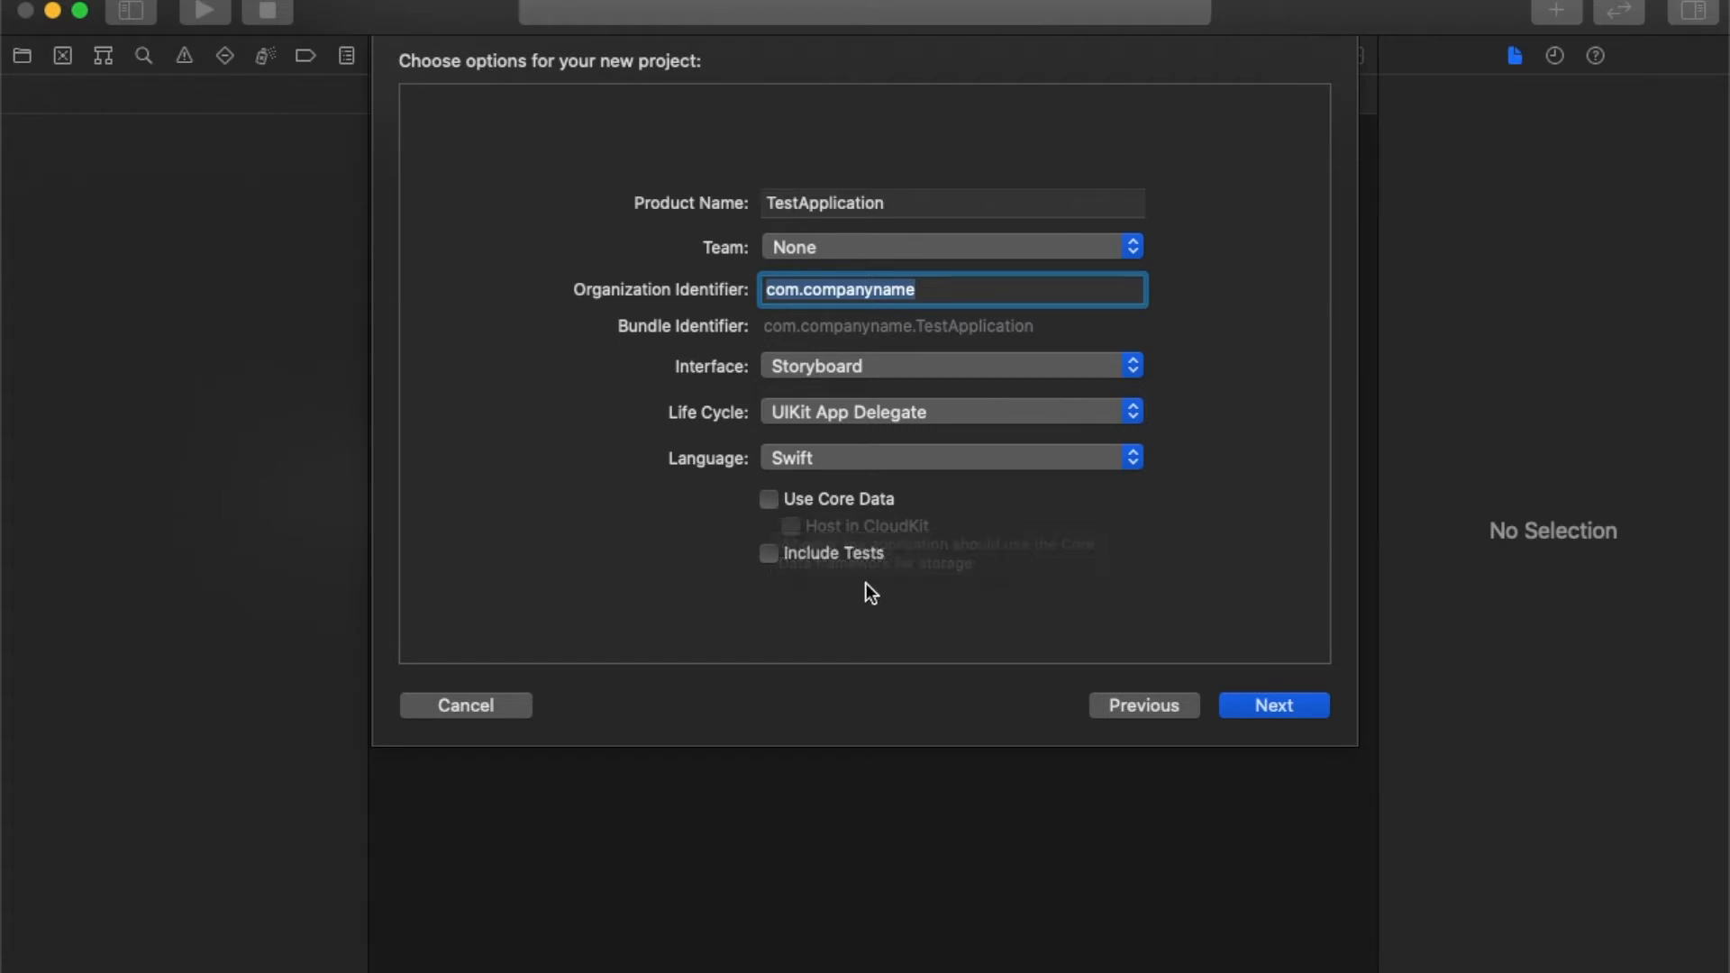
mouse_move(787, 522)
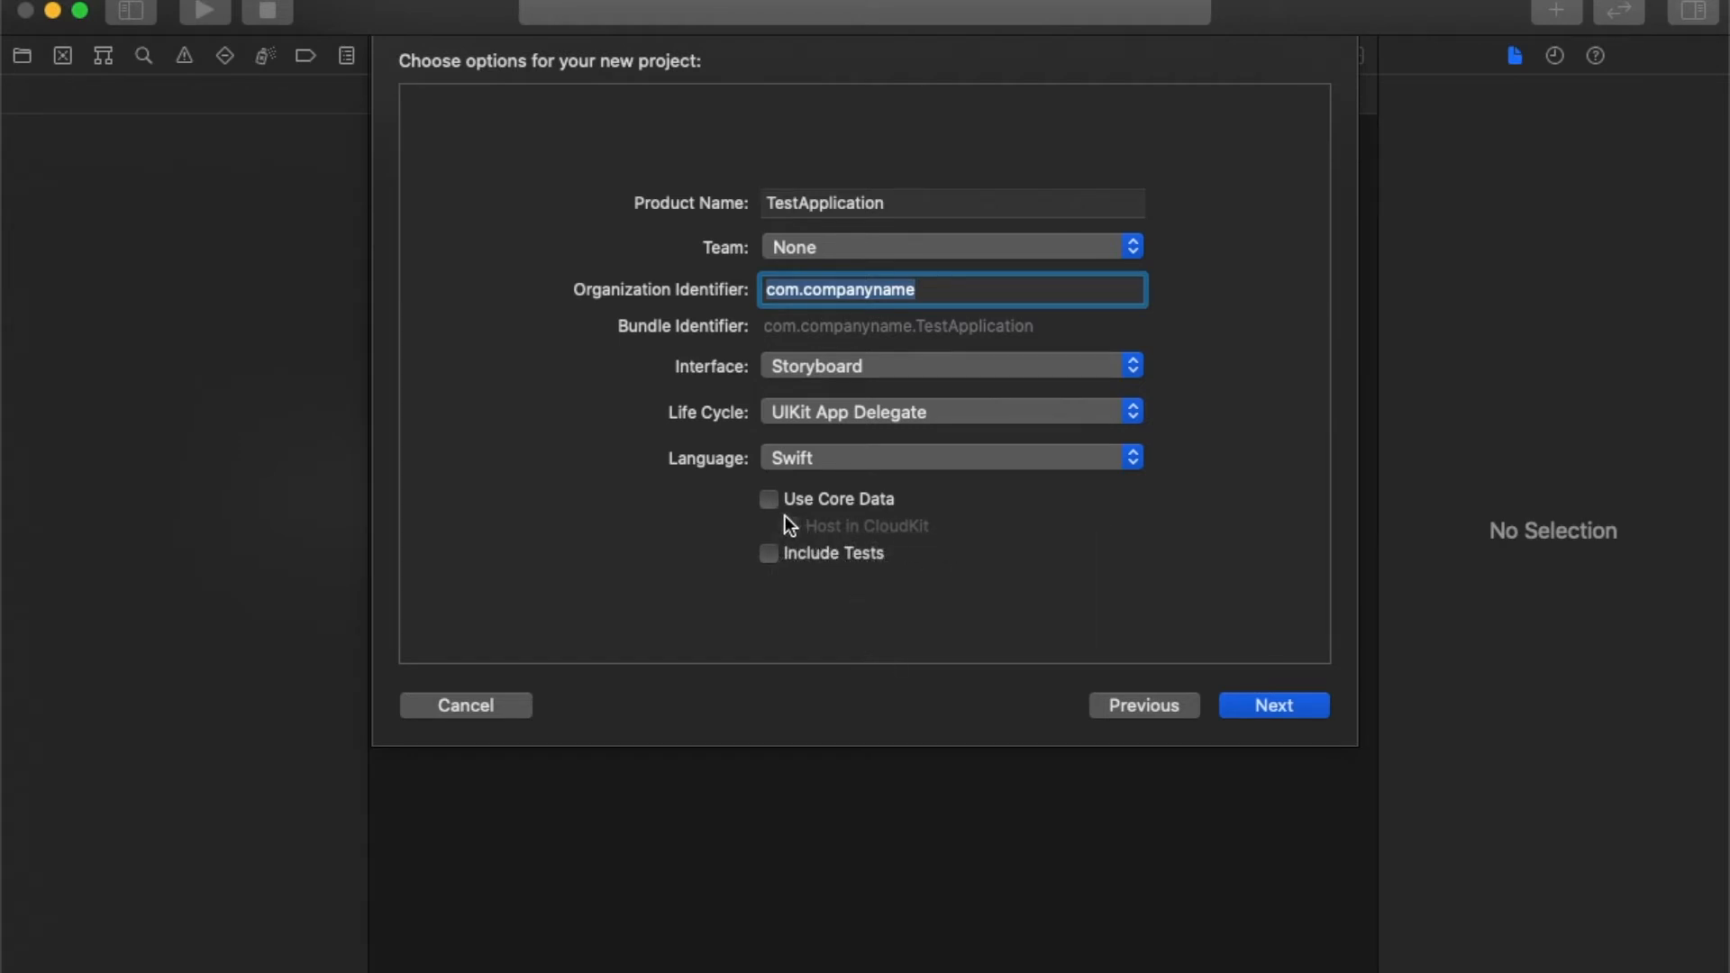
mouse_move(775, 574)
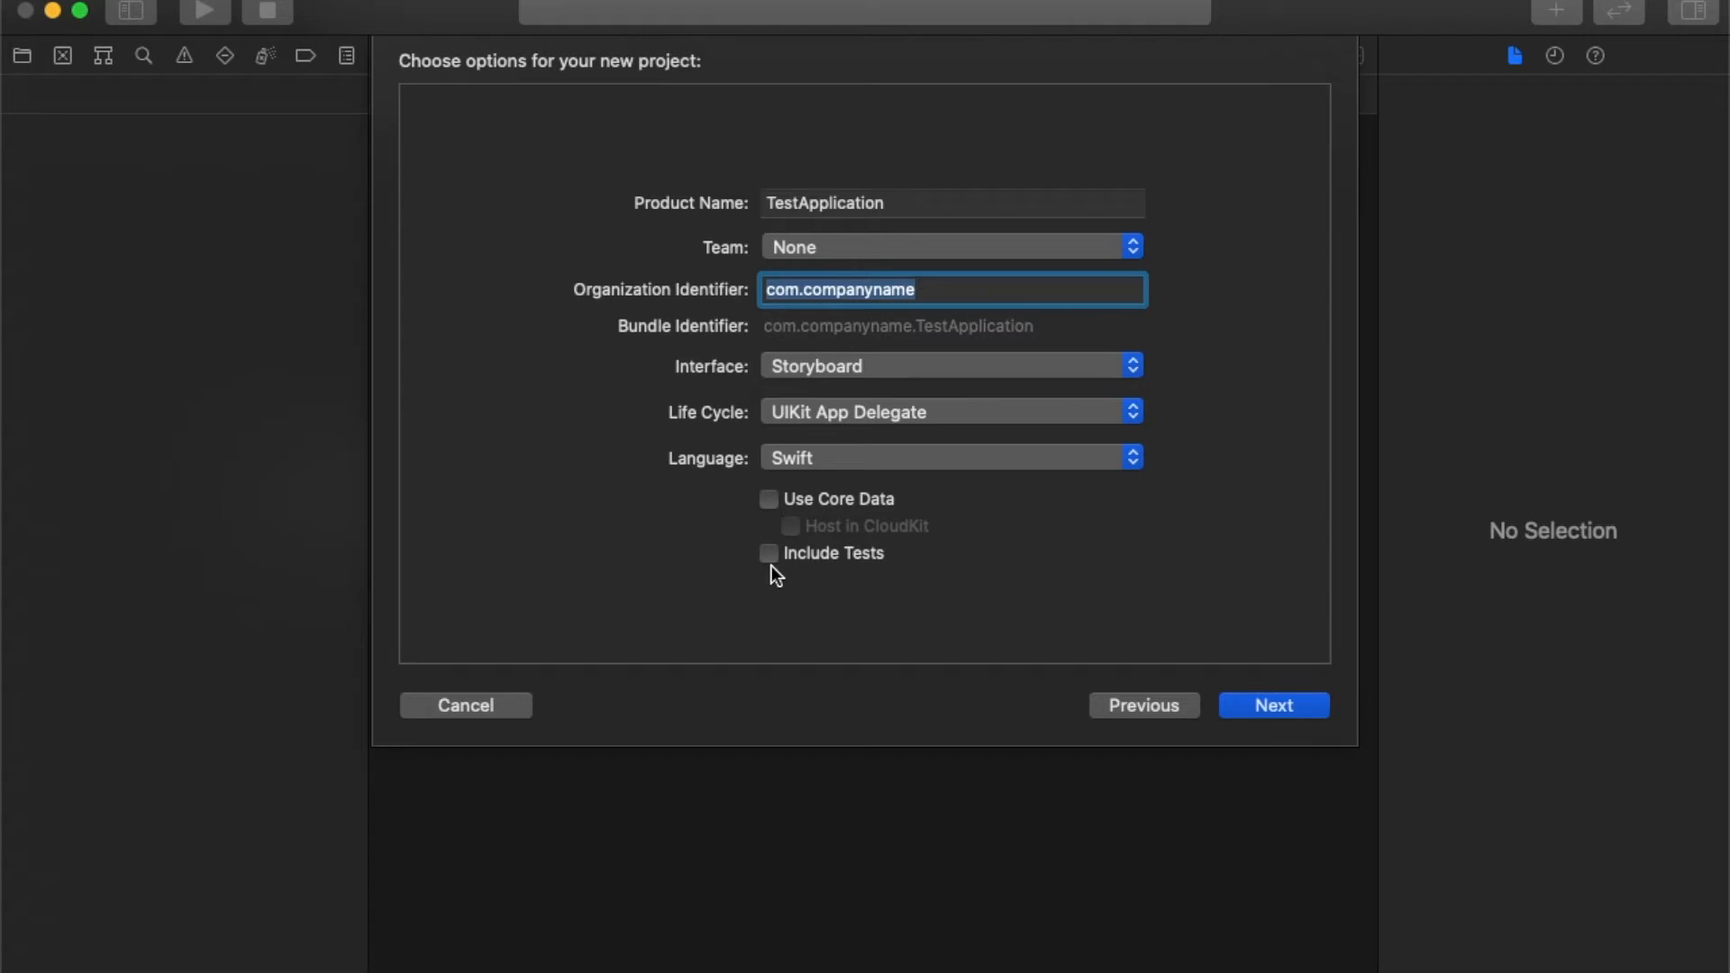
mouse_move(766, 565)
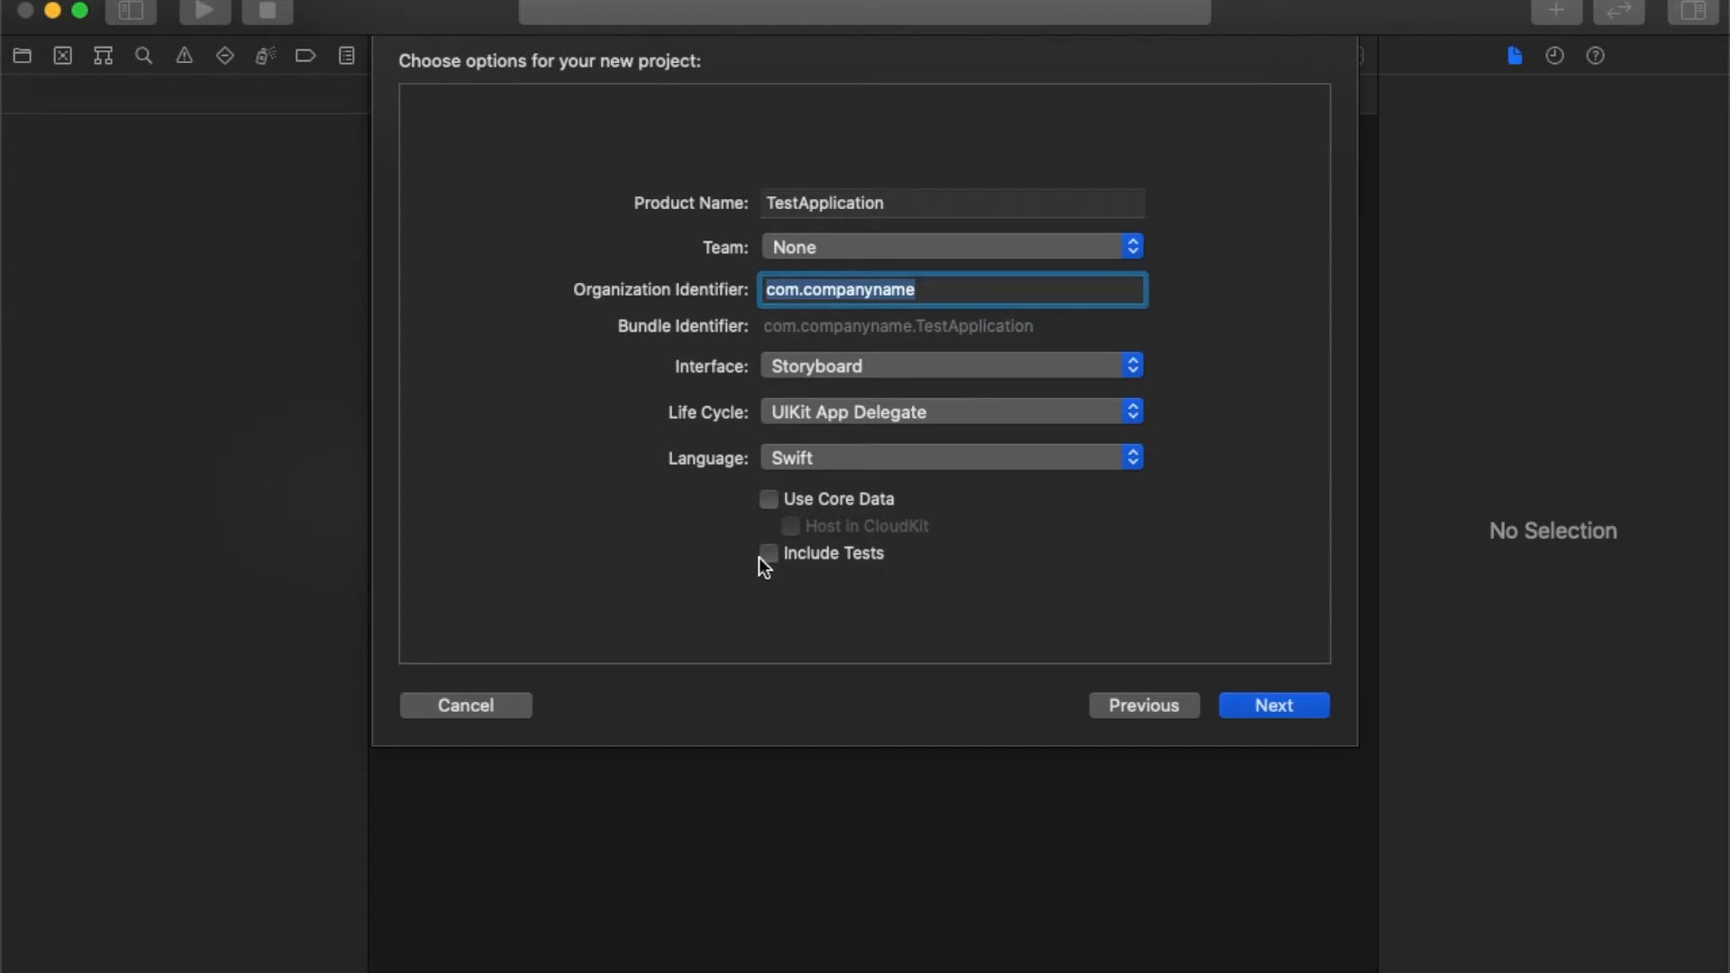
mouse_move(771, 569)
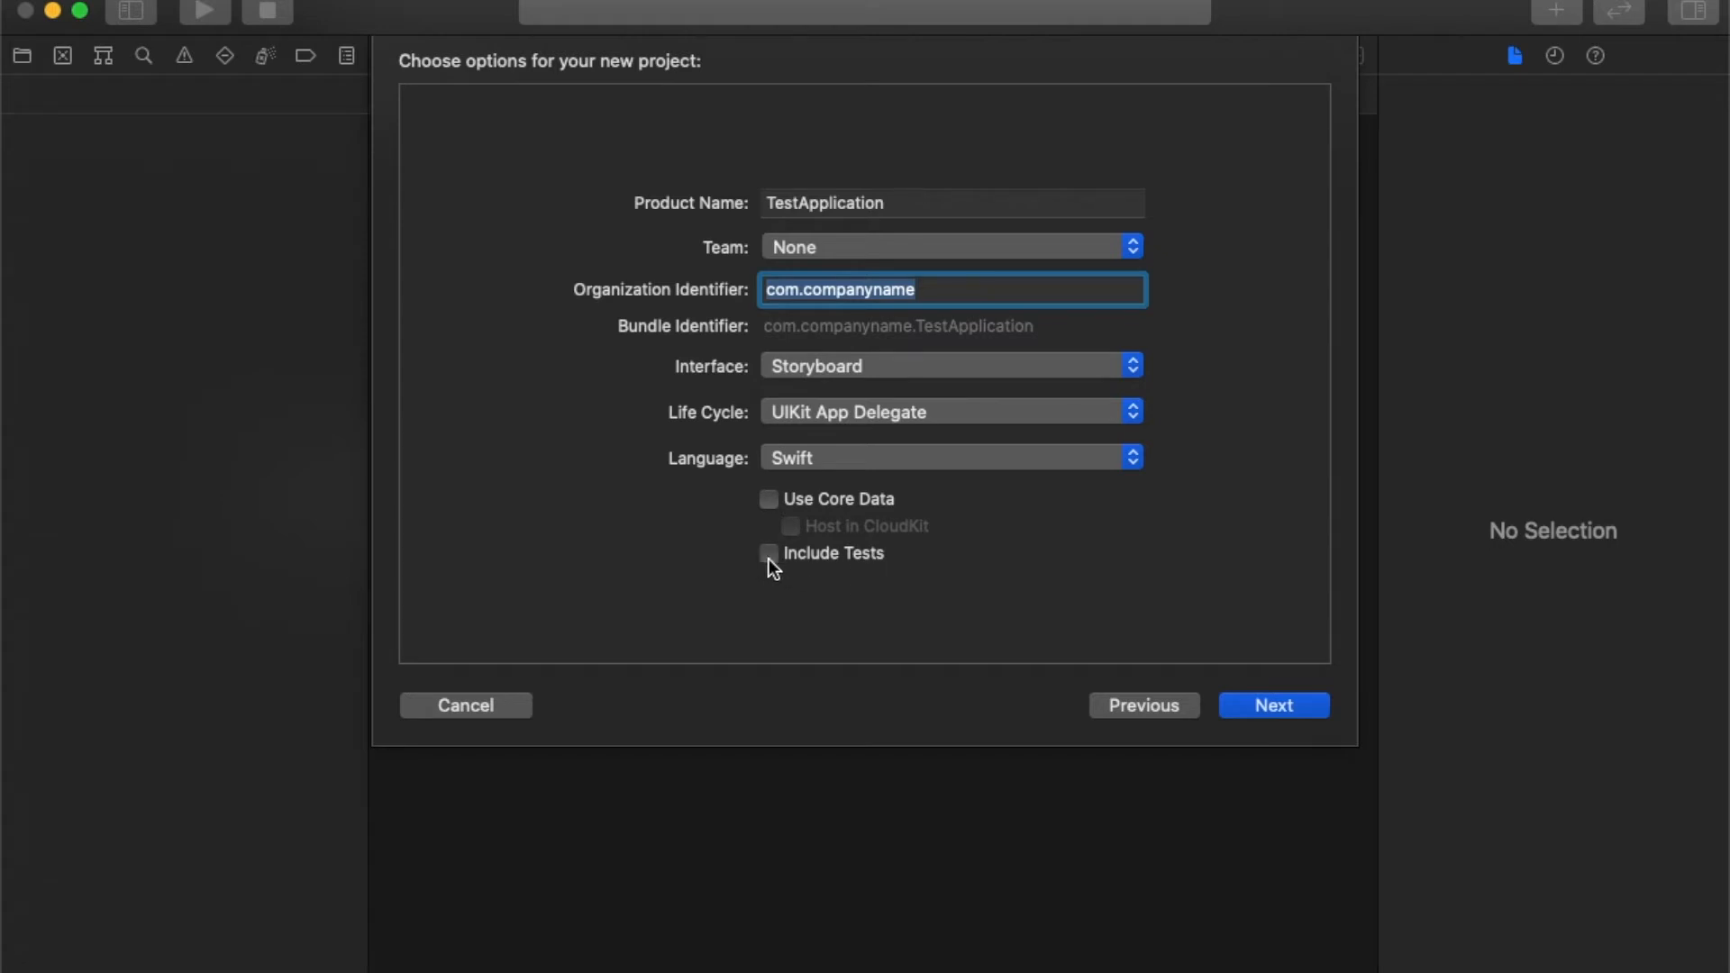
mouse_move(981, 521)
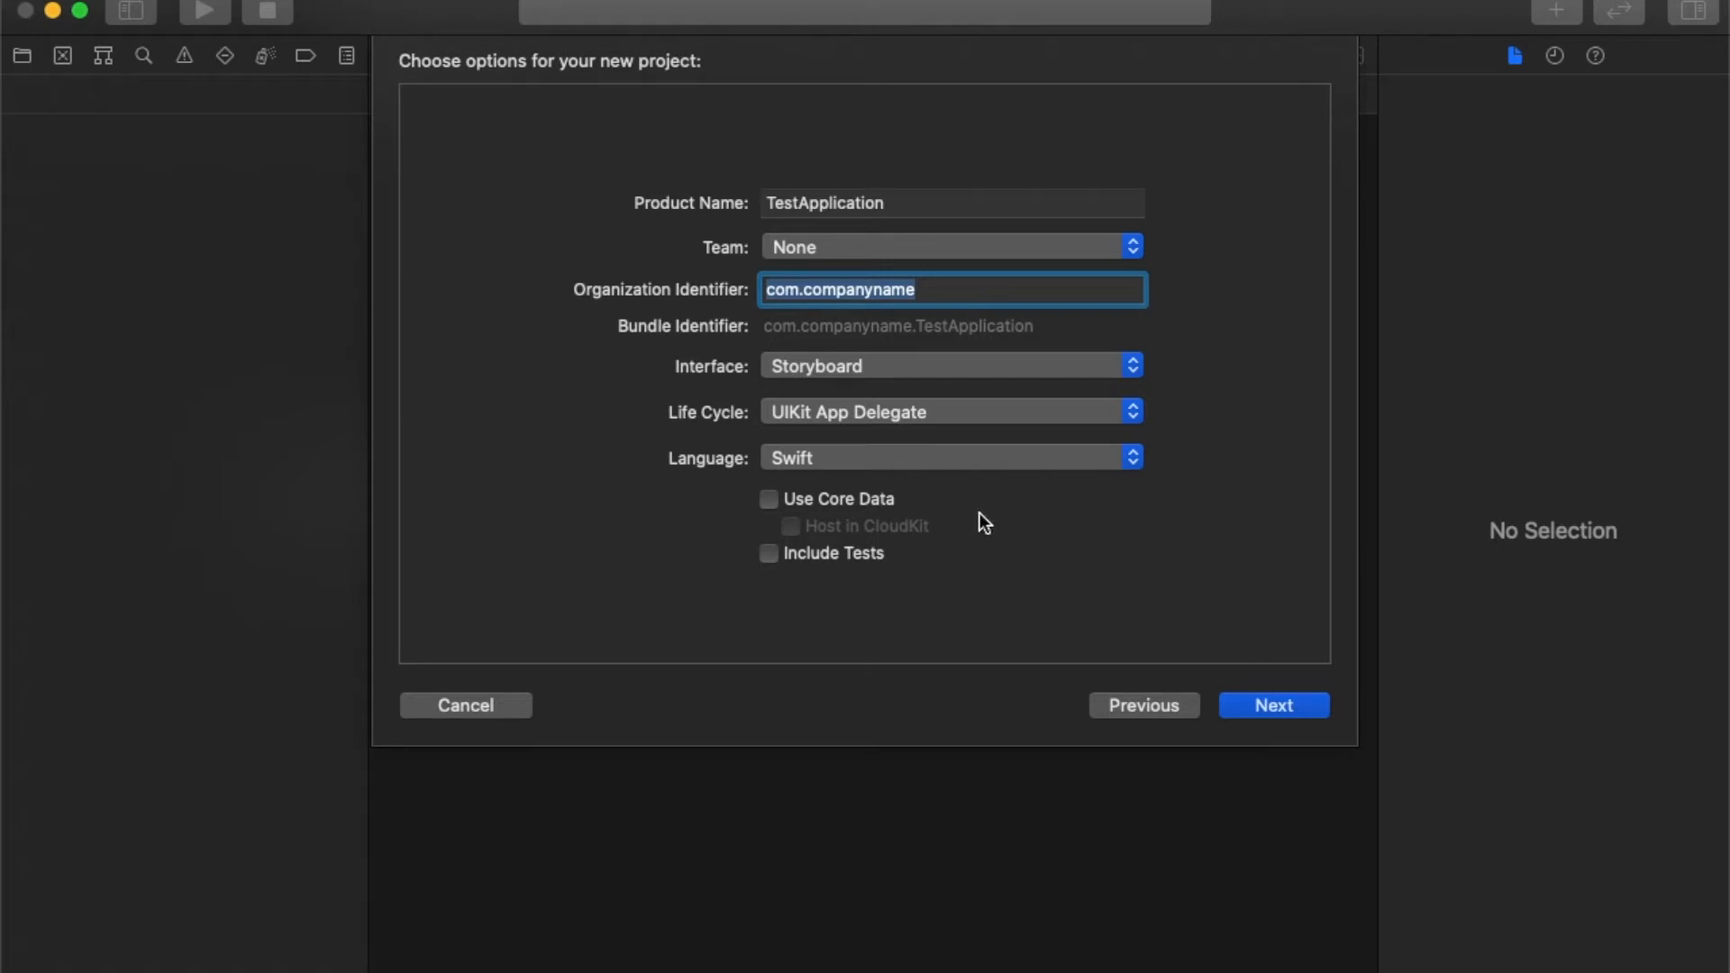
mouse_move(1203, 319)
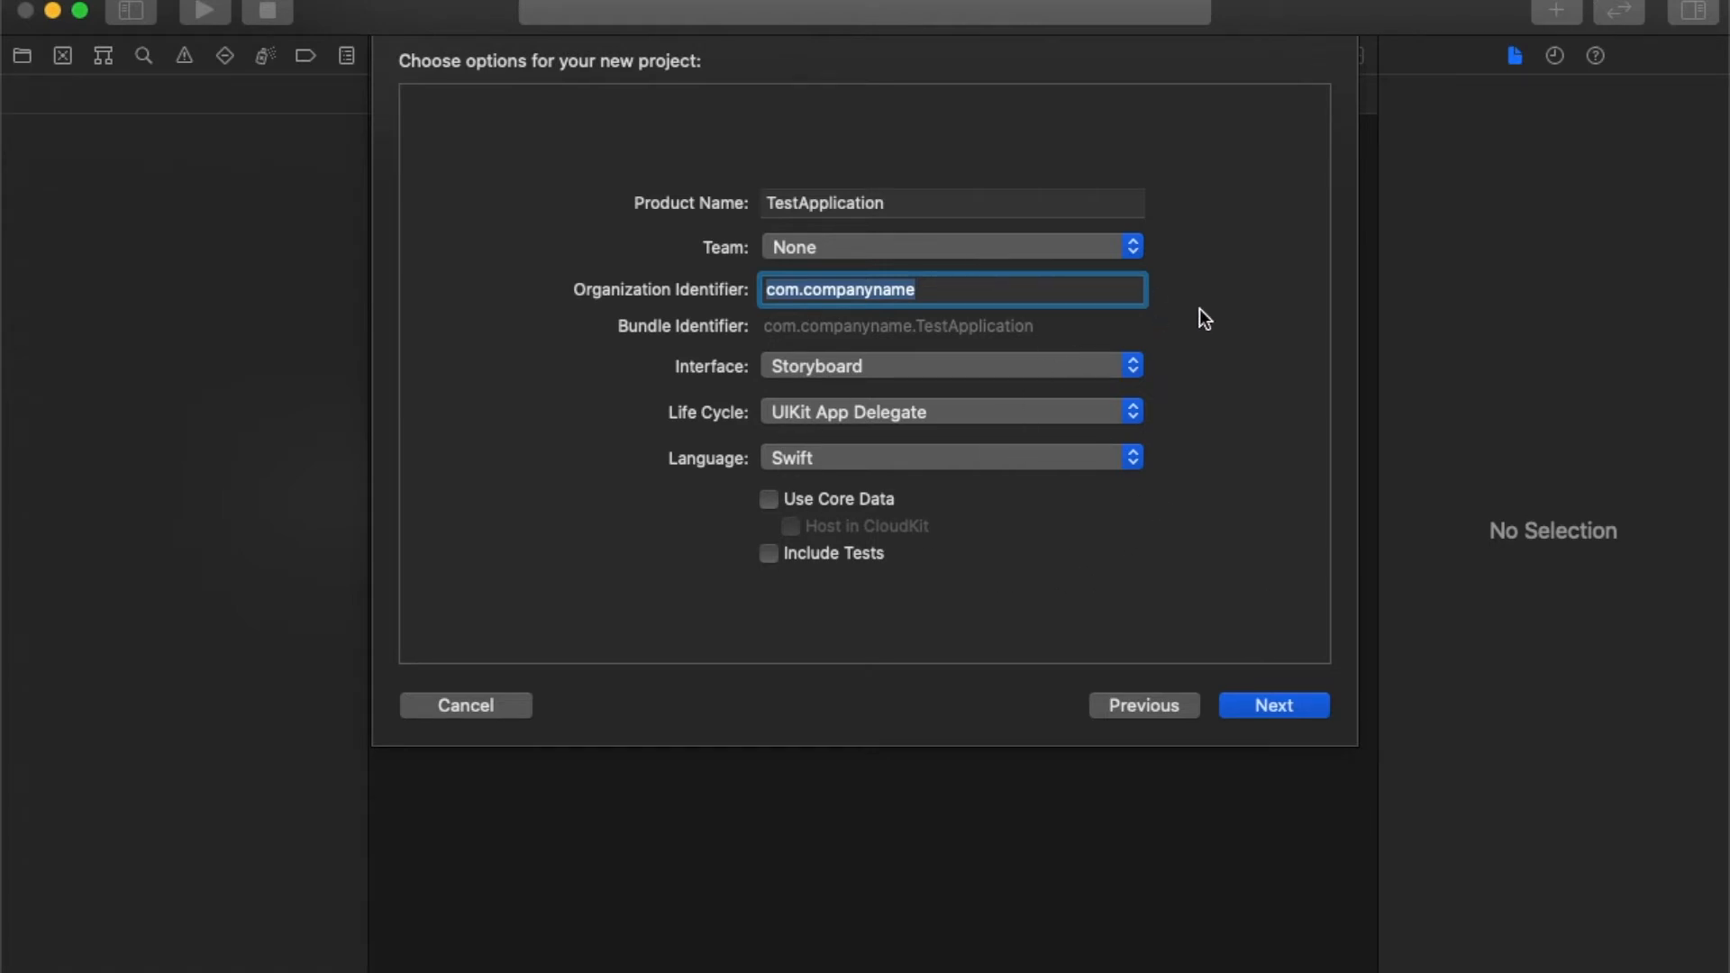
mouse_move(1273, 704)
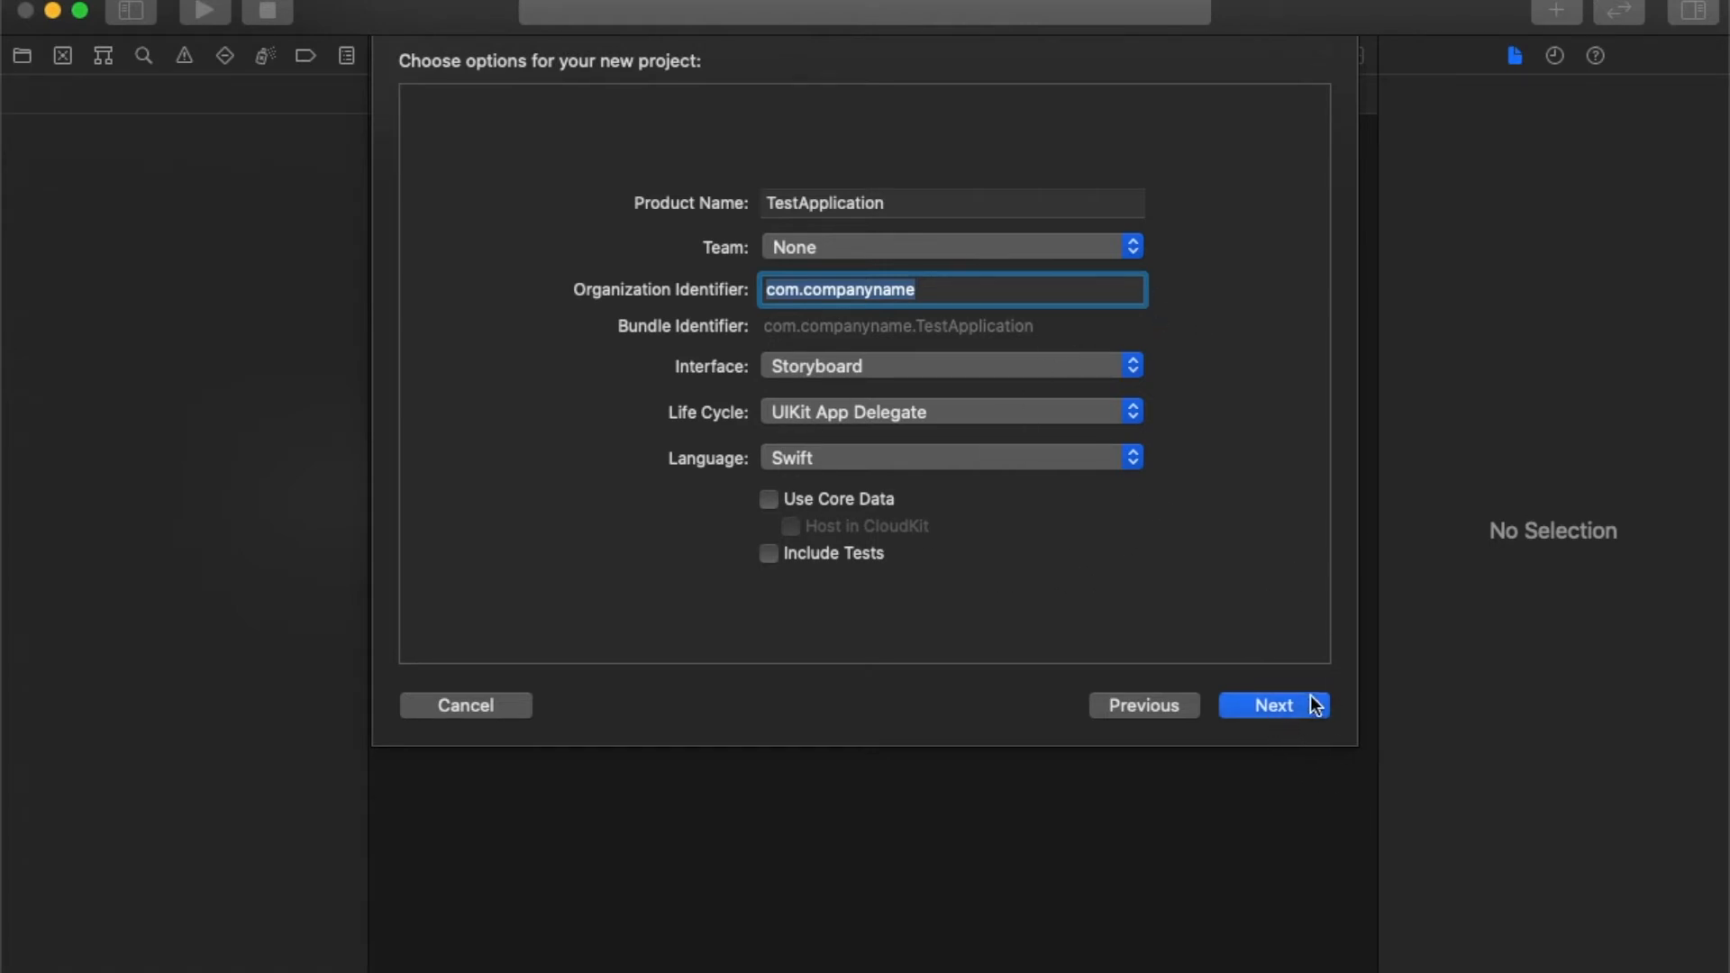
Create the TestApplication project on the Desktop.
left_click(1273, 705)
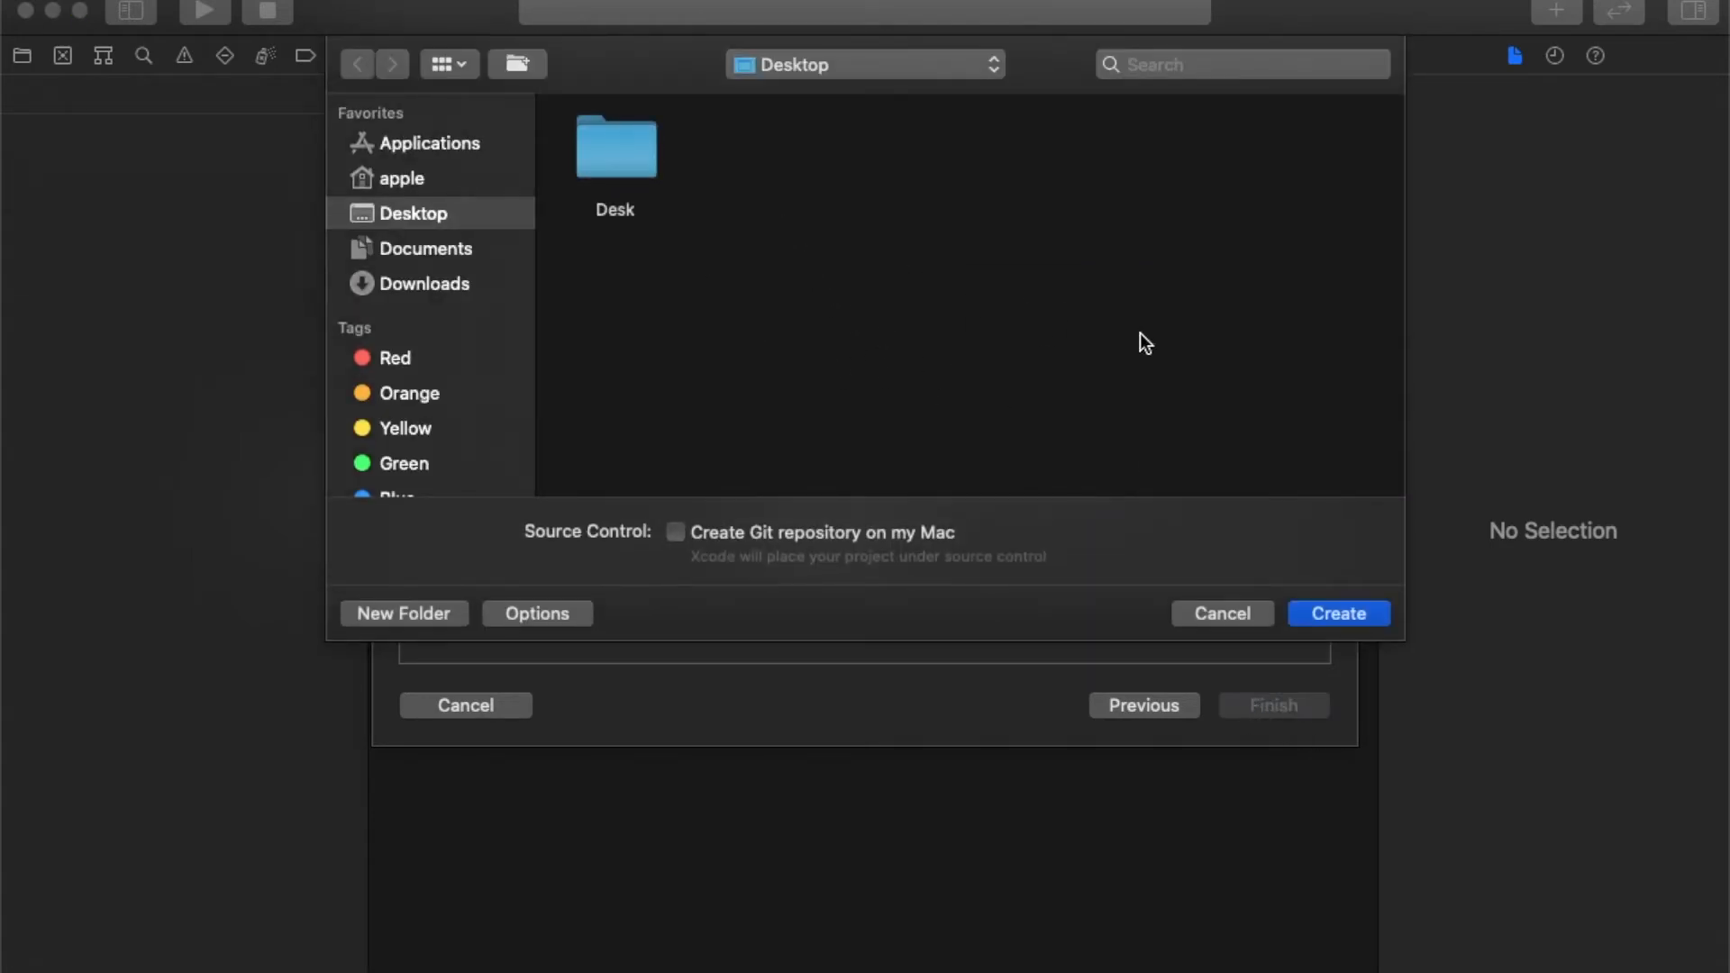
mouse_move(444, 217)
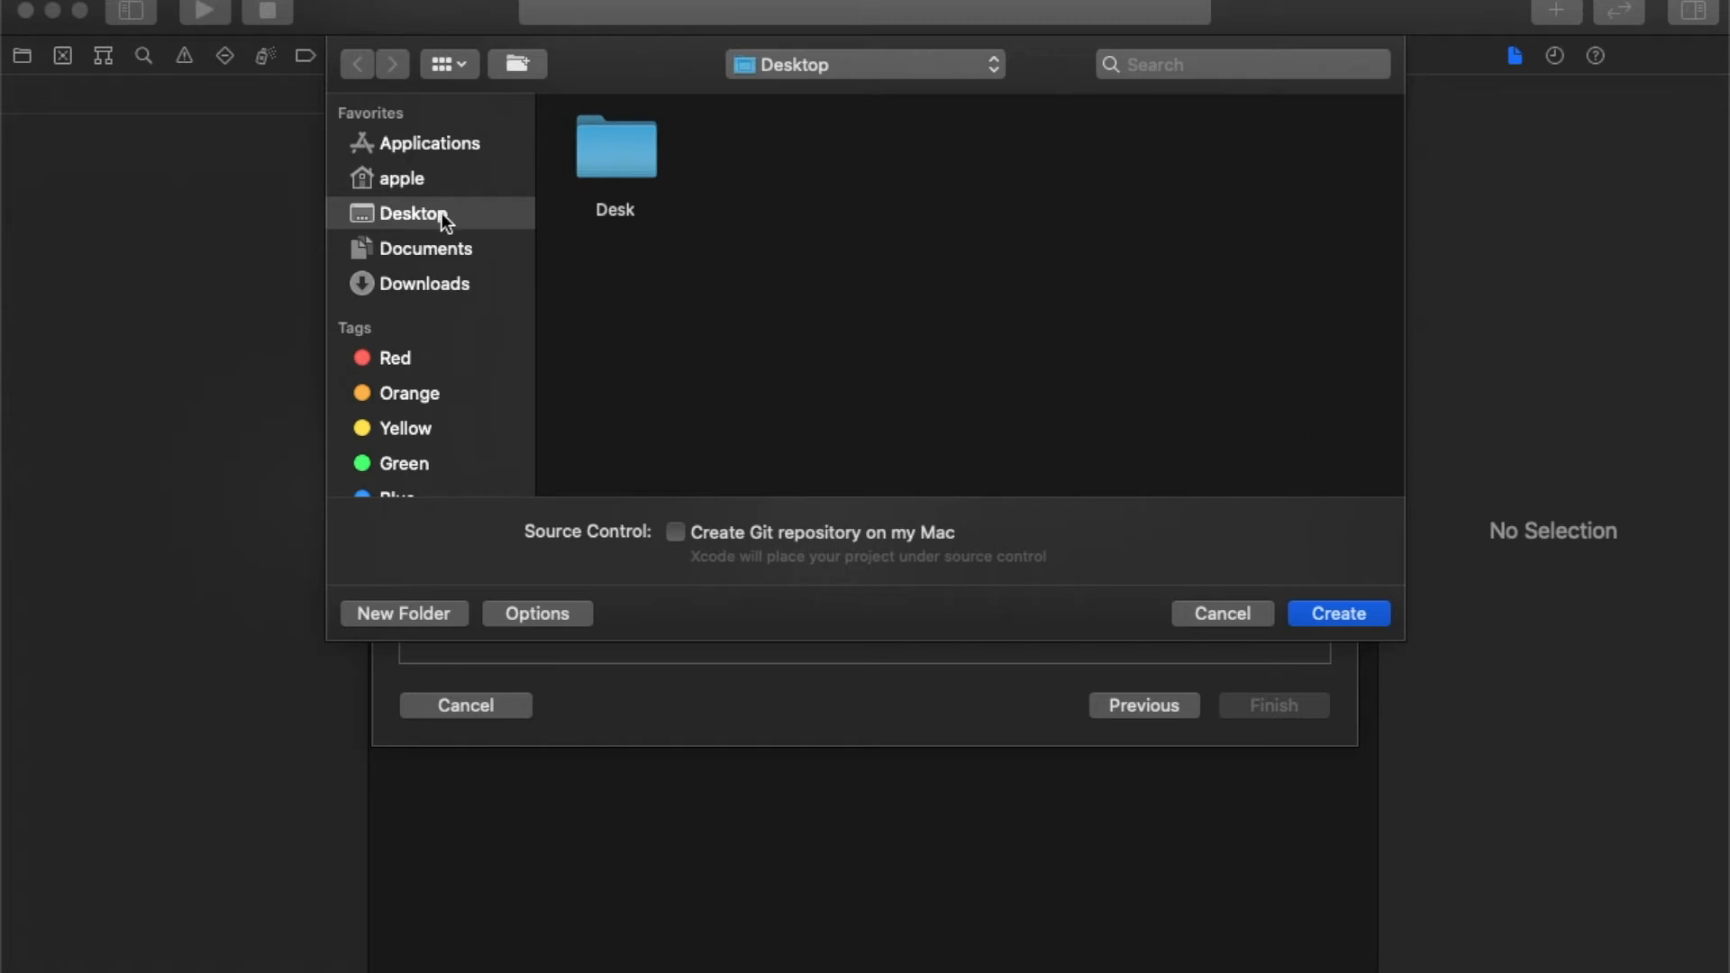
mouse_move(1338, 613)
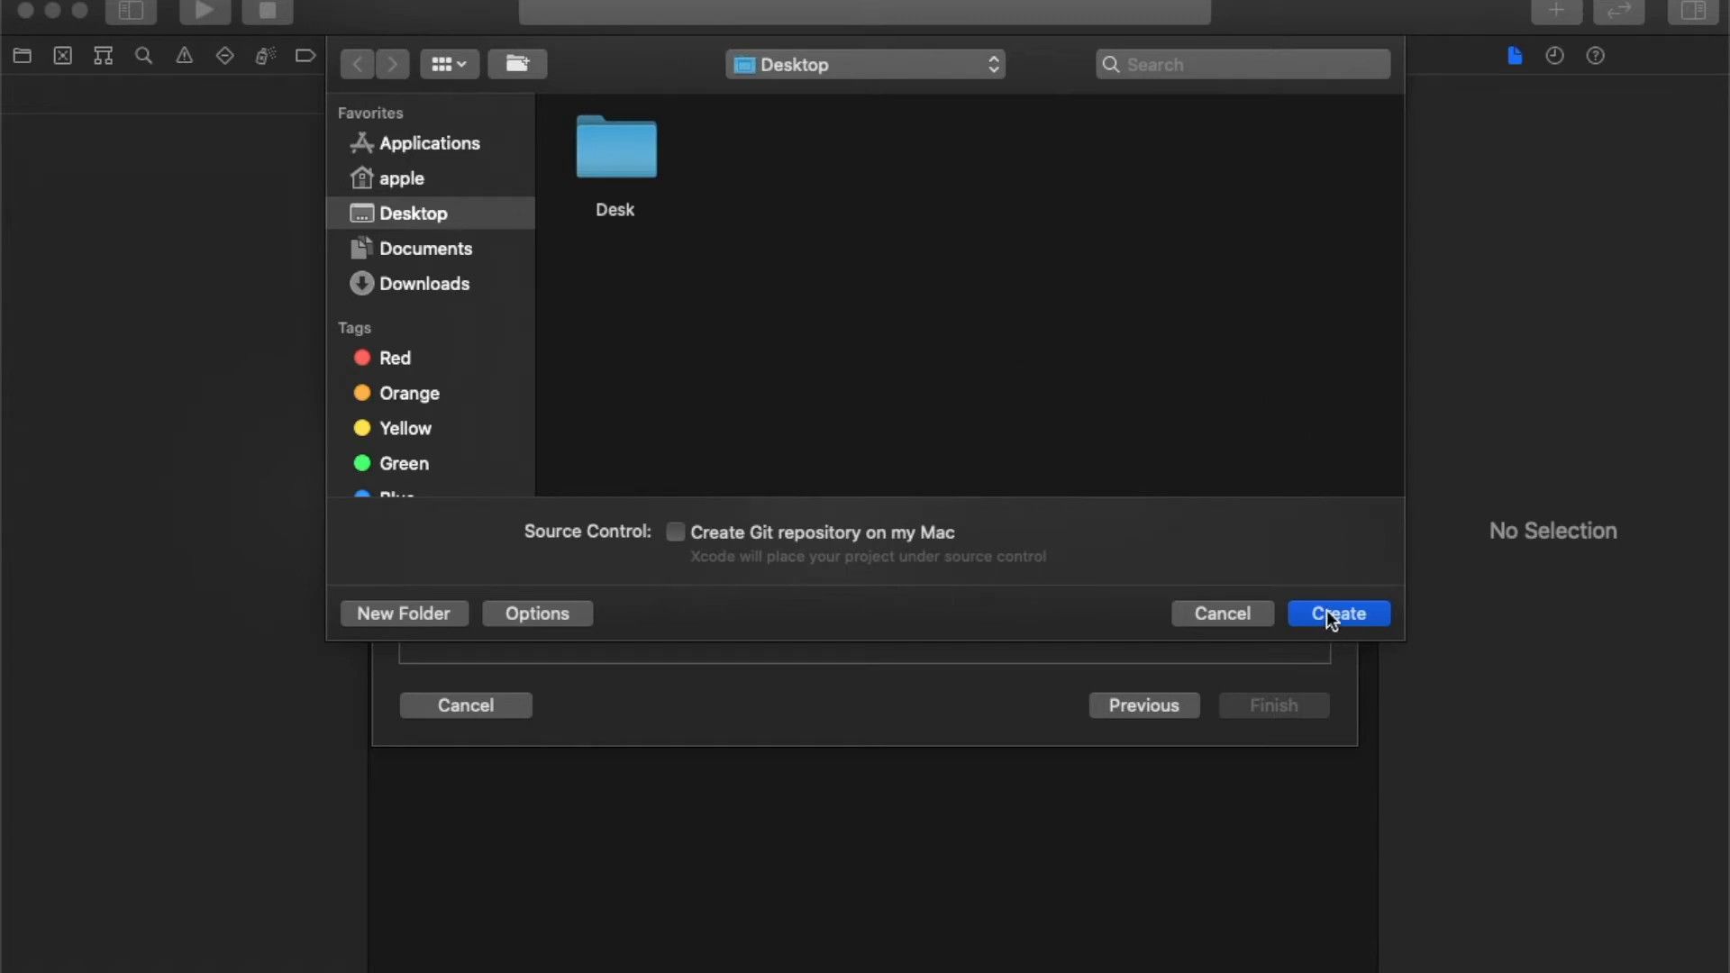
left_click(1338, 614)
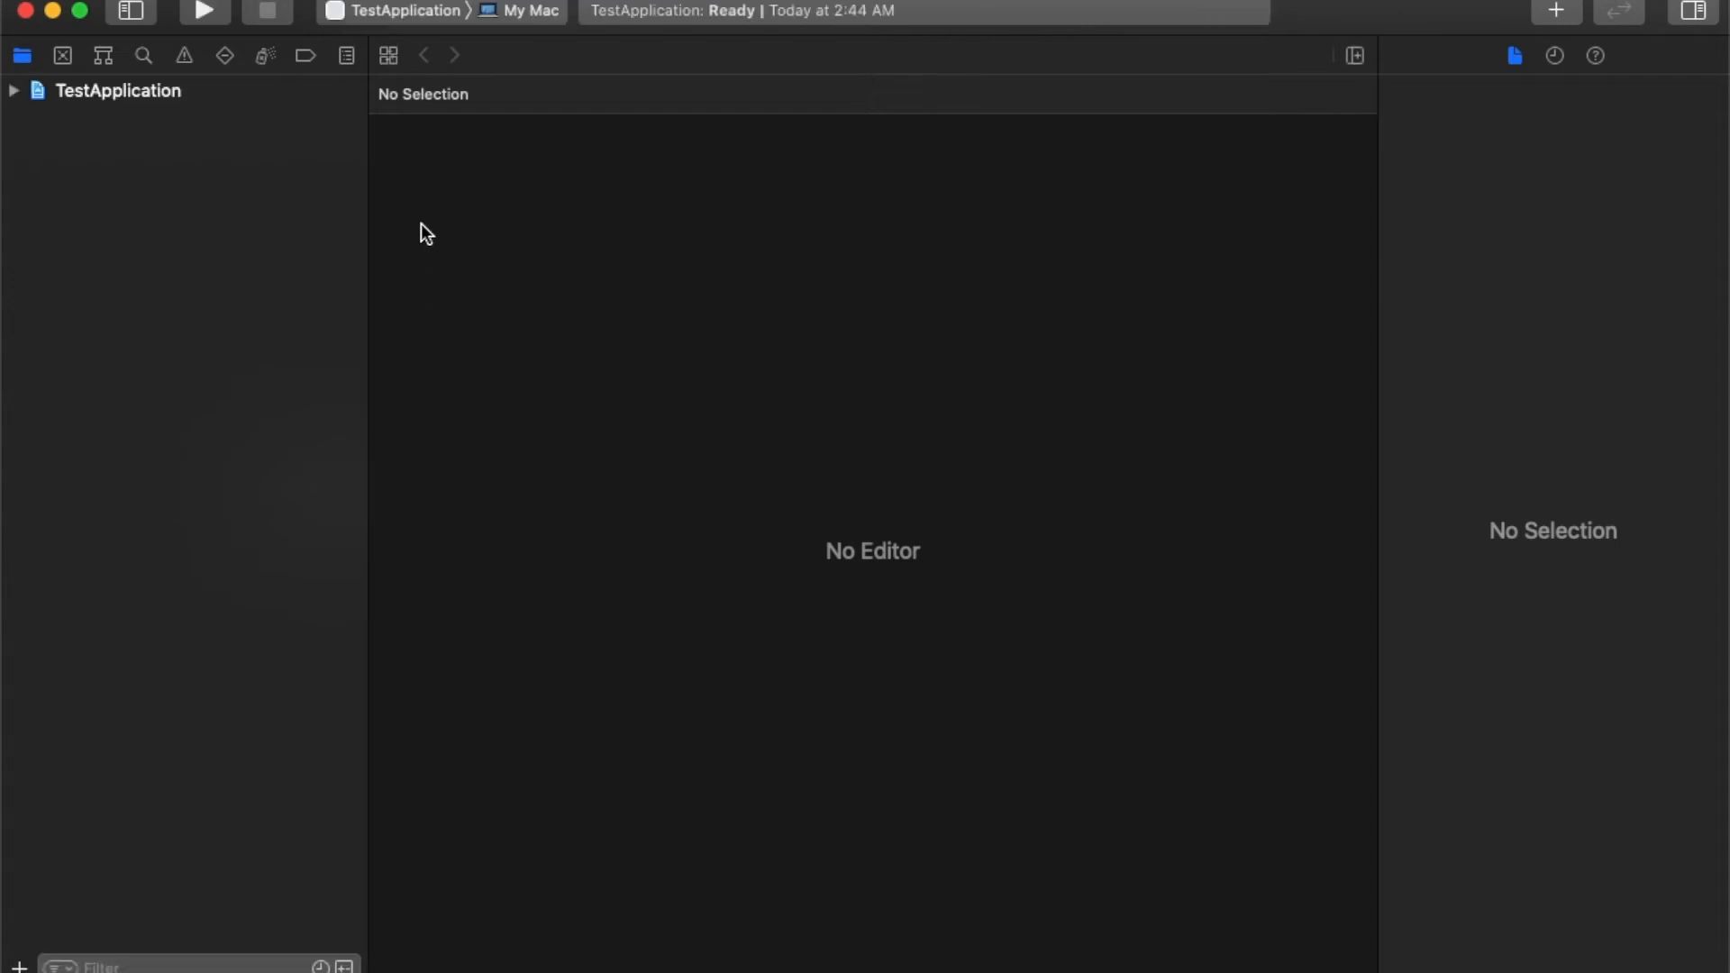
Select the TestApplication project and switch to its project-level Info settings.
left_click(122, 90)
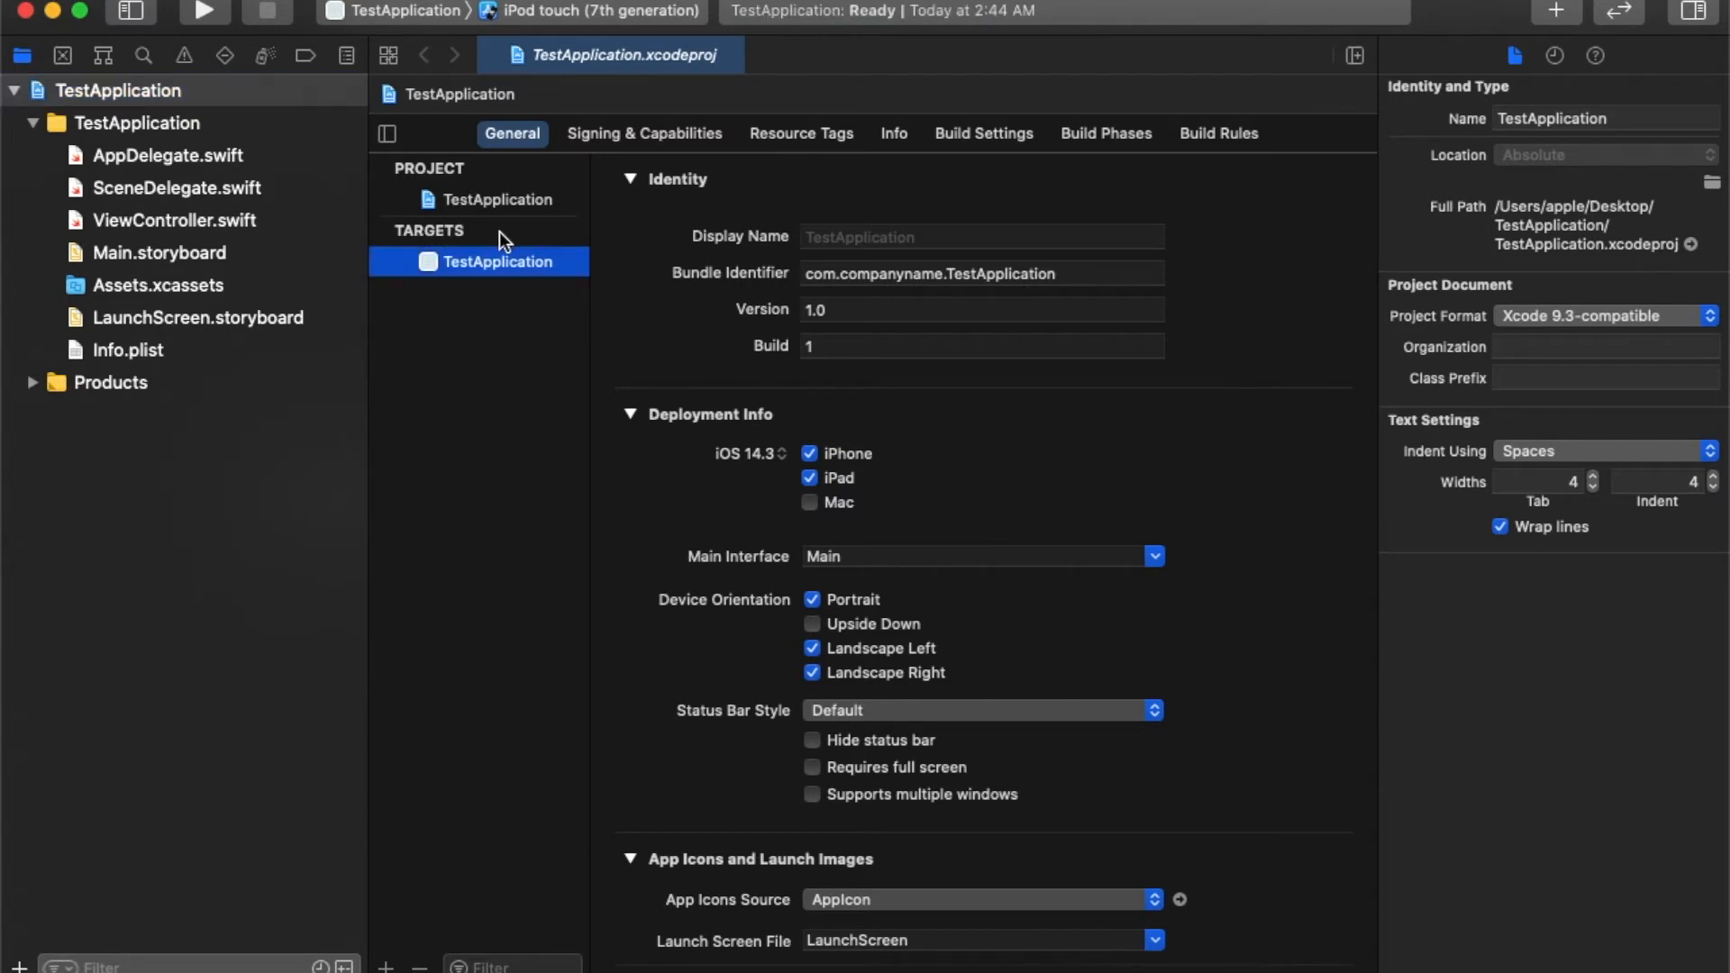
left_click(497, 200)
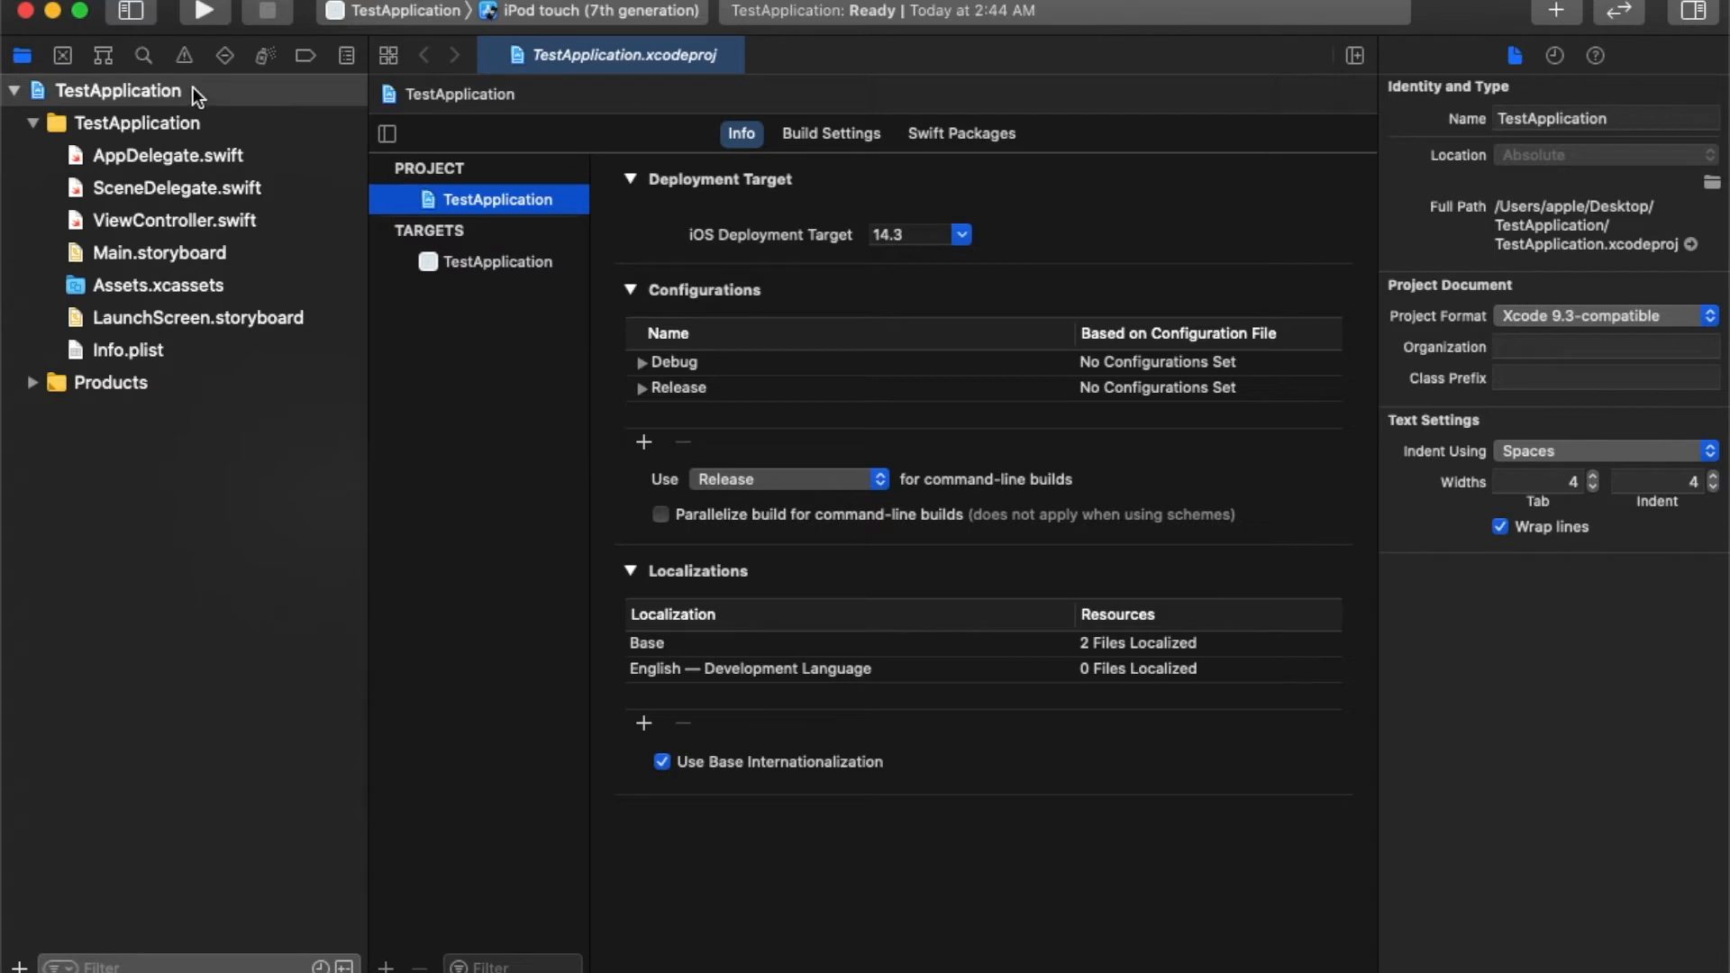
left_click(643, 442)
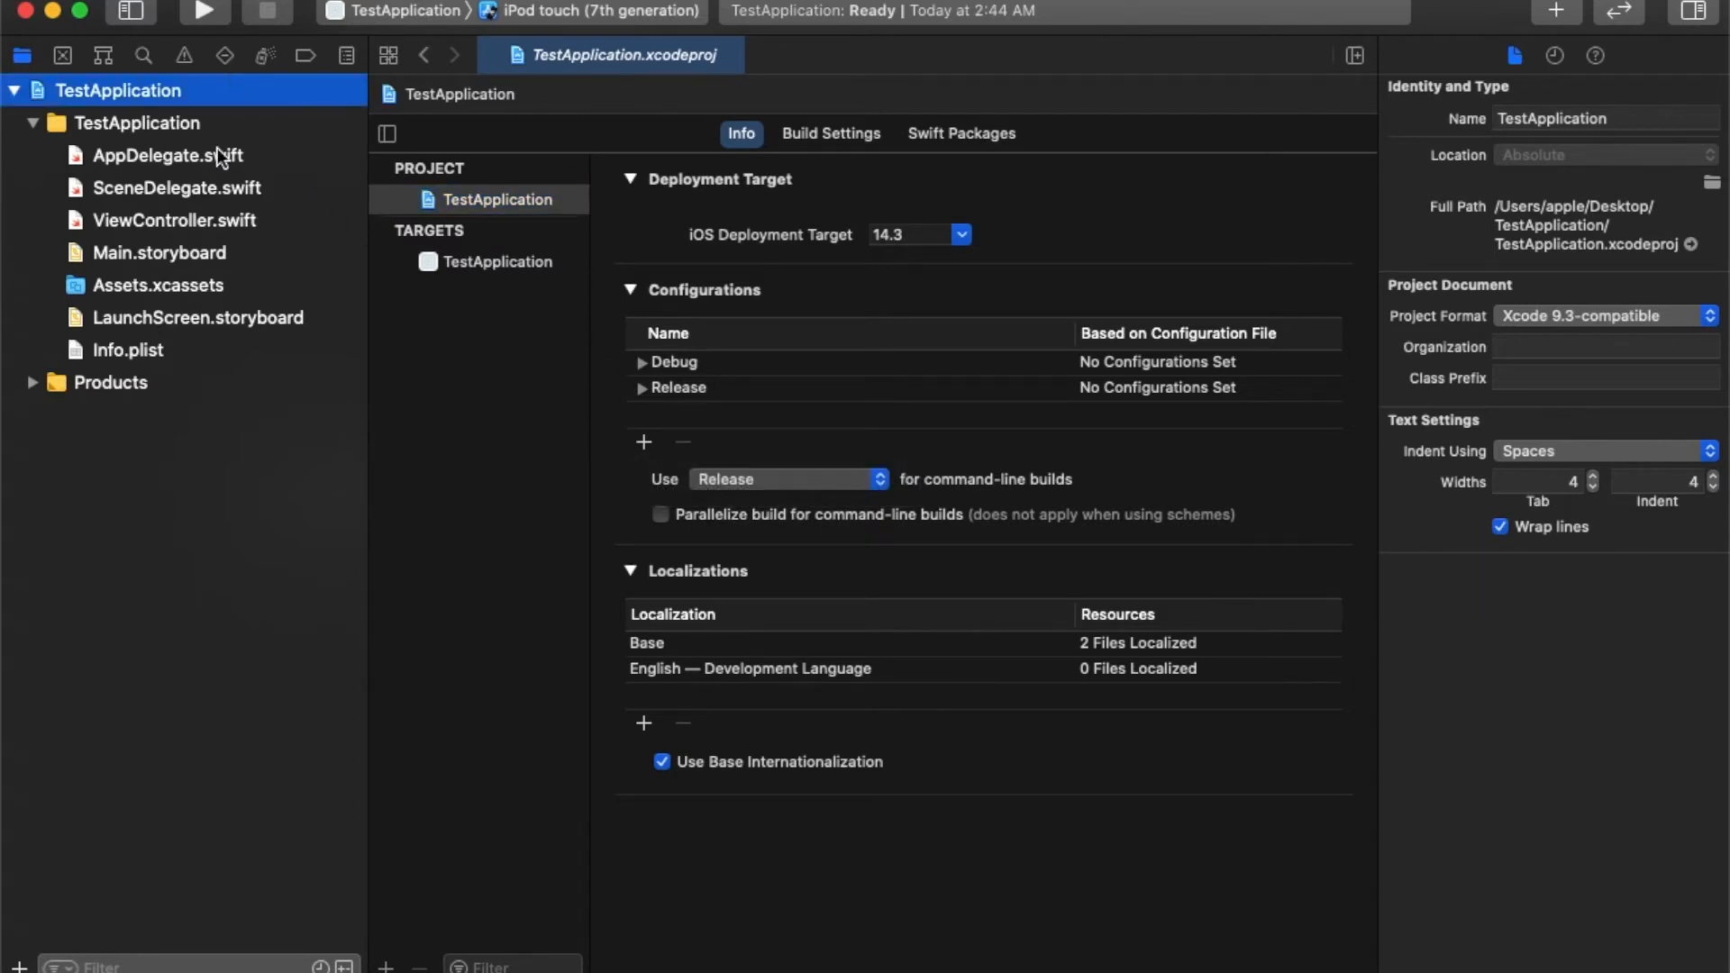
mouse_move(77, 69)
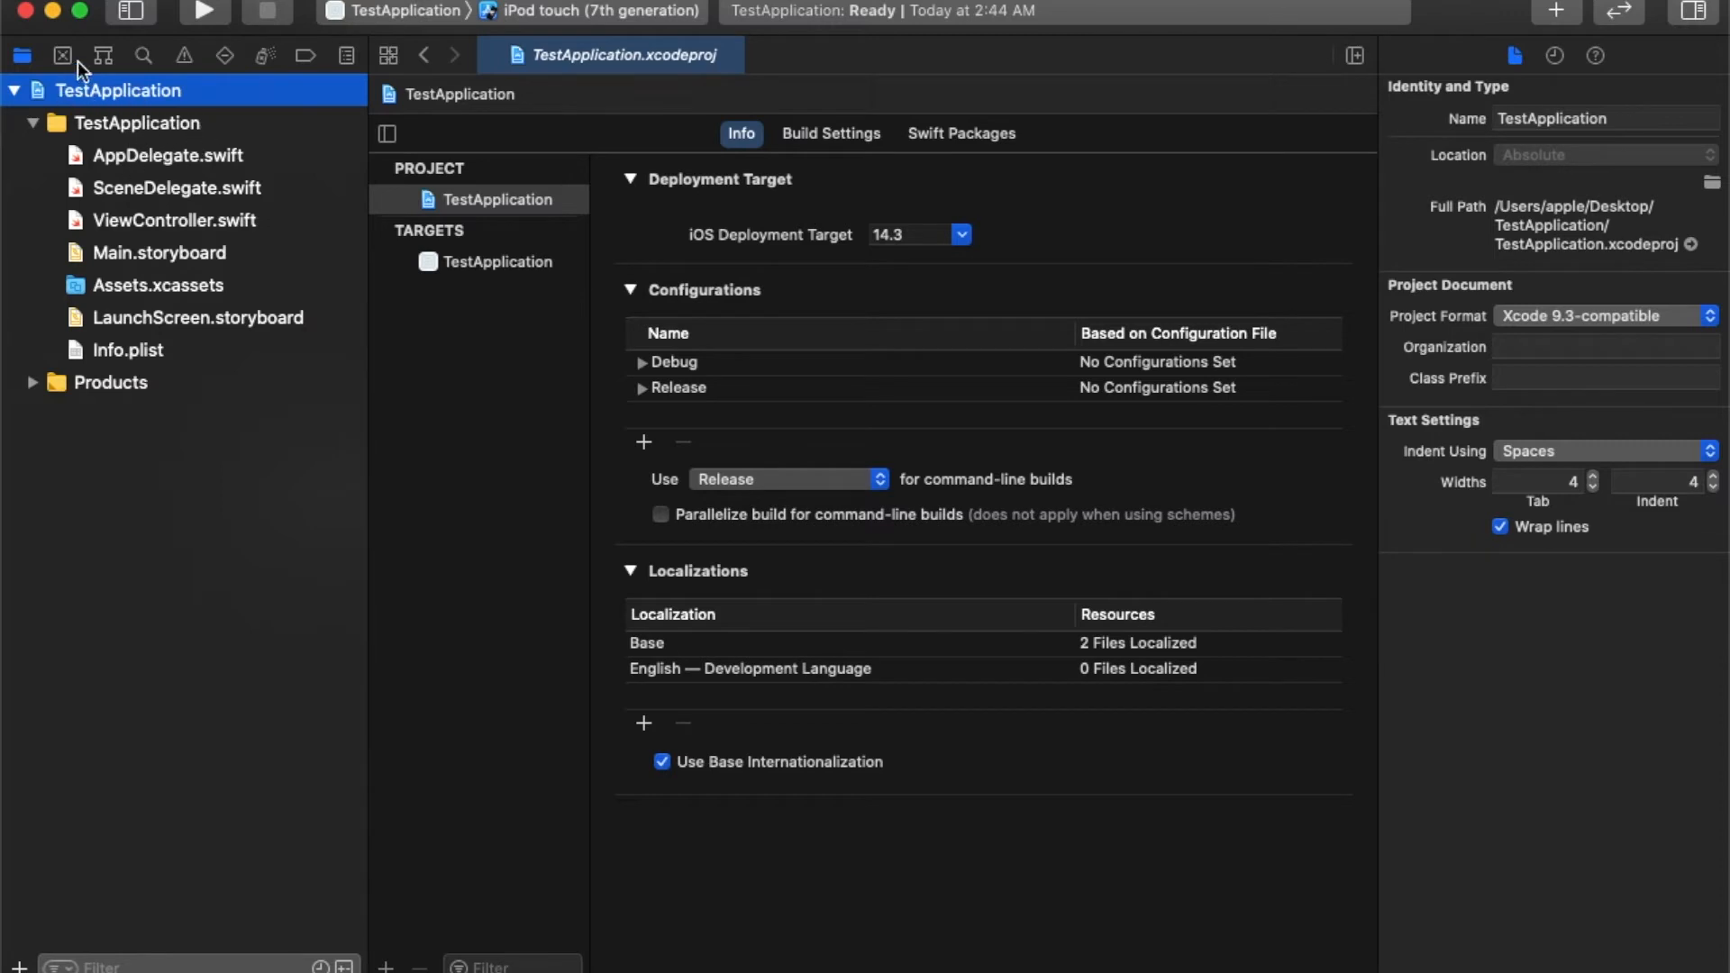
mouse_move(130, 171)
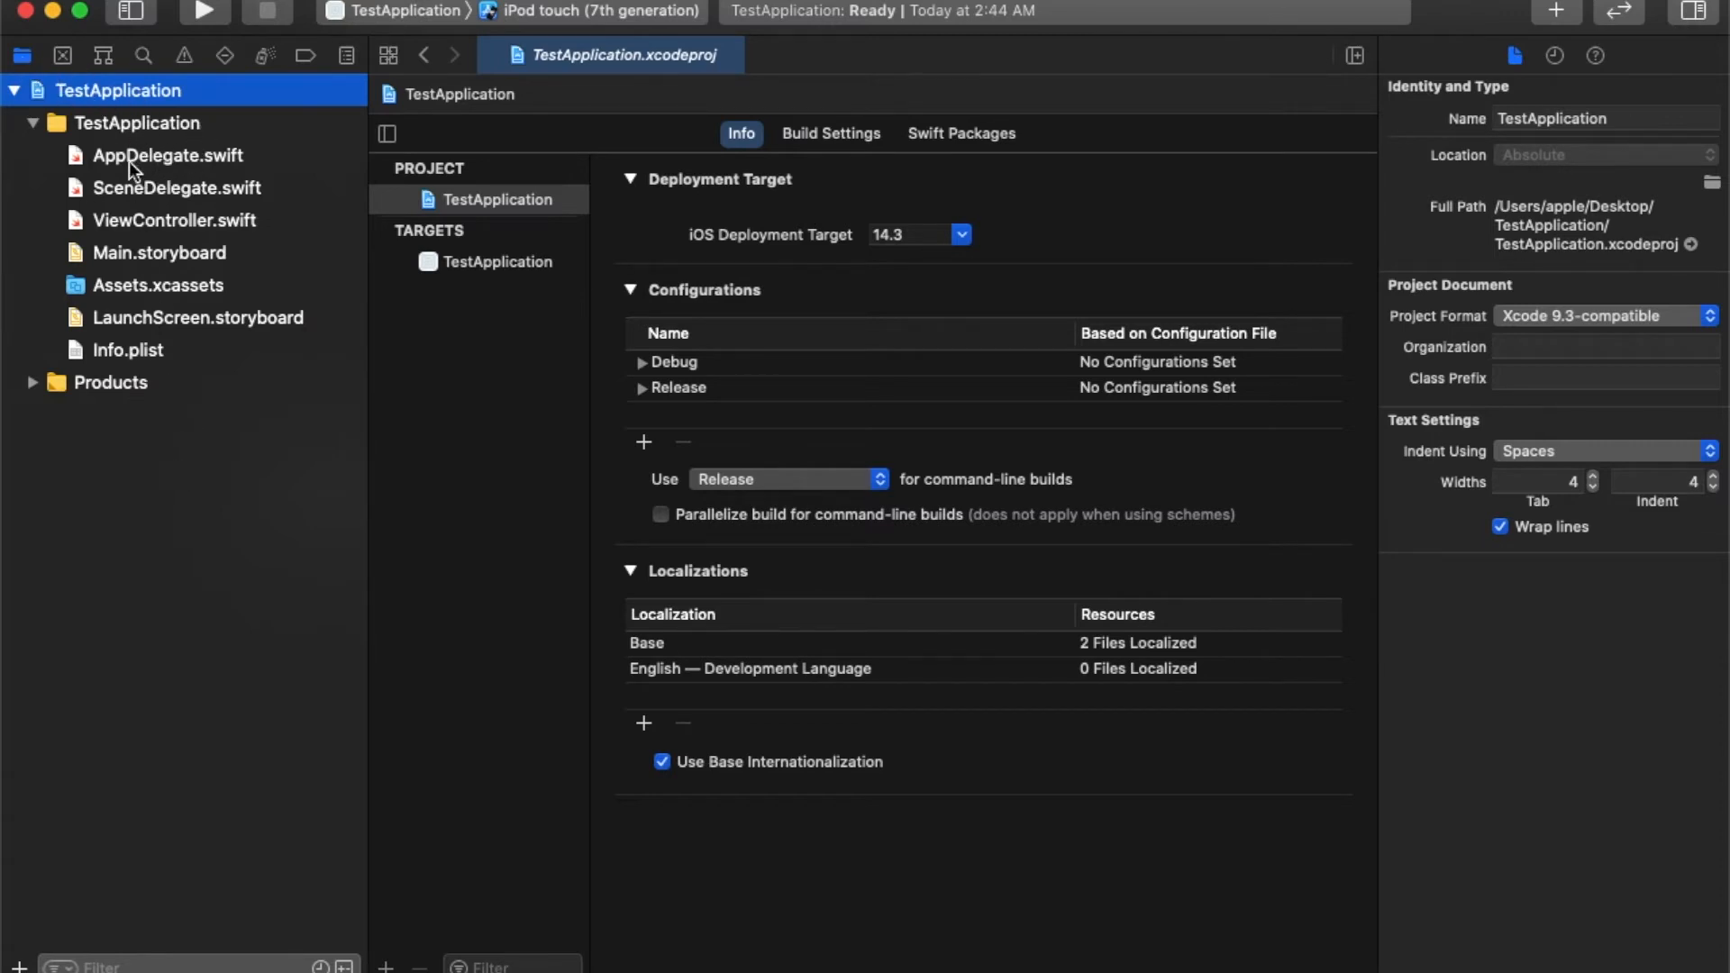
mouse_move(213, 211)
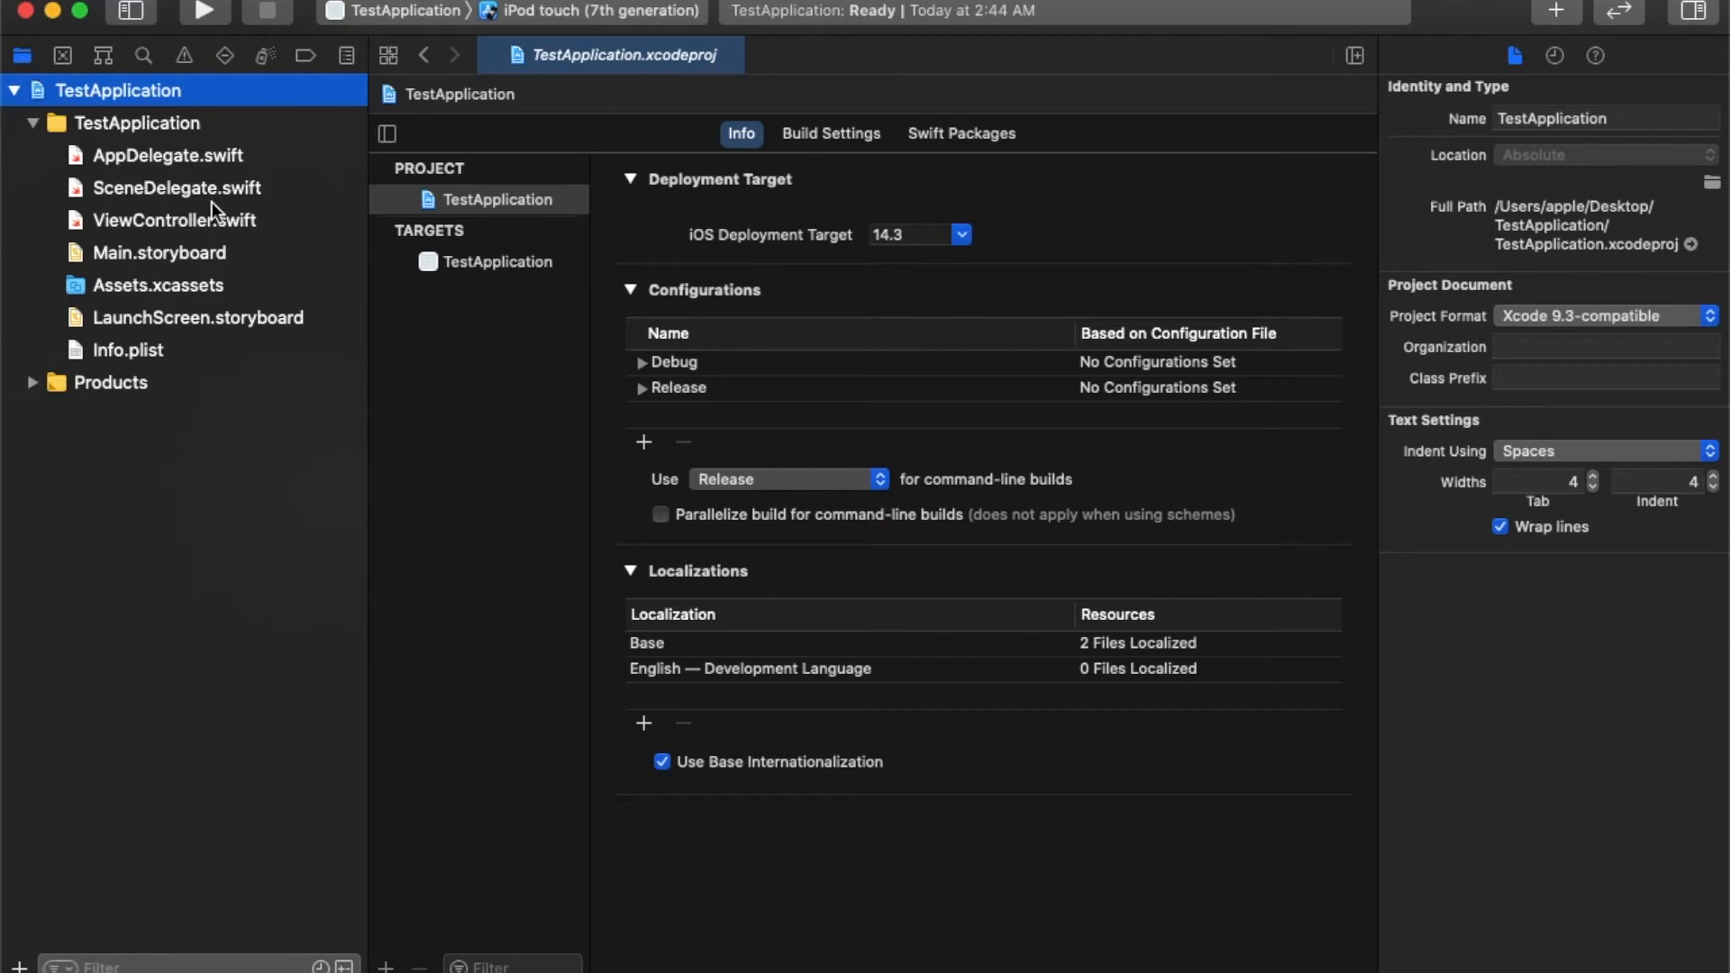
mouse_move(185, 439)
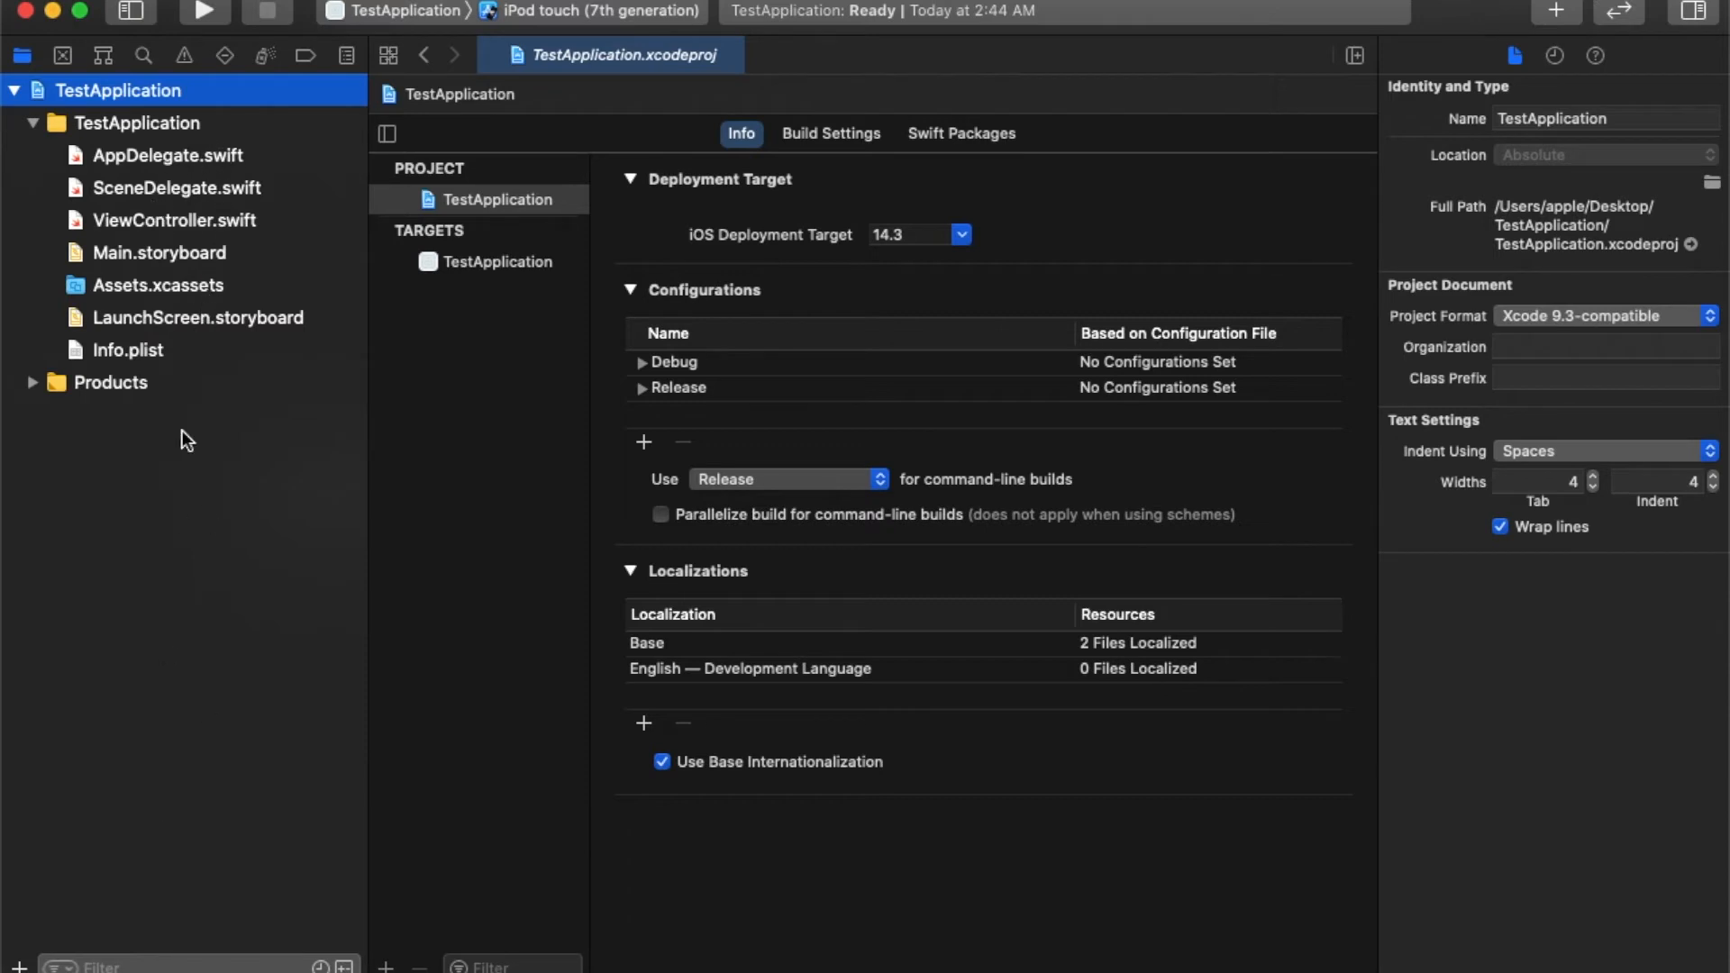
mouse_move(1620, 78)
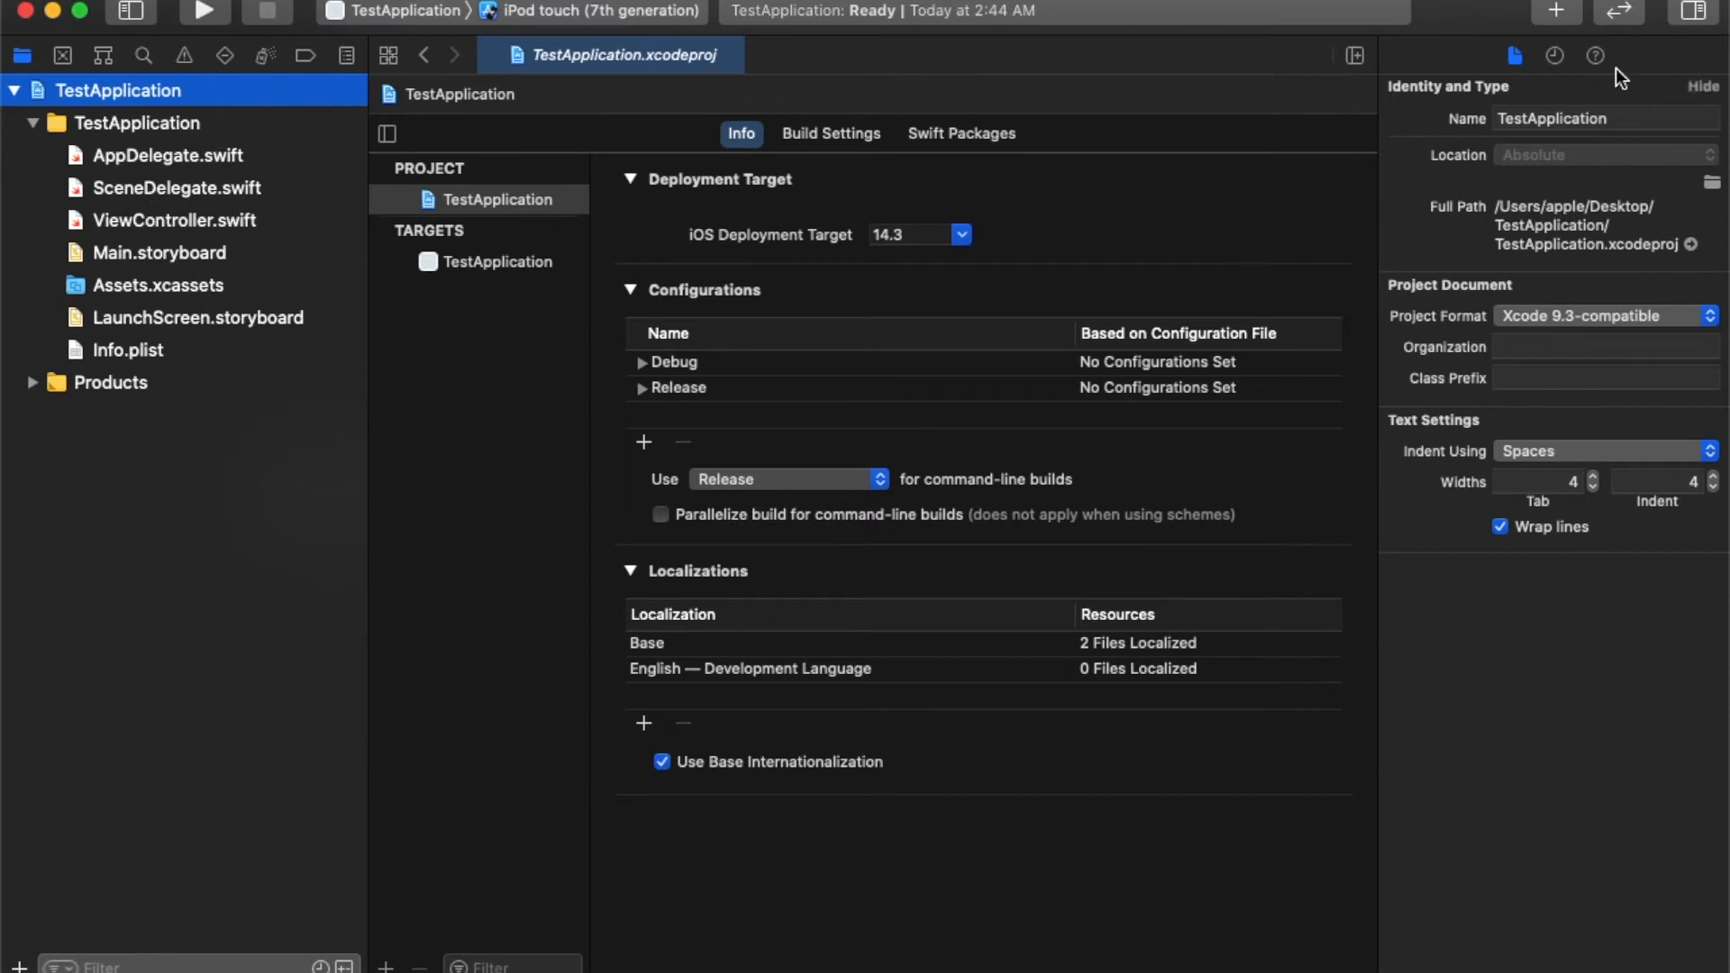
Toggle Quick Help and File inspectors, view Project Format choices, then hide the inspector.
left_click(1596, 55)
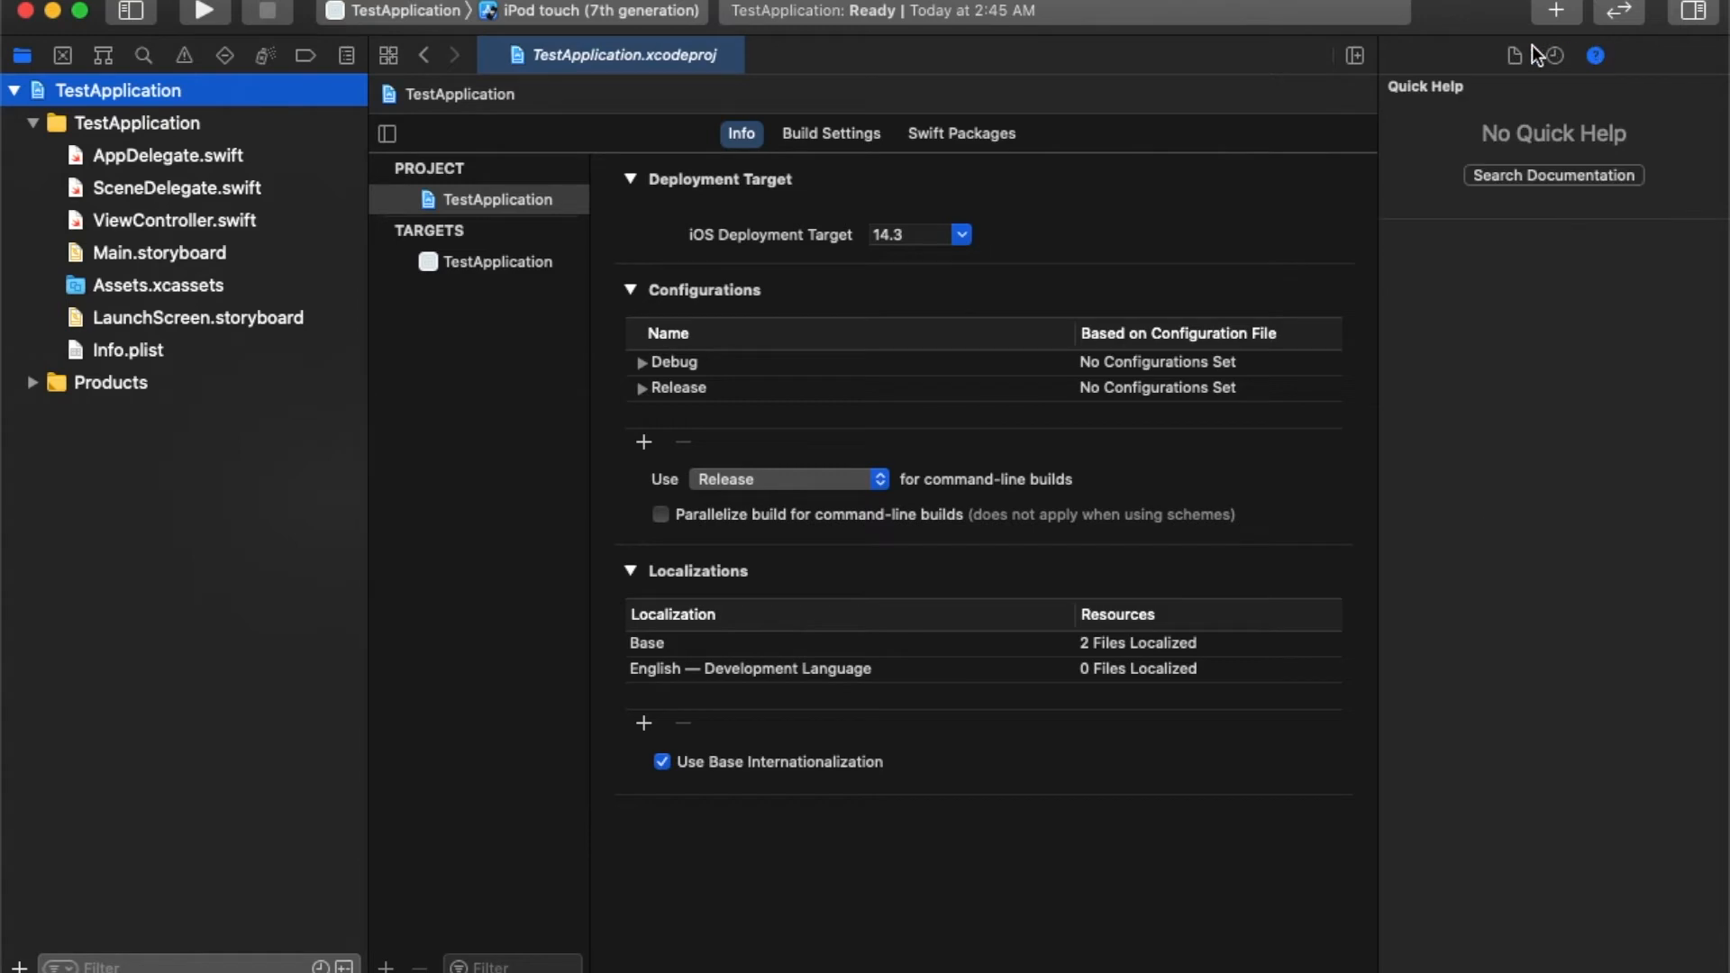
left_click(1513, 55)
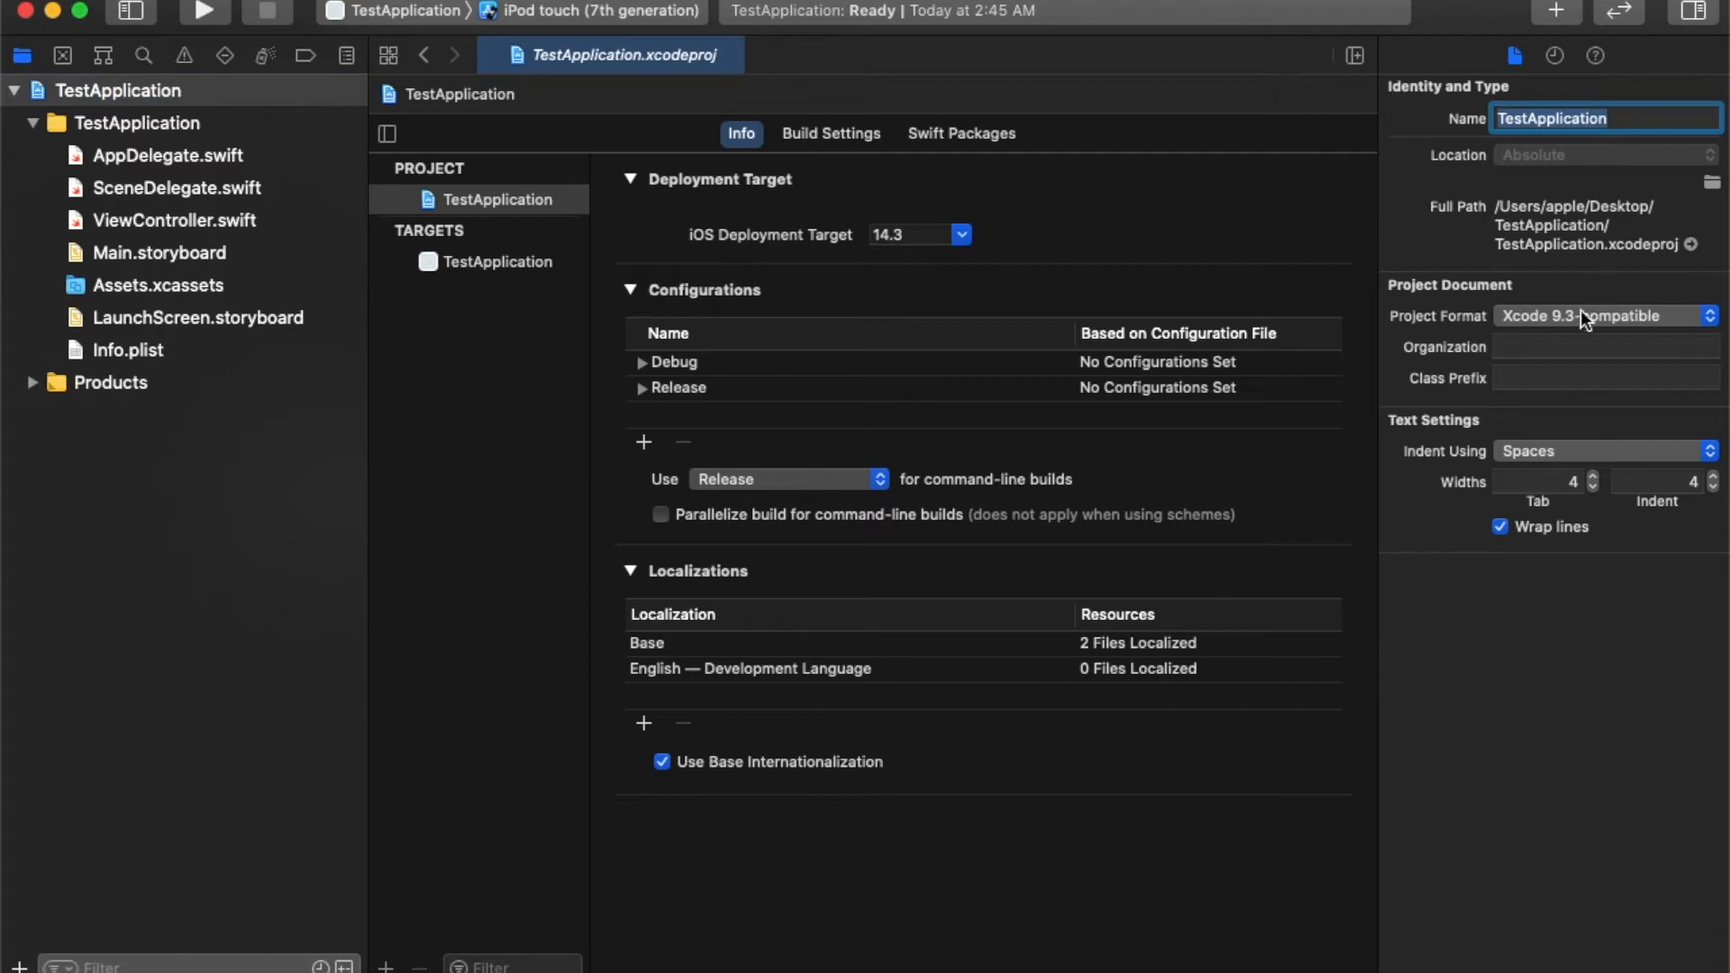
left_click(1600, 315)
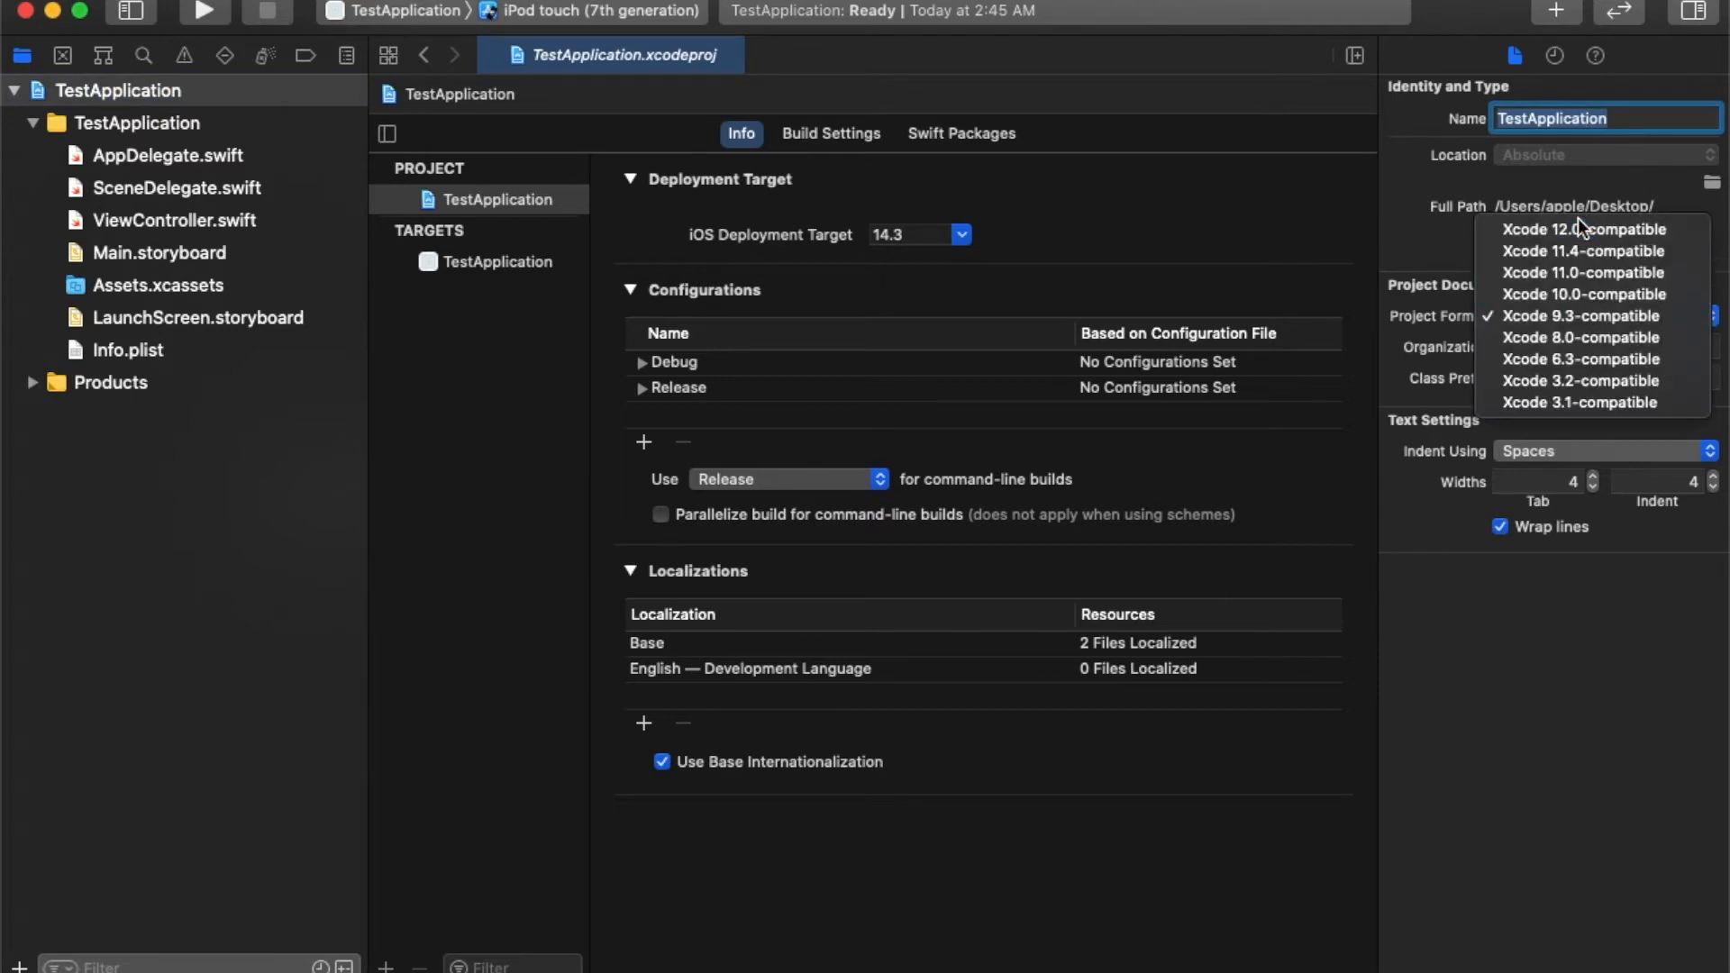
left_click(1586, 229)
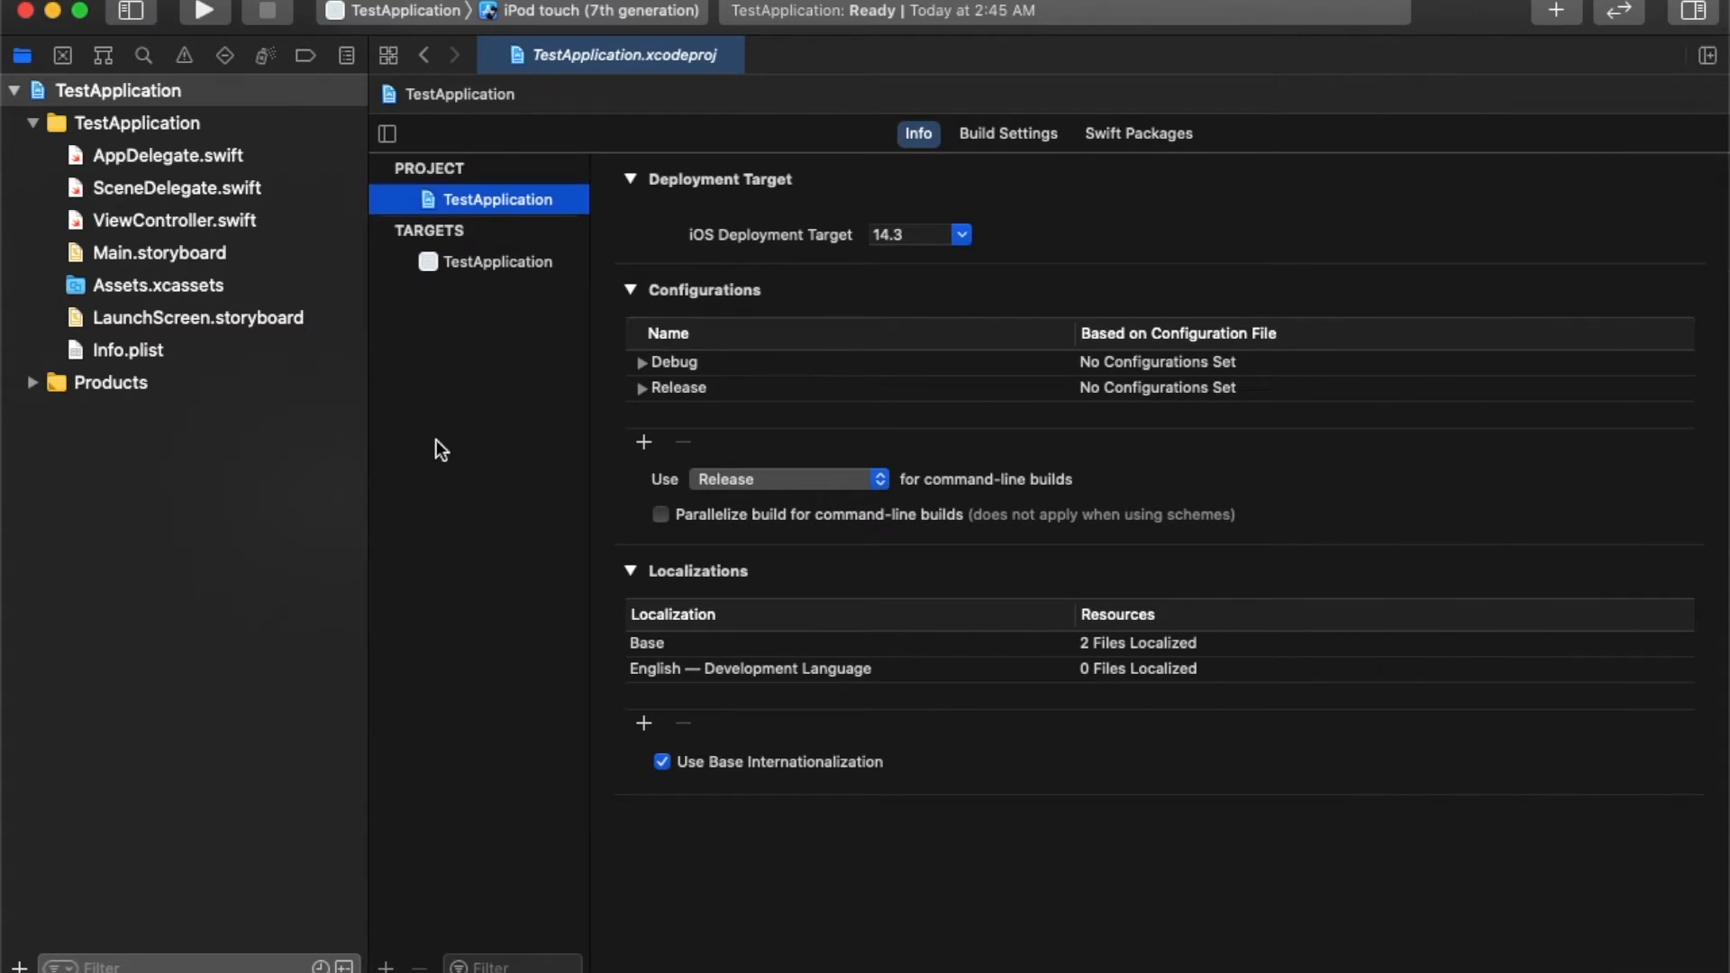
mouse_move(975, 248)
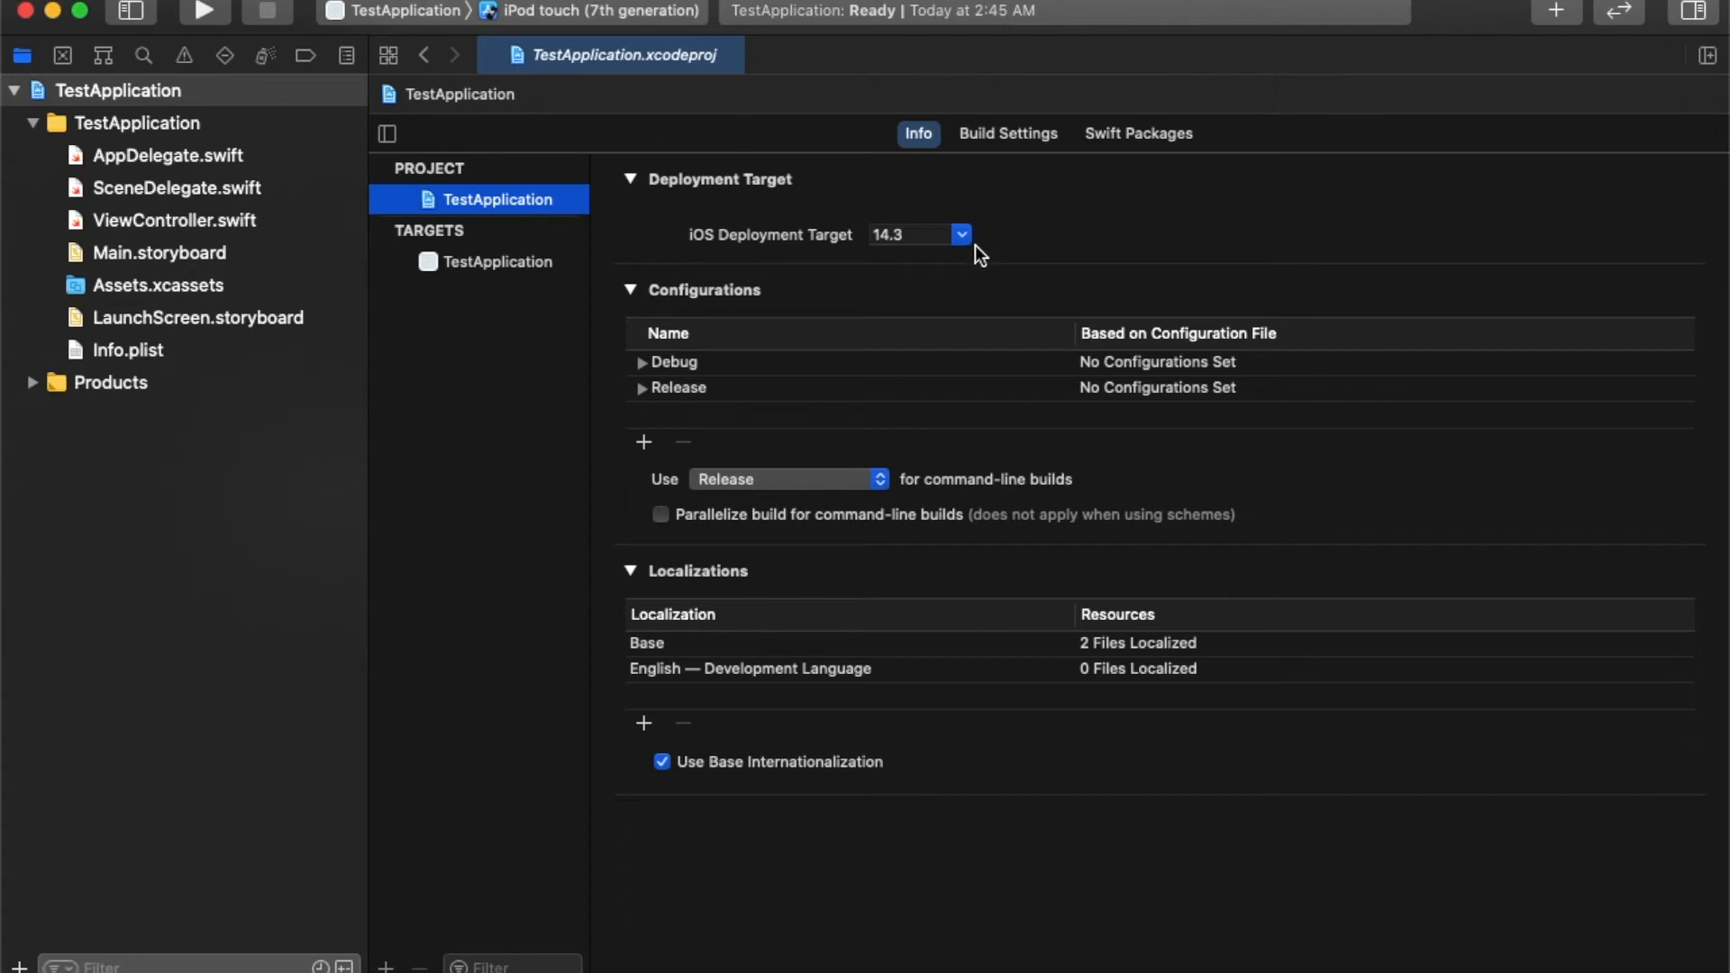
left_click(916, 234)
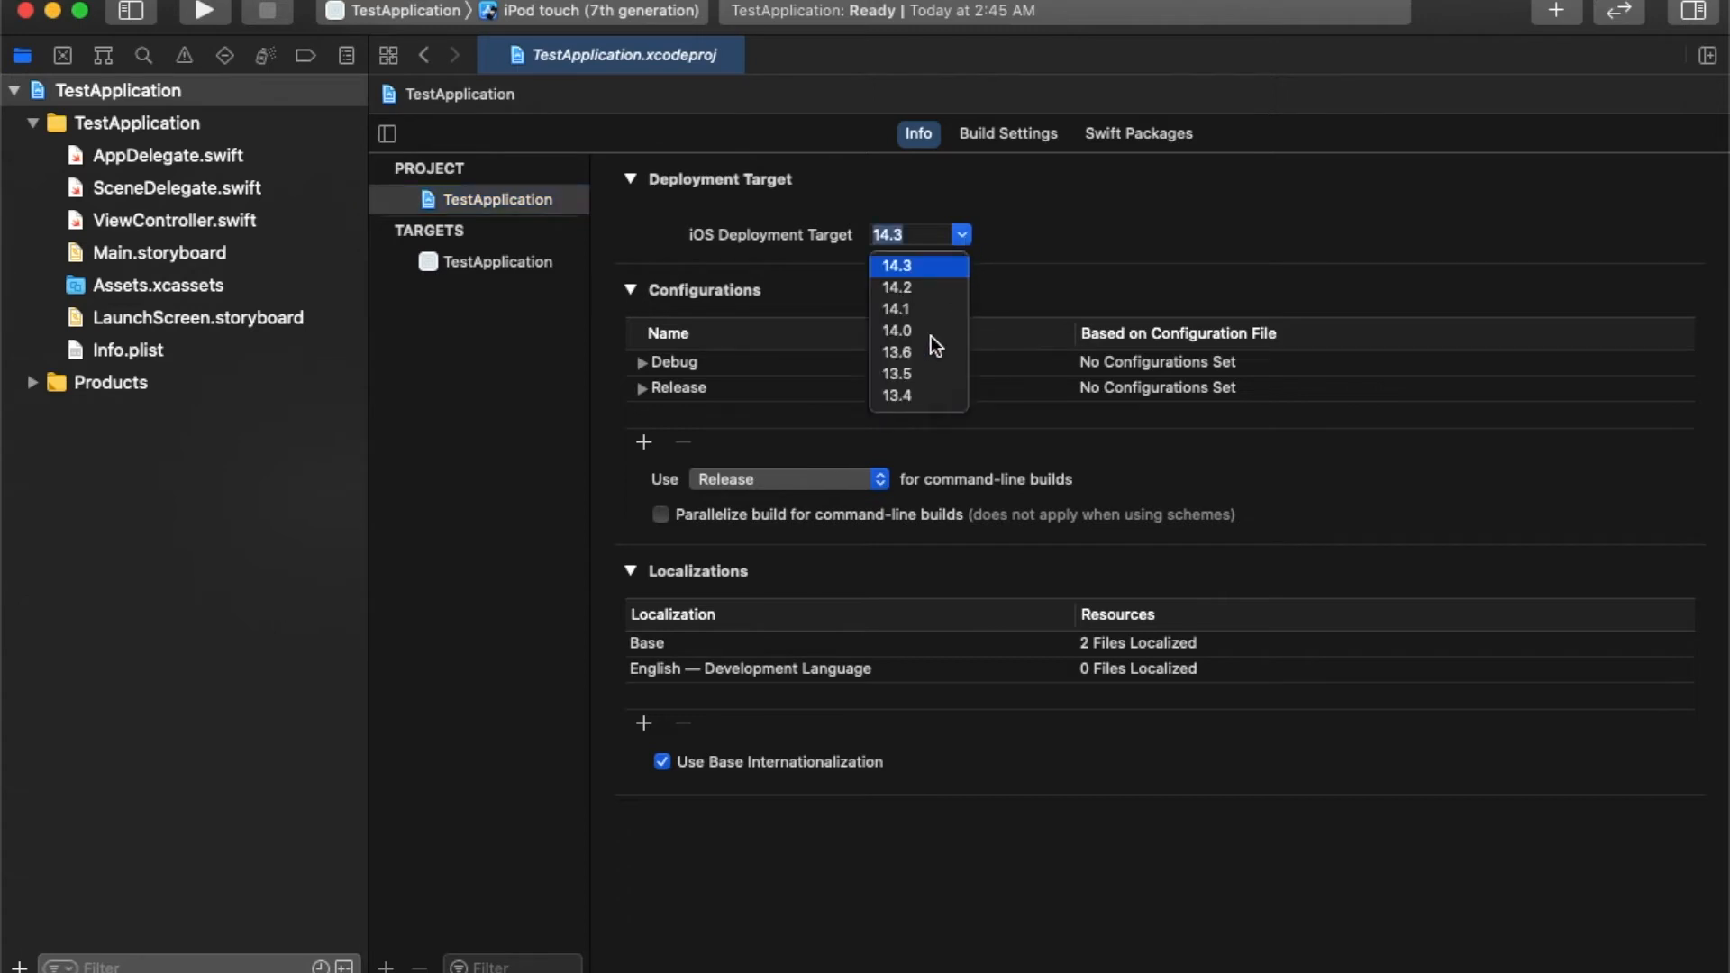
mouse_move(364, 461)
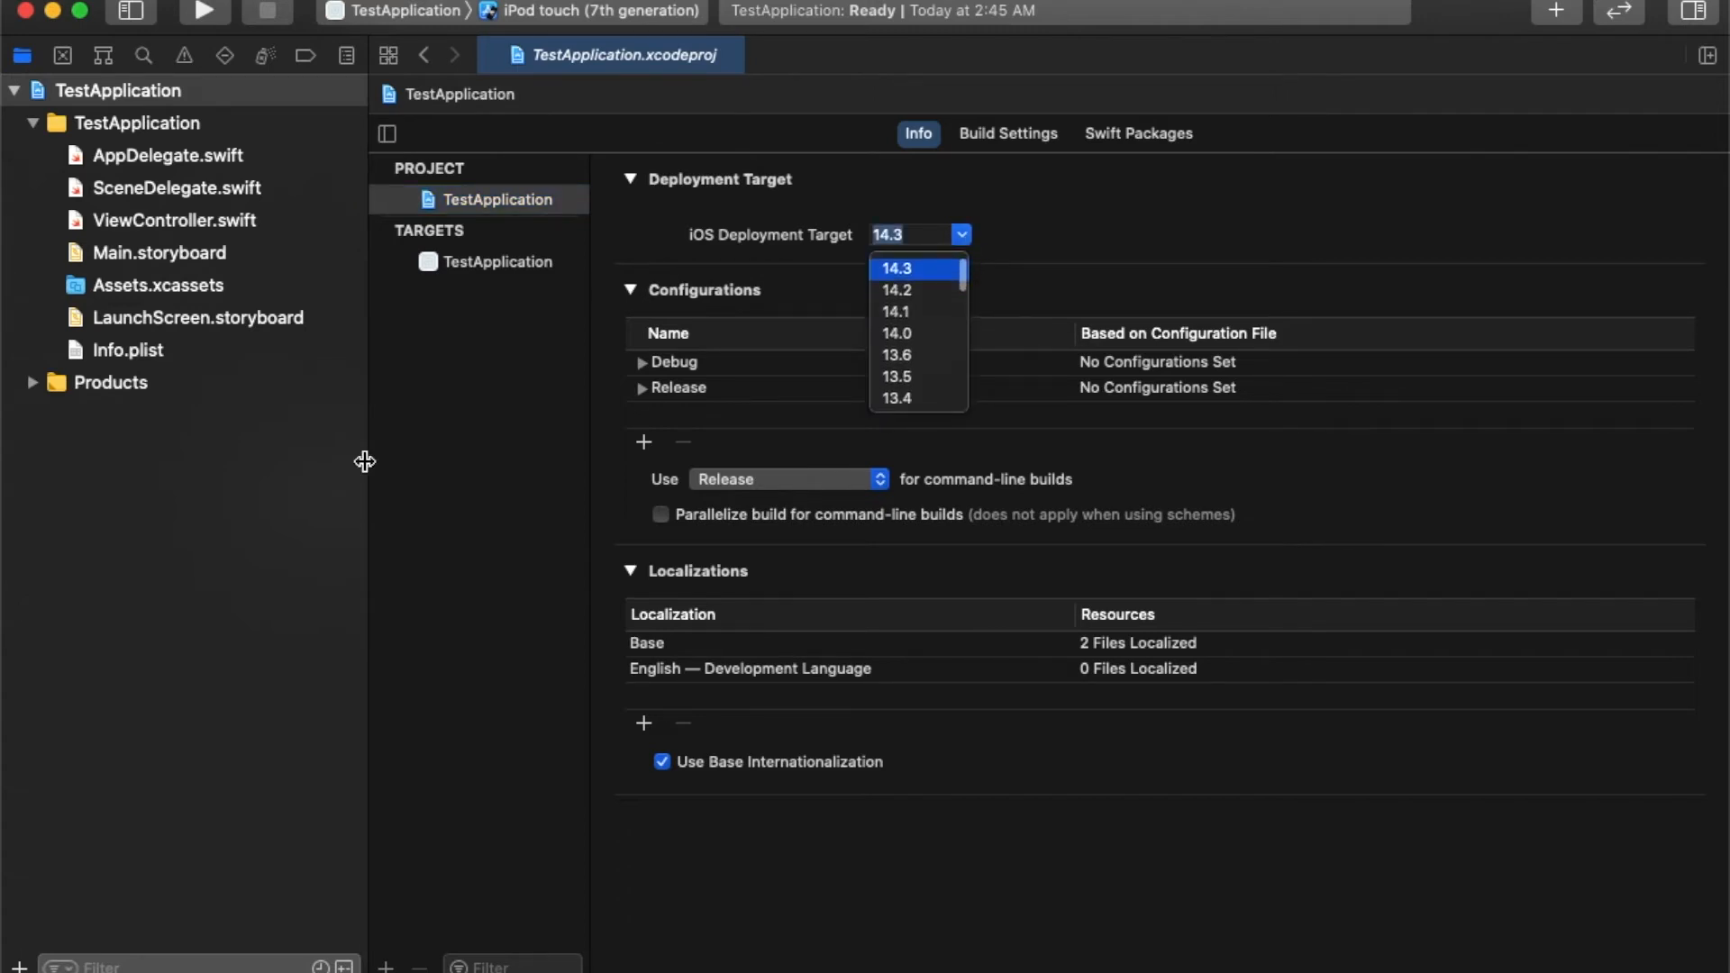
left_click(895, 268)
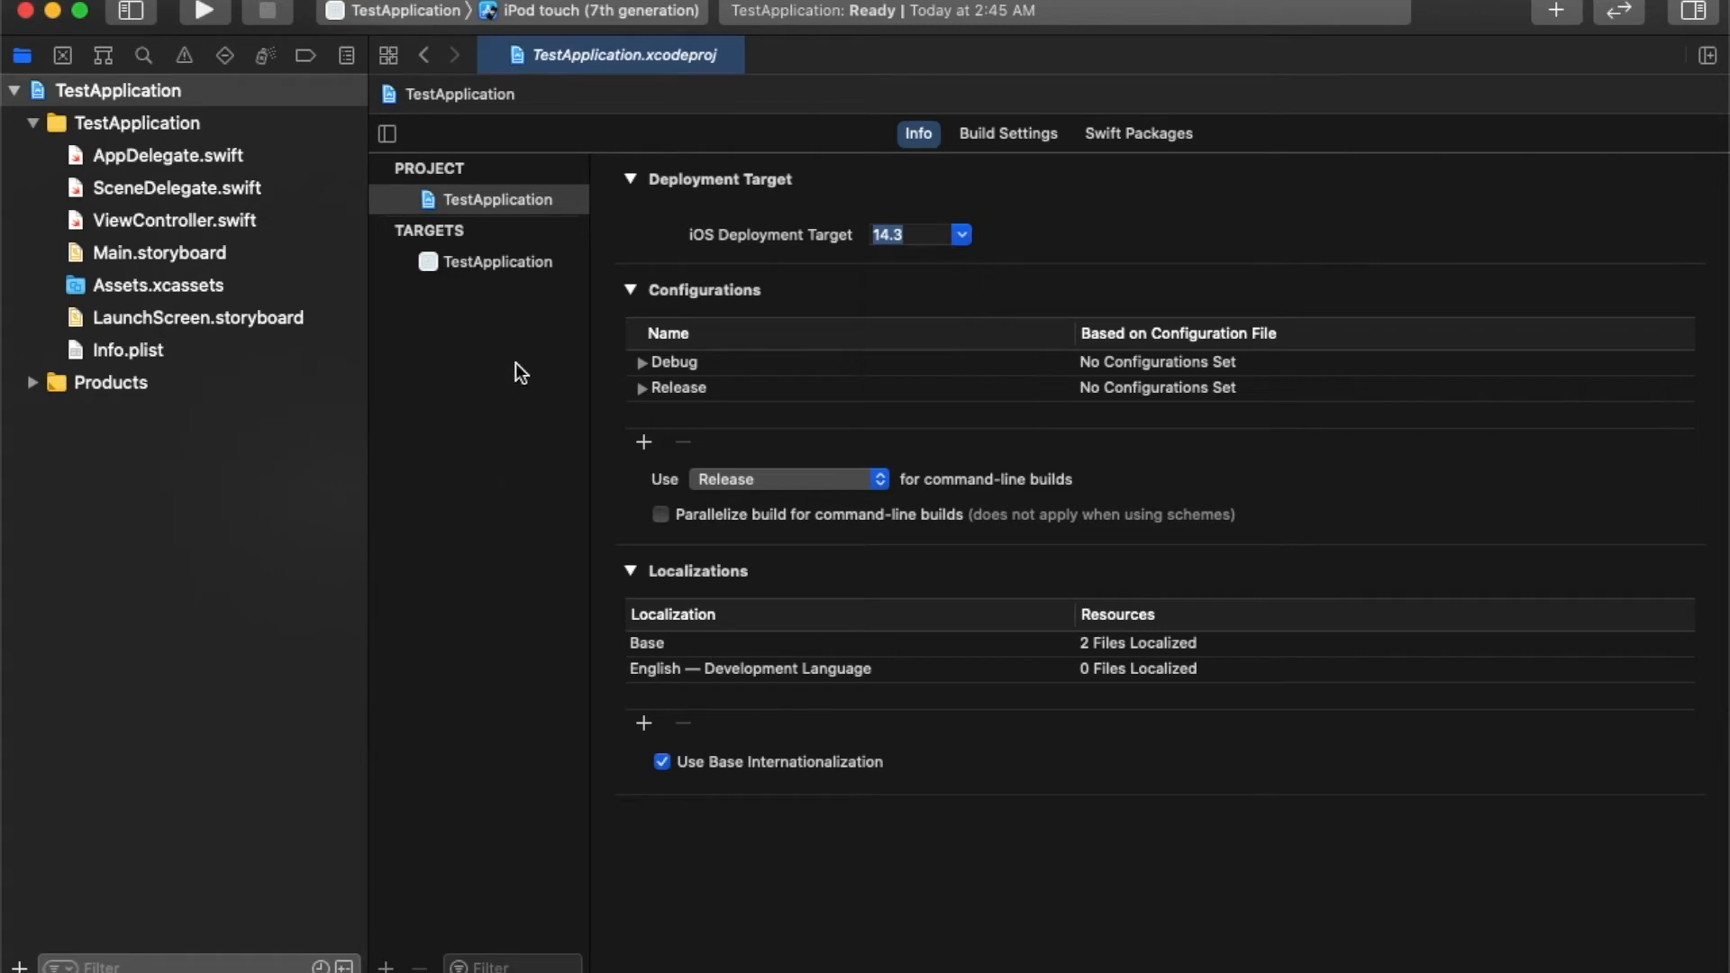
mouse_move(505, 359)
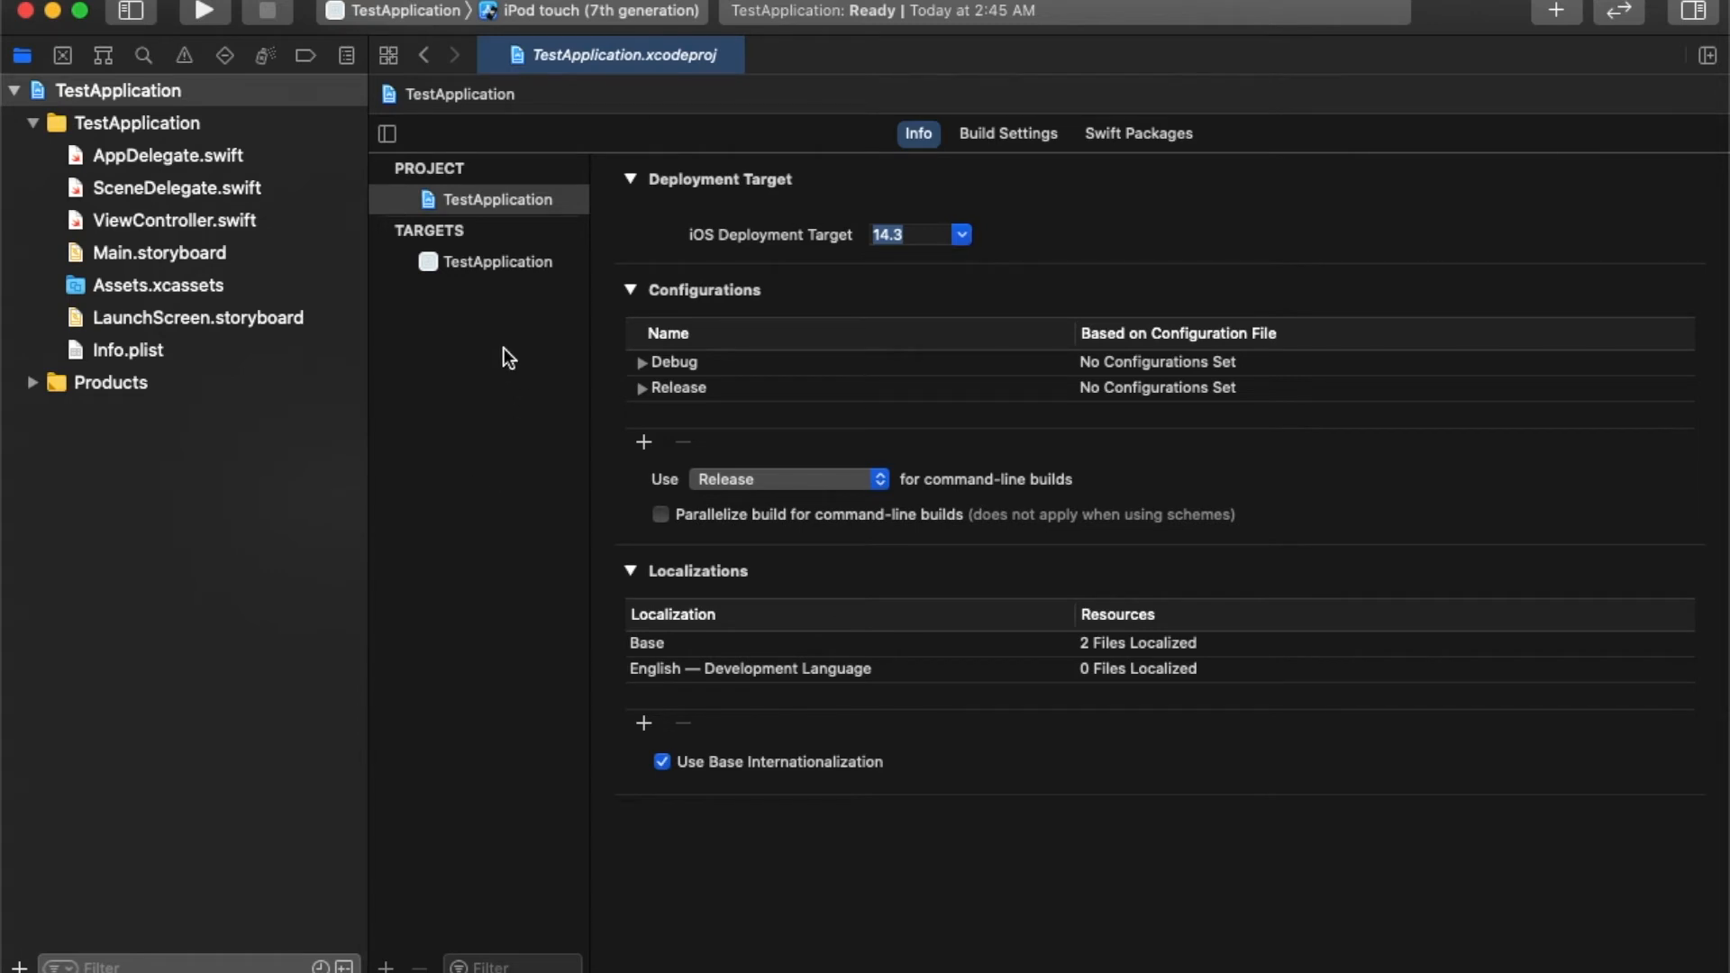
left_click(959, 234)
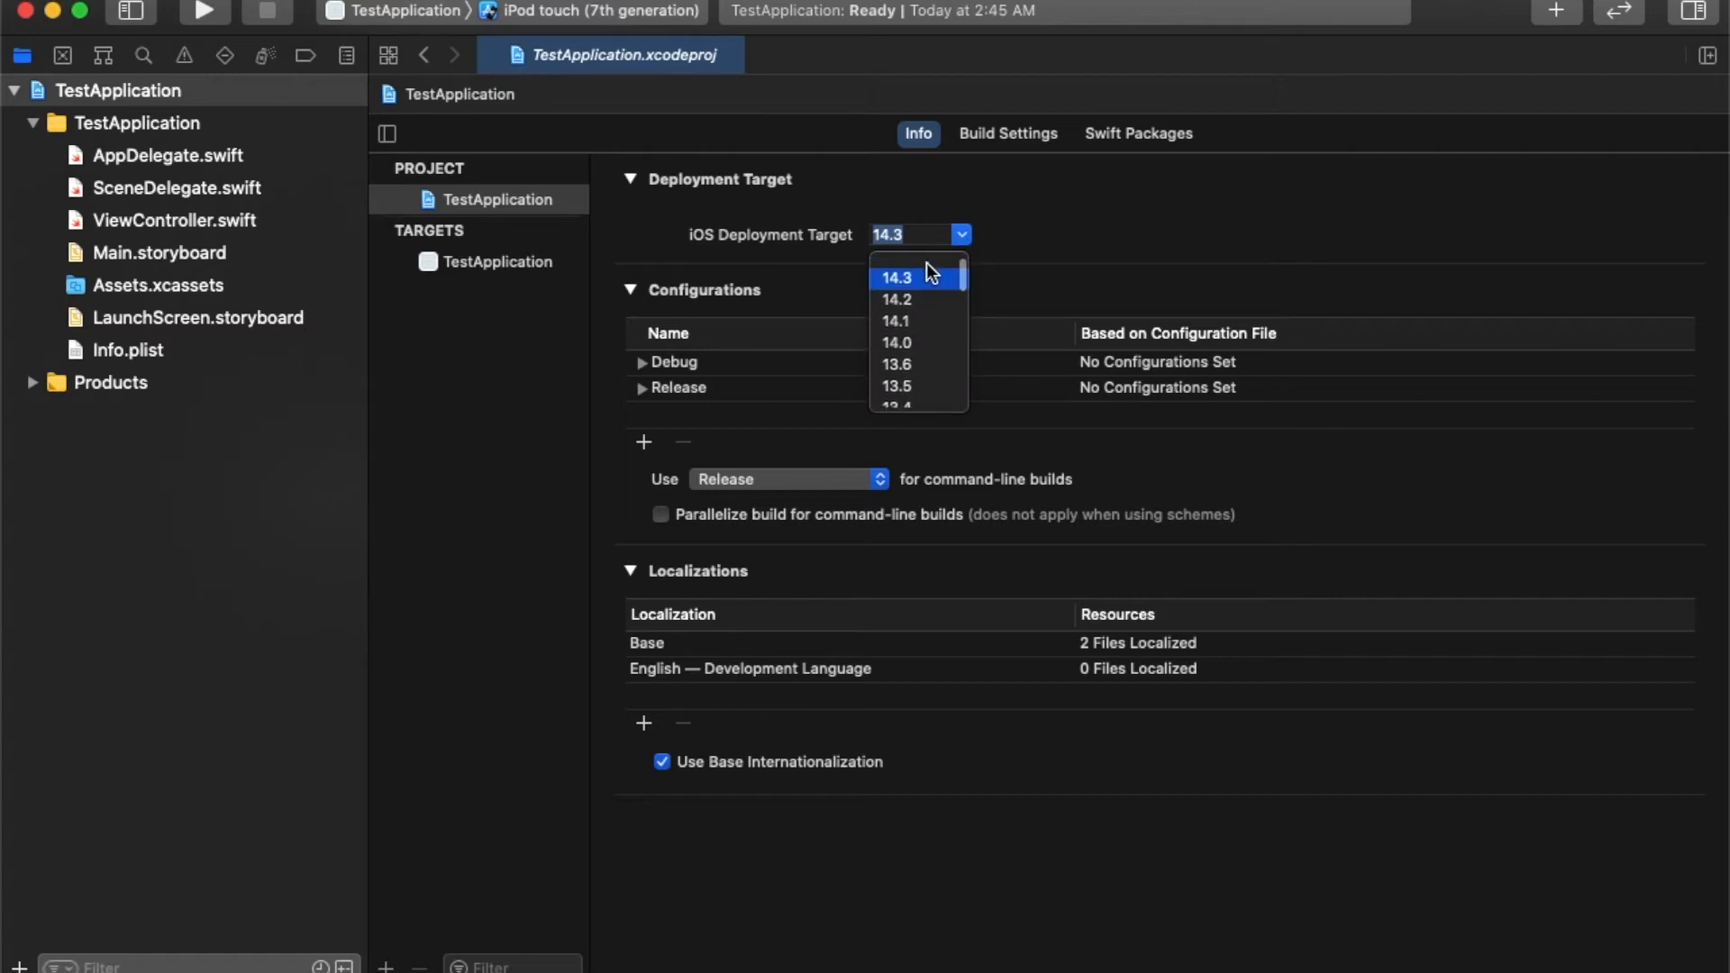
left_click(895, 276)
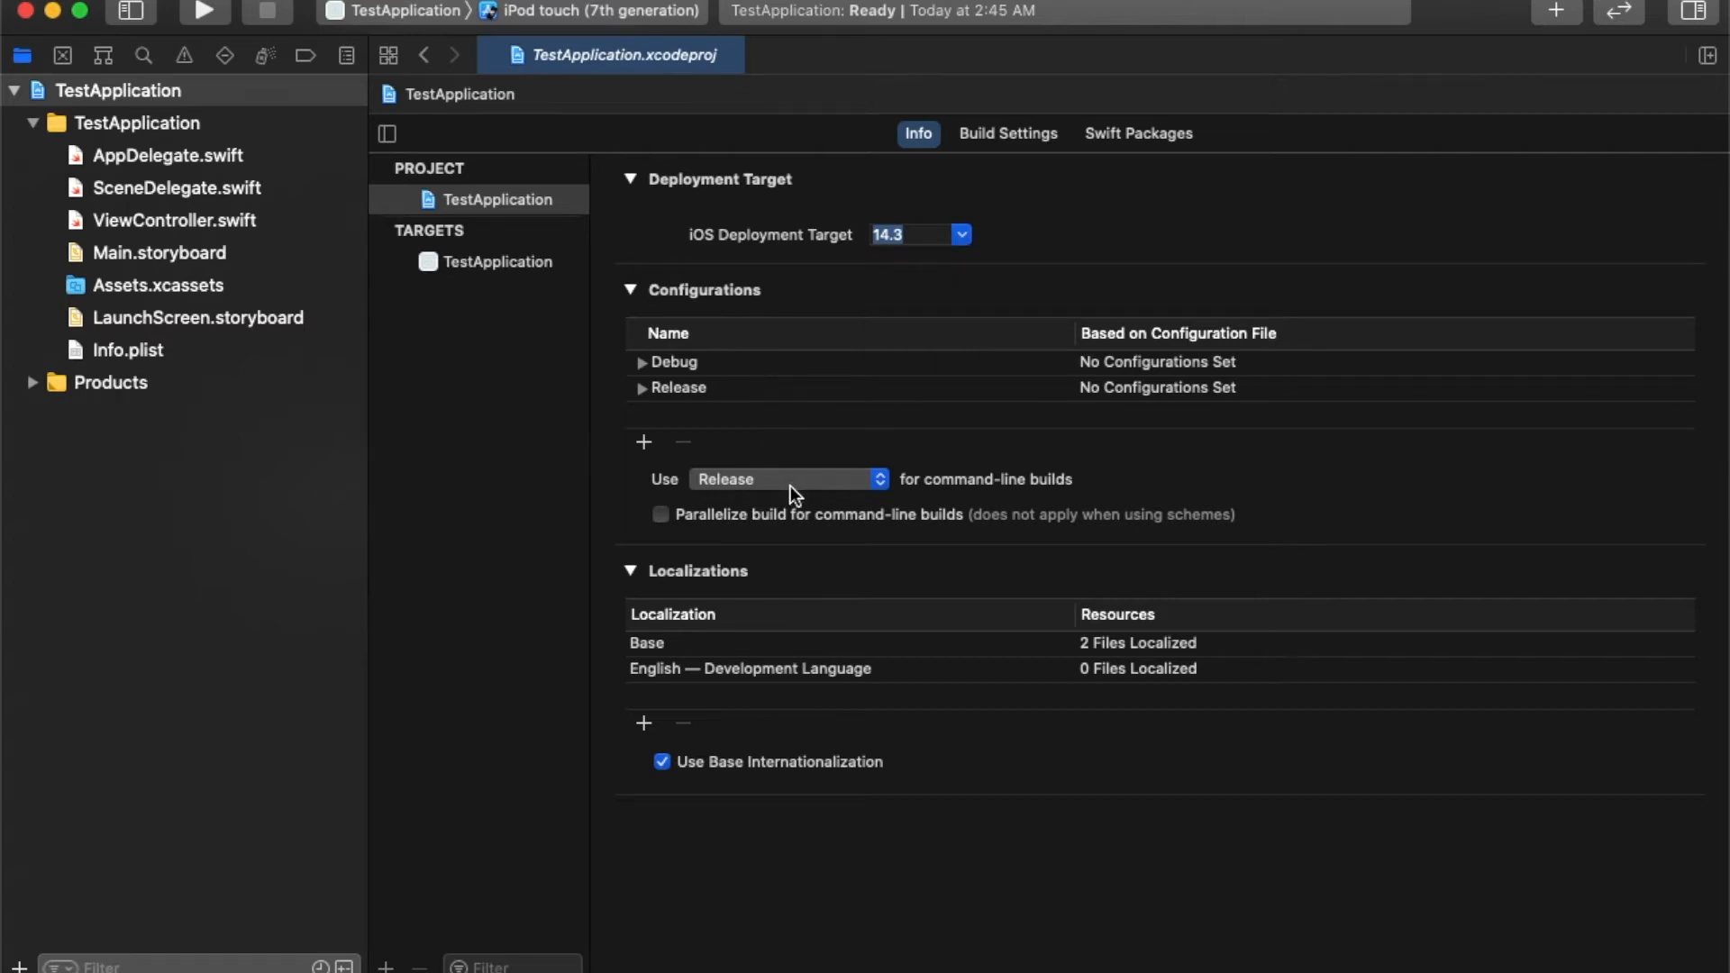
mouse_move(772, 478)
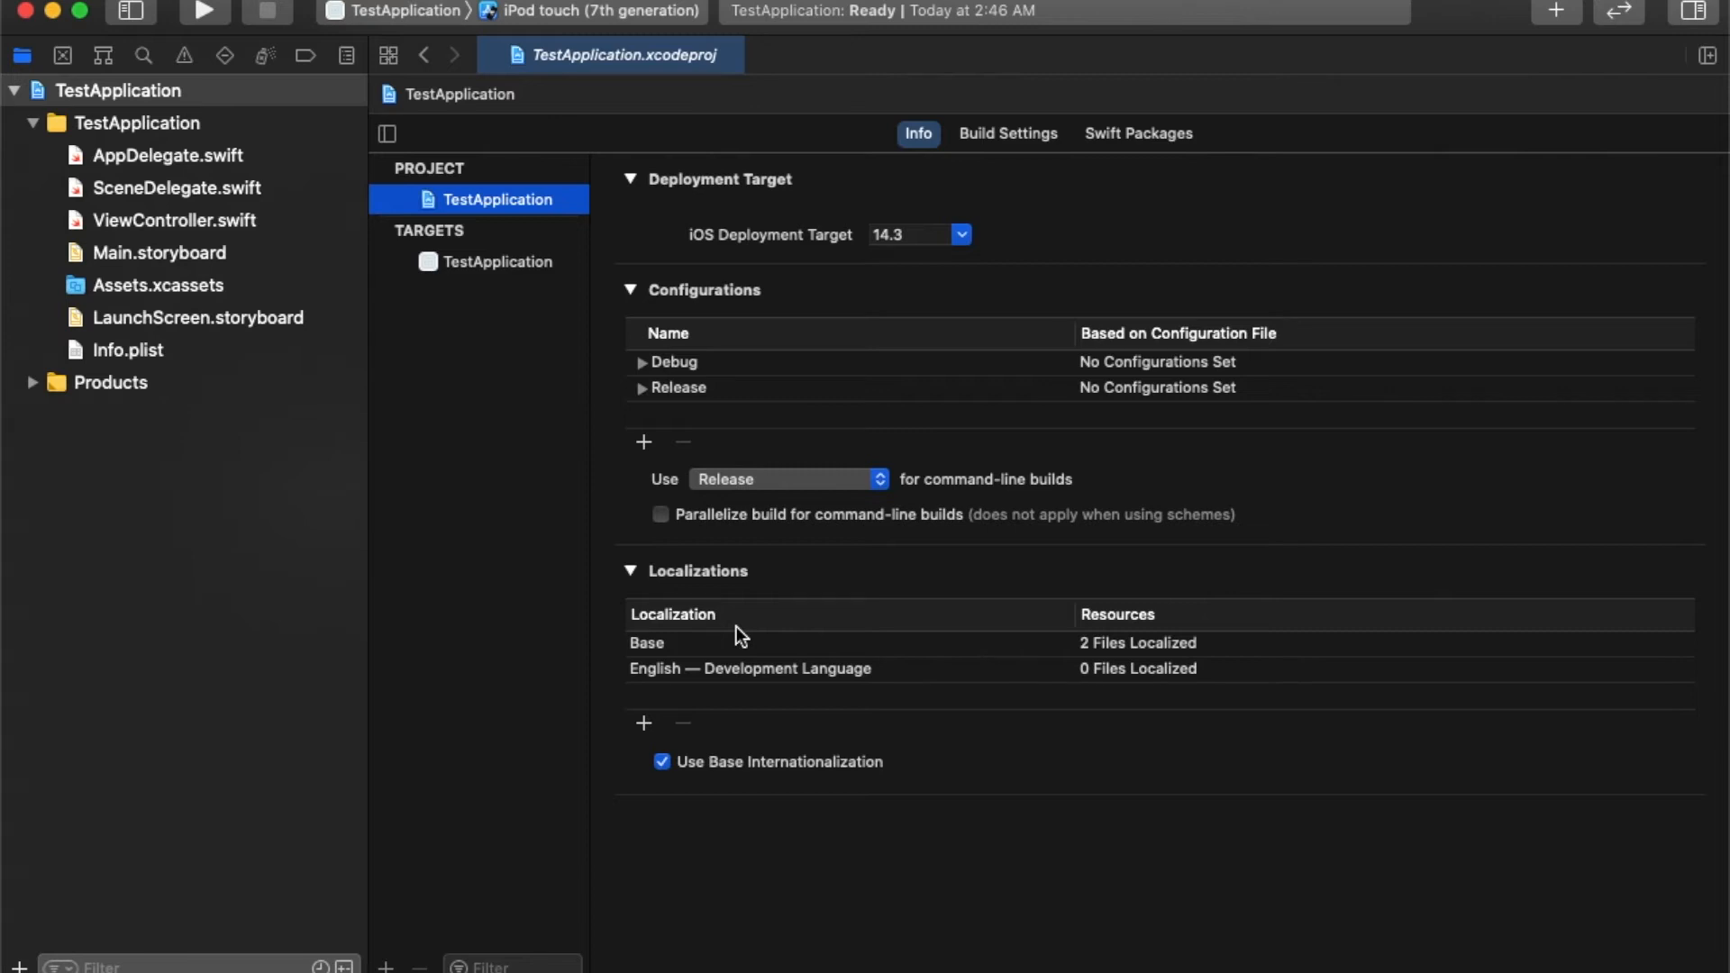
mouse_move(399, 15)
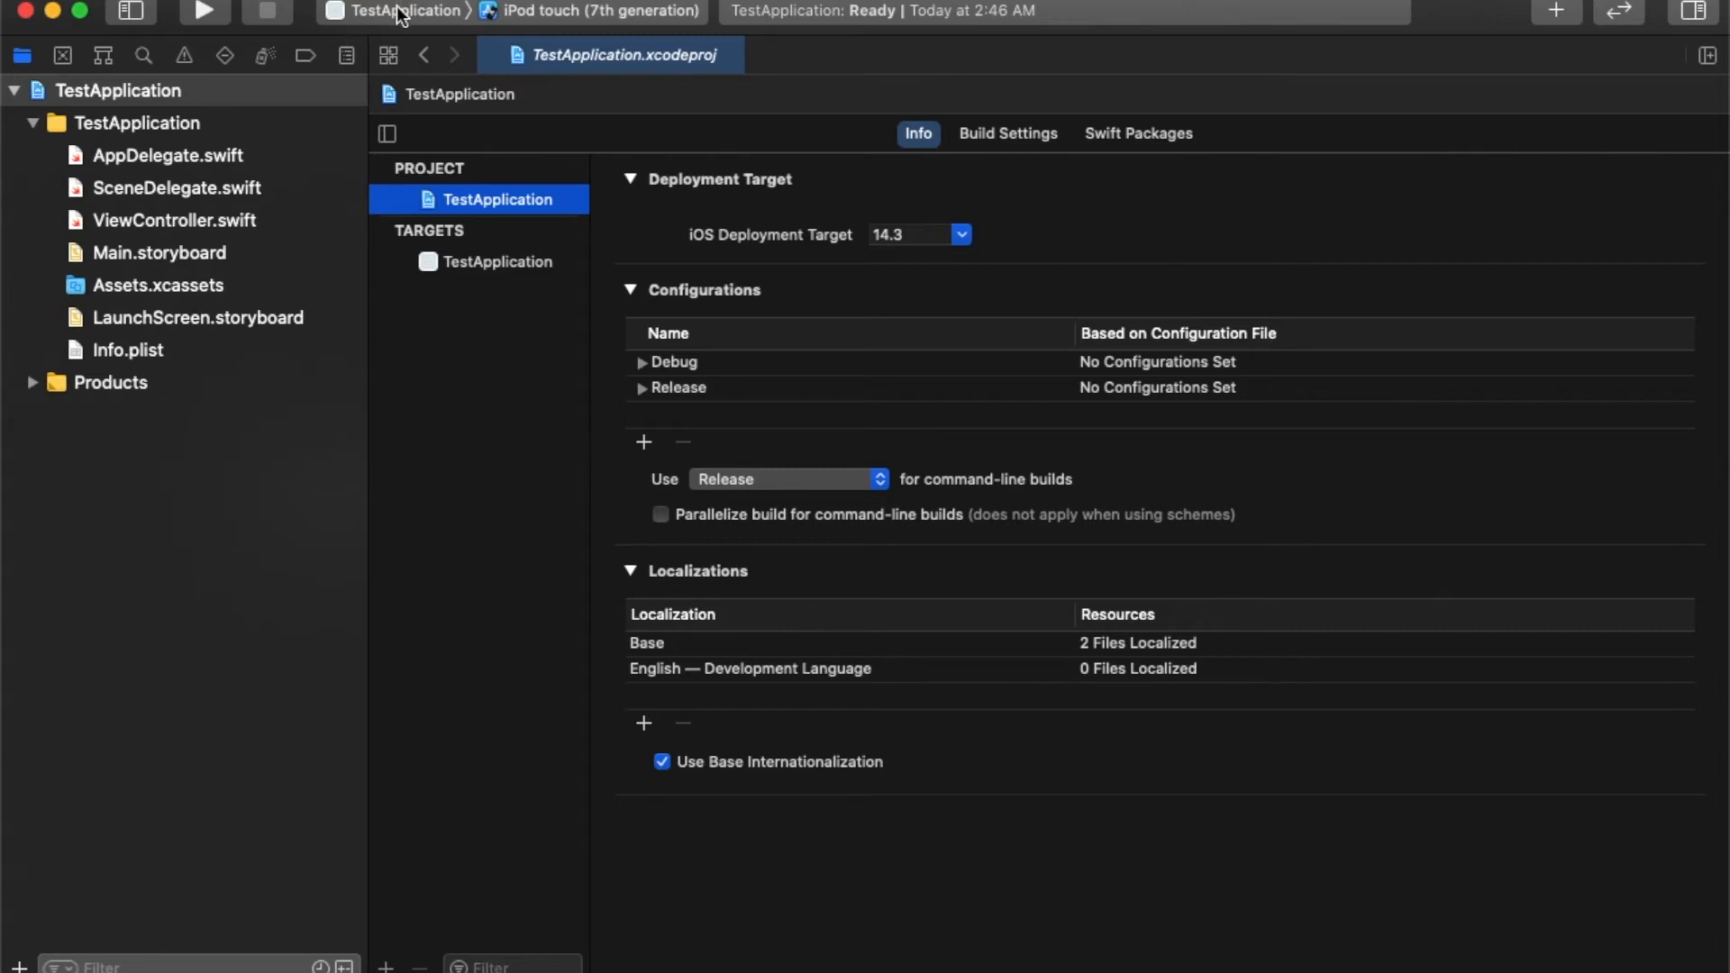
Set the TestApplication scheme's Archive build configuration to Debug, view Profile, and close.
left_click(408, 10)
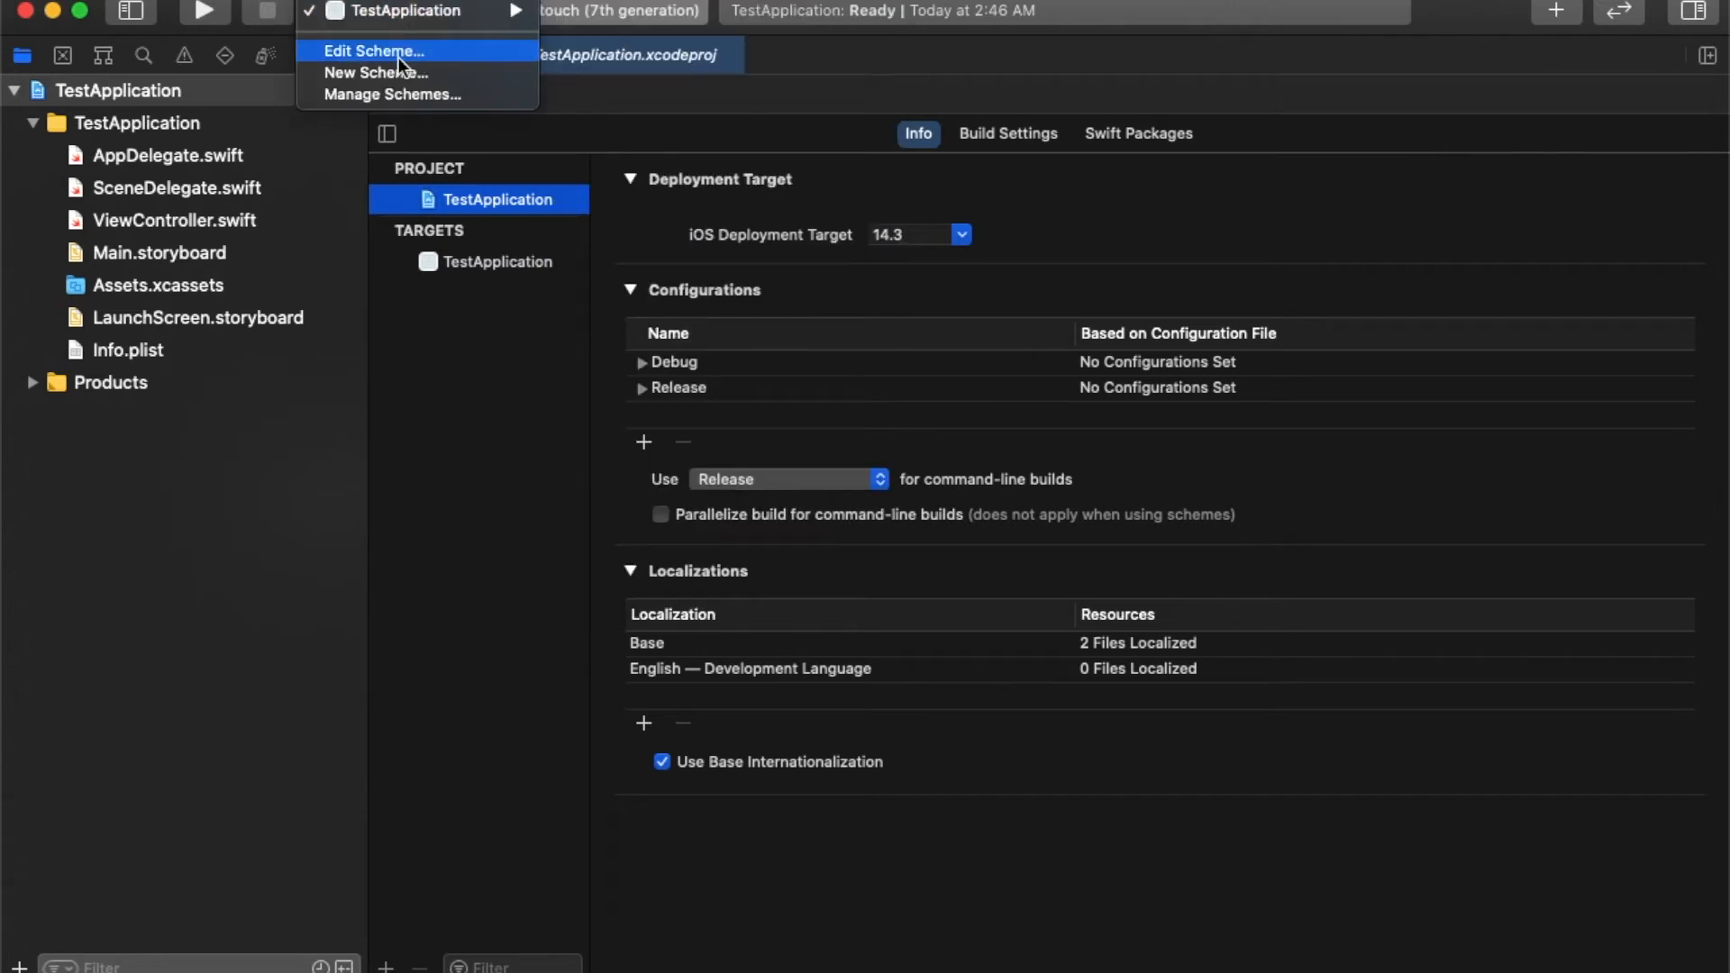
left_click(373, 50)
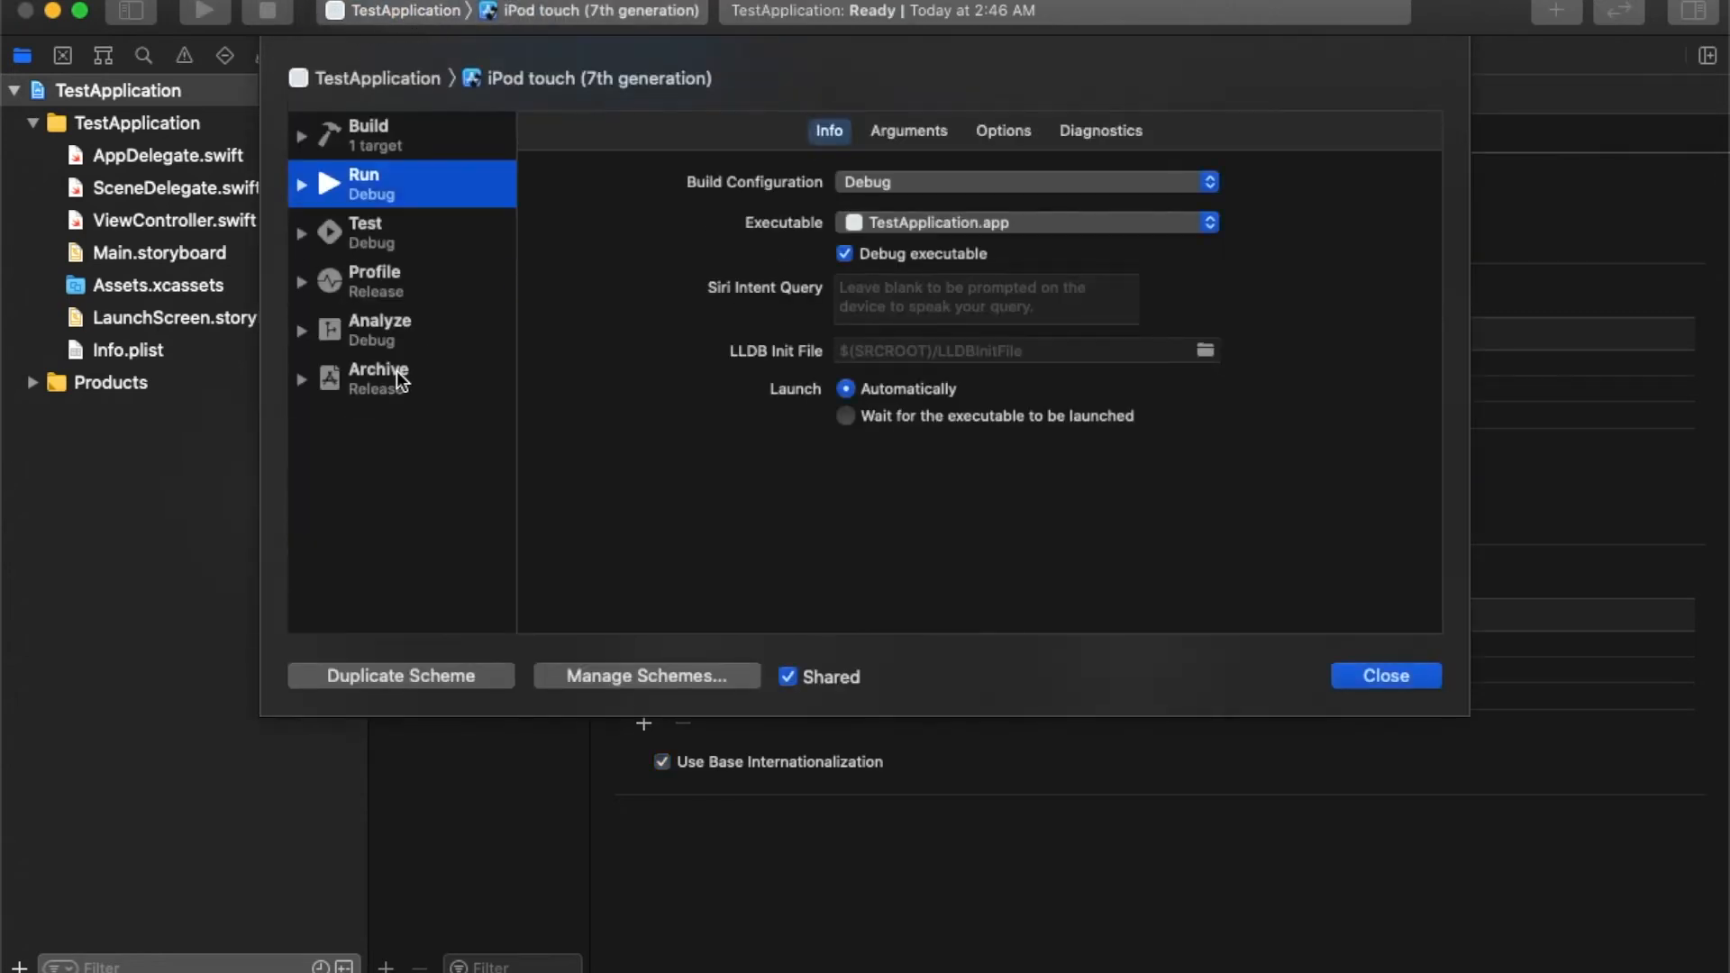
left_click(379, 378)
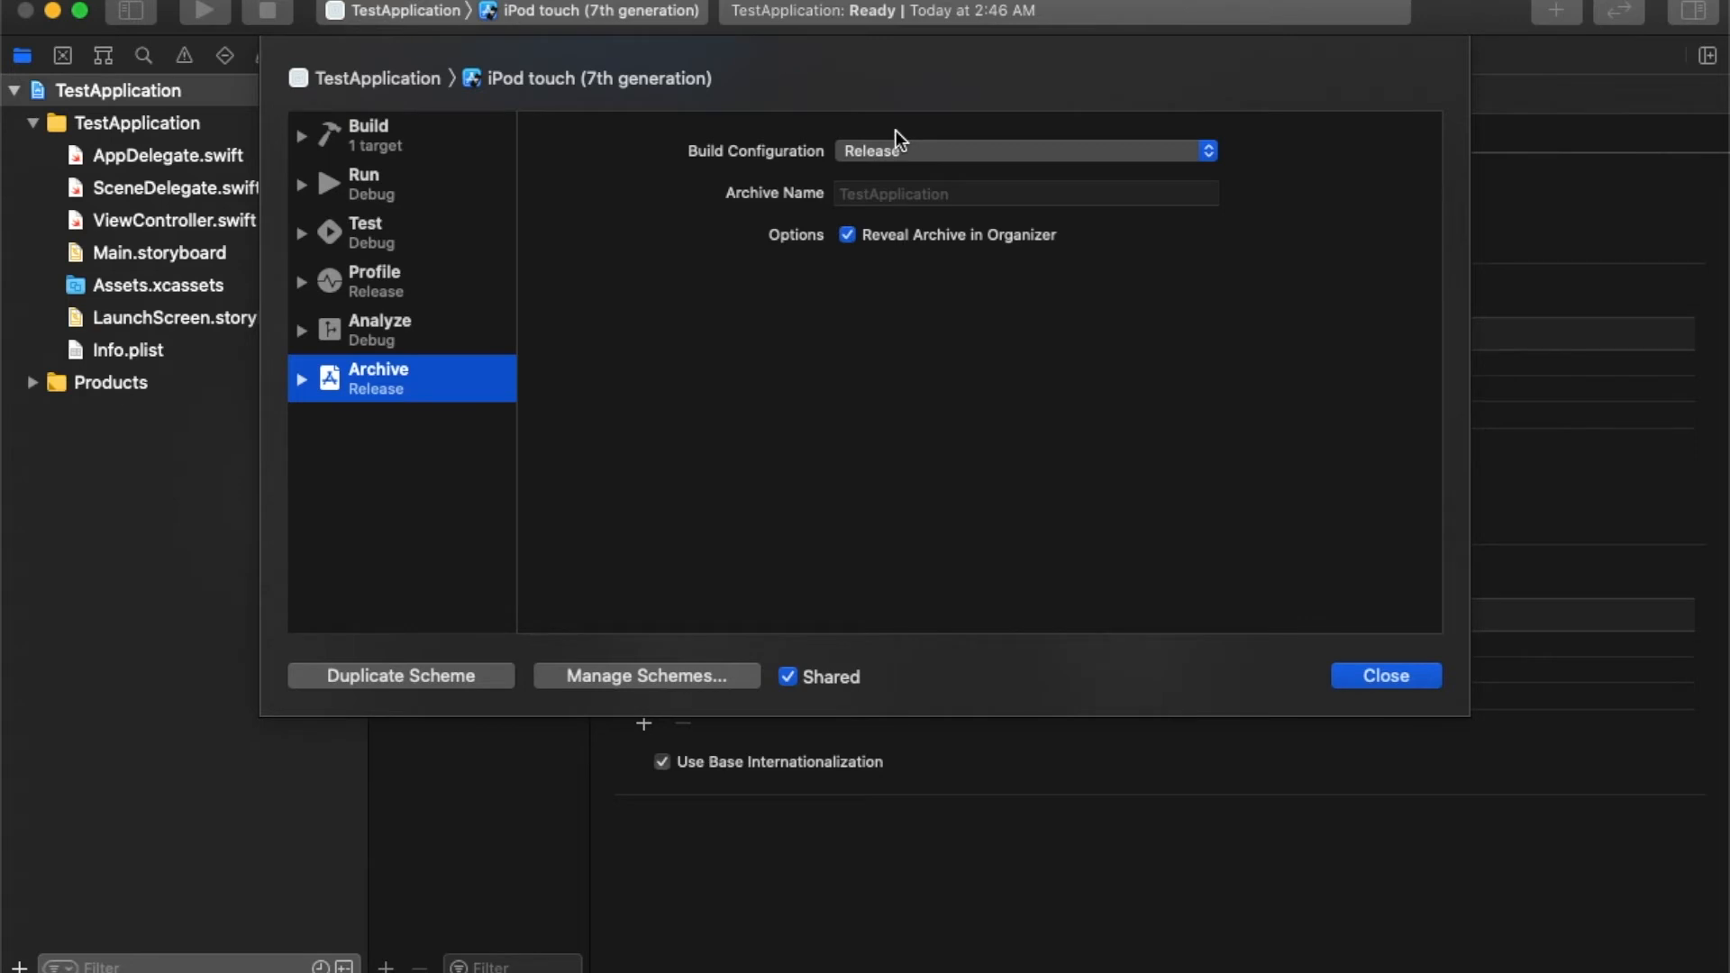
left_click(386, 280)
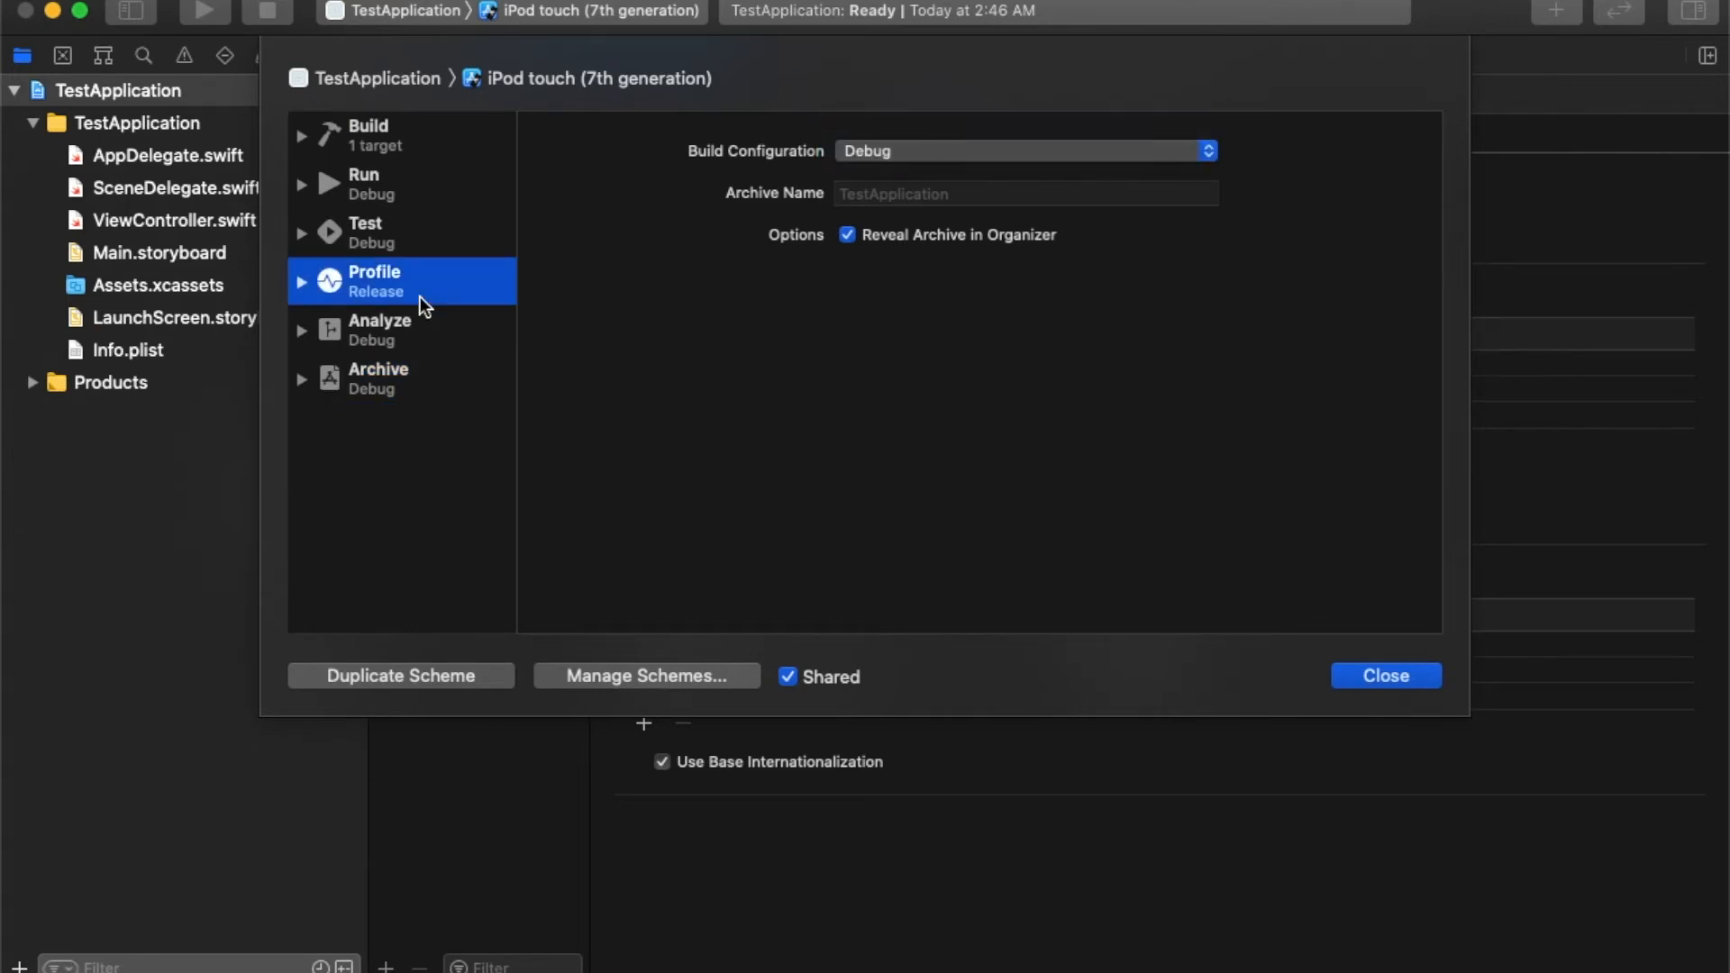
left_click(373, 280)
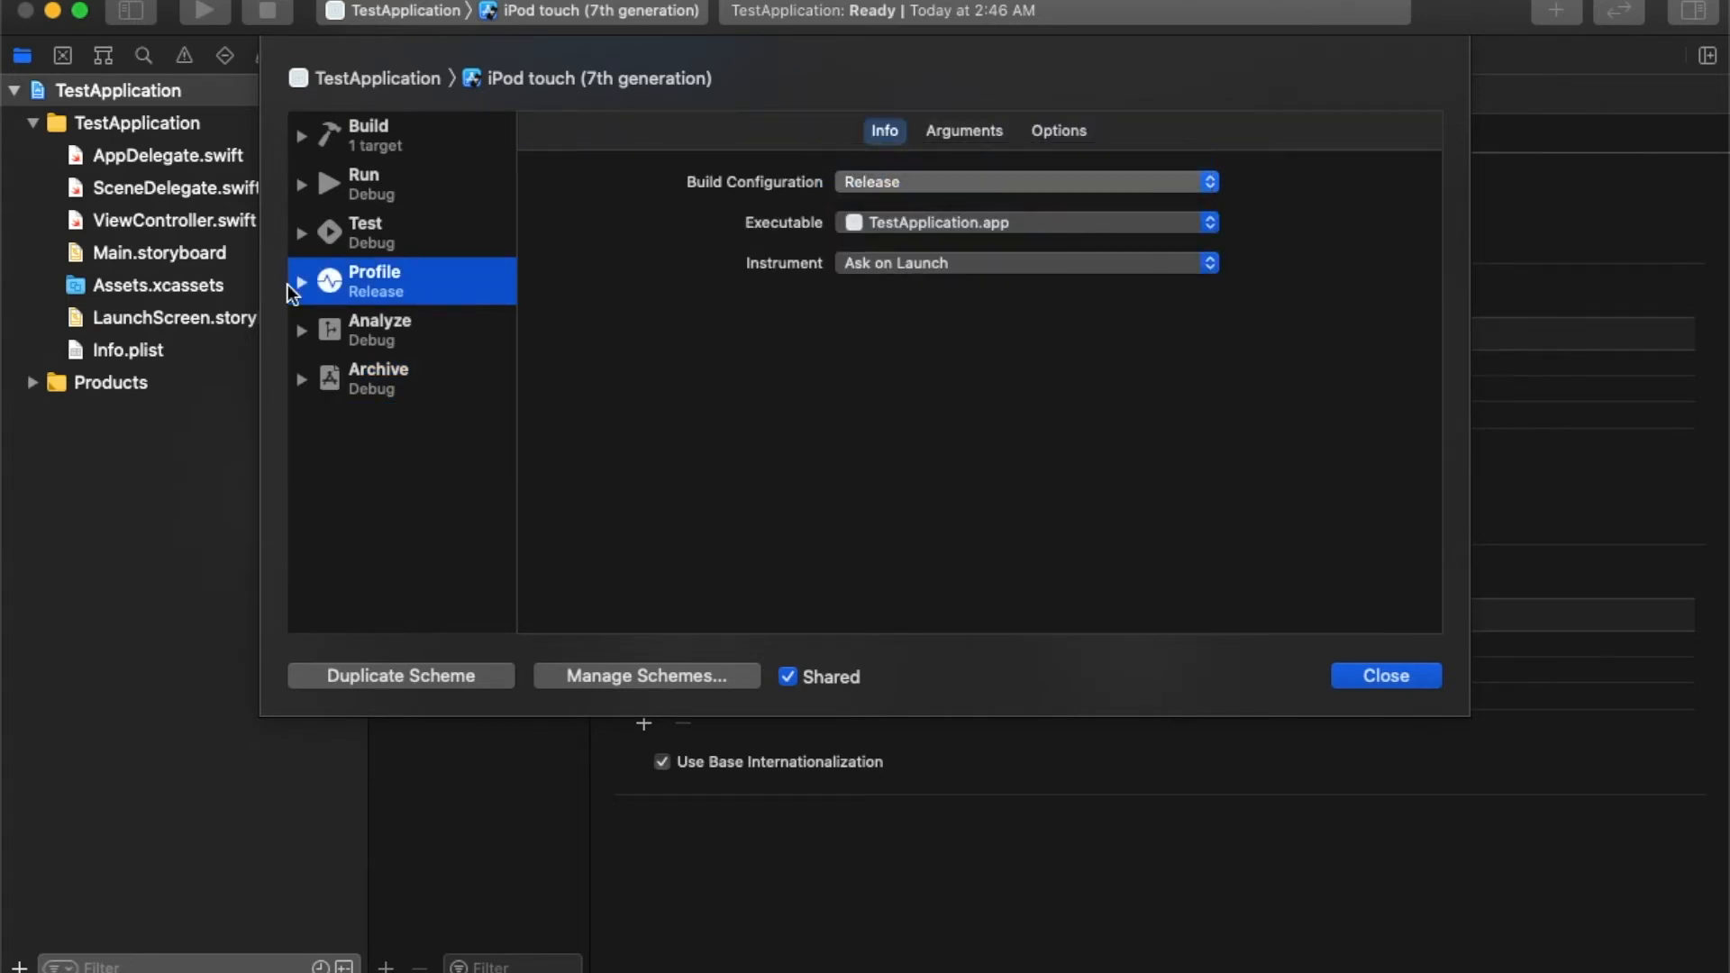
left_click(1384, 674)
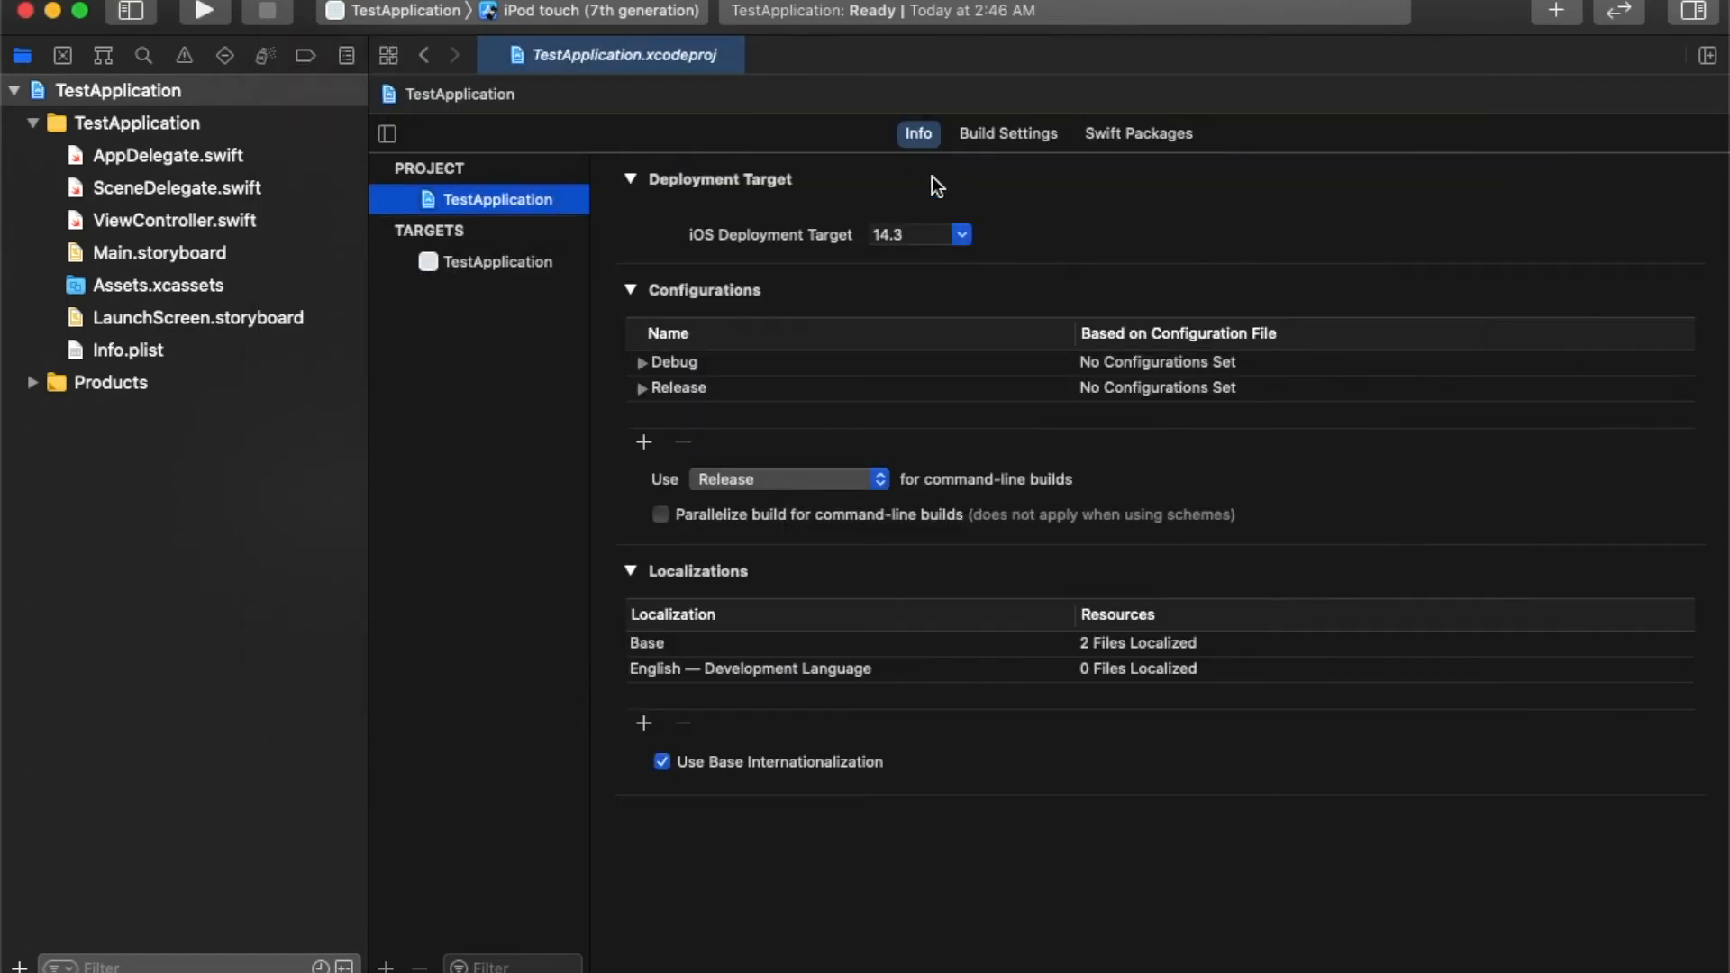
Switch the run destination to iPhone 8, then view and close the Simulators list.
left_click(408, 11)
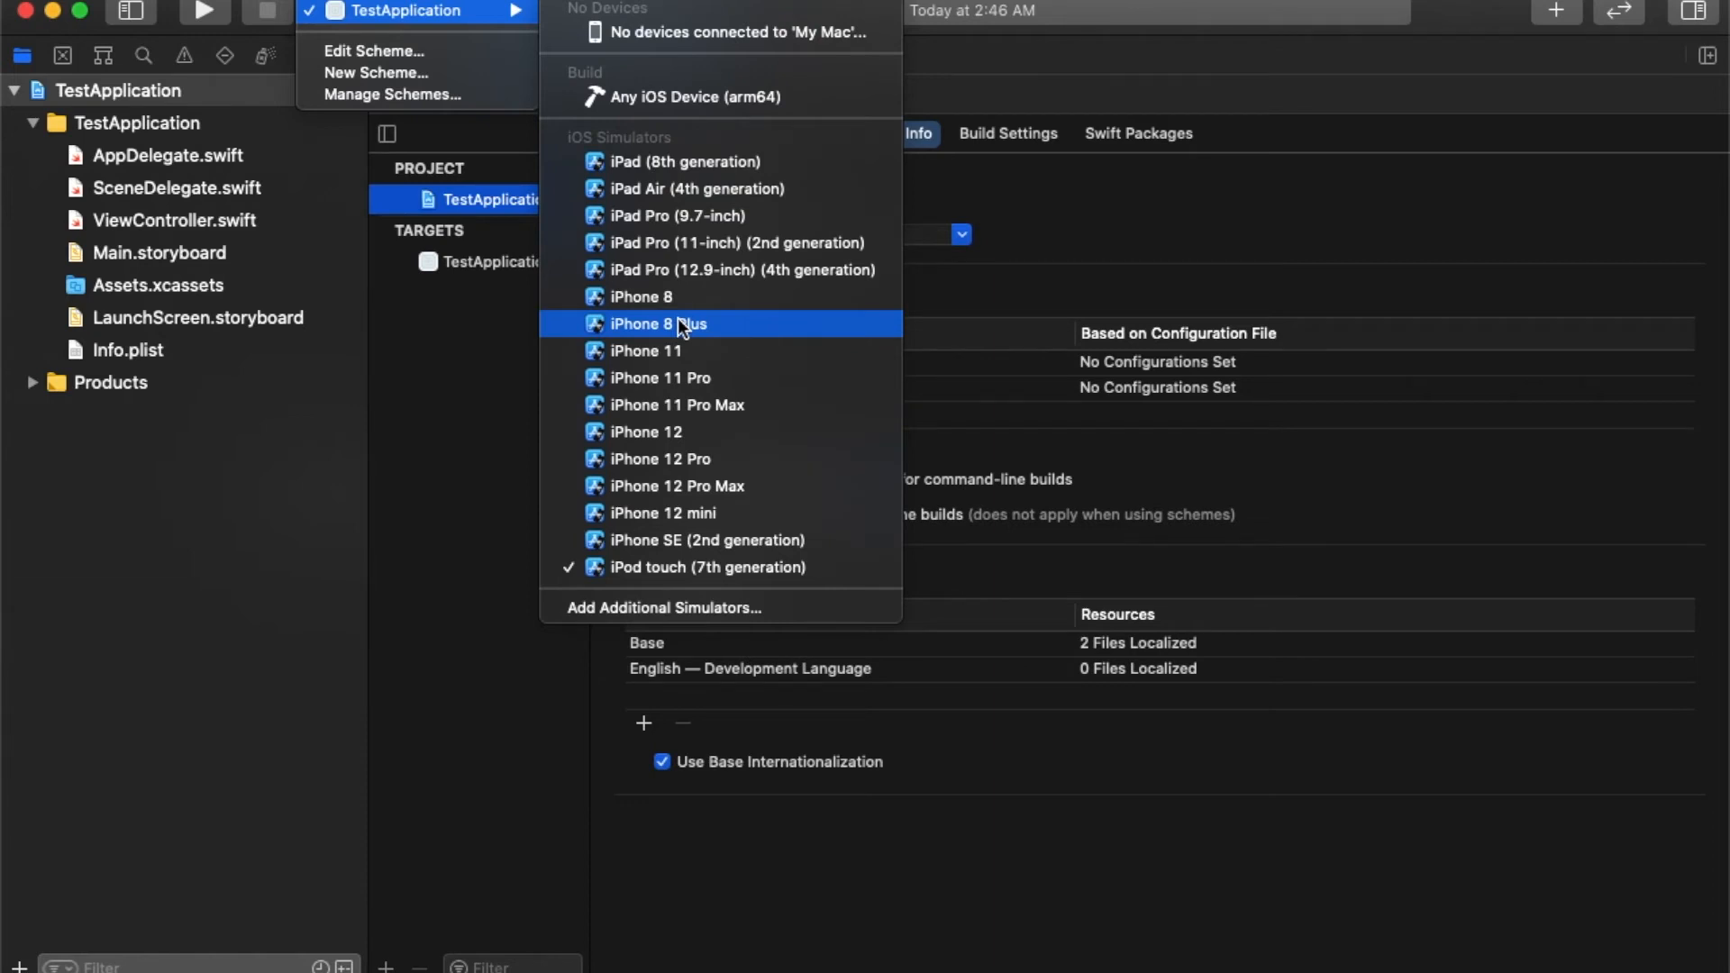
left_click(659, 323)
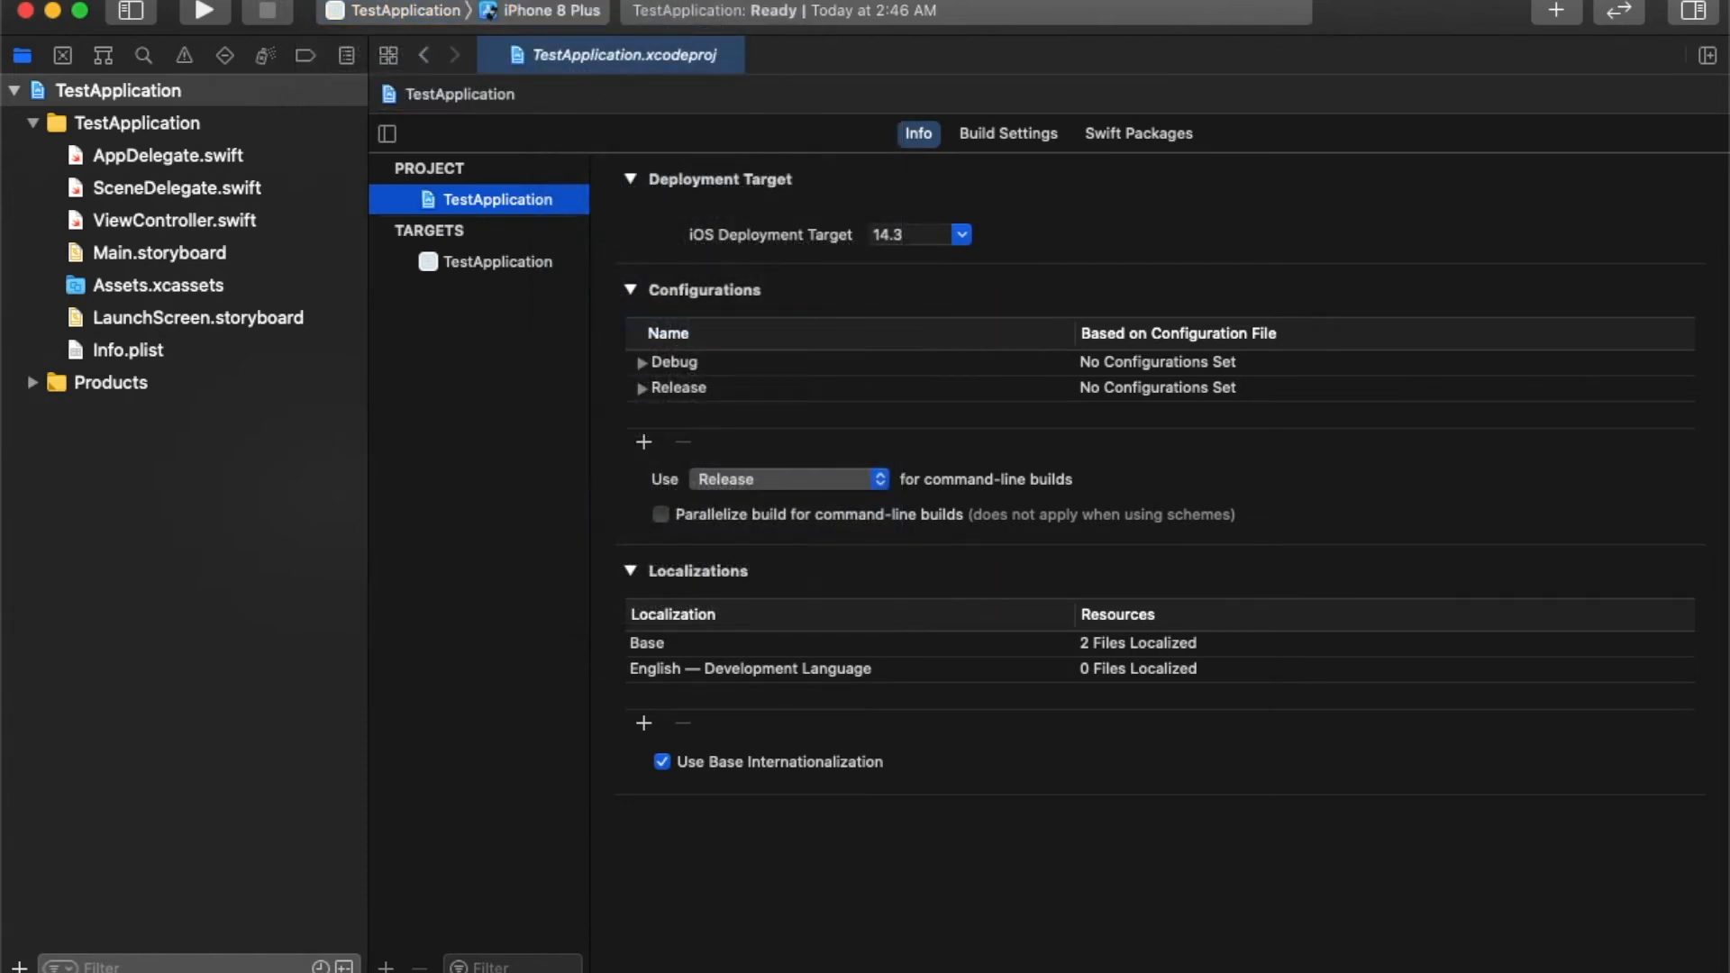
left_click(542, 11)
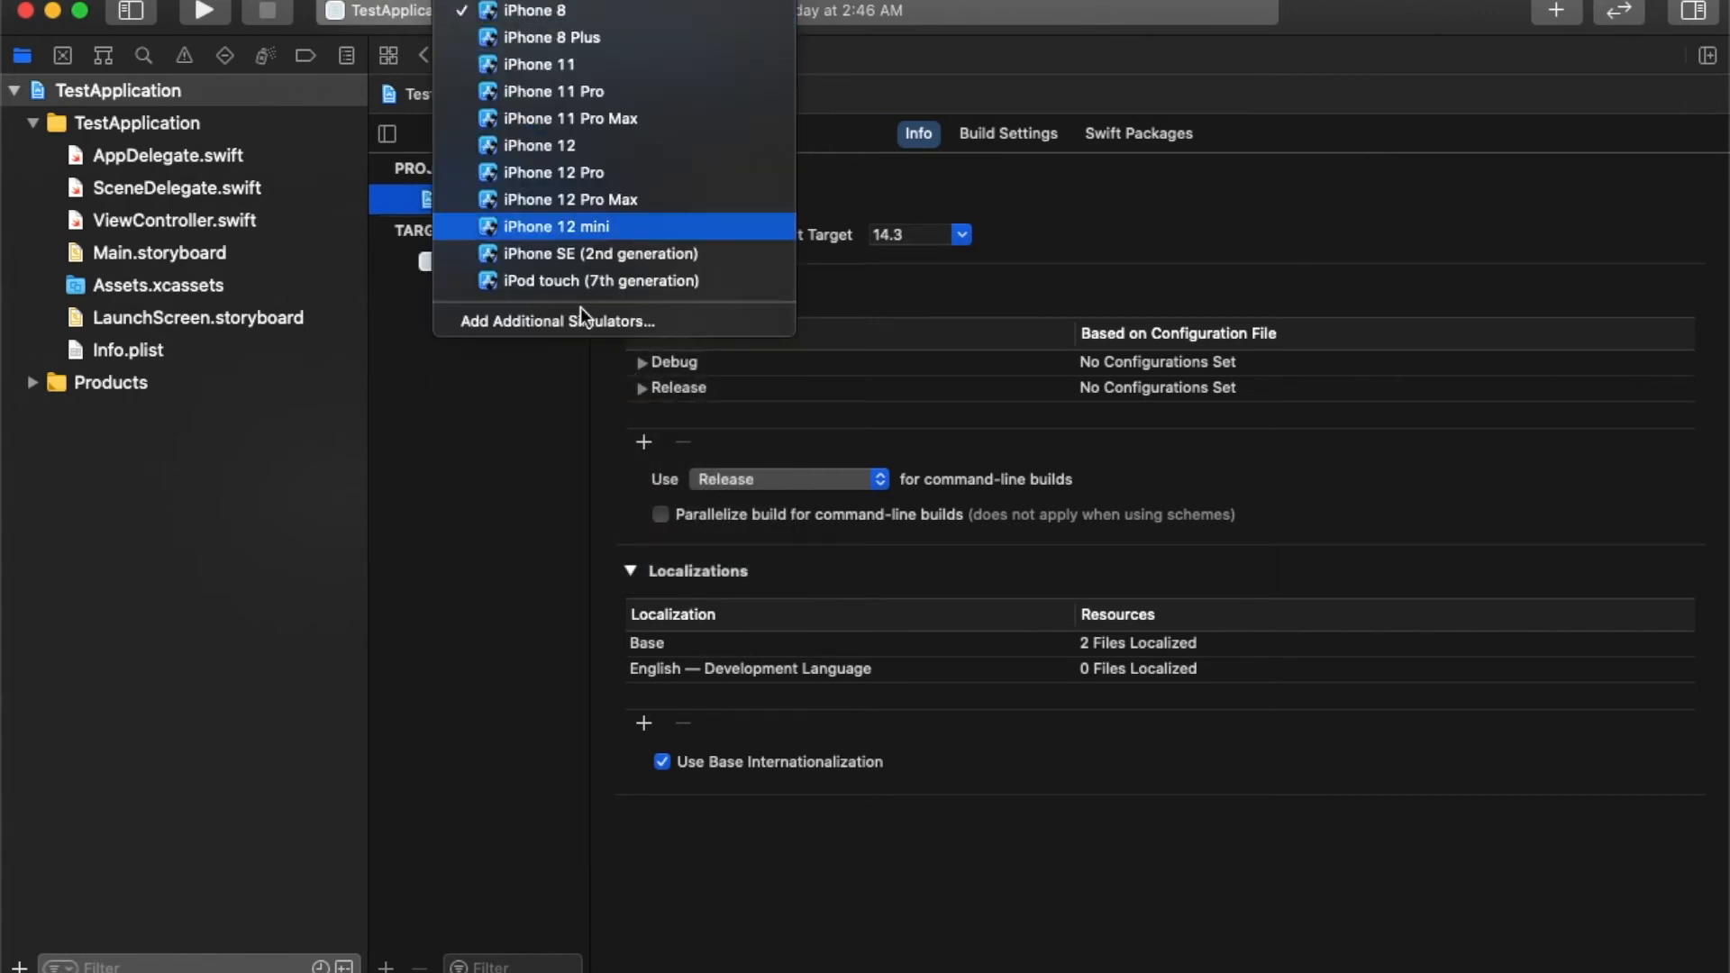
mouse_move(564, 321)
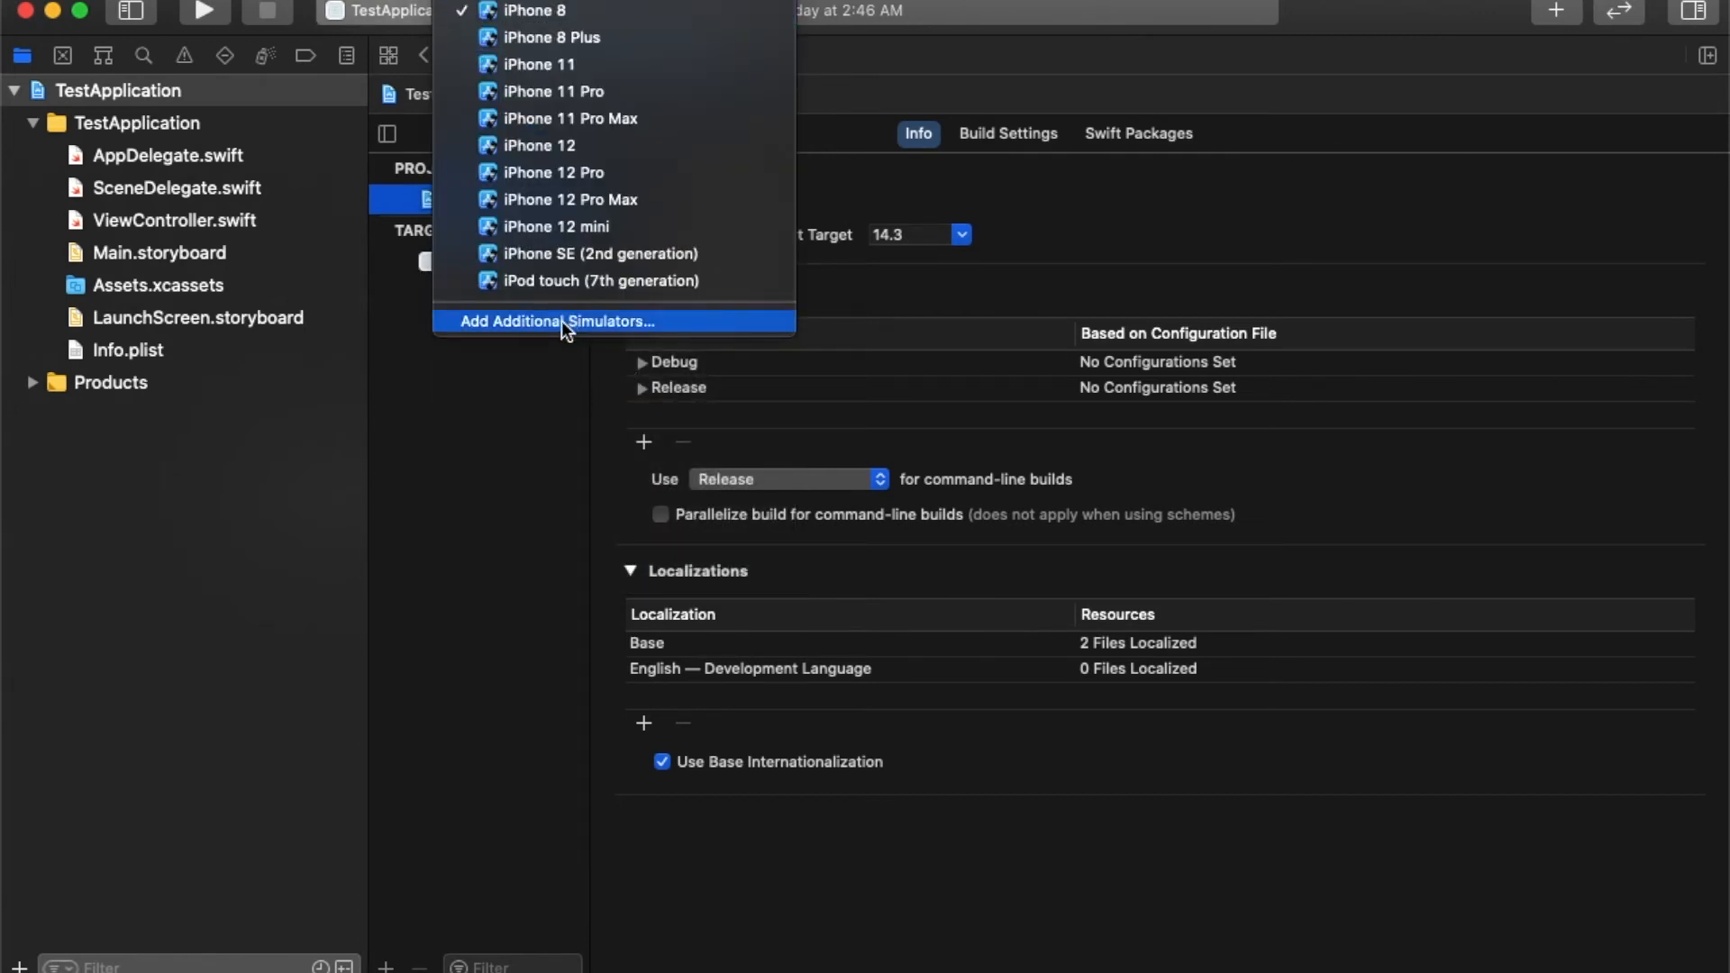
left_click(556, 321)
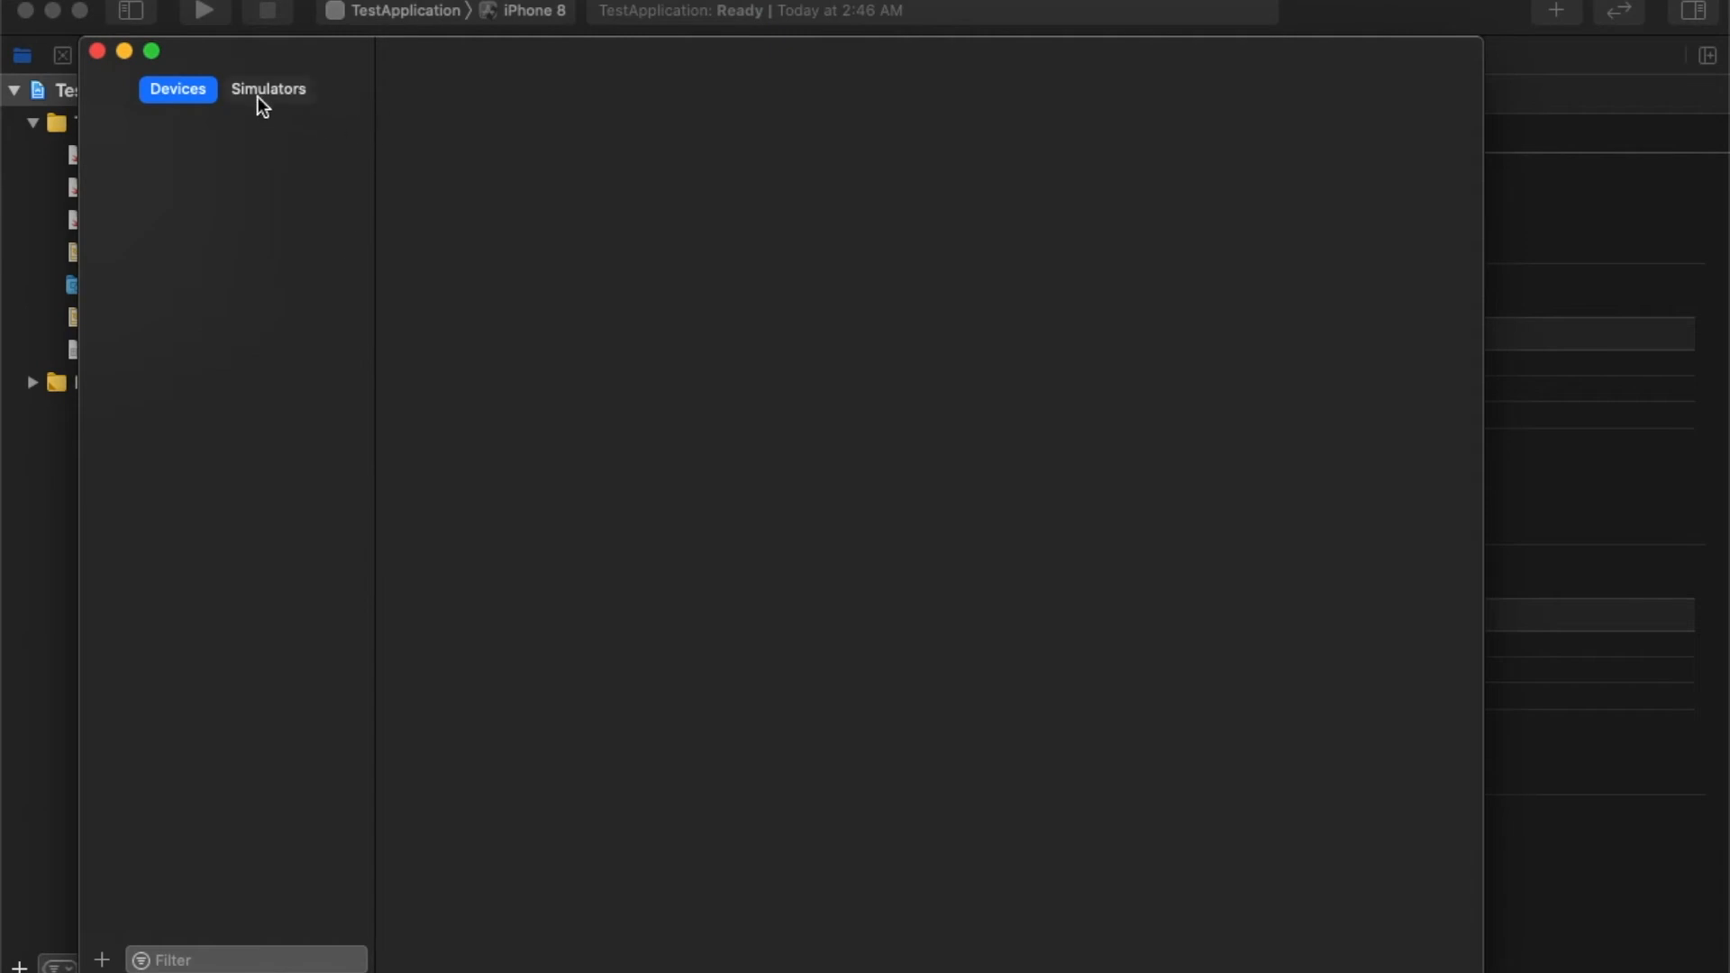
left_click(268, 89)
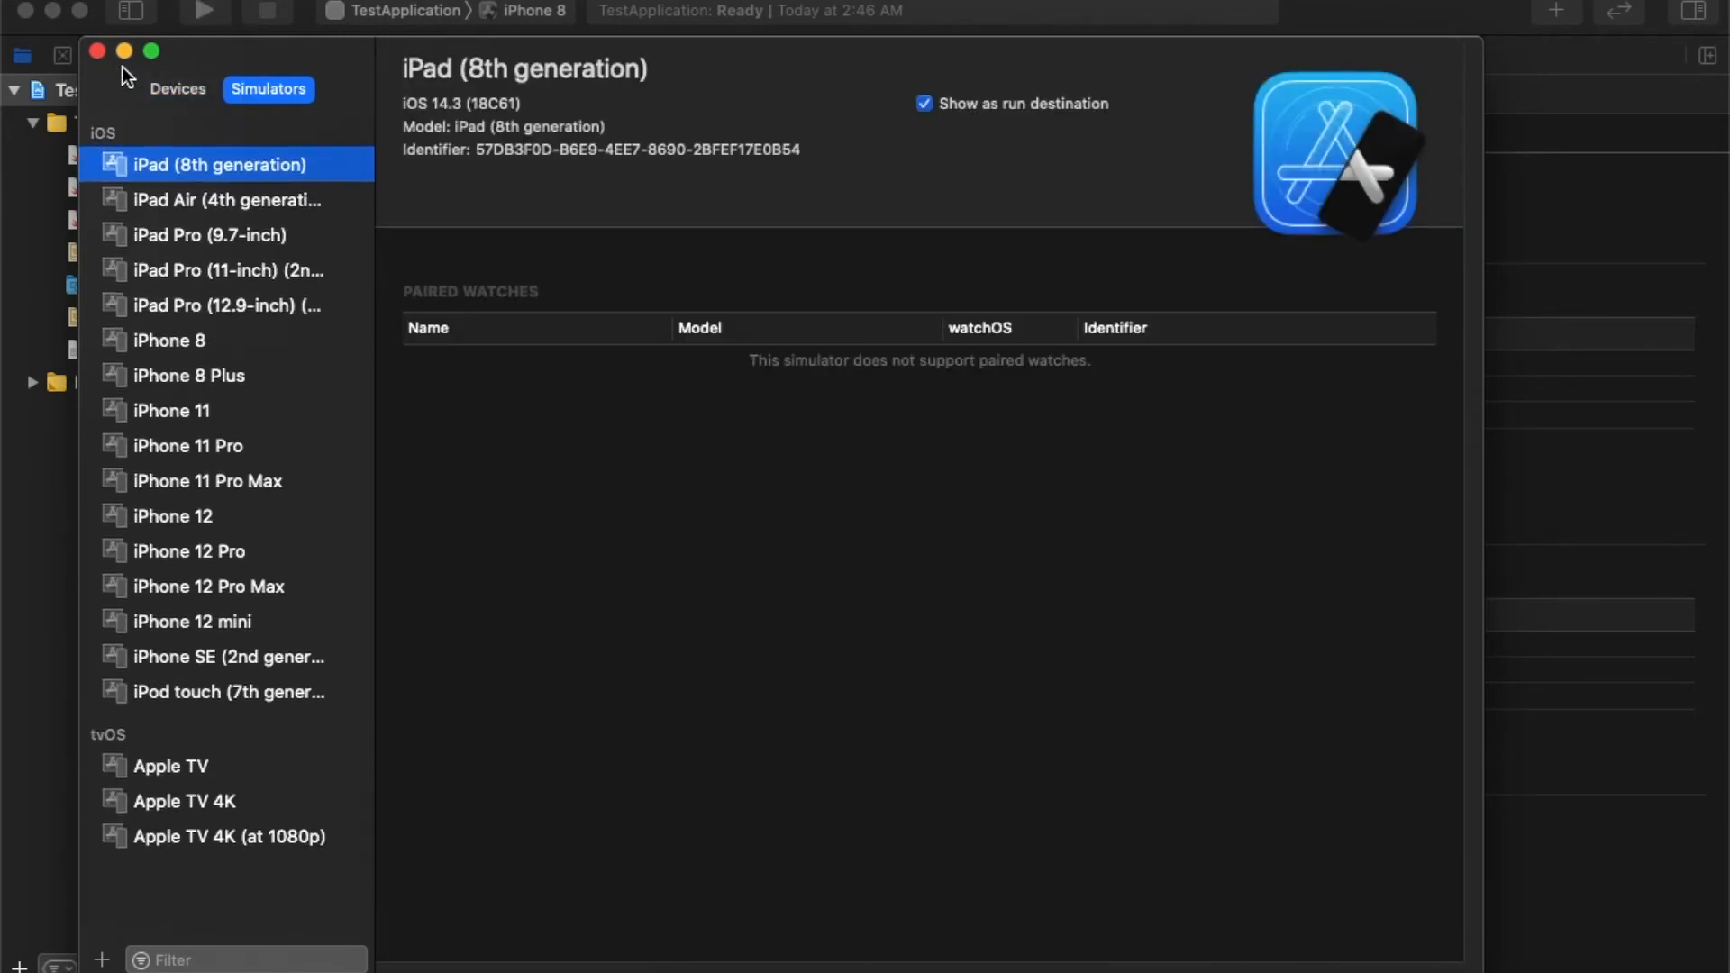
left_click(96, 51)
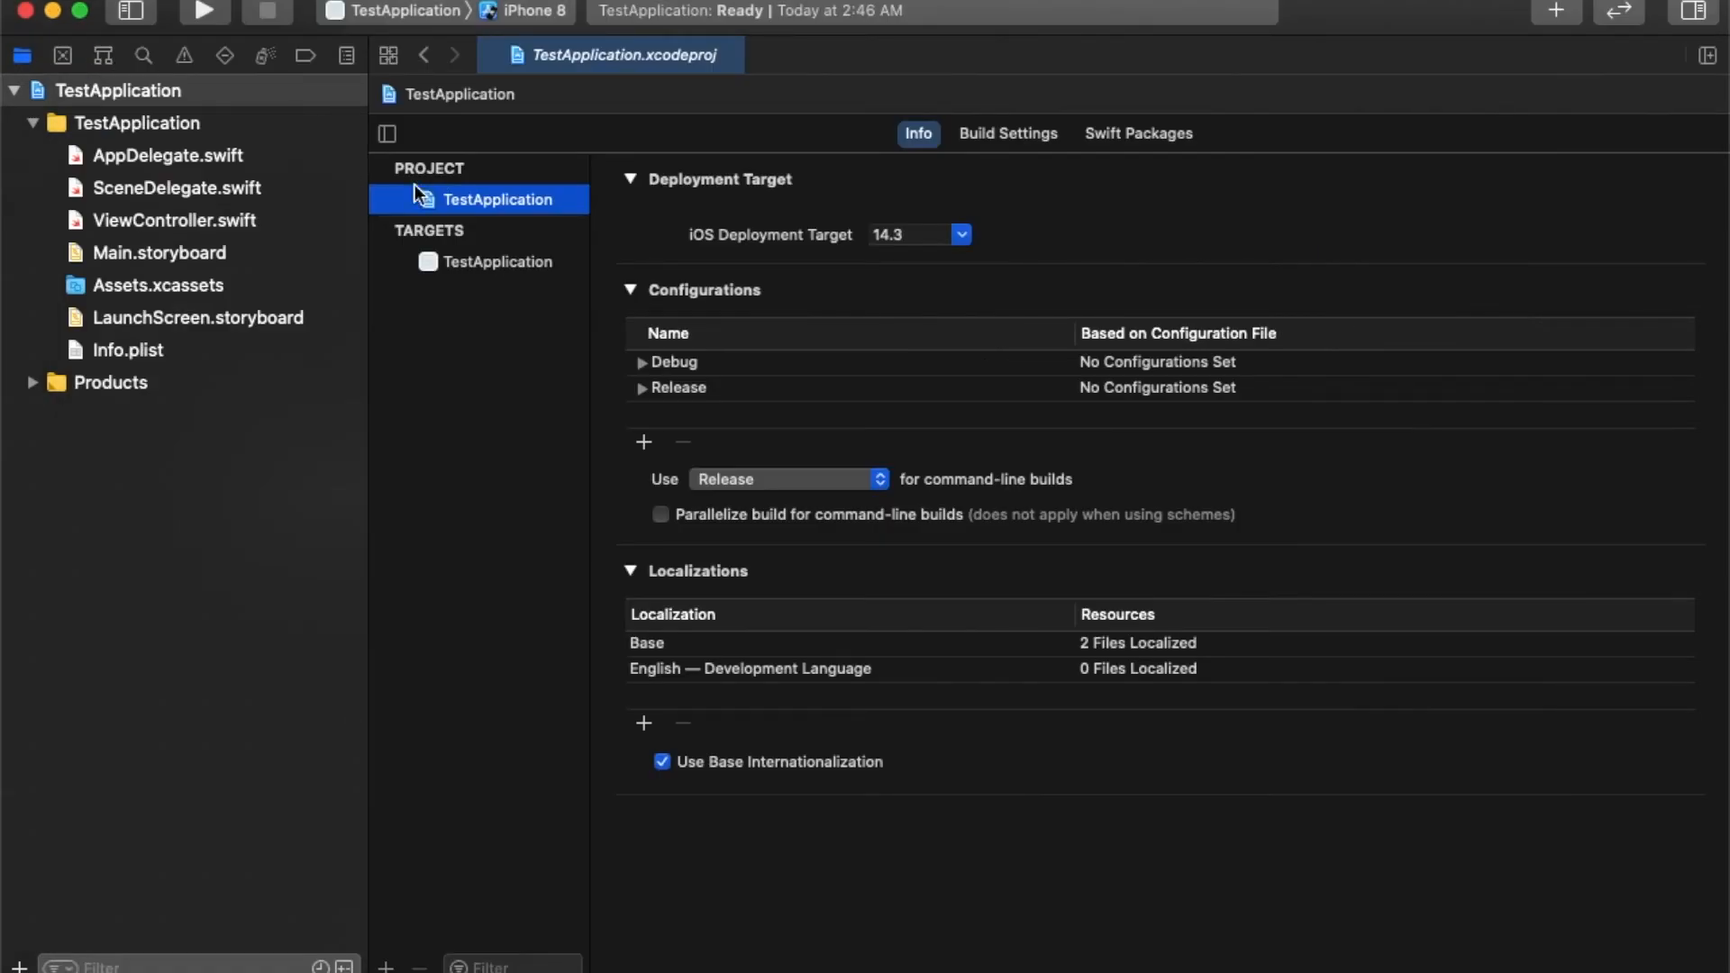
mouse_move(488, 271)
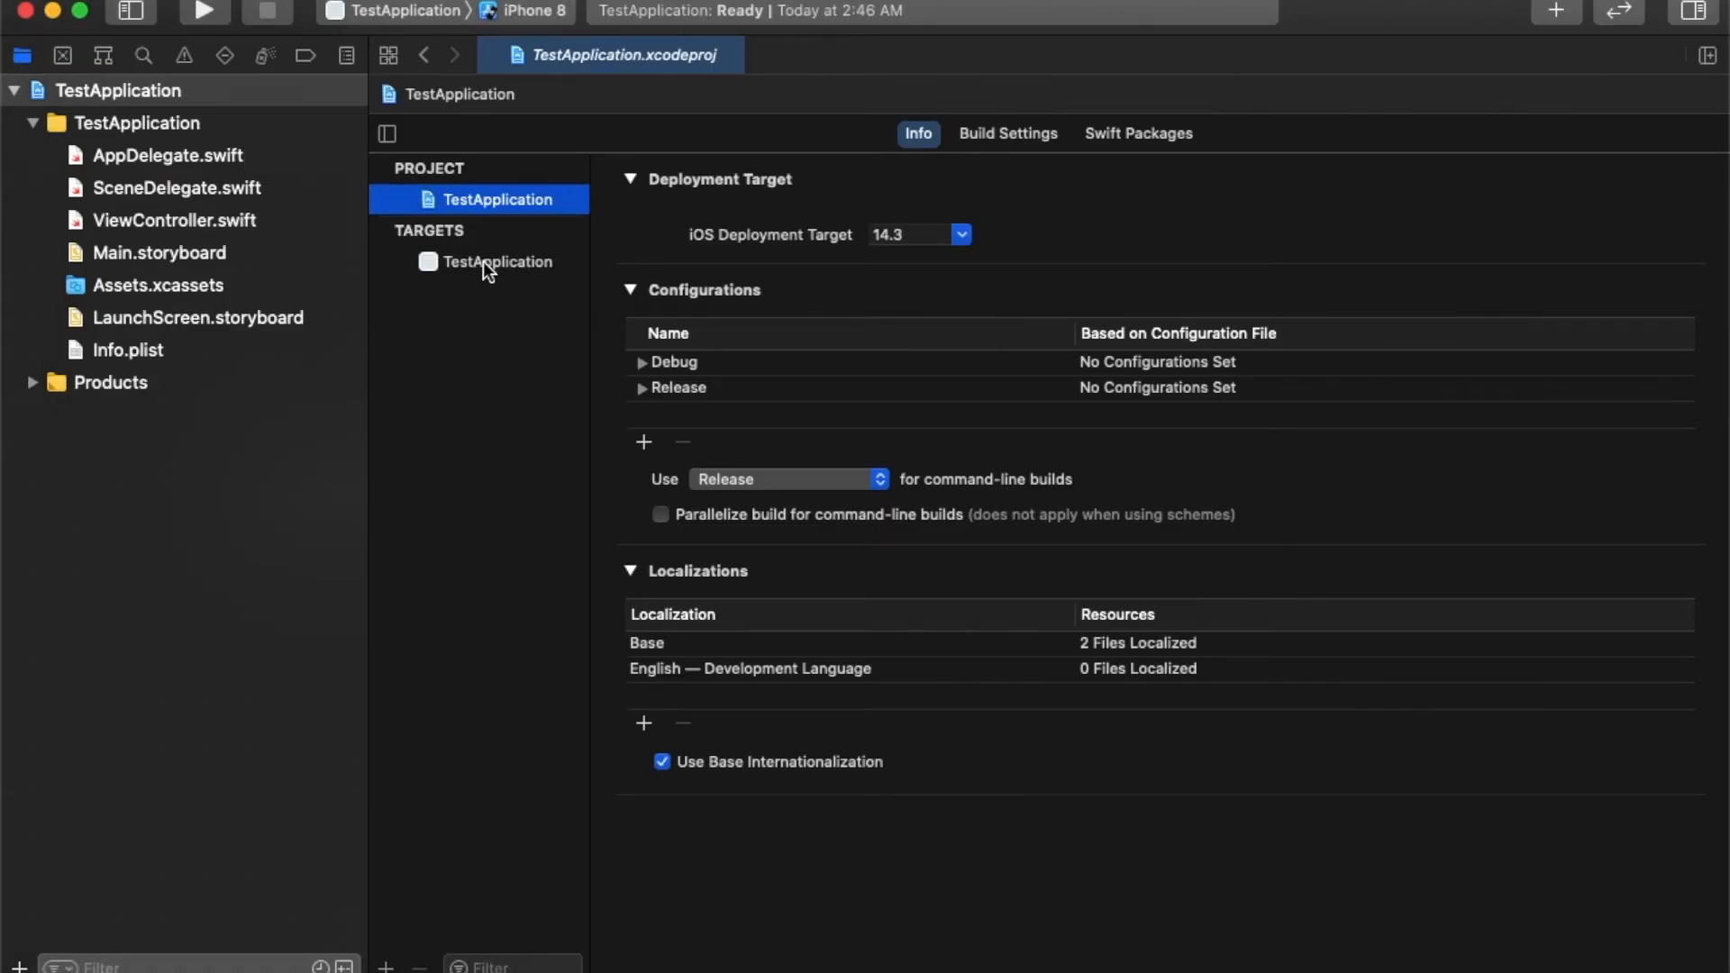
On the TestApplication General tab, uncheck Landscape Left and Right, keeping Main and AppIcon.
left_click(497, 261)
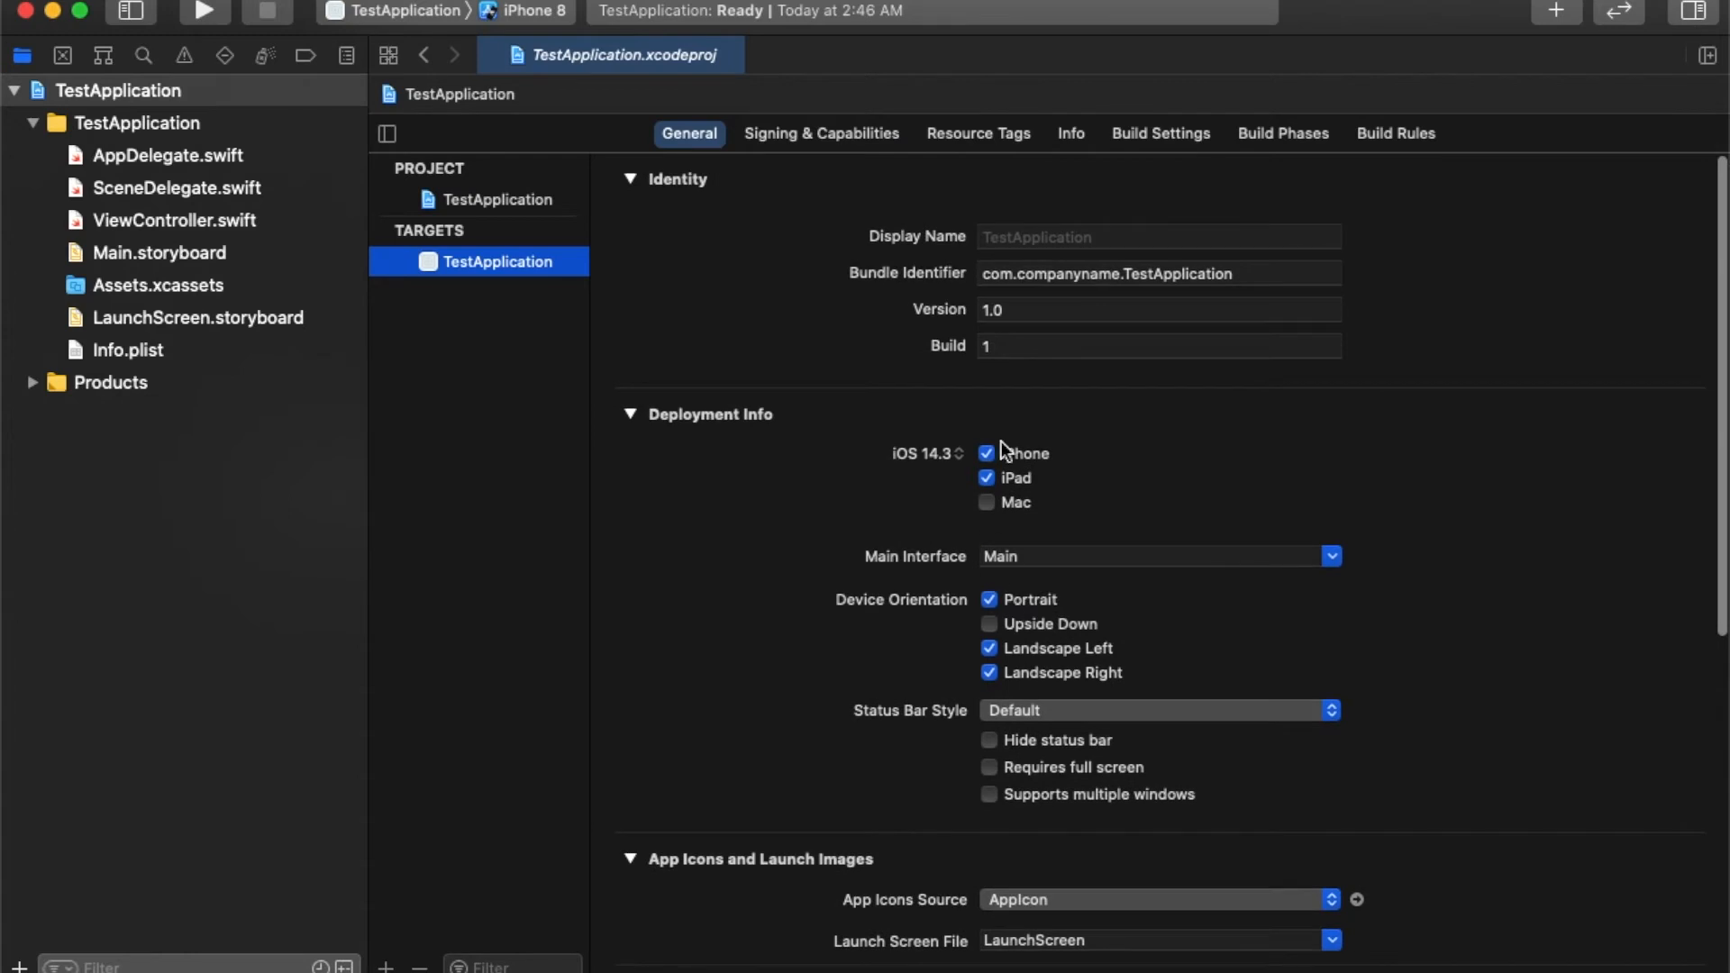
scroll("down", 3)
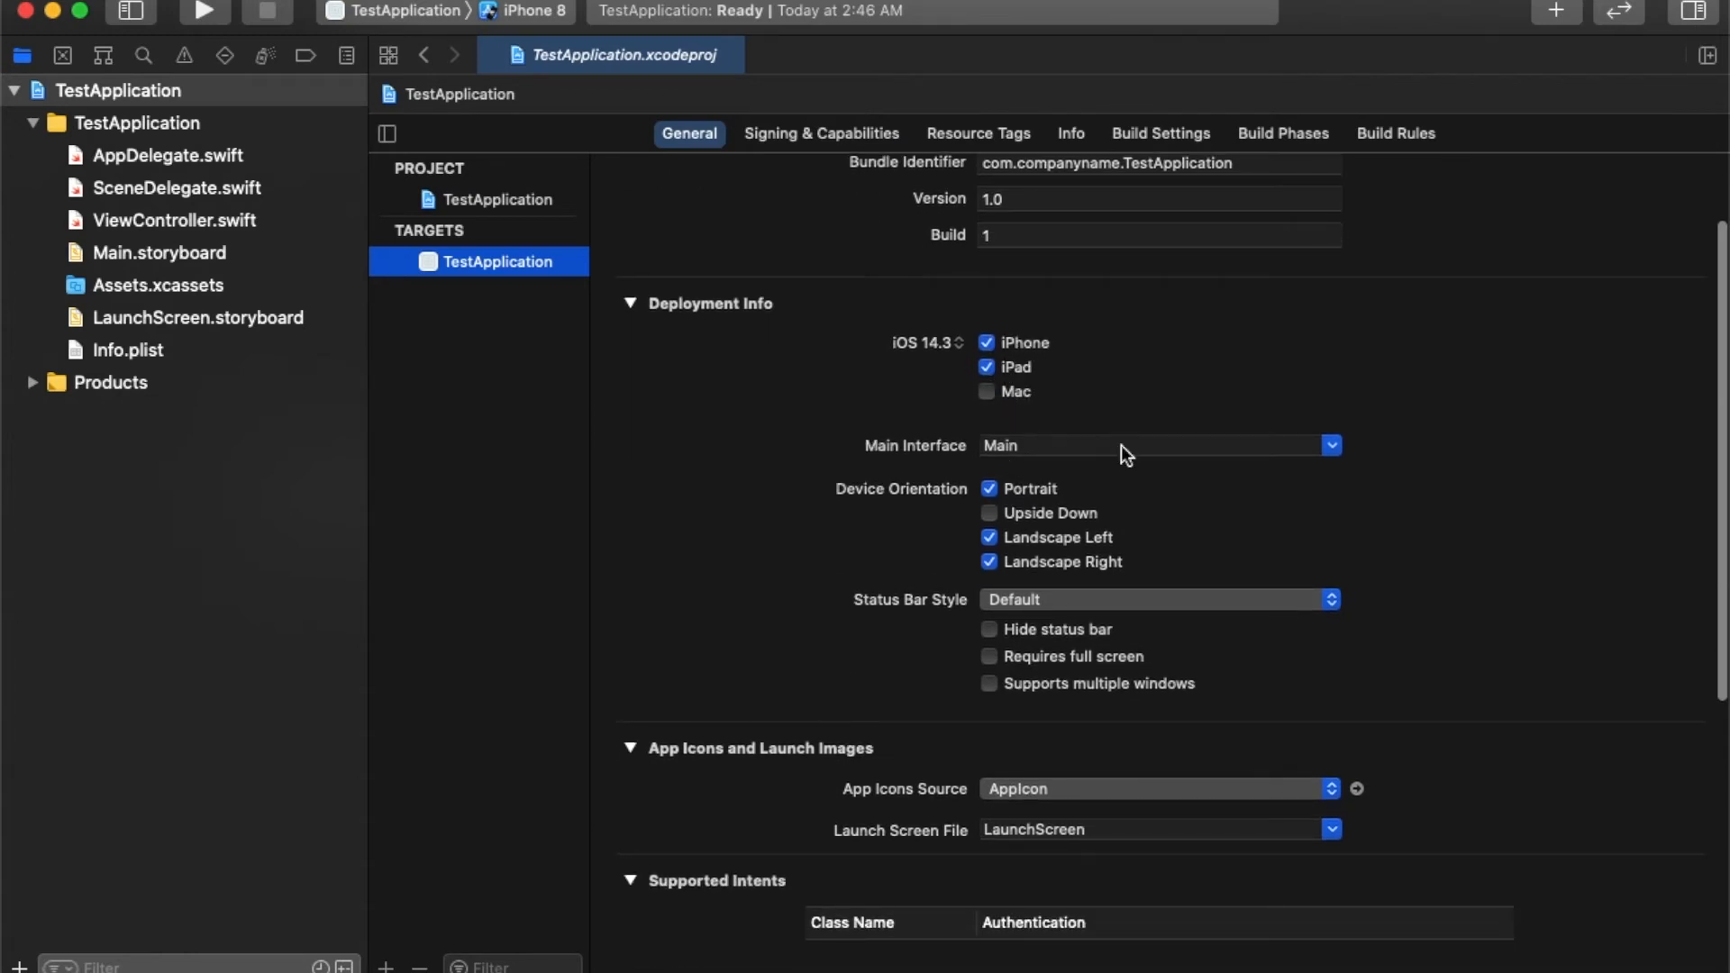
scroll("down", 3)
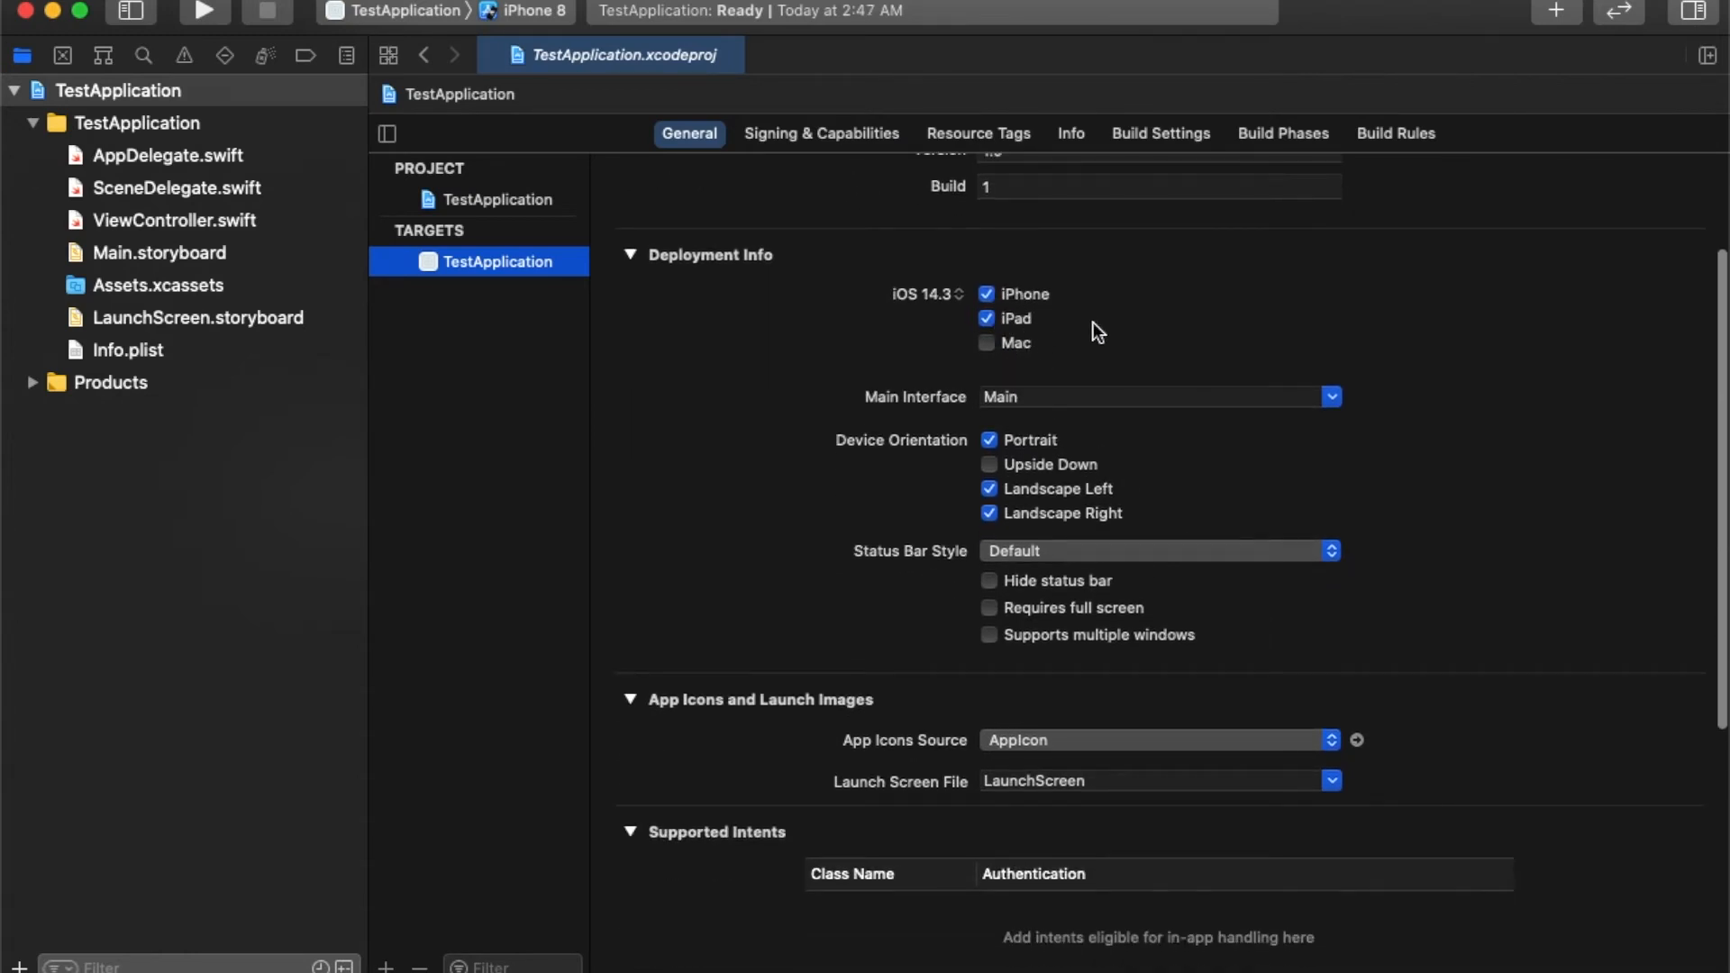
mouse_move(1078, 344)
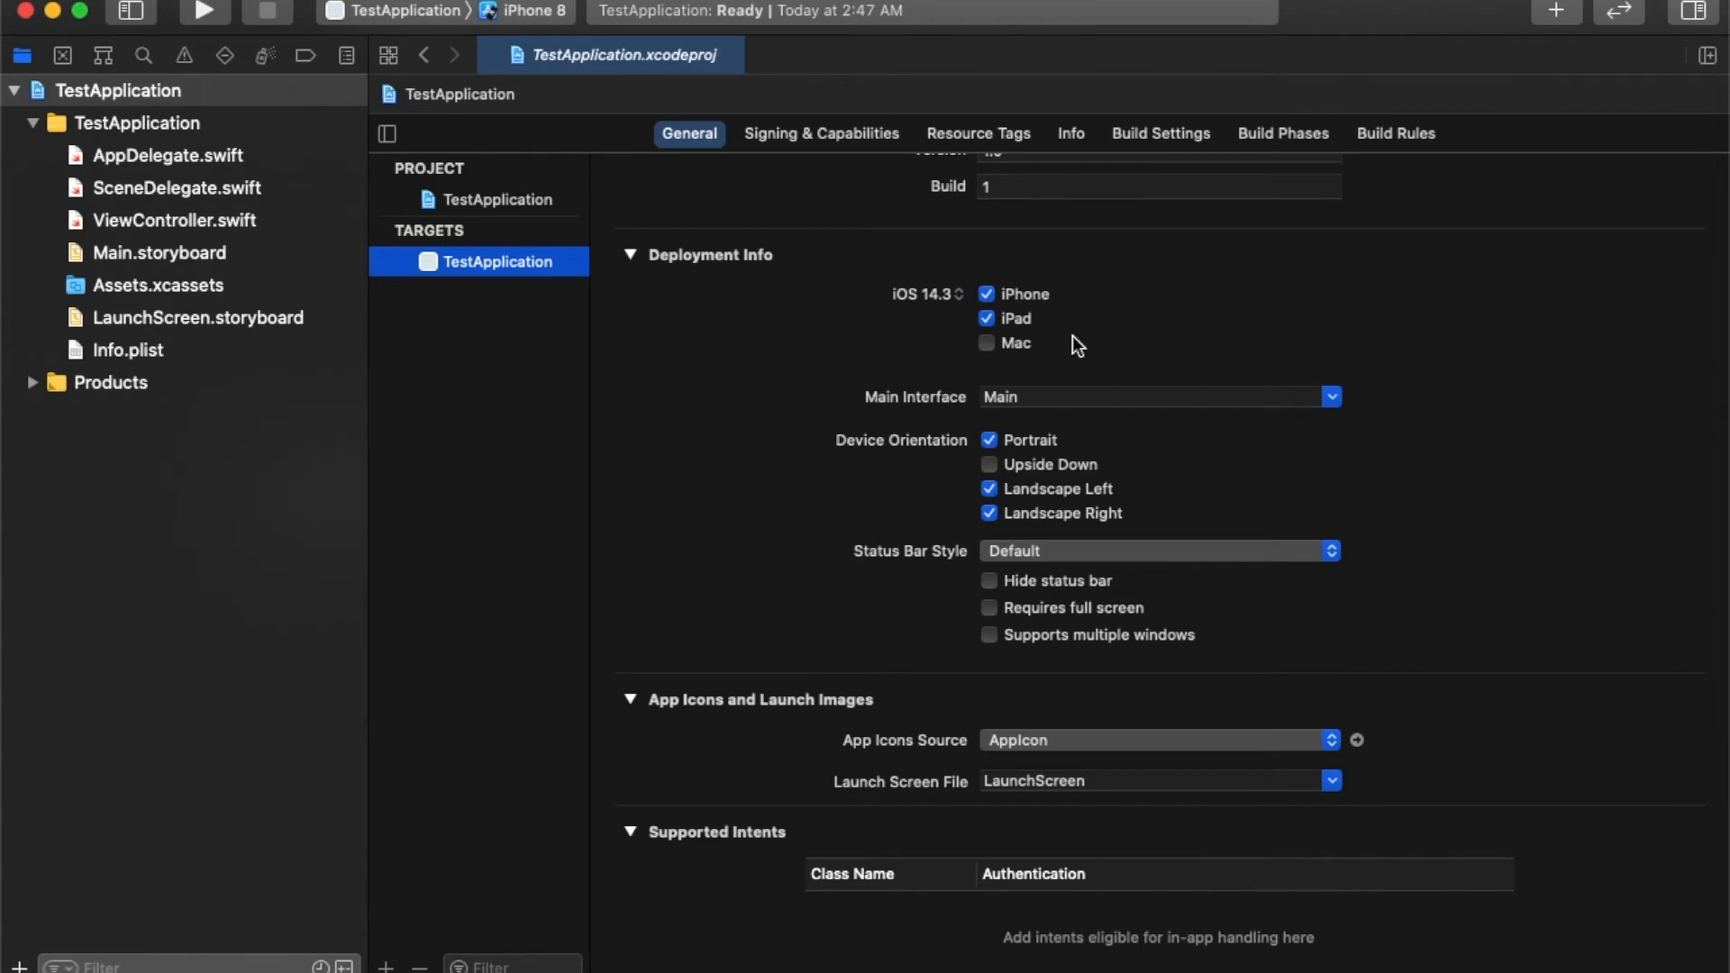
mouse_move(963, 377)
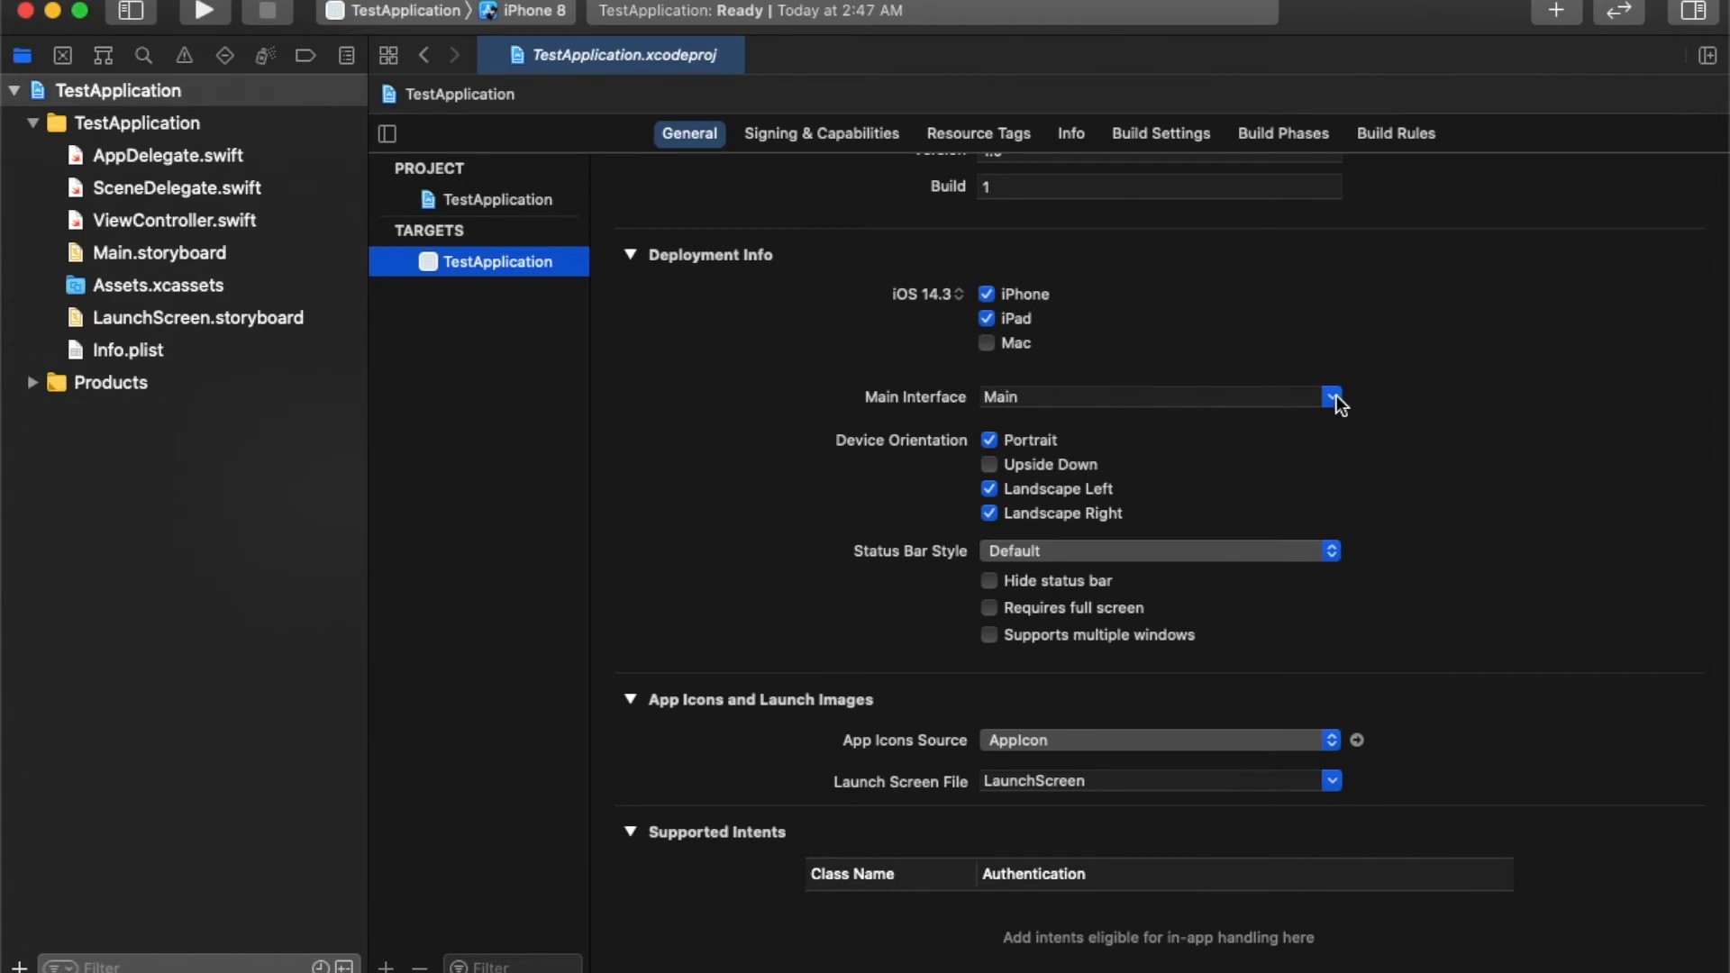
left_click(1332, 398)
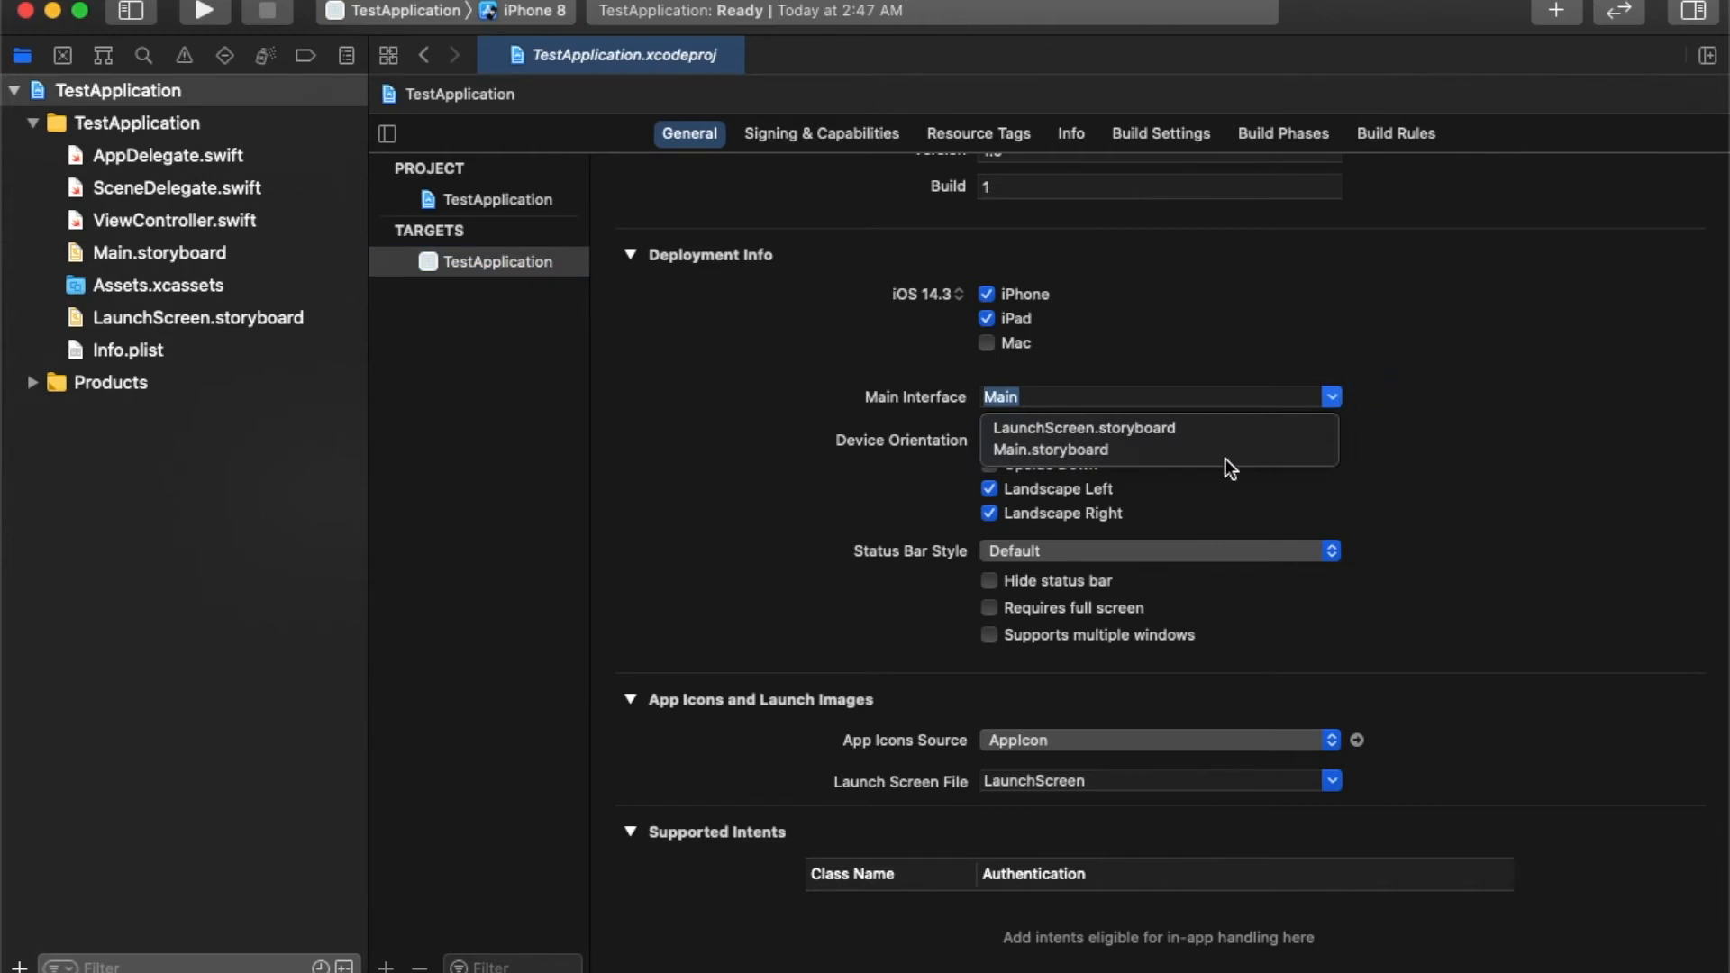
left_click(1048, 448)
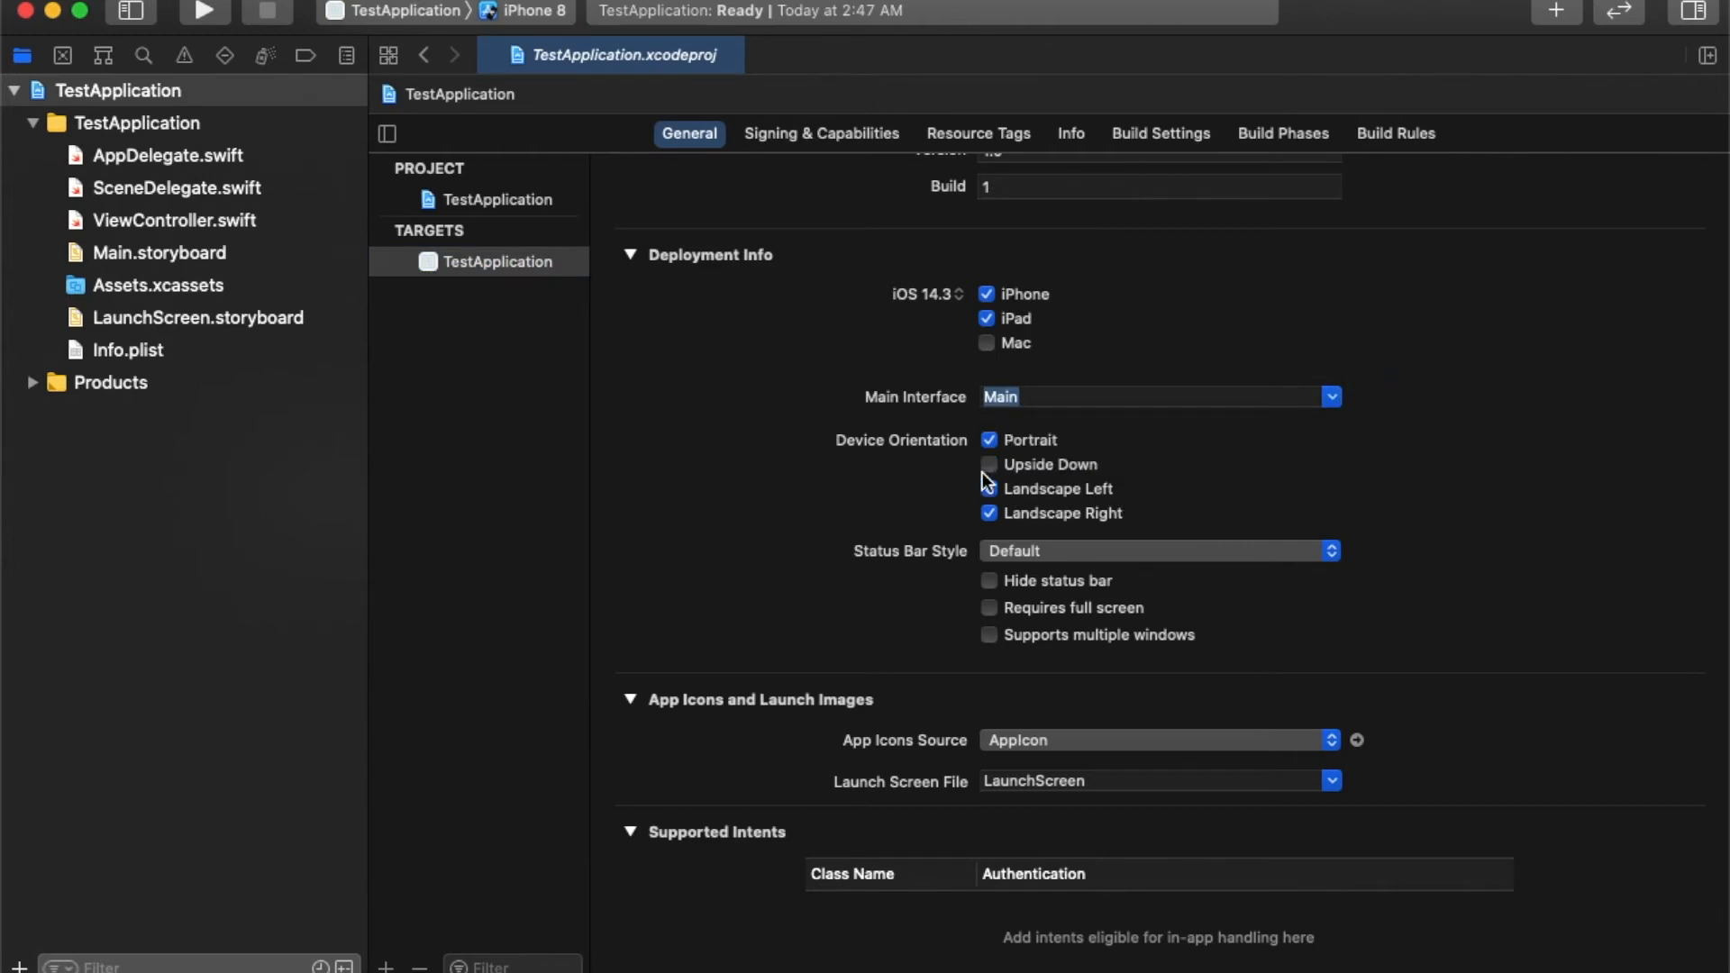
left_click(987, 488)
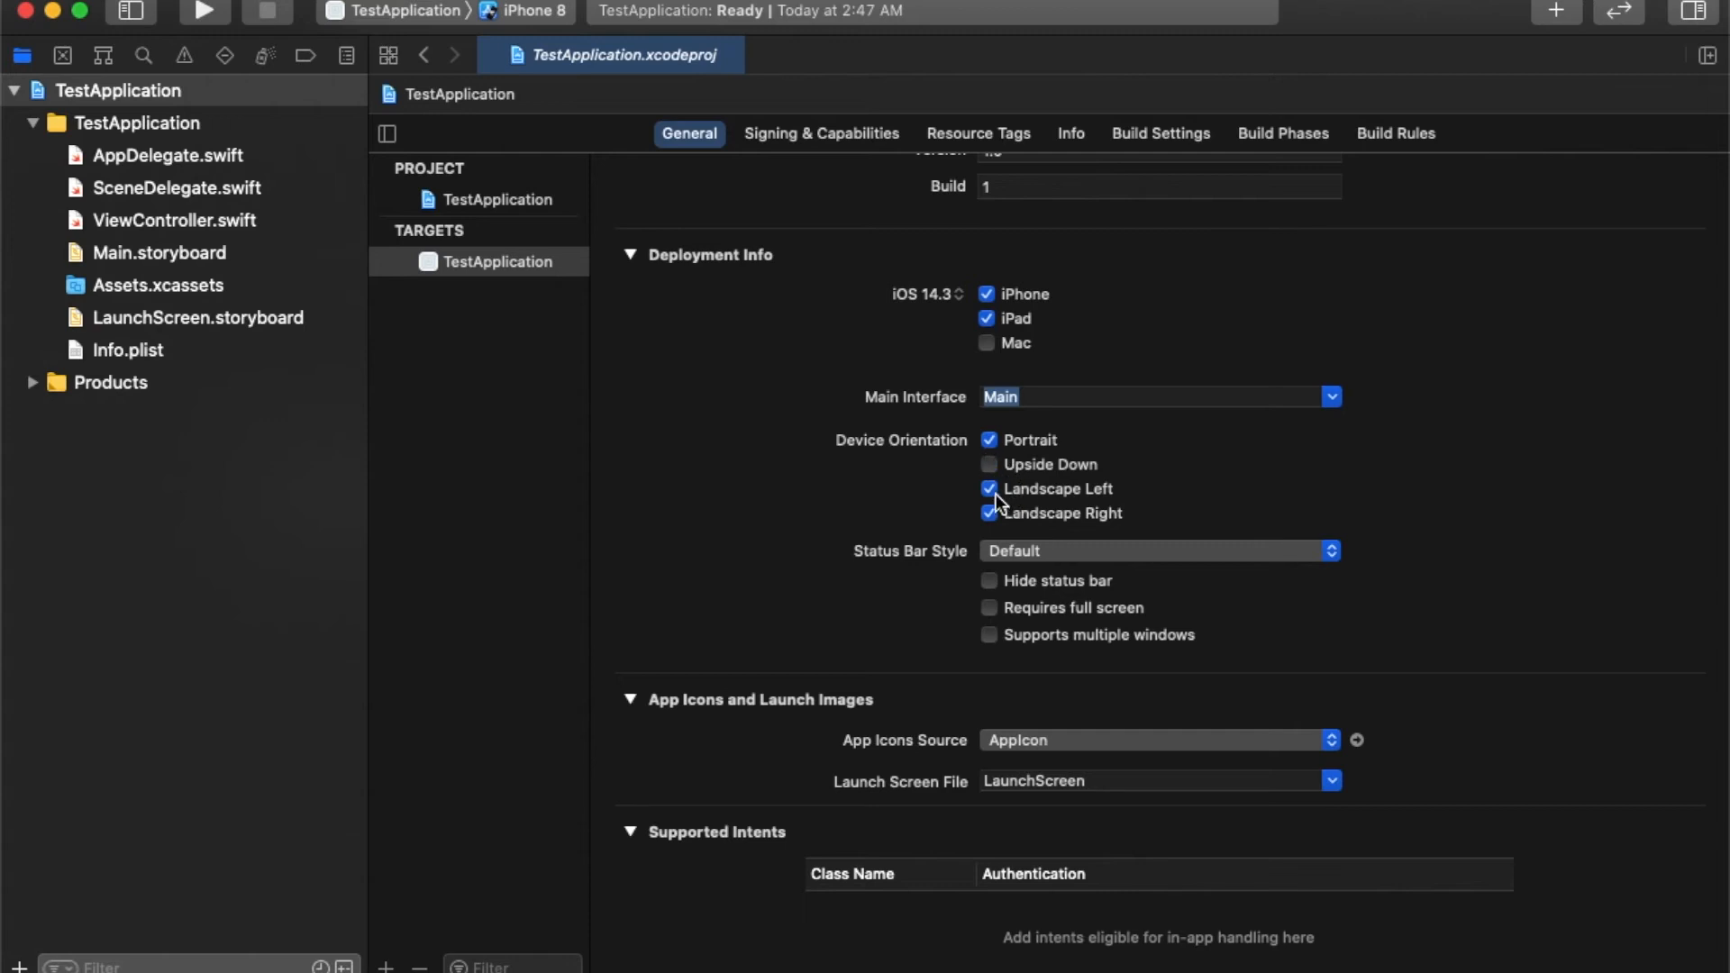
left_click(989, 489)
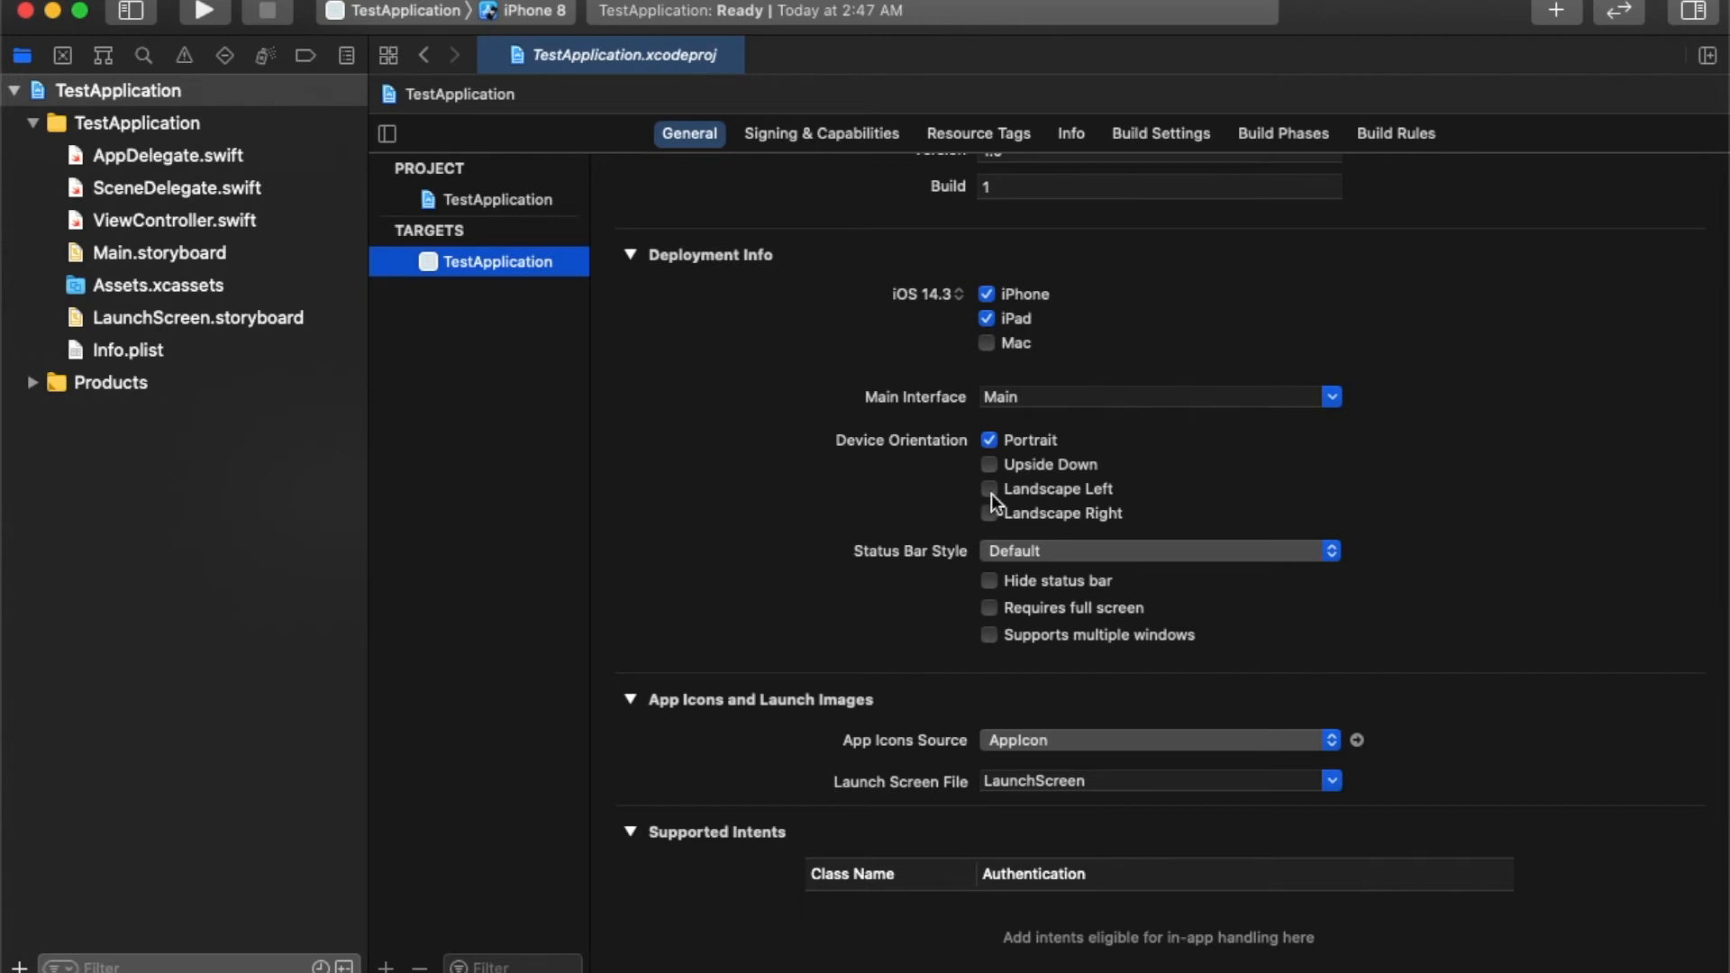
mouse_move(997, 499)
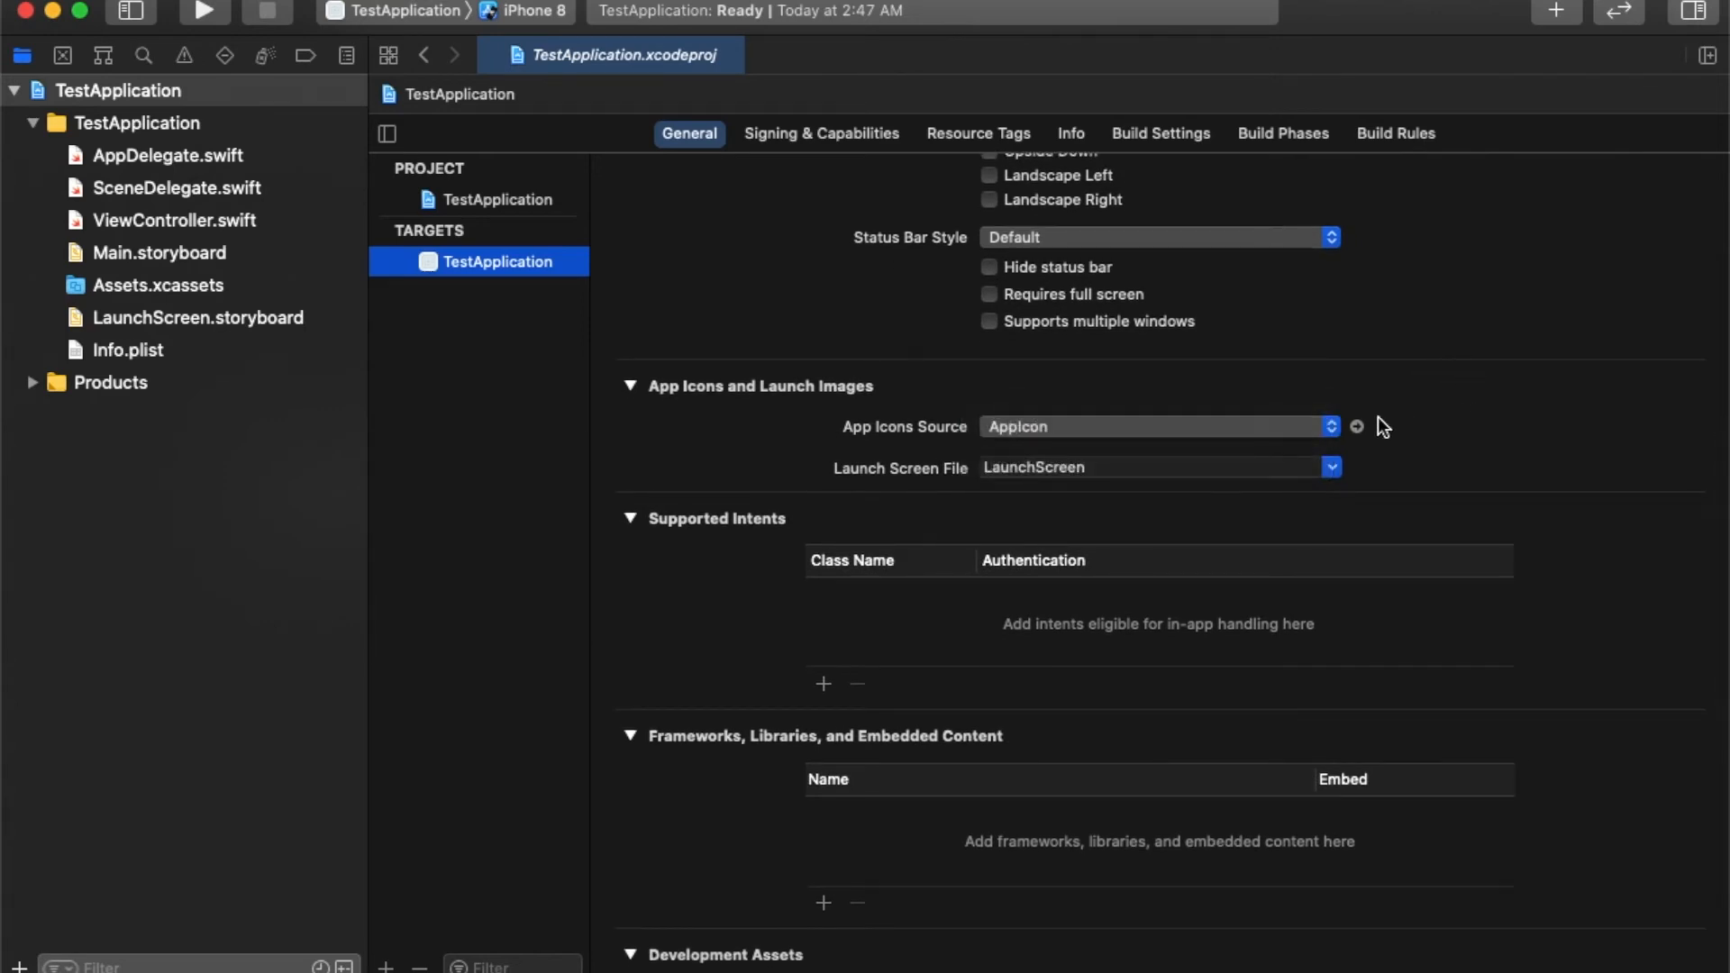
mouse_move(581, 470)
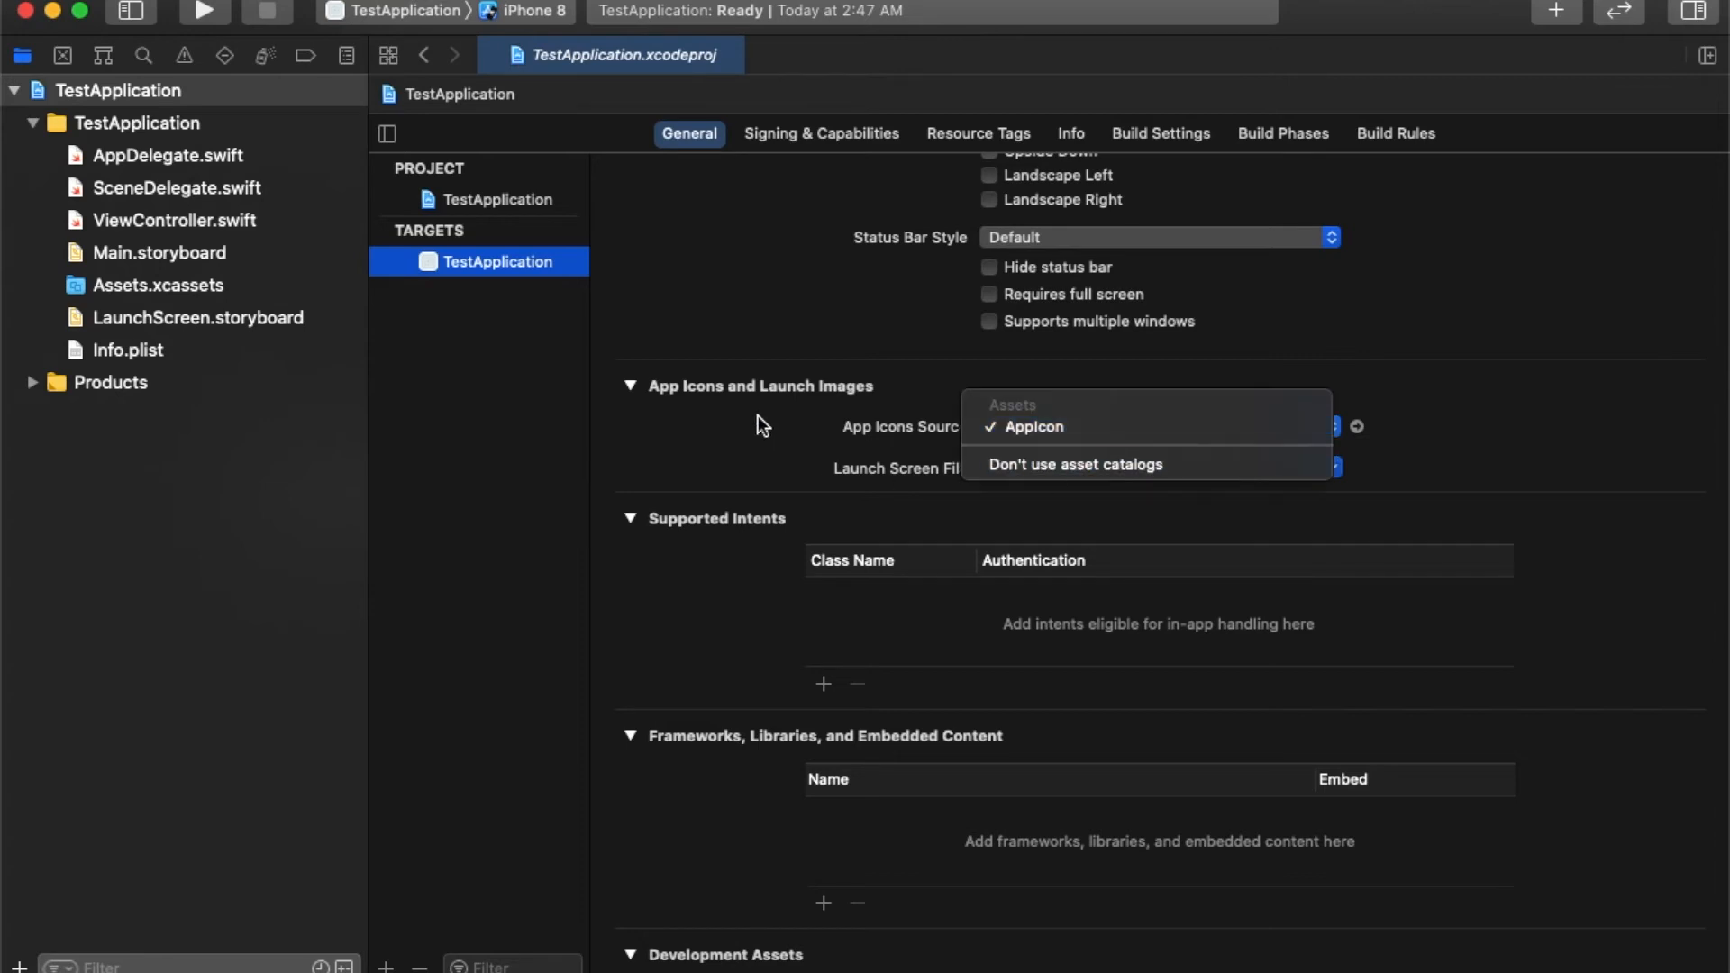
mouse_move(910, 411)
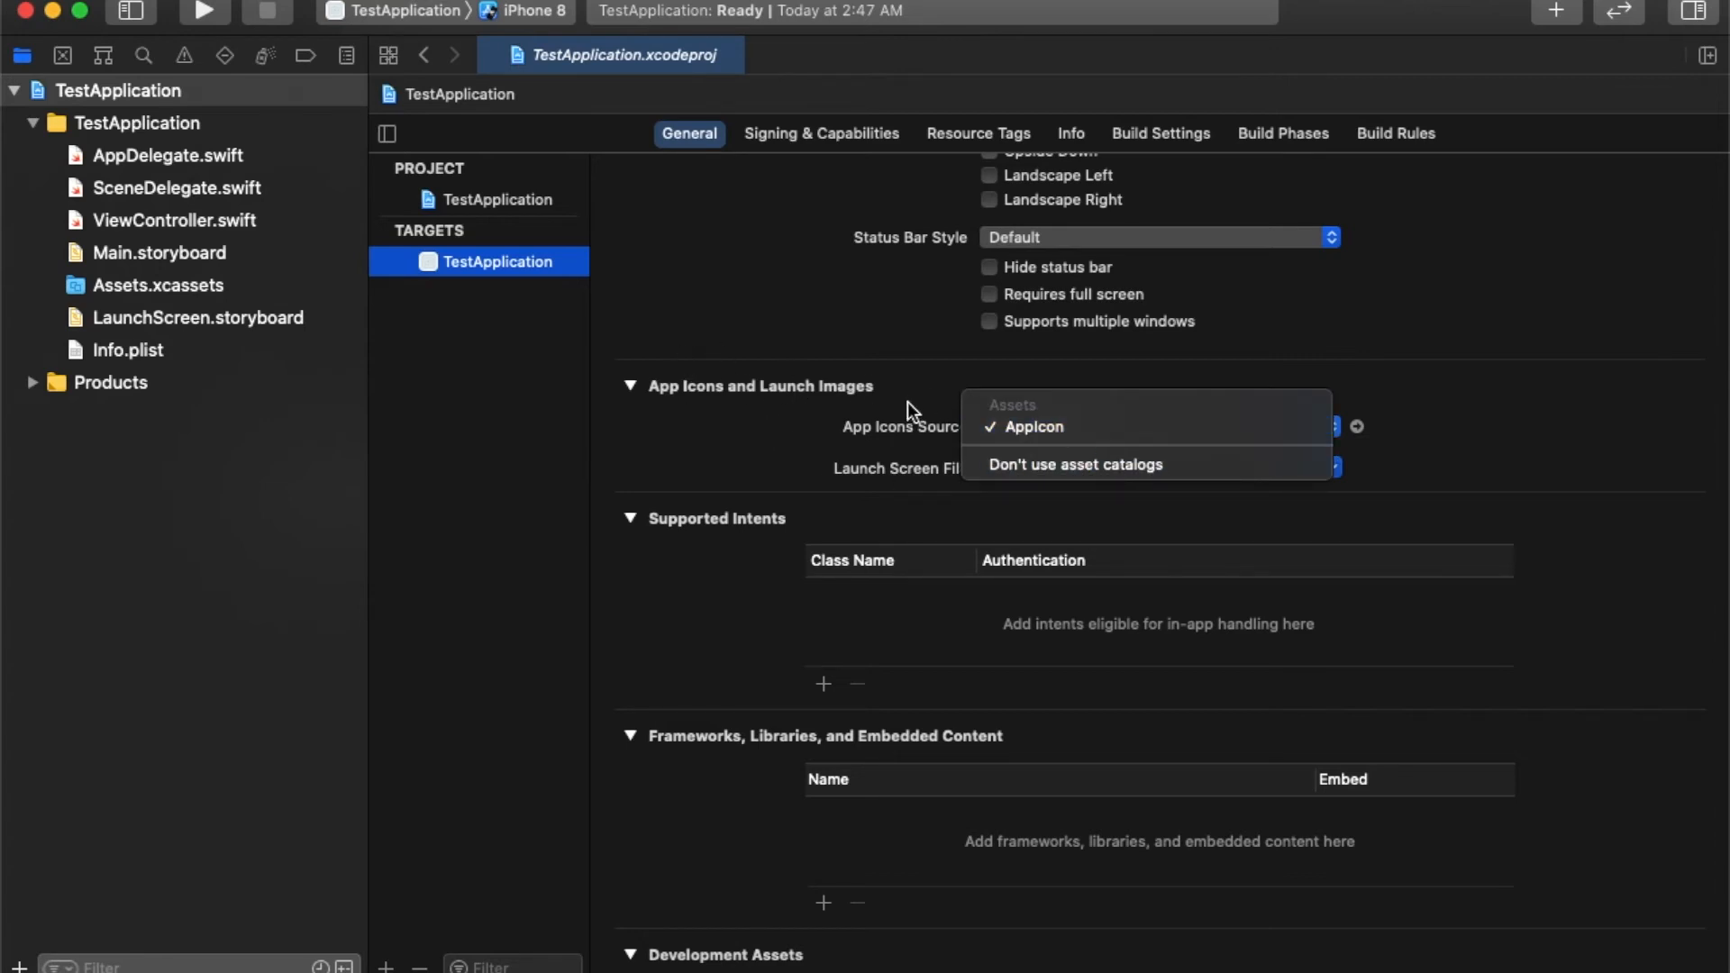
left_click(1031, 427)
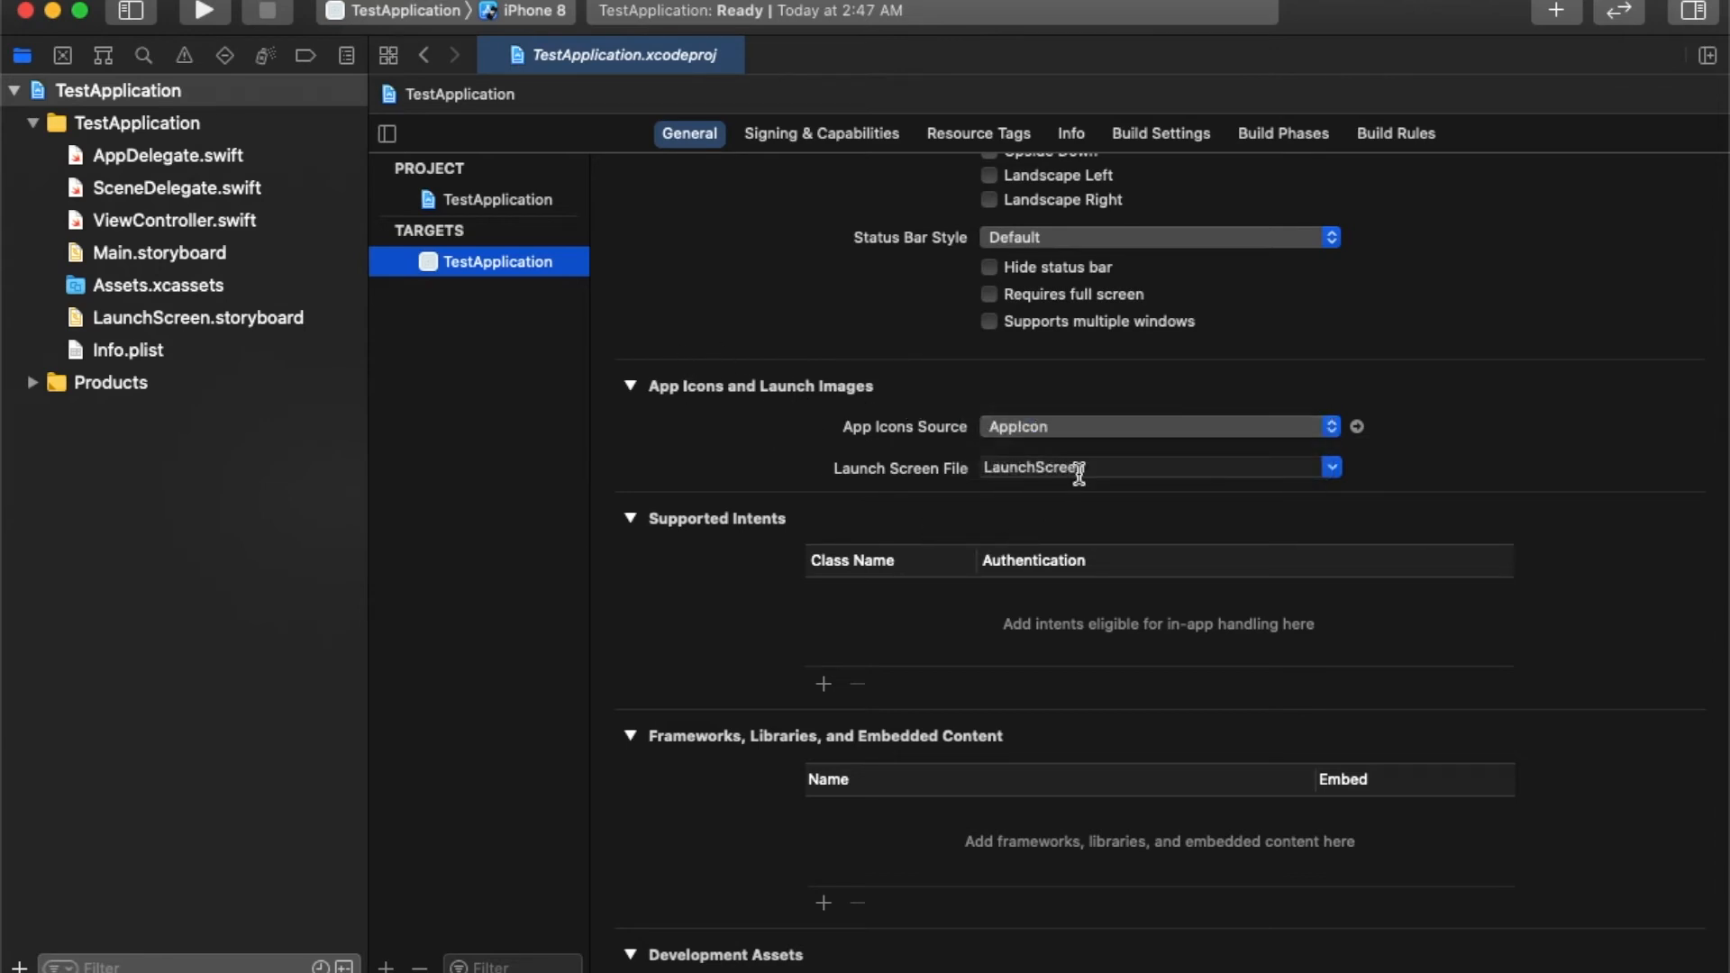
mouse_move(198, 309)
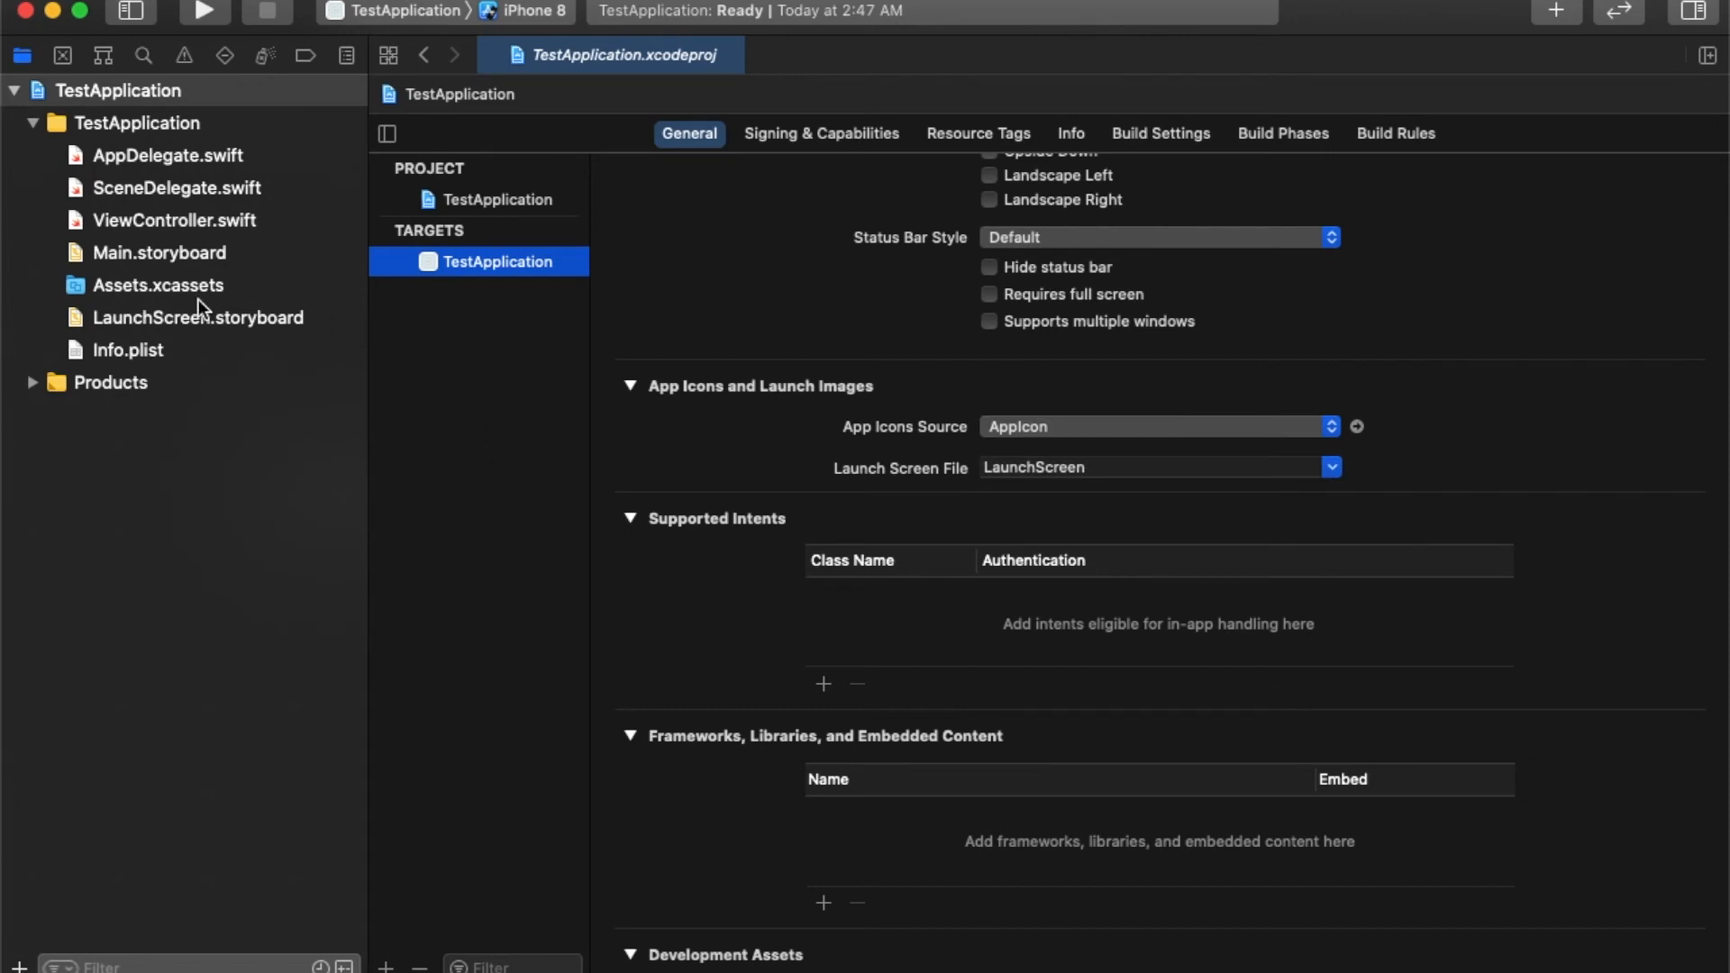
Open LaunchScreen.storyboard and expand its View Controller Scene down to the View.
left_click(197, 318)
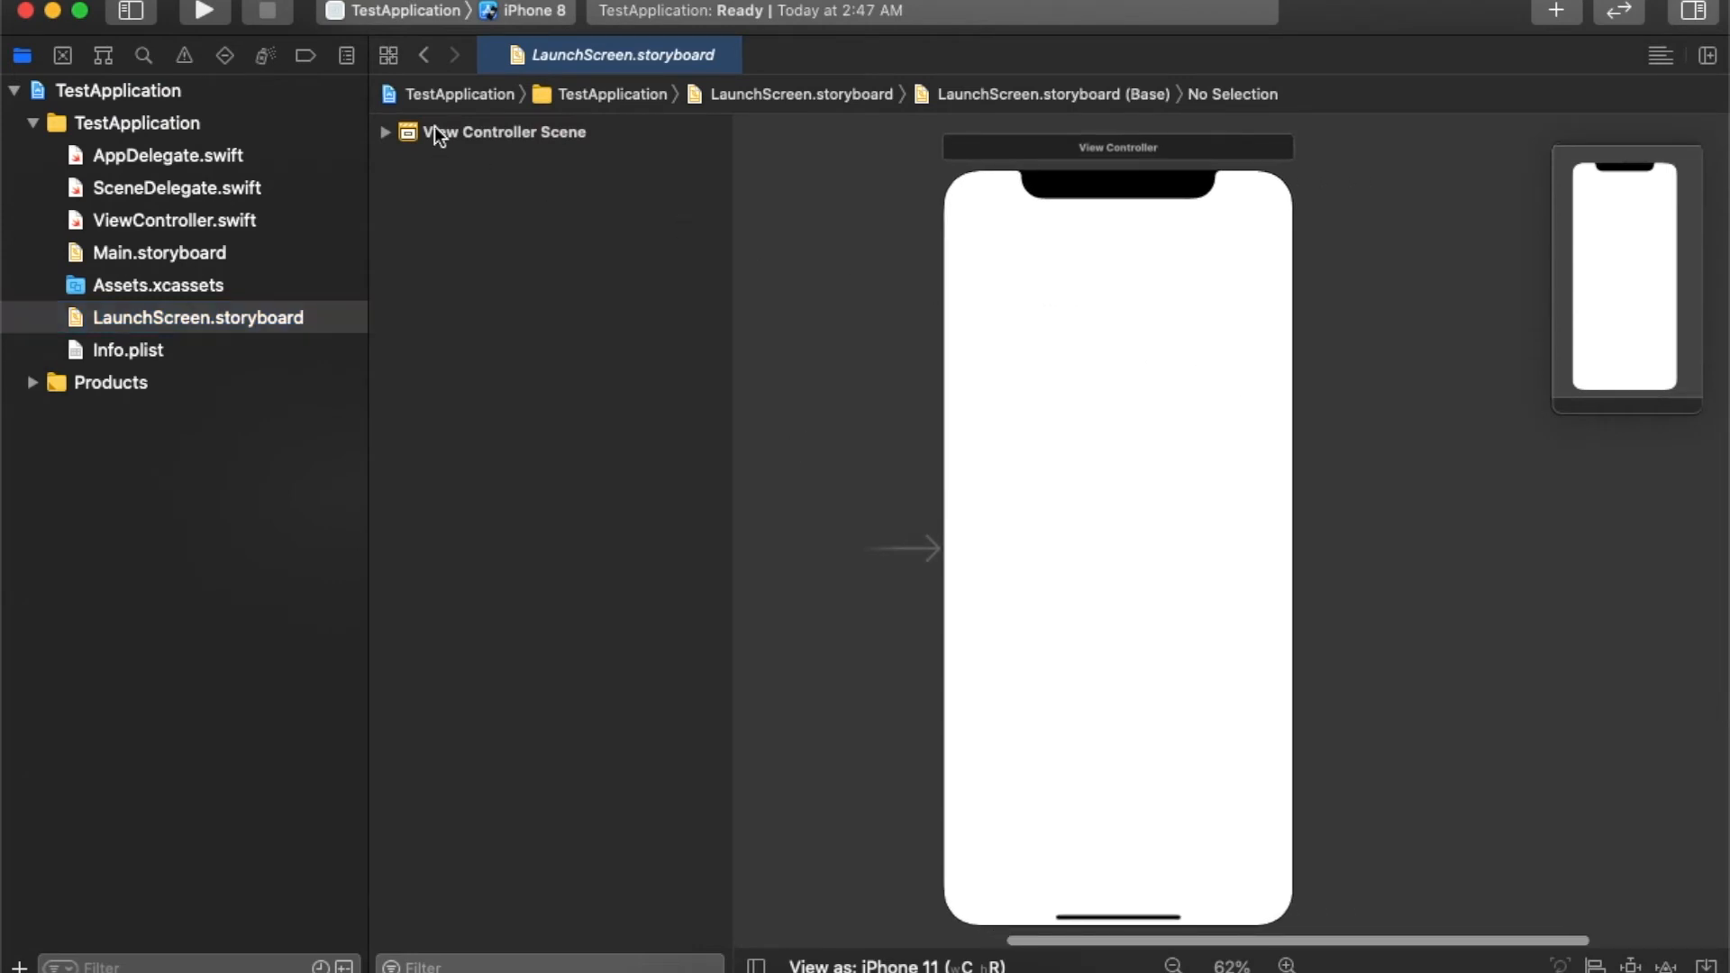
left_click(384, 131)
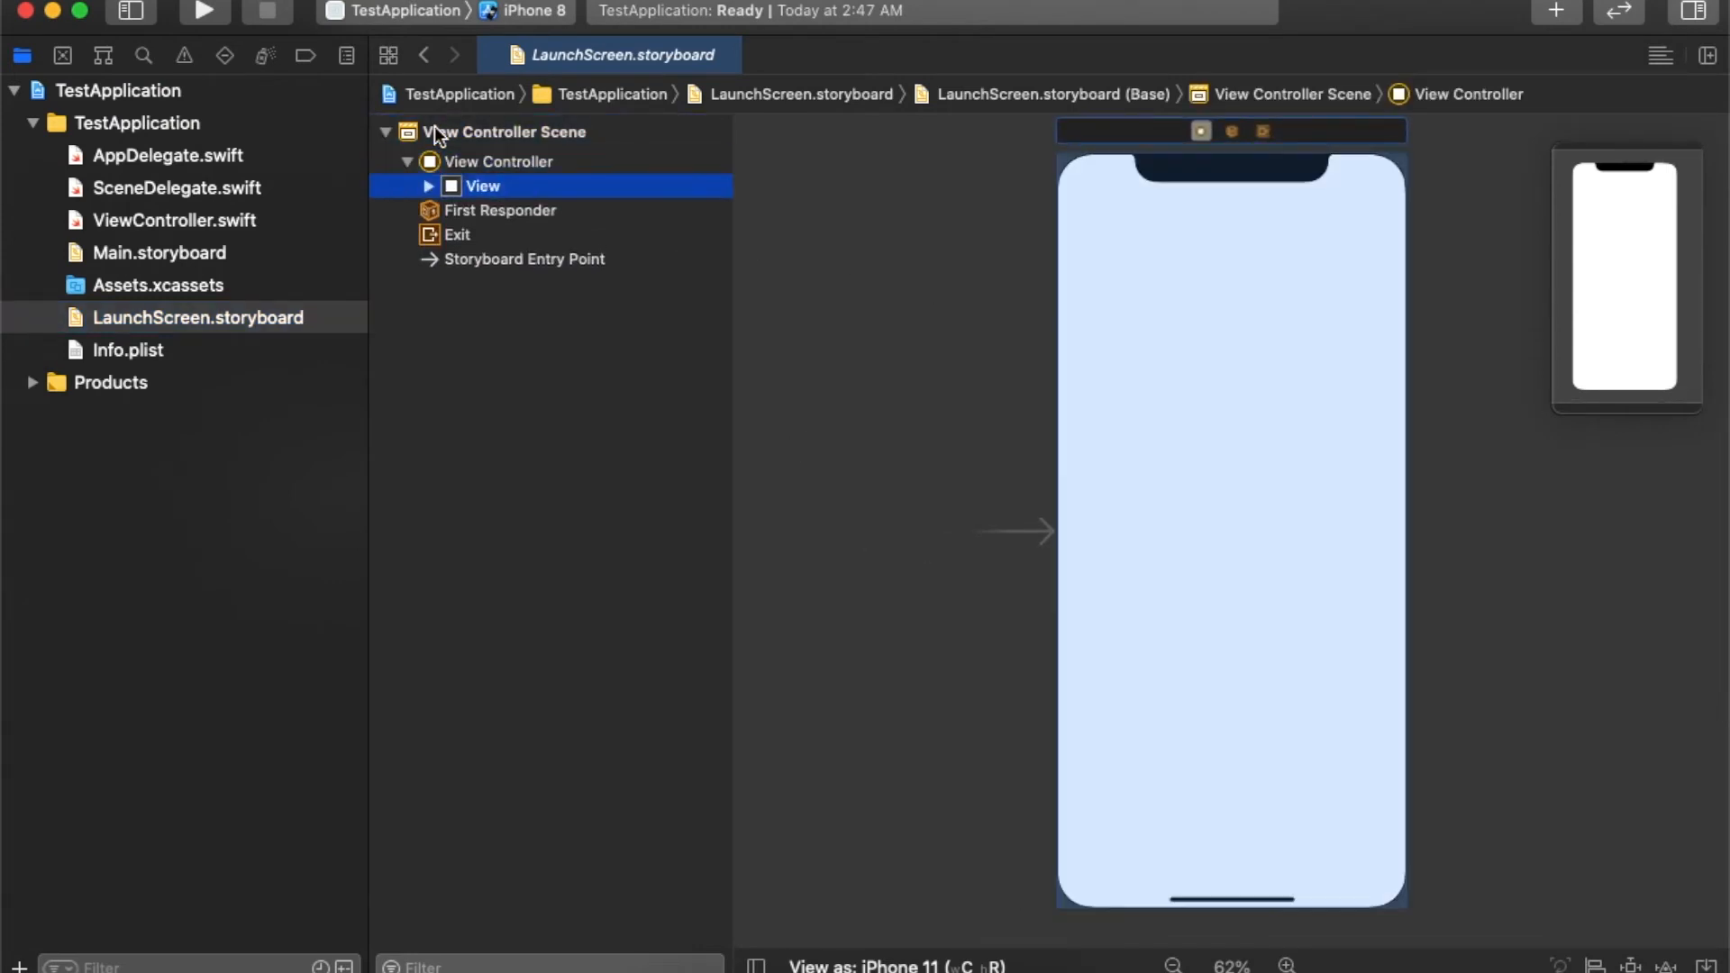
left_click(428, 186)
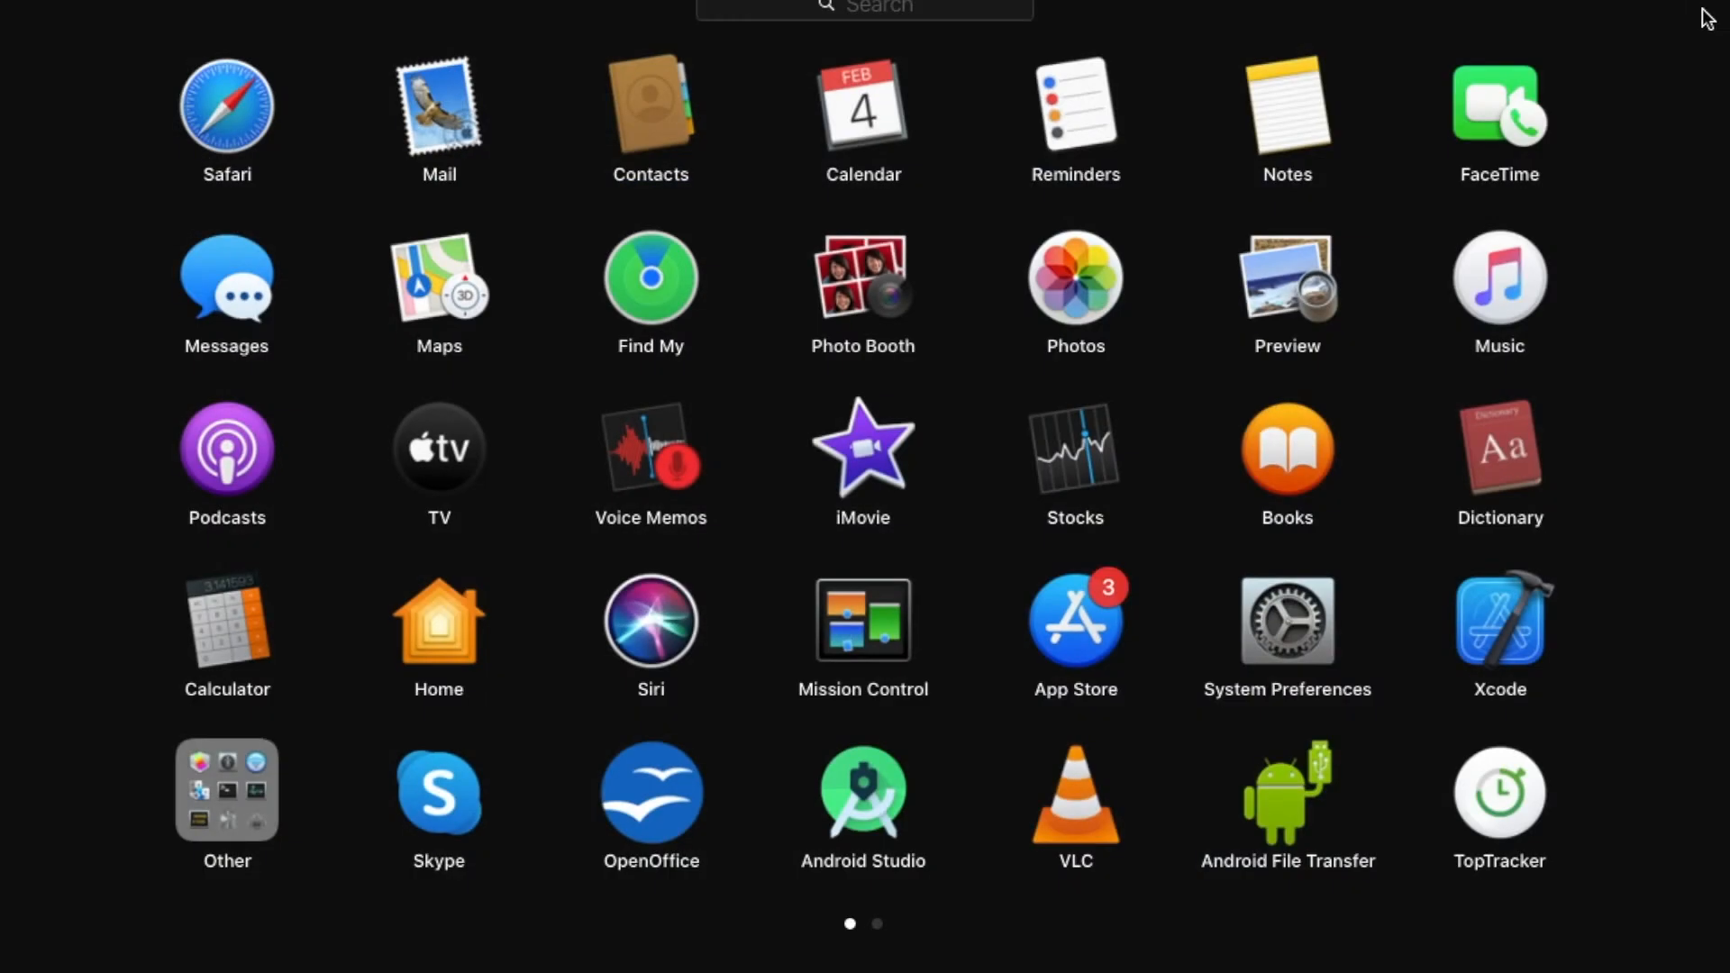
left_click(1499, 620)
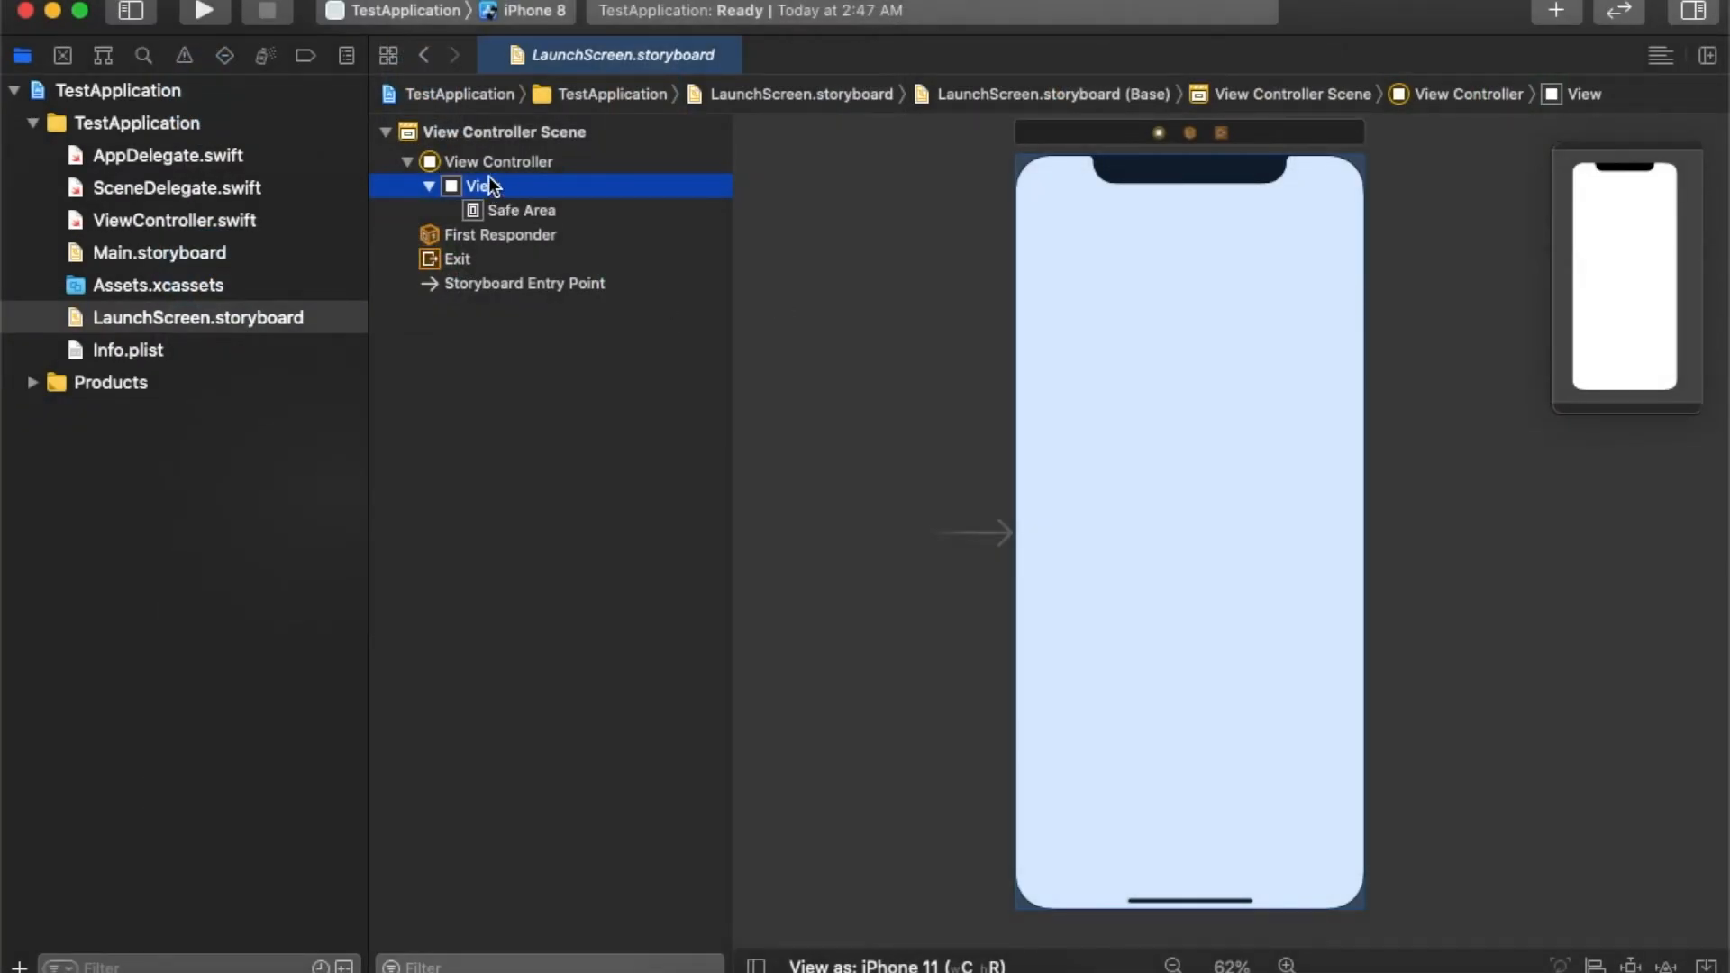
Set the launch screen View's background to System Orange Color in the Attributes inspector.
left_click(1432, 55)
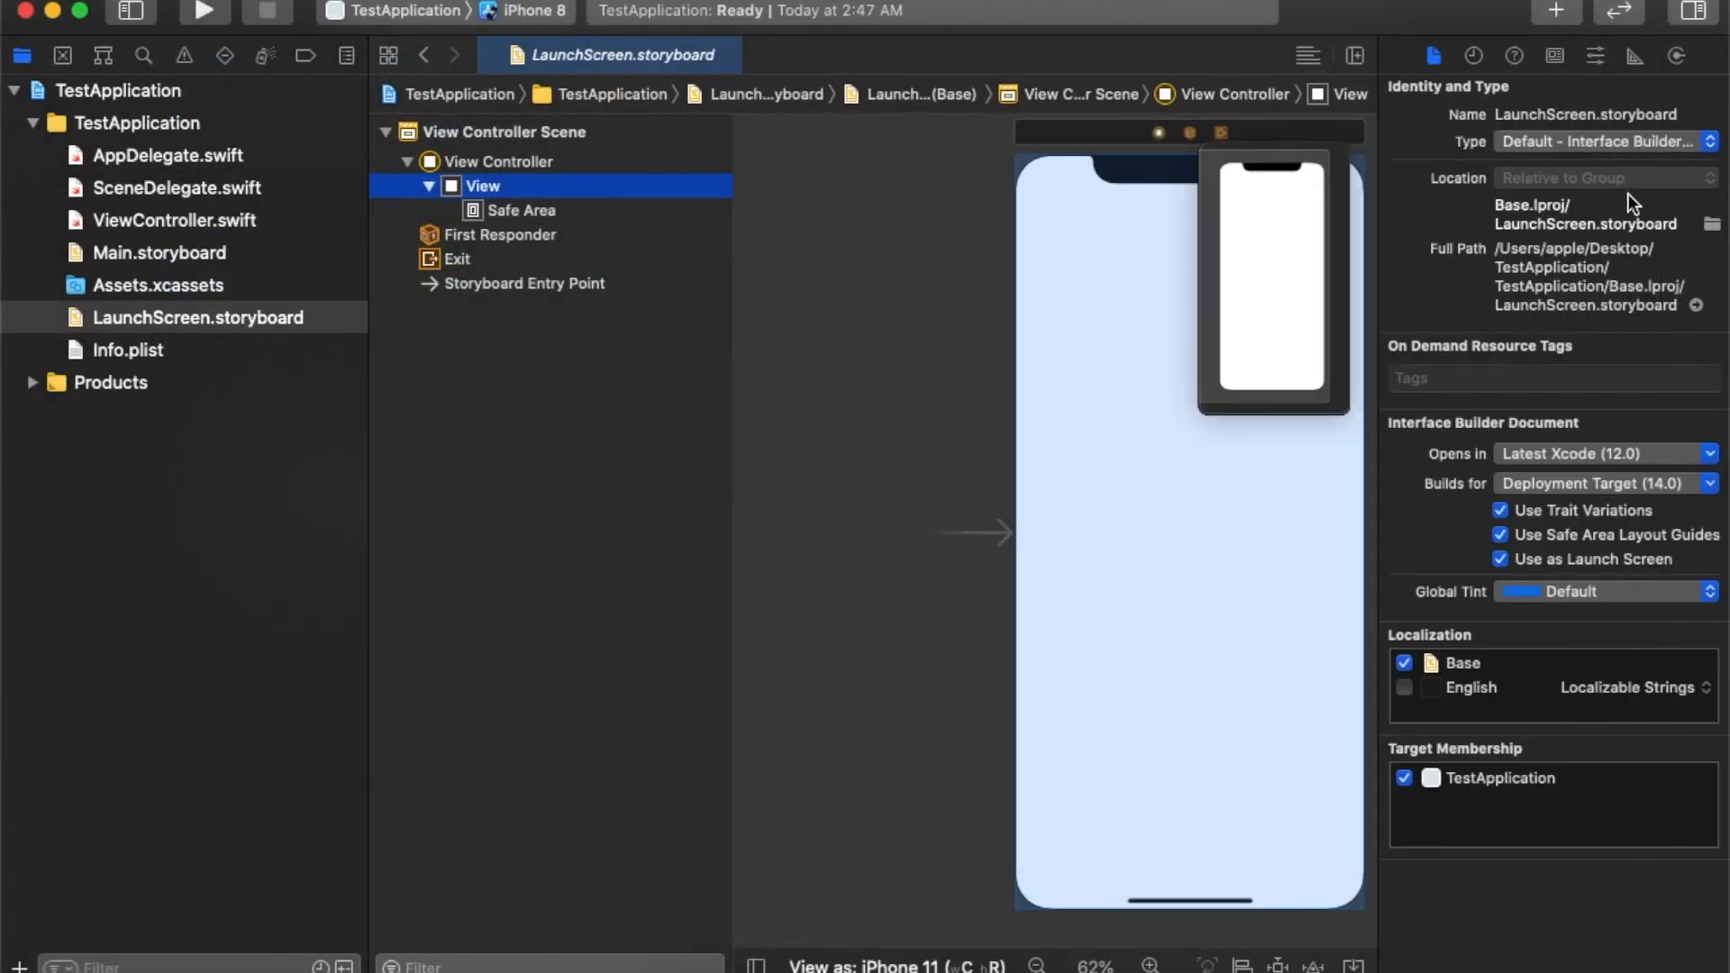
left_click(1594, 55)
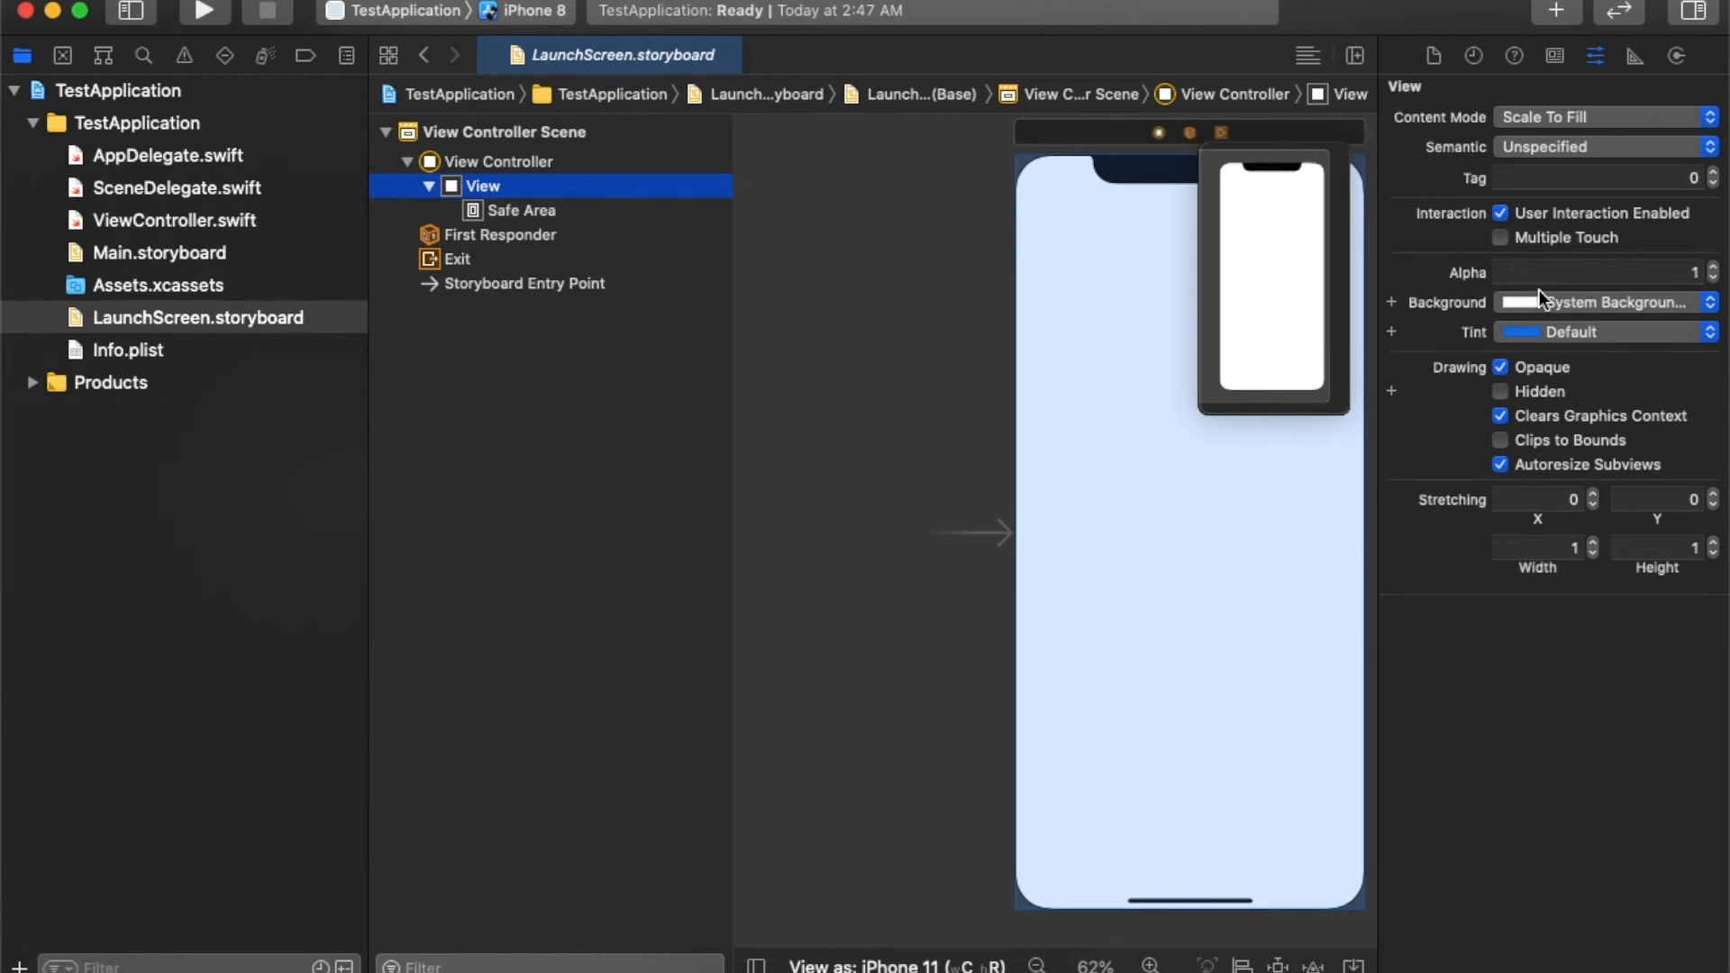
left_click(1600, 302)
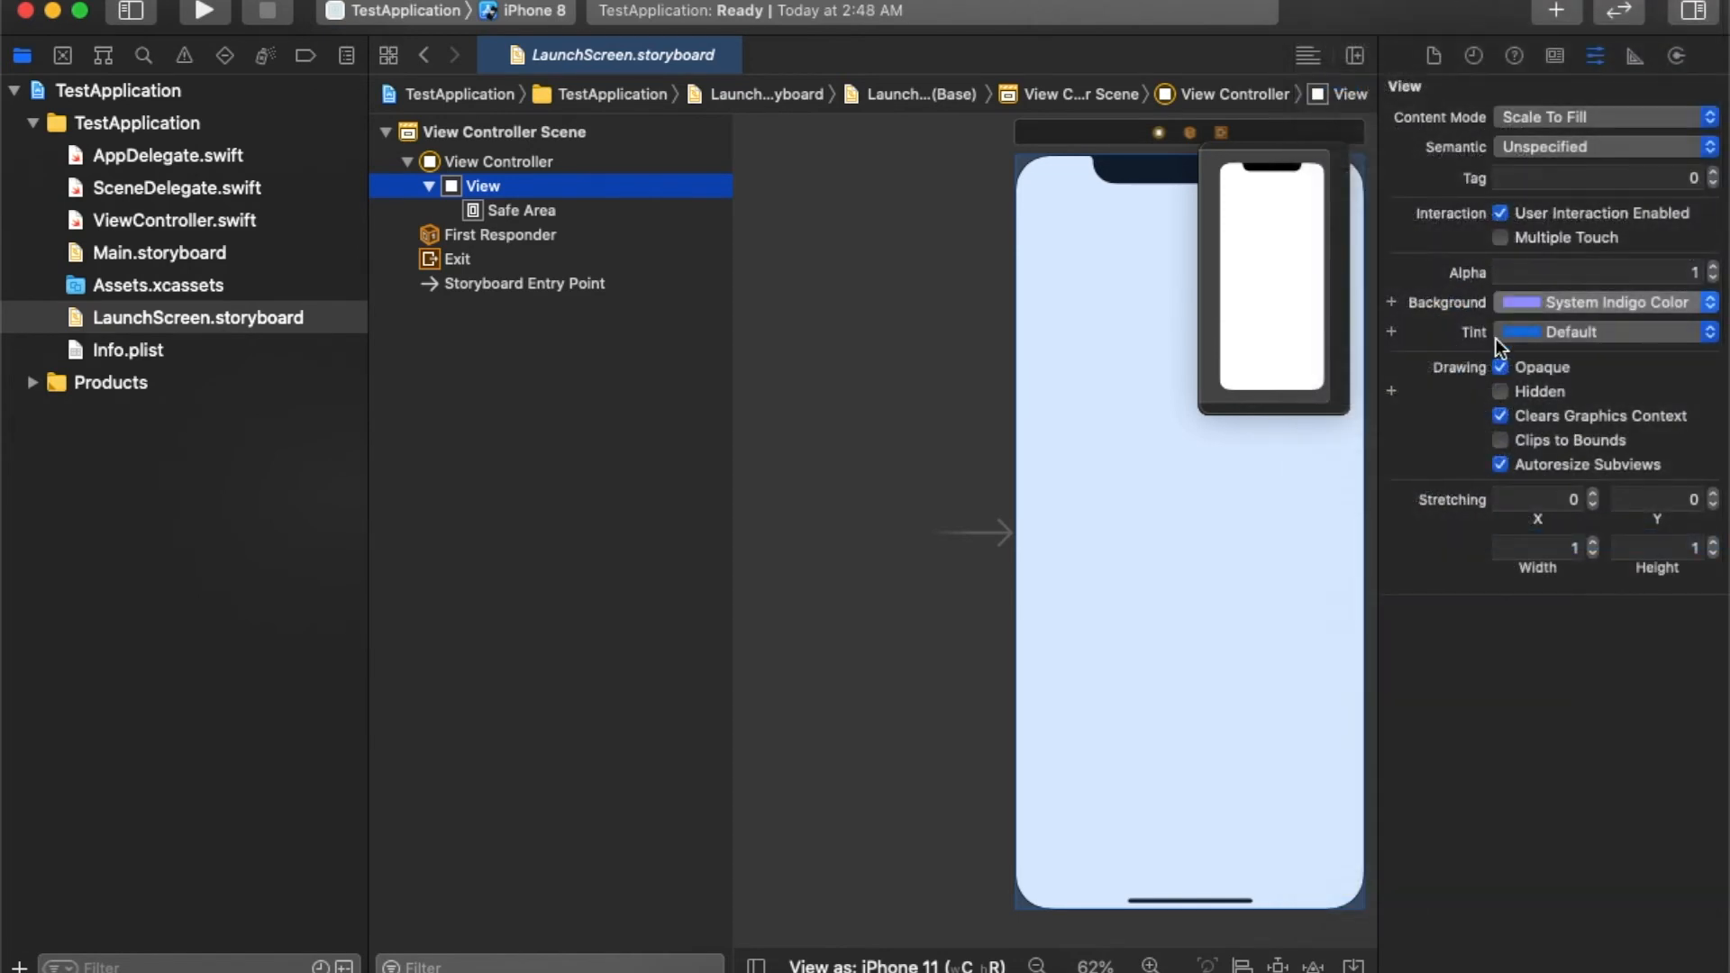
left_click(1603, 302)
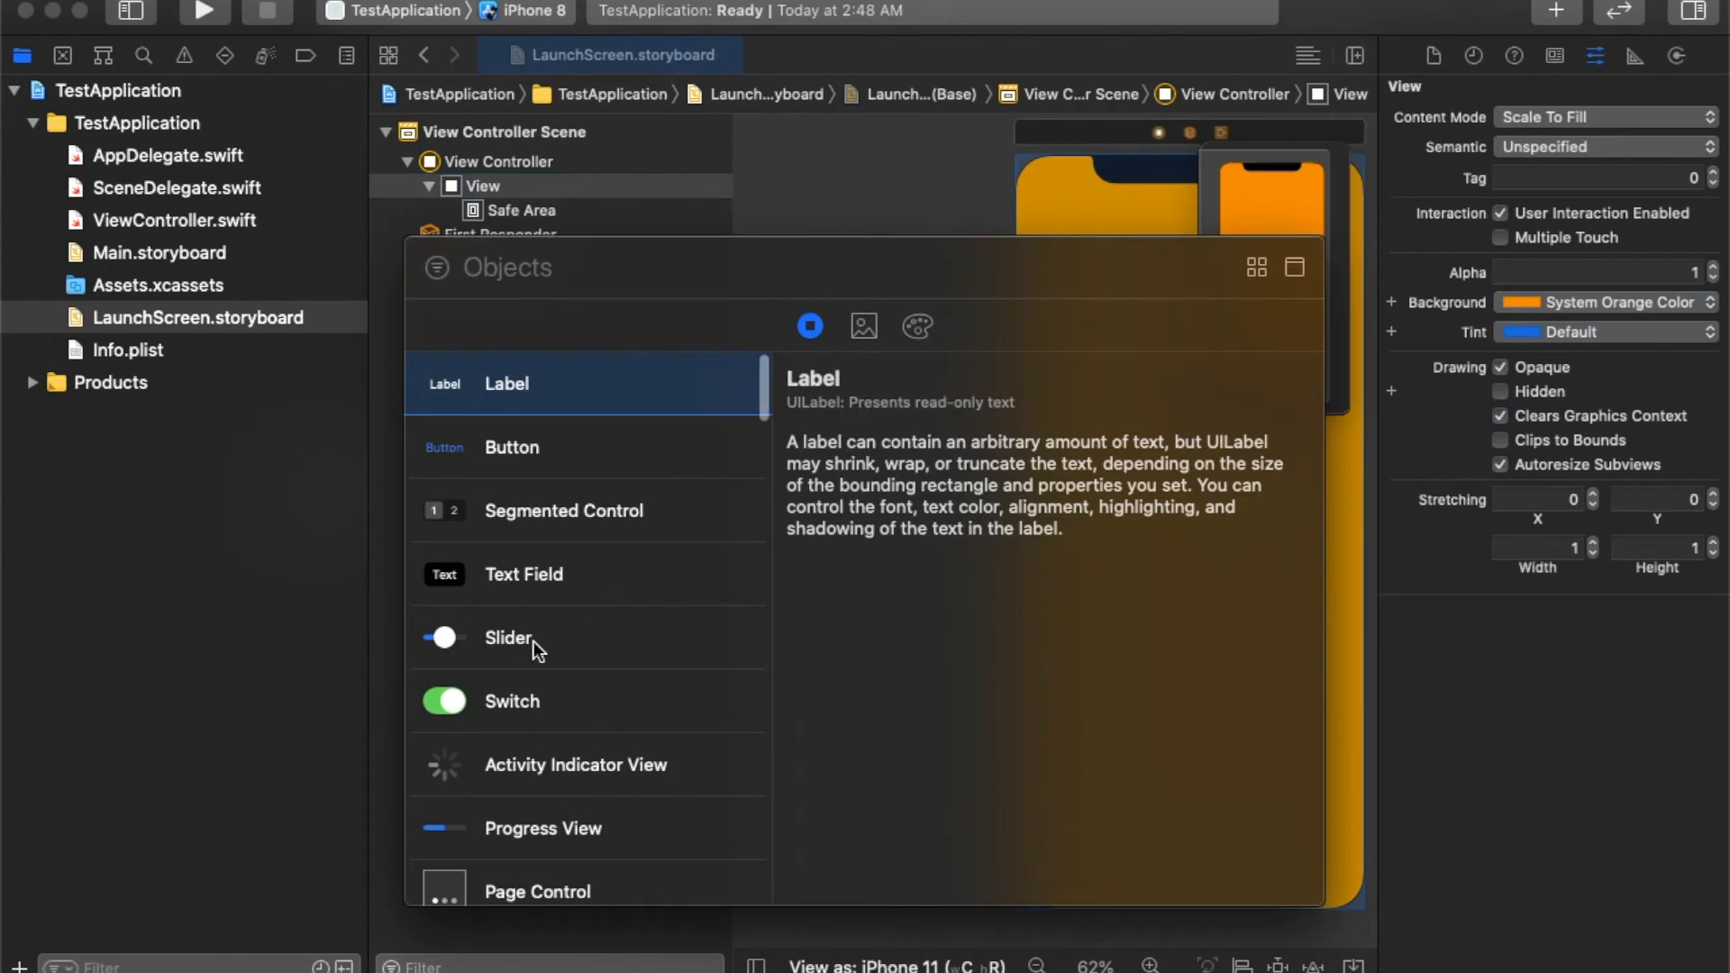
mouse_move(1490, 15)
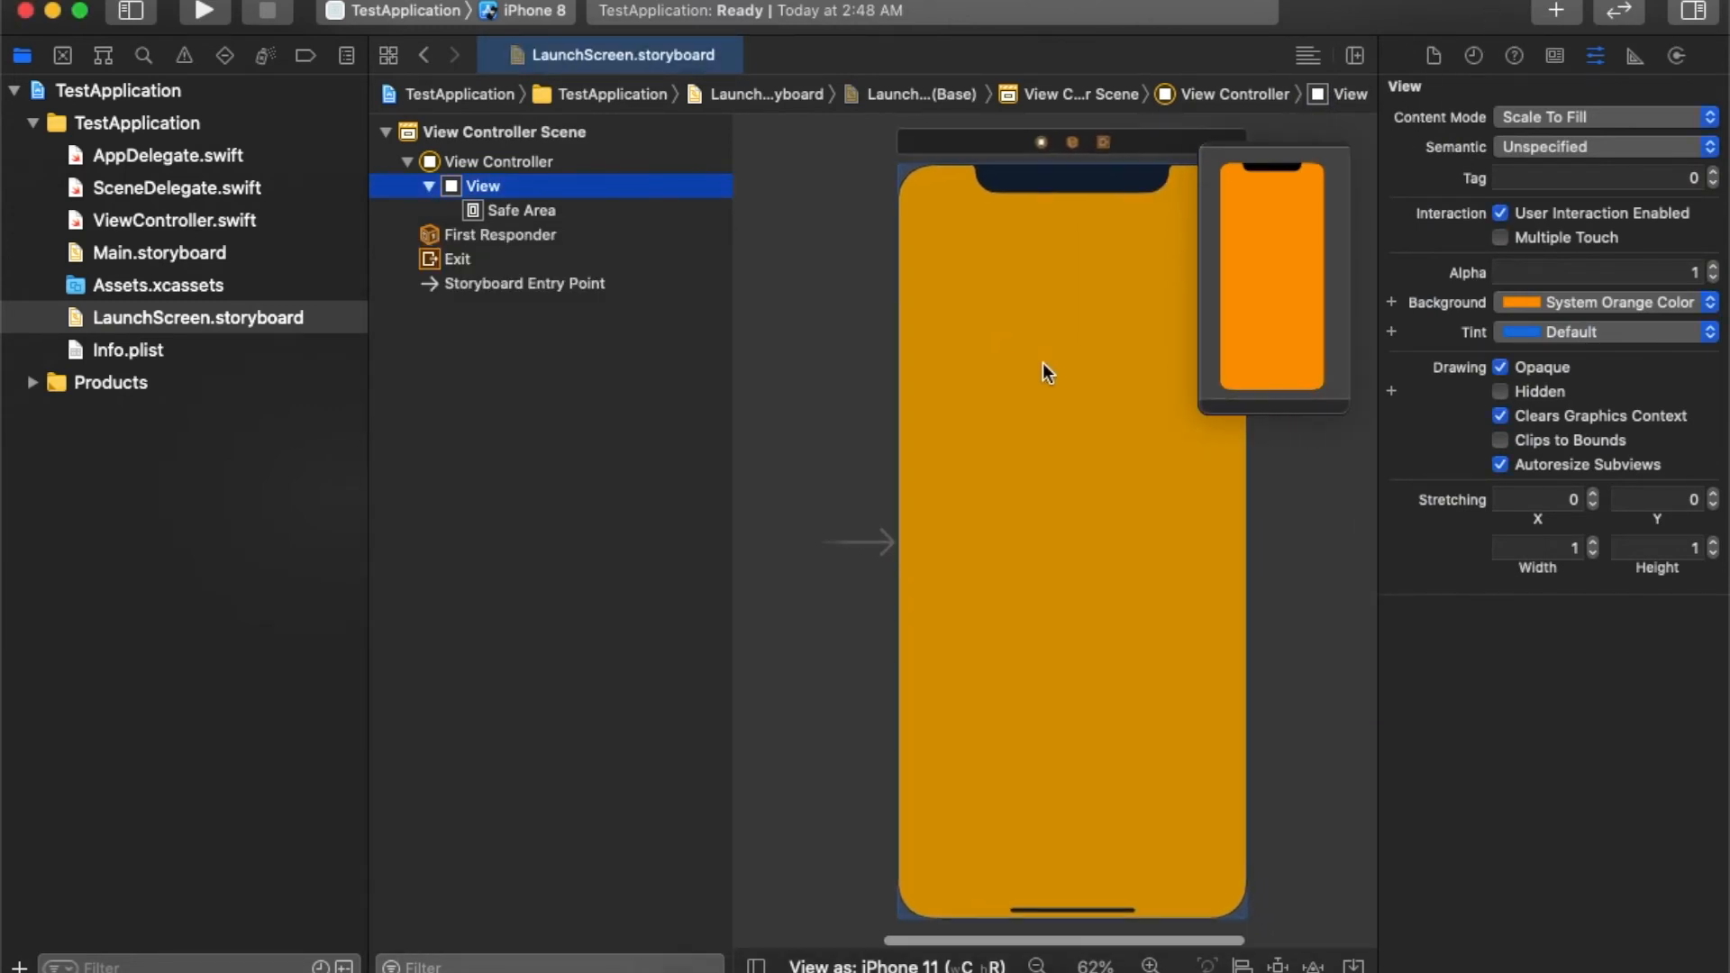
mouse_move(643, 372)
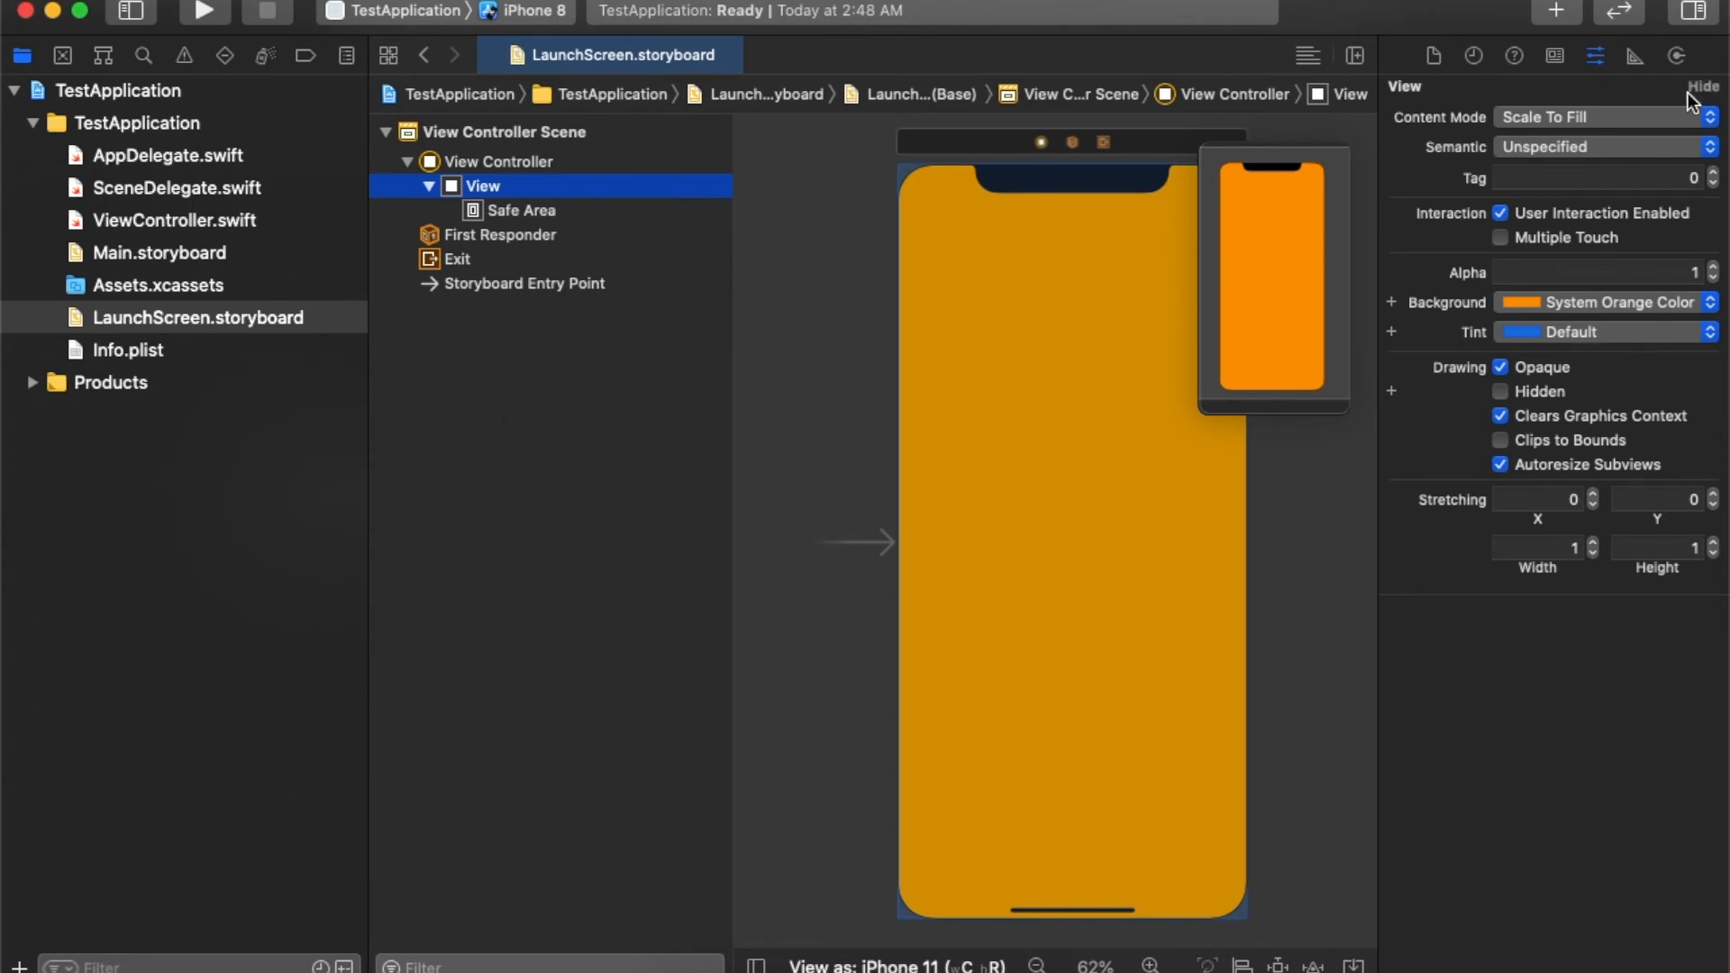
left_click(1676, 56)
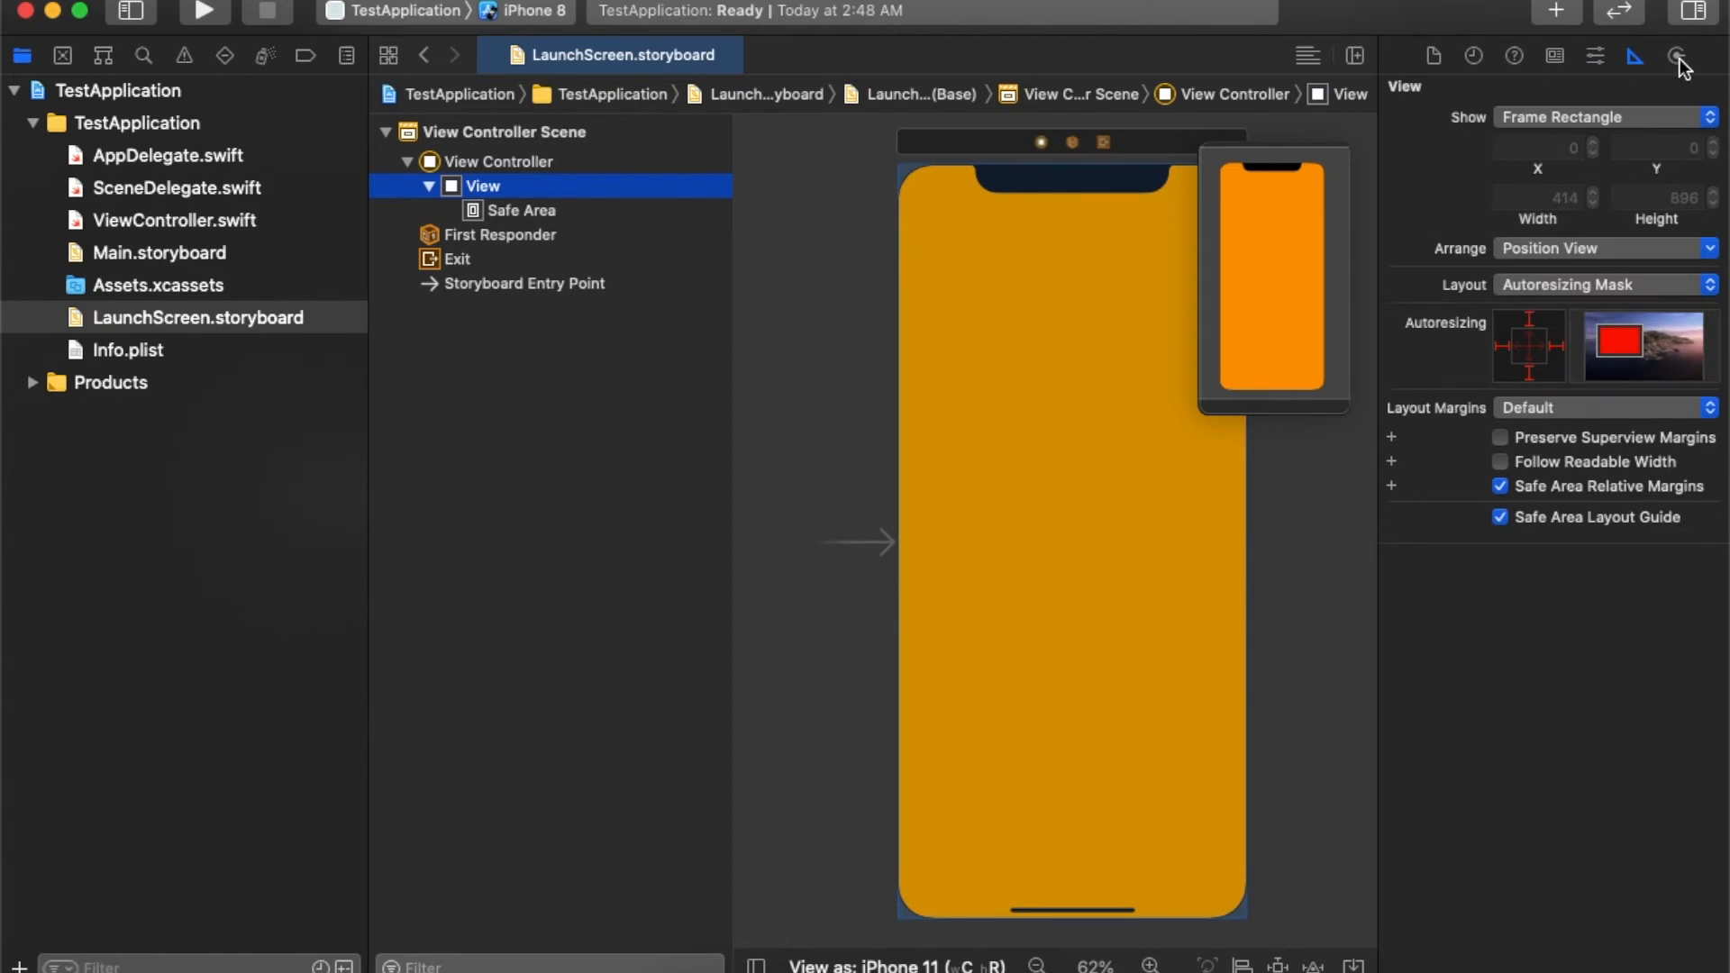
left_click(1555, 55)
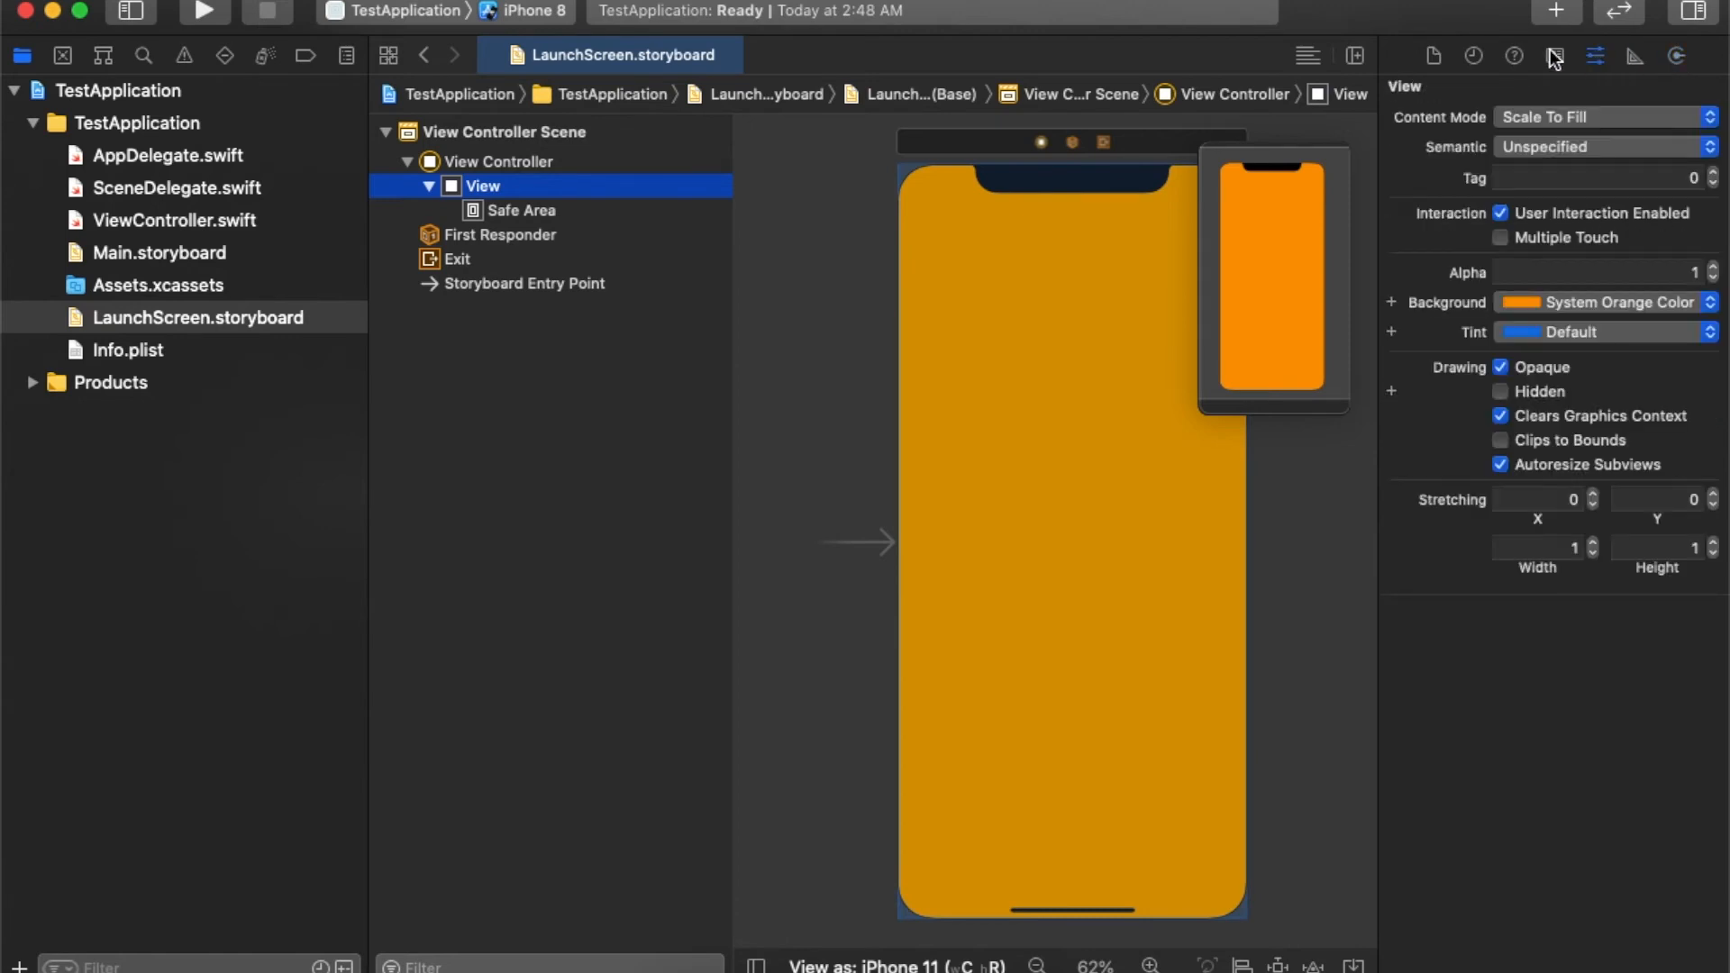
left_click(1596, 56)
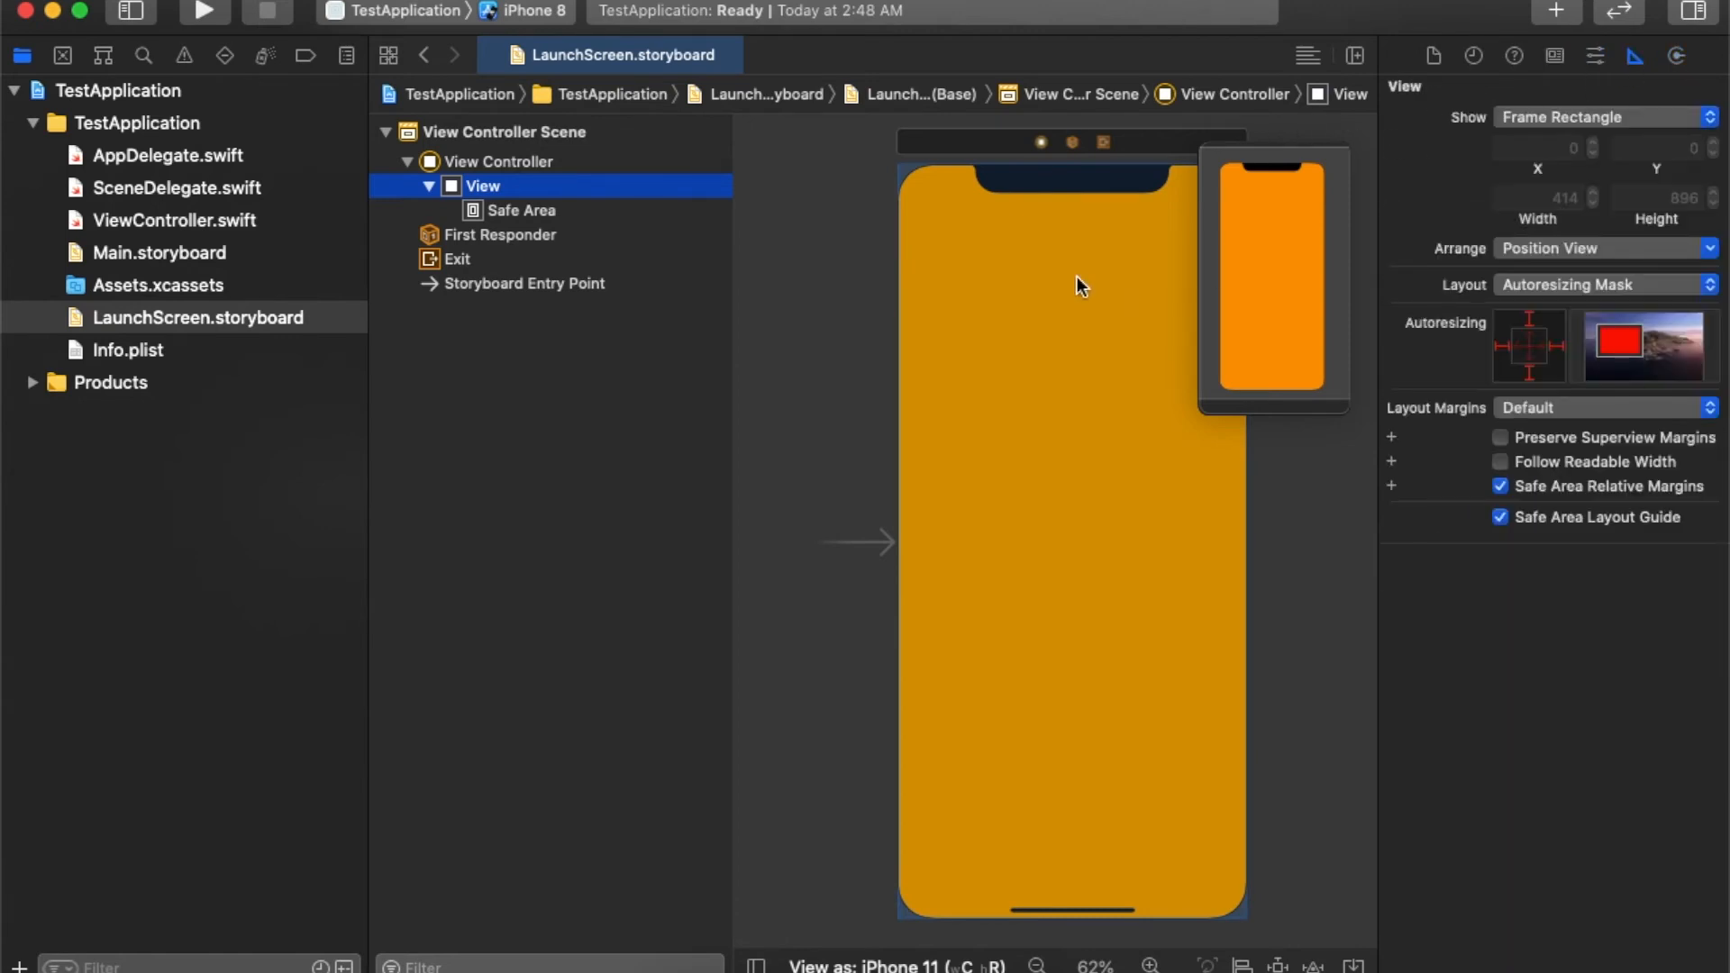
left_click(515, 132)
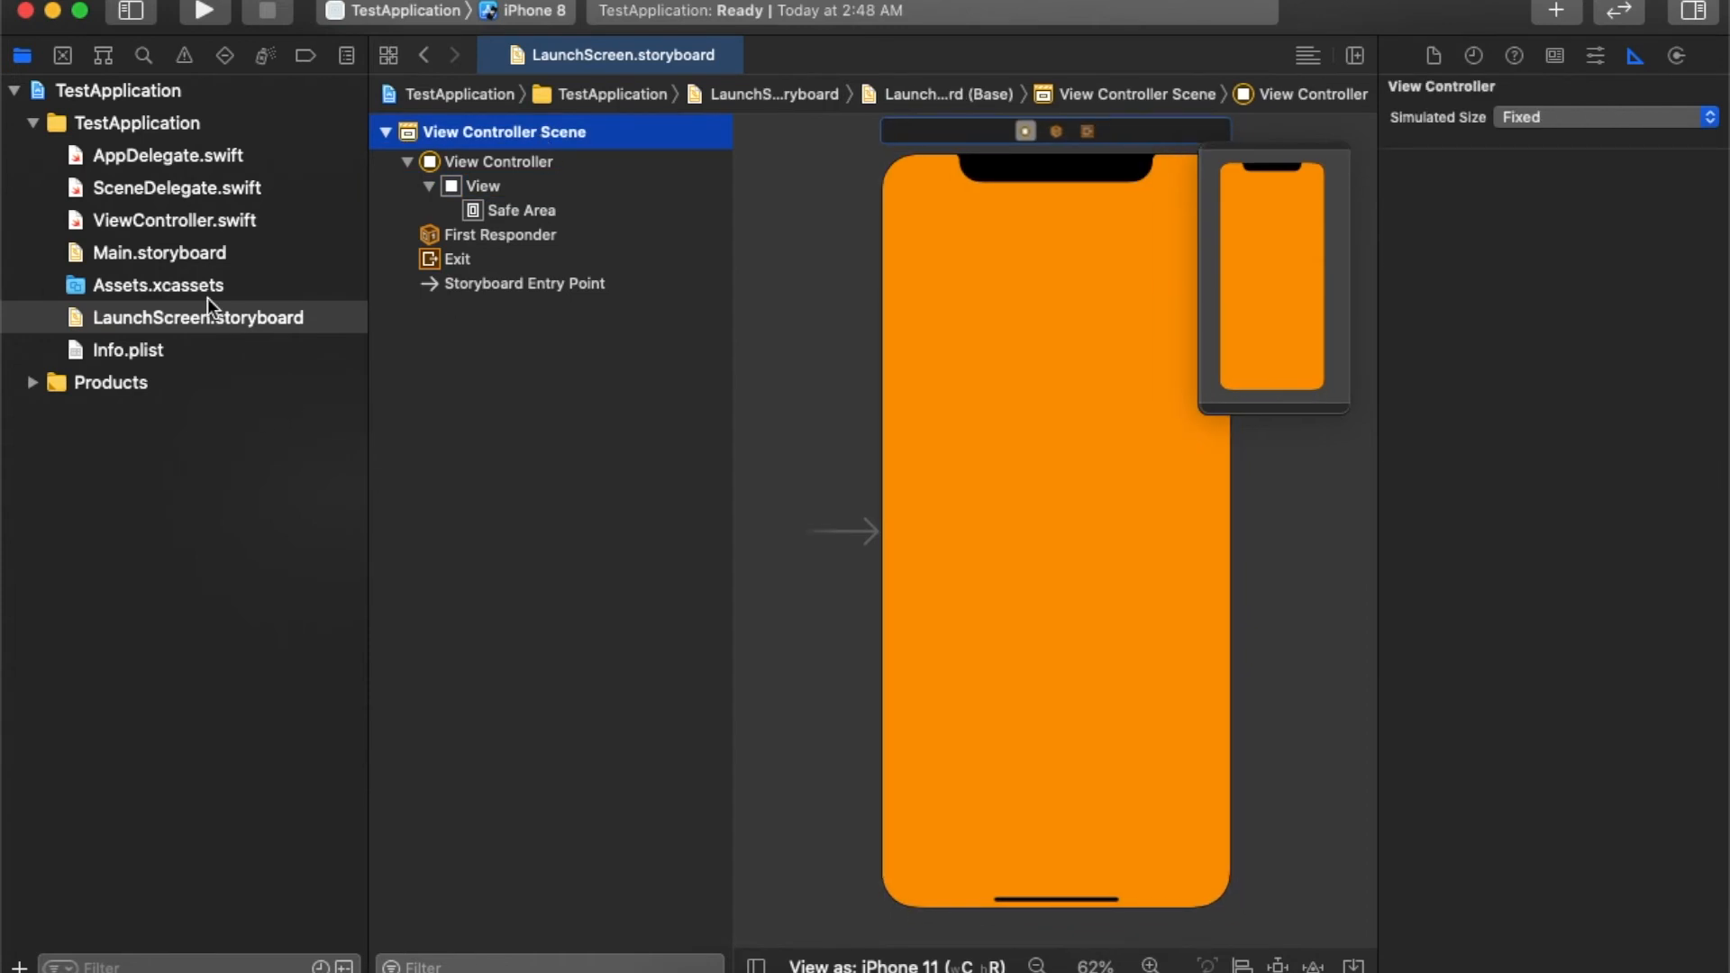
Open Assets.xcassets and scroll through the AppIcon set's size slots.
left_click(157, 285)
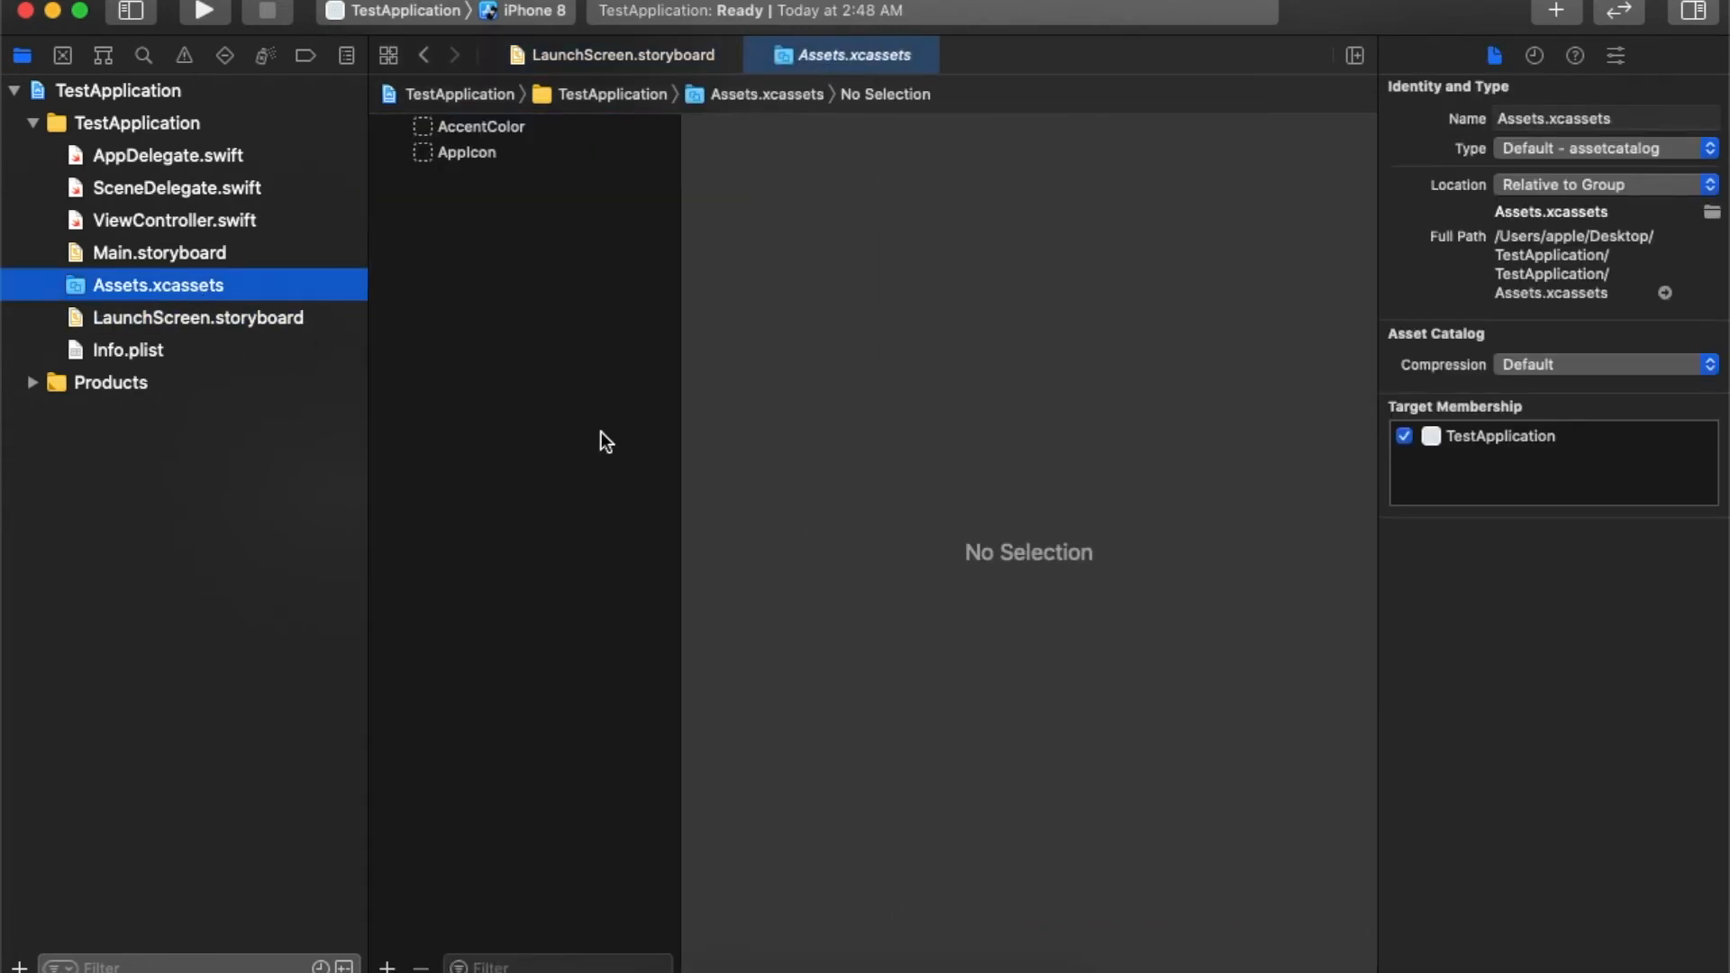
left_click(467, 153)
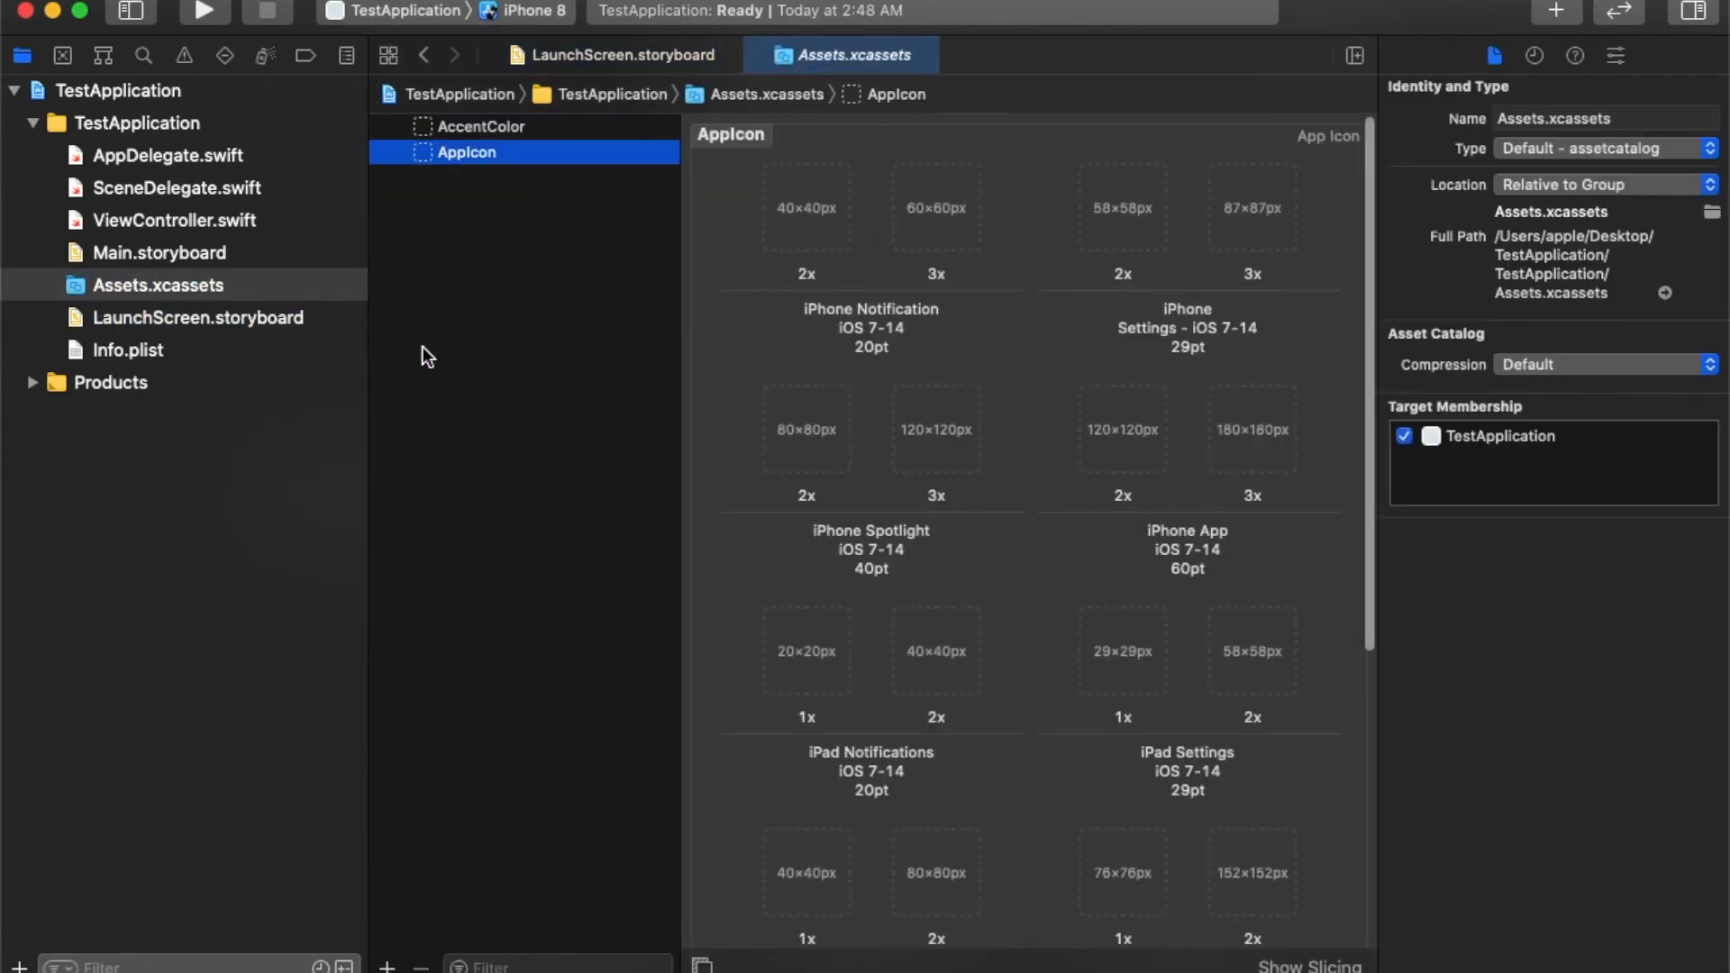
mouse_move(540, 200)
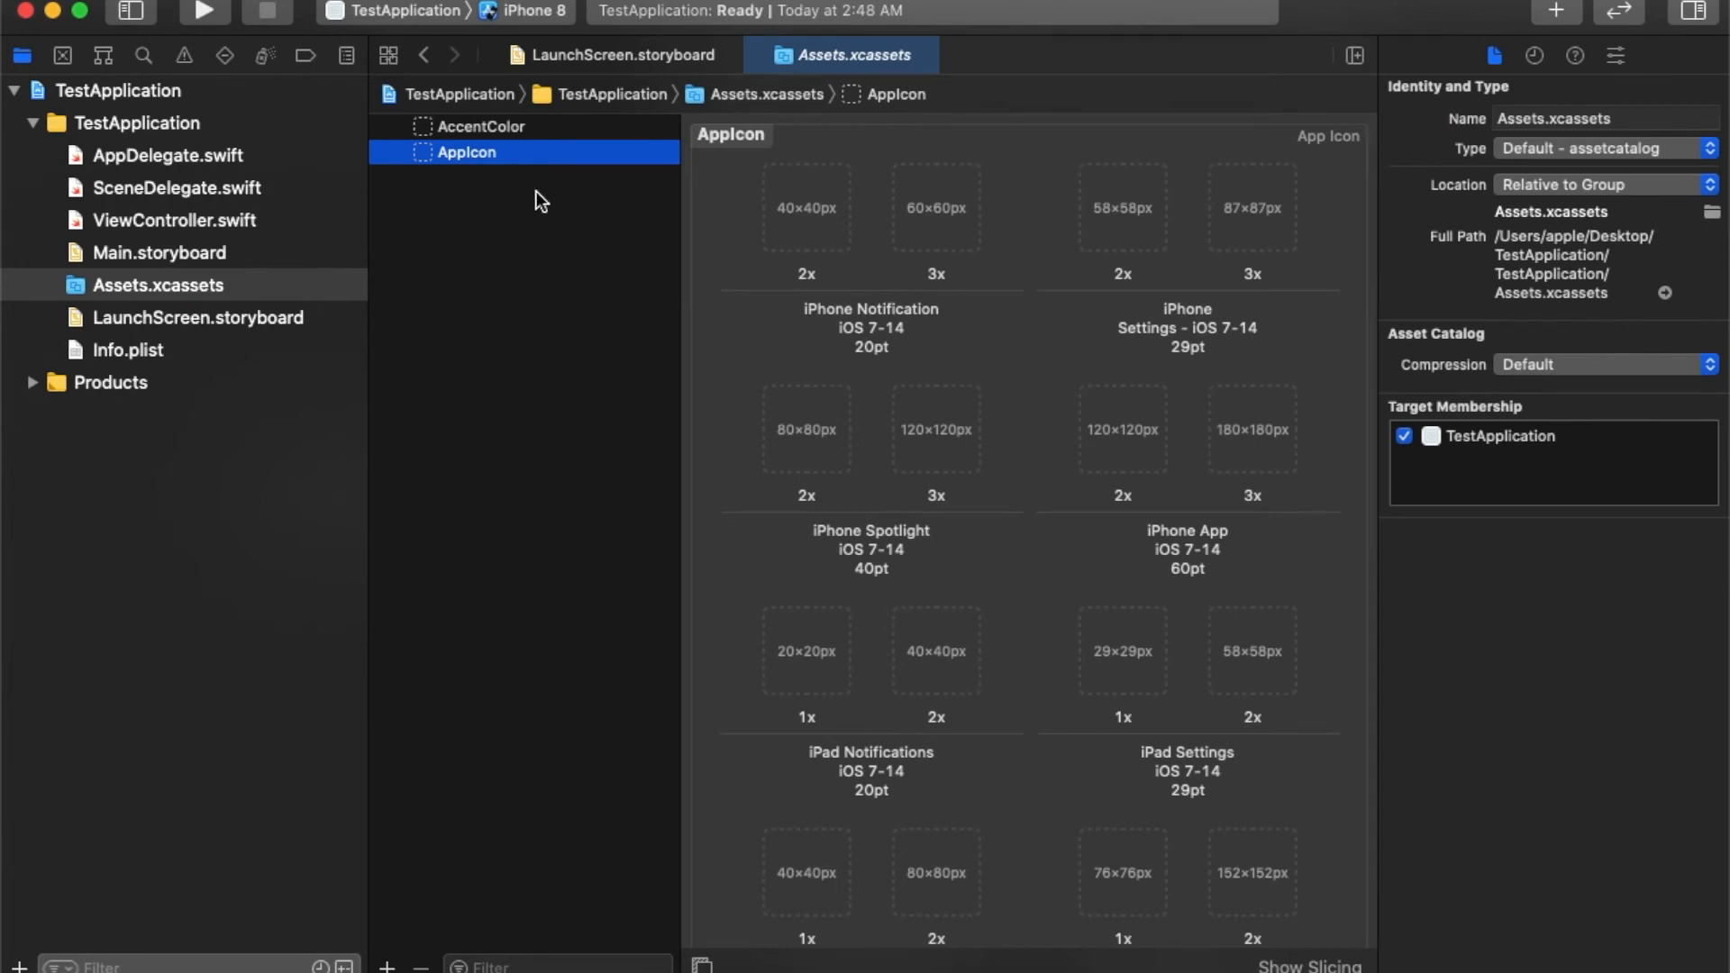
scroll("down", 3)
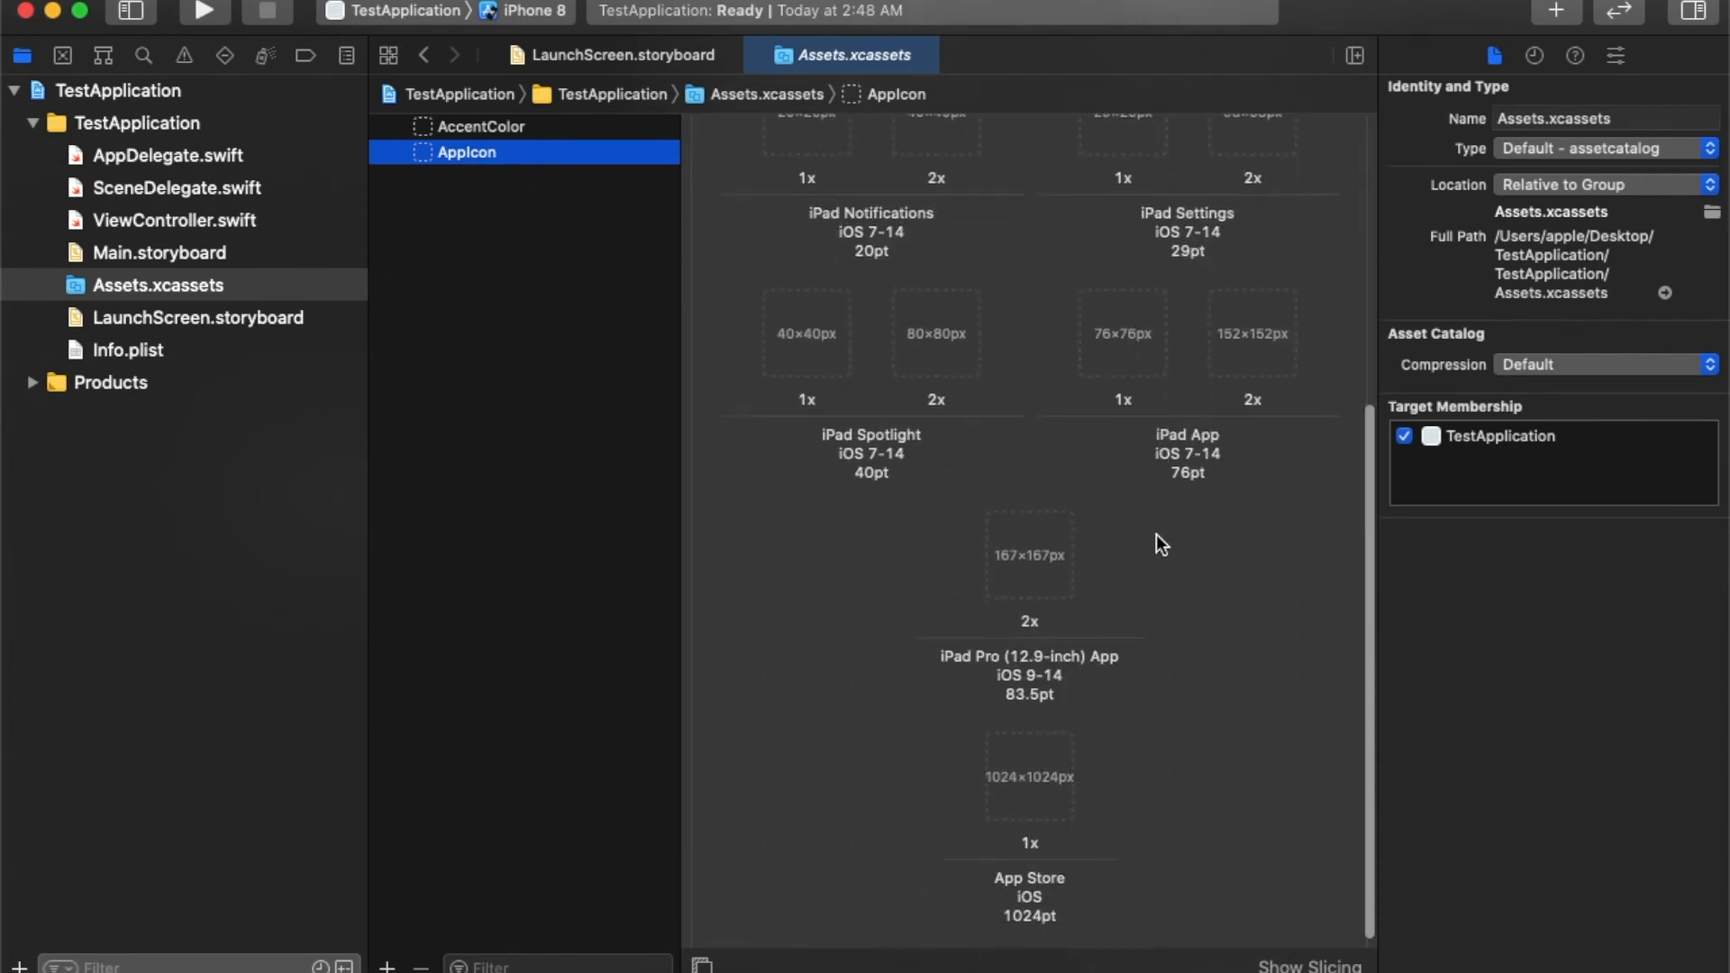
scroll("up", 3)
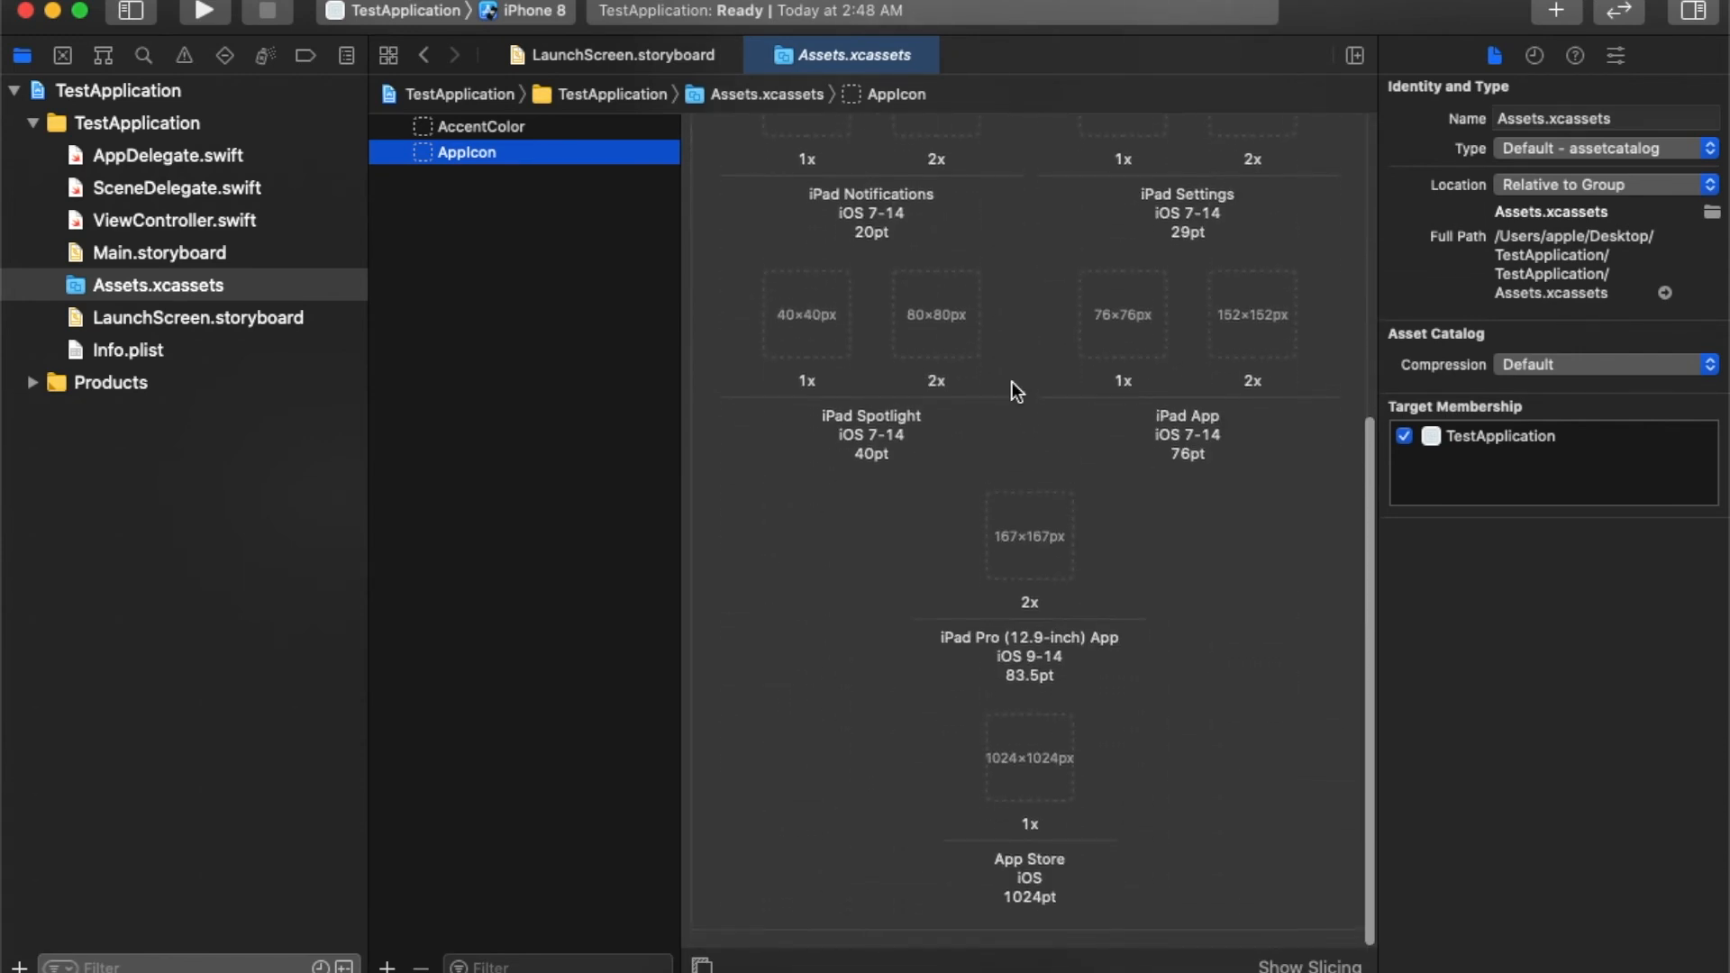
scroll("up", 3)
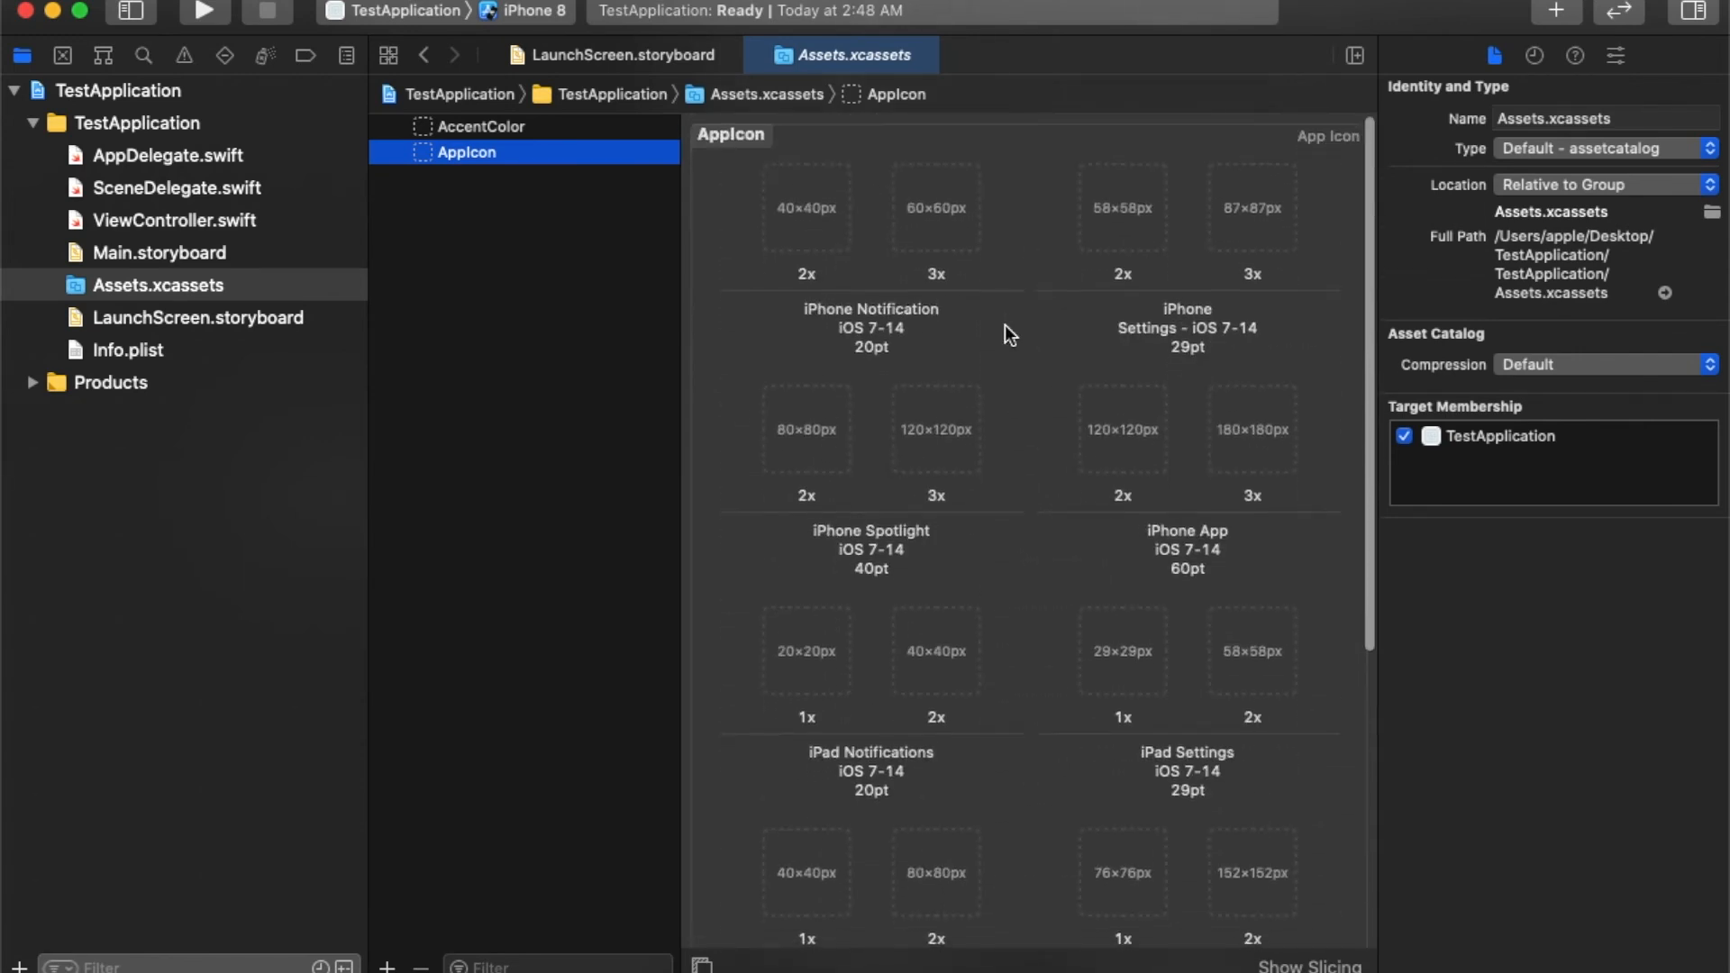
scroll("down", 3)
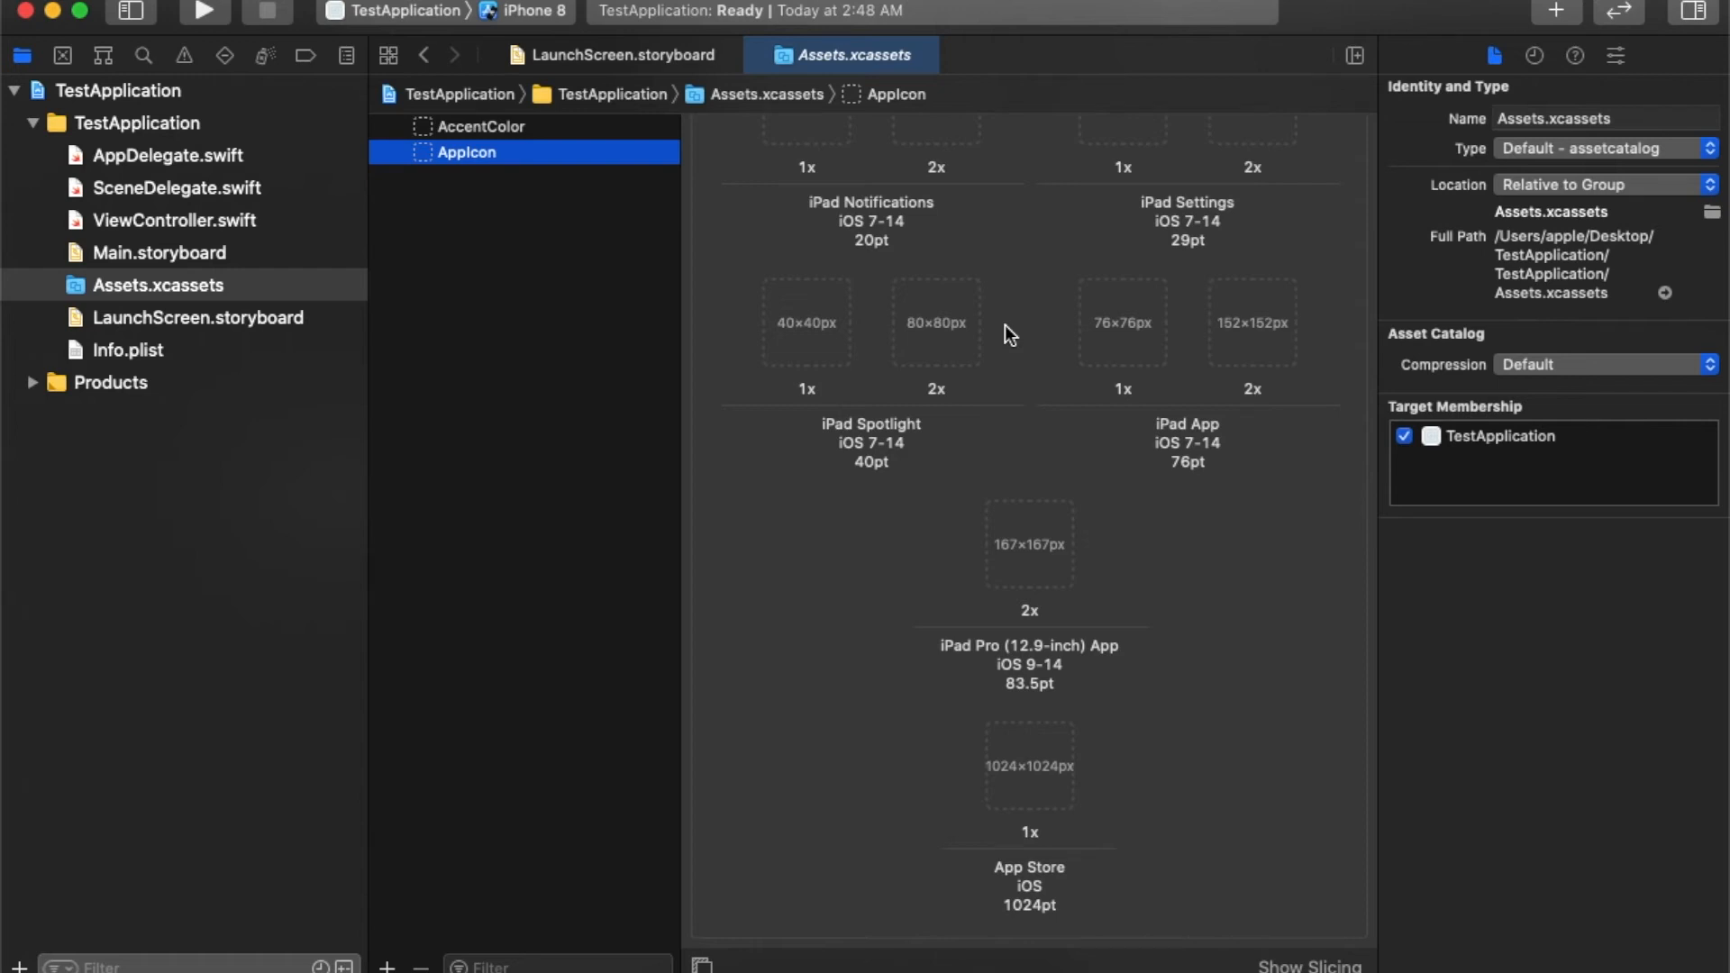
scroll("up", 3)
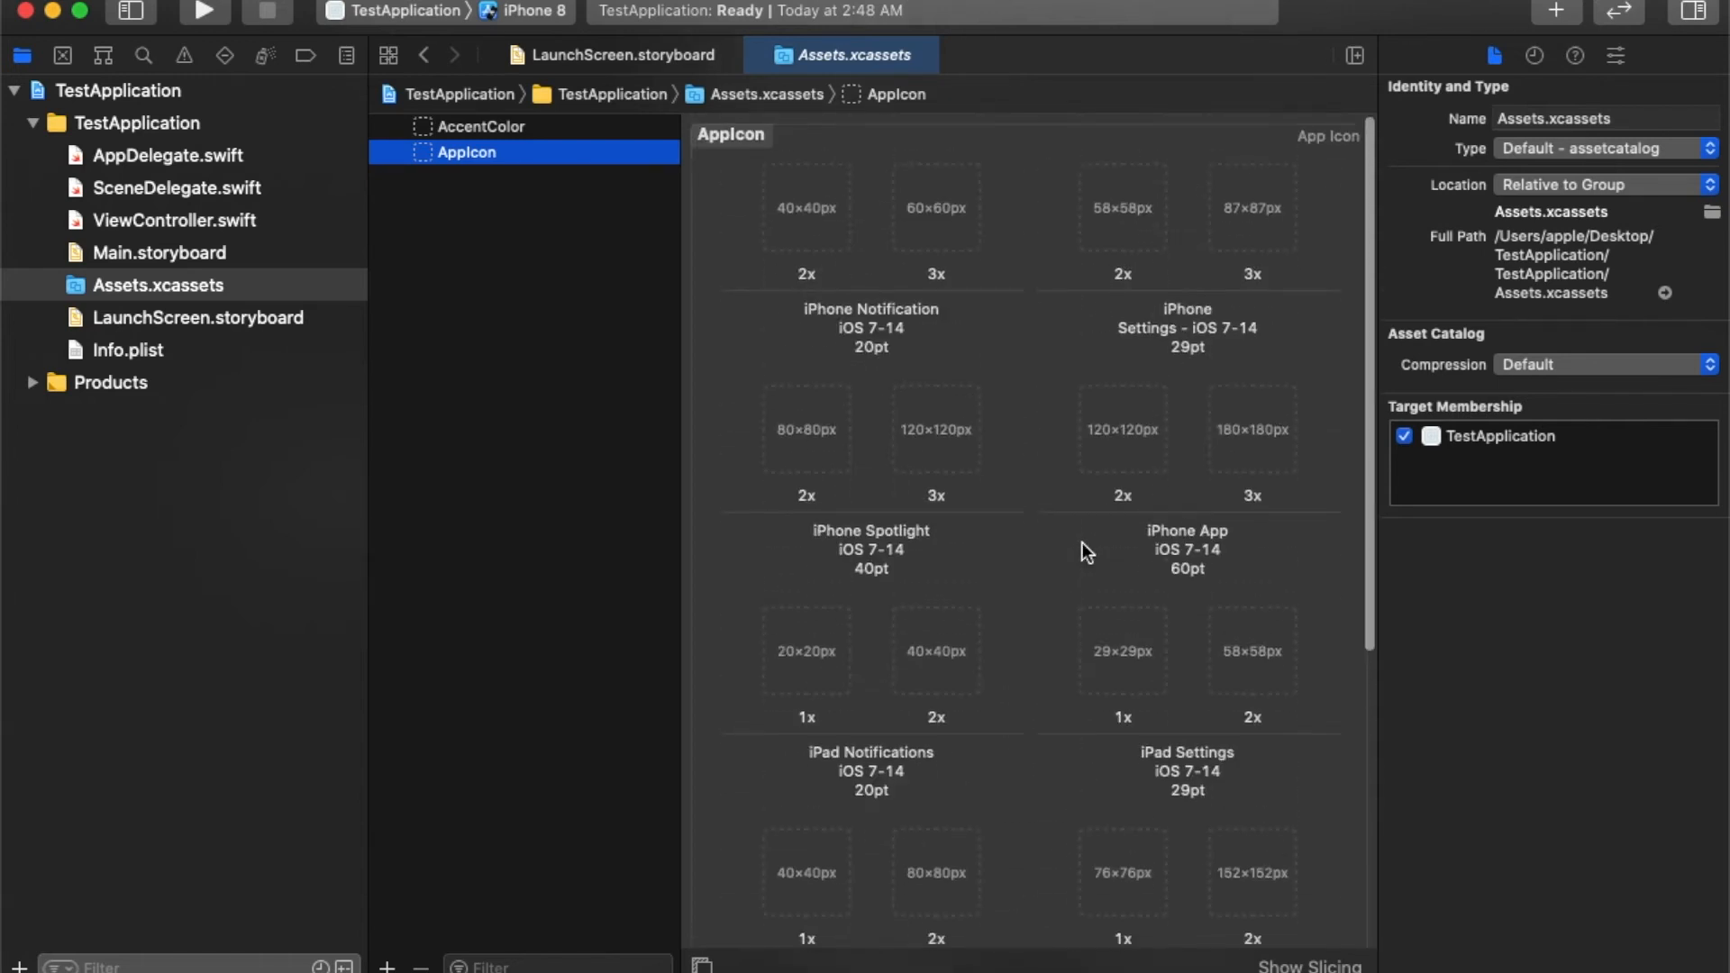
scroll("down", 3)
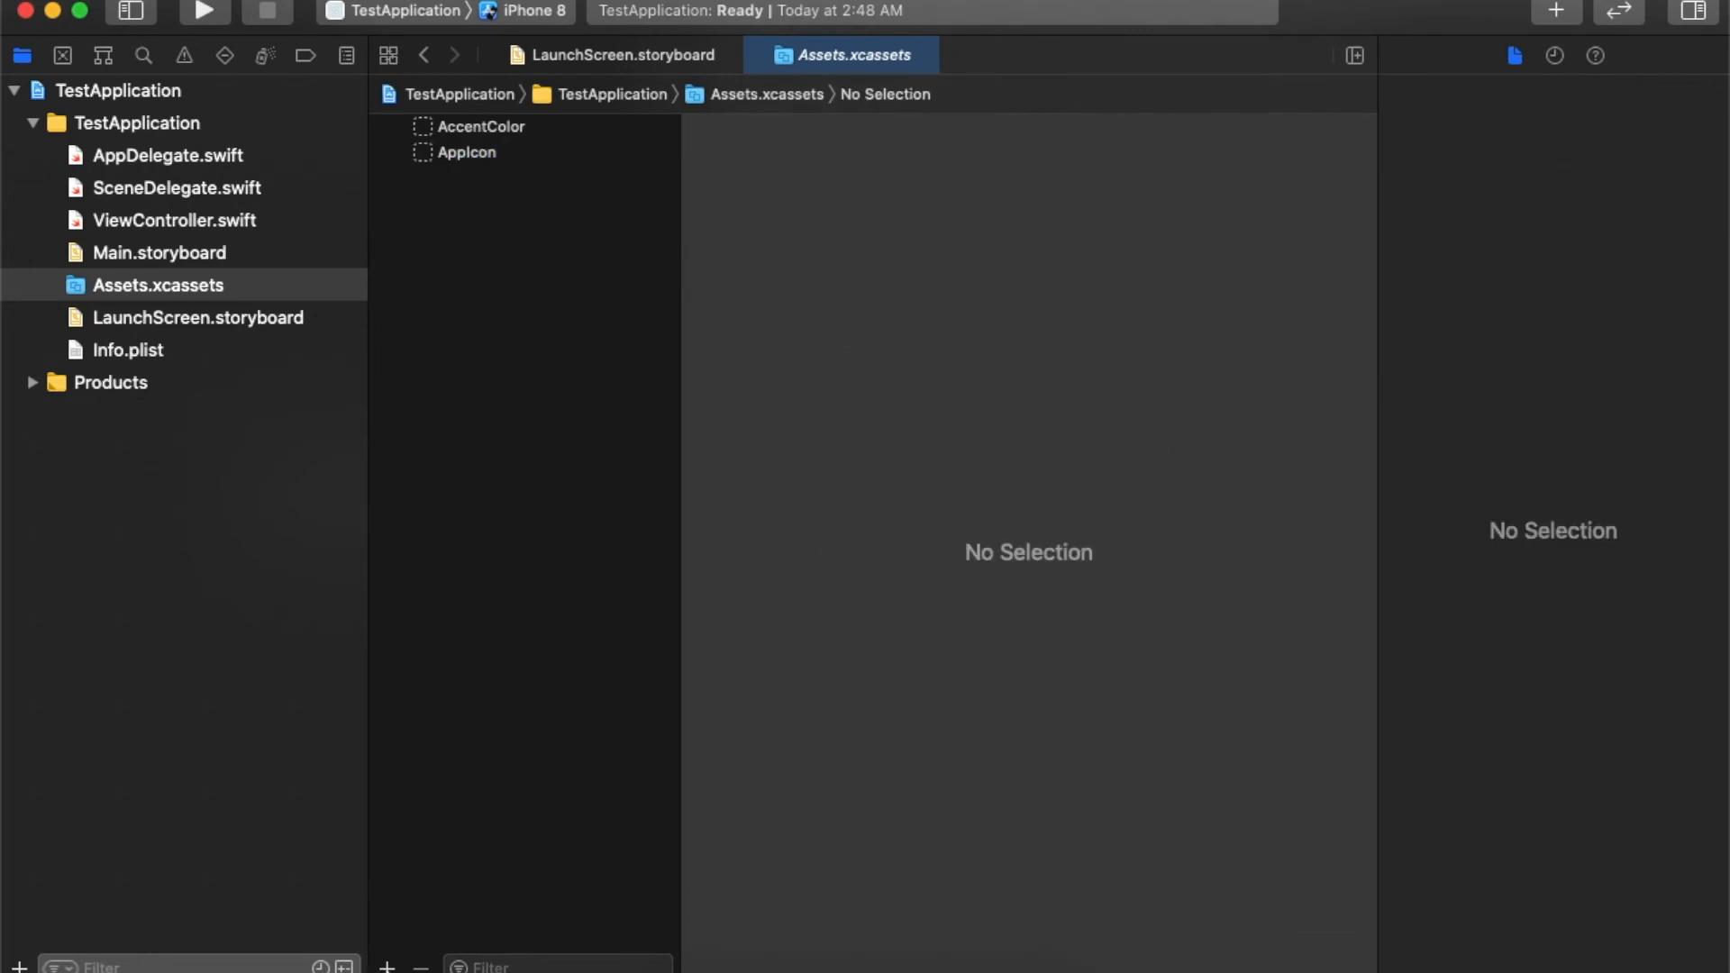
mouse_move(209, 220)
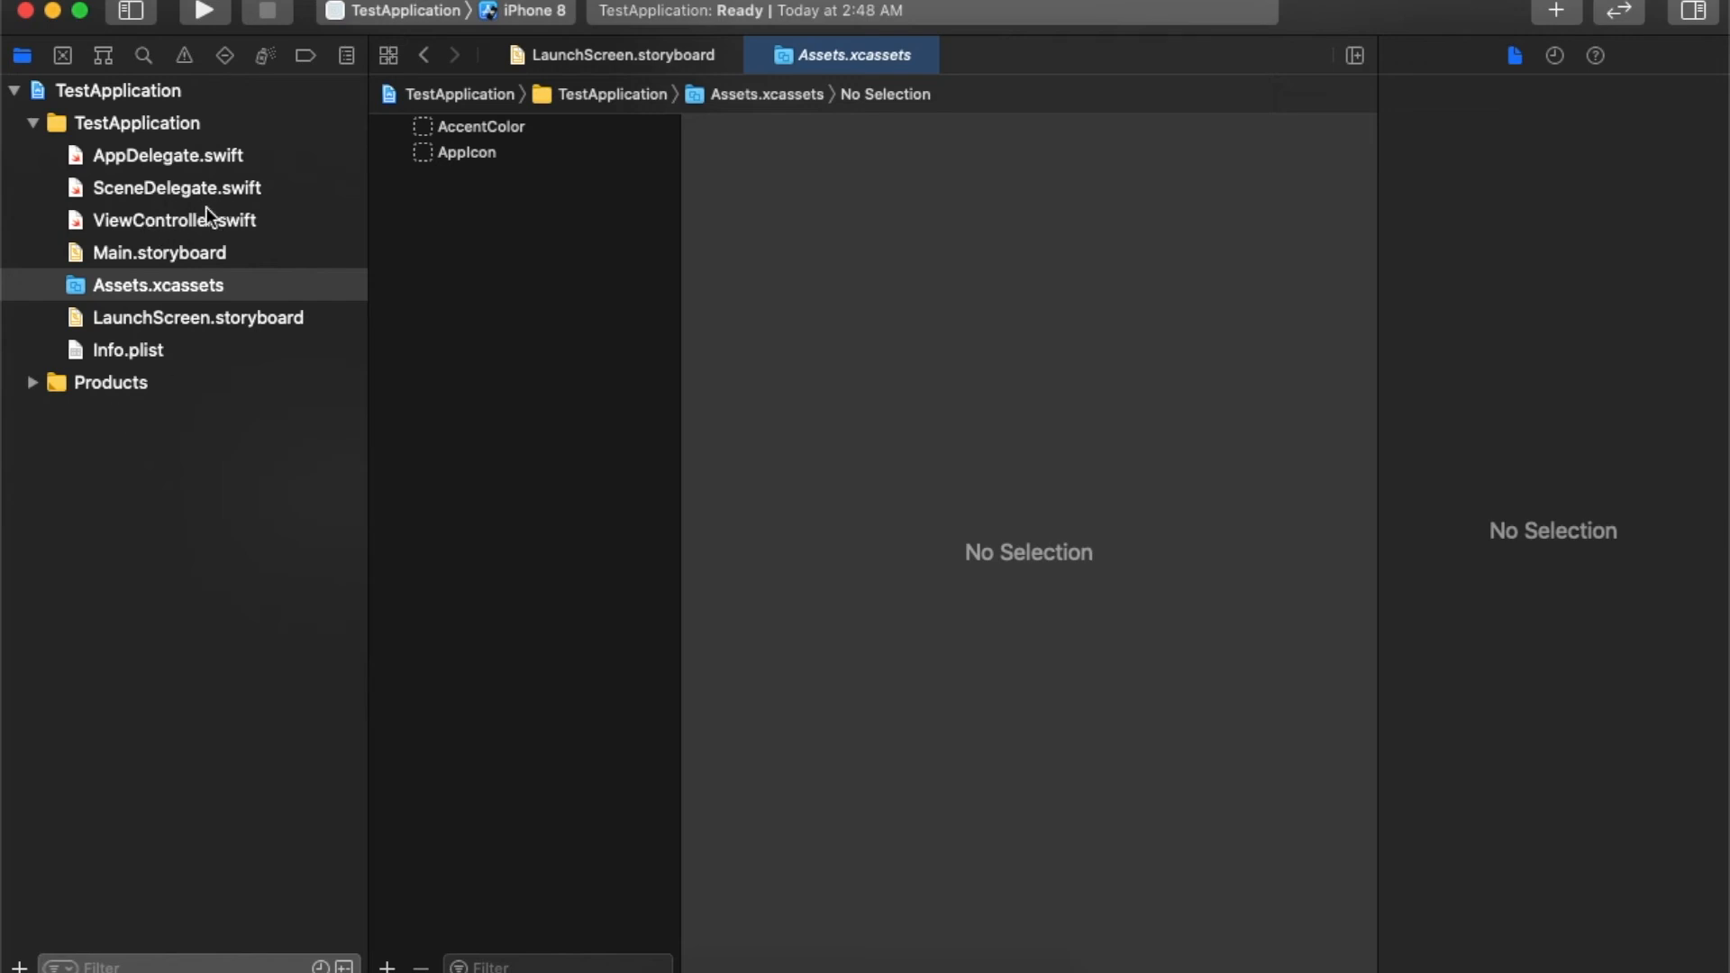
mouse_move(386, 965)
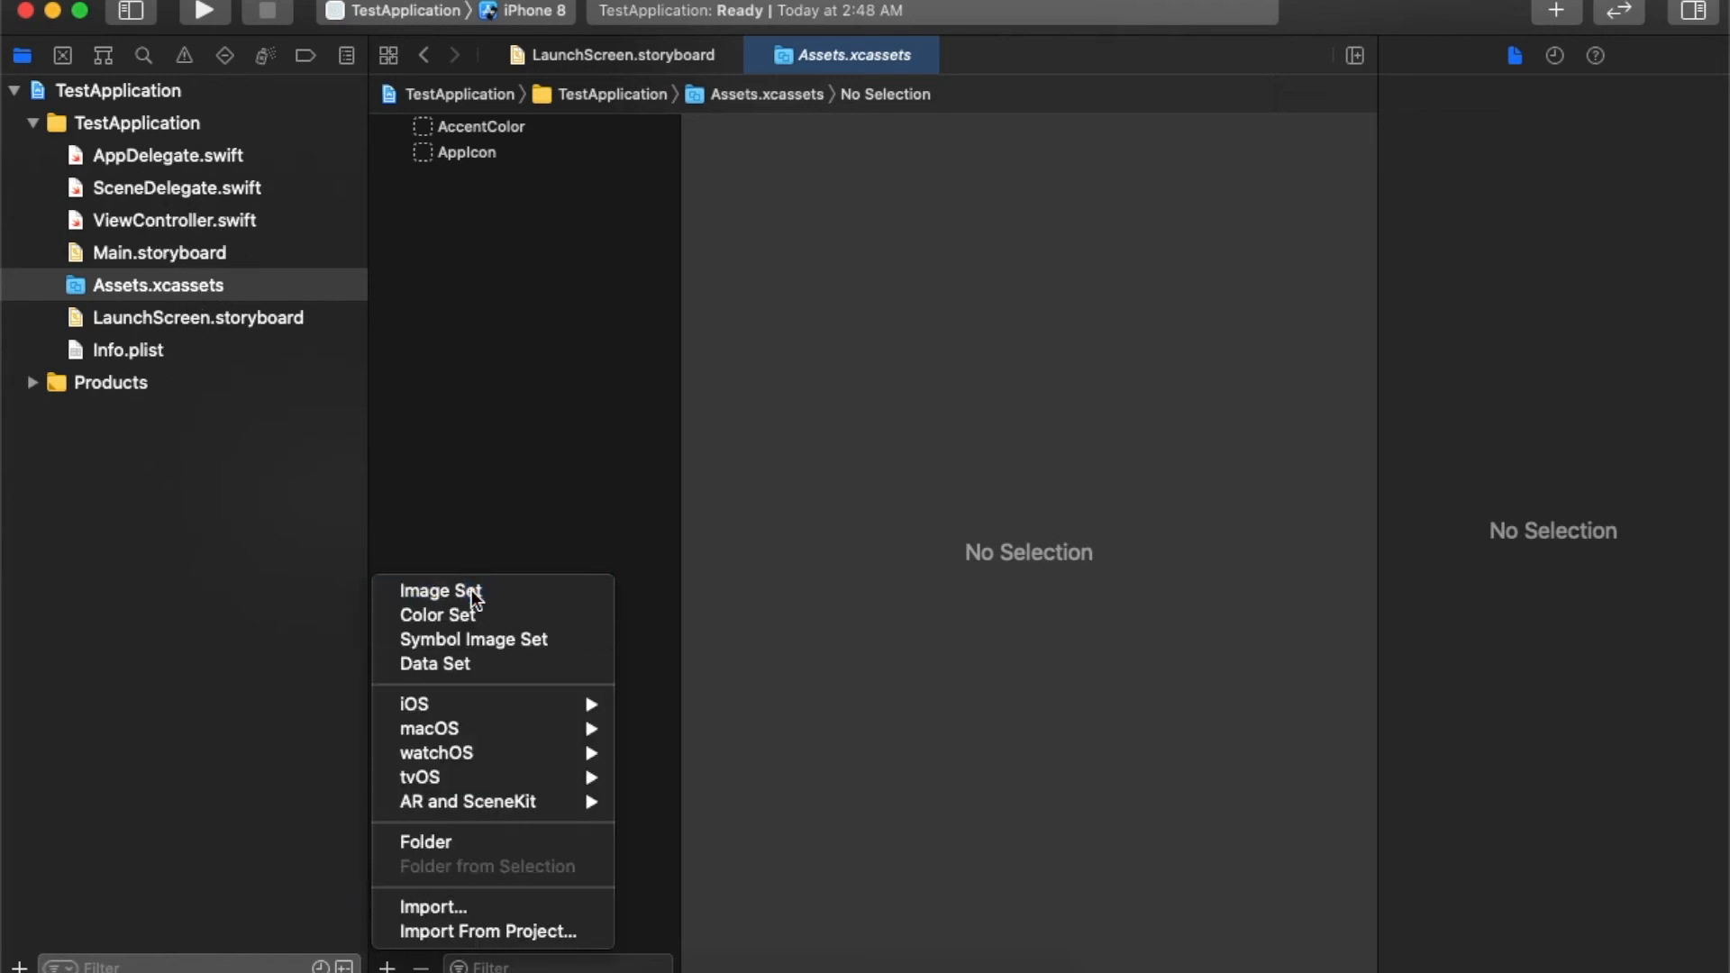
Add a new image set to the catalog named BackIcon.
left_click(439, 590)
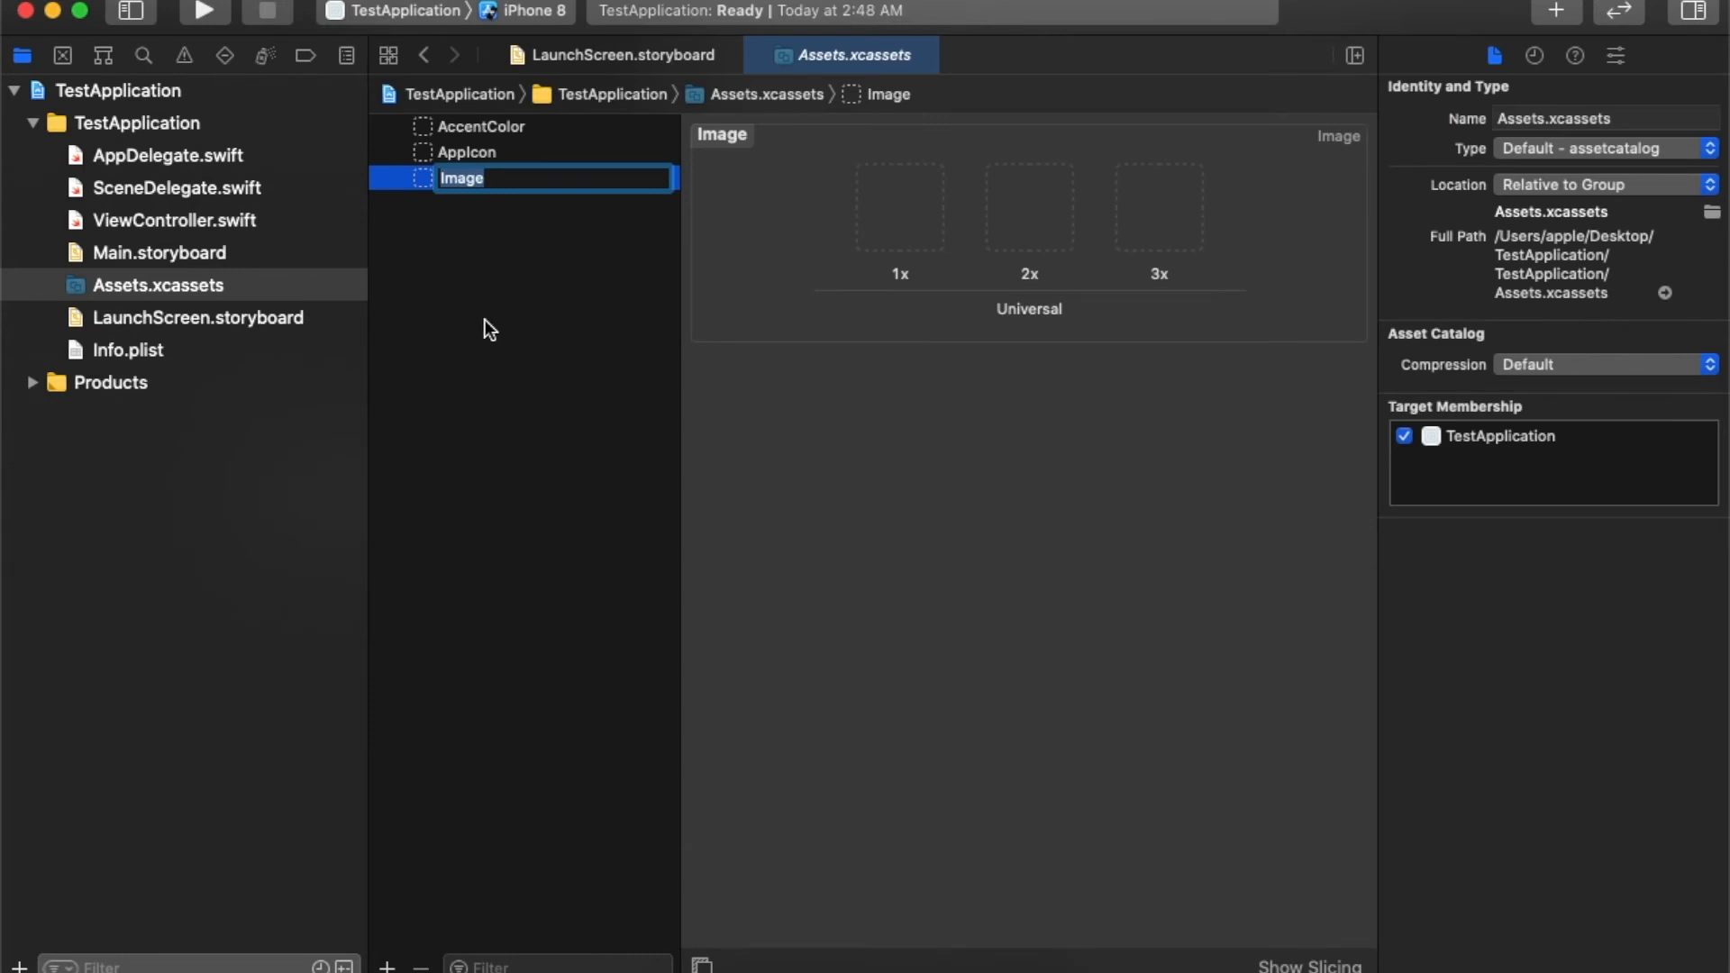
type("BackIcon")
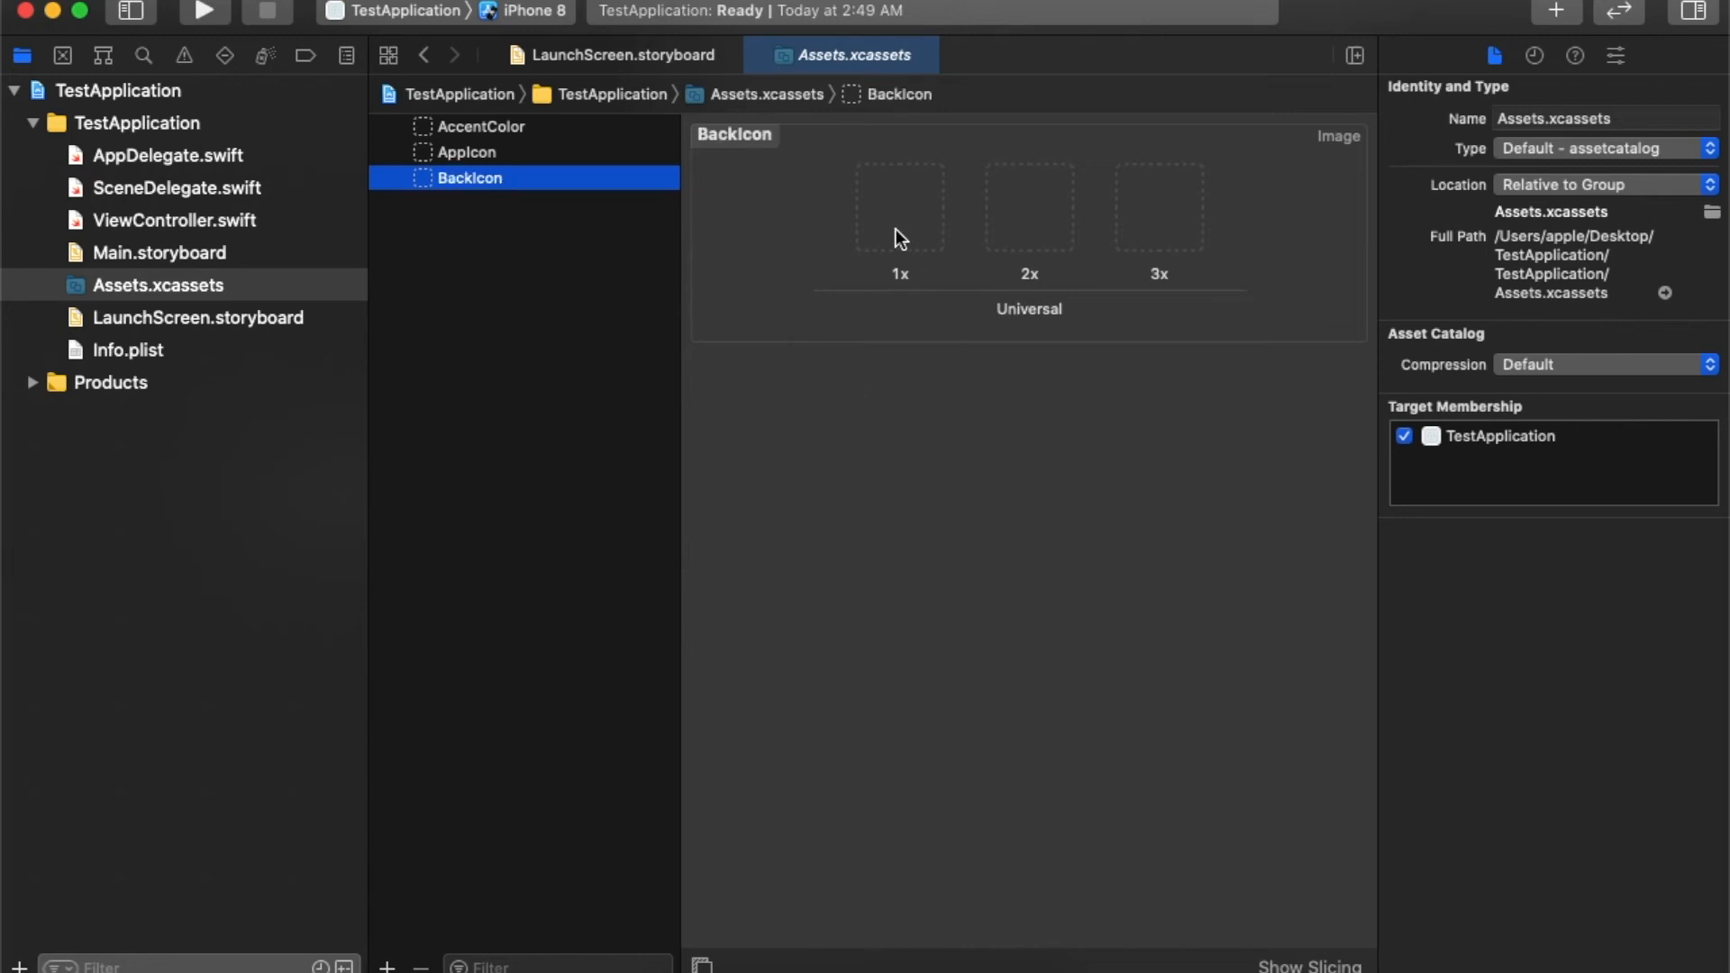
left_click(1027, 206)
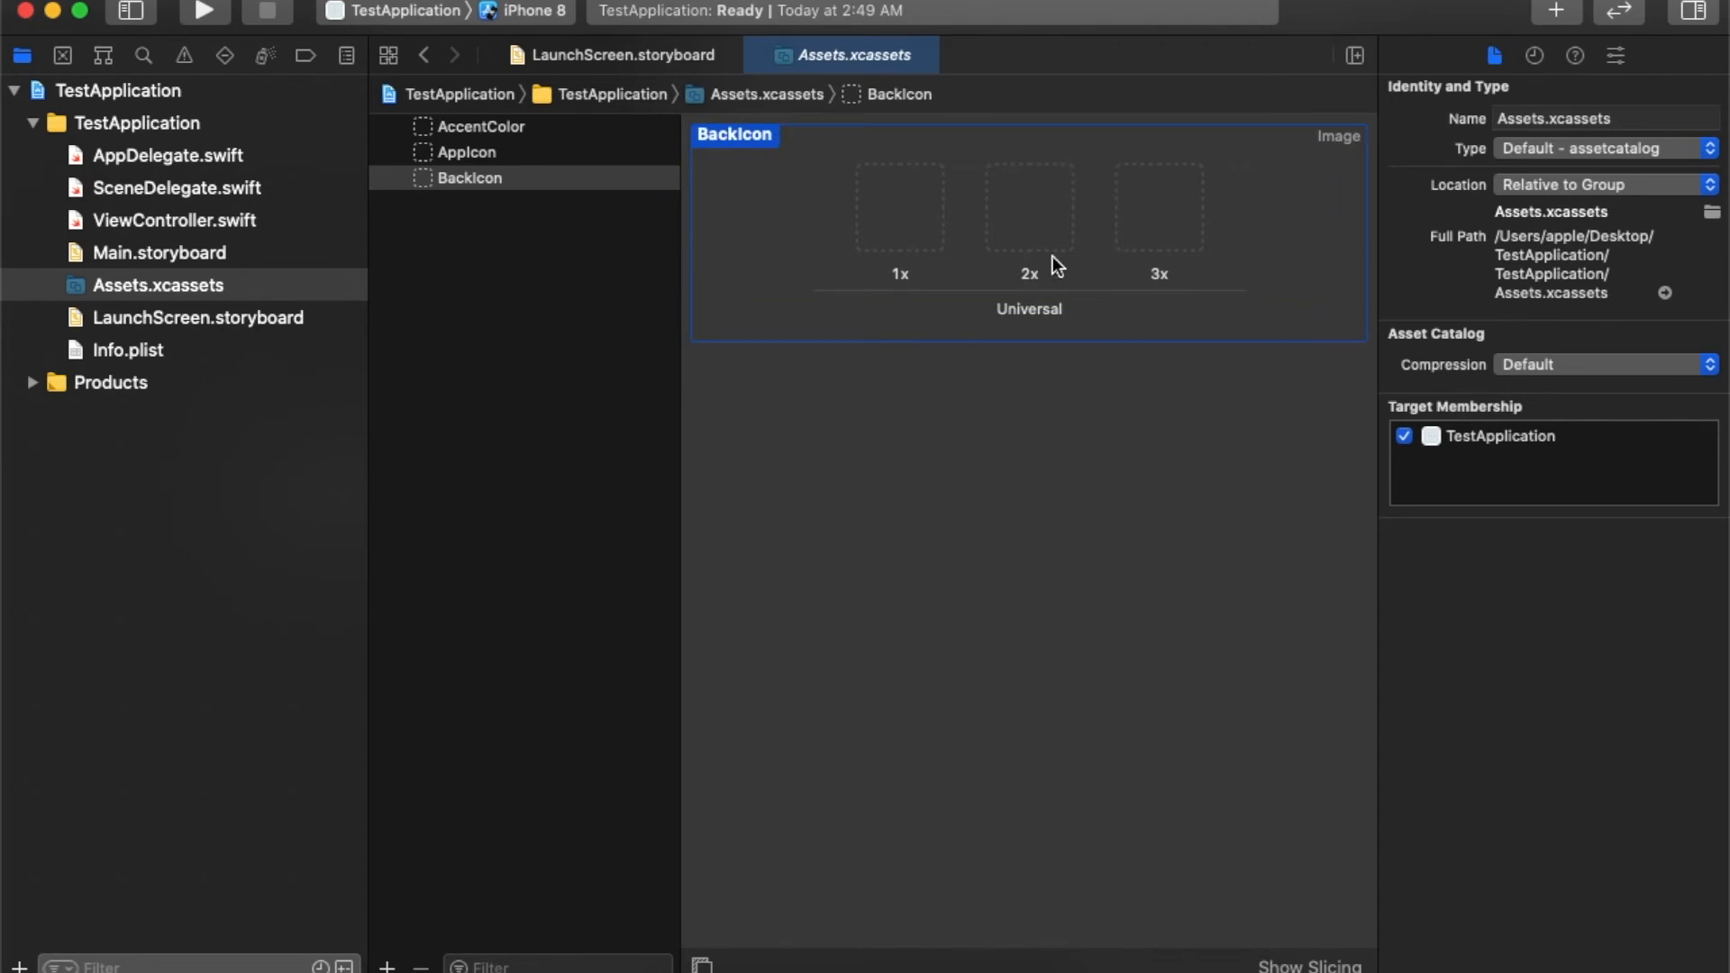
mouse_move(1100, 246)
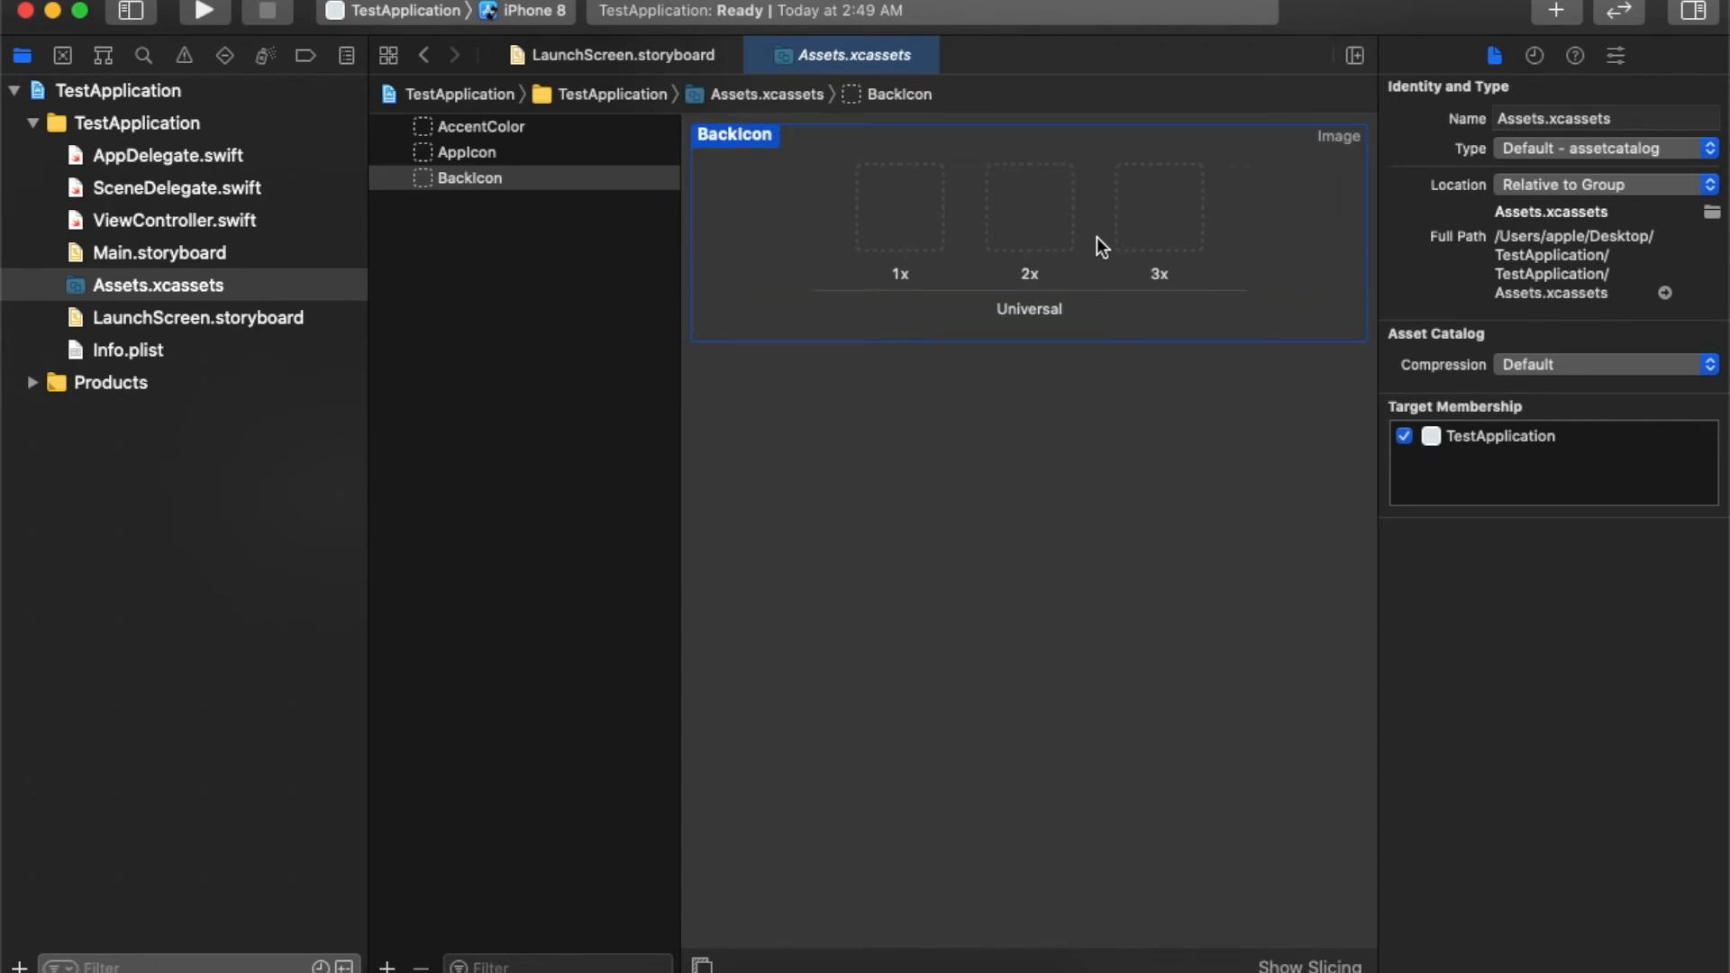
mouse_move(1164, 265)
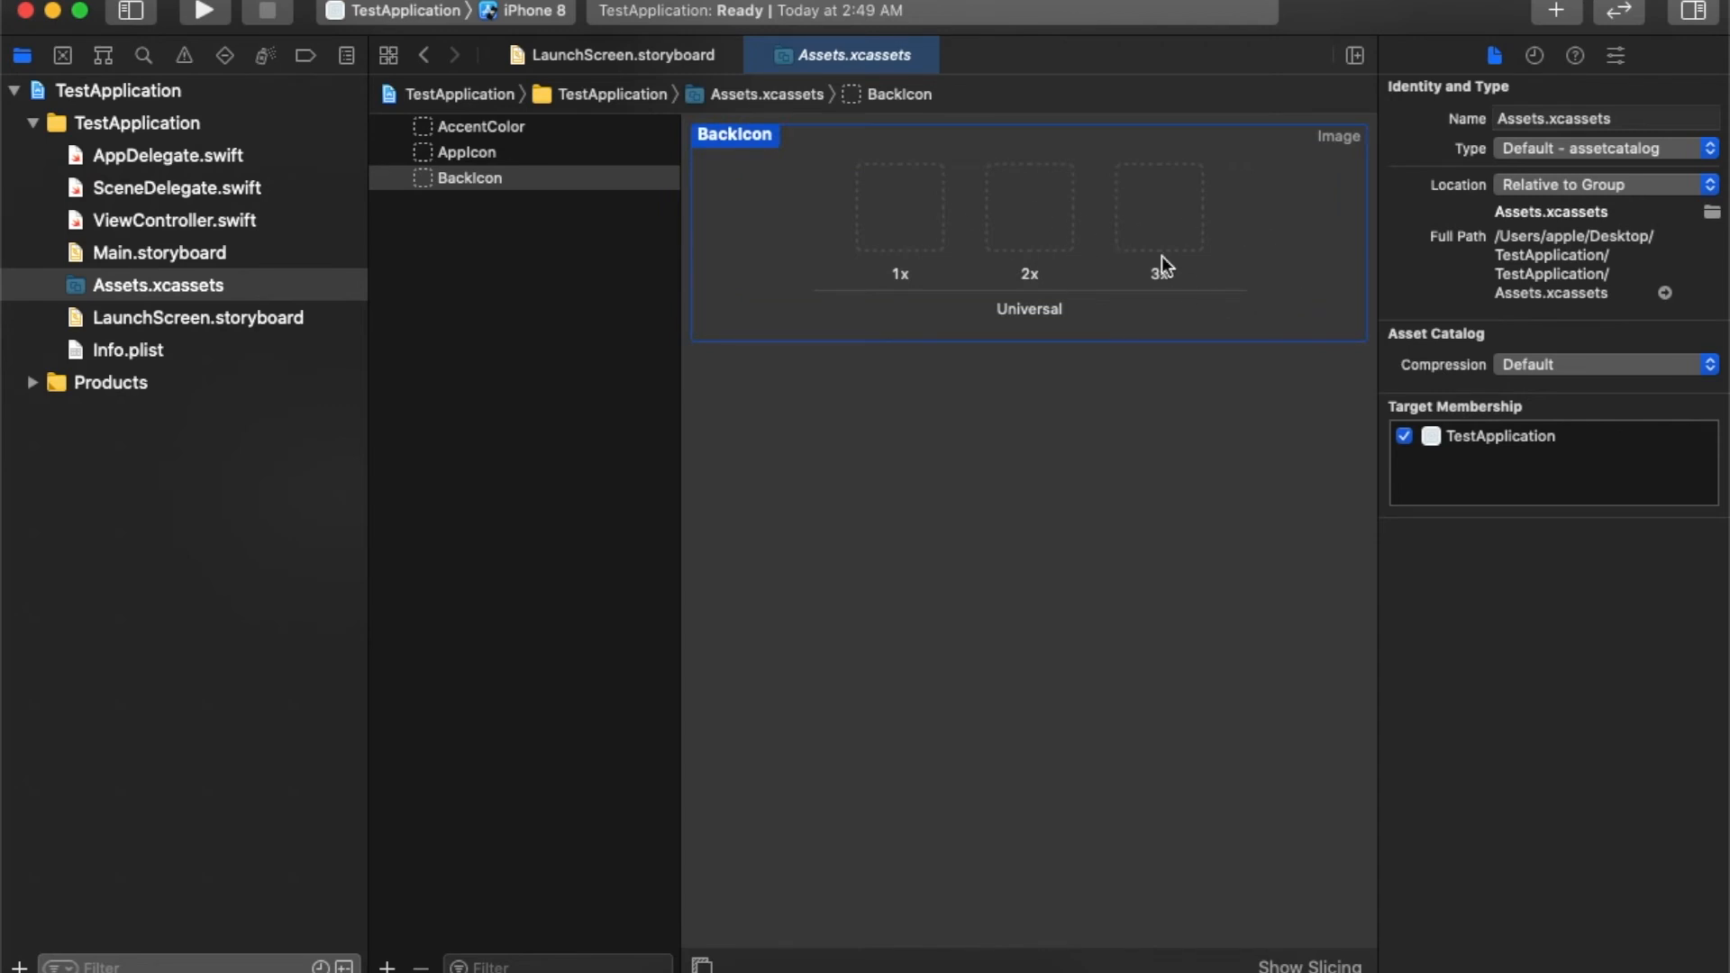
mouse_move(1594, 49)
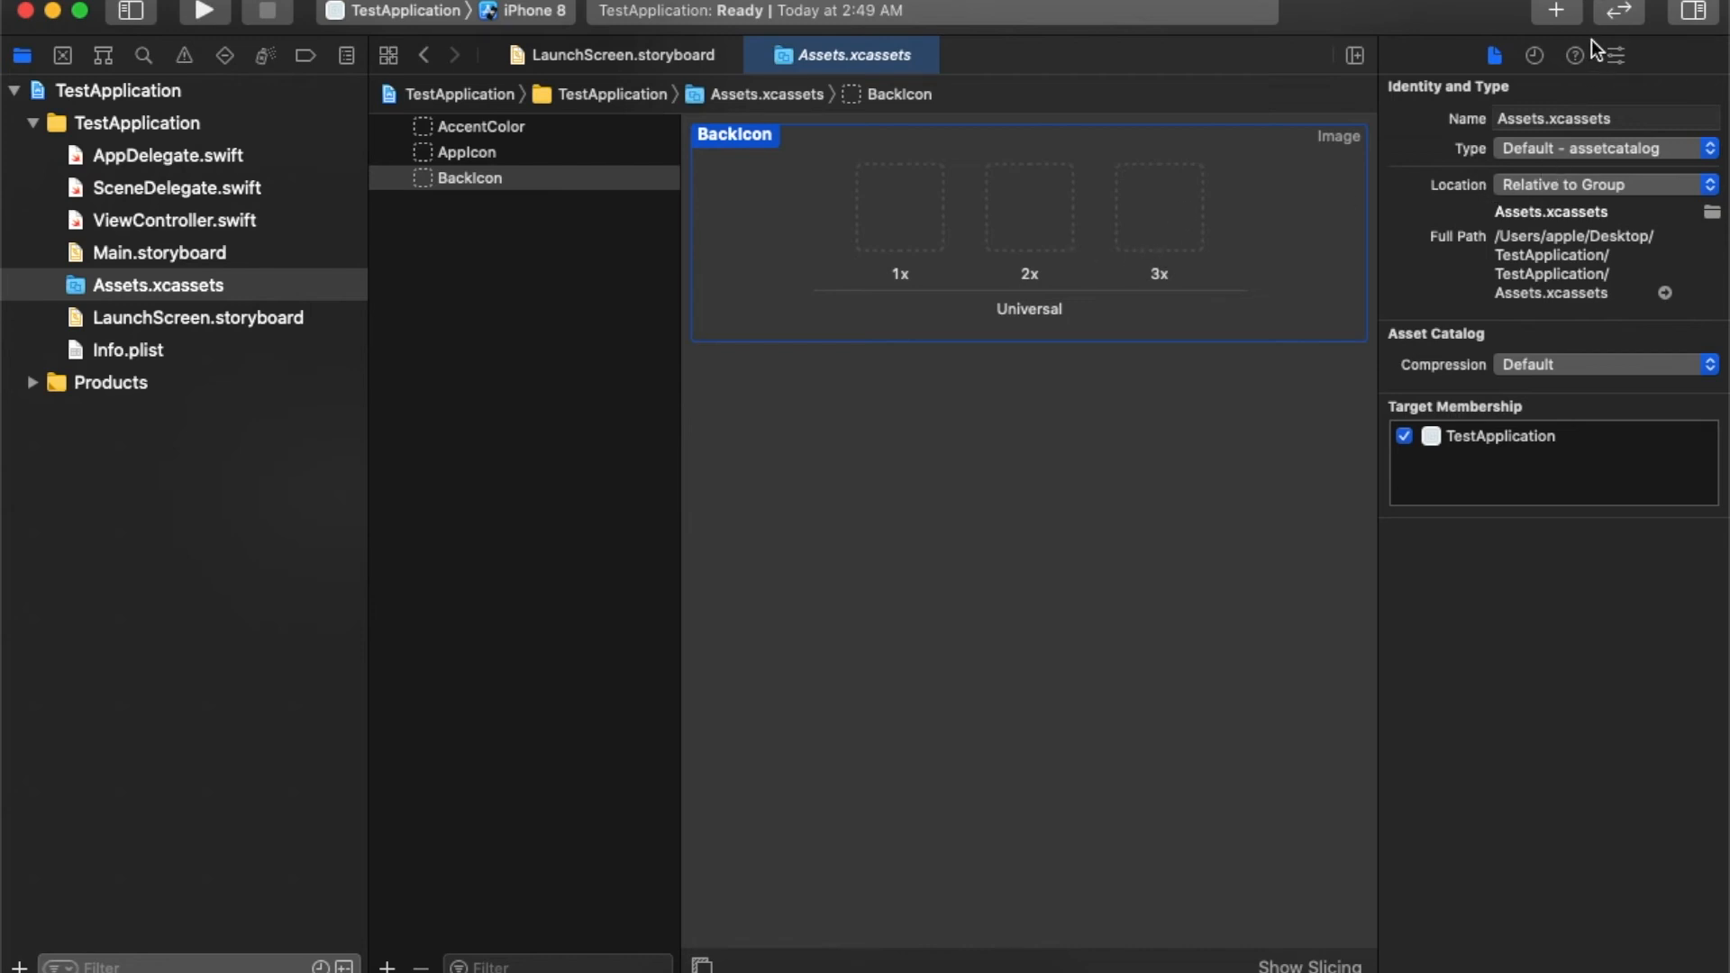
Set BackIcon to render as Original Image with Single Scale.
left_click(1616, 55)
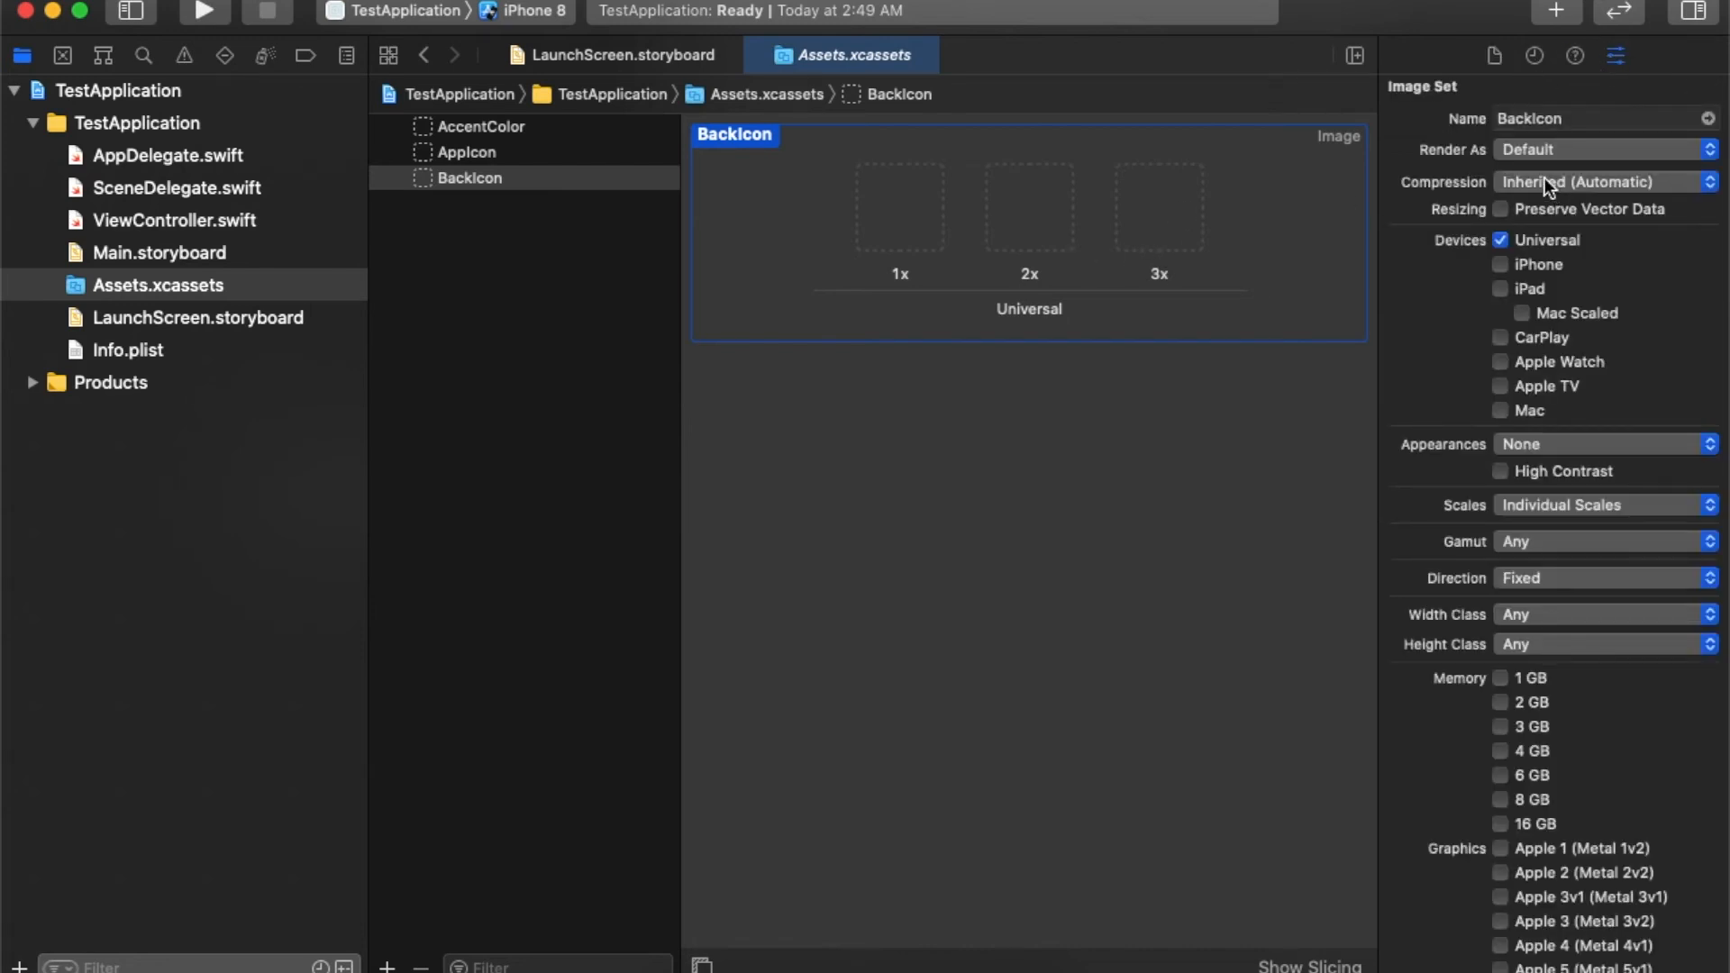
left_click(1604, 149)
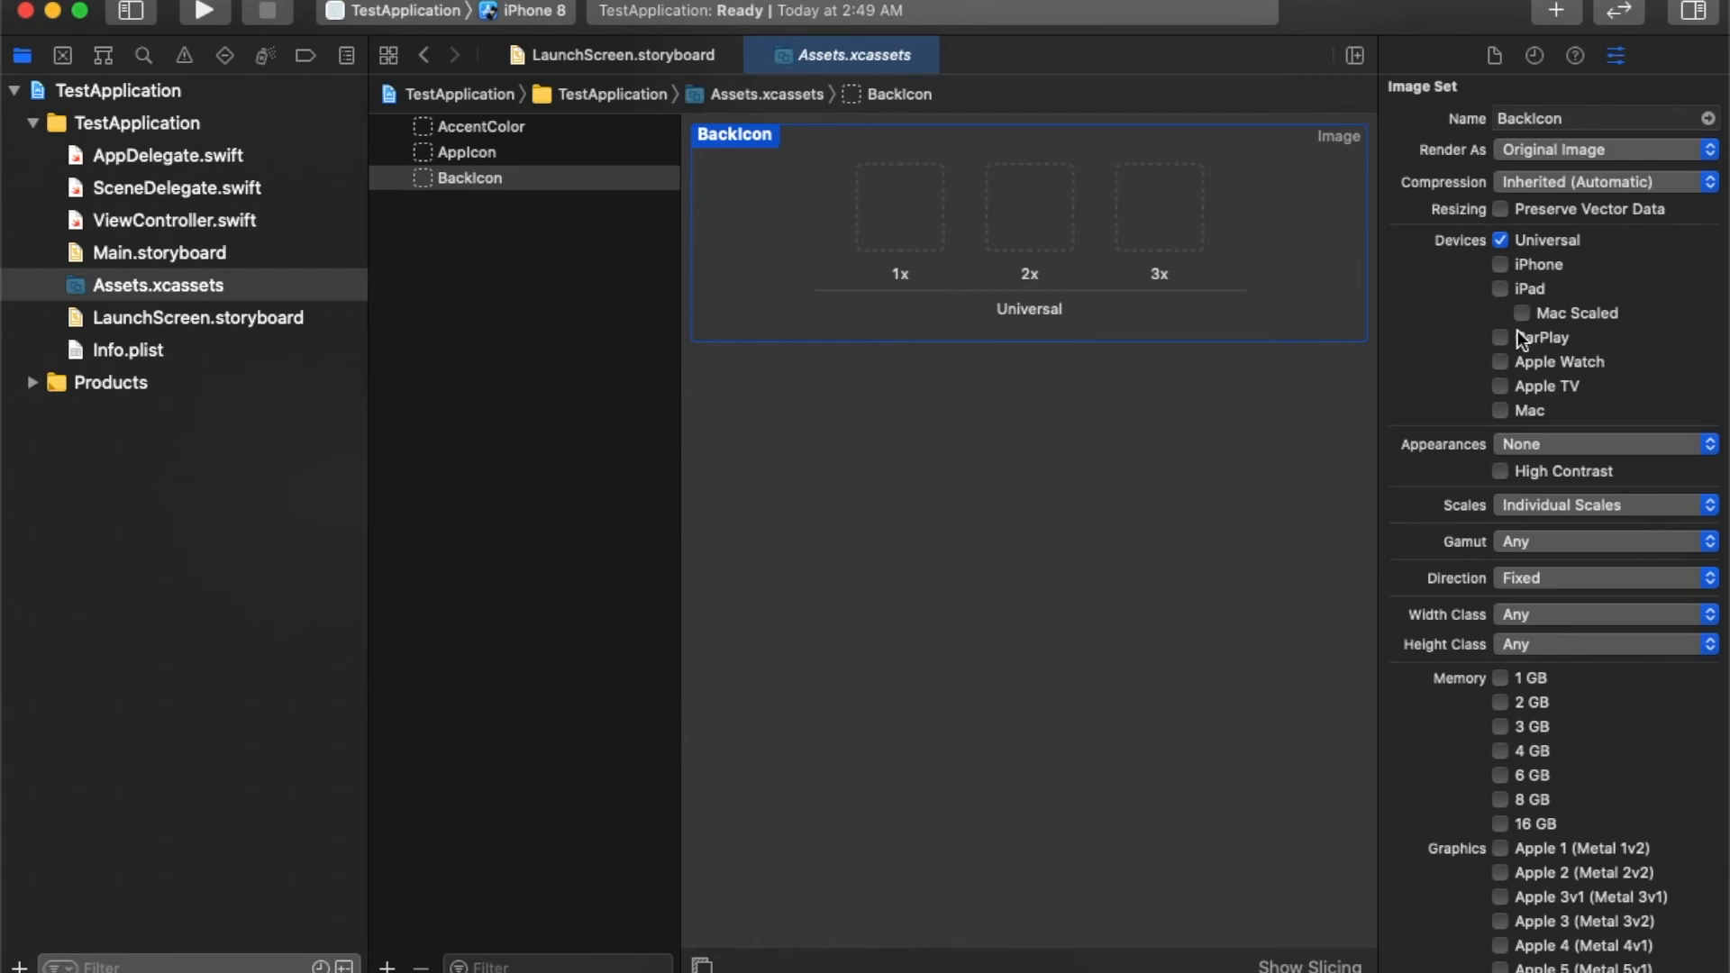
left_click(1600, 504)
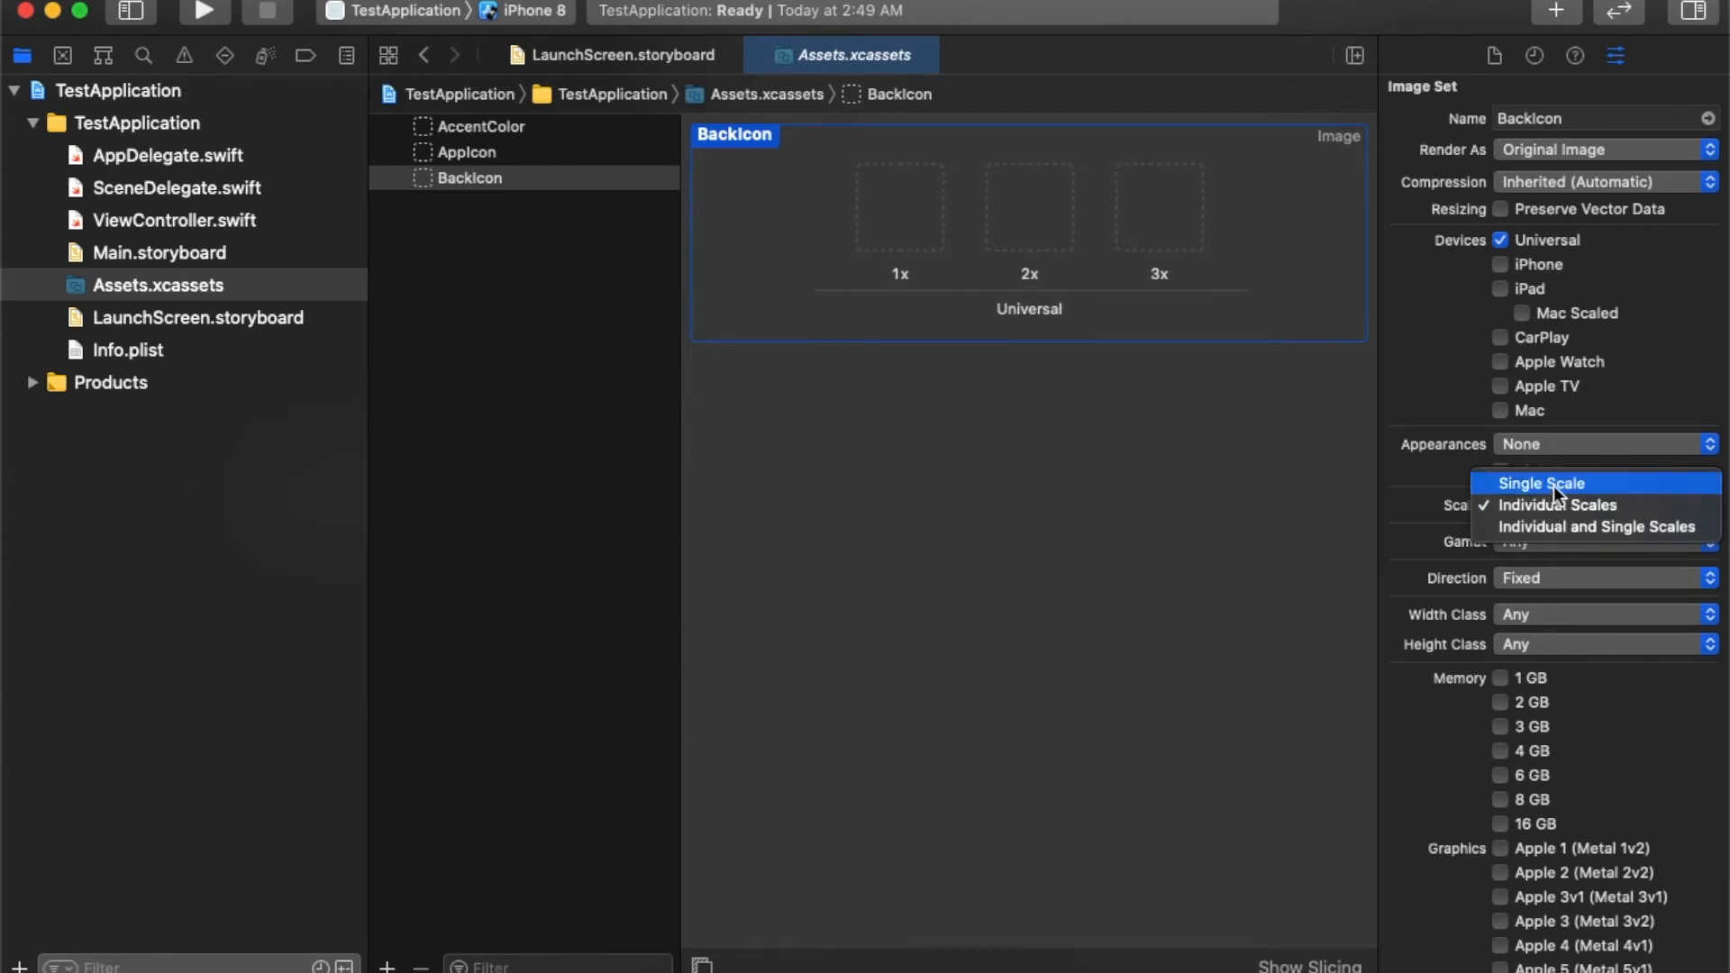
left_click(1541, 483)
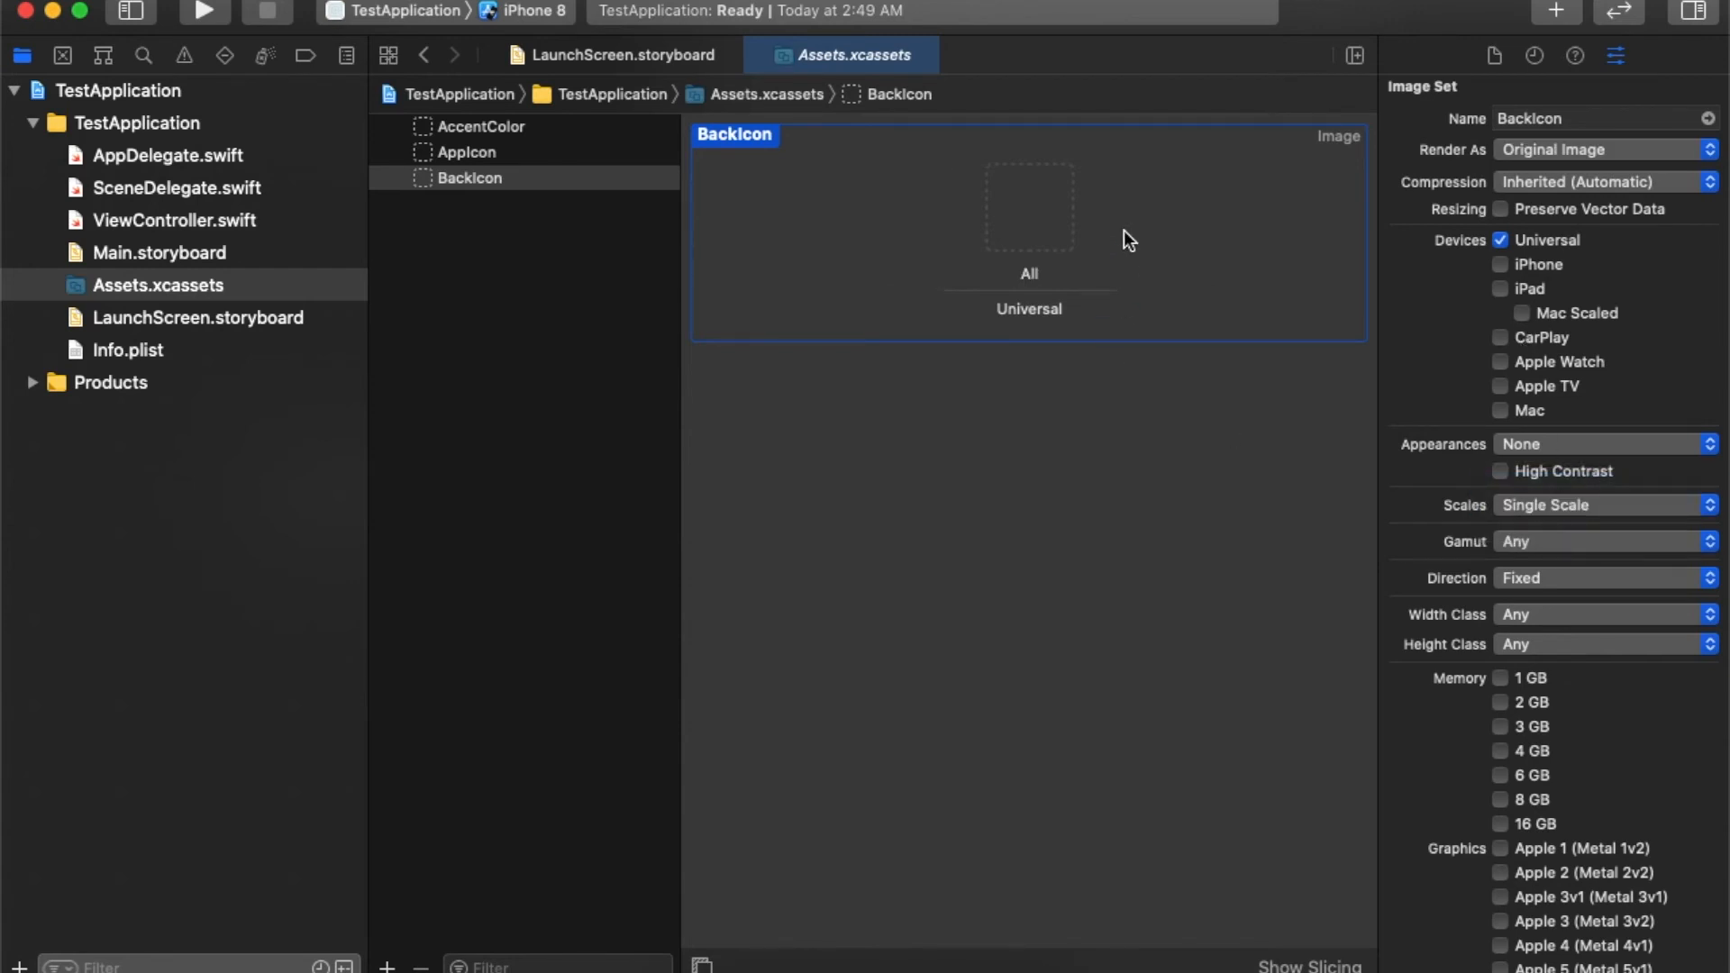
mouse_move(955, 156)
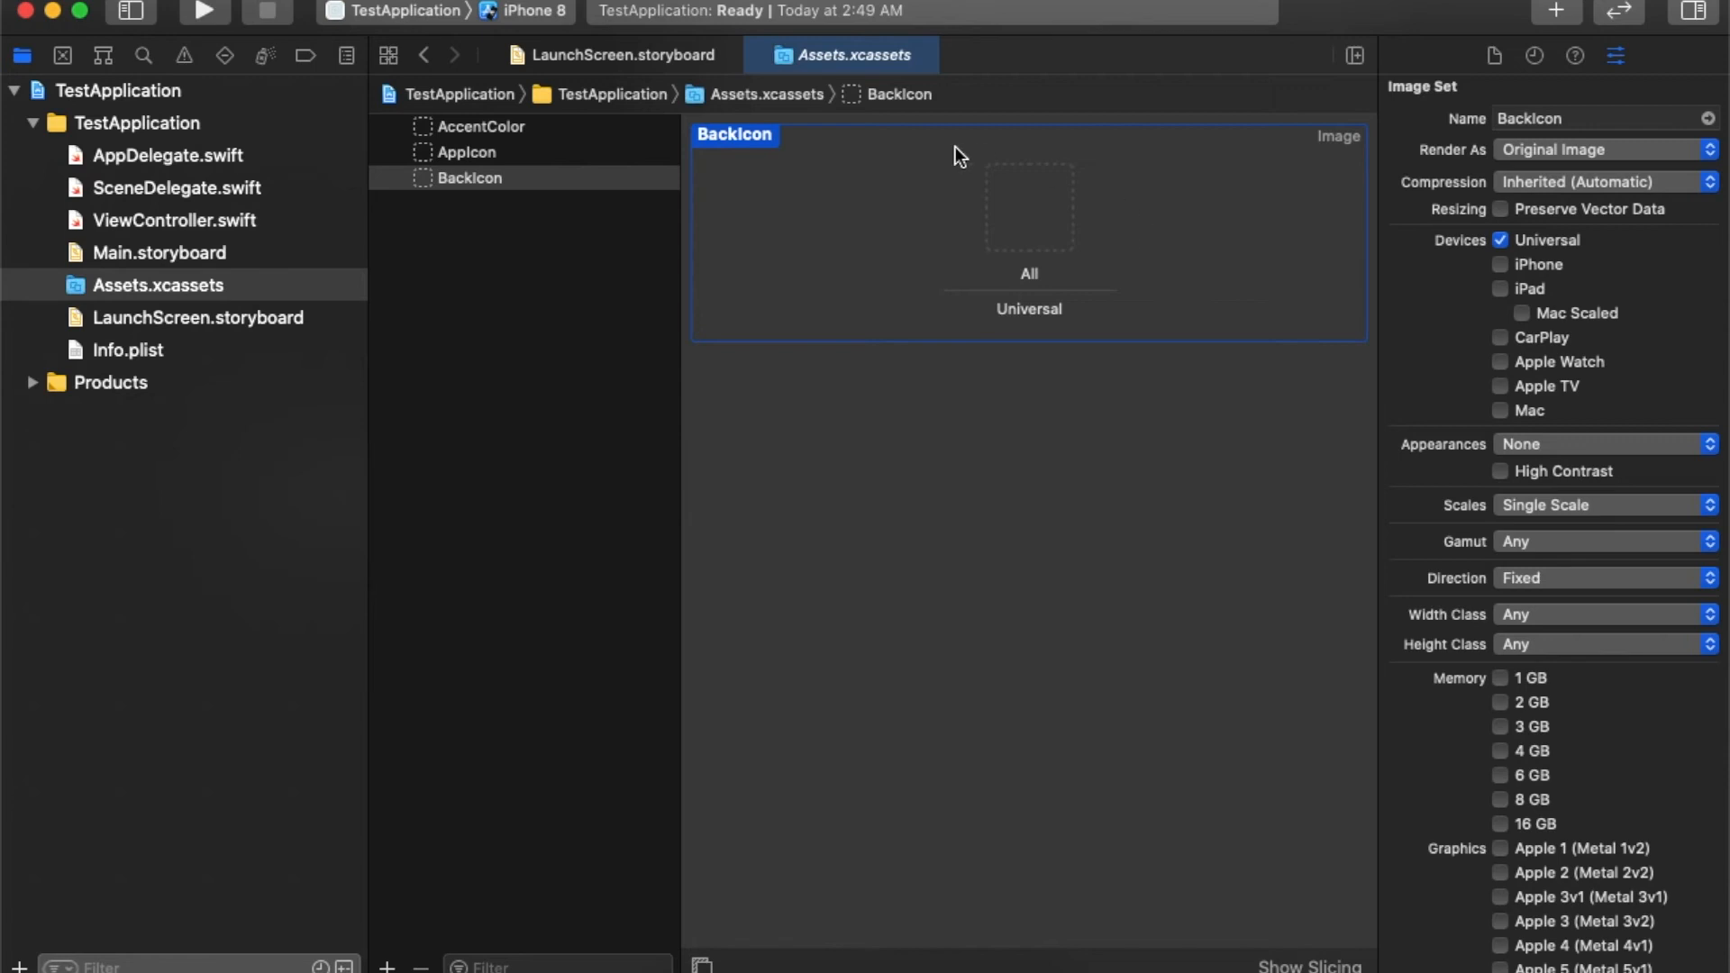
mouse_move(1219, 237)
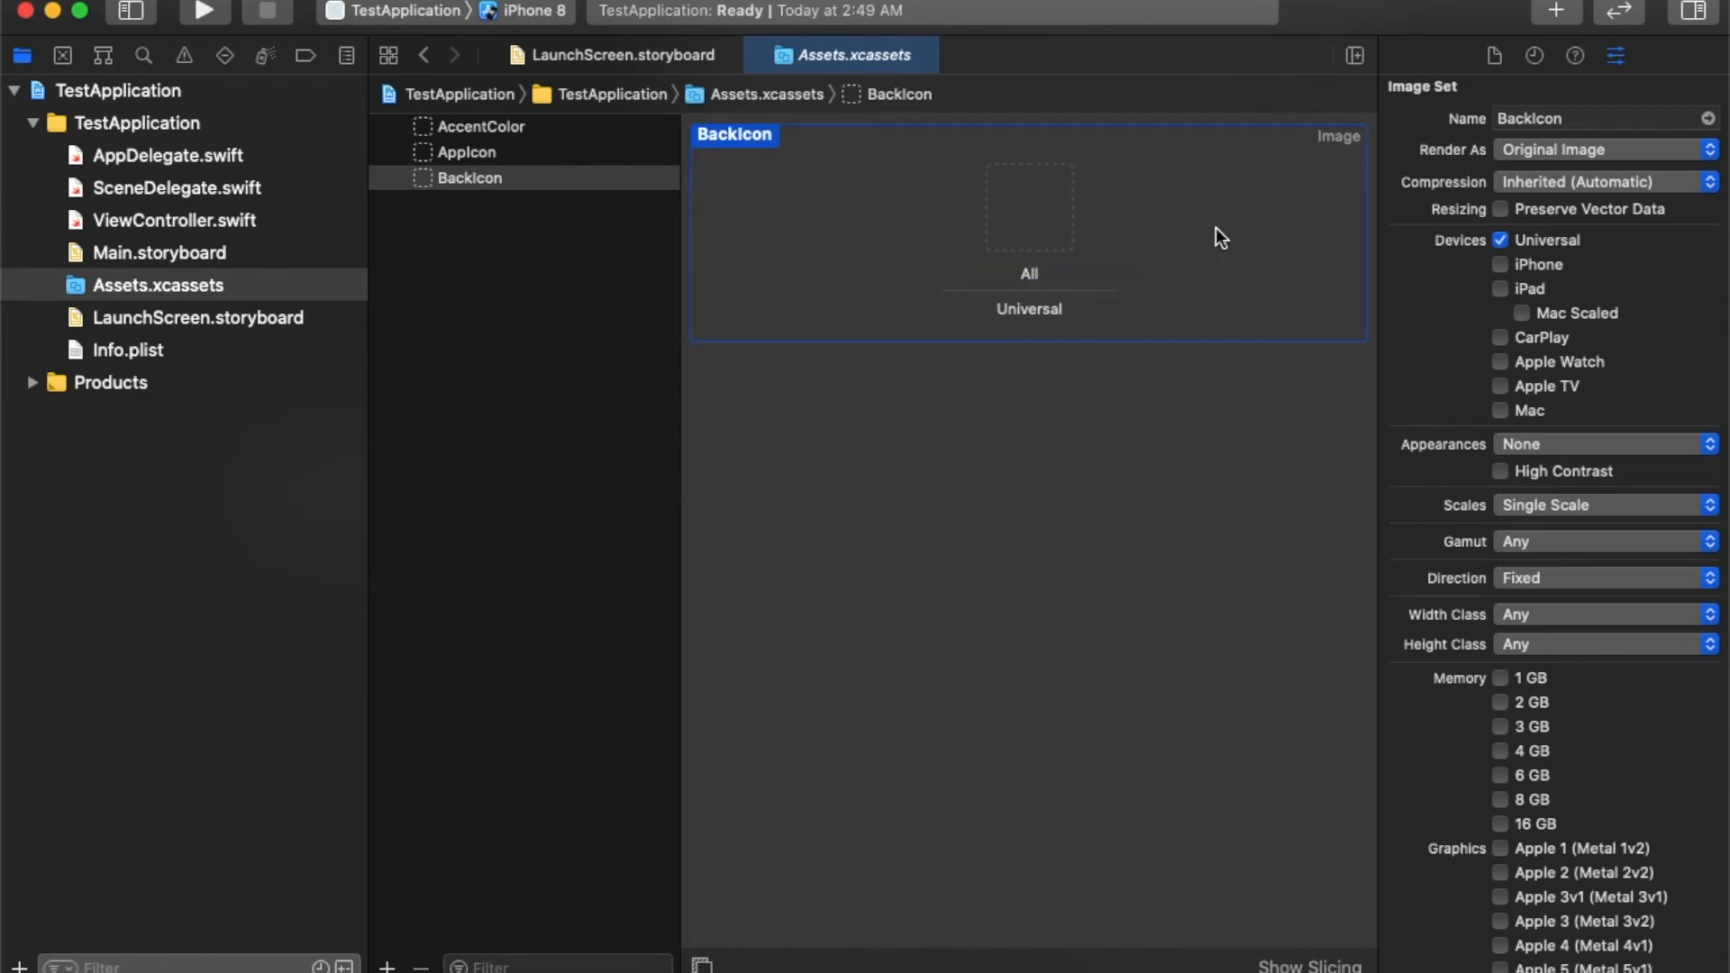
mouse_move(1042, 227)
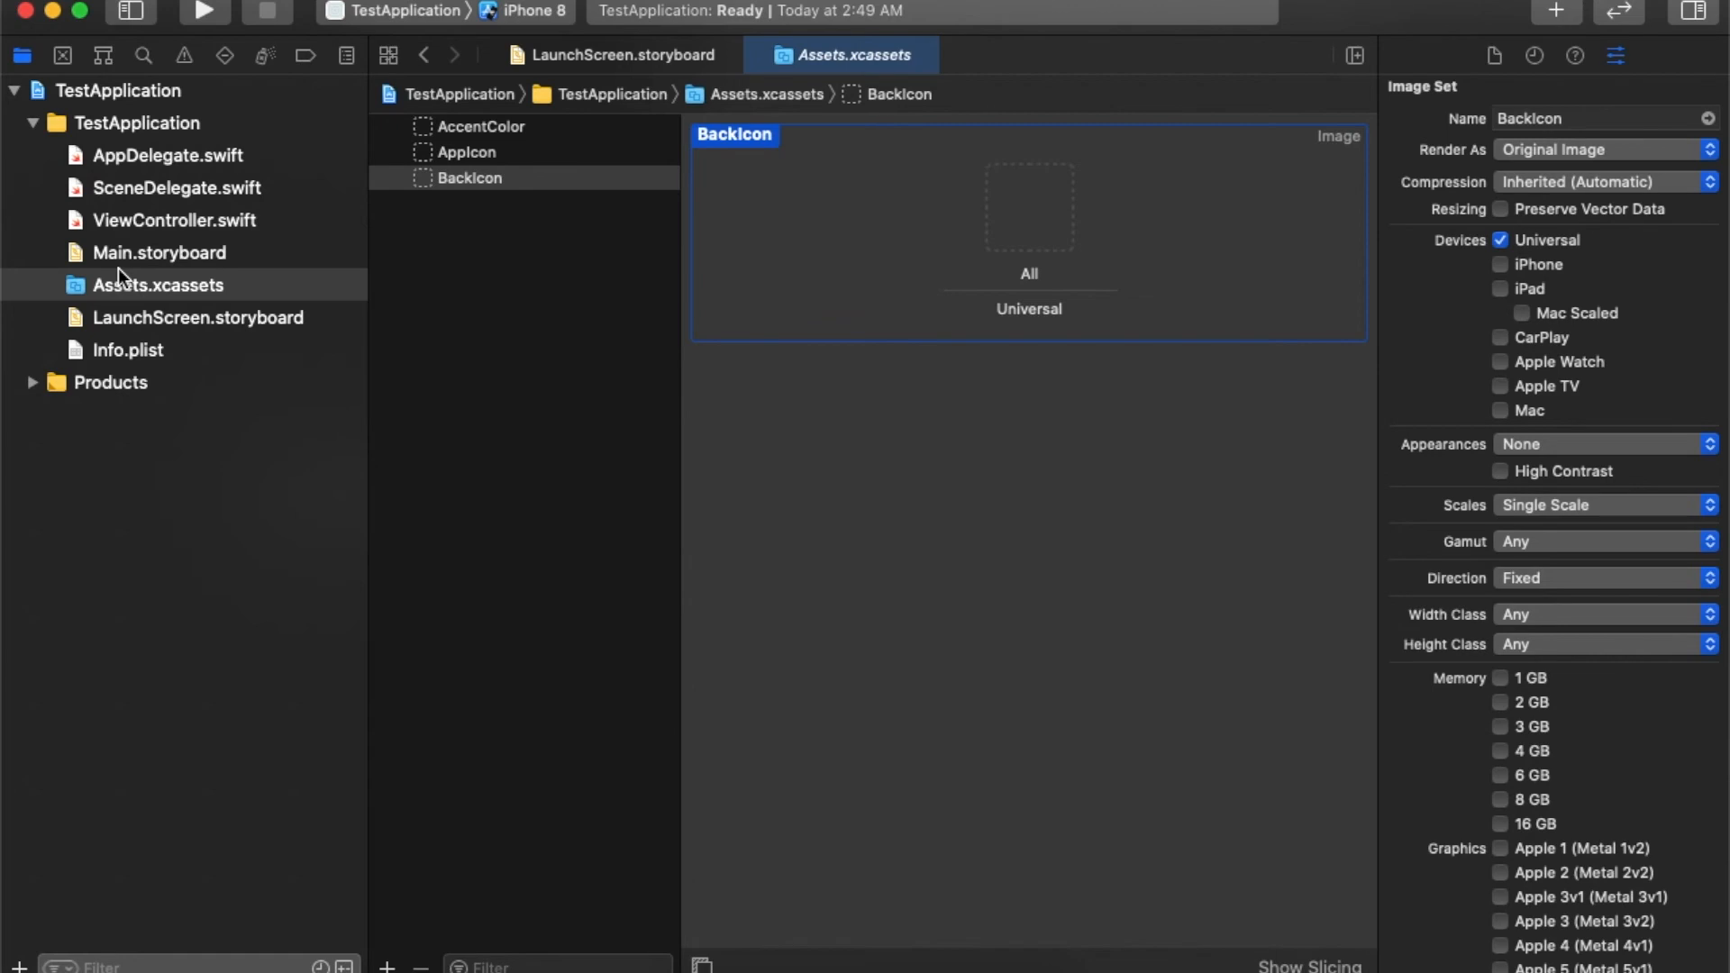
mouse_move(185, 148)
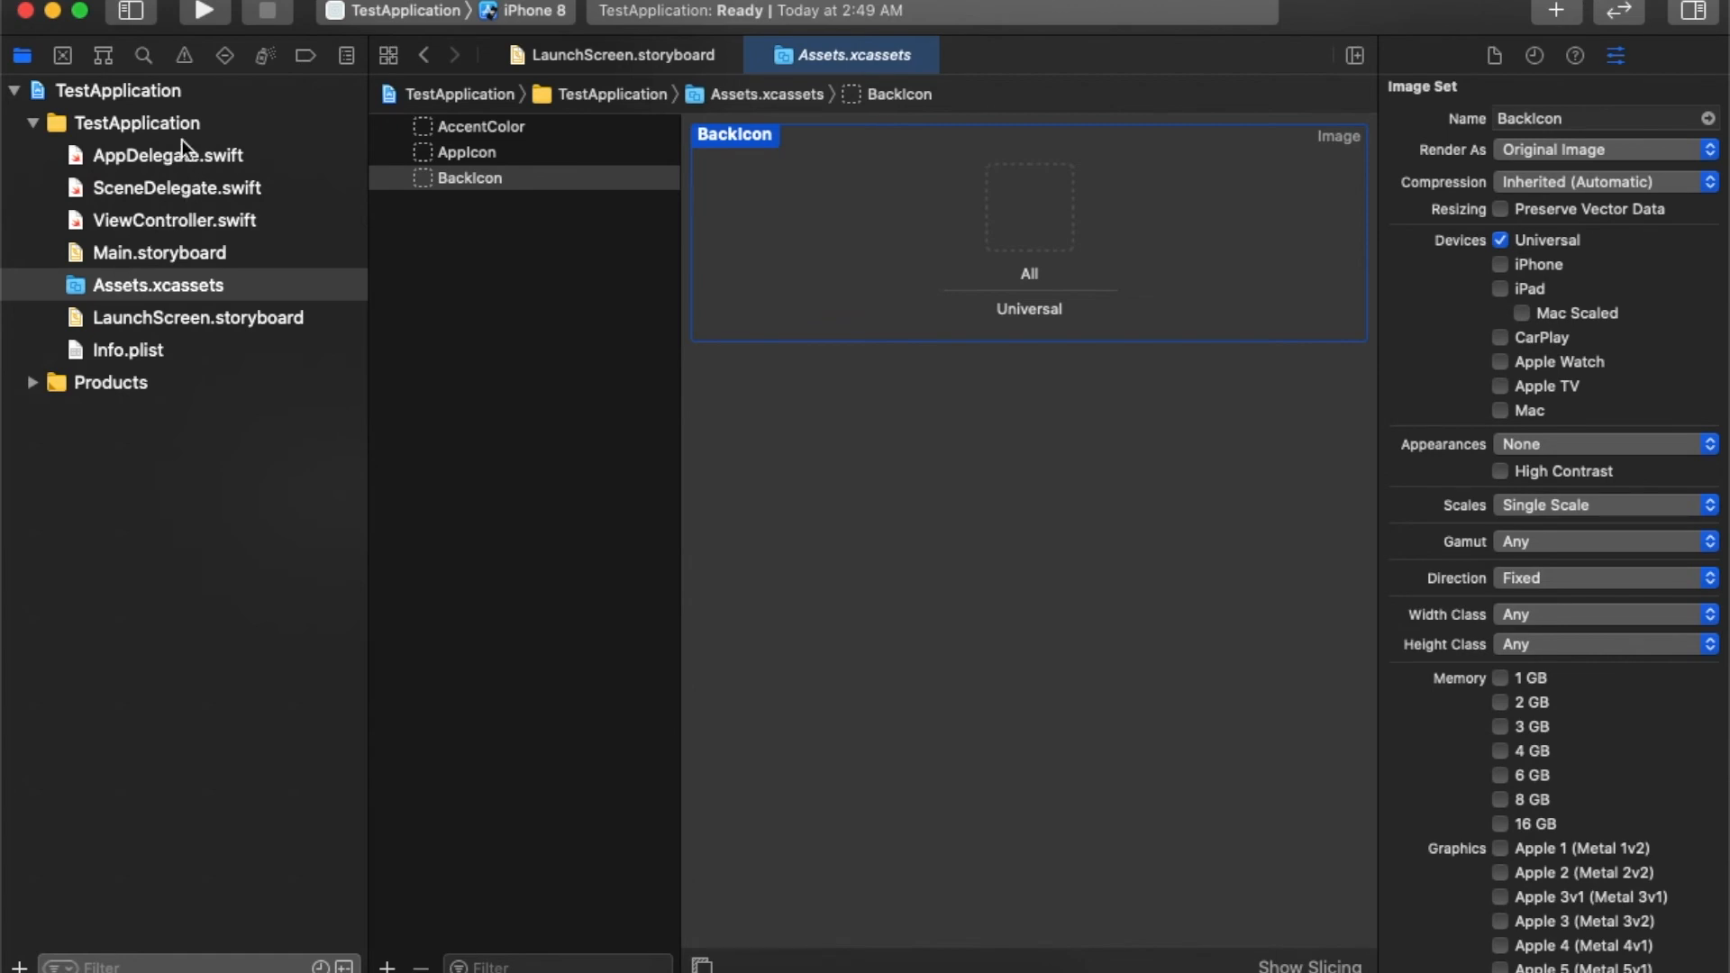
left_click(167, 154)
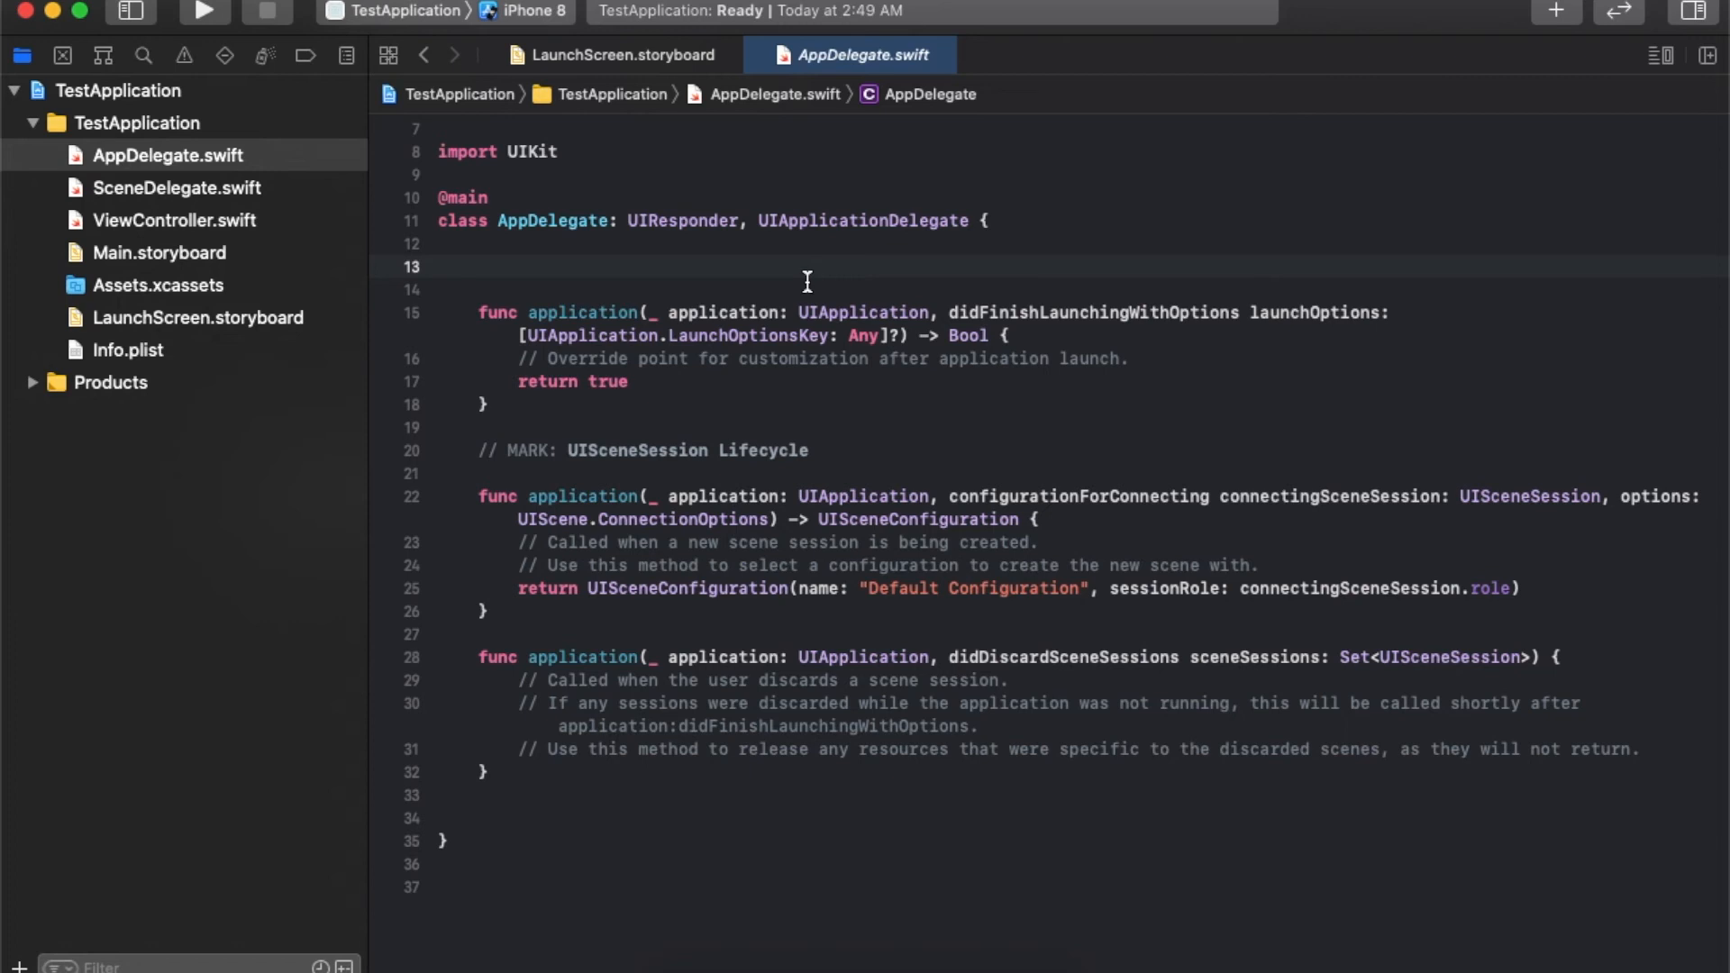
mouse_move(1069, 311)
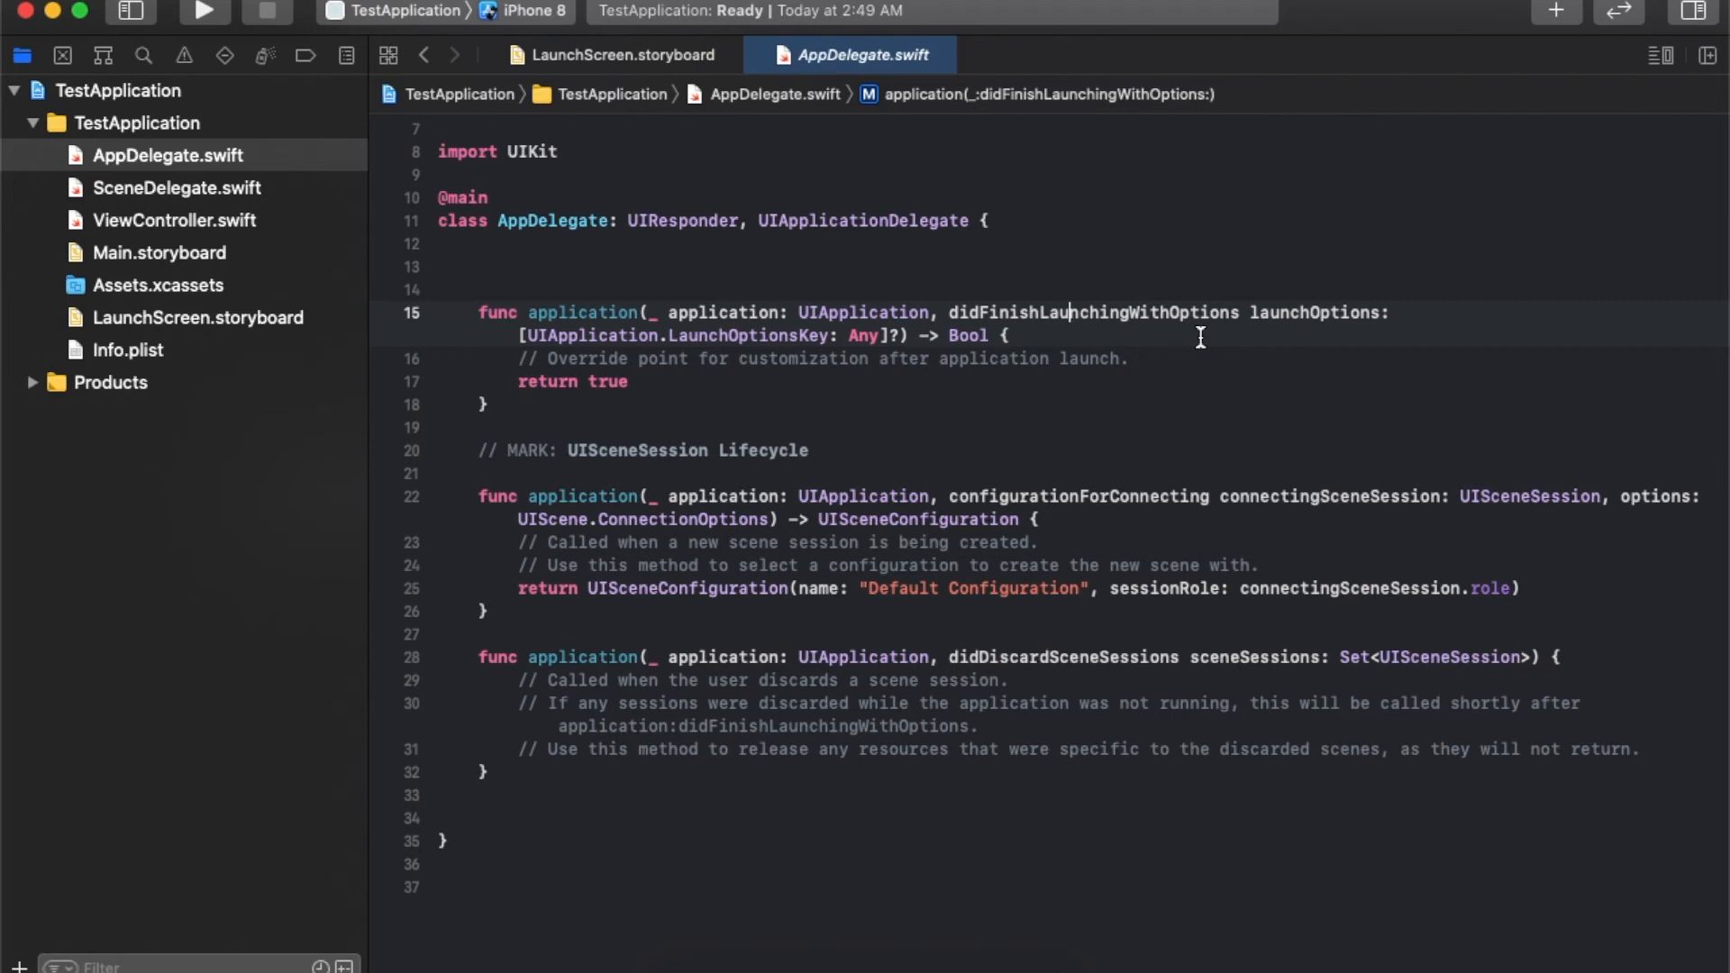
mouse_move(1031, 375)
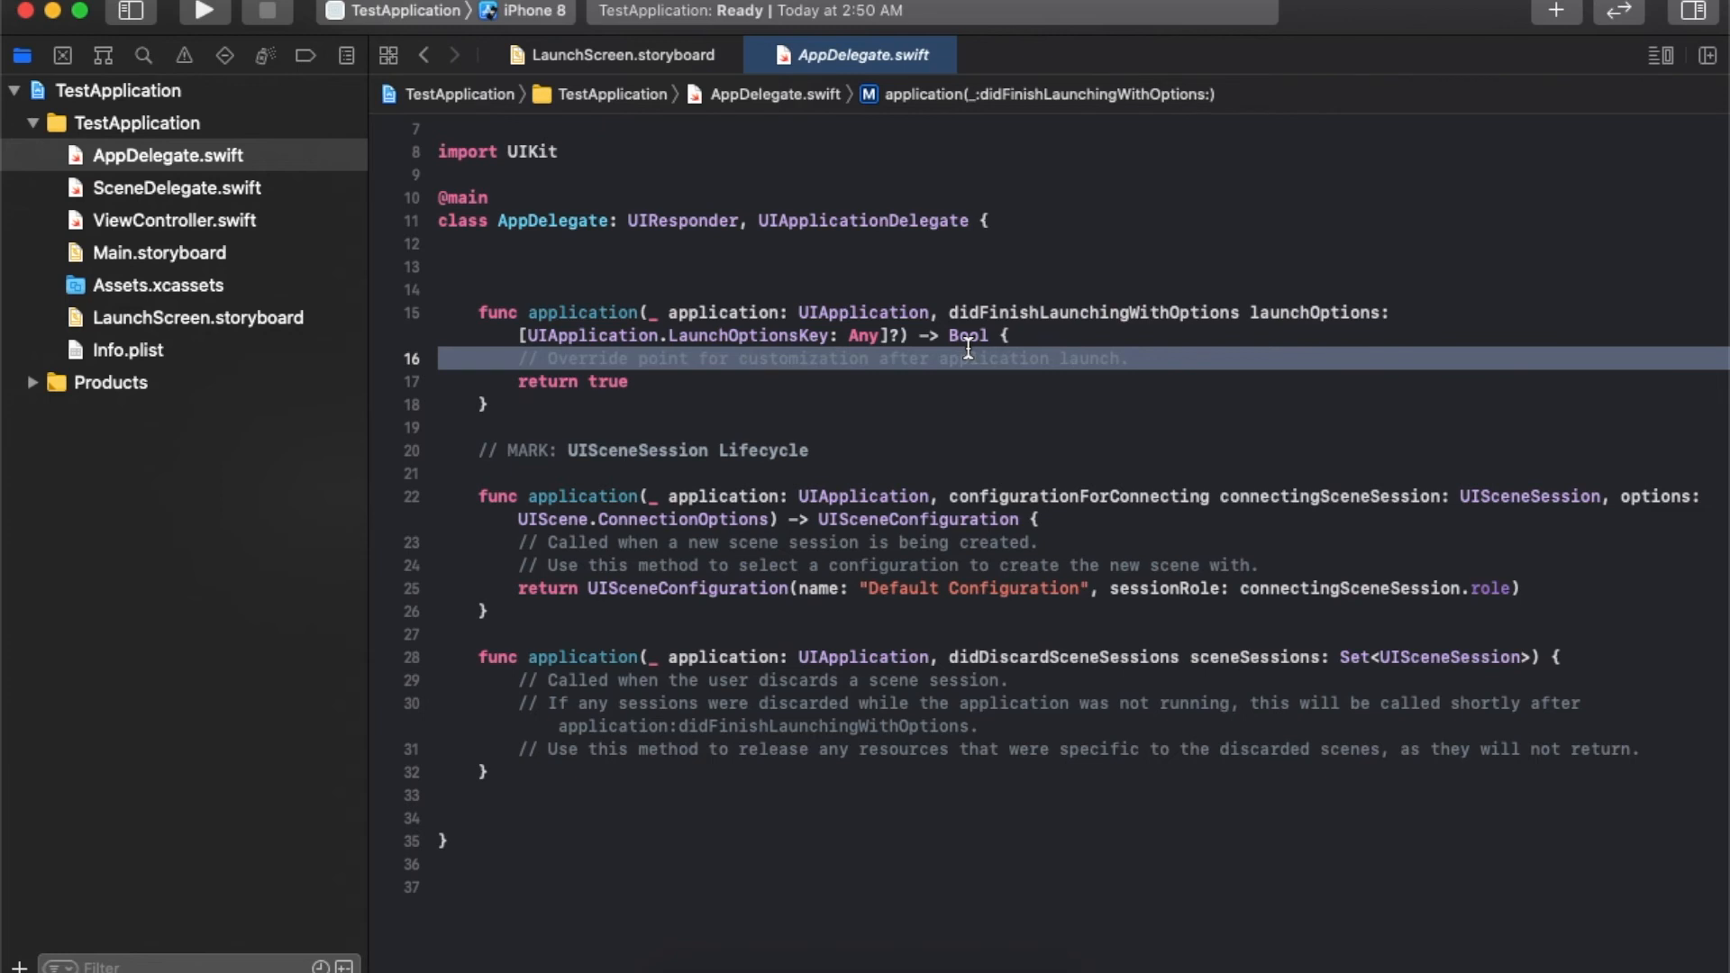
double_click(991, 359)
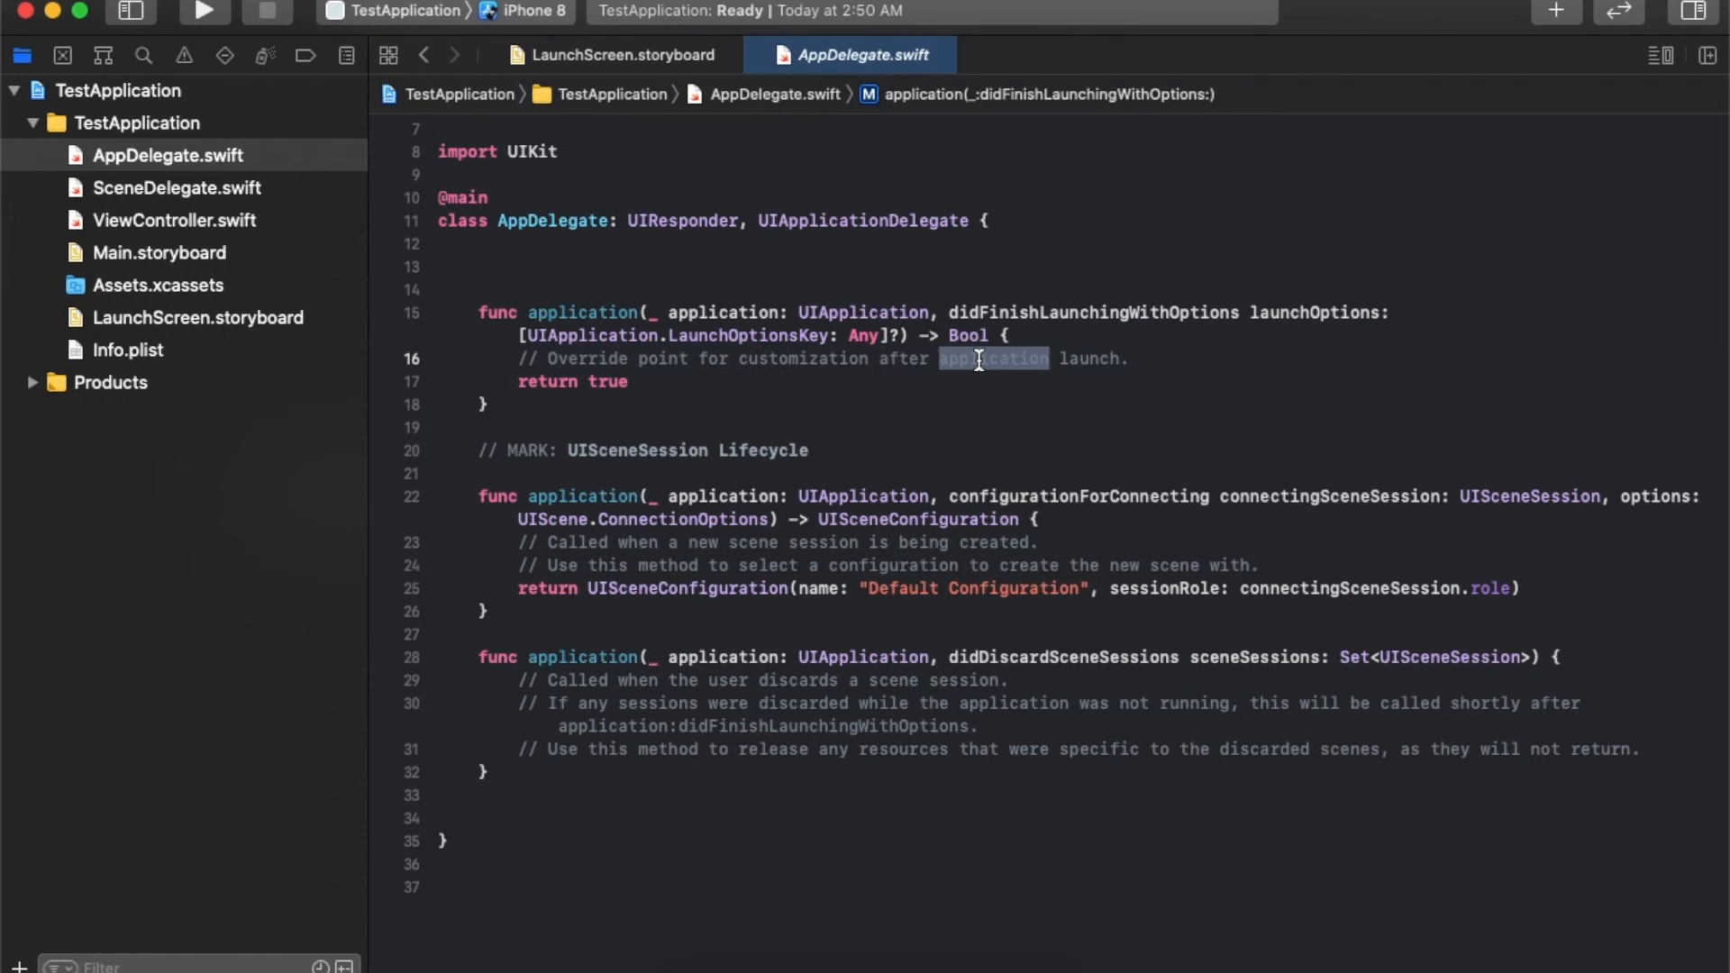
left_click(1195, 364)
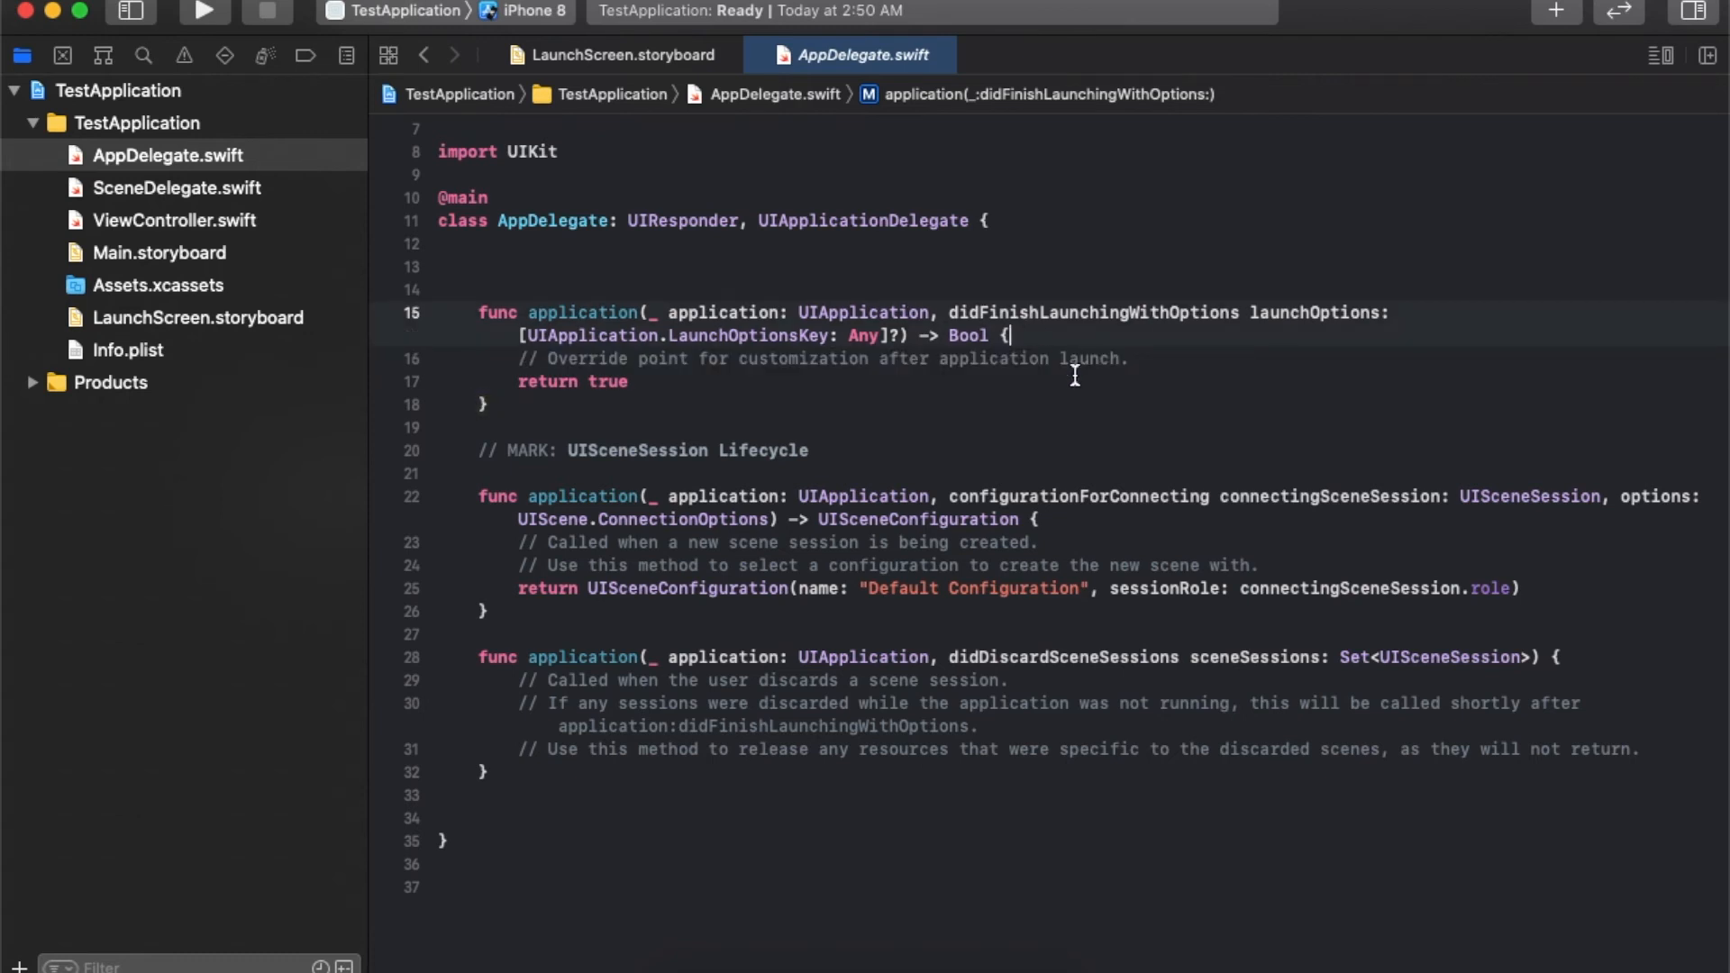
mouse_move(910, 336)
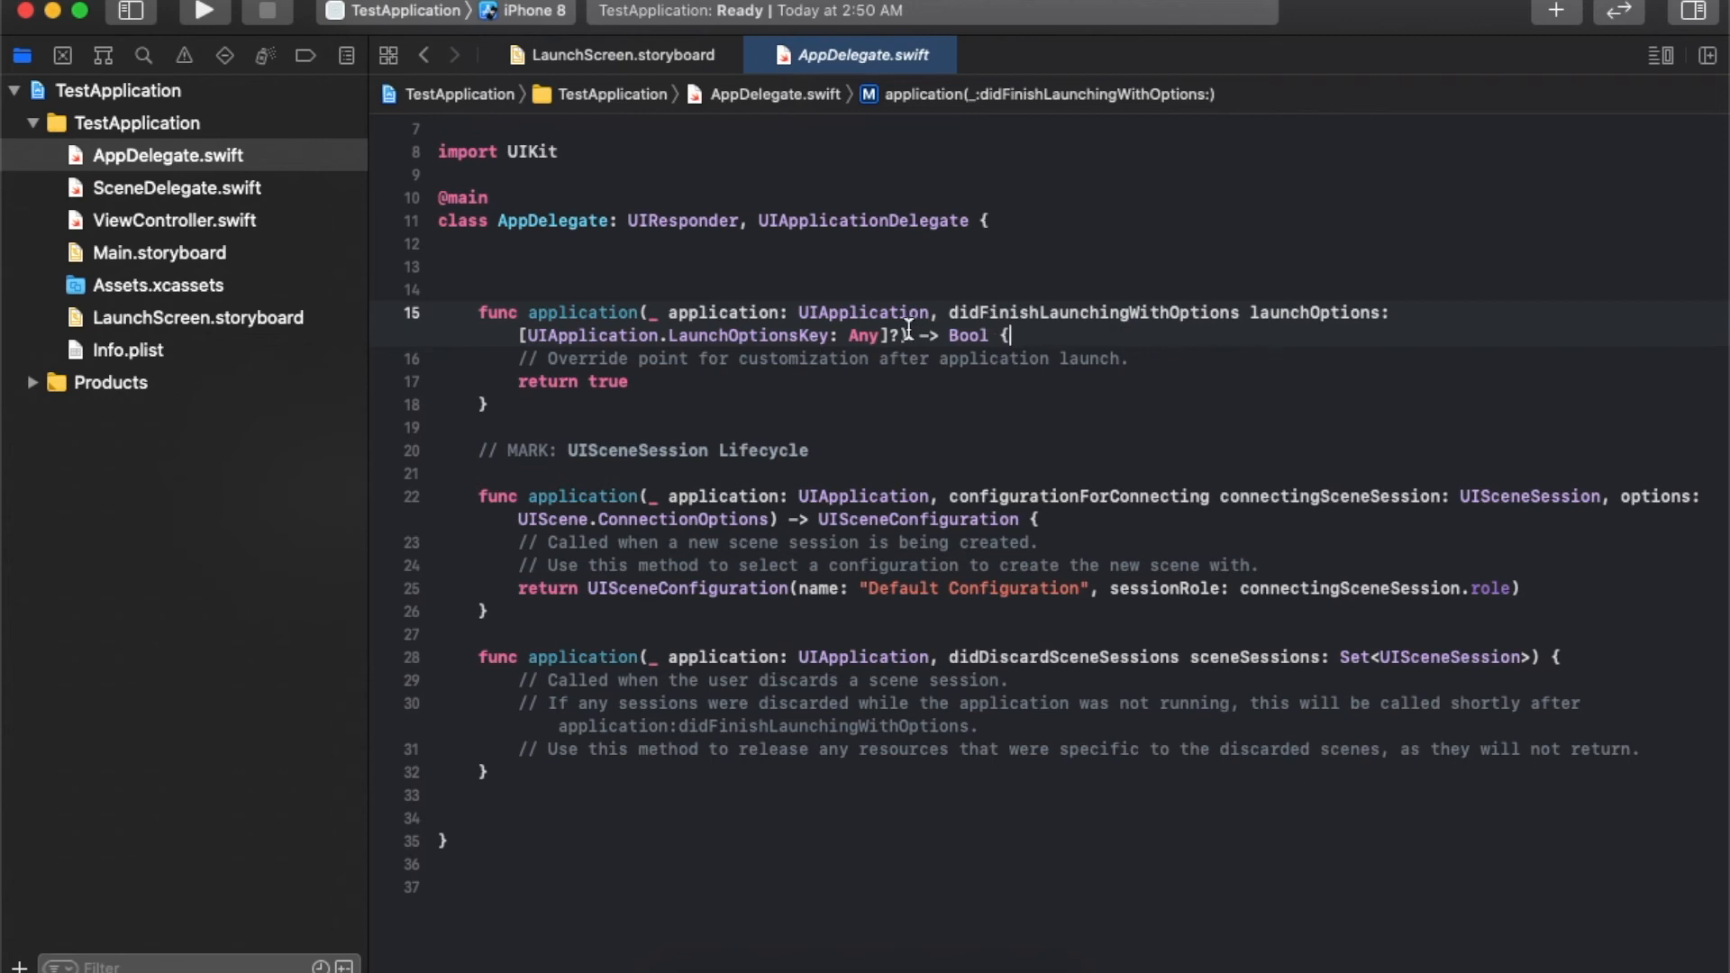
right_click(864, 313)
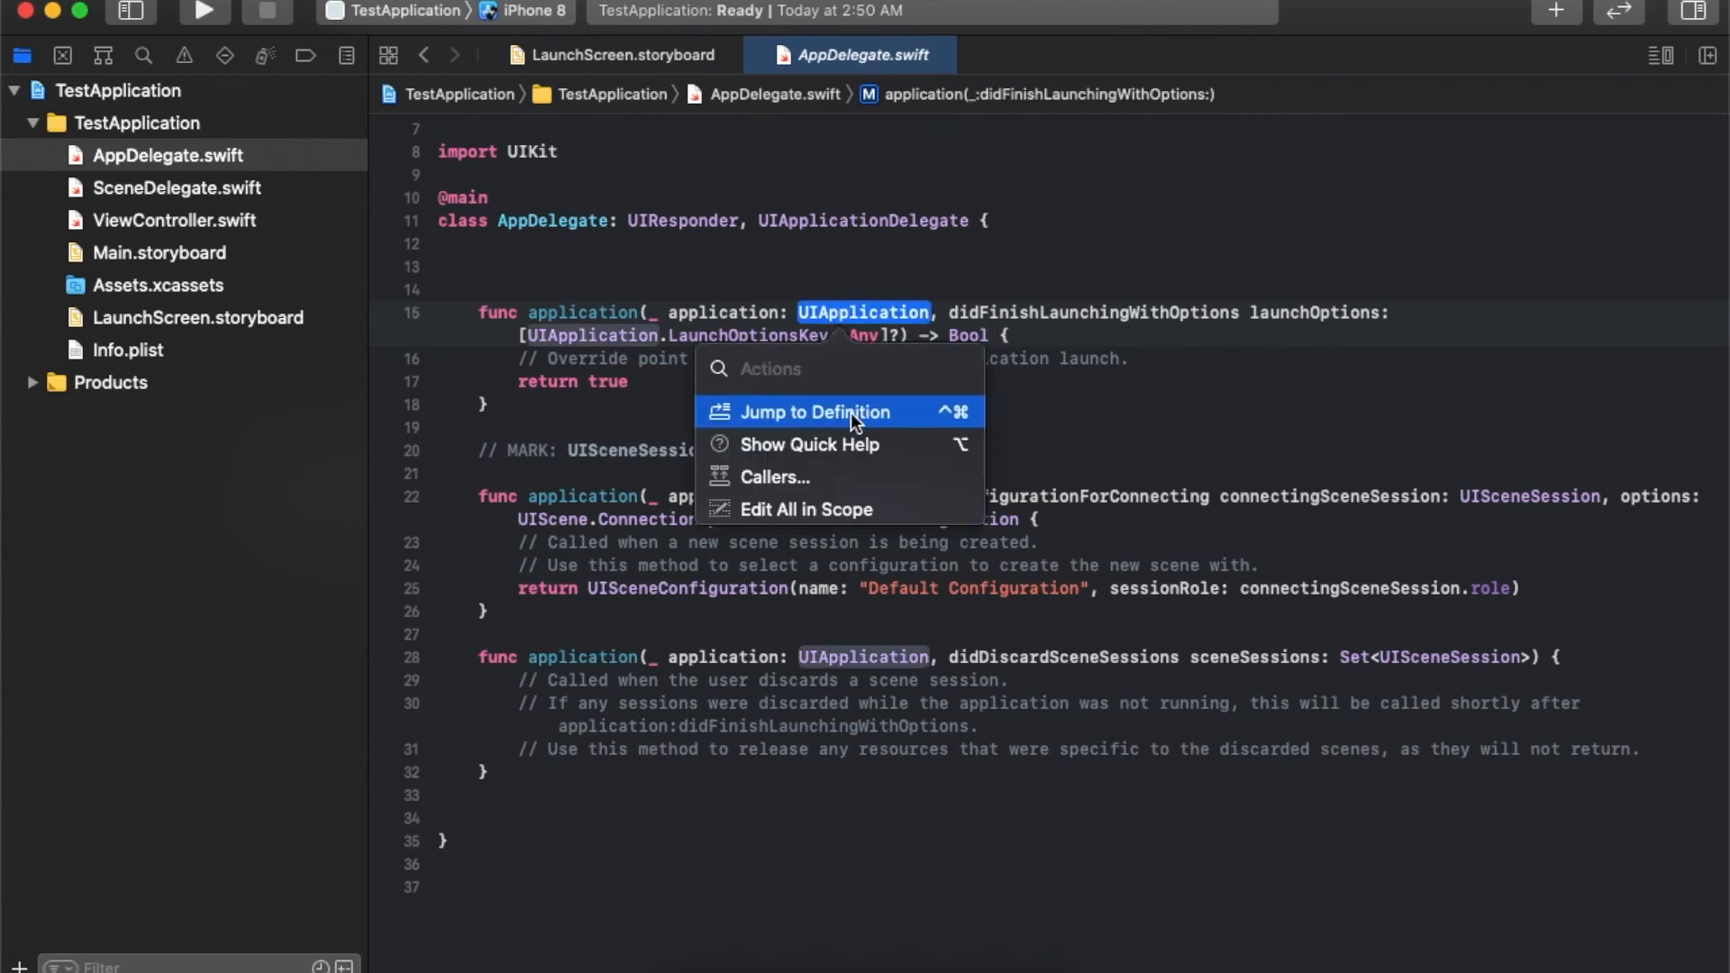
left_click(815, 412)
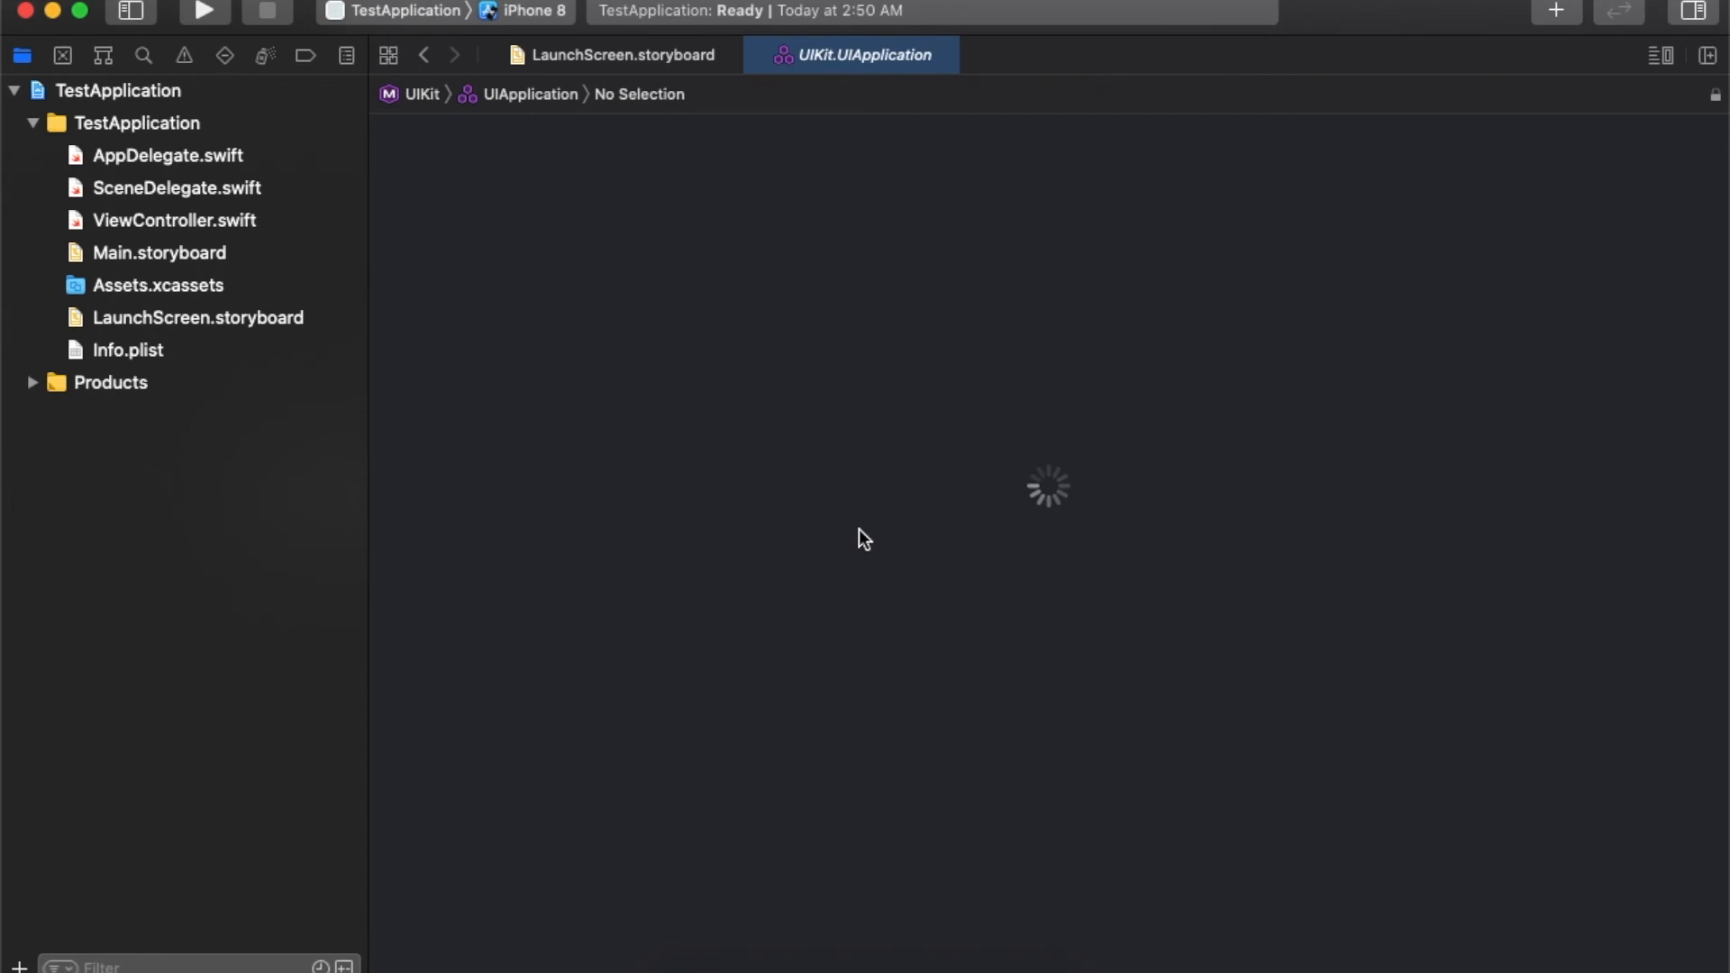
mouse_move(944, 472)
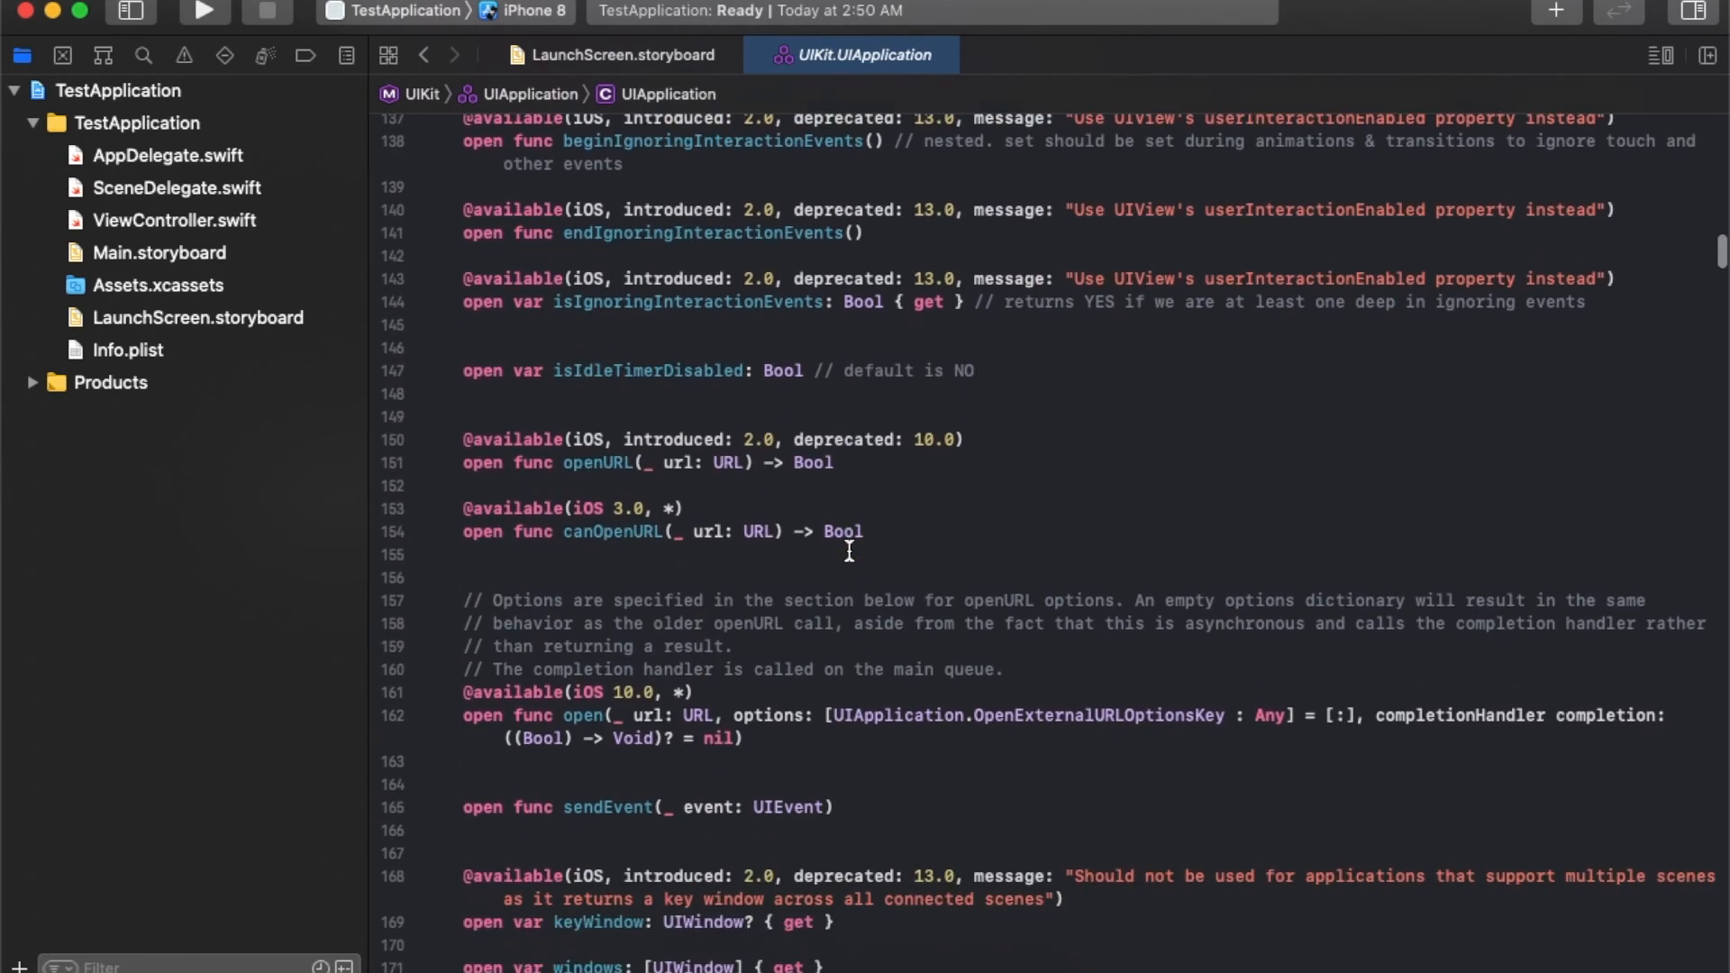
scroll("down", 3)
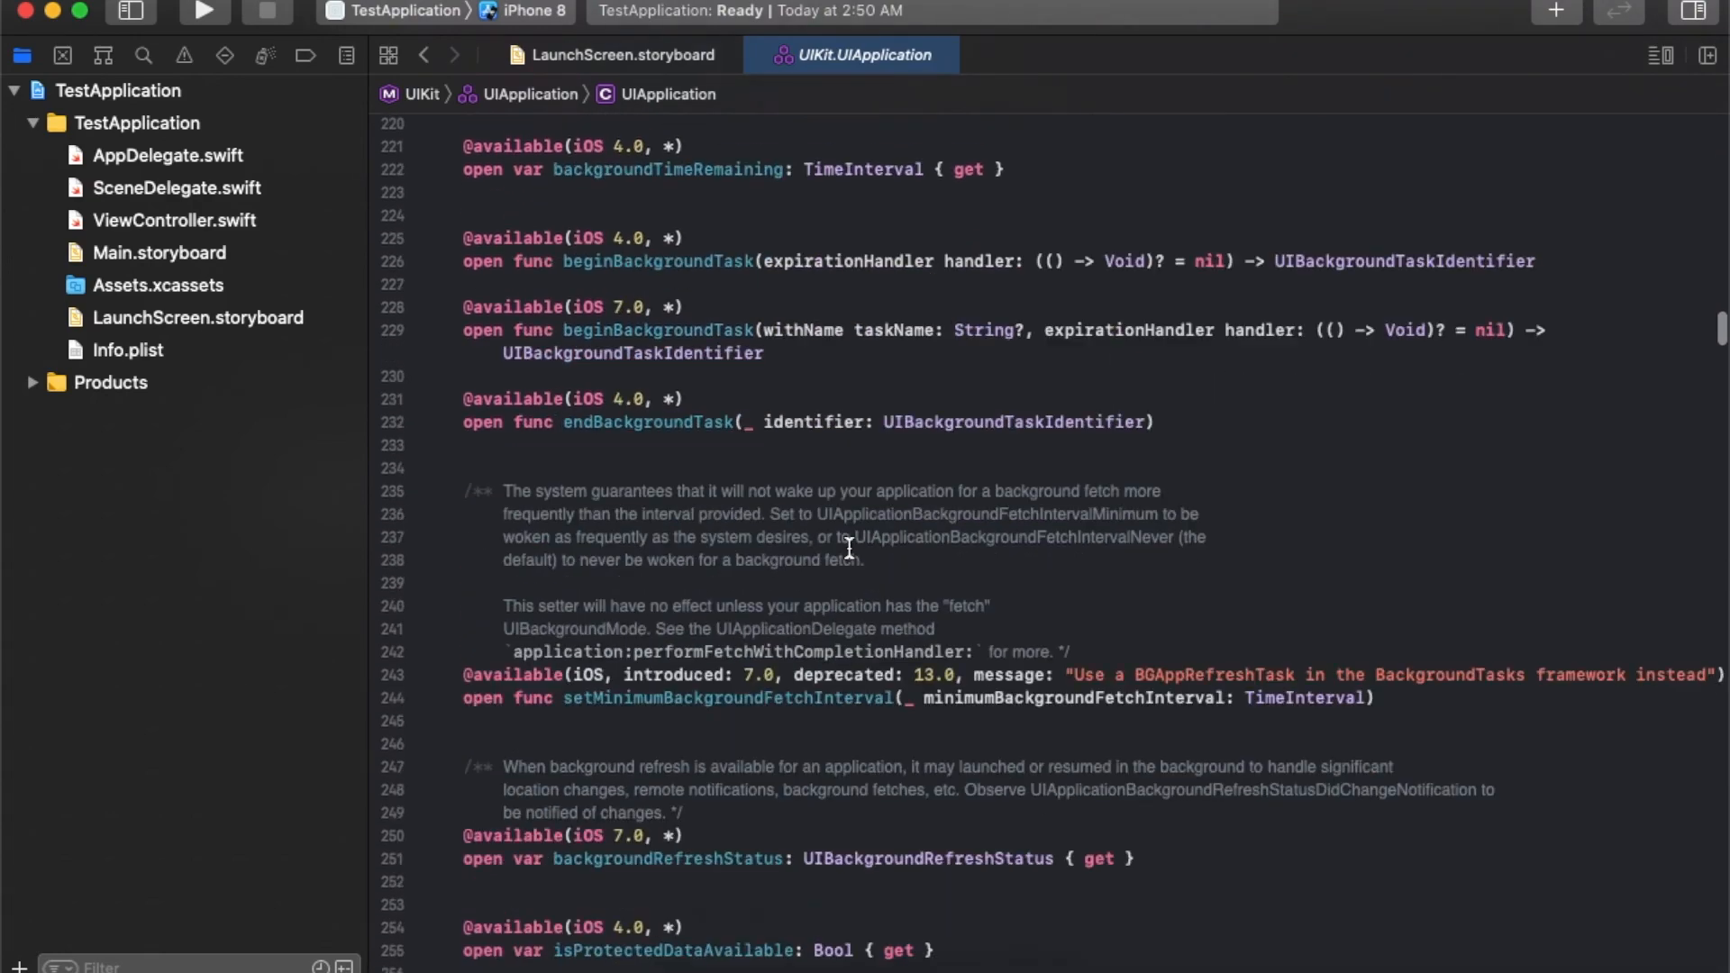
scroll("down", 3)
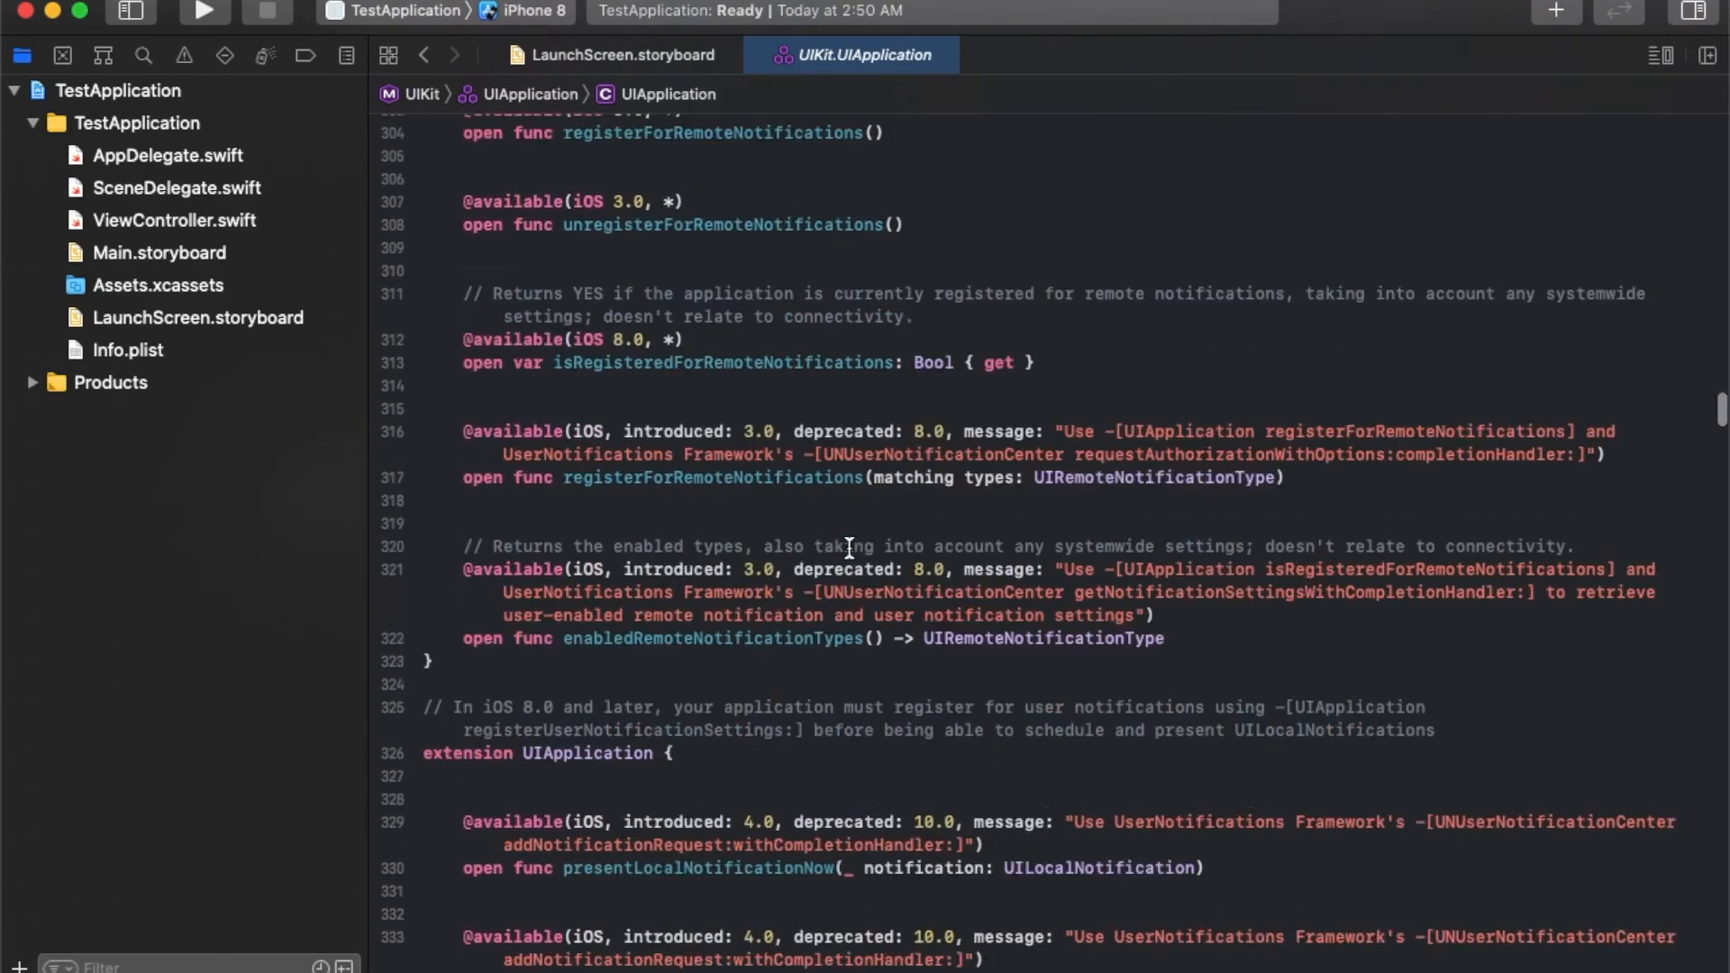
scroll("down", 3)
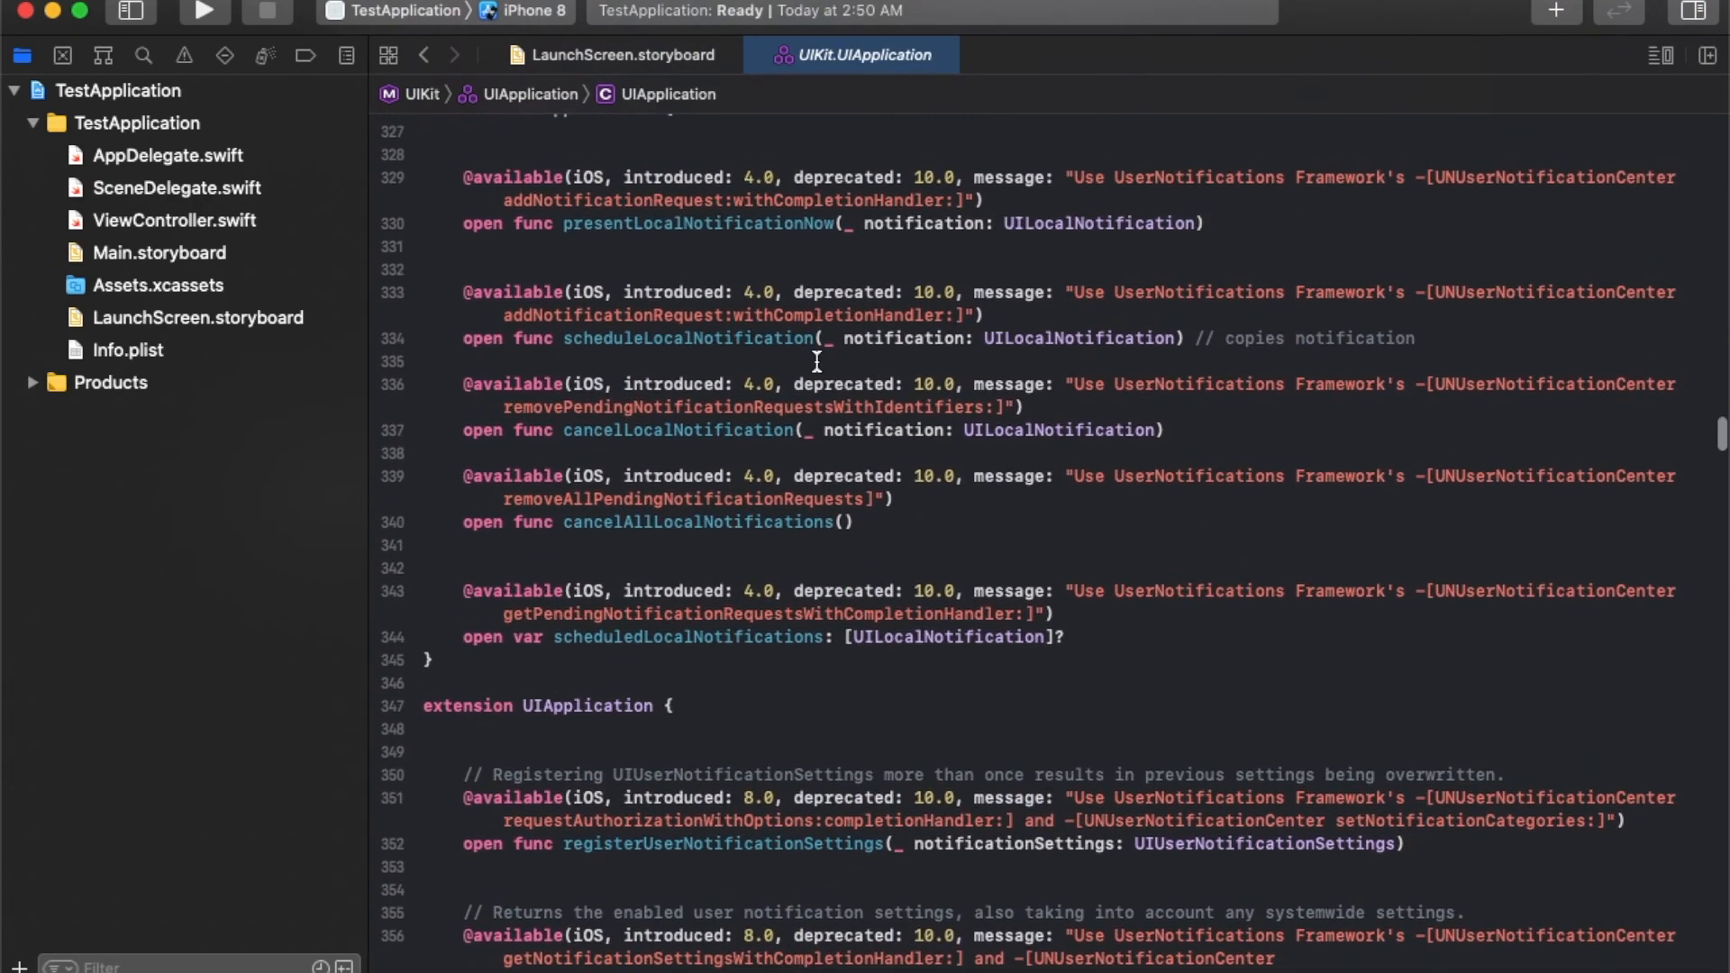
scroll("down", 3)
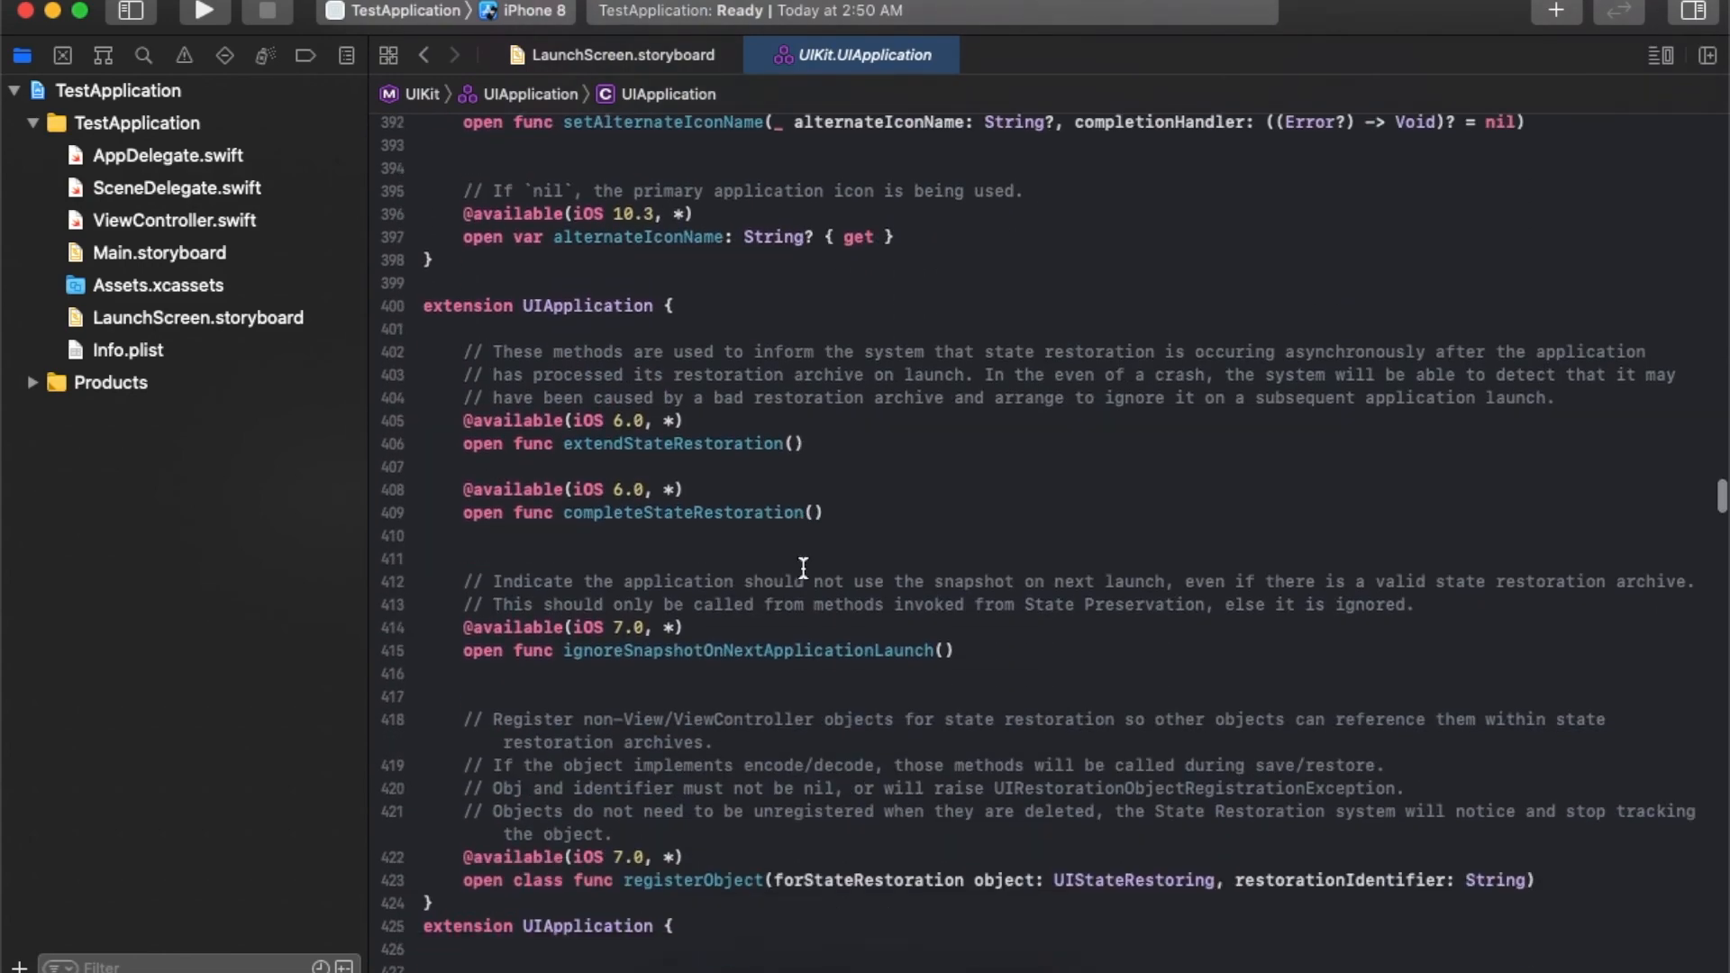
scroll("down", 3)
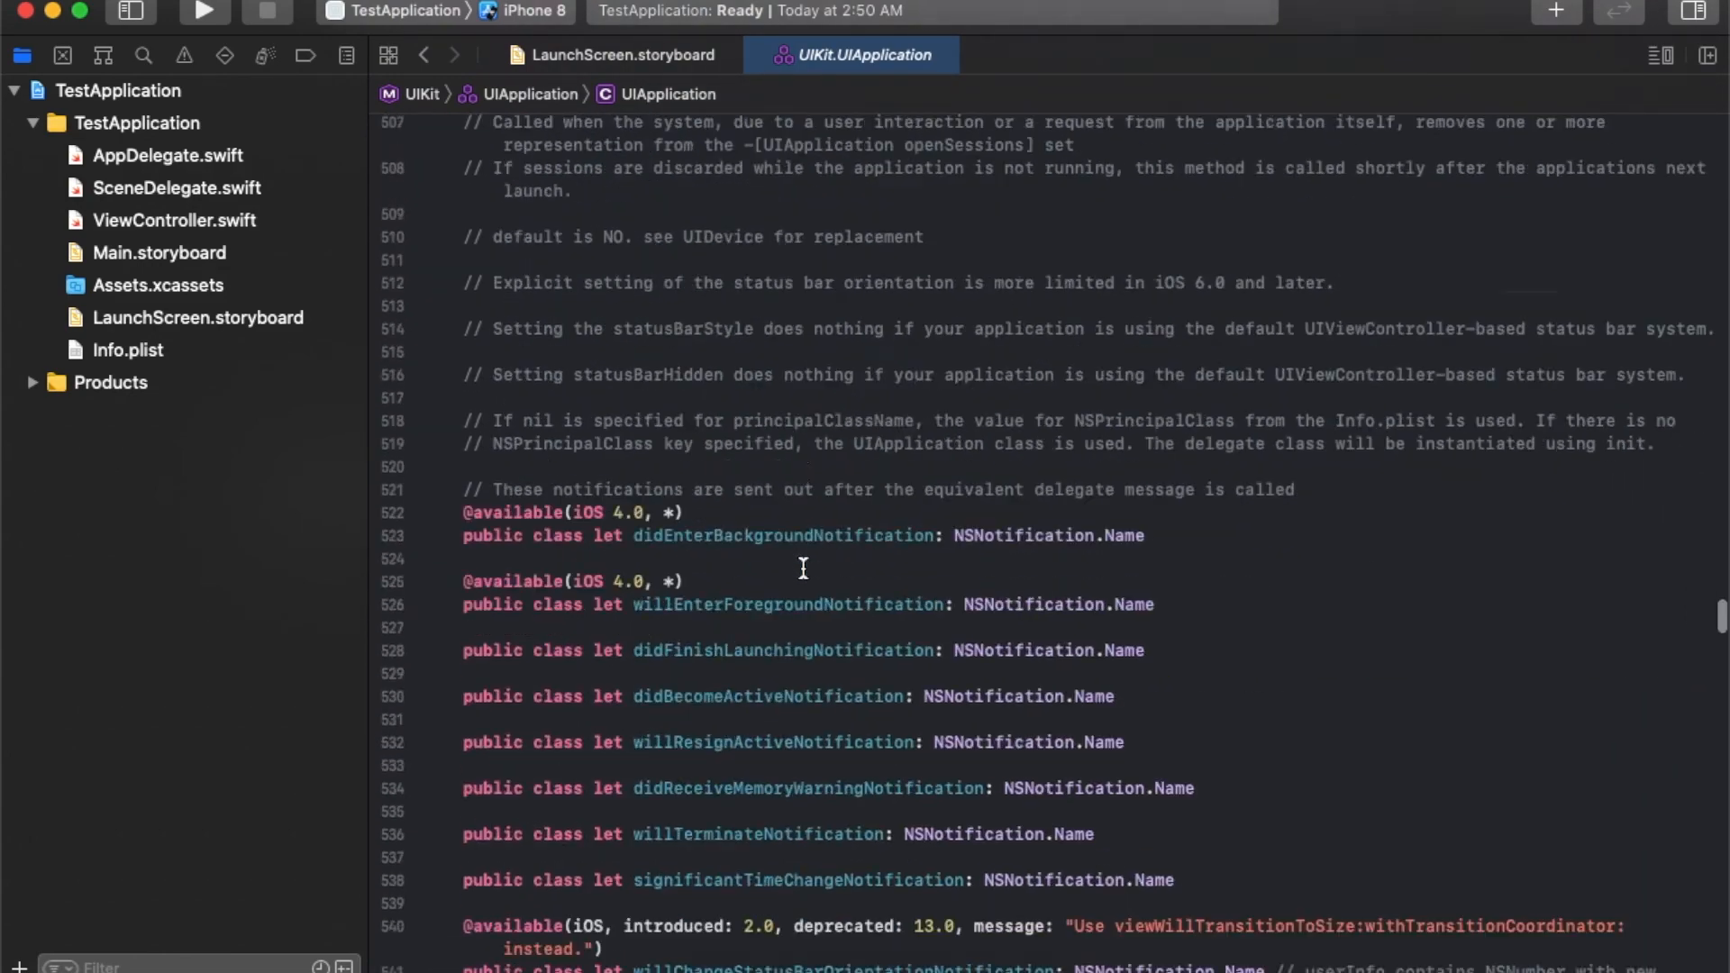
scroll("down", 3)
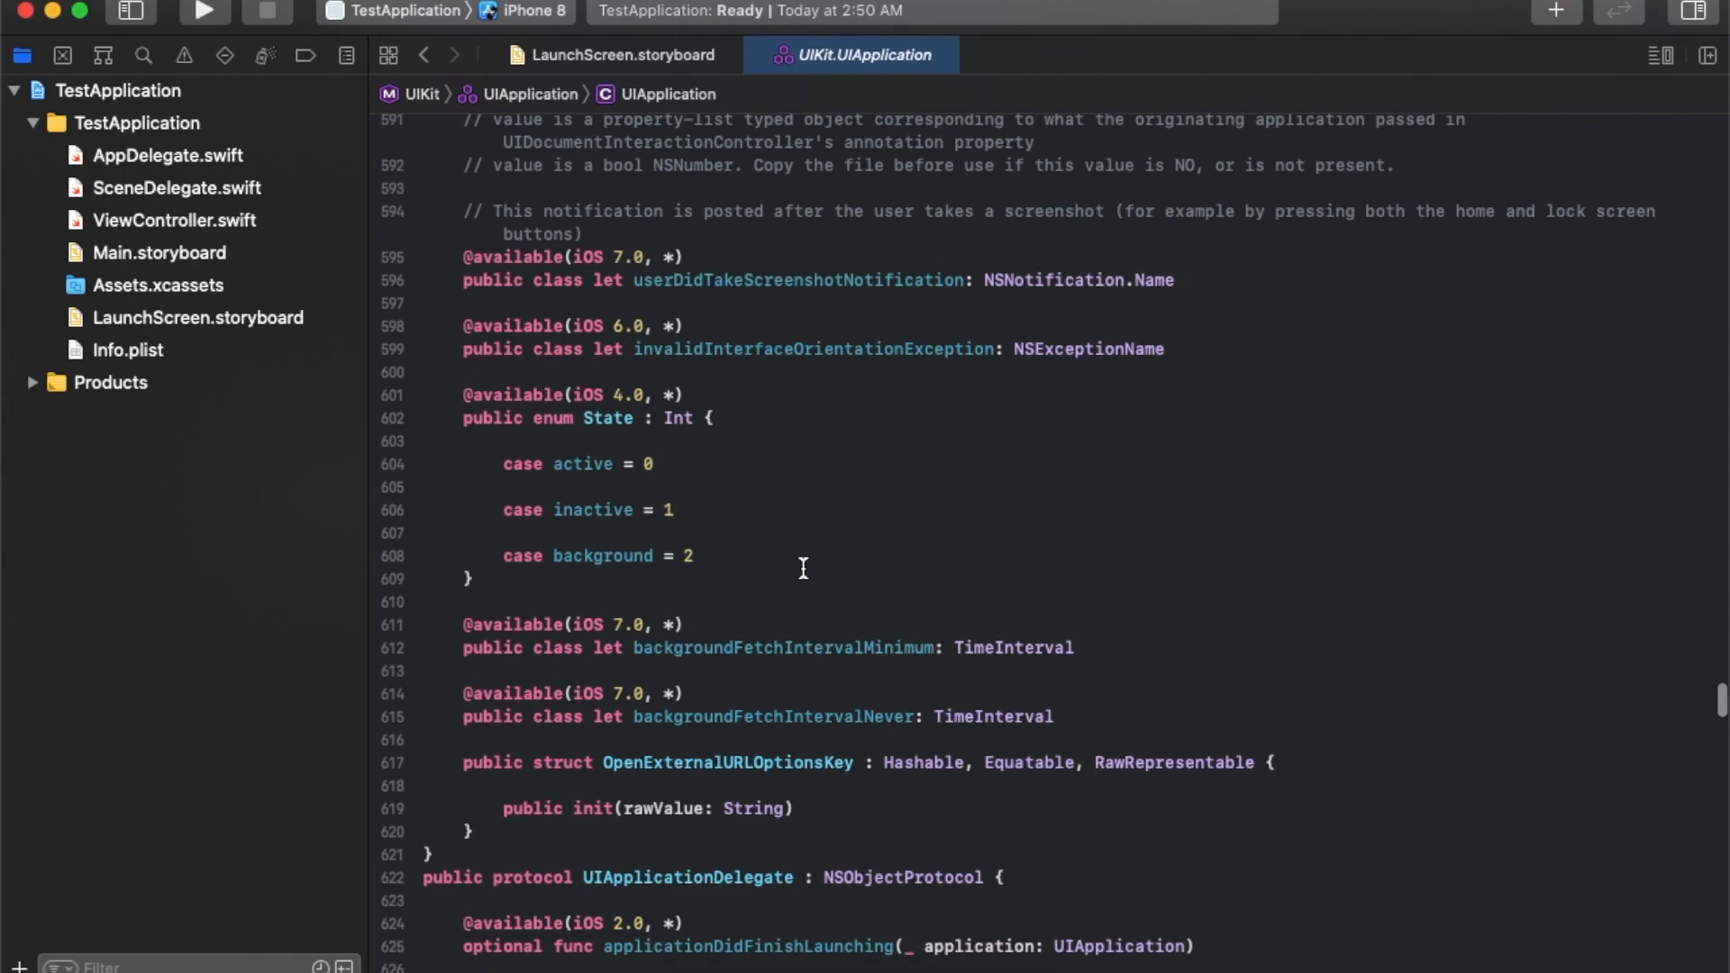
left_click(167, 154)
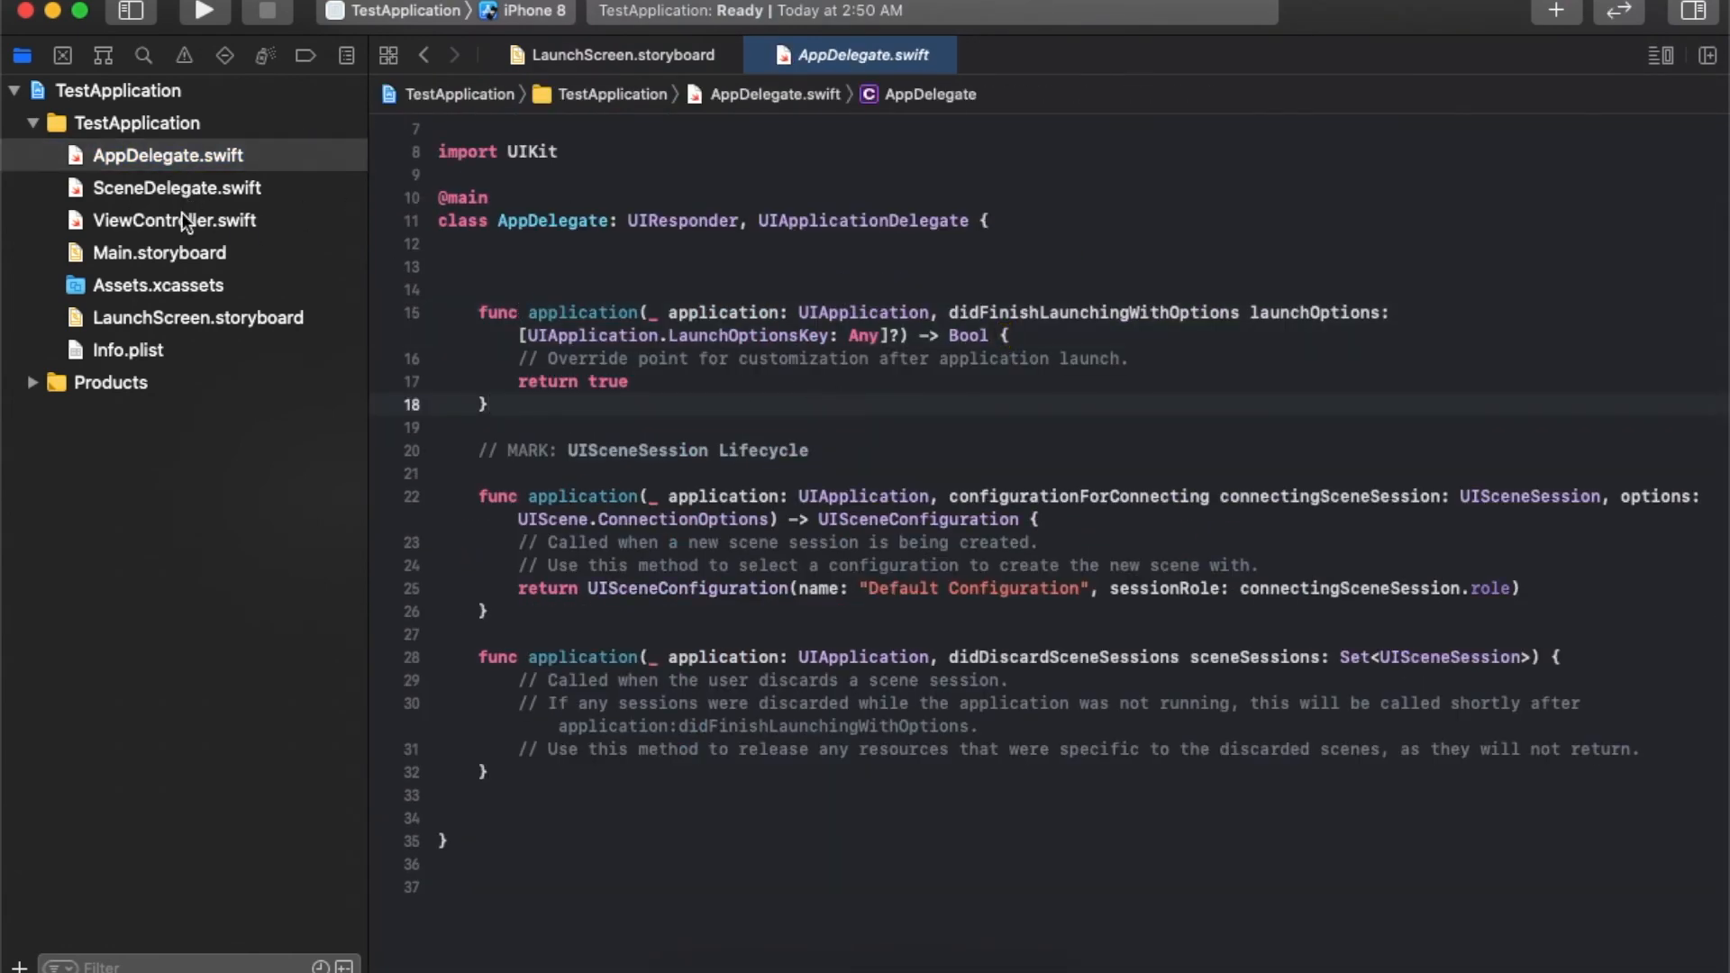
Open ViewController.swift and click through its import, class declaration and viewDidLoad lines.
left_click(173, 220)
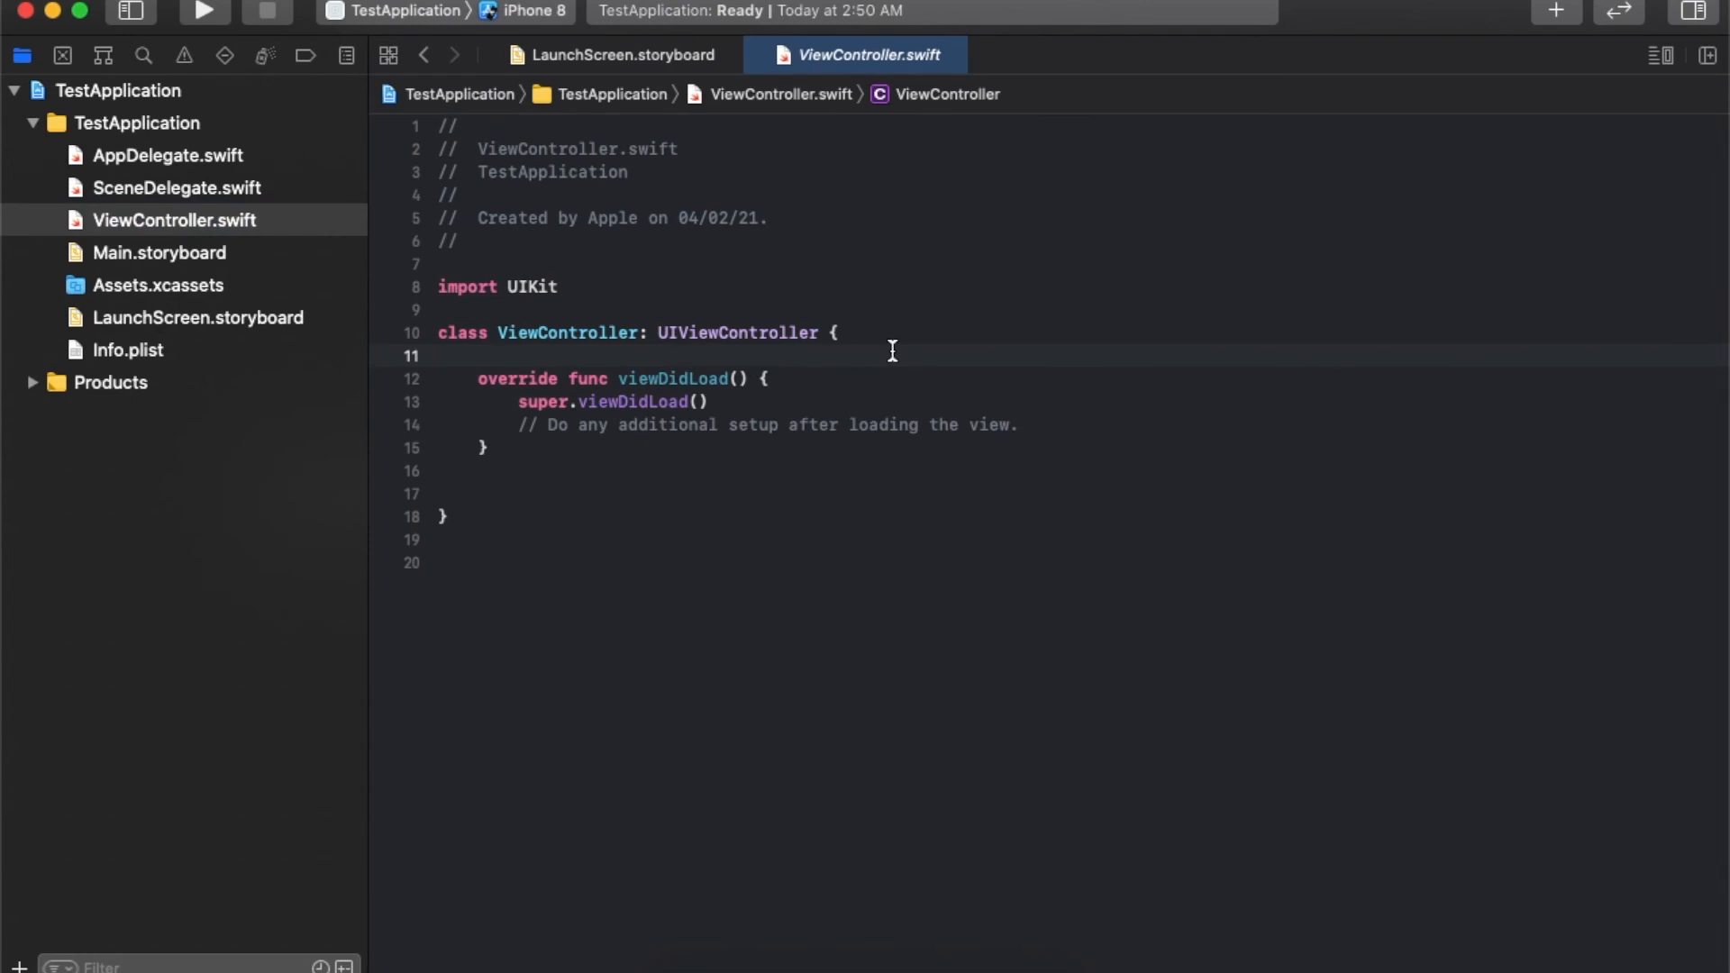
left_click(439, 355)
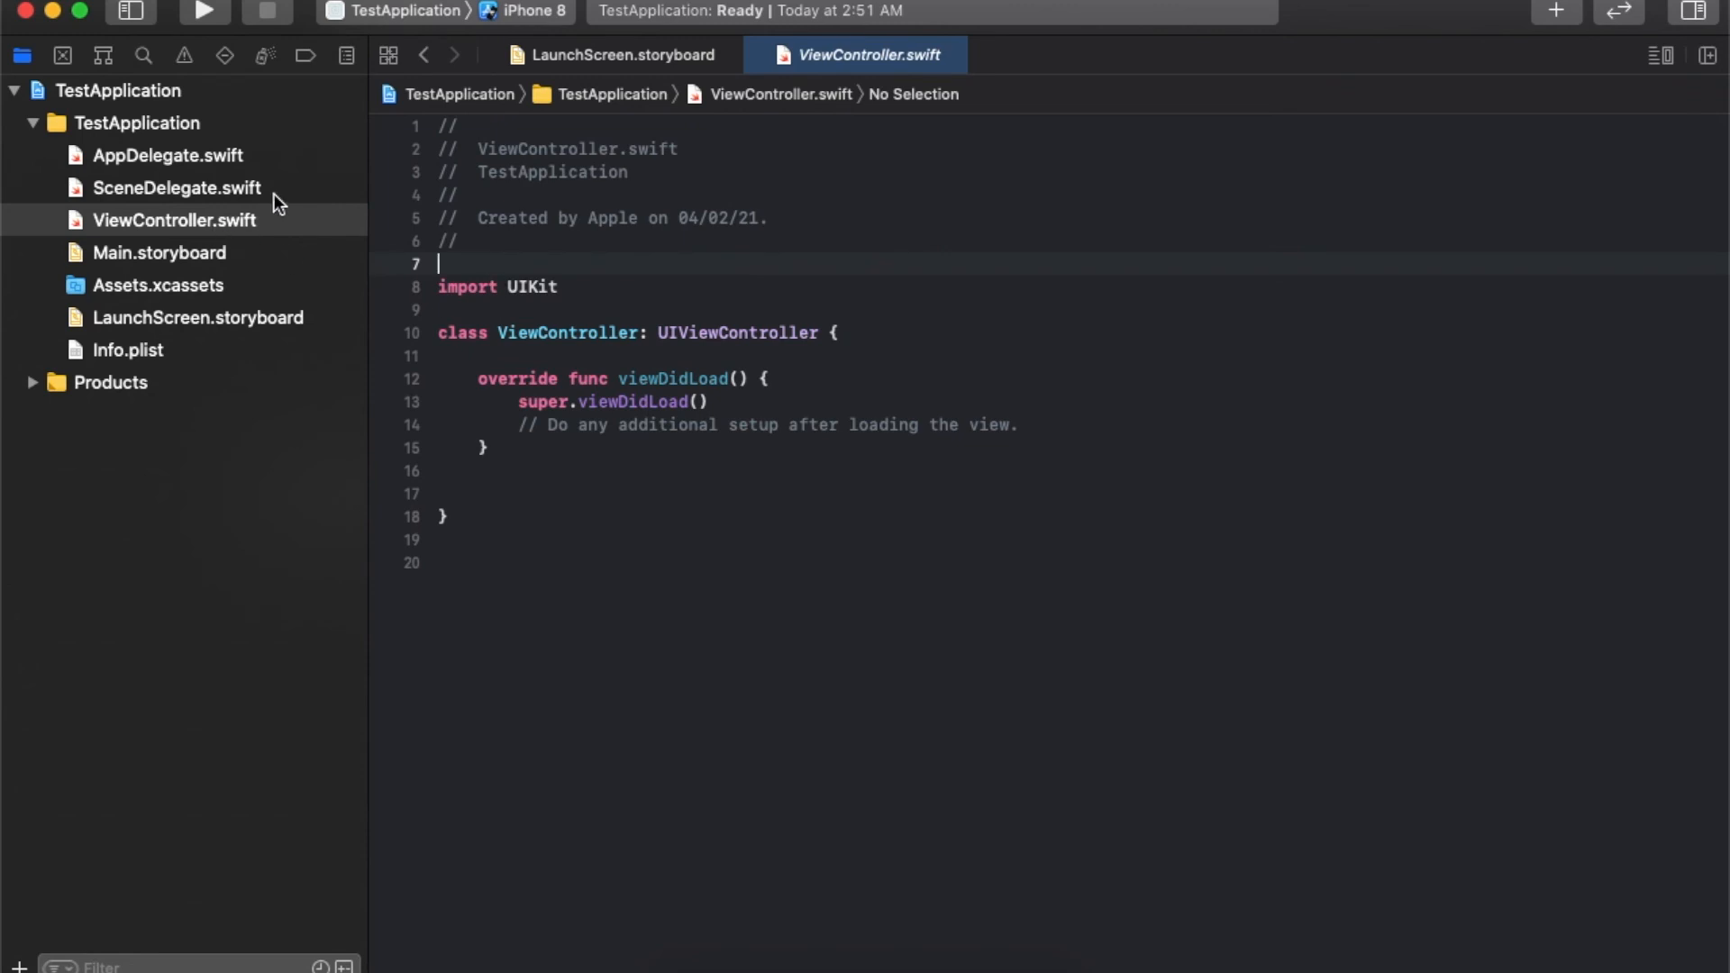
left_click(723, 310)
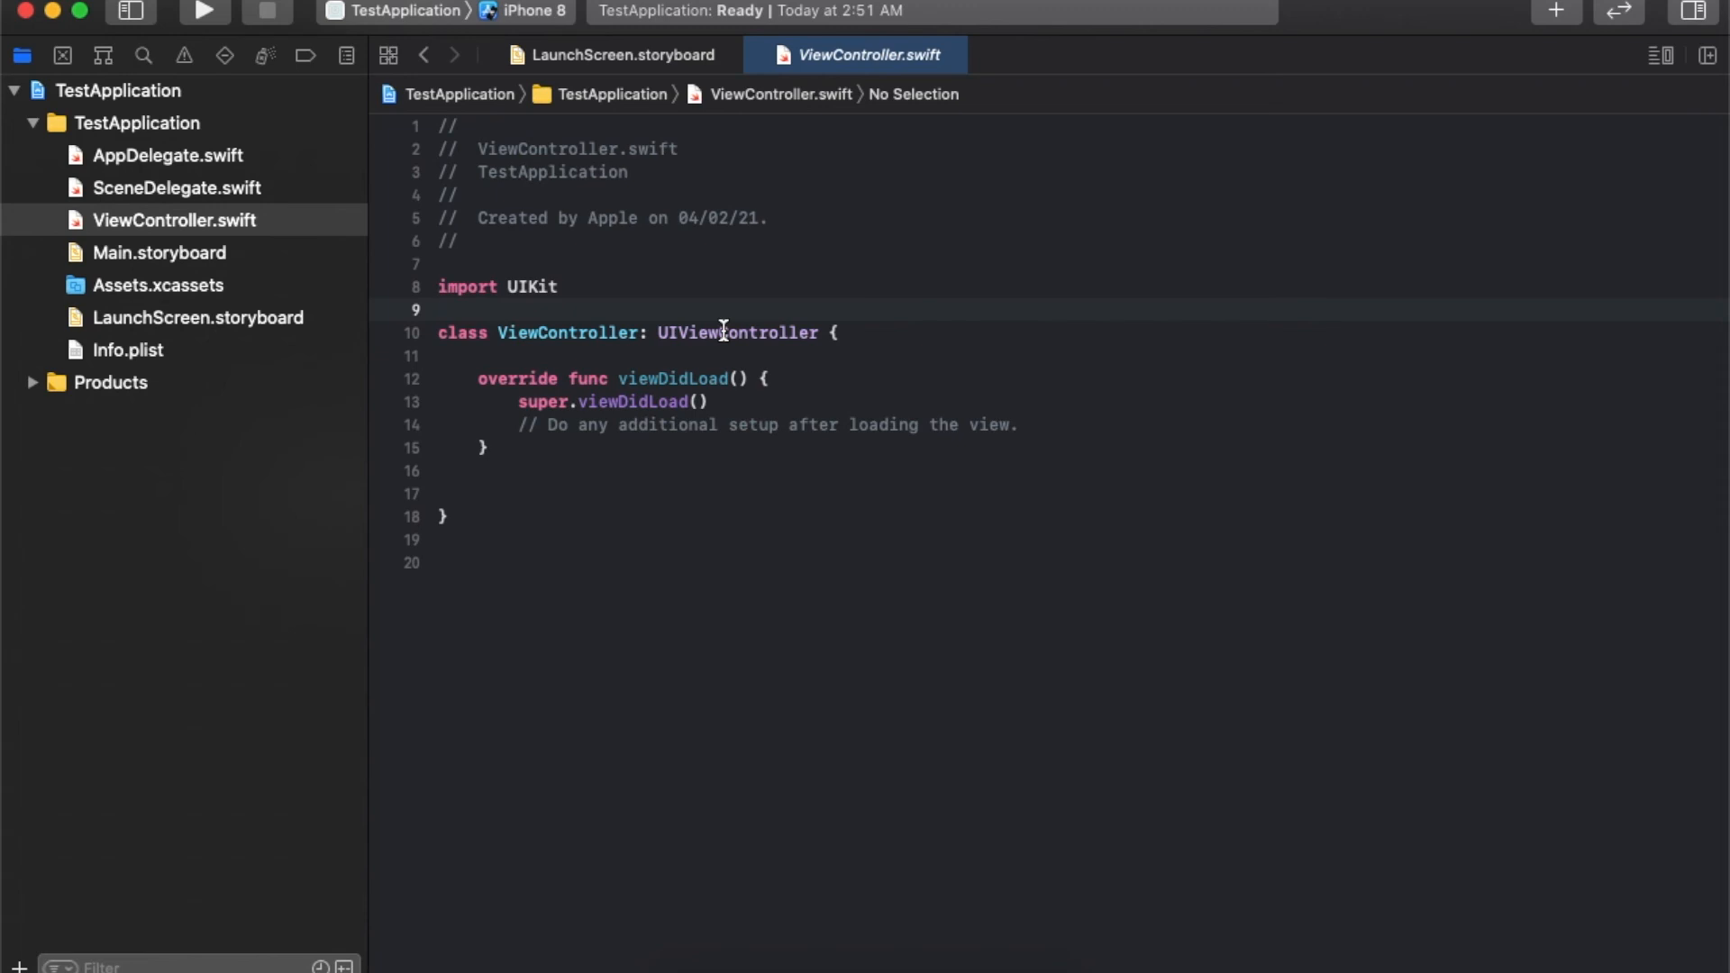
mouse_move(613, 428)
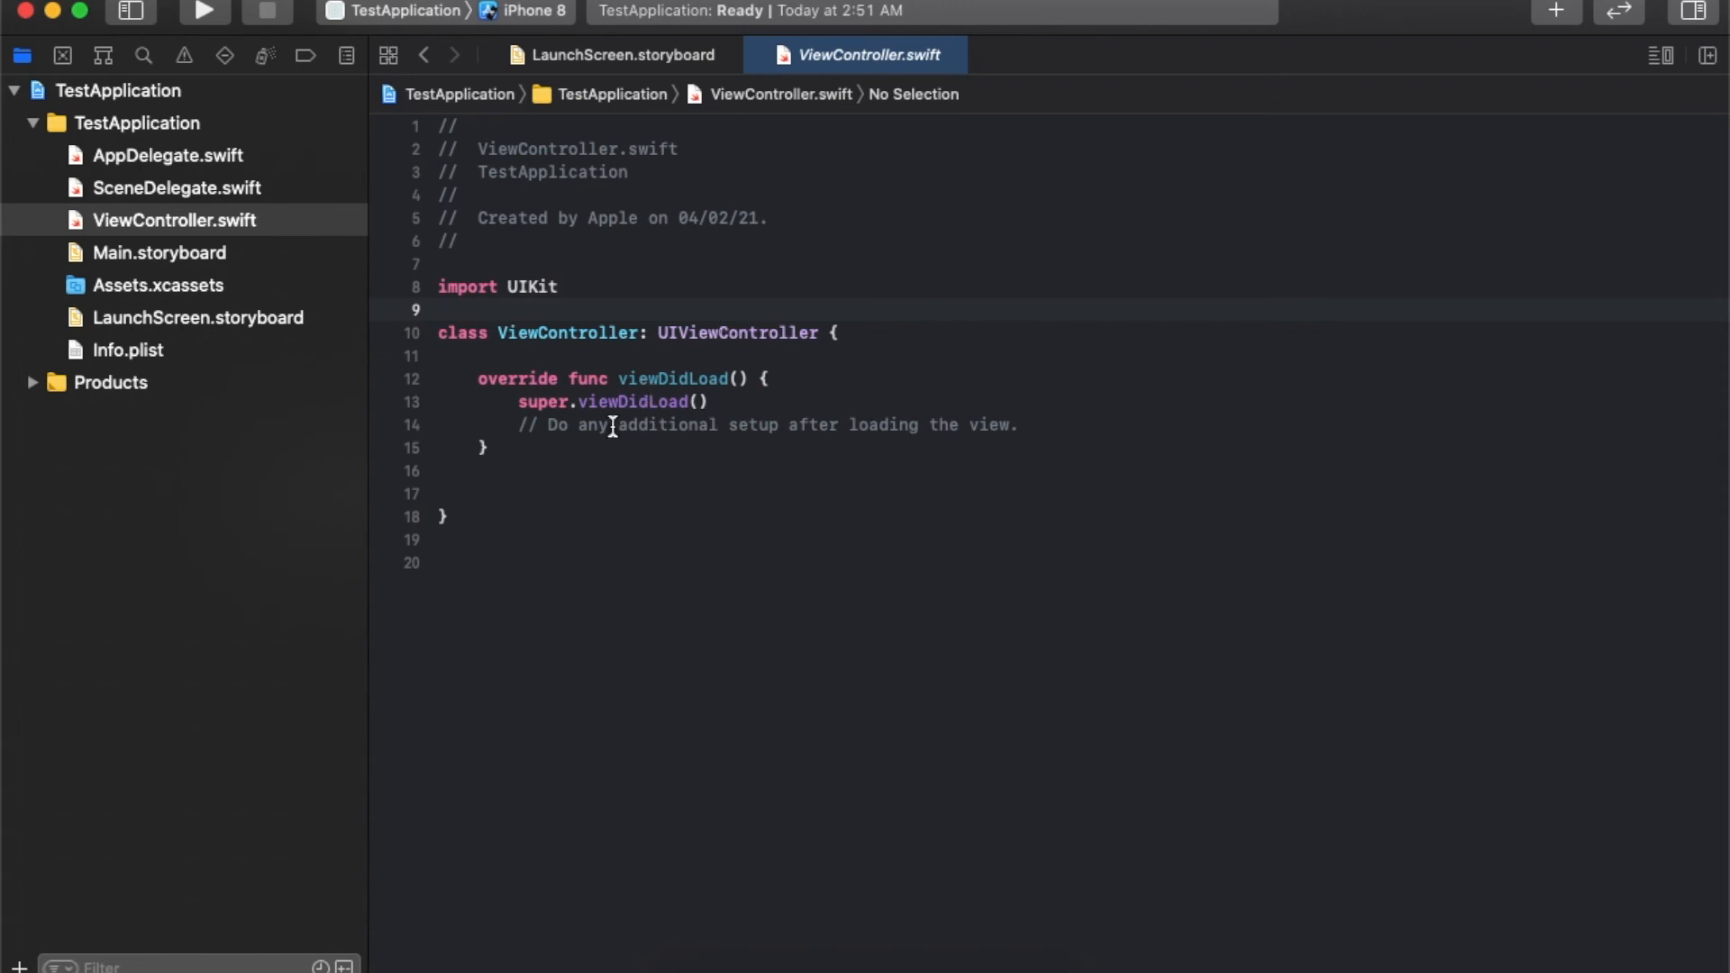
left_click(441, 310)
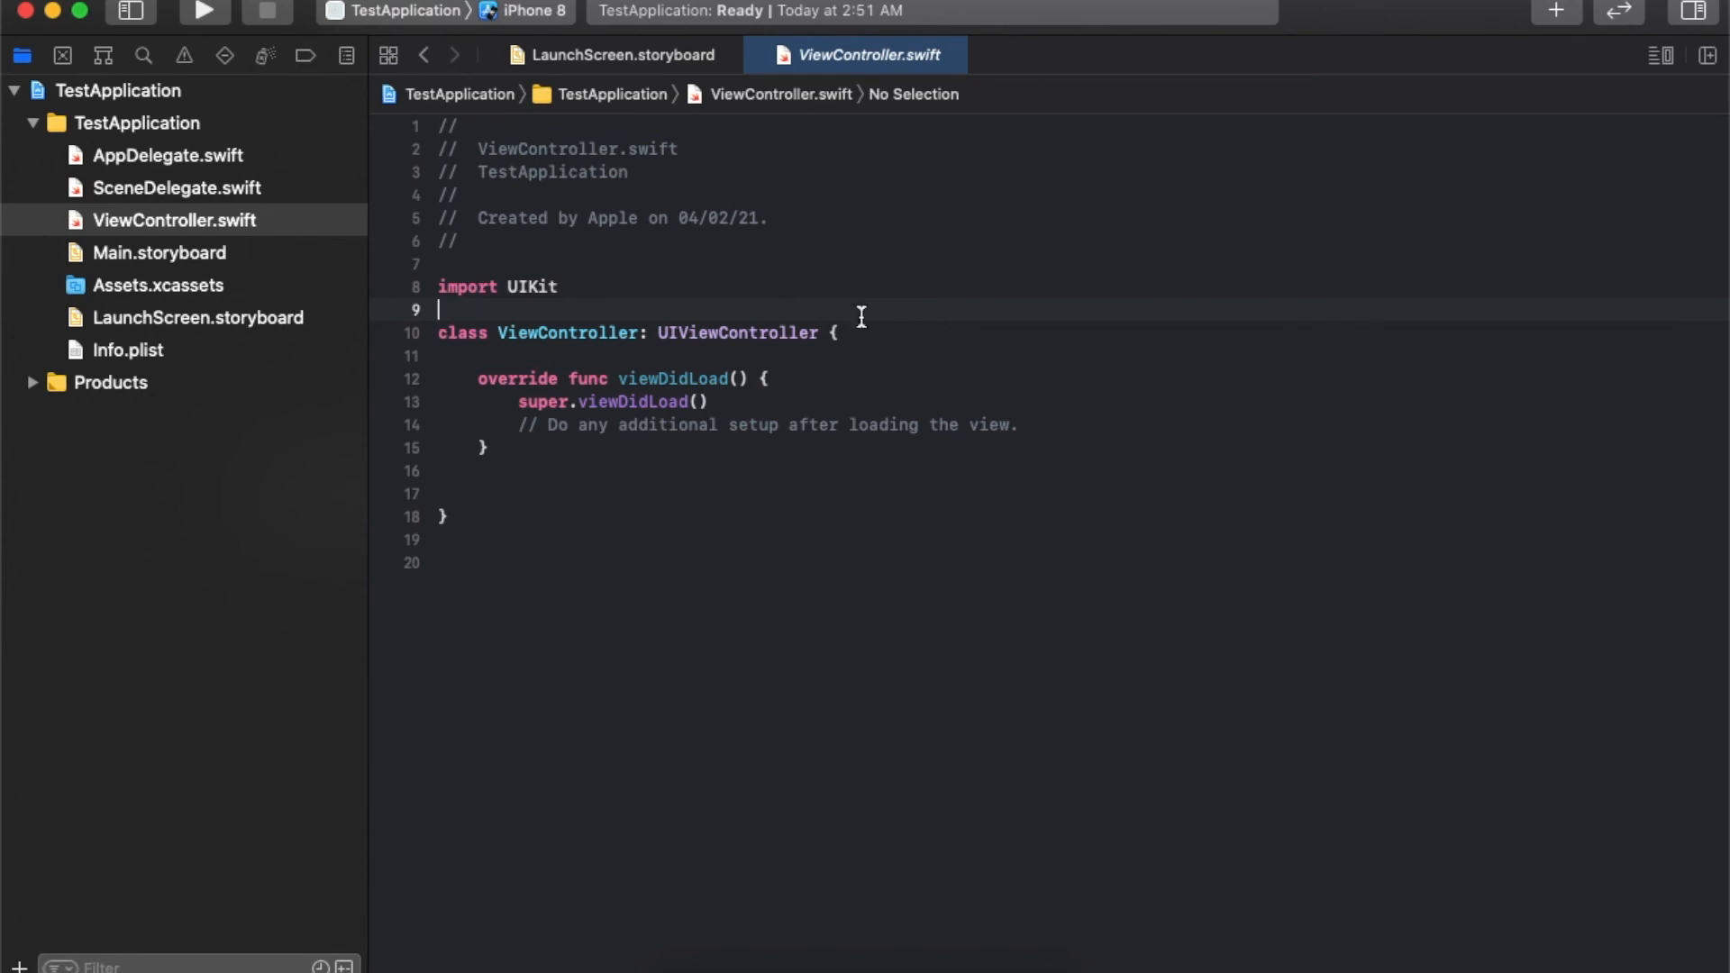
left_click(988, 447)
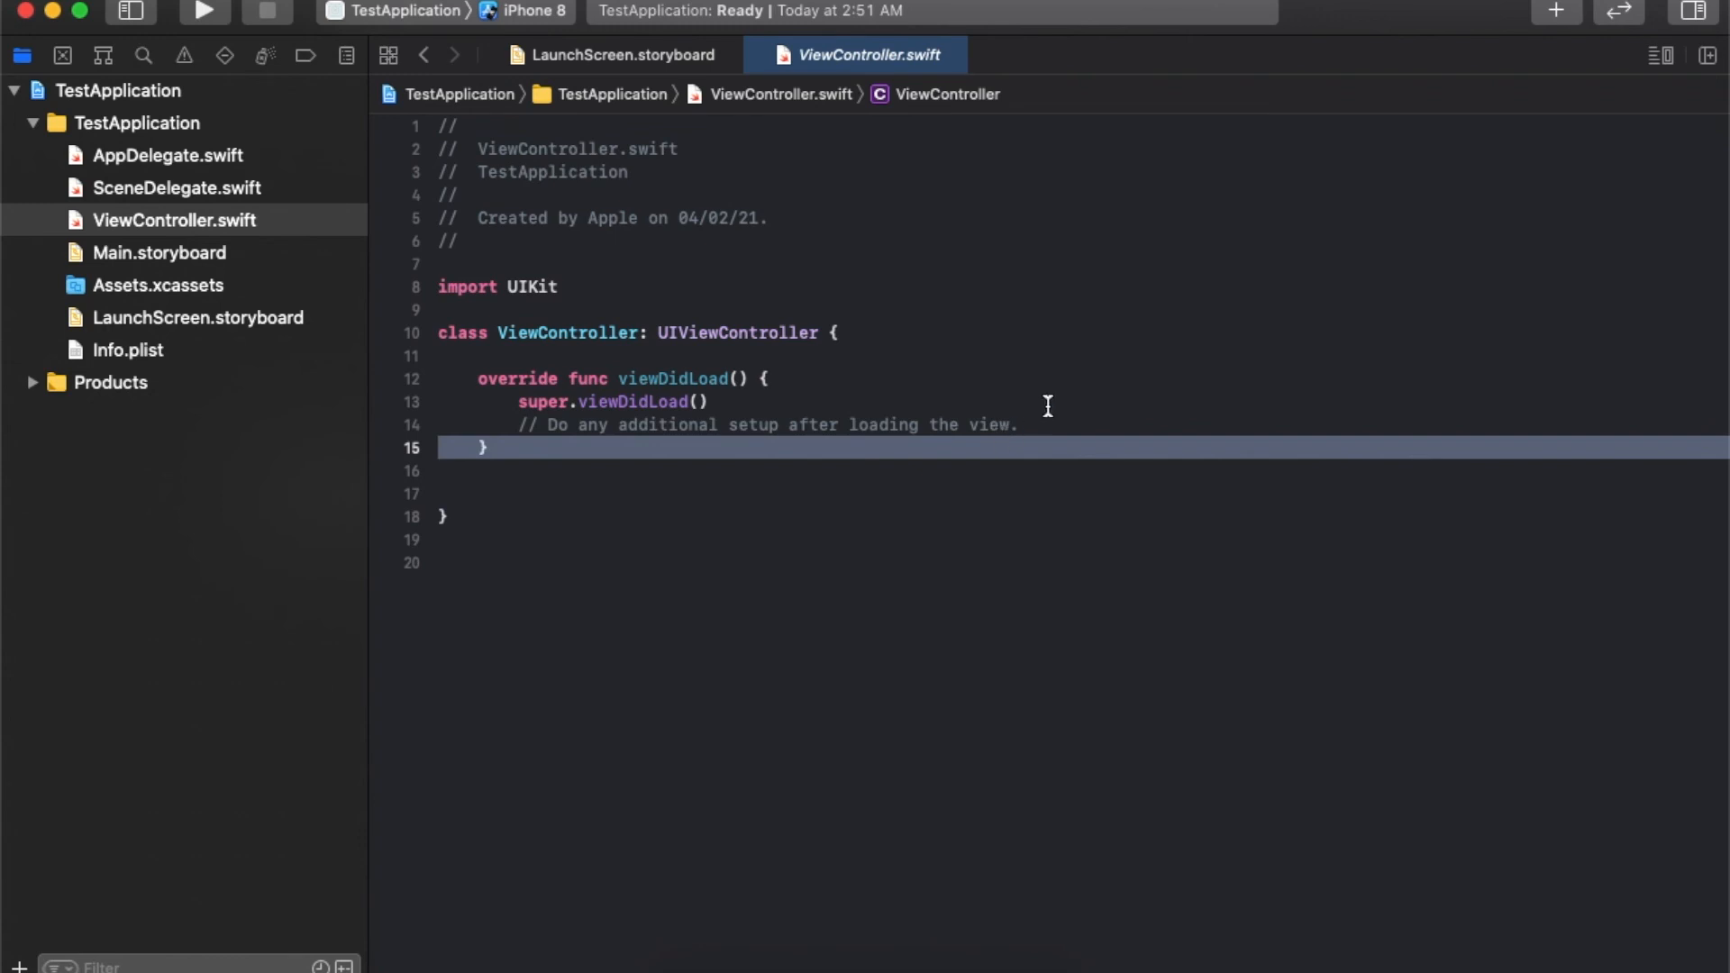
left_click(634, 401)
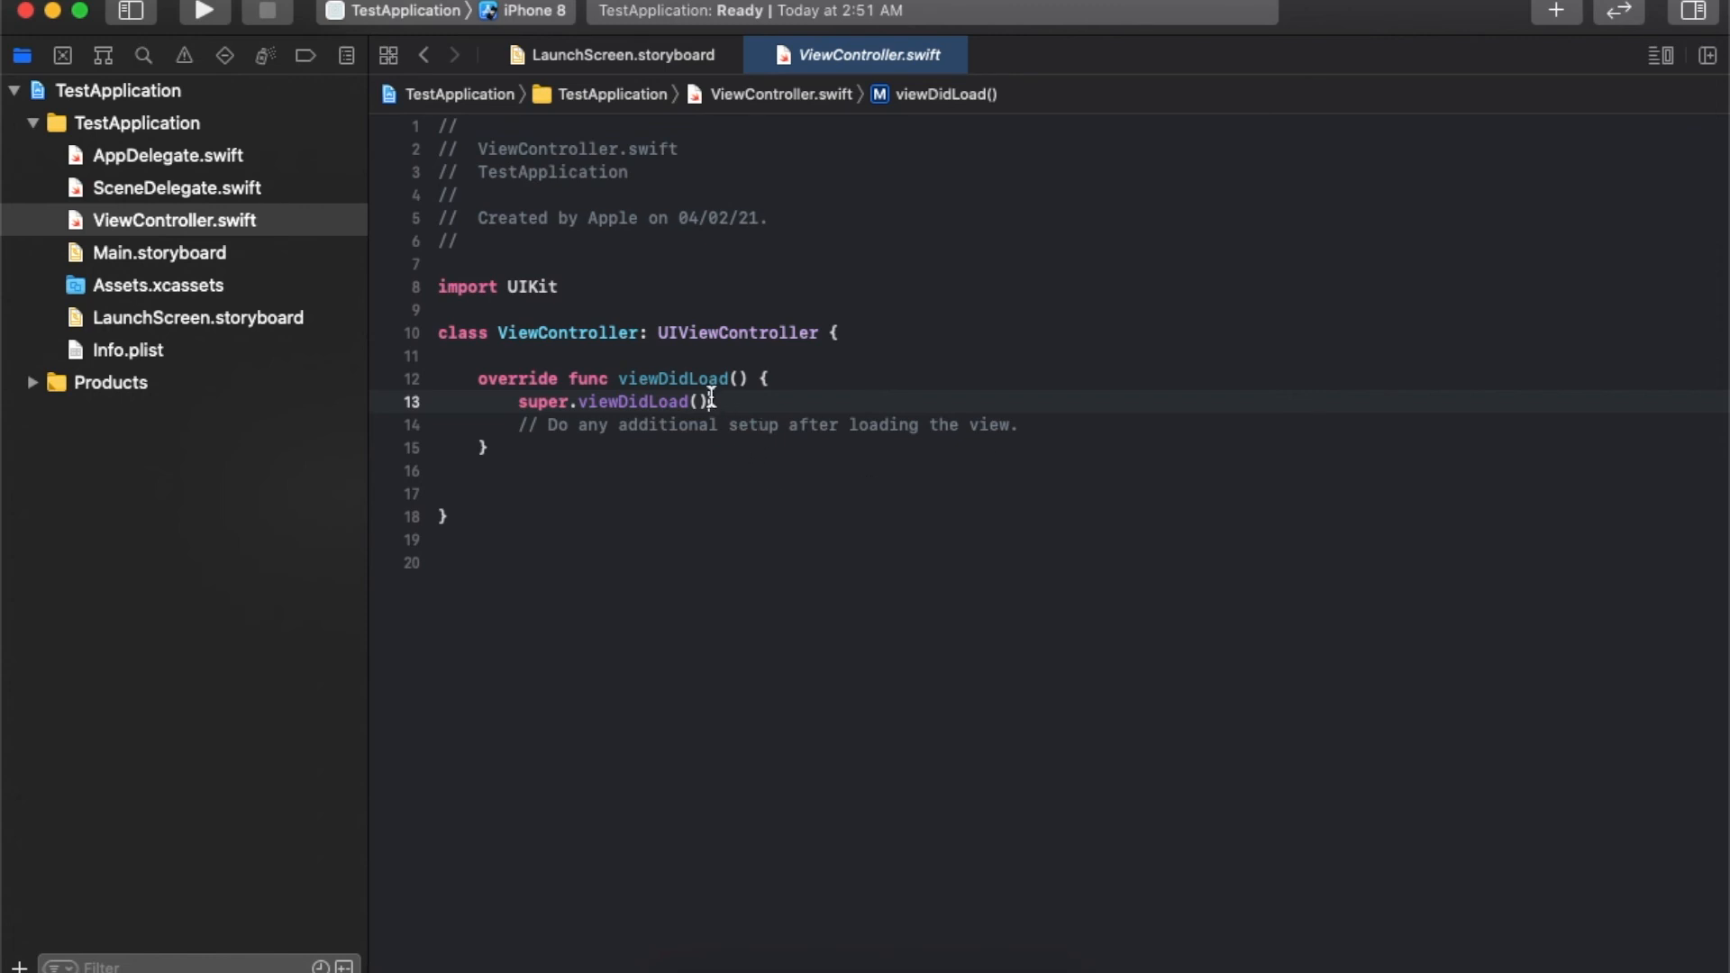
mouse_move(825, 433)
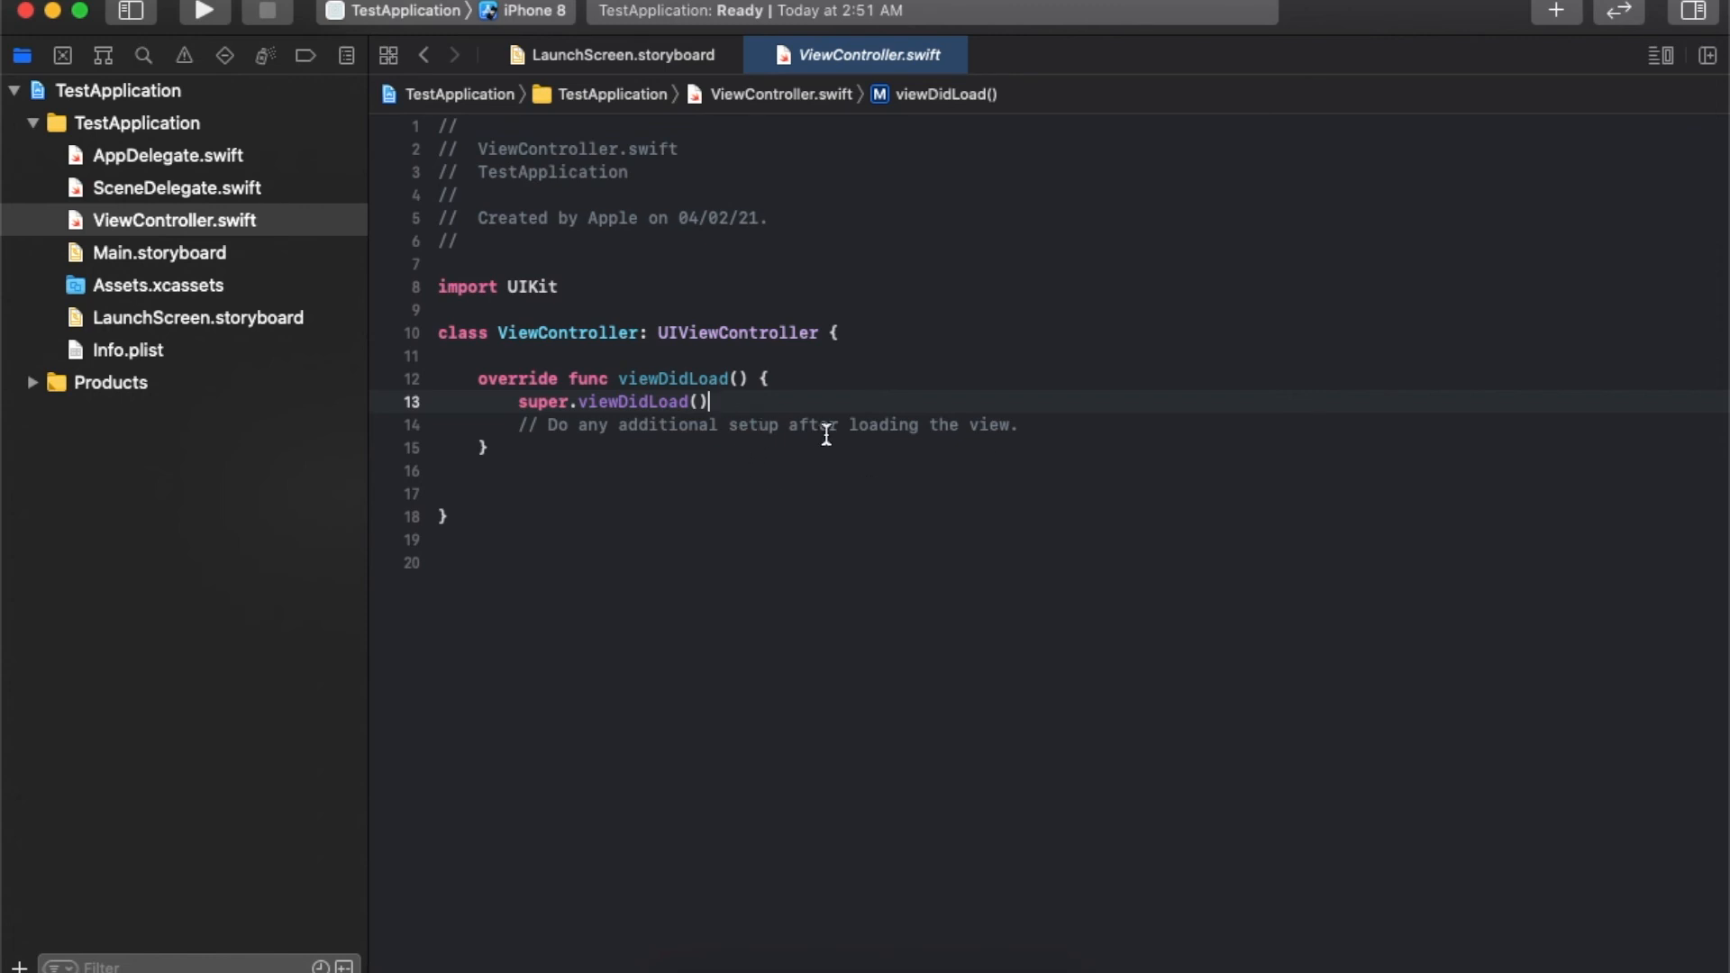
left_click(173, 220)
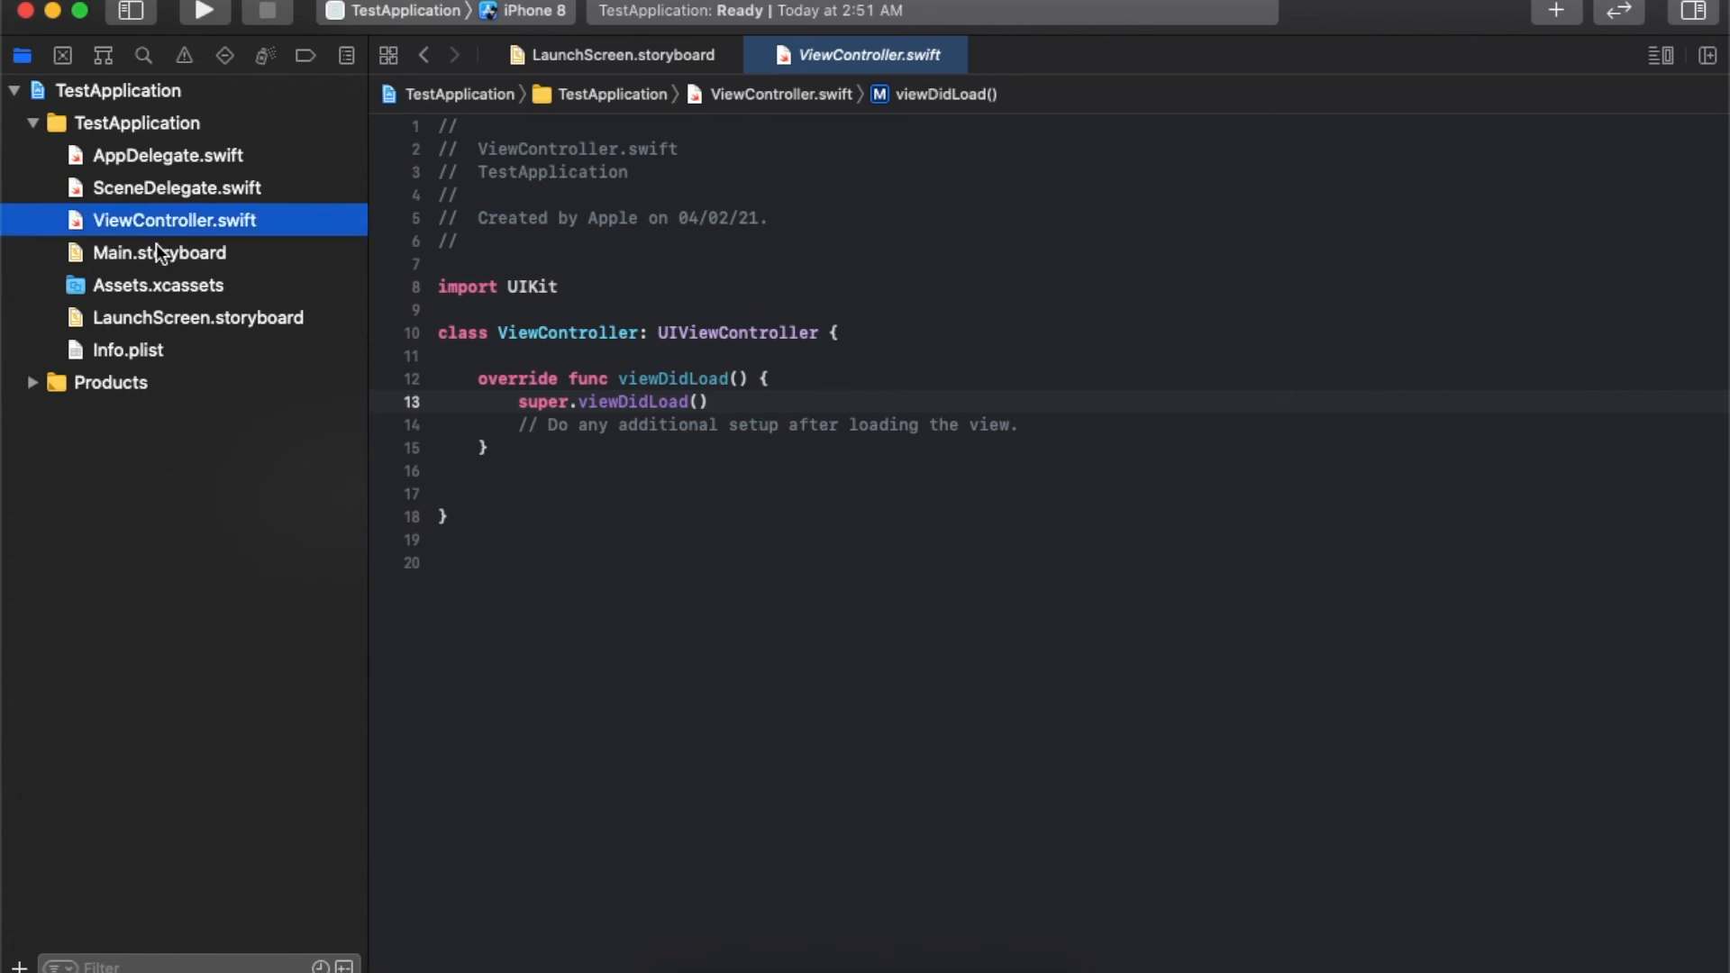
Browse Main.storyboard's View Controller scene and object library, then return to ViewController.swift.
left_click(159, 251)
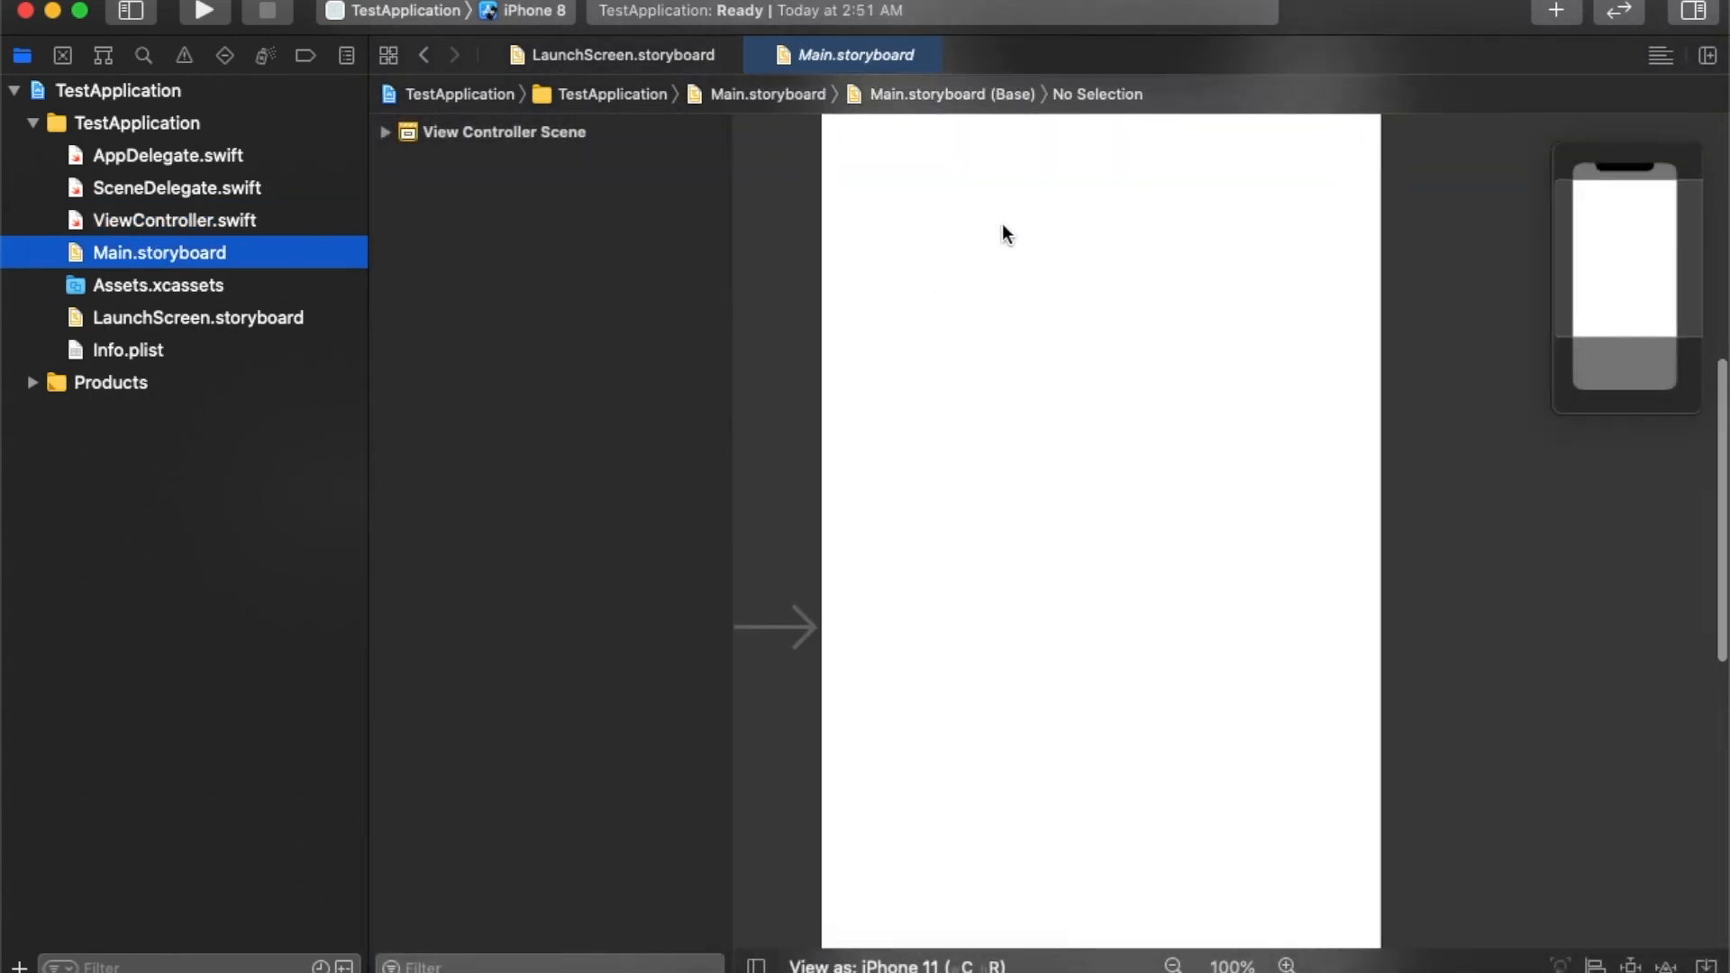
left_click(1174, 965)
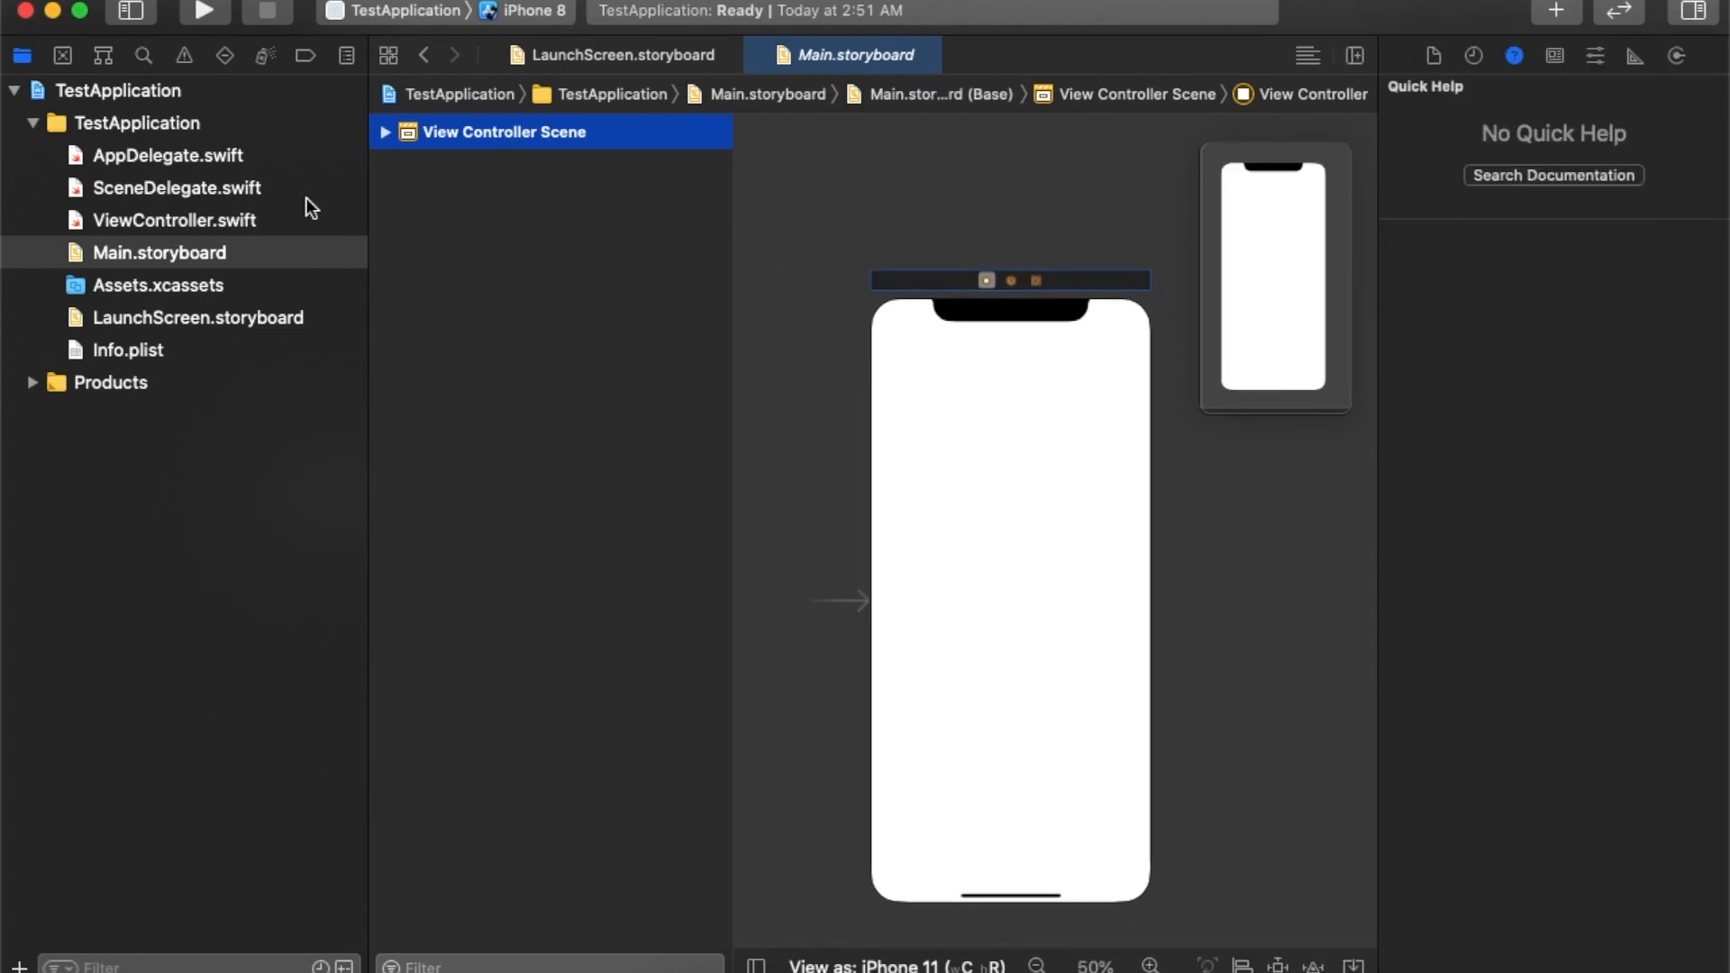
left_click(384, 131)
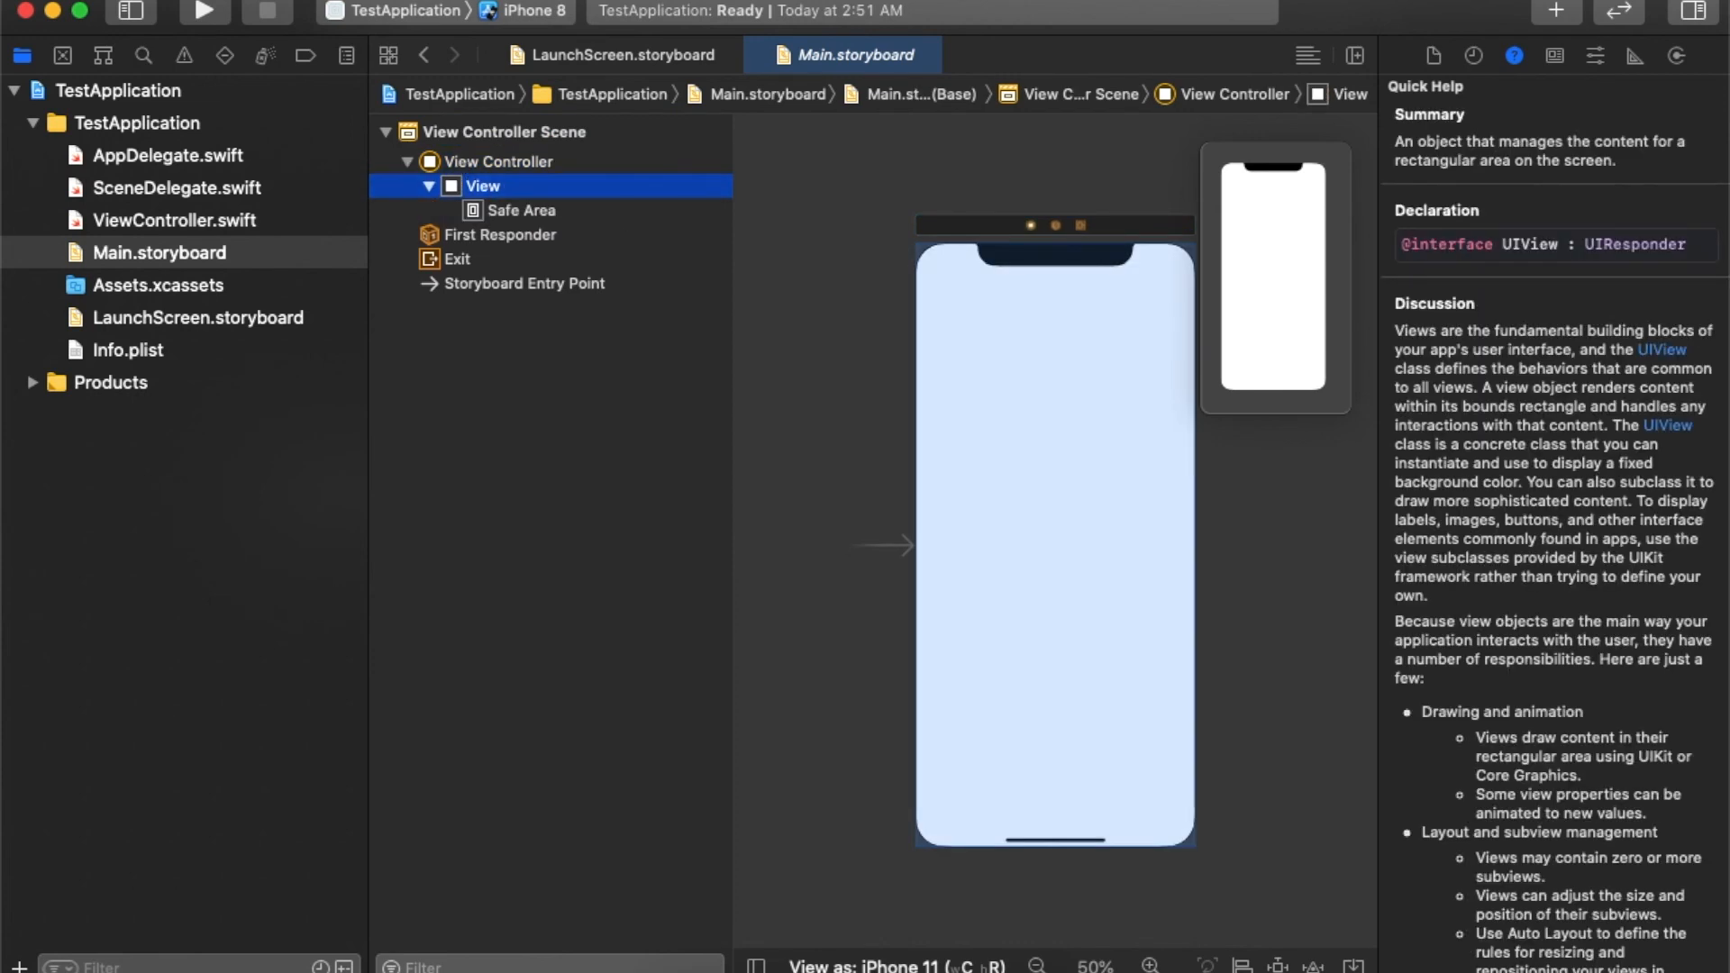
mouse_move(1556, 12)
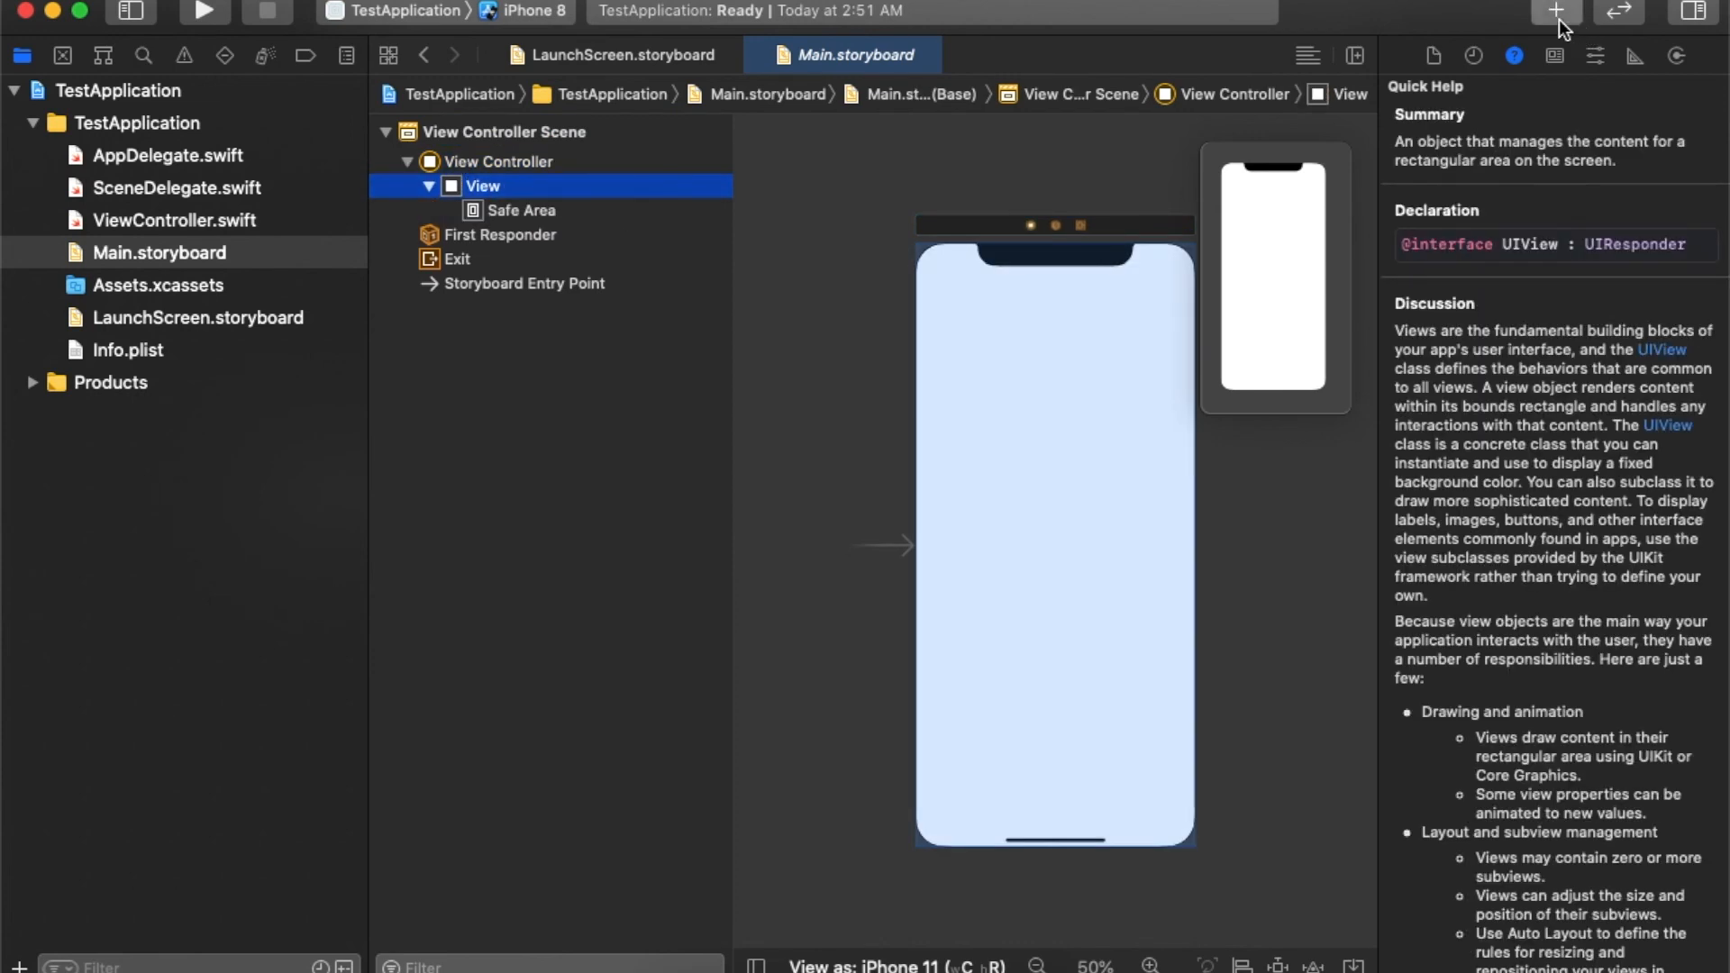
left_click(1557, 11)
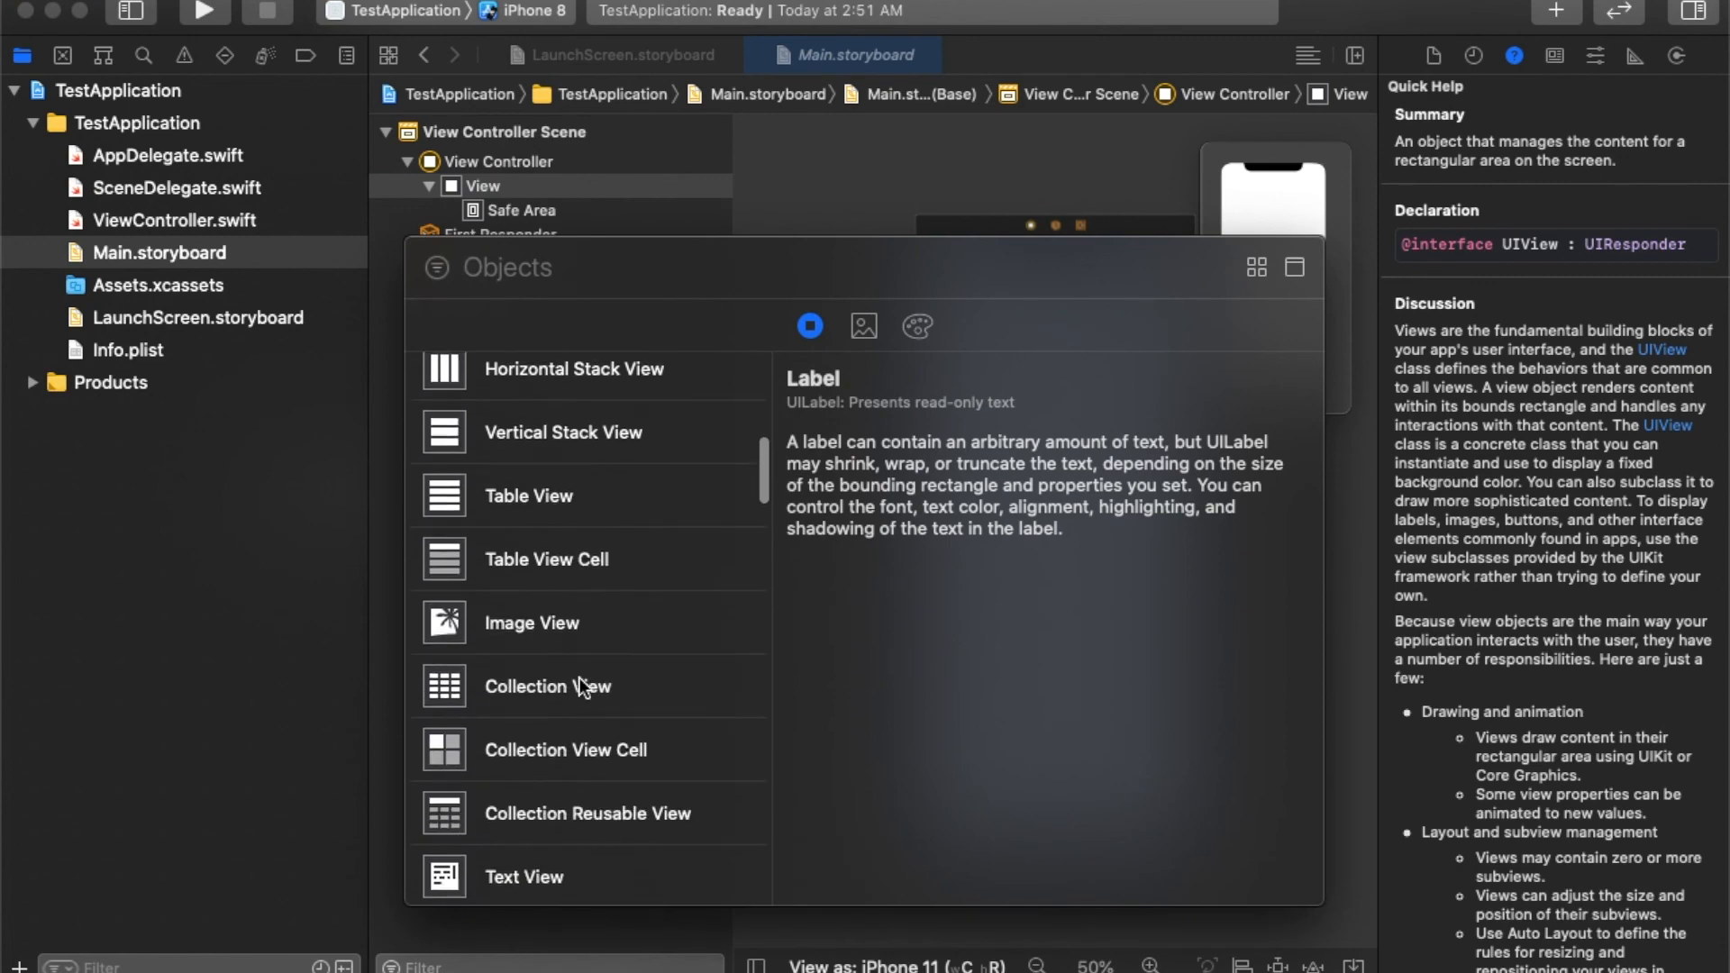
scroll("down", 3)
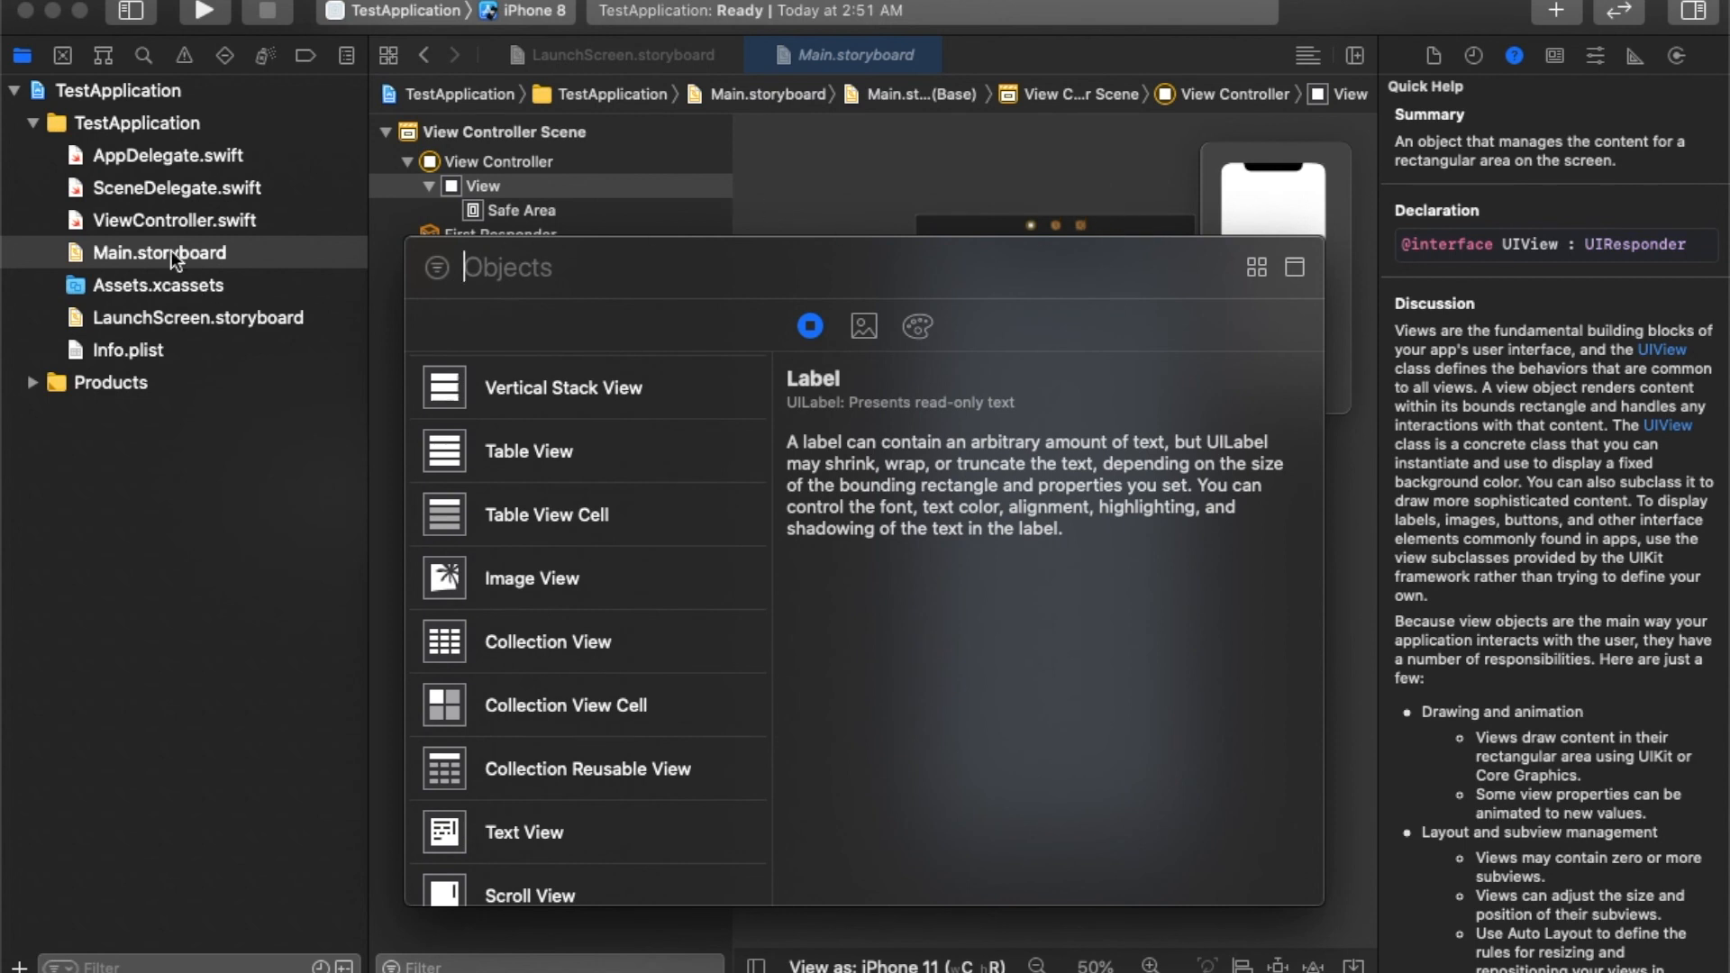
mouse_move(824, 173)
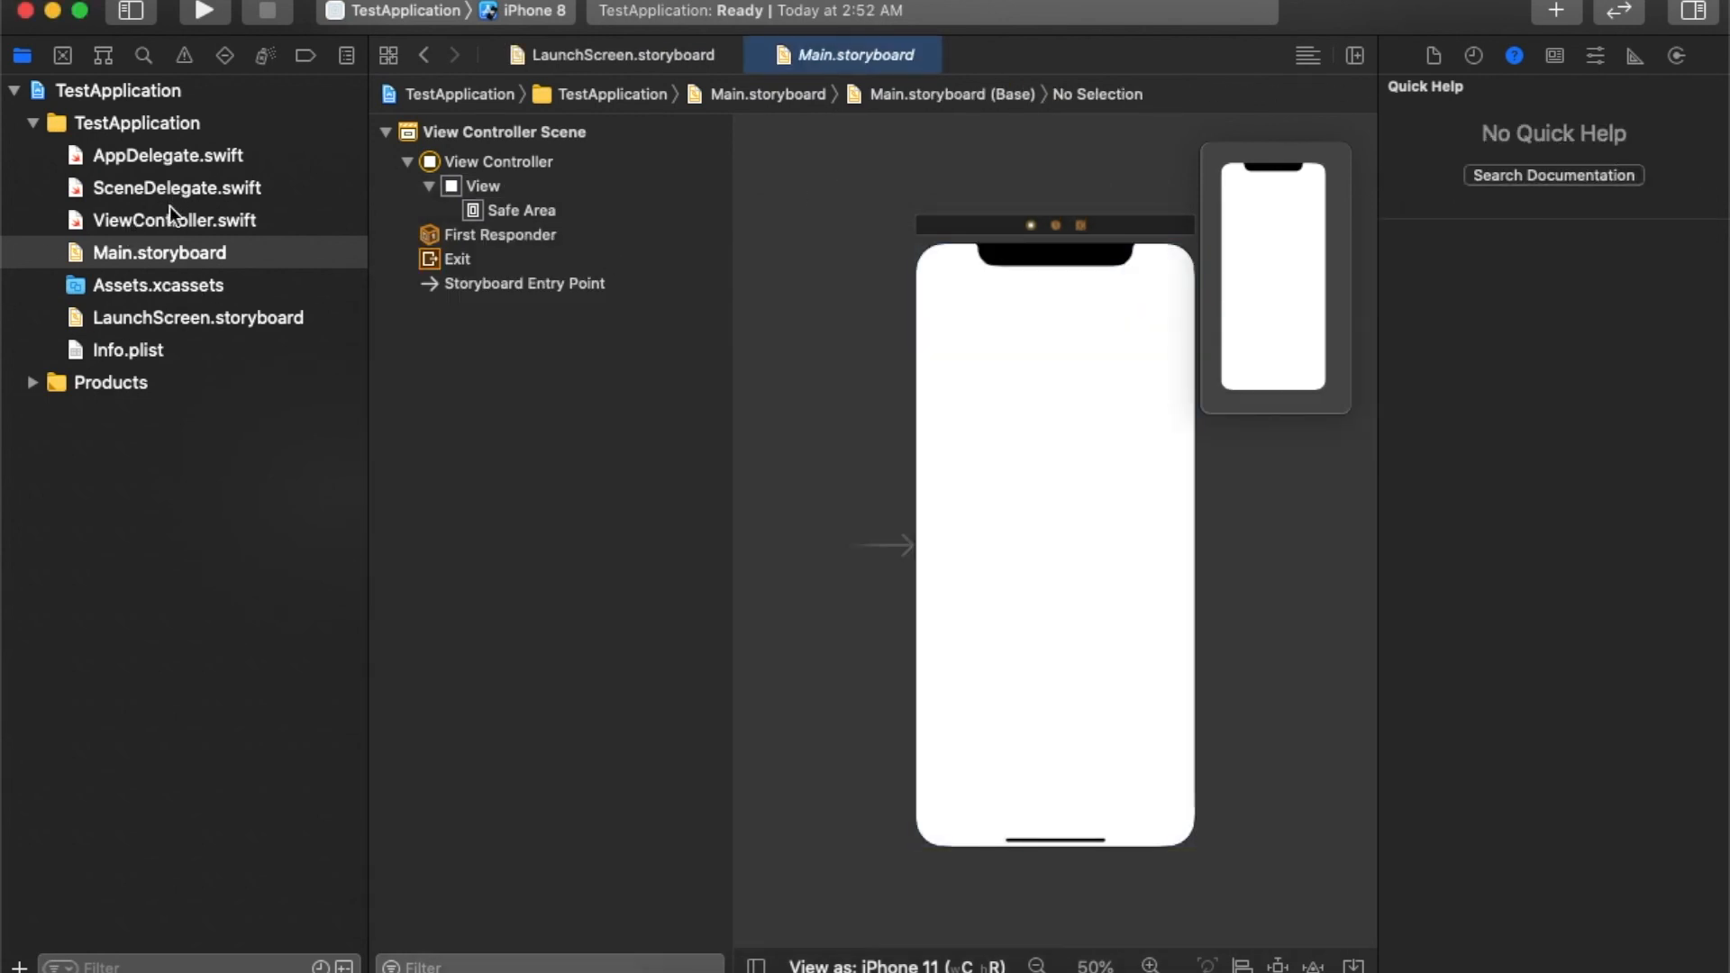
mouse_move(523, 186)
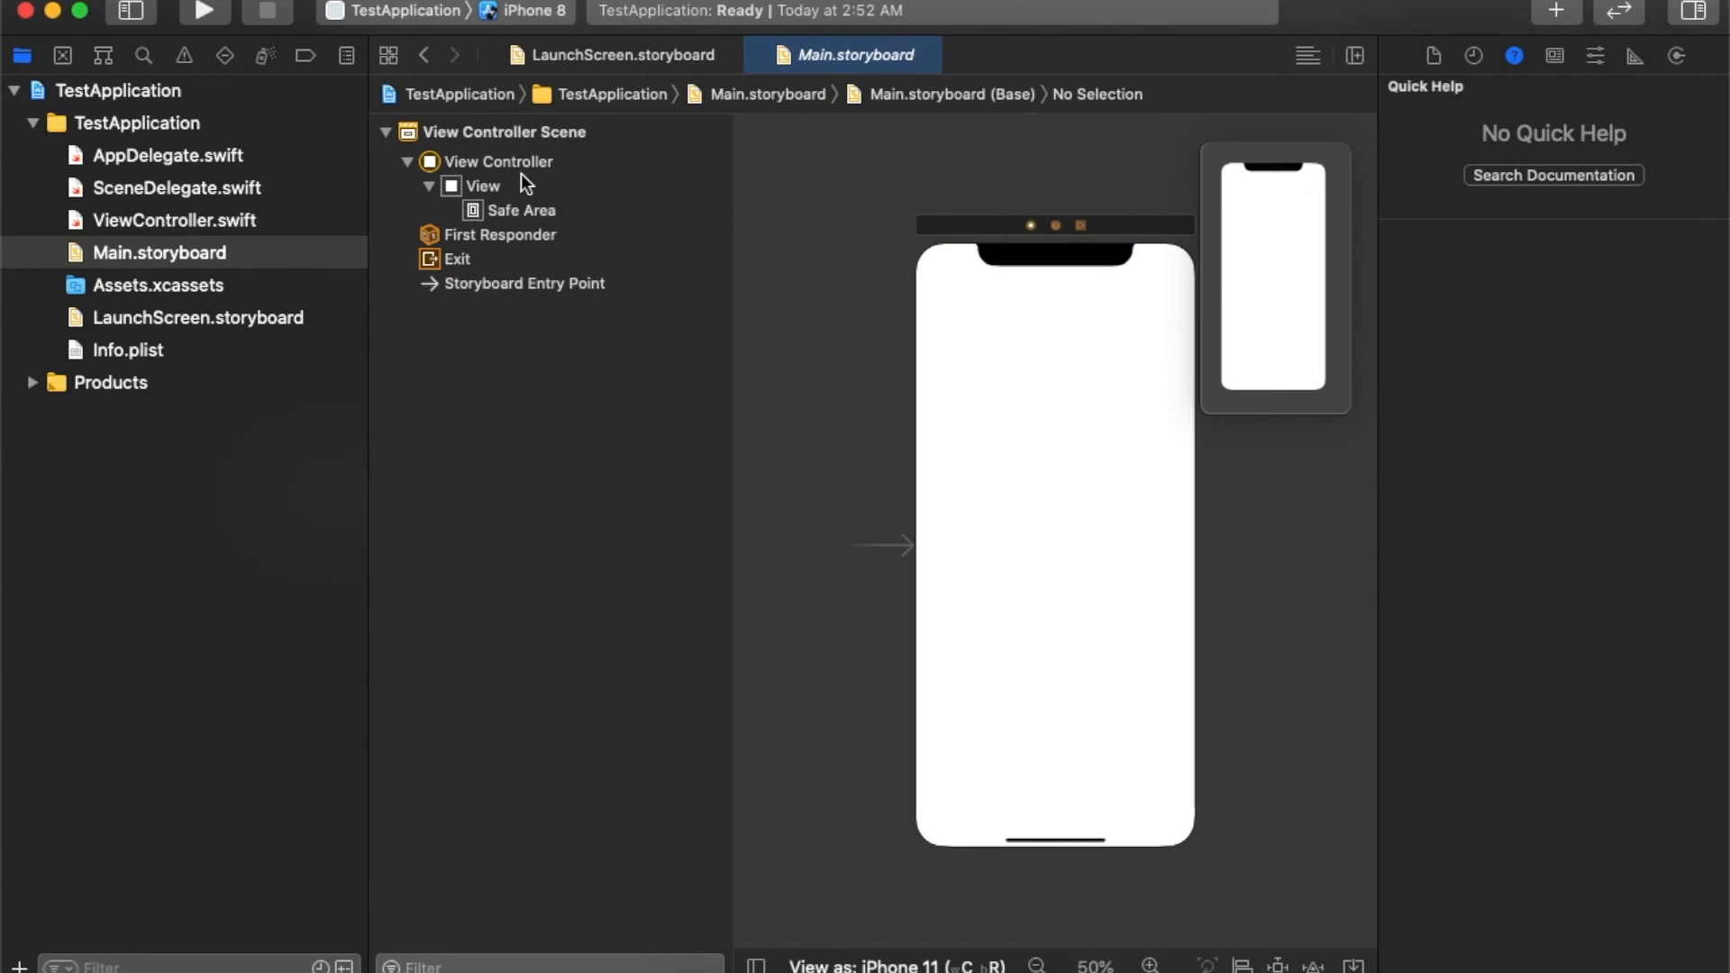
left_click(482, 186)
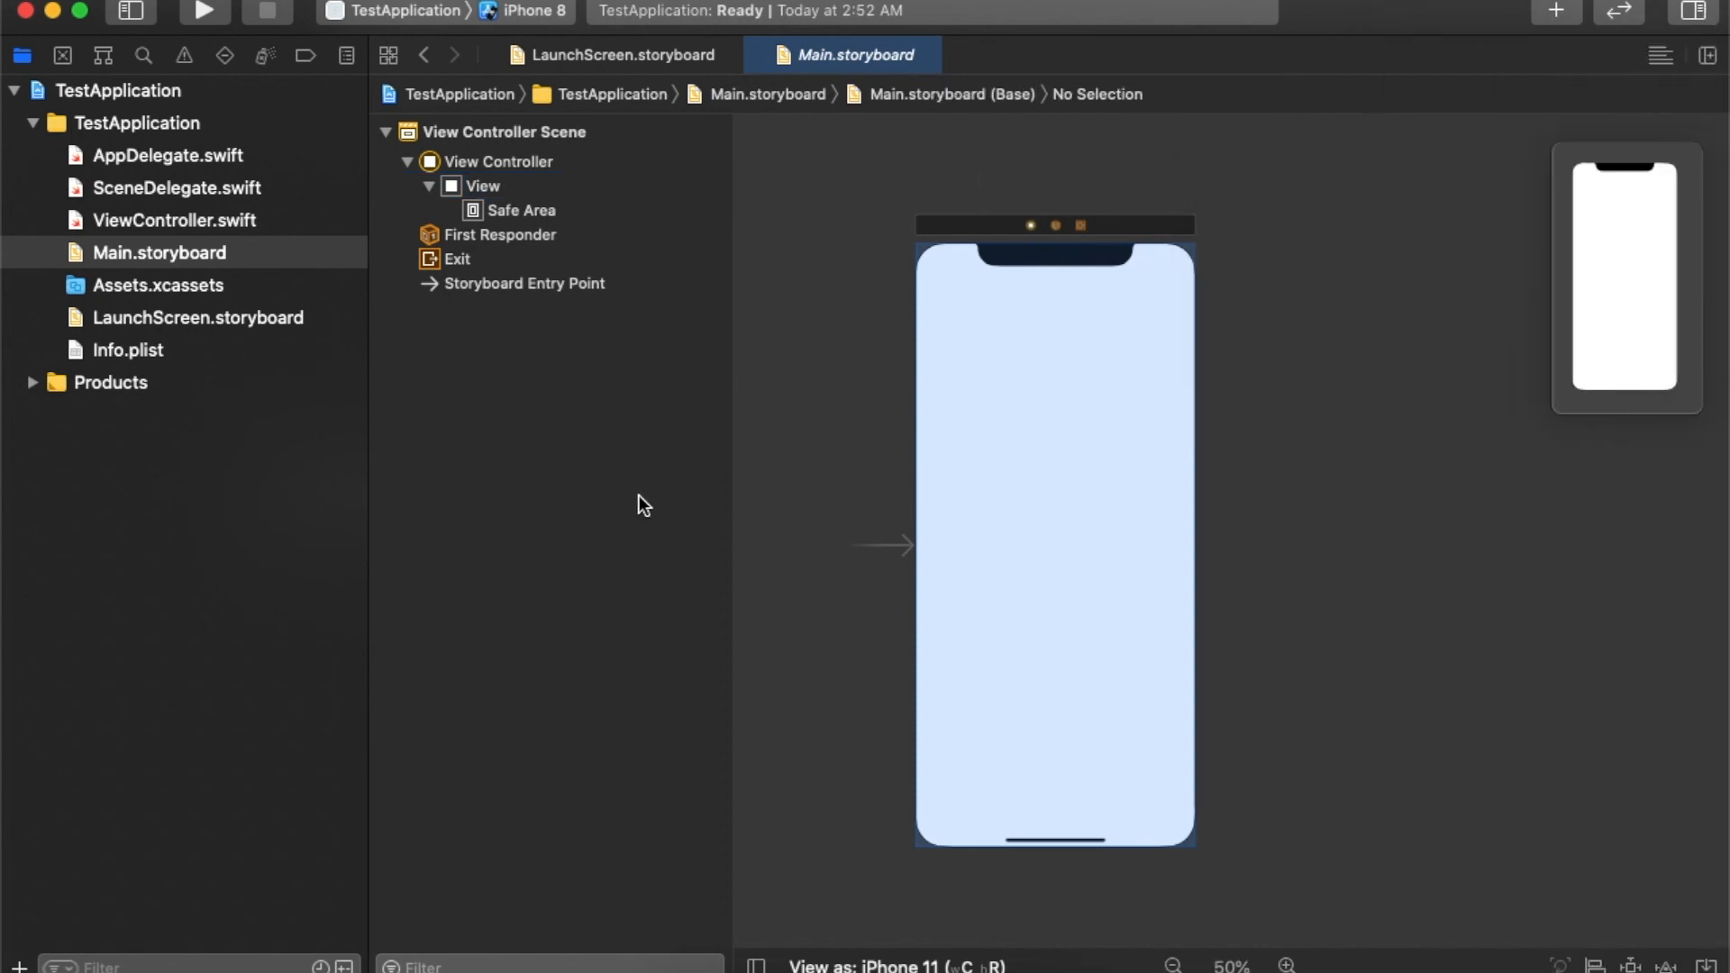
mouse_move(186, 235)
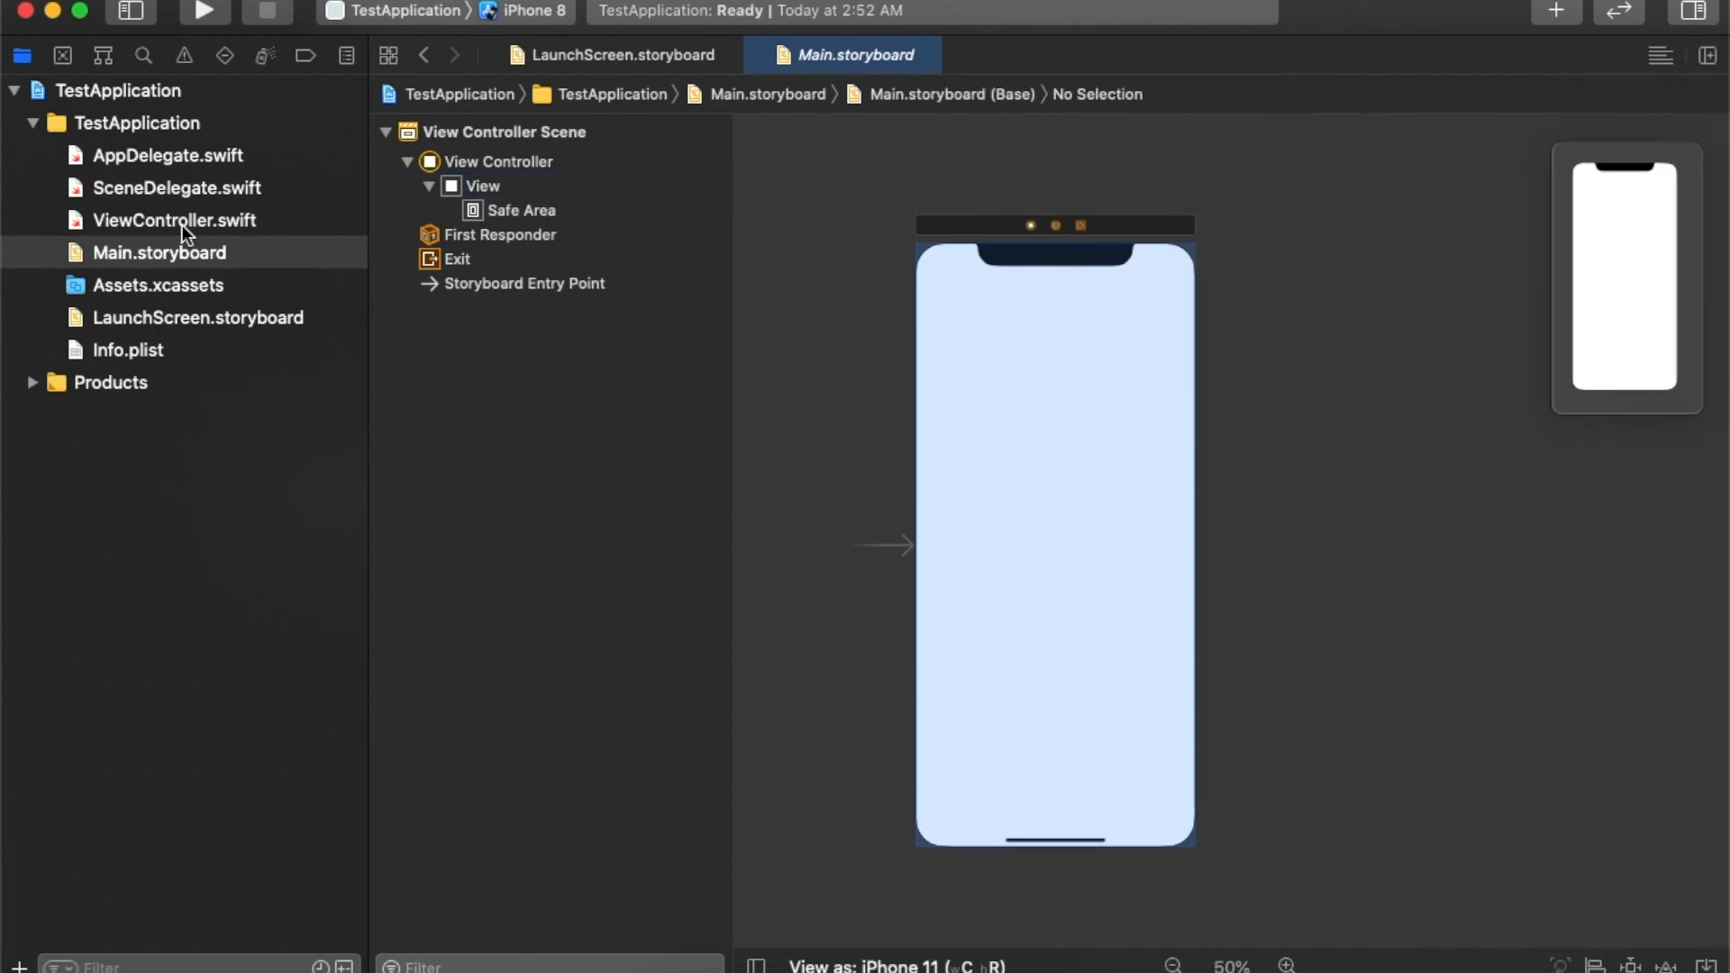
left_click(173, 220)
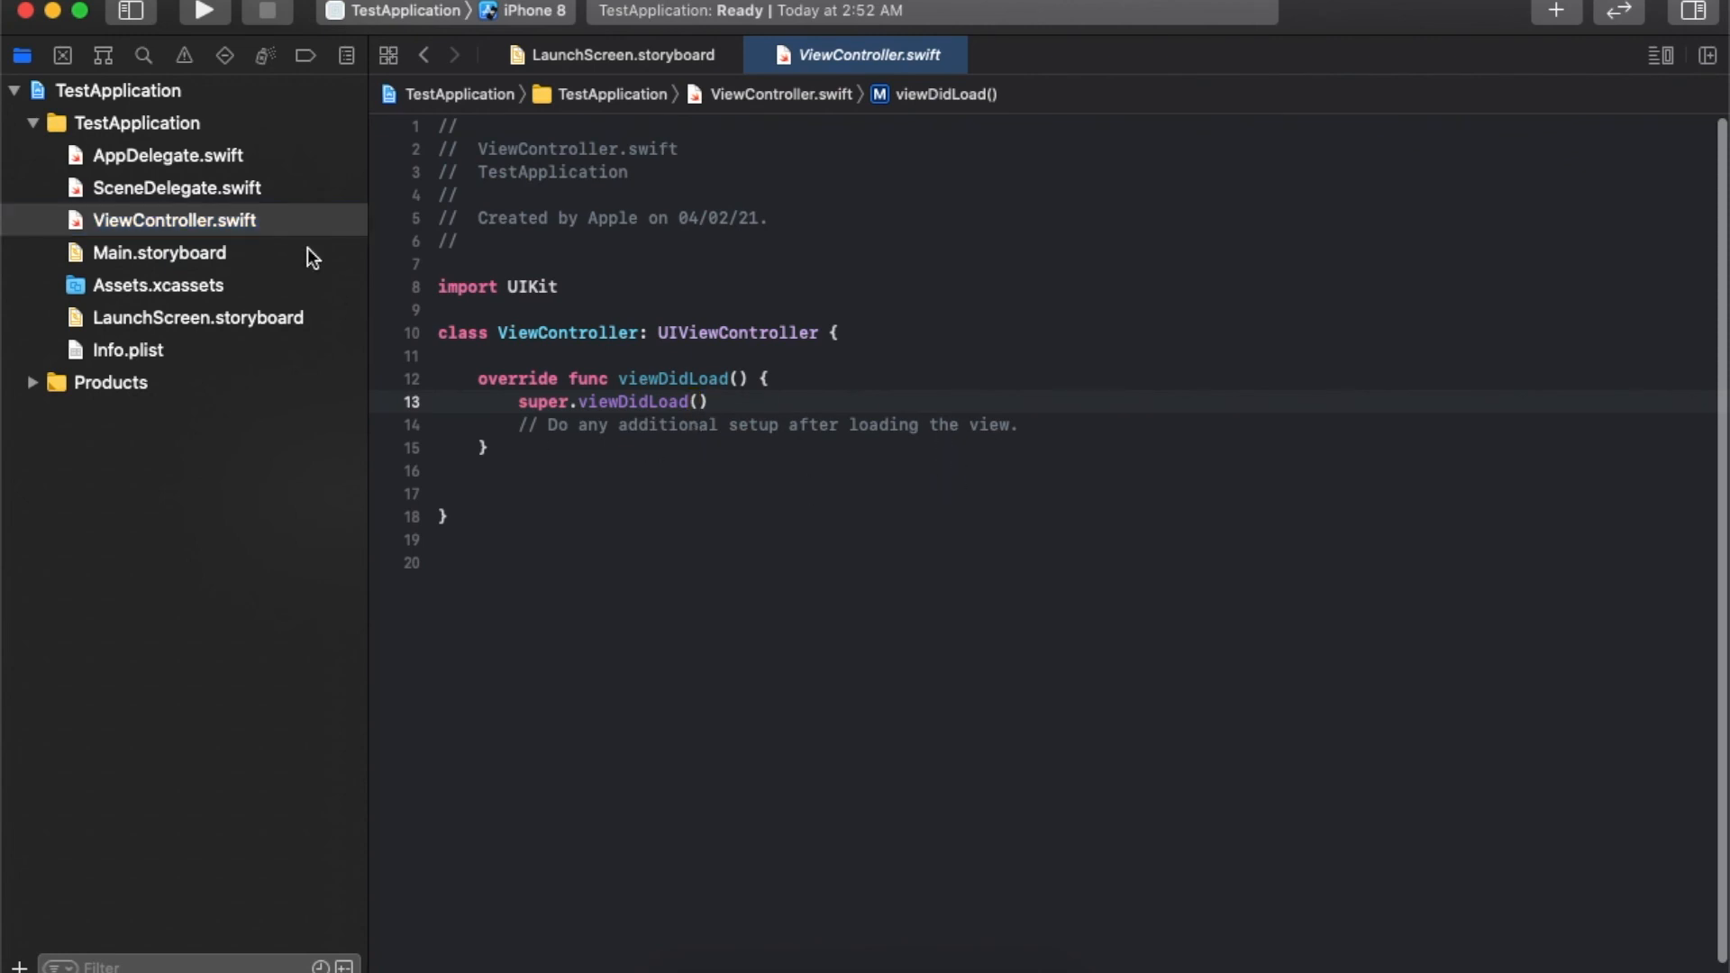
mouse_move(201, 257)
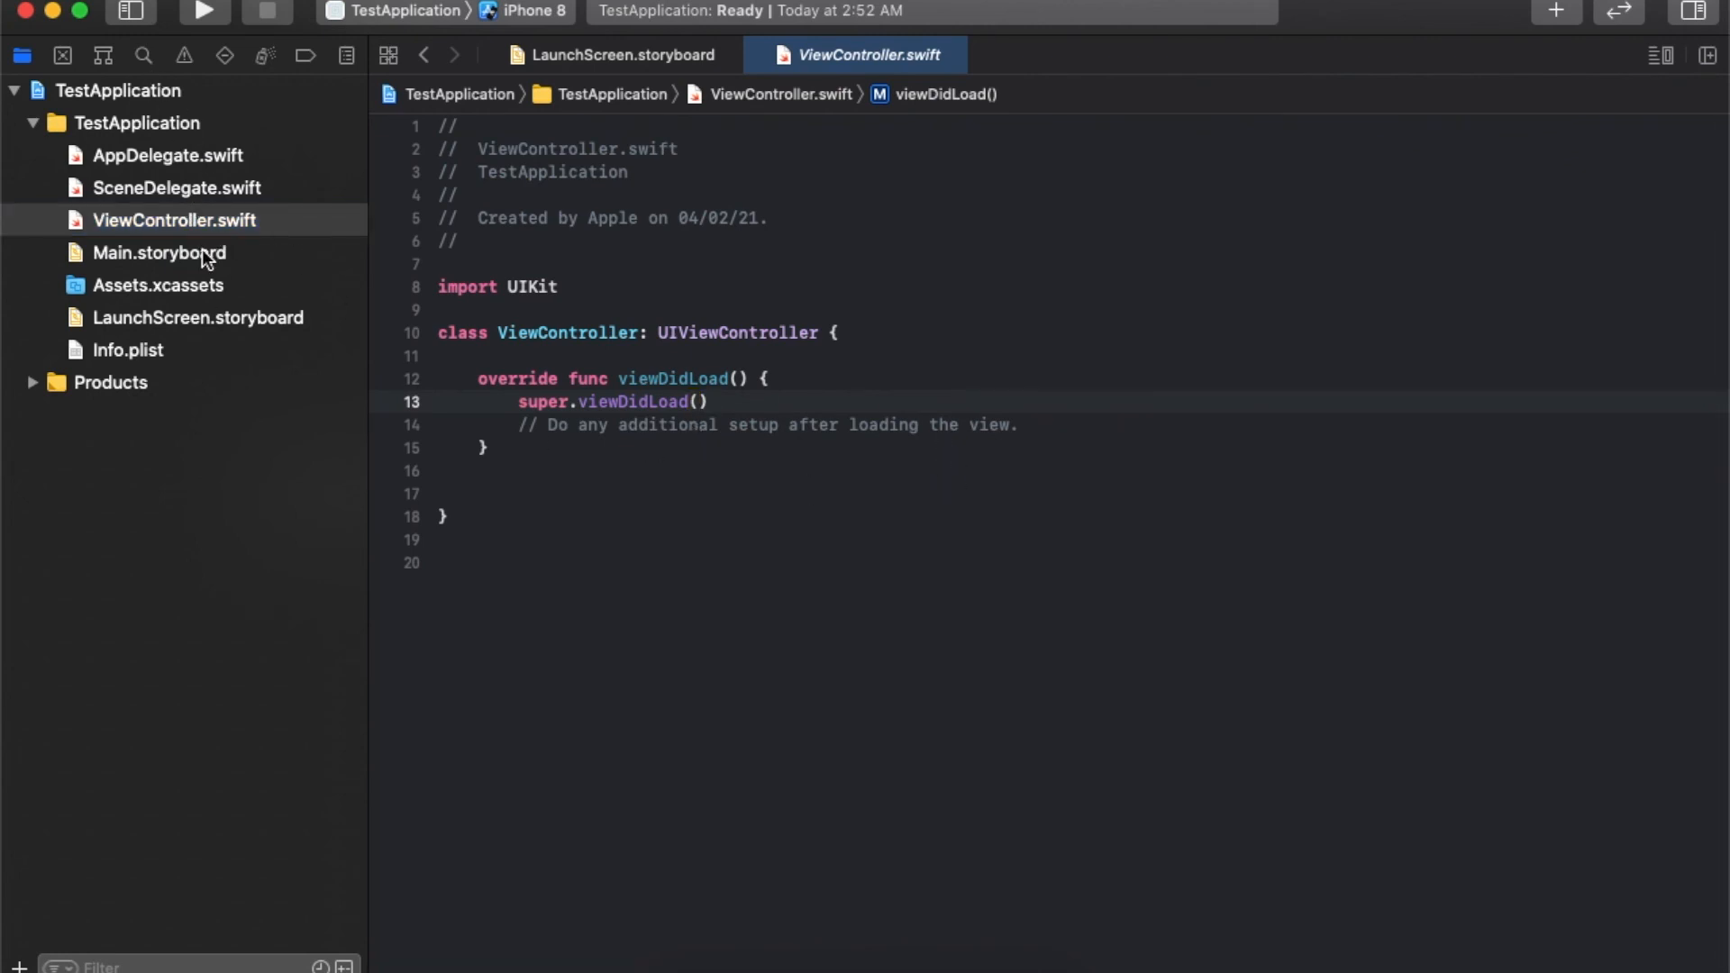
left_click(173, 220)
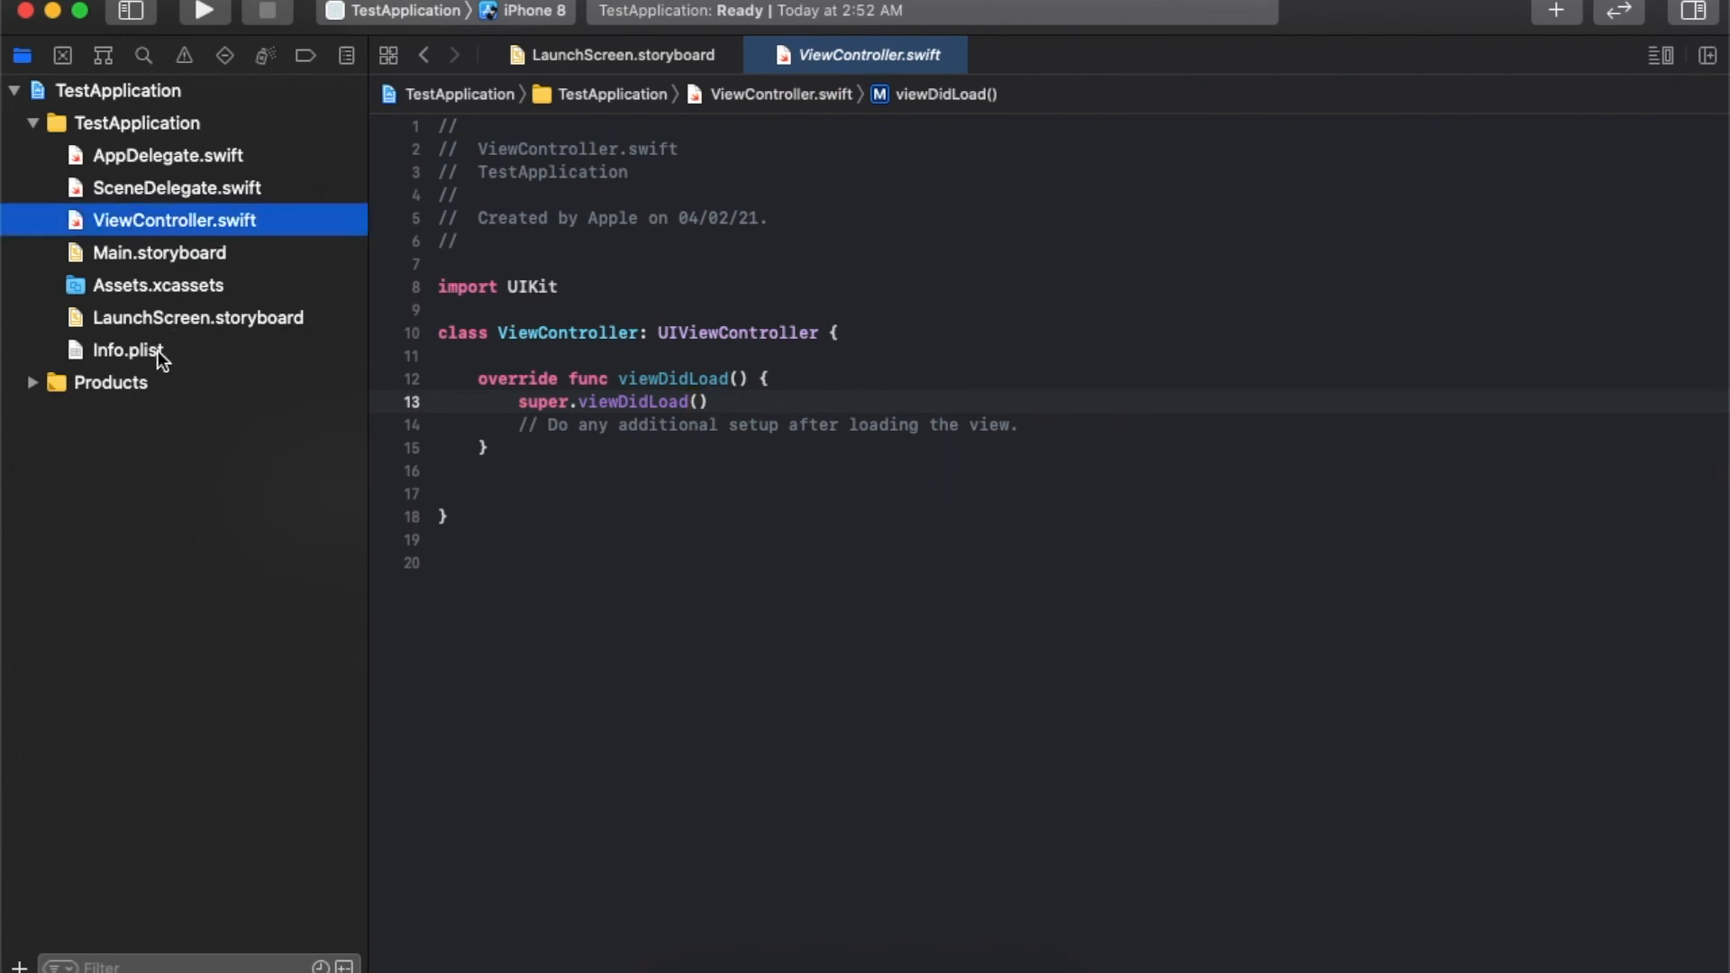
Open Info.plist and inspect entries such as Bundle version.
left_click(128, 350)
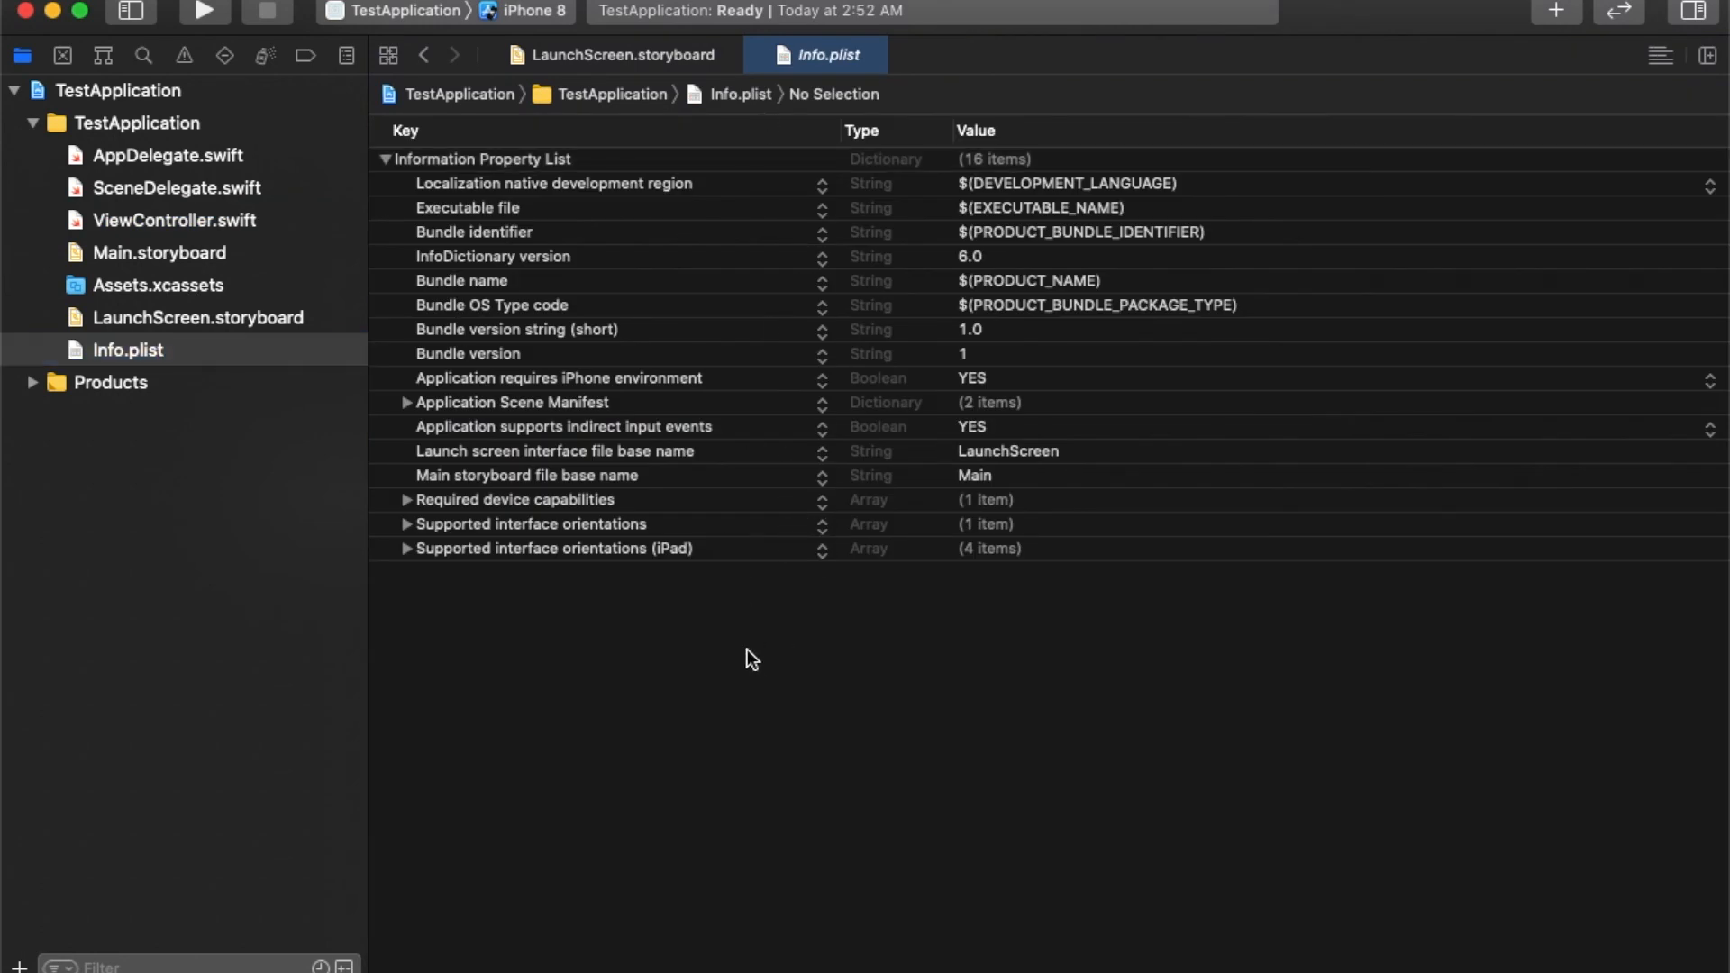
left_click(466, 355)
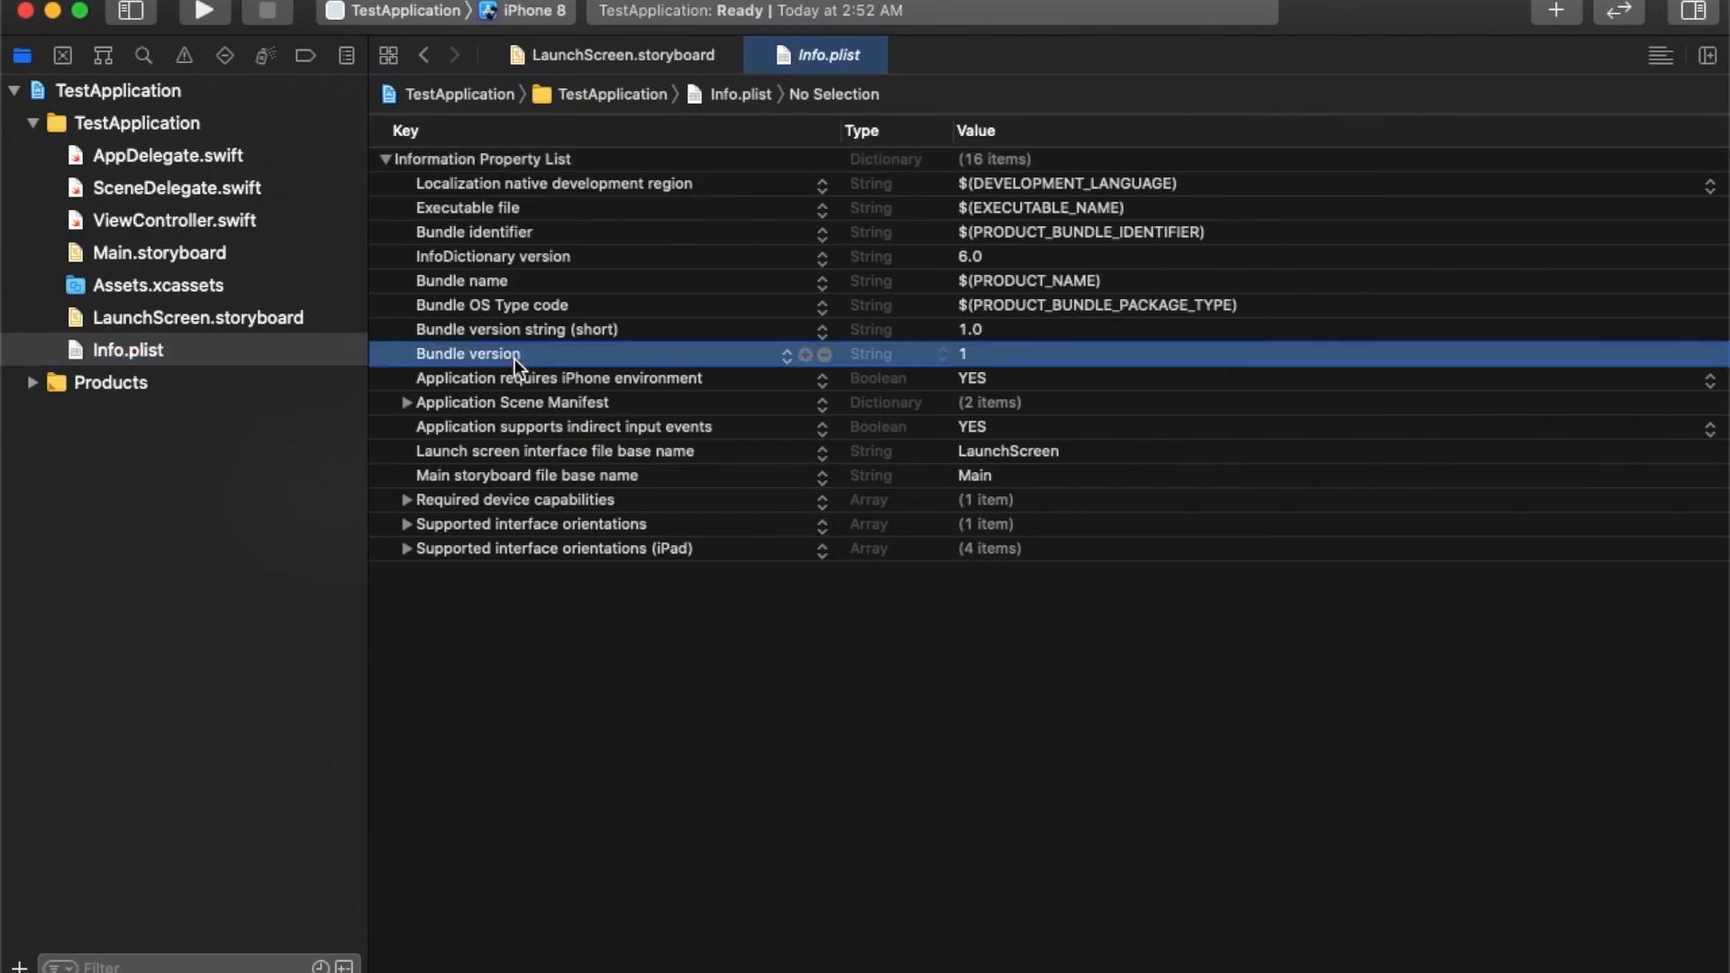
left_click(530, 615)
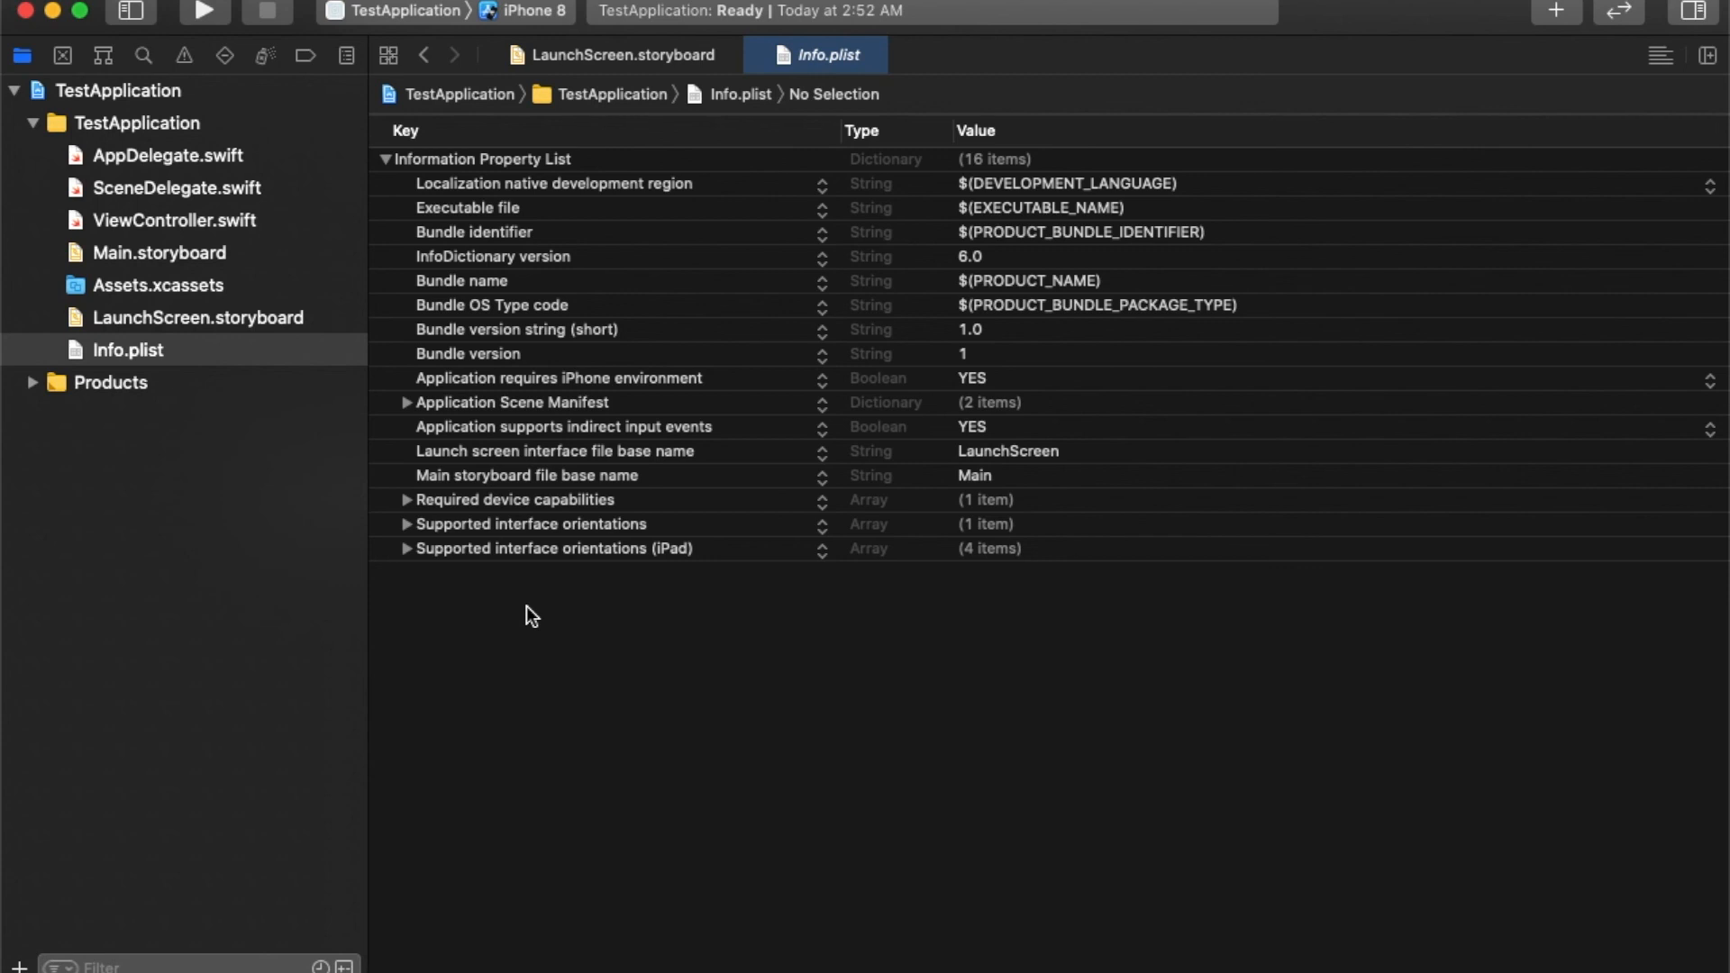
mouse_move(503, 461)
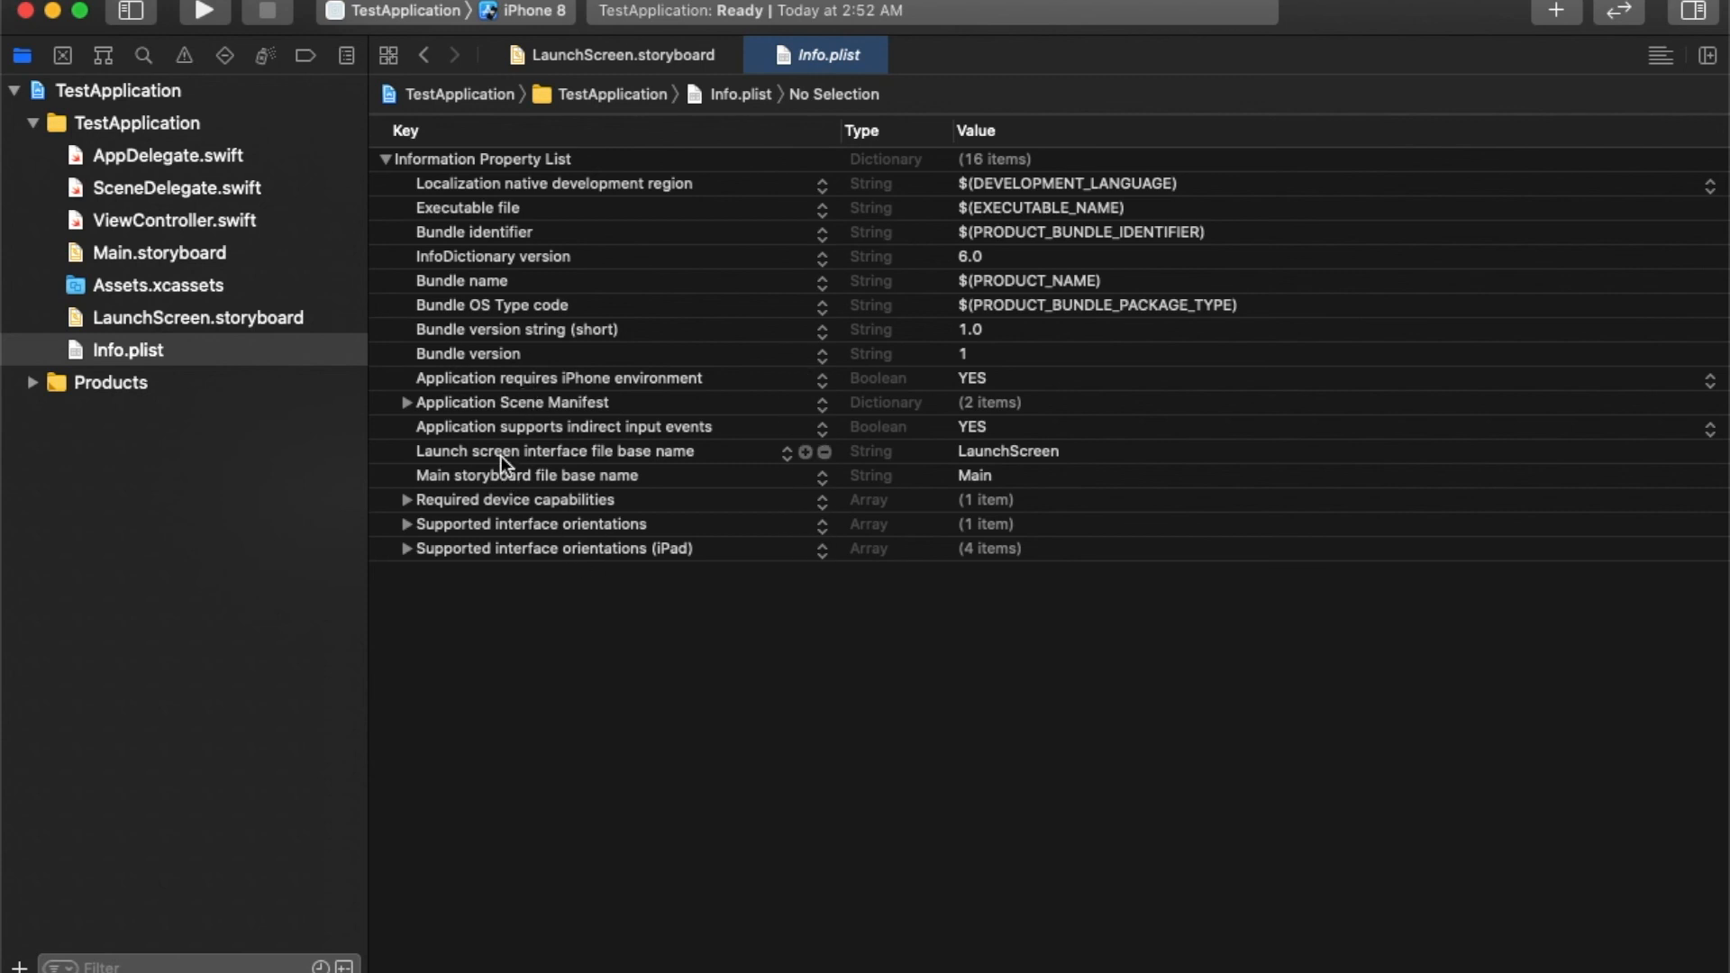
mouse_move(446, 368)
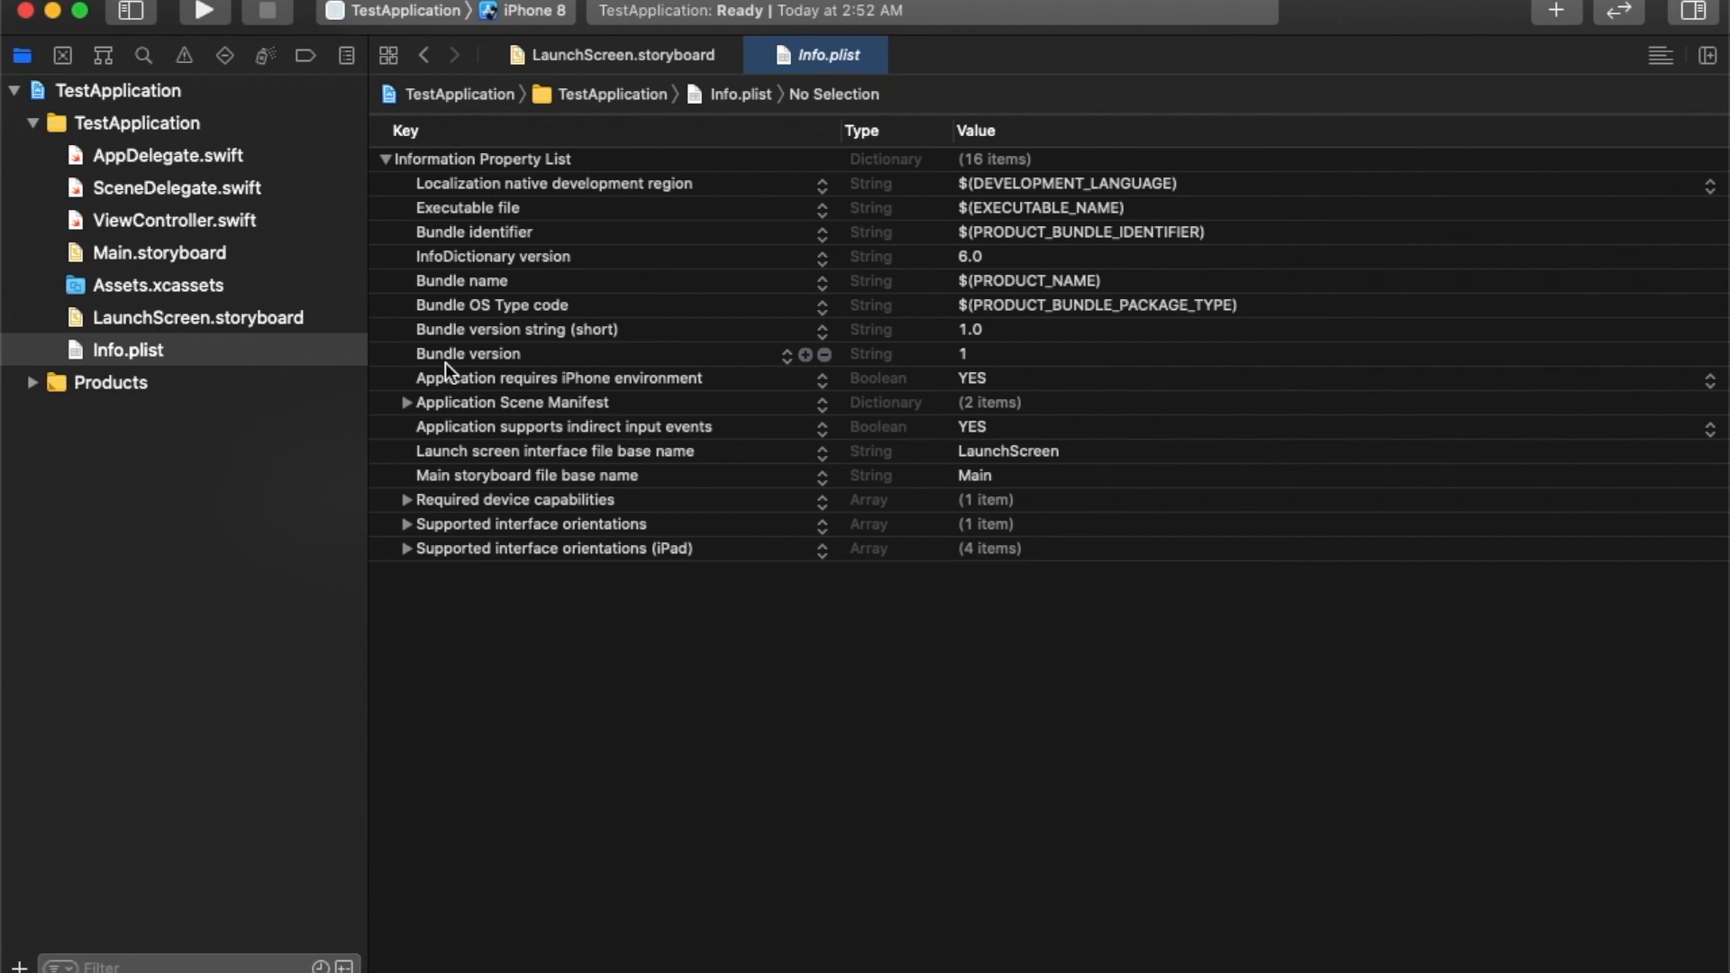
mouse_move(809, 803)
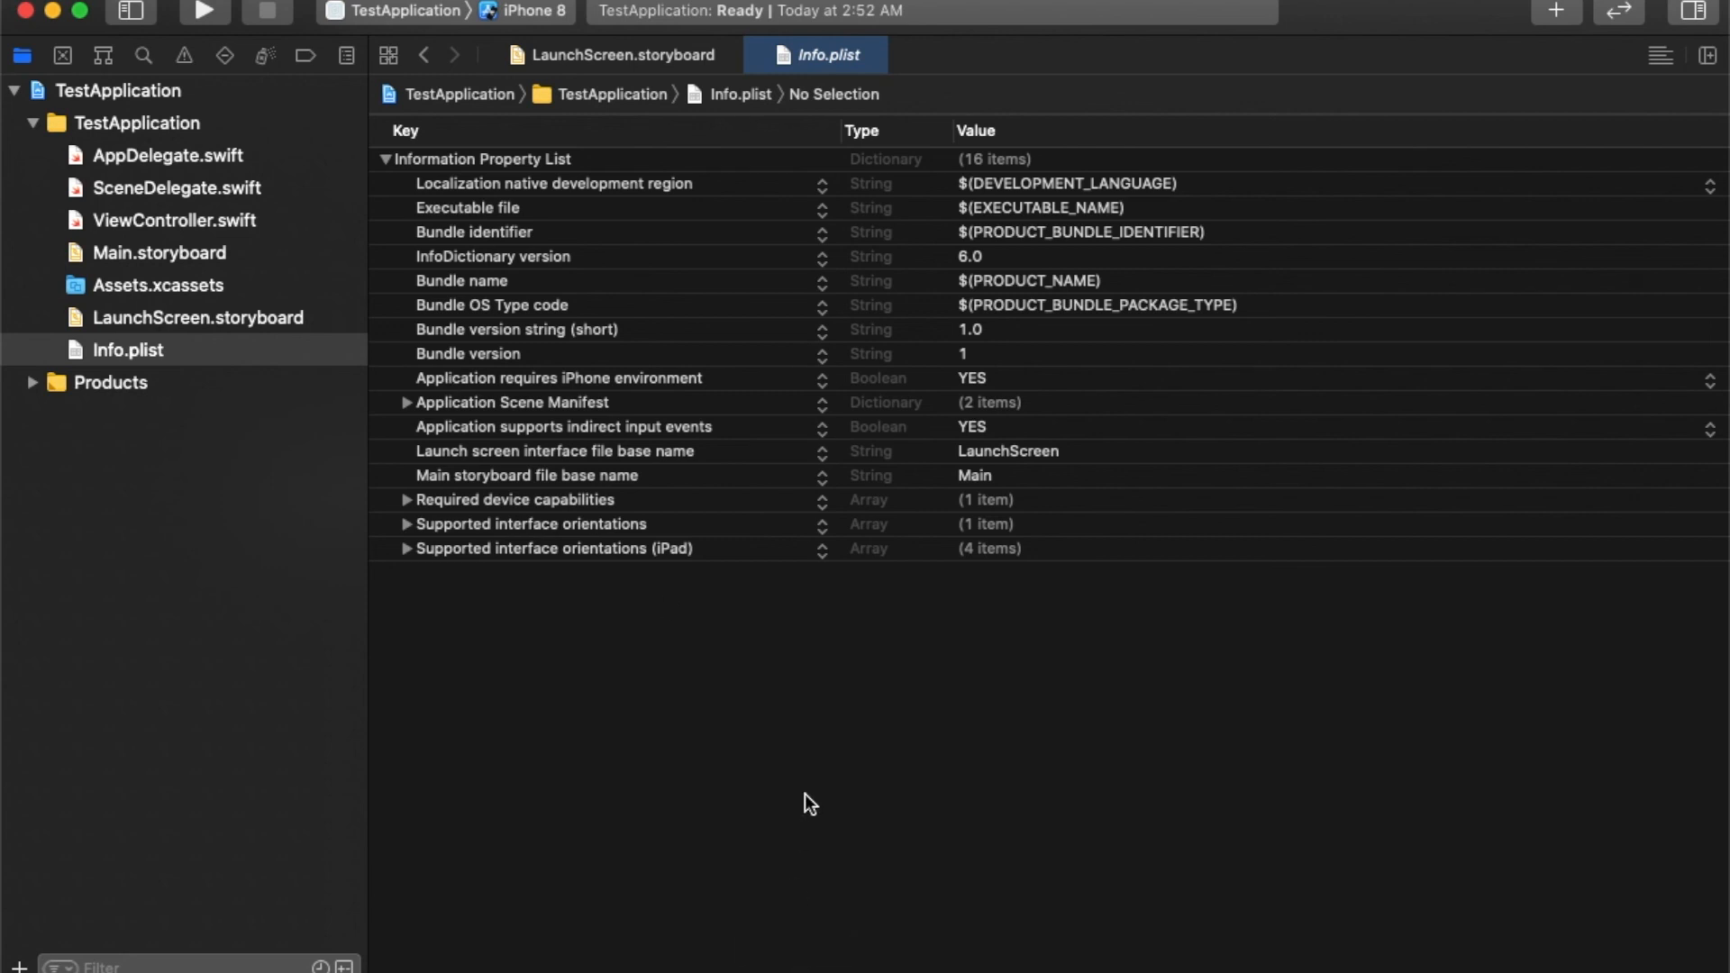
mouse_move(89, 99)
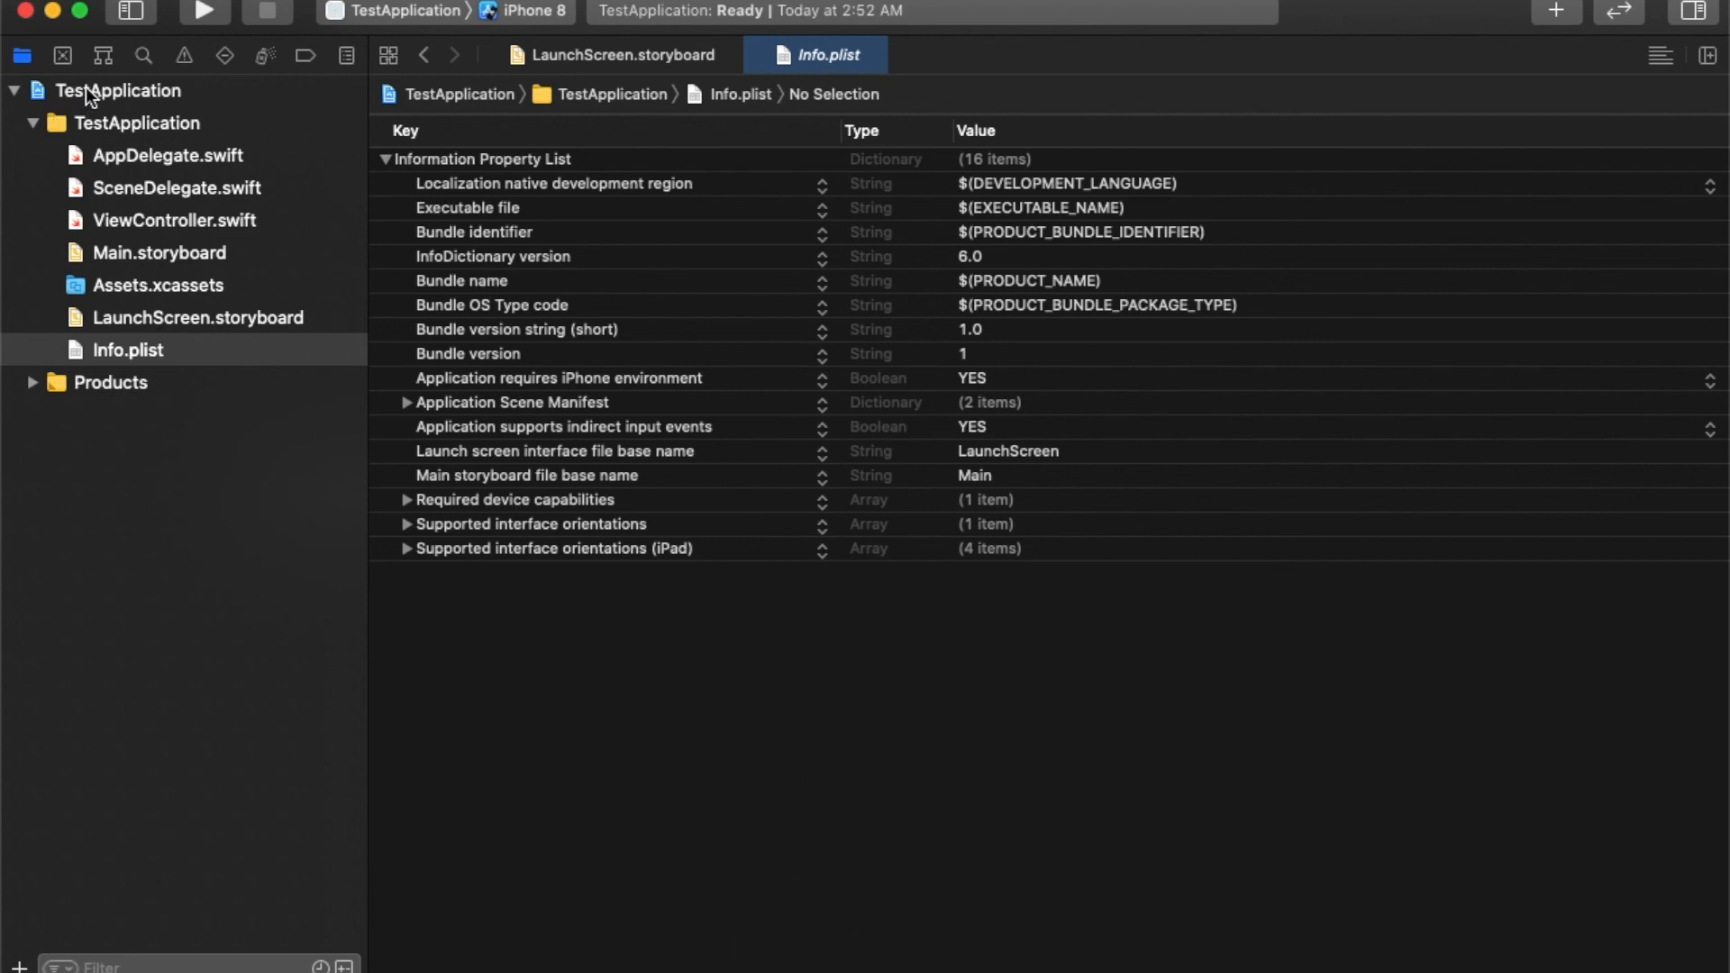
Open TestApplication's Signing & Capabilities tab and browse the capability library without adding any.
left_click(132, 90)
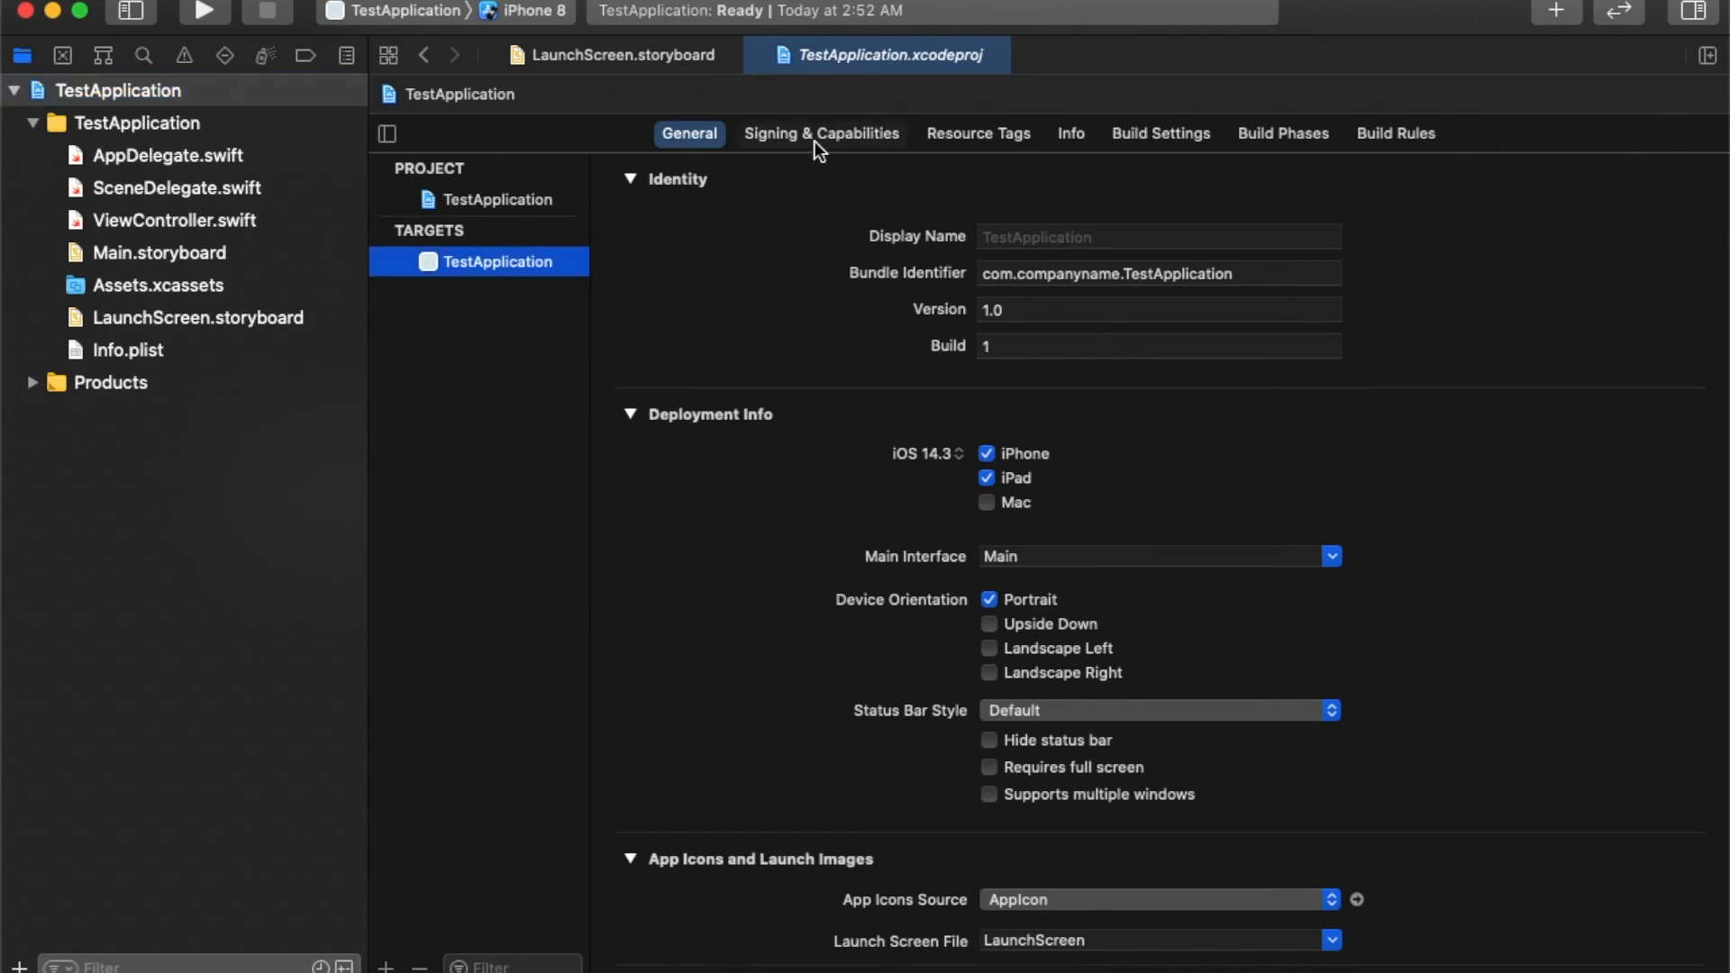
left_click(821, 133)
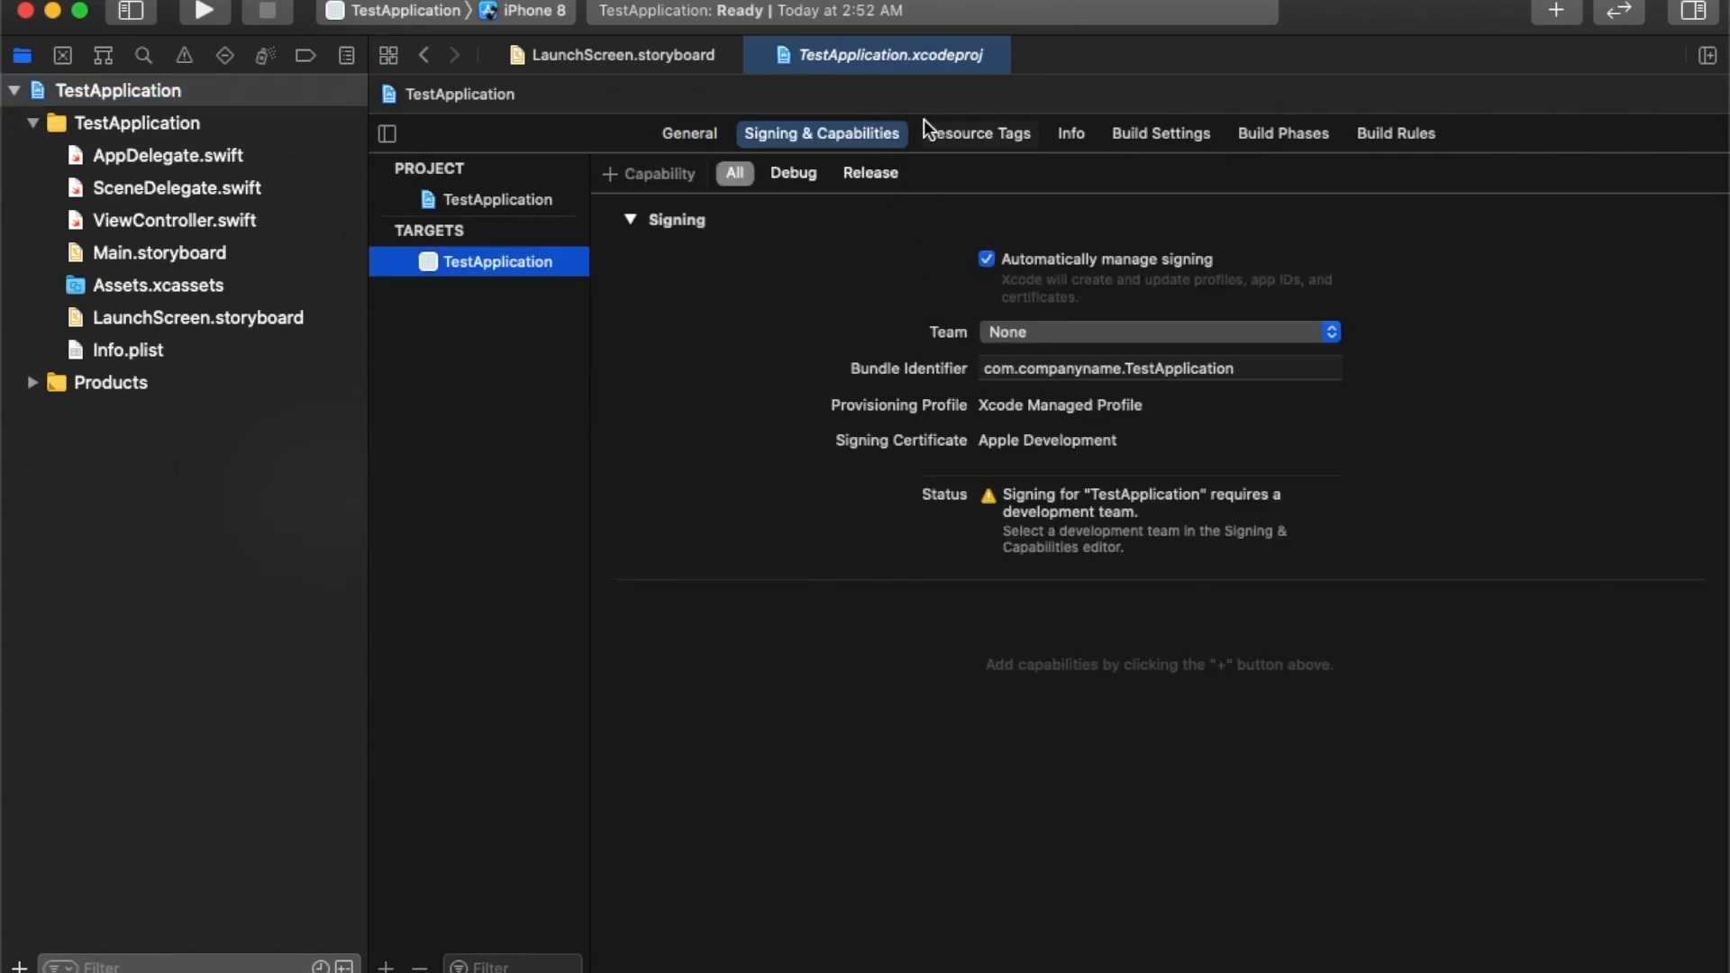
mouse_move(850, 122)
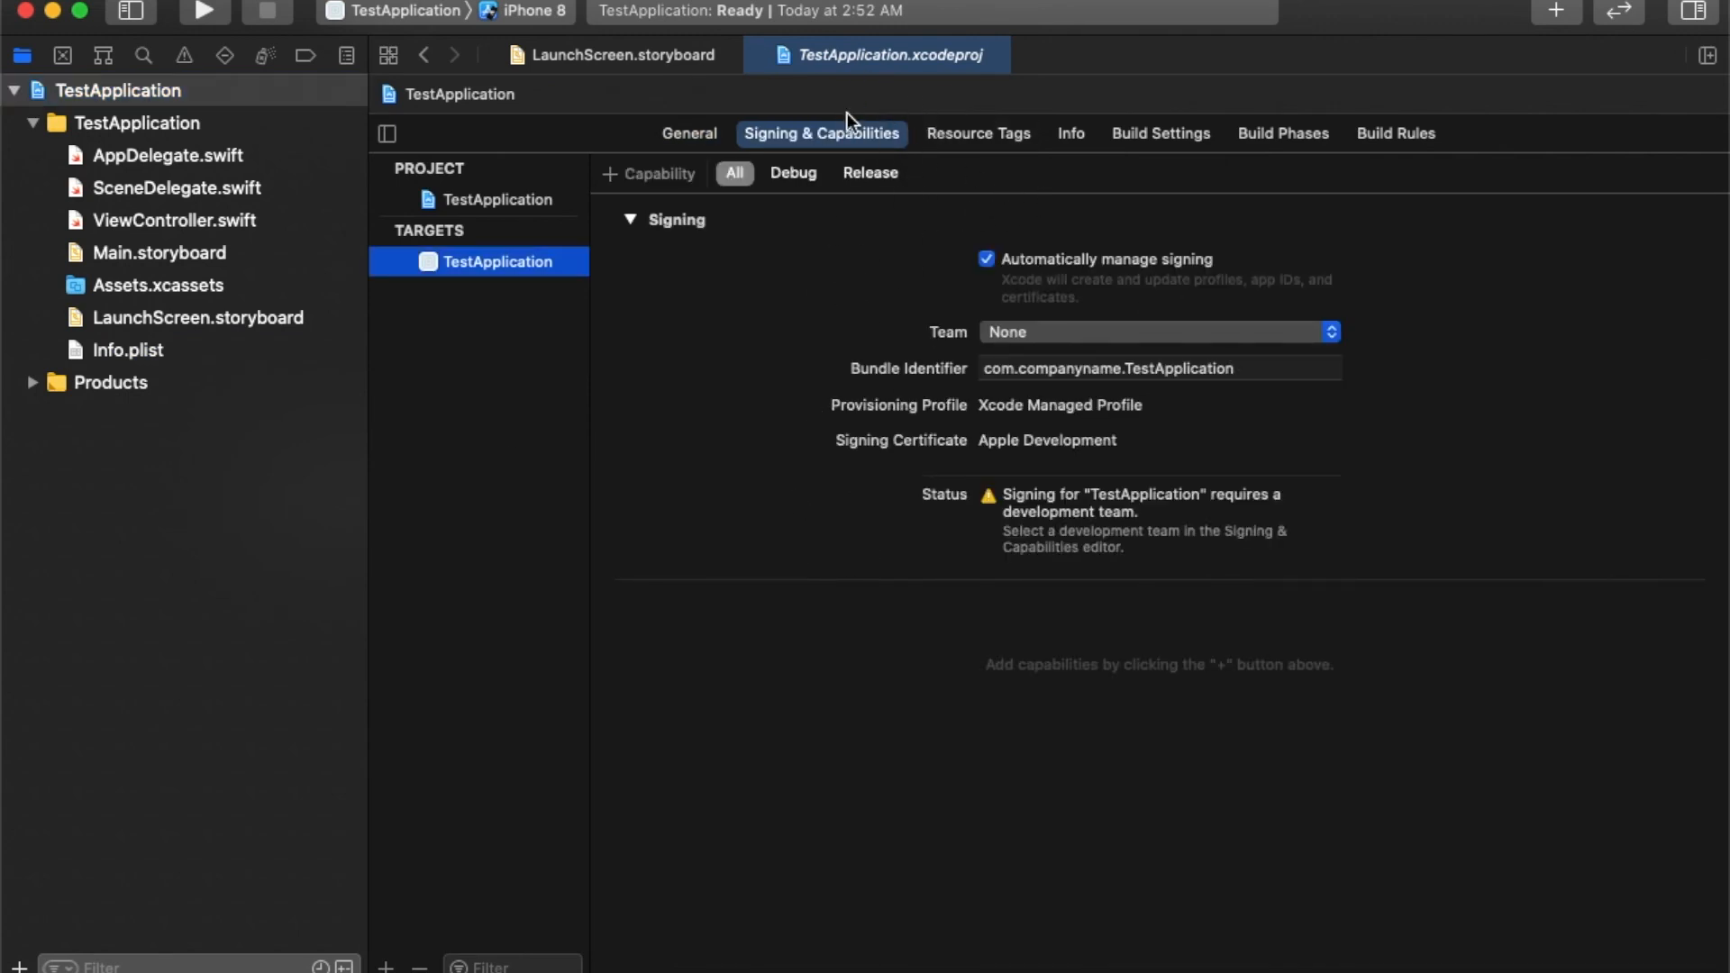
mouse_move(606, 175)
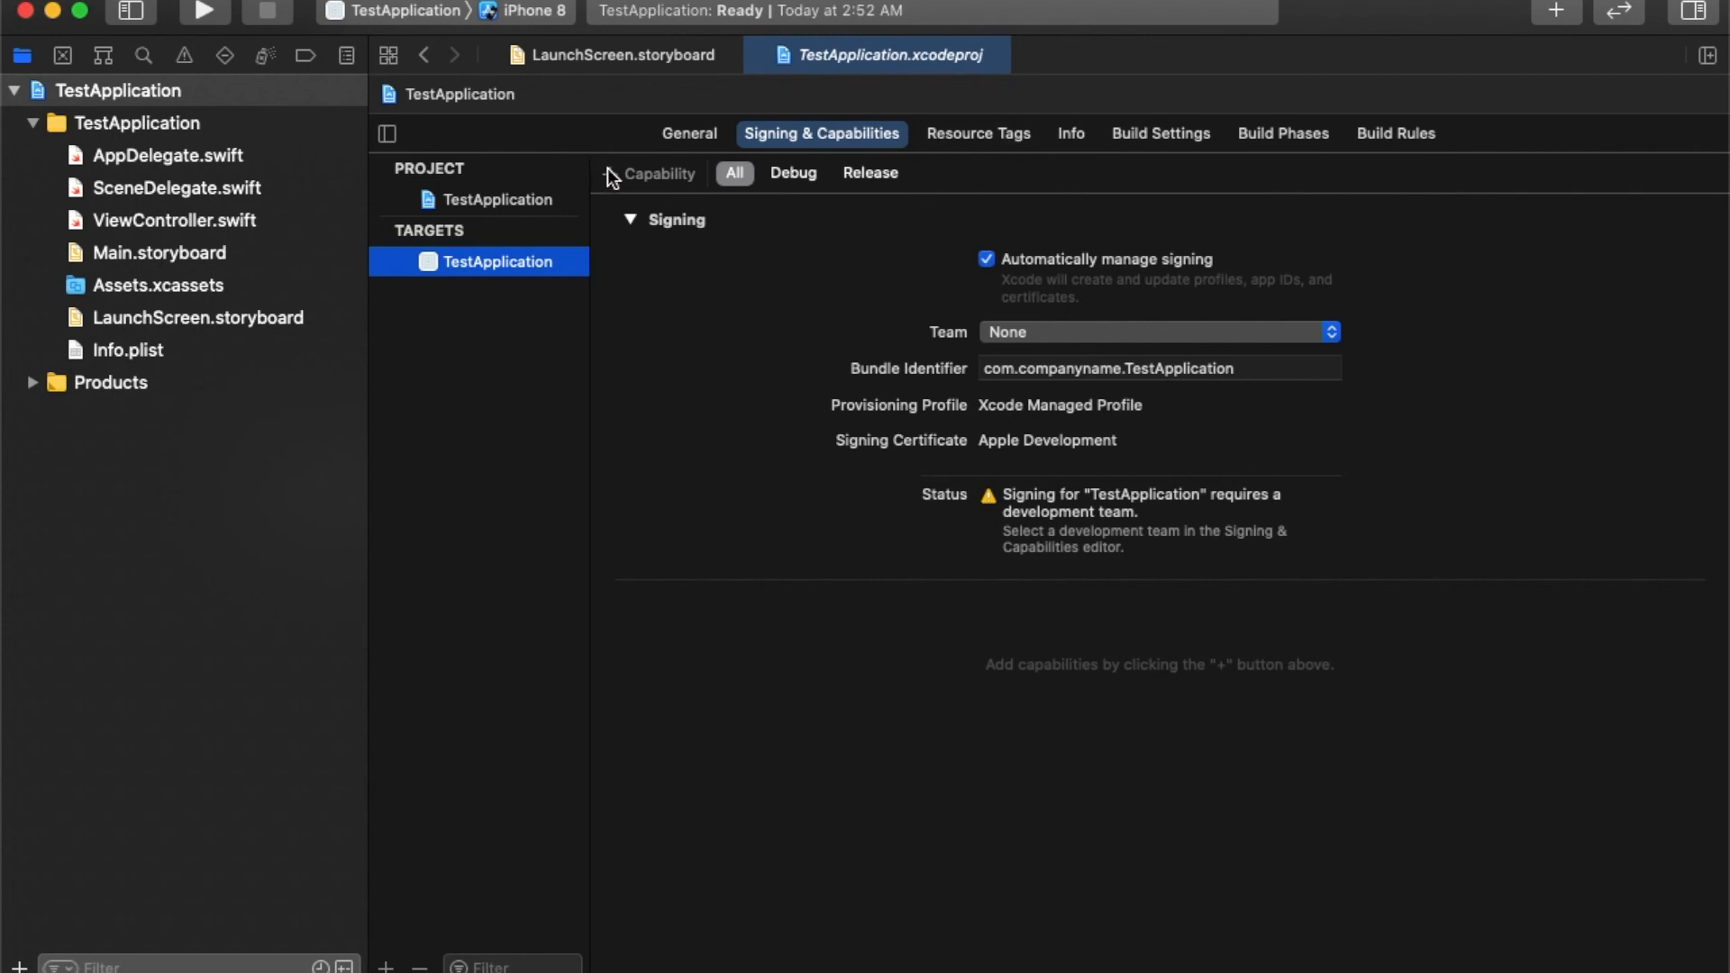
left_click(645, 173)
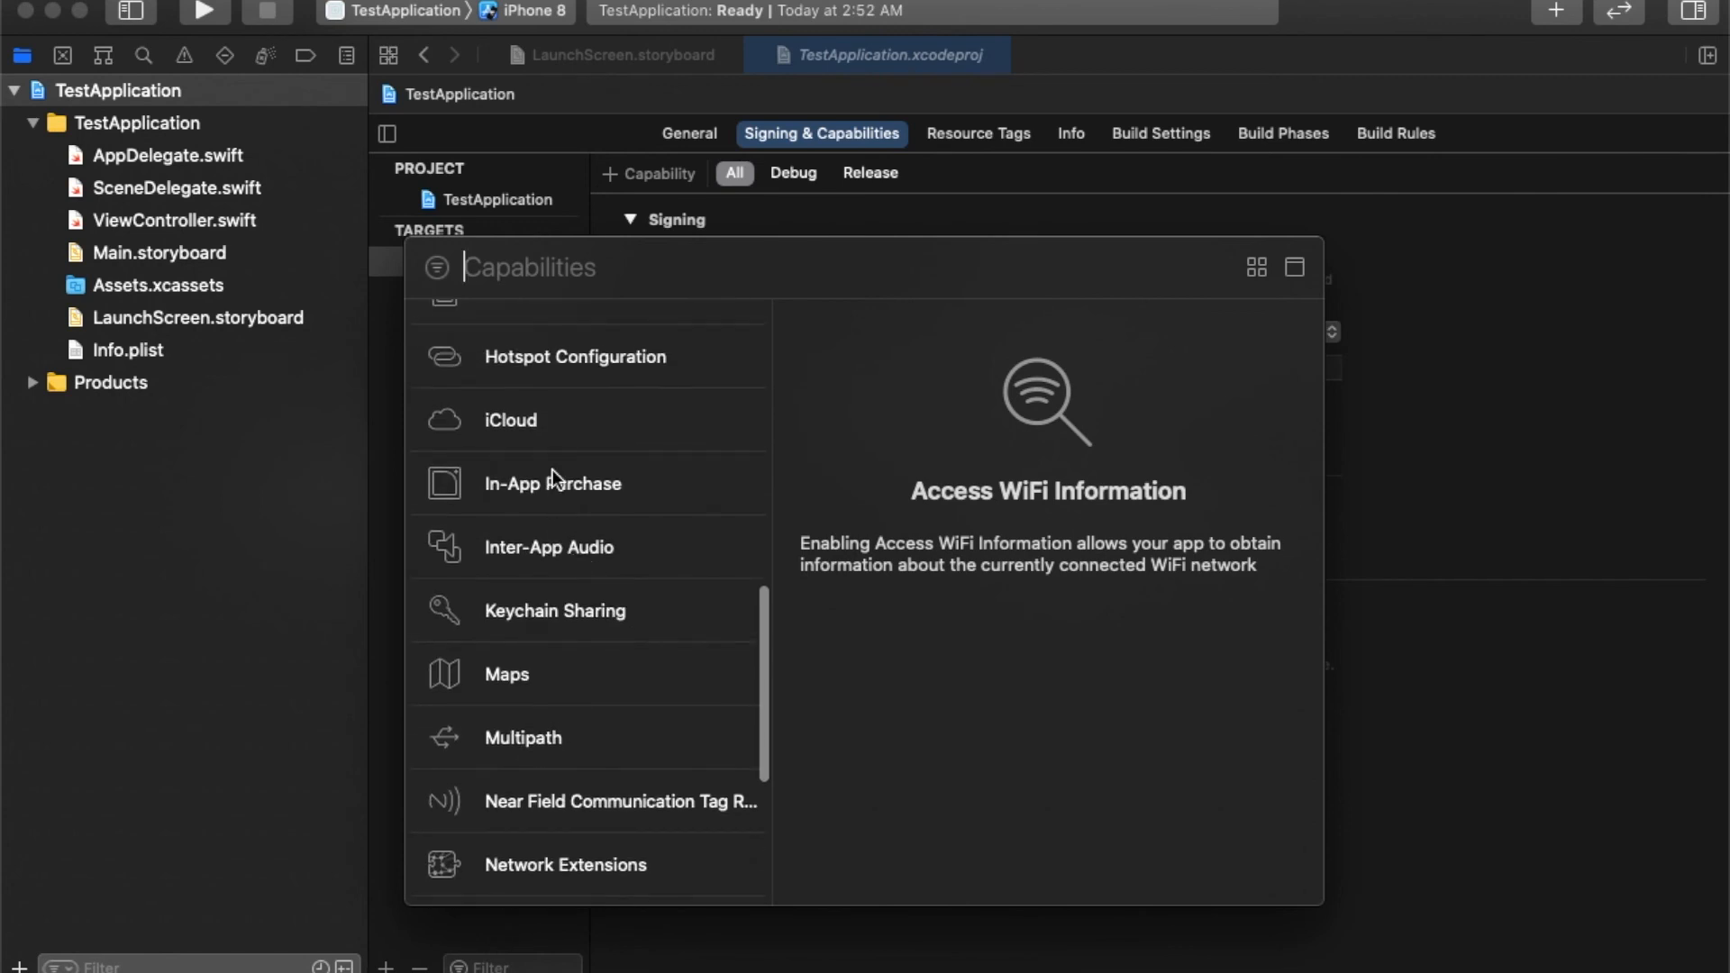
scroll("down", 3)
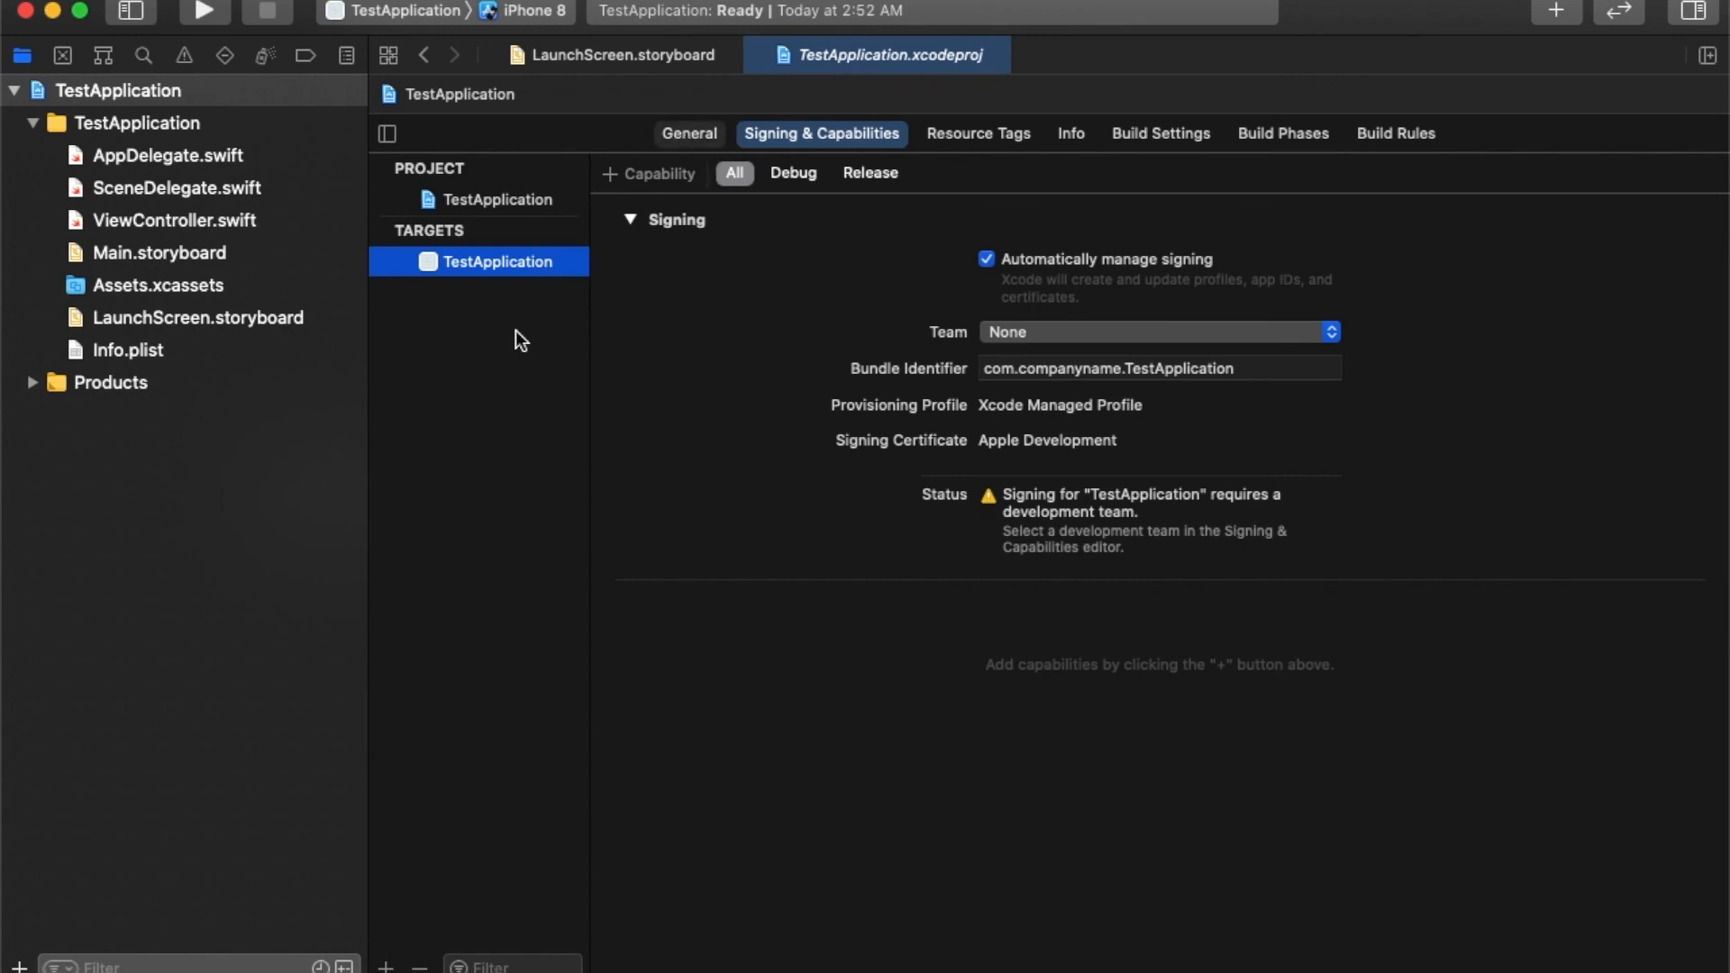
left_click(176, 220)
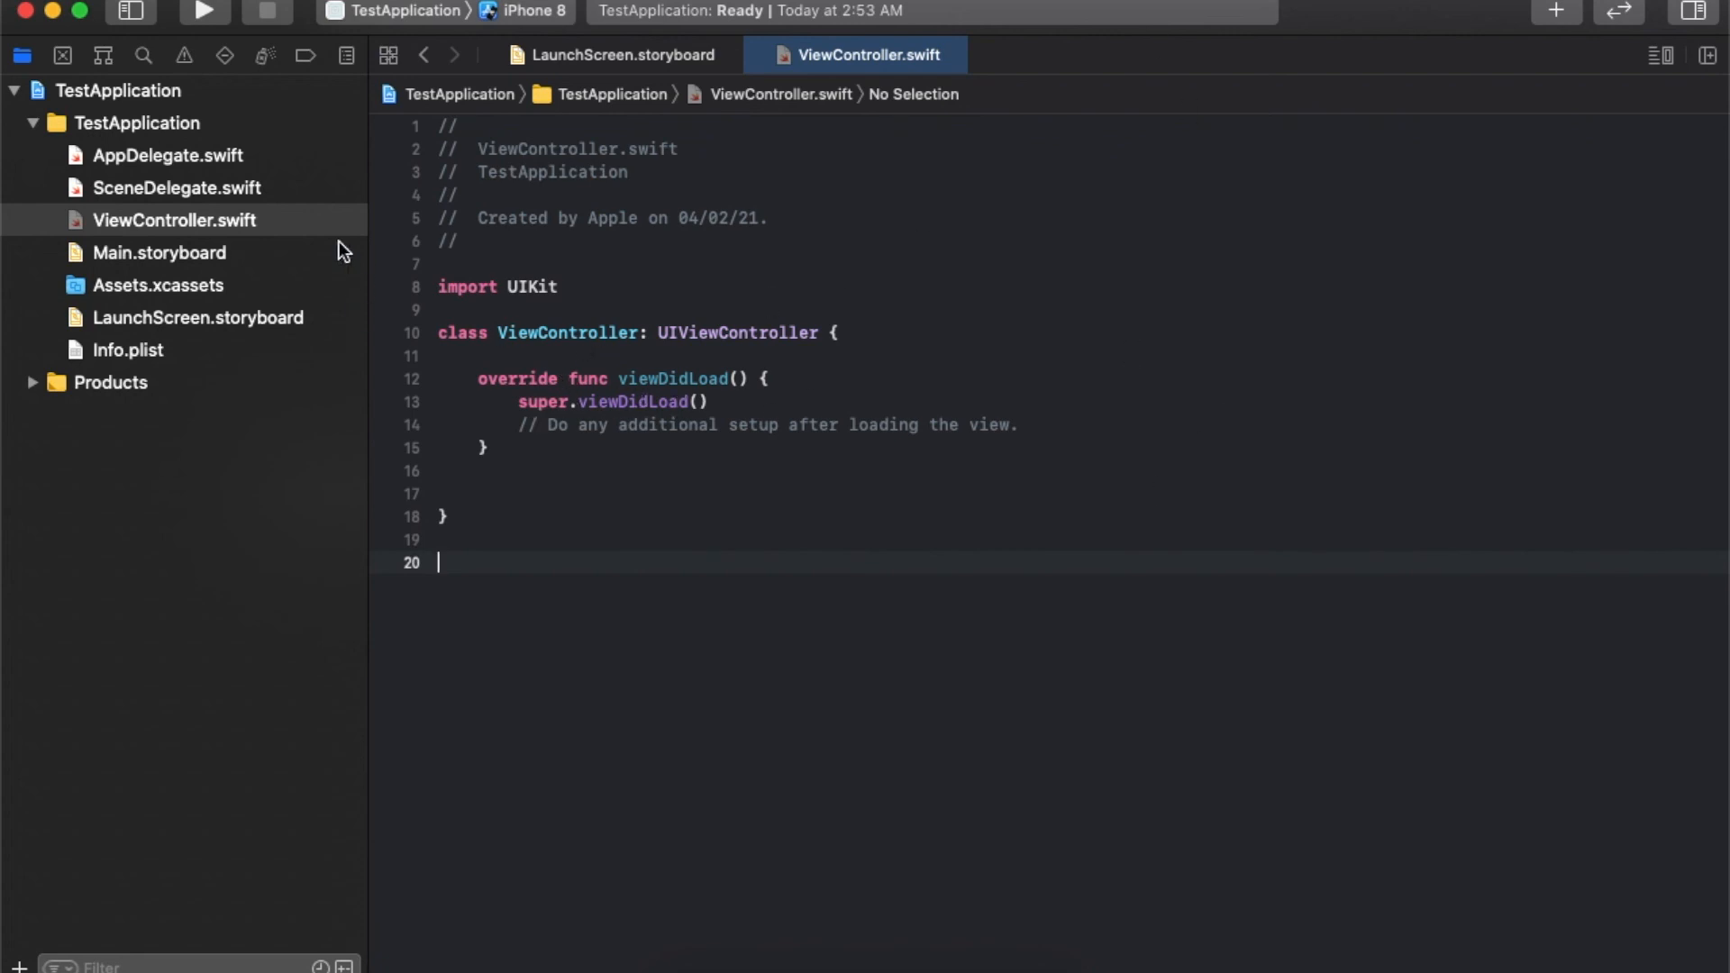
Reopen ViewController.swift in its own tab and focus the class declaration line.
double_click(736, 333)
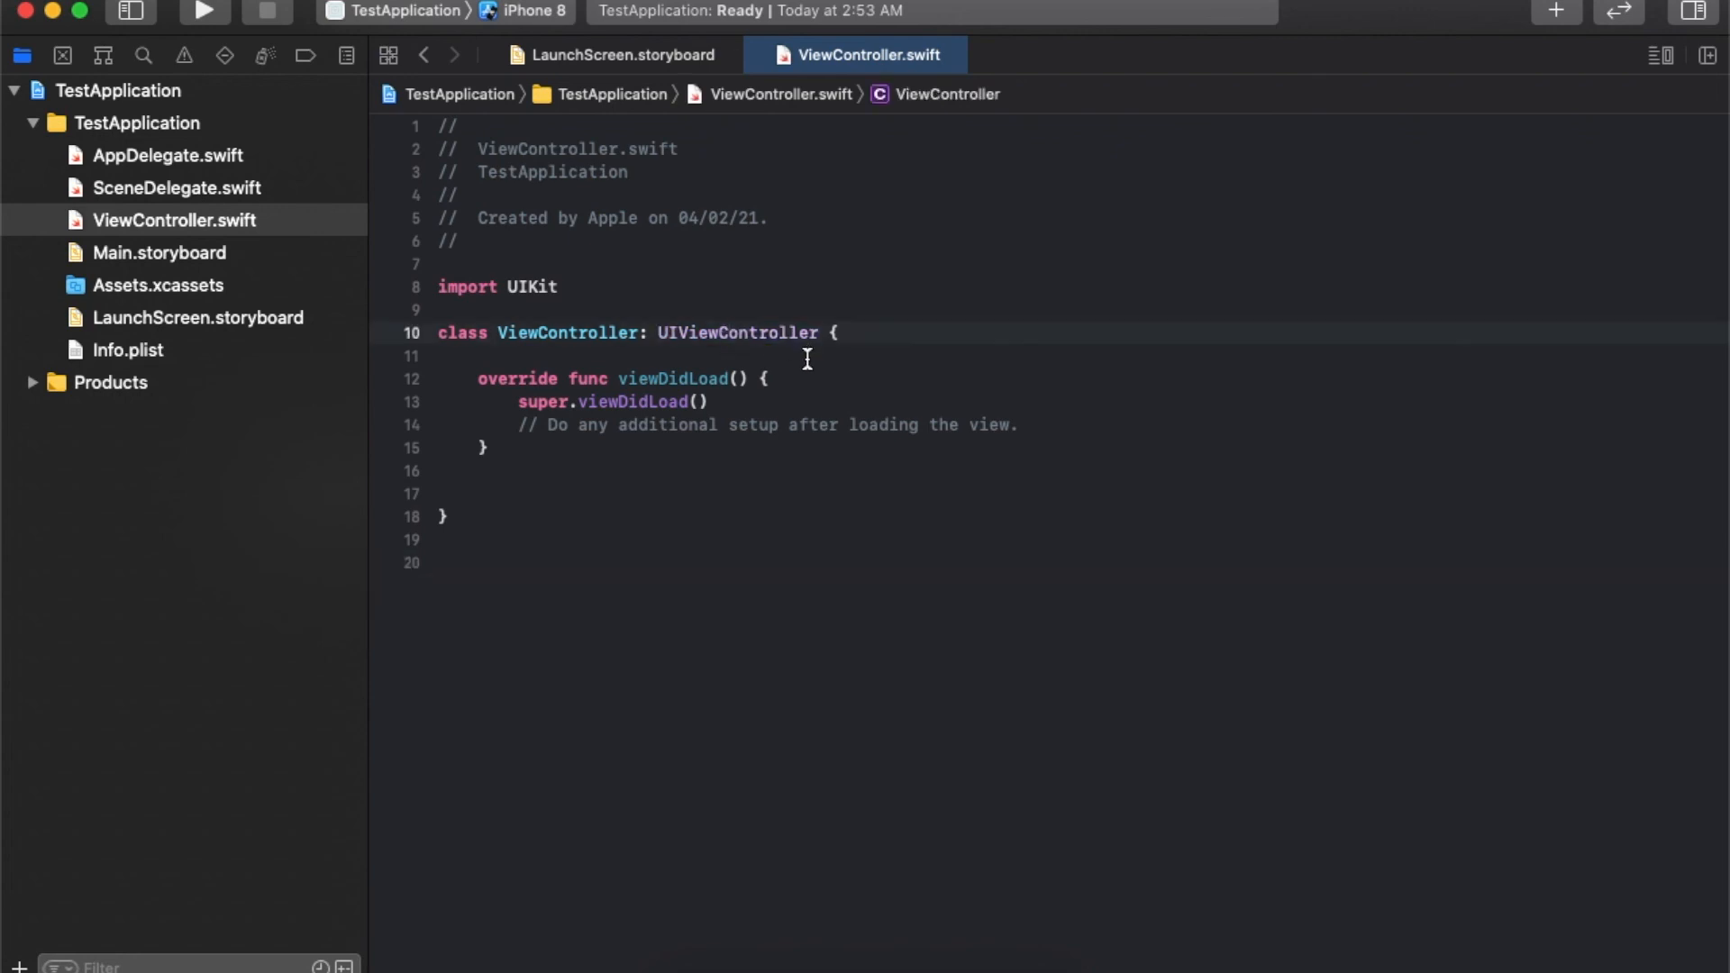
left_click(888, 332)
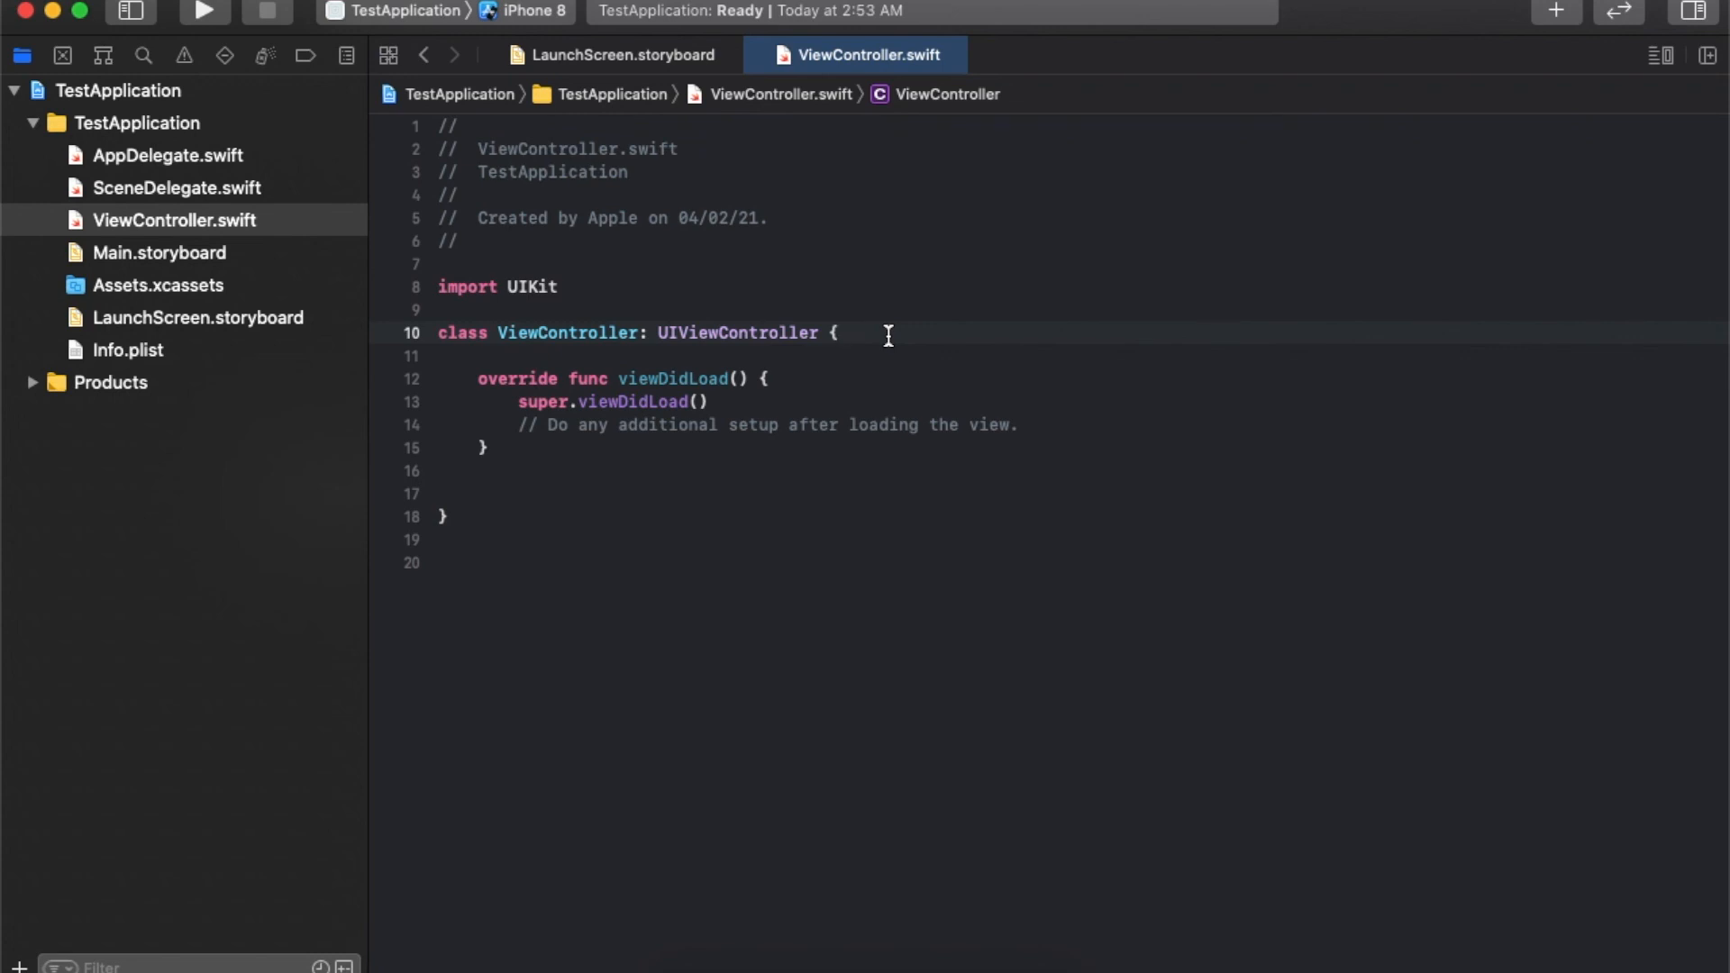
mouse_move(876, 363)
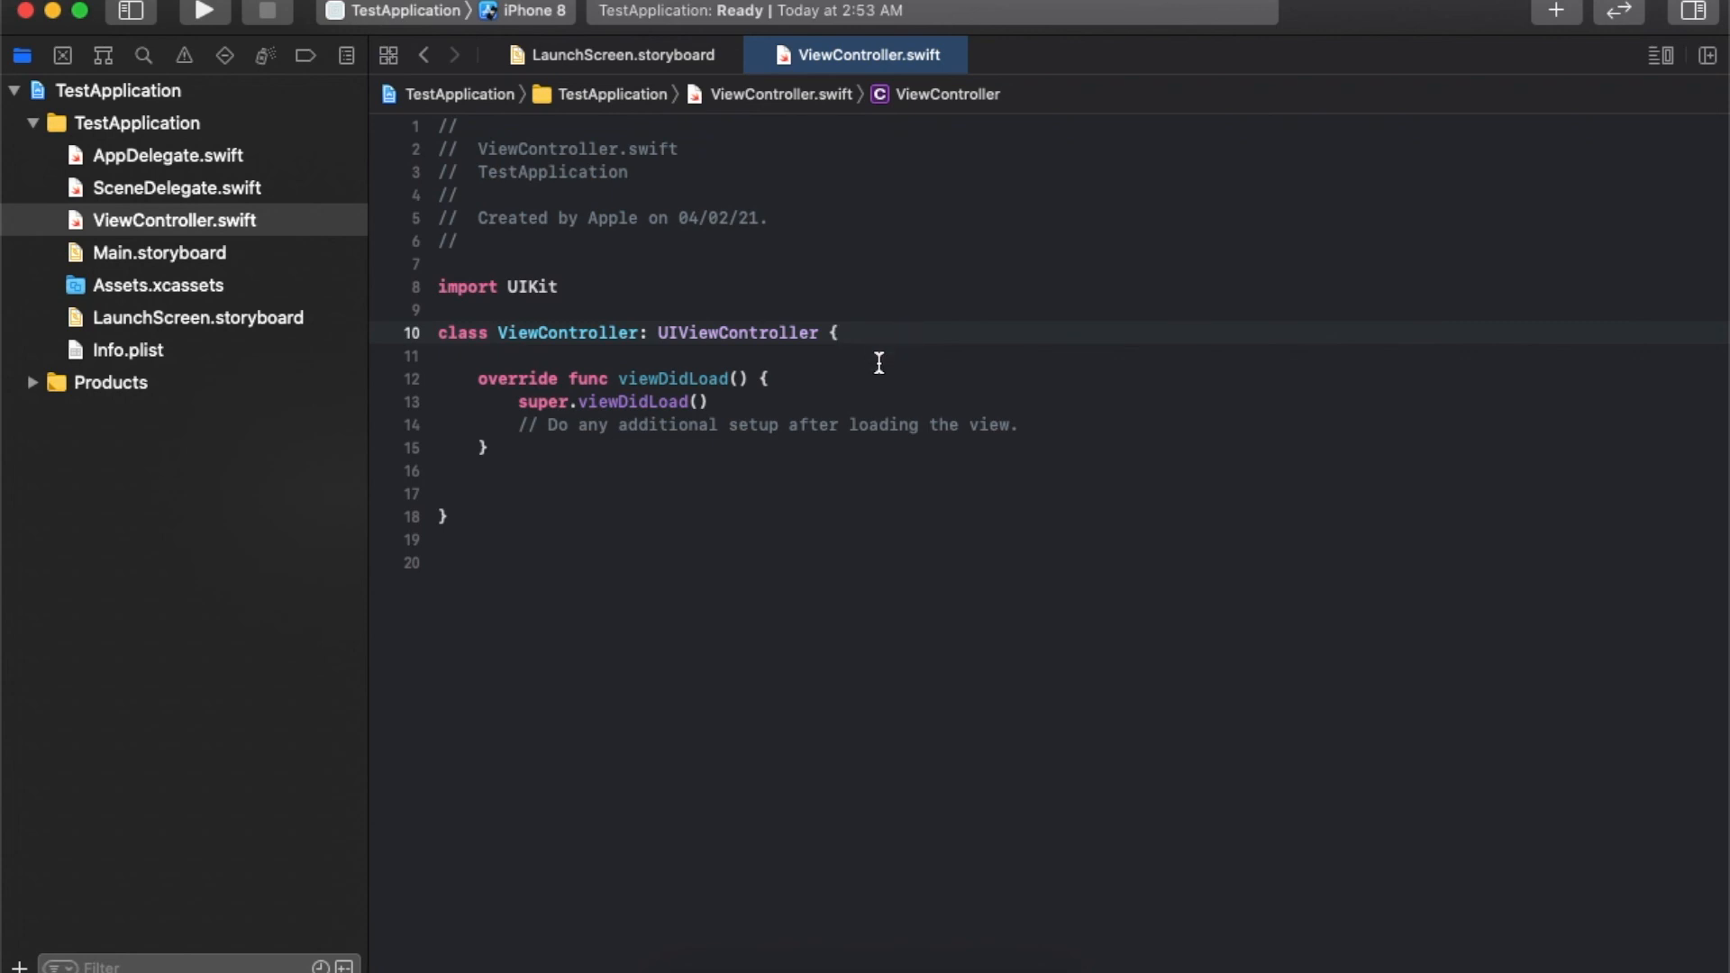